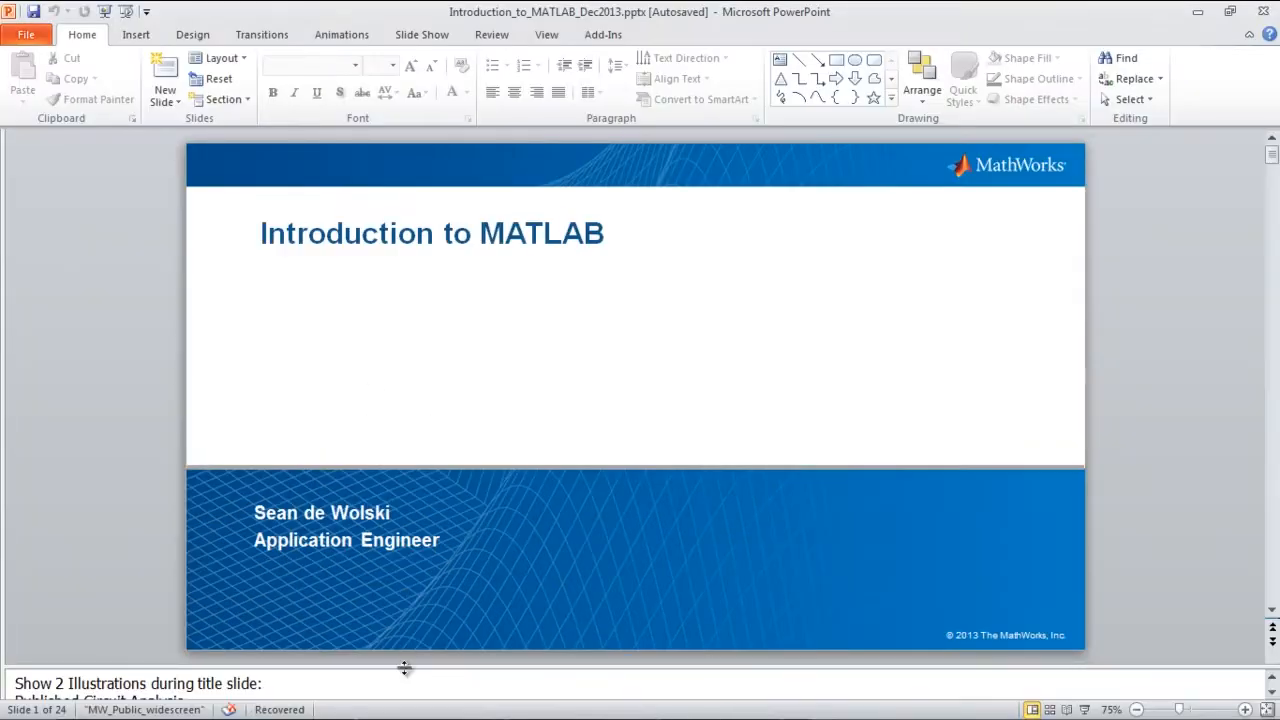
Step: Switch from the PowerPoint title slide to the MainAnalysis.pdf report in Adobe Reader
left_click(584, 700)
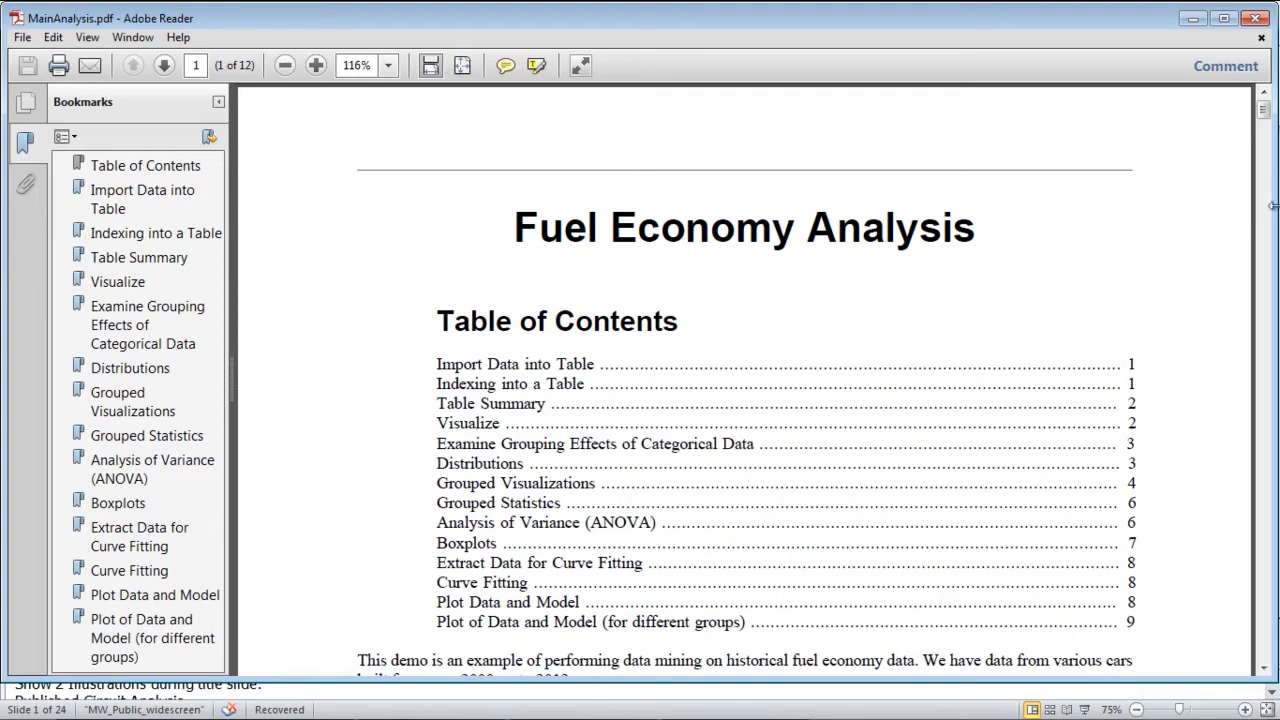
Step: Browse the report through the Grouped Visualizations and Extract Data for Curve Fitting sections
scroll("down", 3)
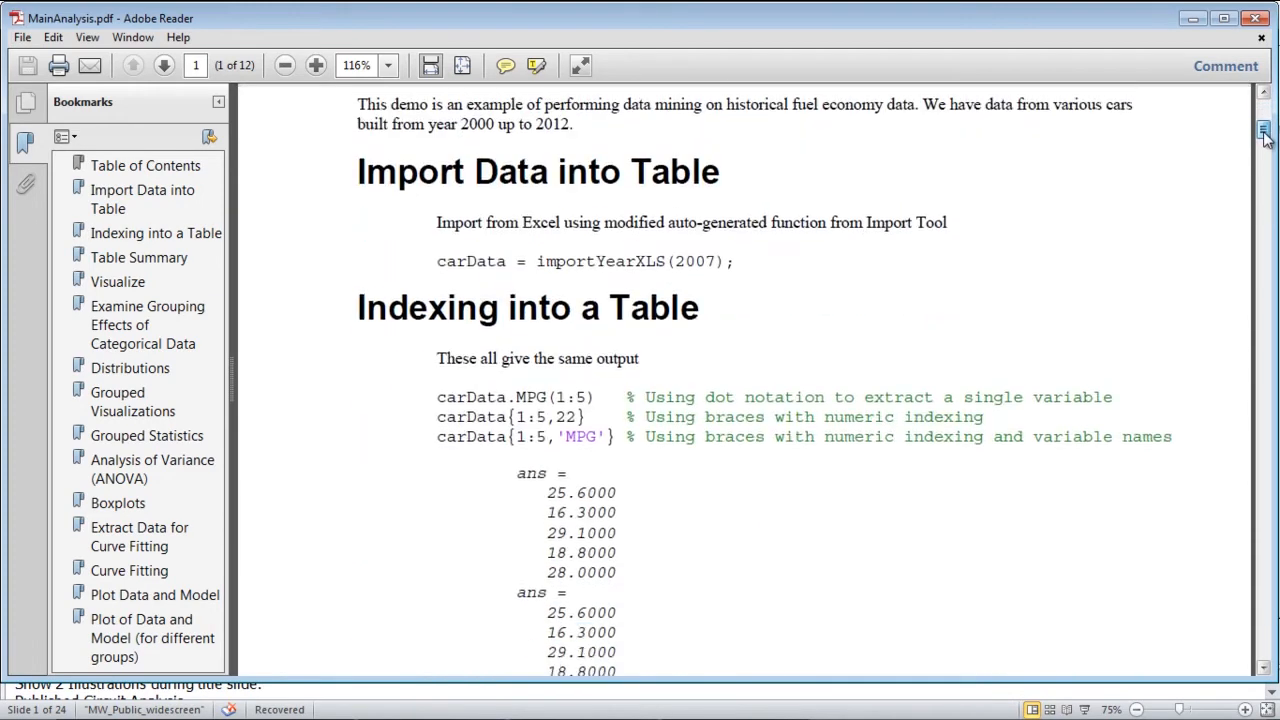
scroll("down", 3)
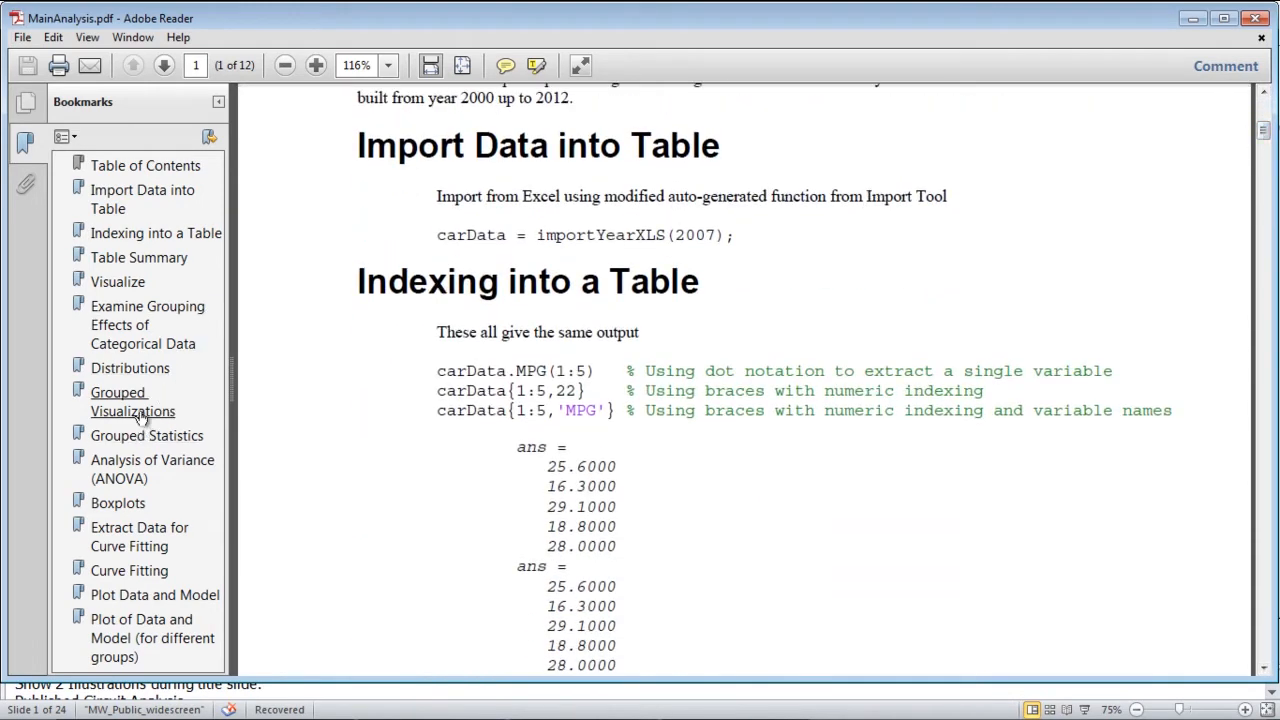
left_click(132, 402)
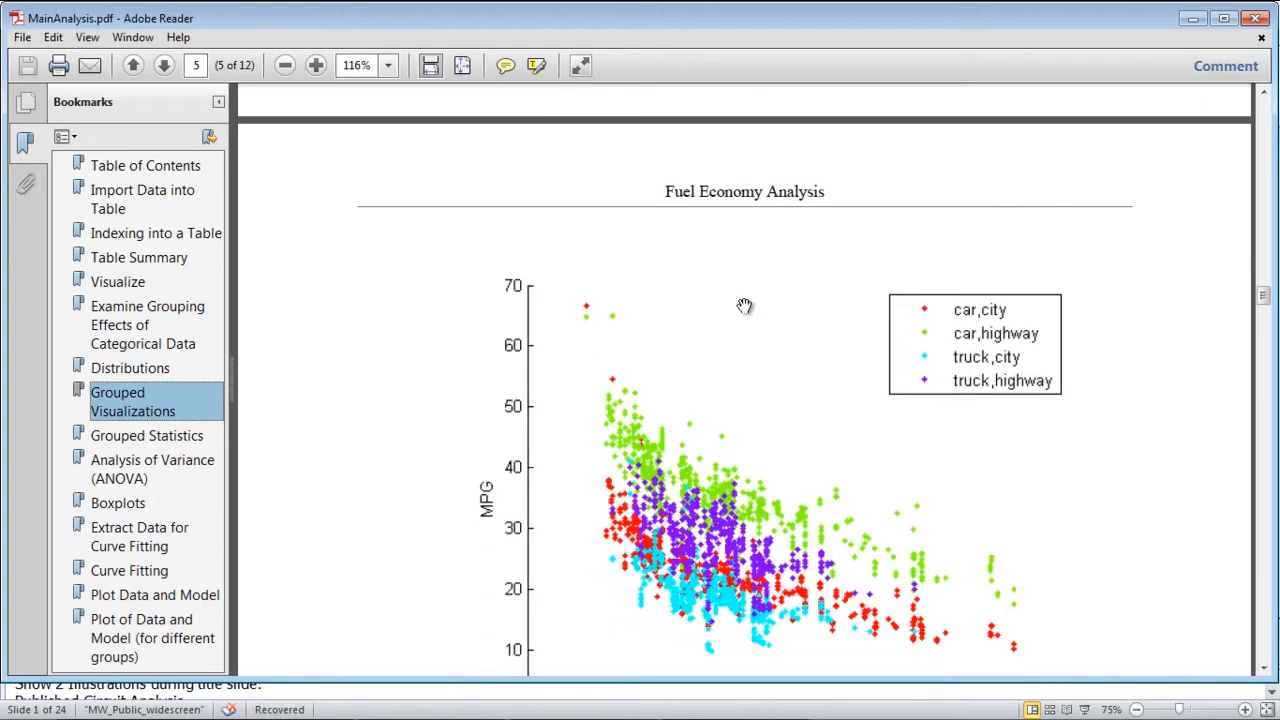
scroll("down", 3)
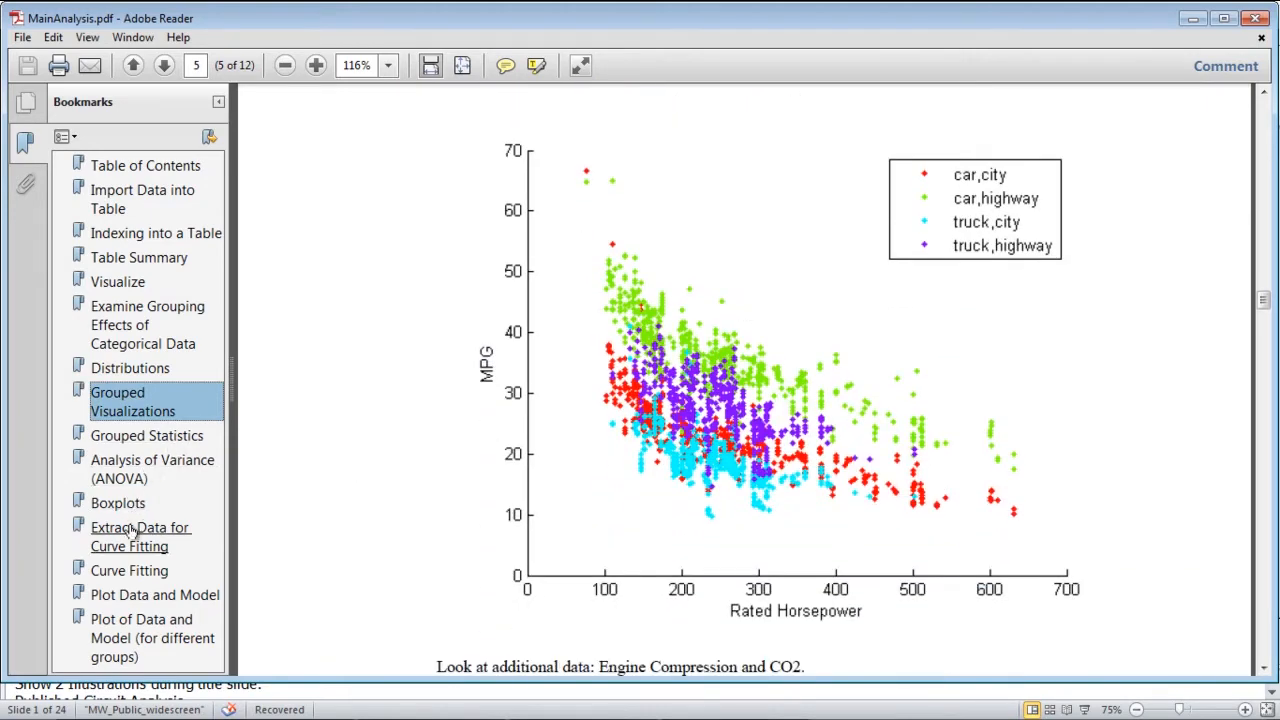
left_click(140, 536)
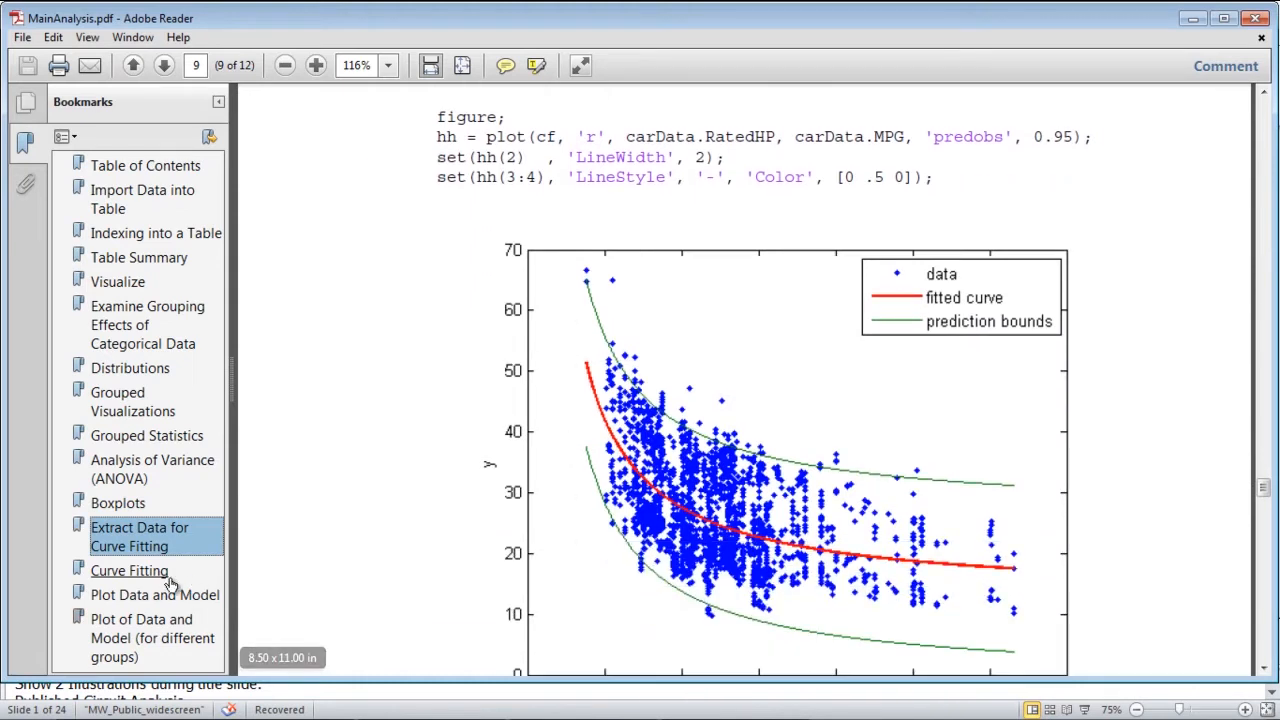
Step: Continue through Boxplots to the car–city plot of data and fitted model
left_click(118, 504)
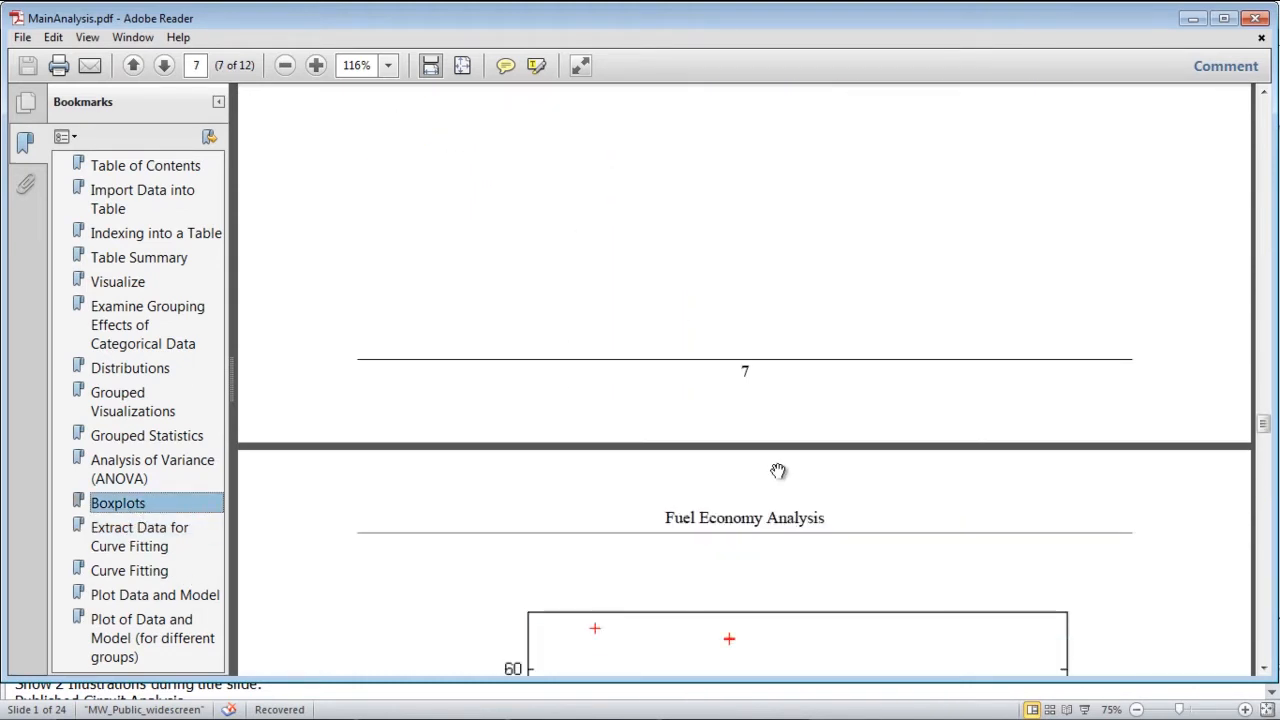
scroll("down", 3)
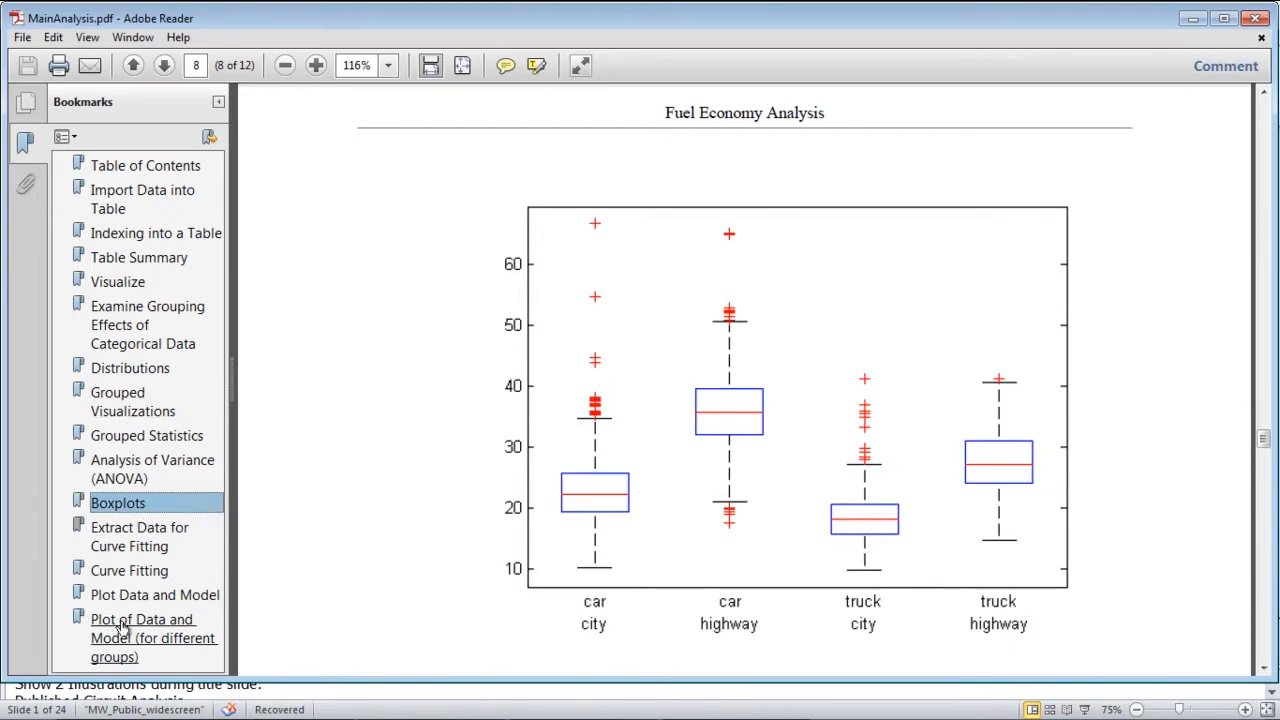
left_click(152, 638)
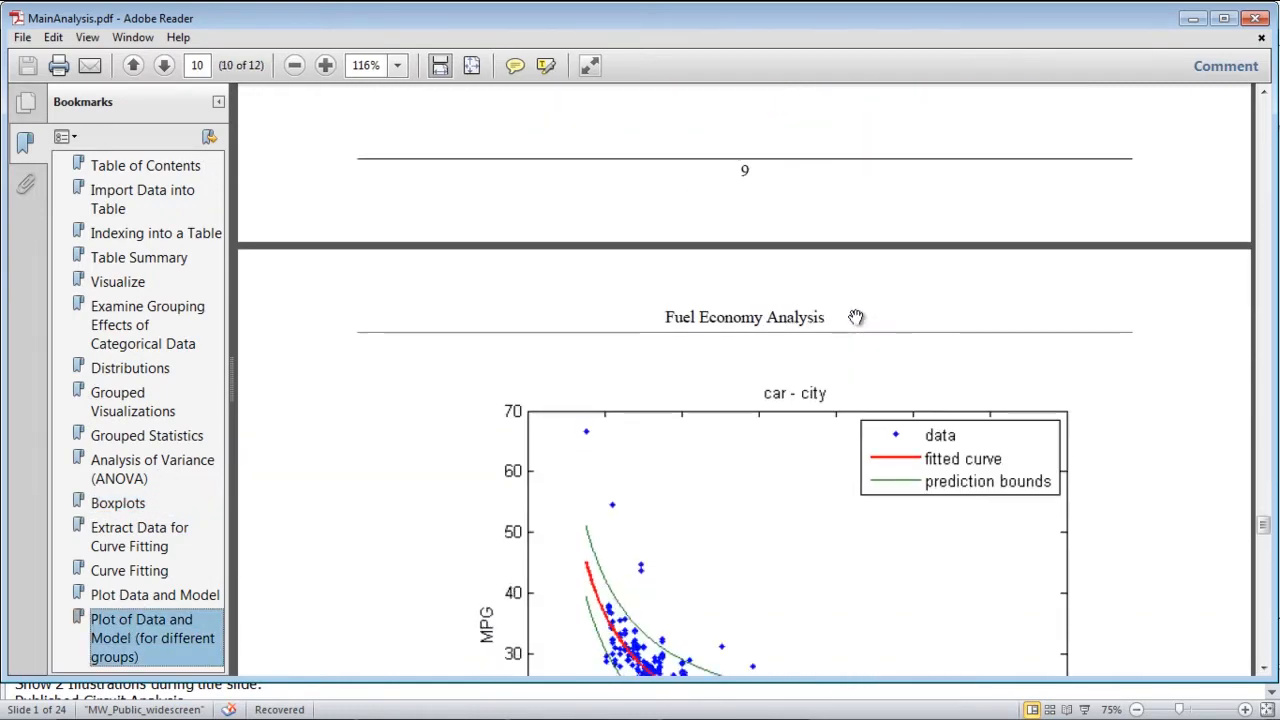
scroll("down", 3)
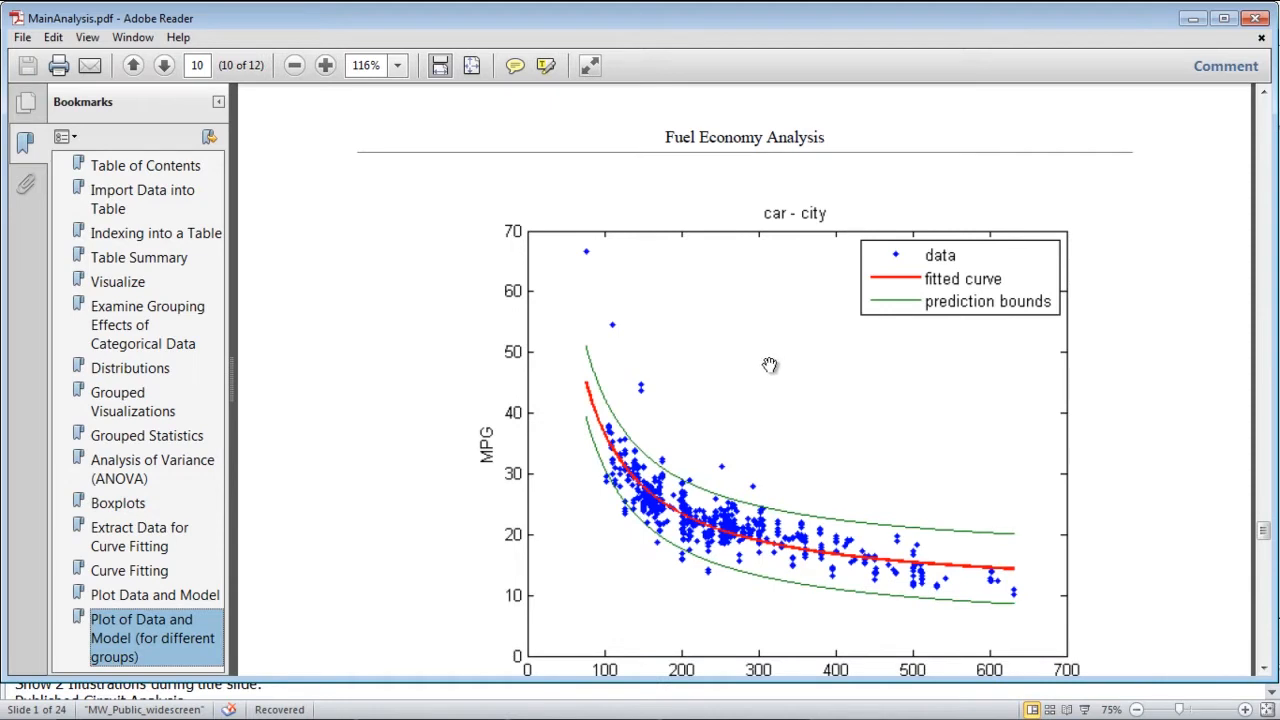
mouse_move(692, 414)
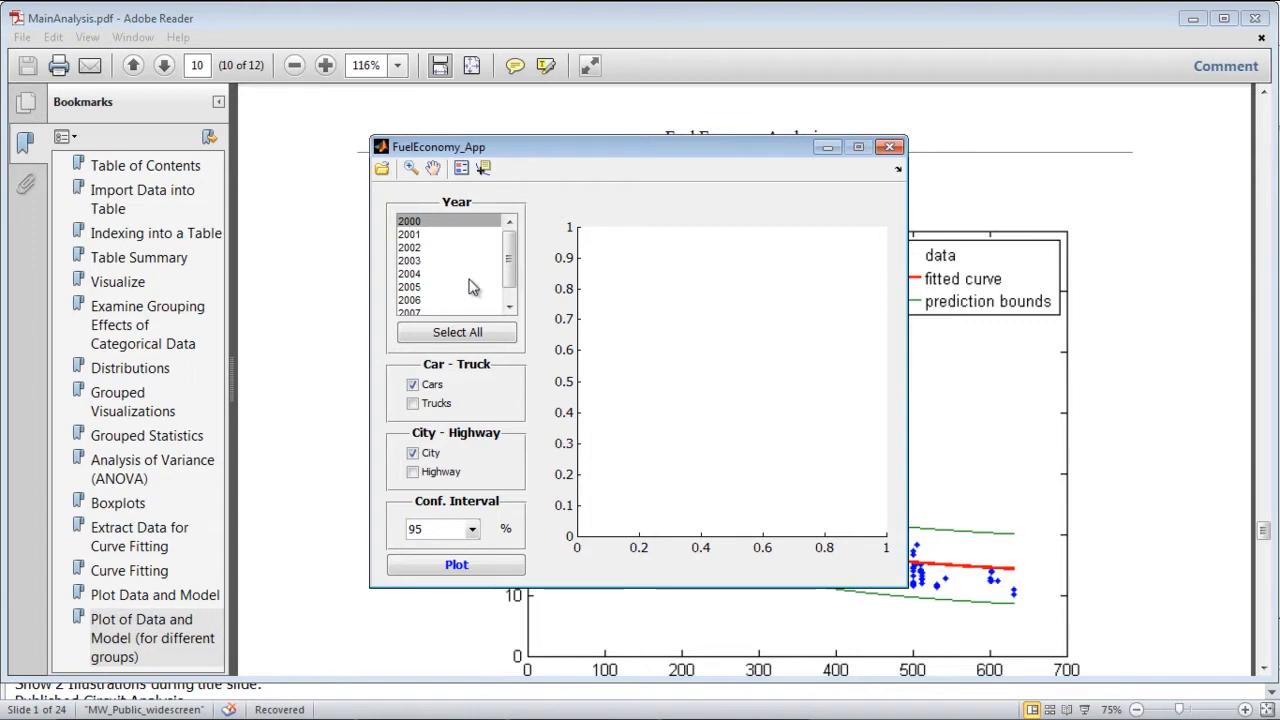
mouse_move(448, 284)
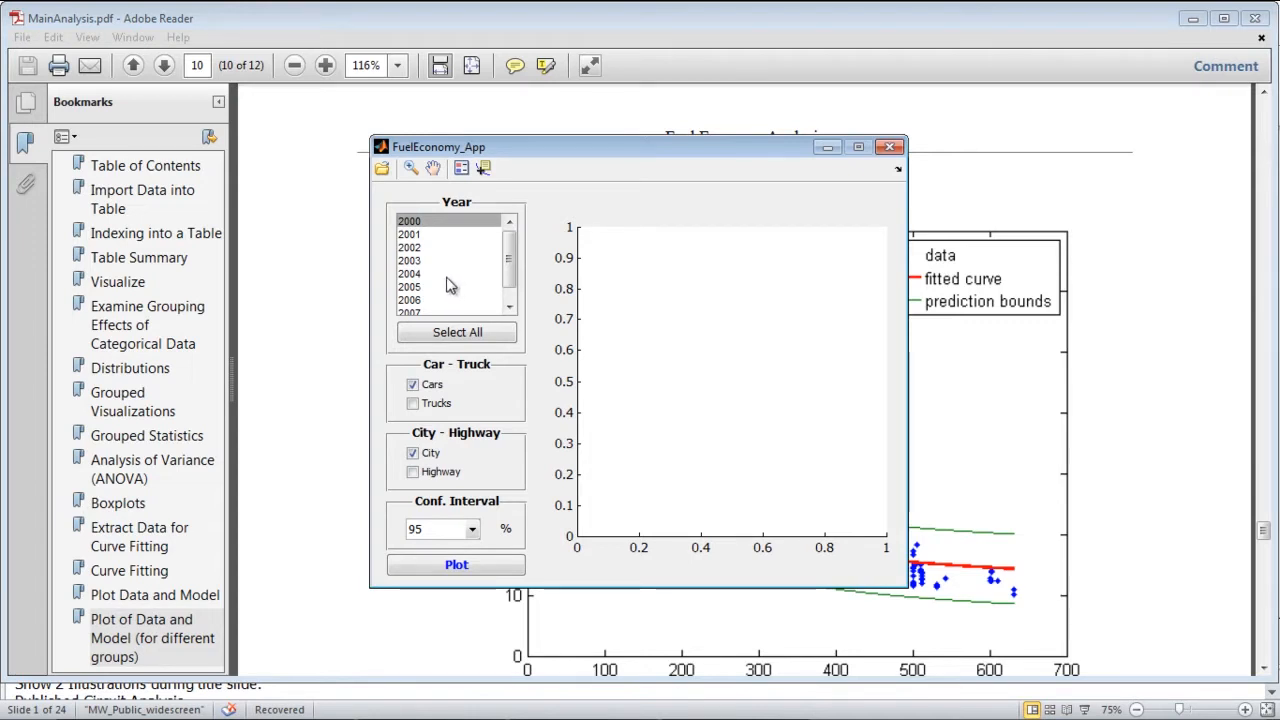
Step: Plot the fitted MPG-versus-horsepower model for 2004 city cars
left_click(444, 274)
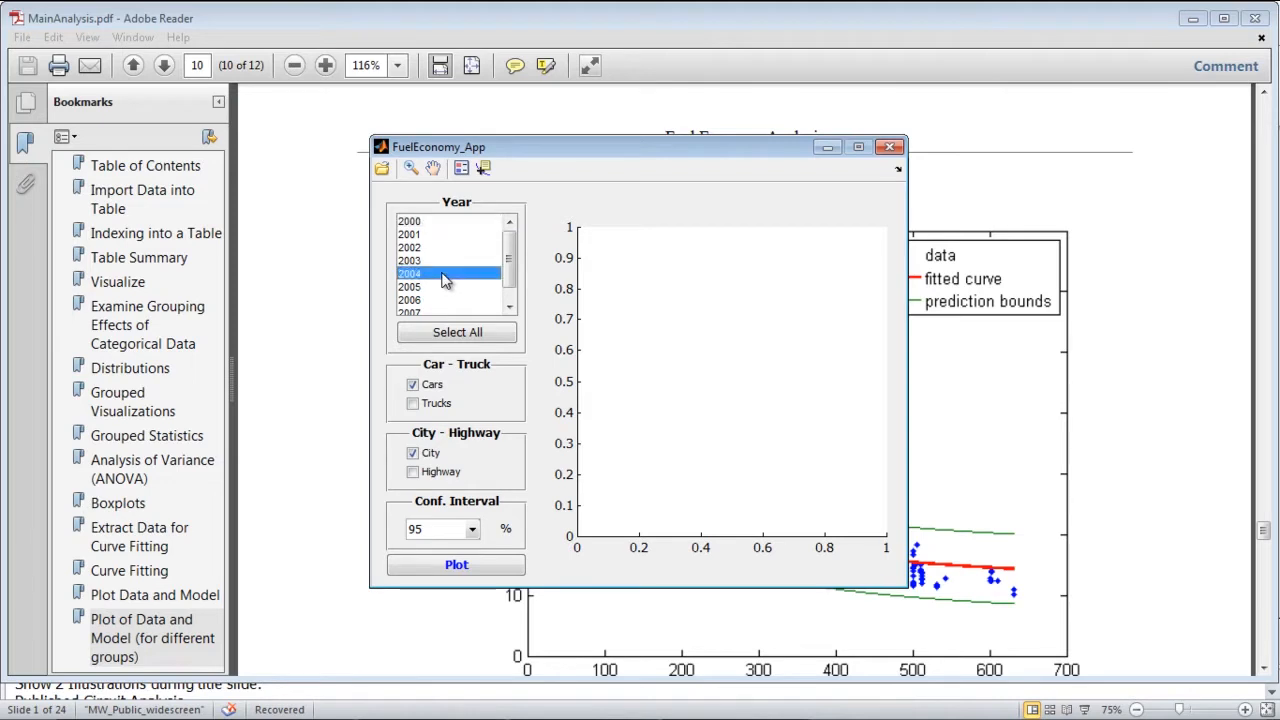
left_click(456, 564)
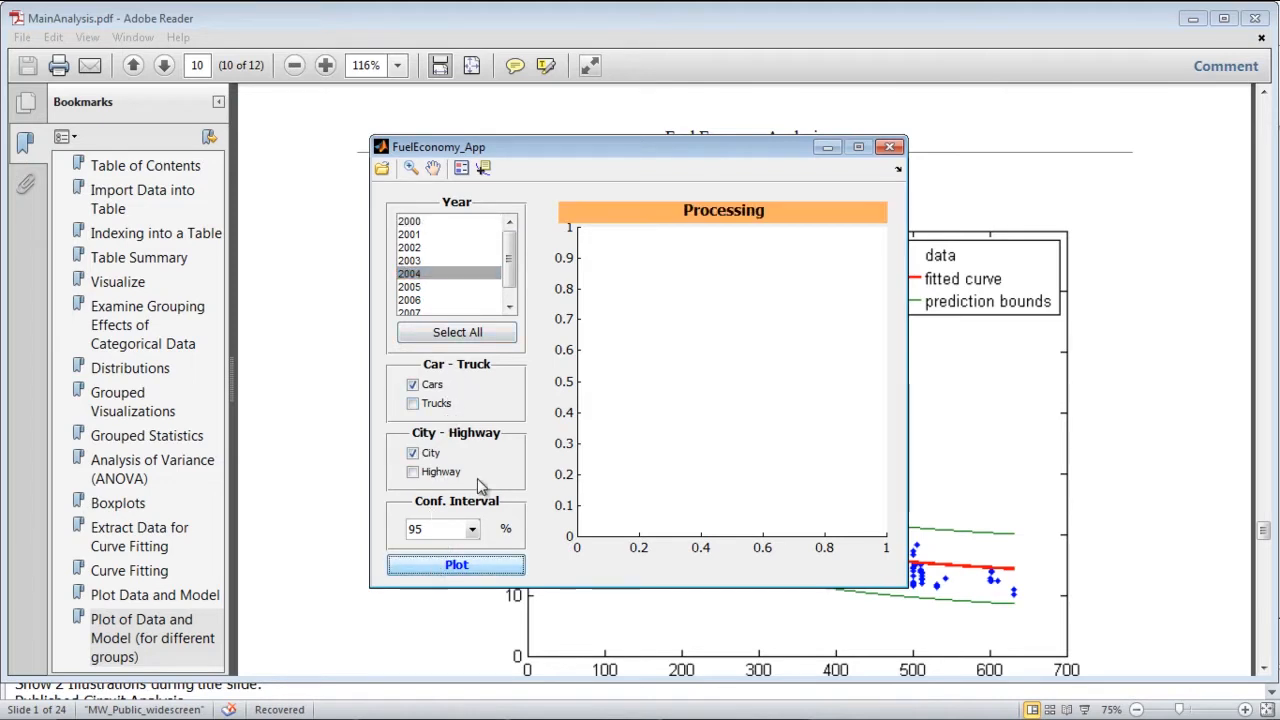
mouse_move(544, 436)
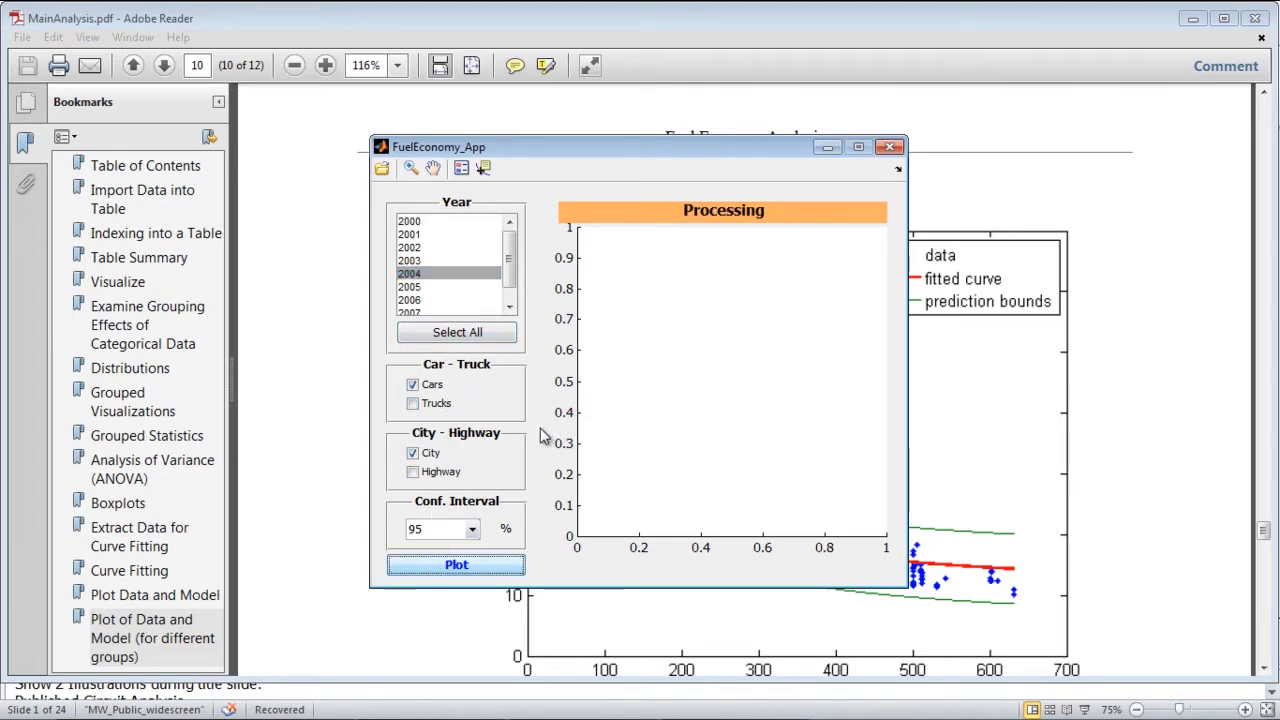
left_click(456, 564)
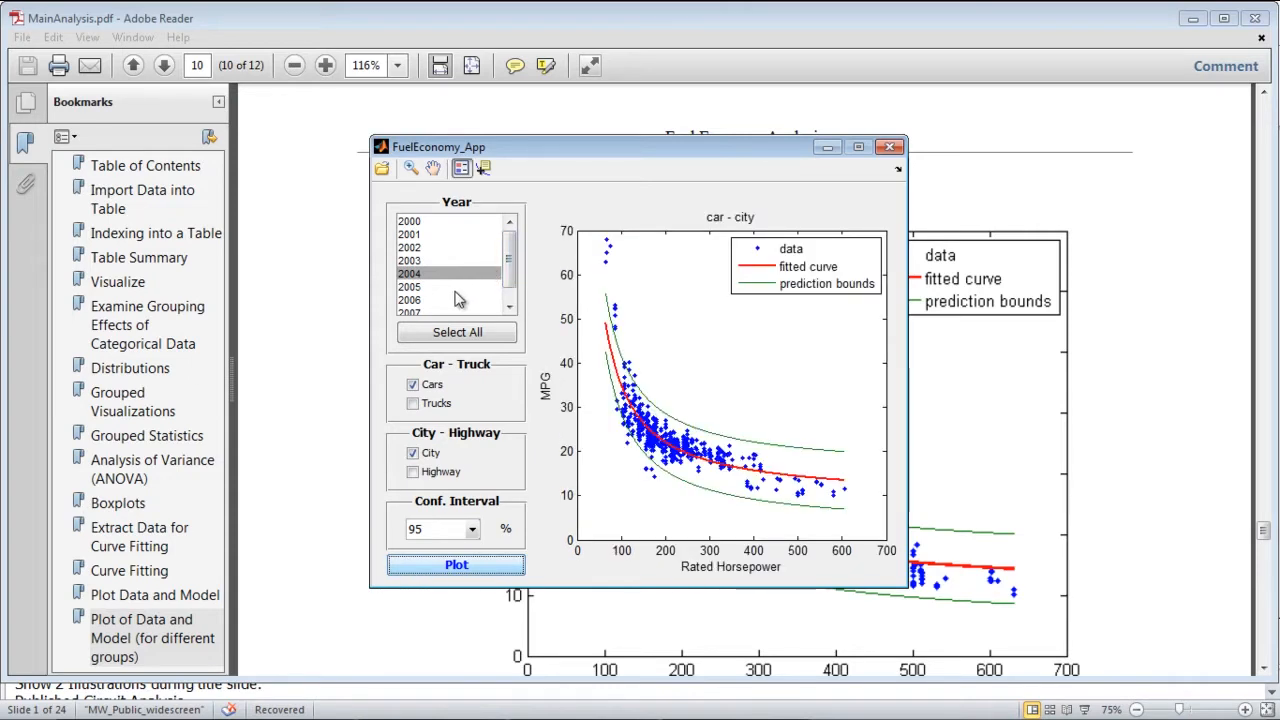
Step: Plot the 2005 truck highway fit, then return to the presentation
left_click(410, 288)
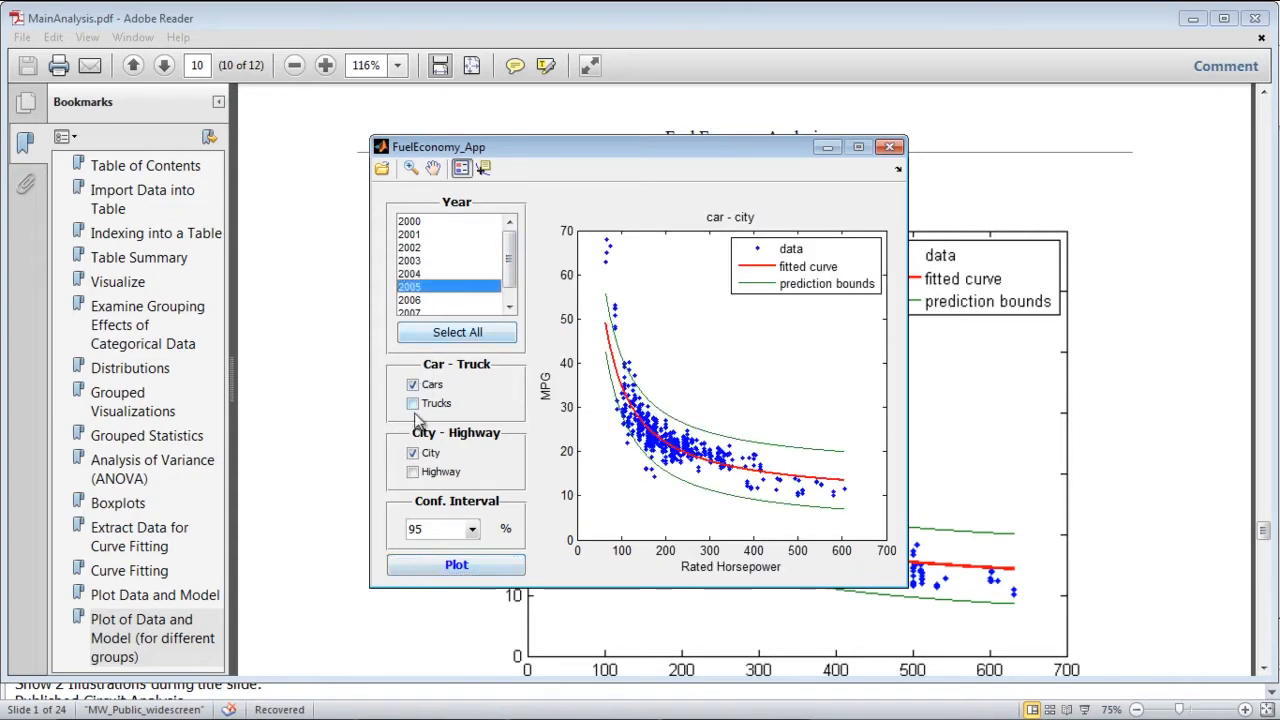
left_click(412, 472)
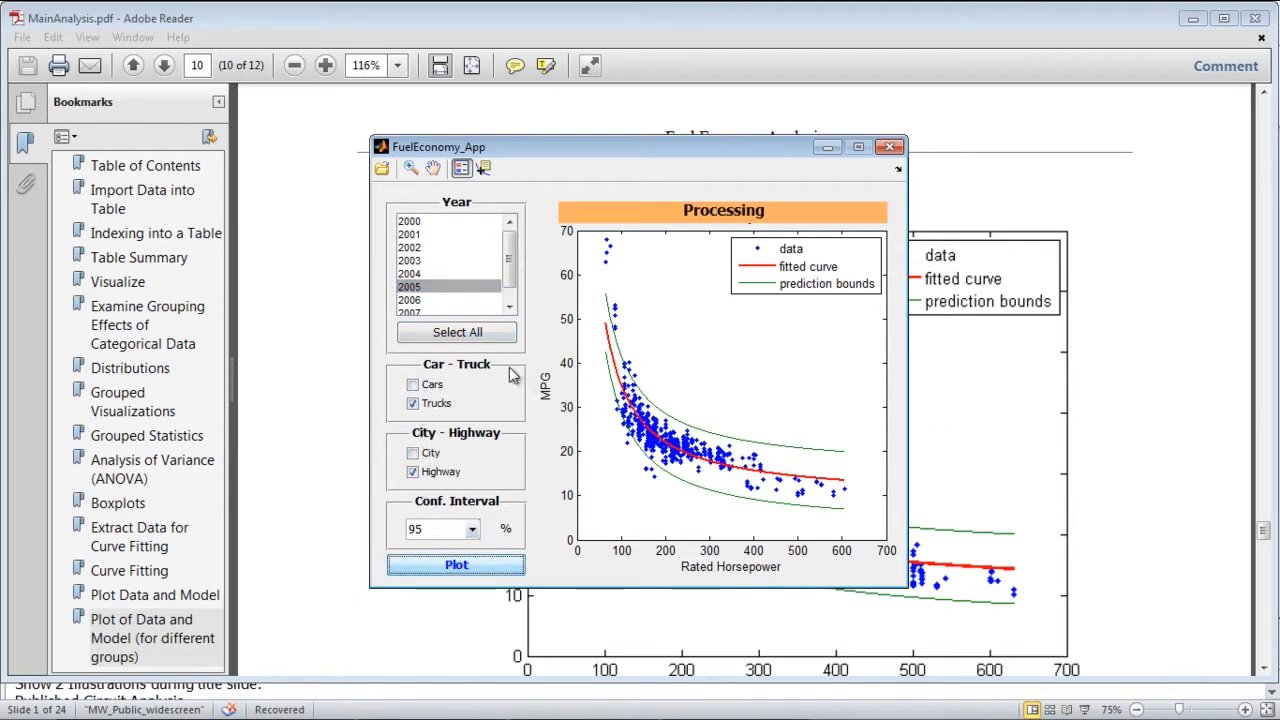
left_click(456, 564)
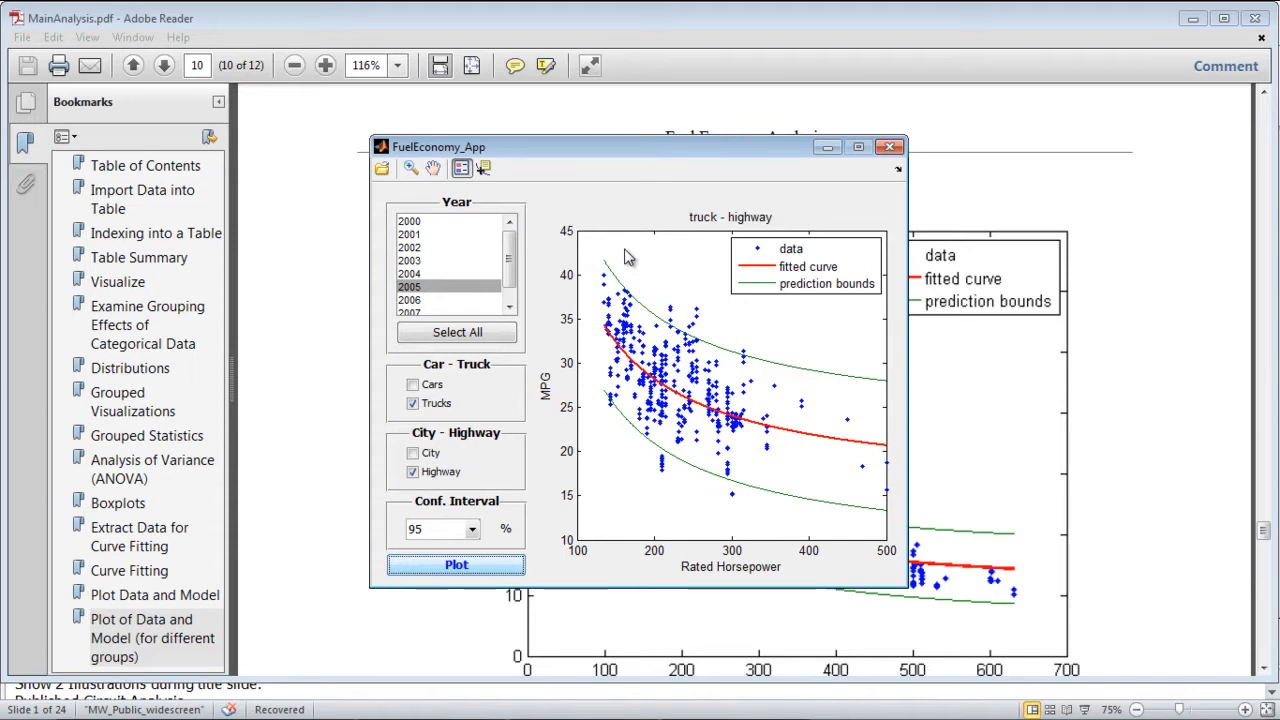
mouse_move(150, 700)
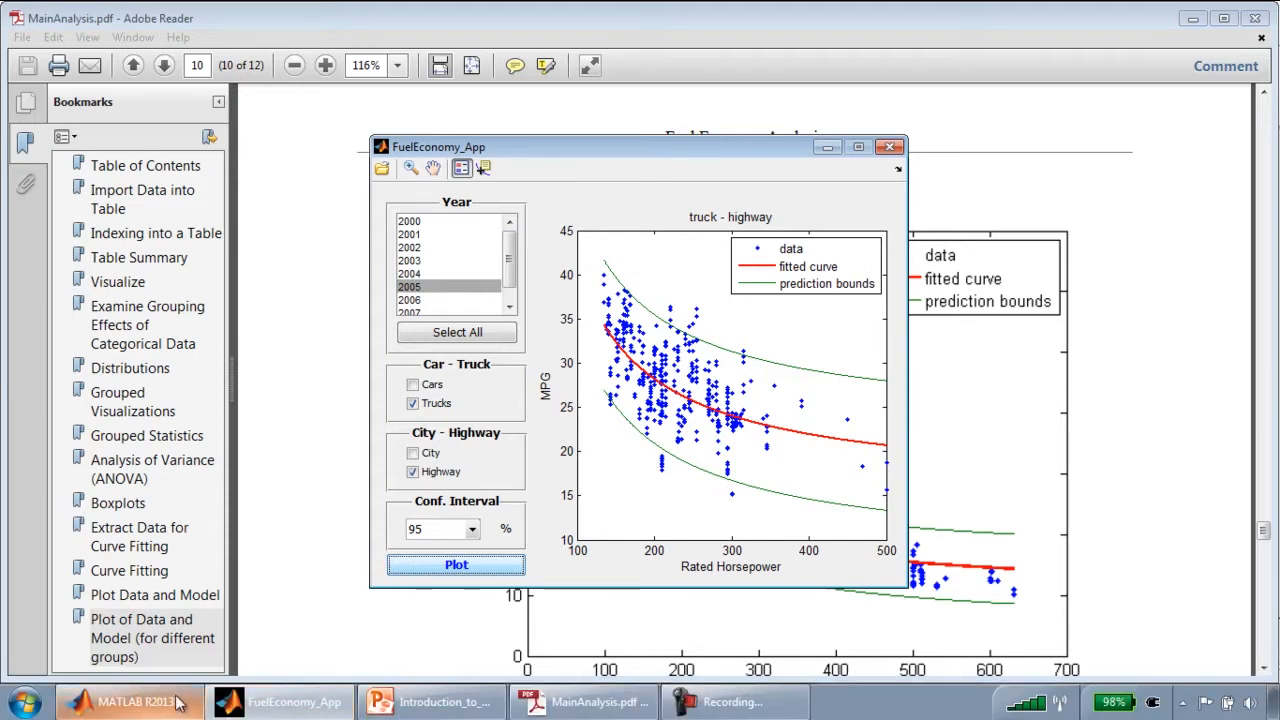
left_click(432, 700)
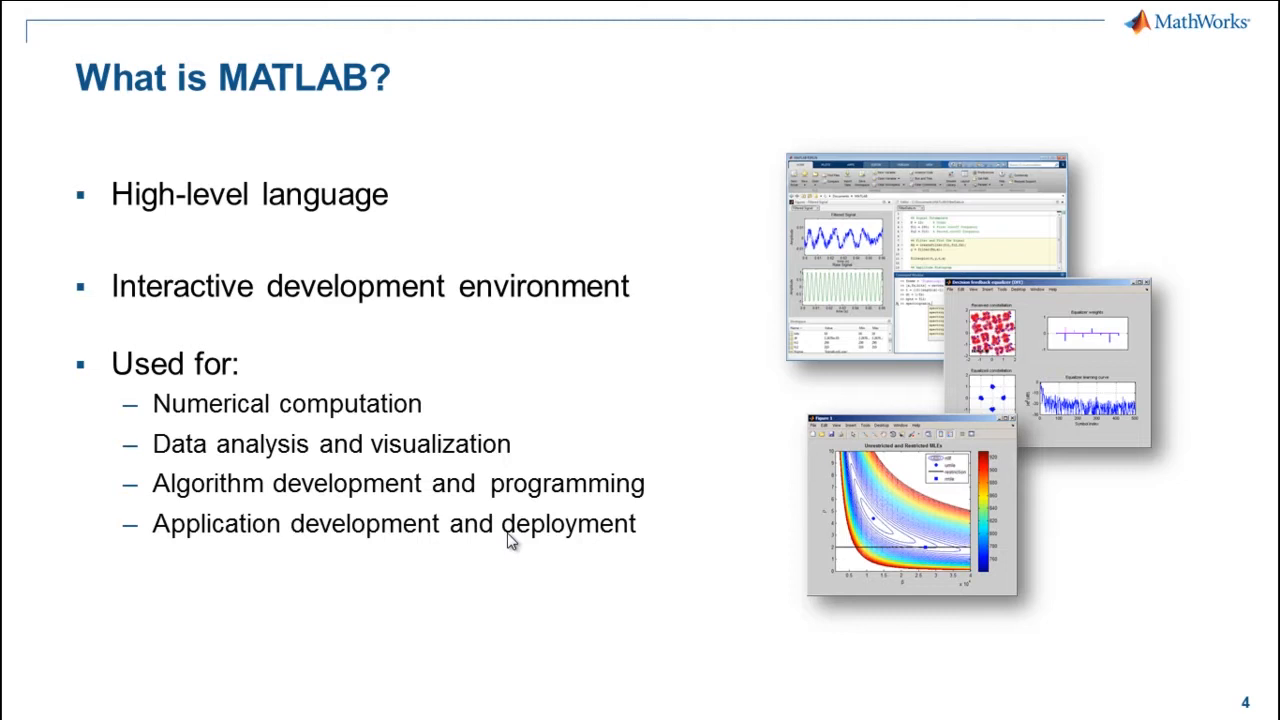
Step: End the slide show after the 'What is MATLAB?' slide, returning to Normal view
key("Escape")
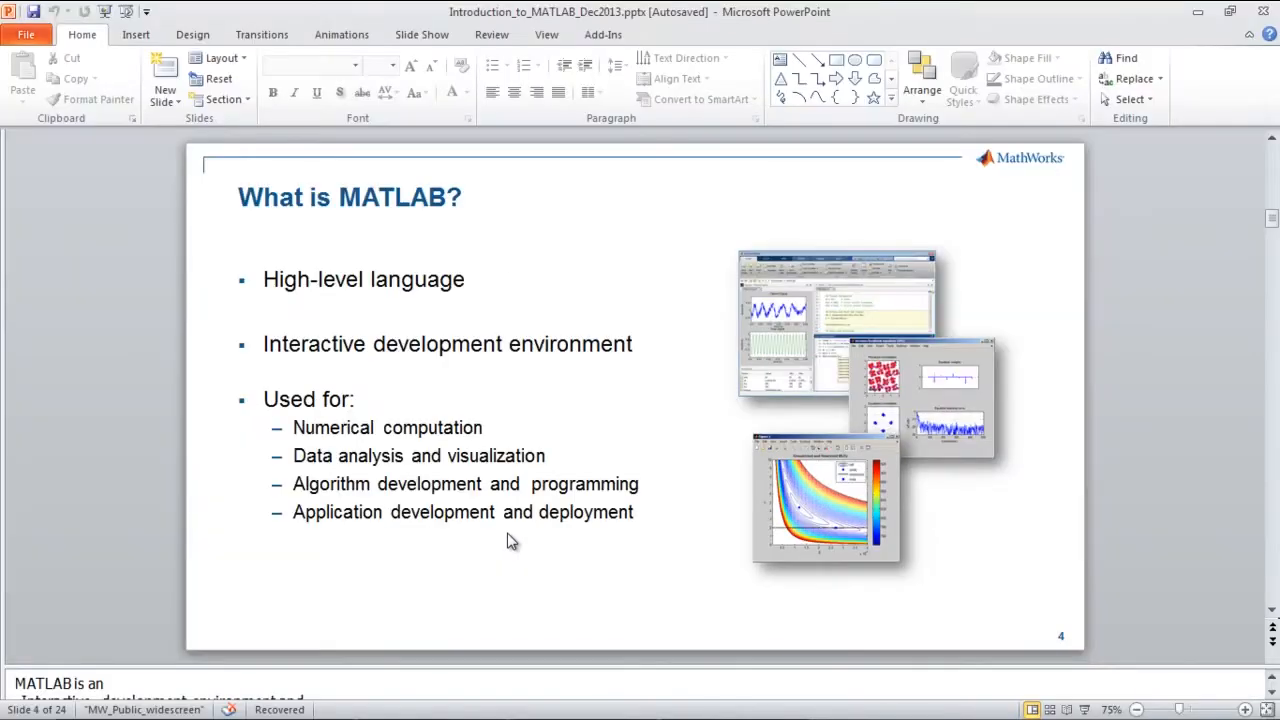
Step: In the Command Window define a = 3, b = 7 and compute c = a*b giving 21
left_click(130, 700)
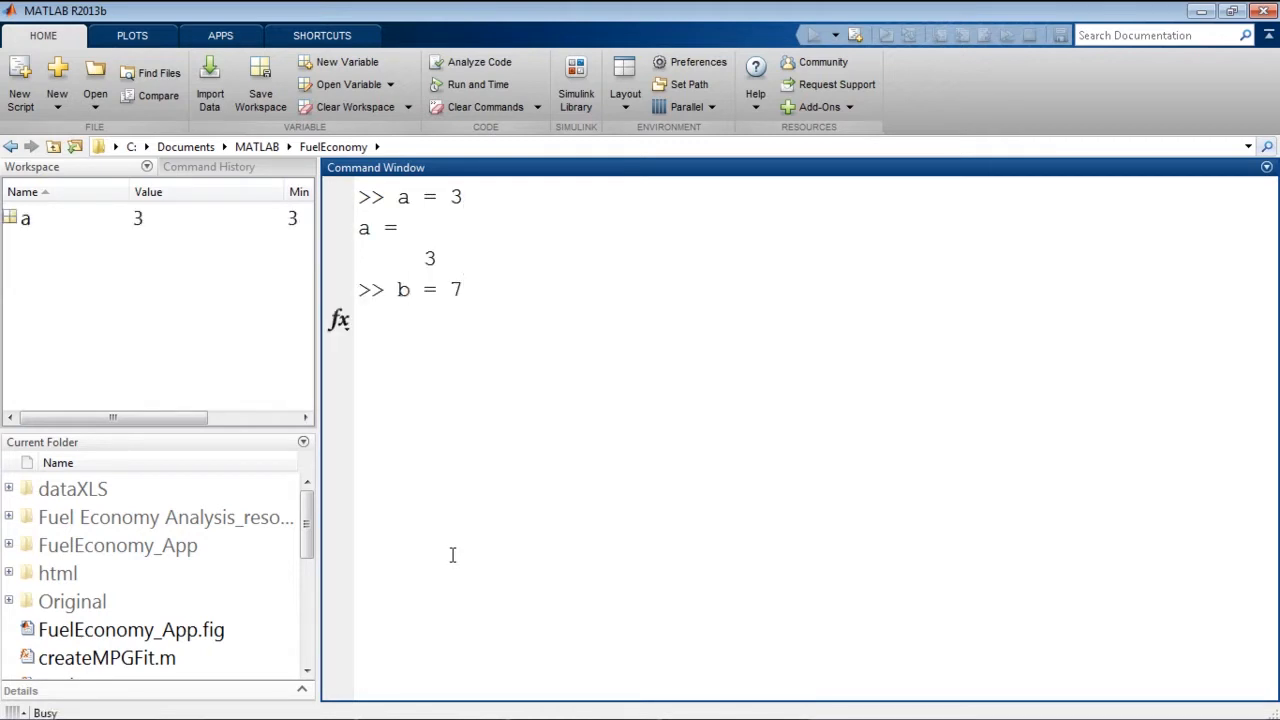
type("c = a*b")
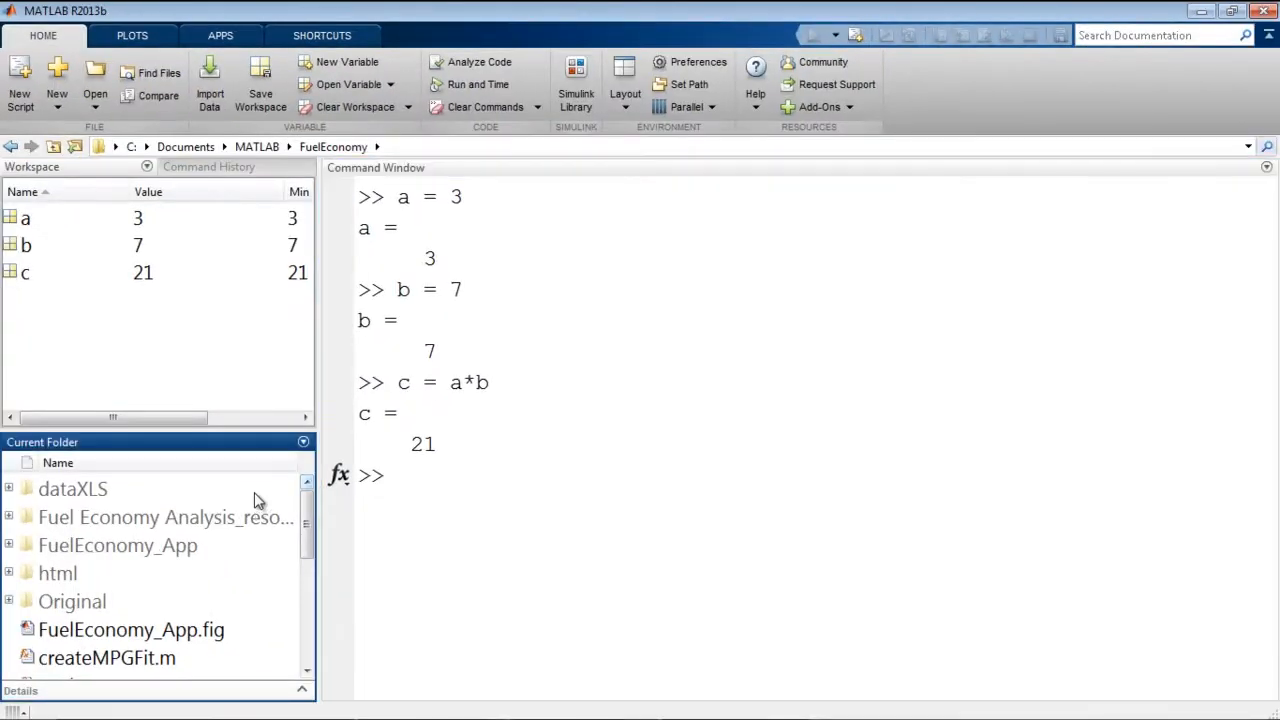
scroll("down", 3)
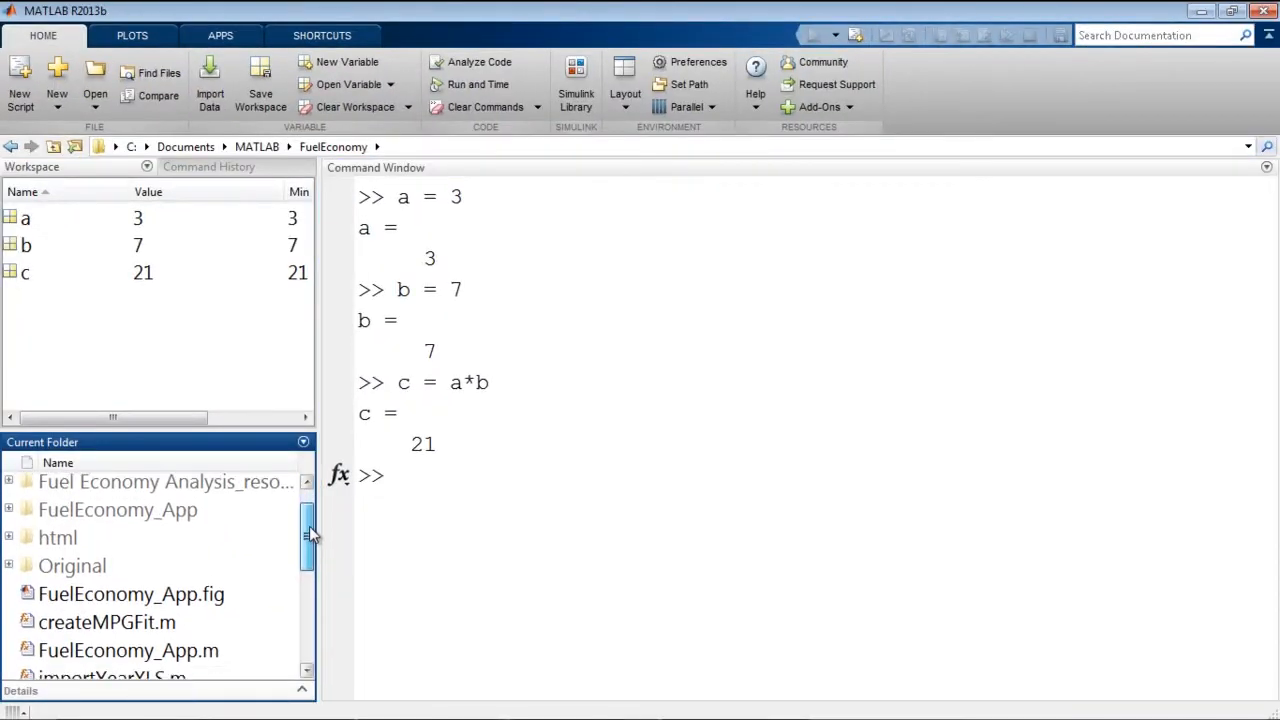
scroll("down", 3)
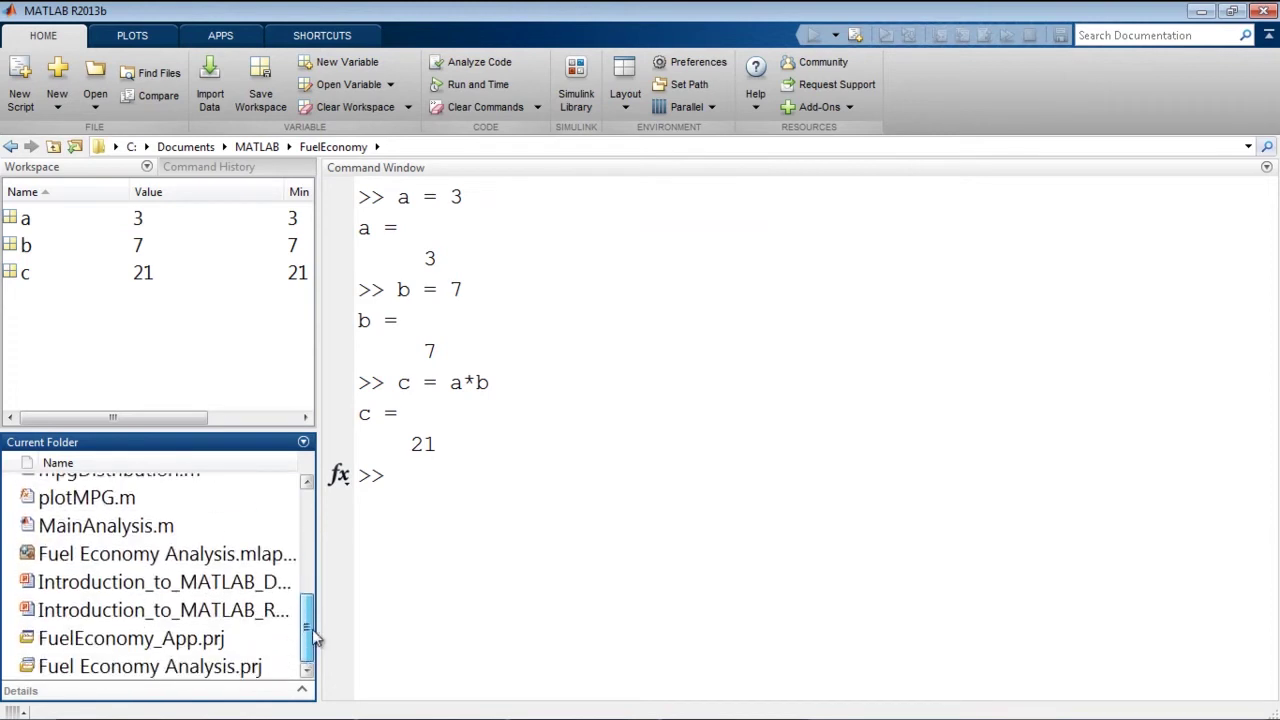
scroll("up", 3)
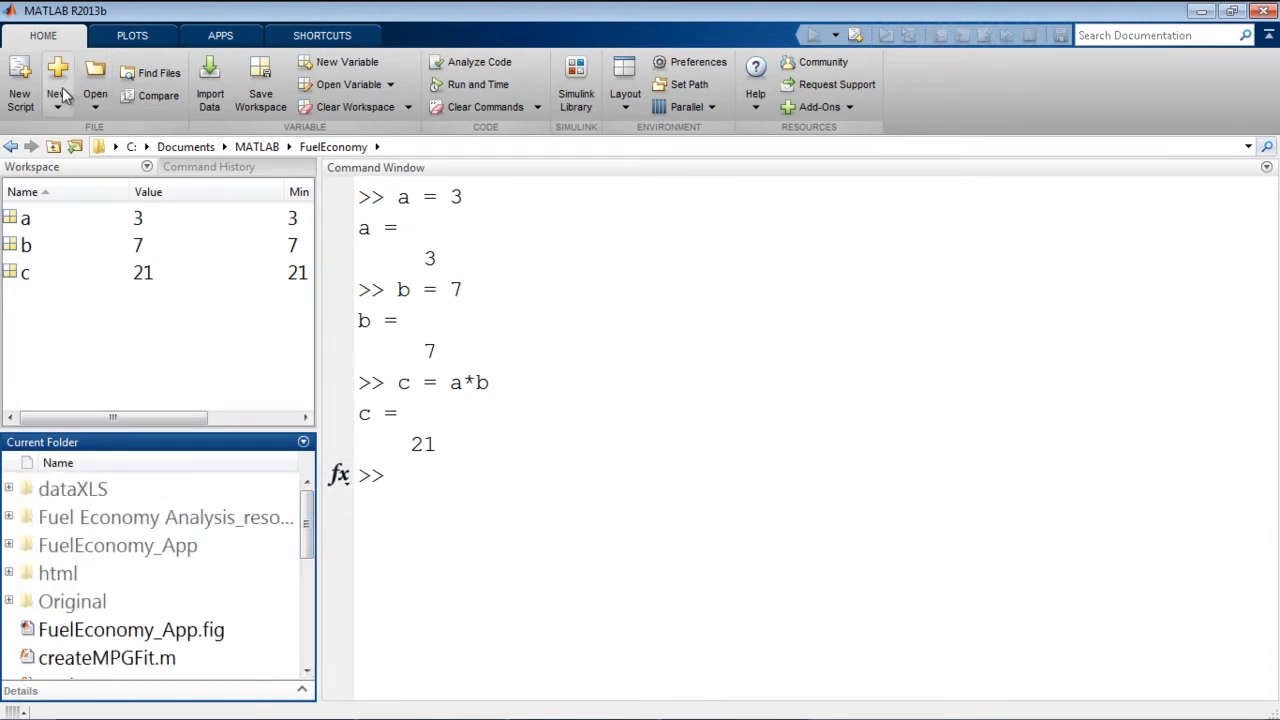
mouse_move(56, 84)
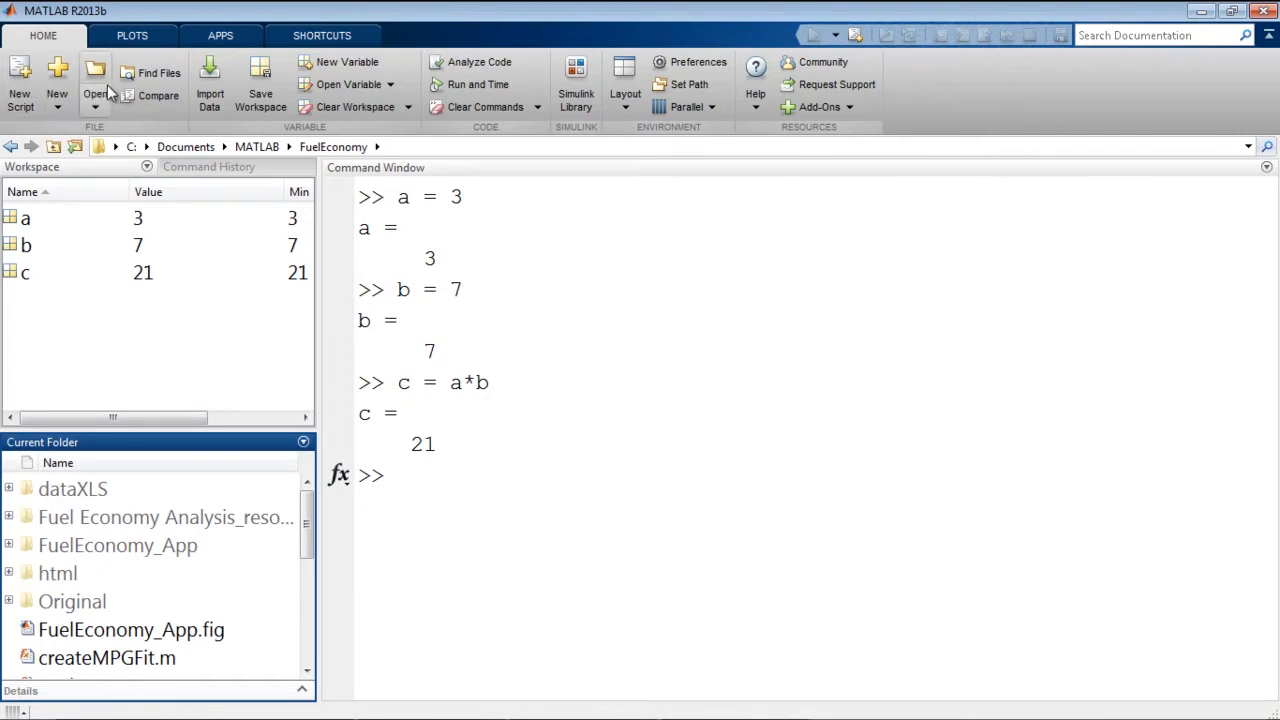
Step: Show the APPS gallery of installed apps and return to the HOME commands
left_click(220, 36)
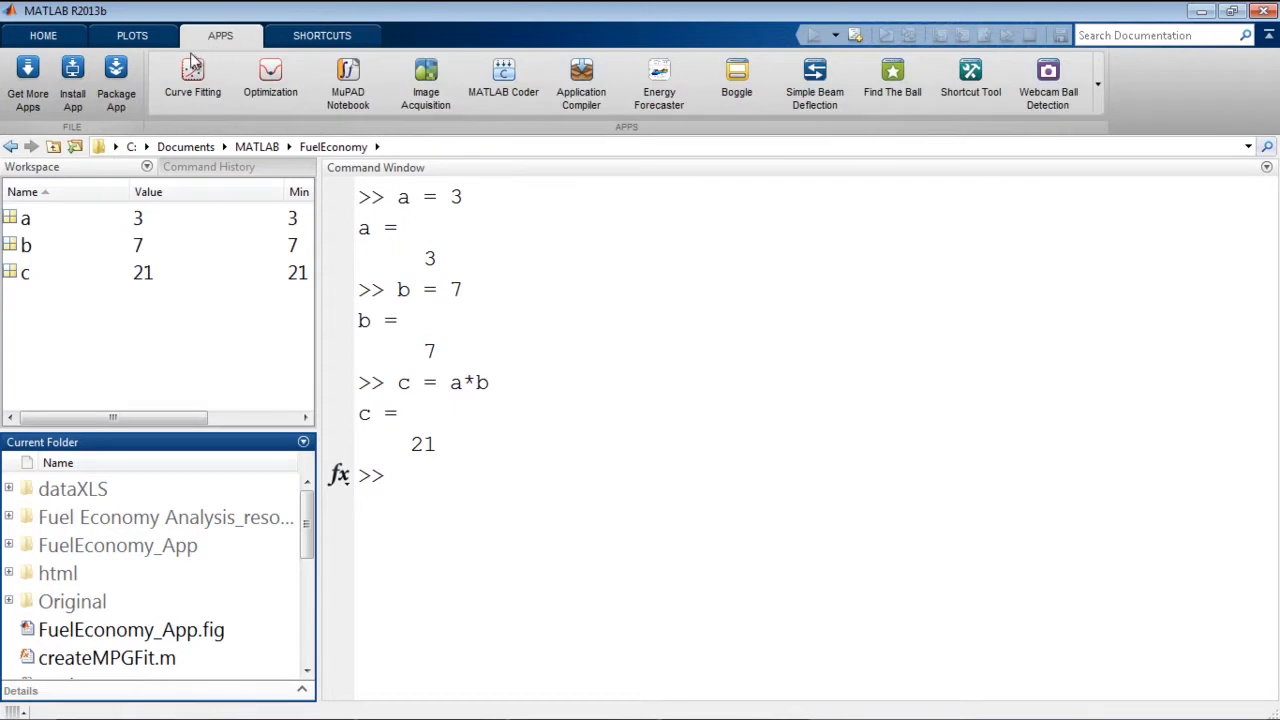
mouse_move(204, 36)
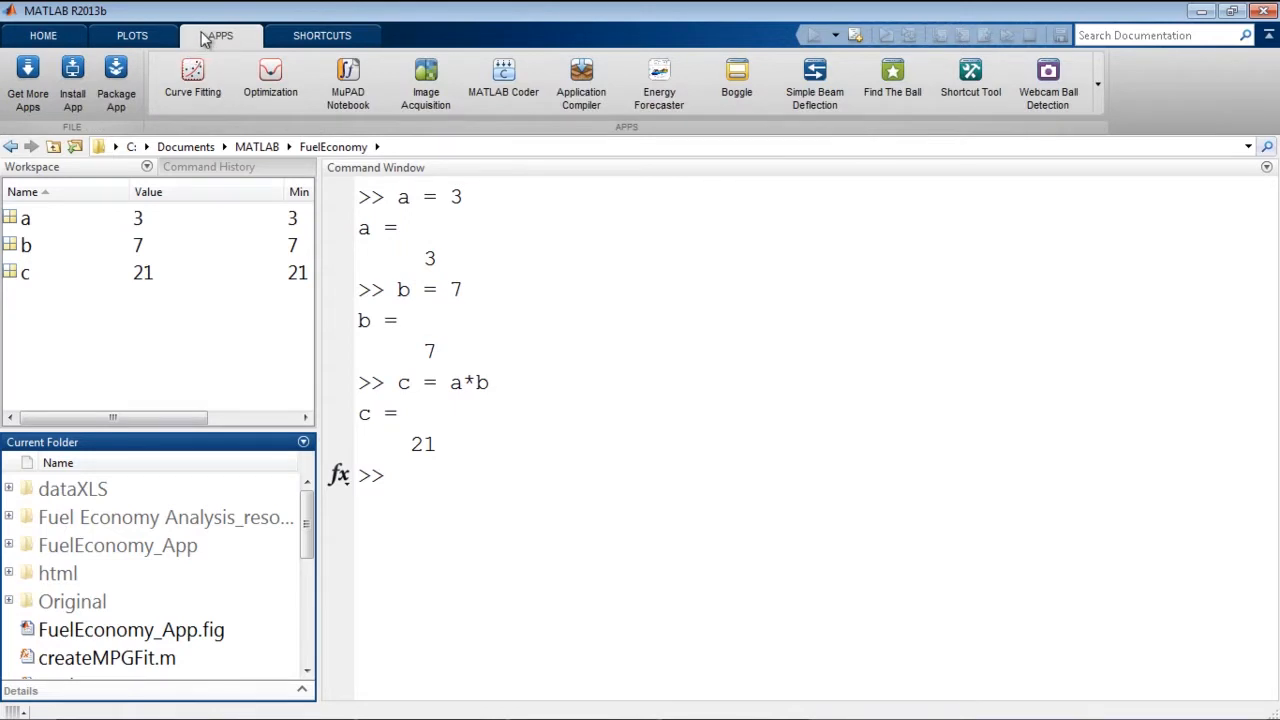
left_click(44, 36)
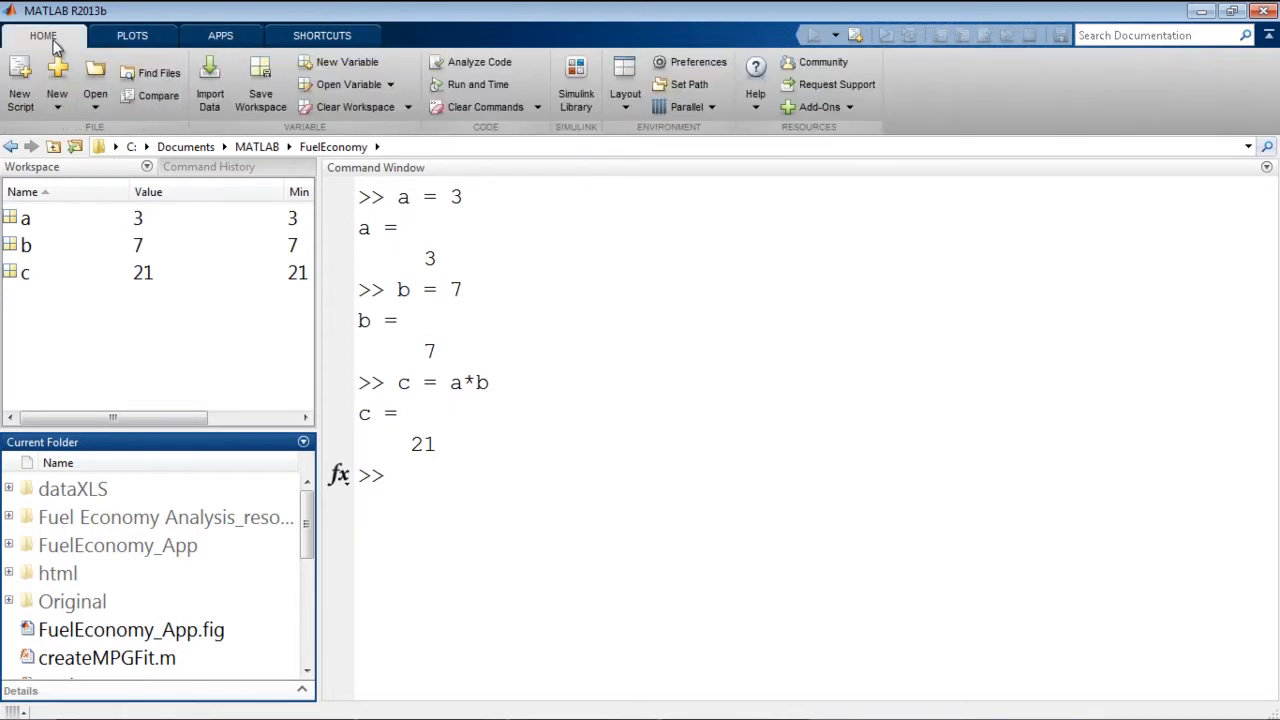
left_click(552, 466)
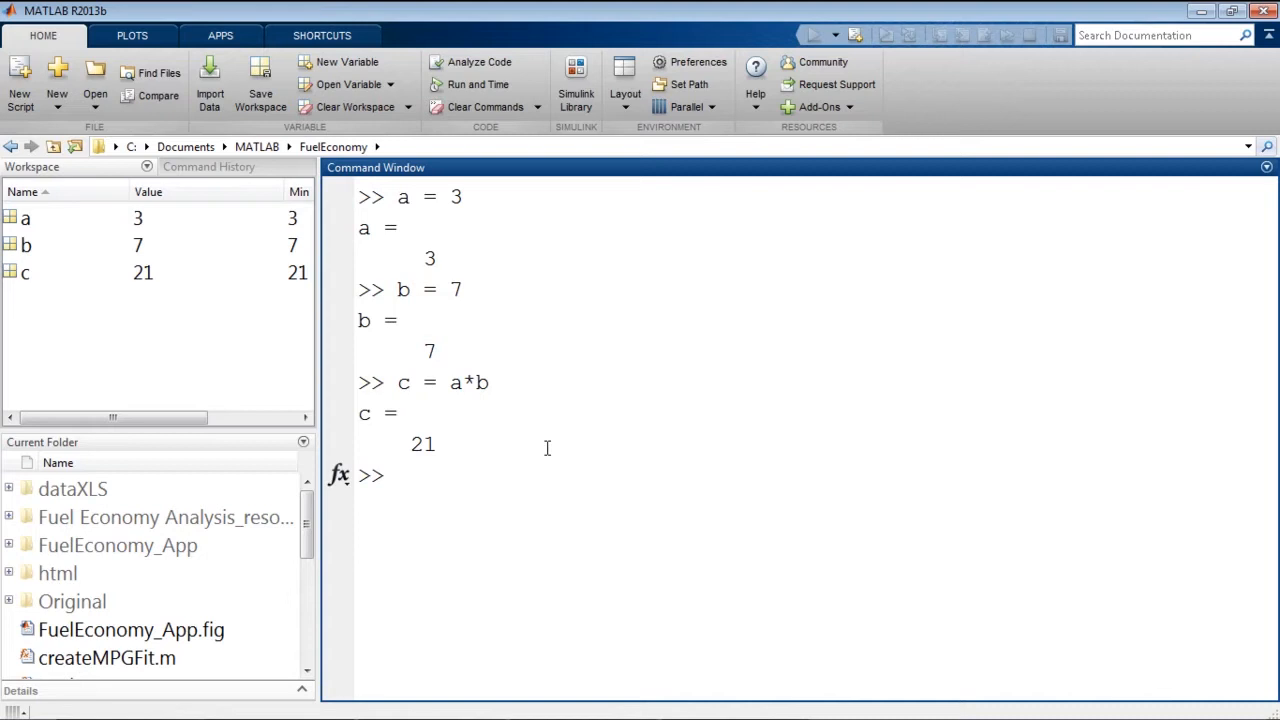
Step: Redefine a as the vector [1 2 5] and rerun c = a*b to get 7 14 35
type("a =")
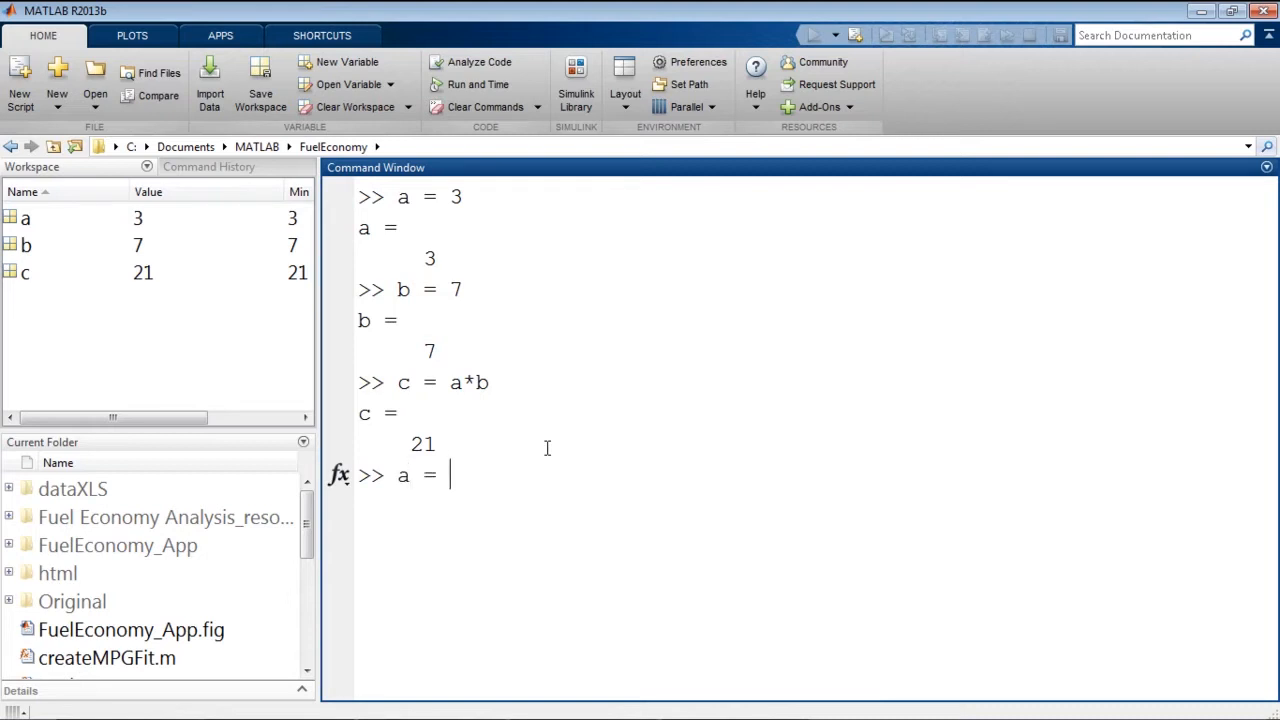
type("[1 2 5")
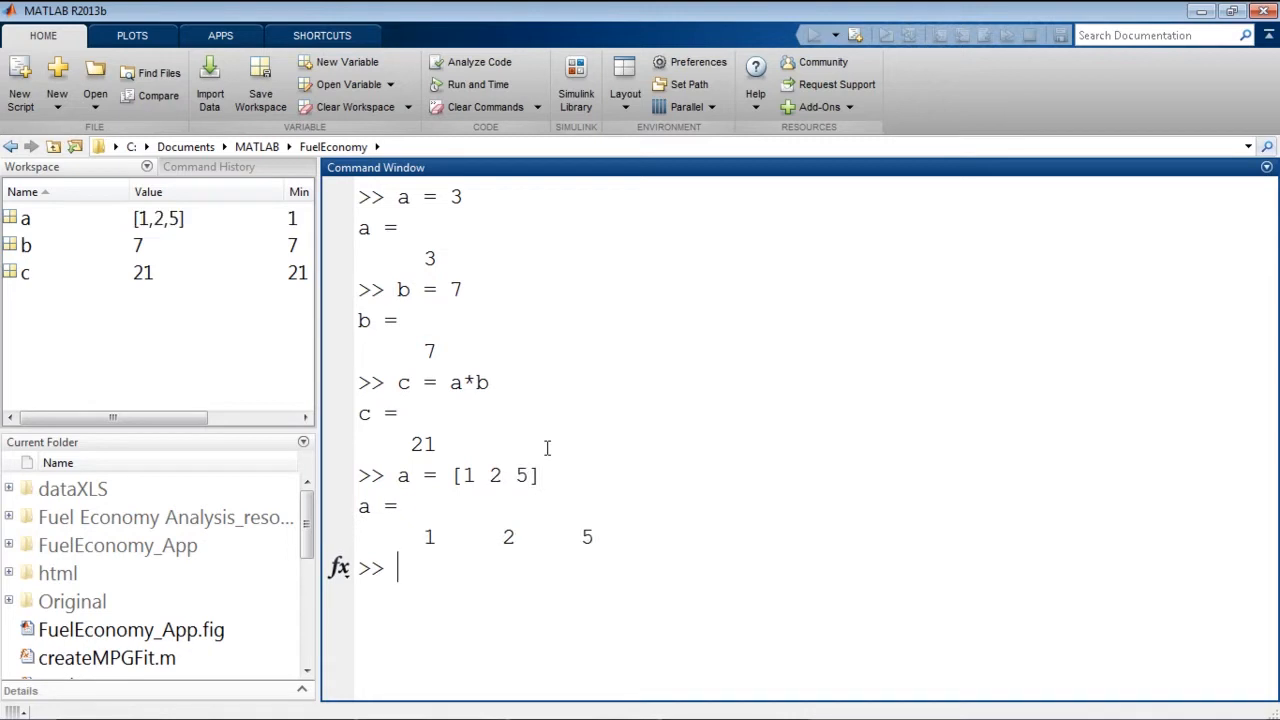
type("c = a*b")
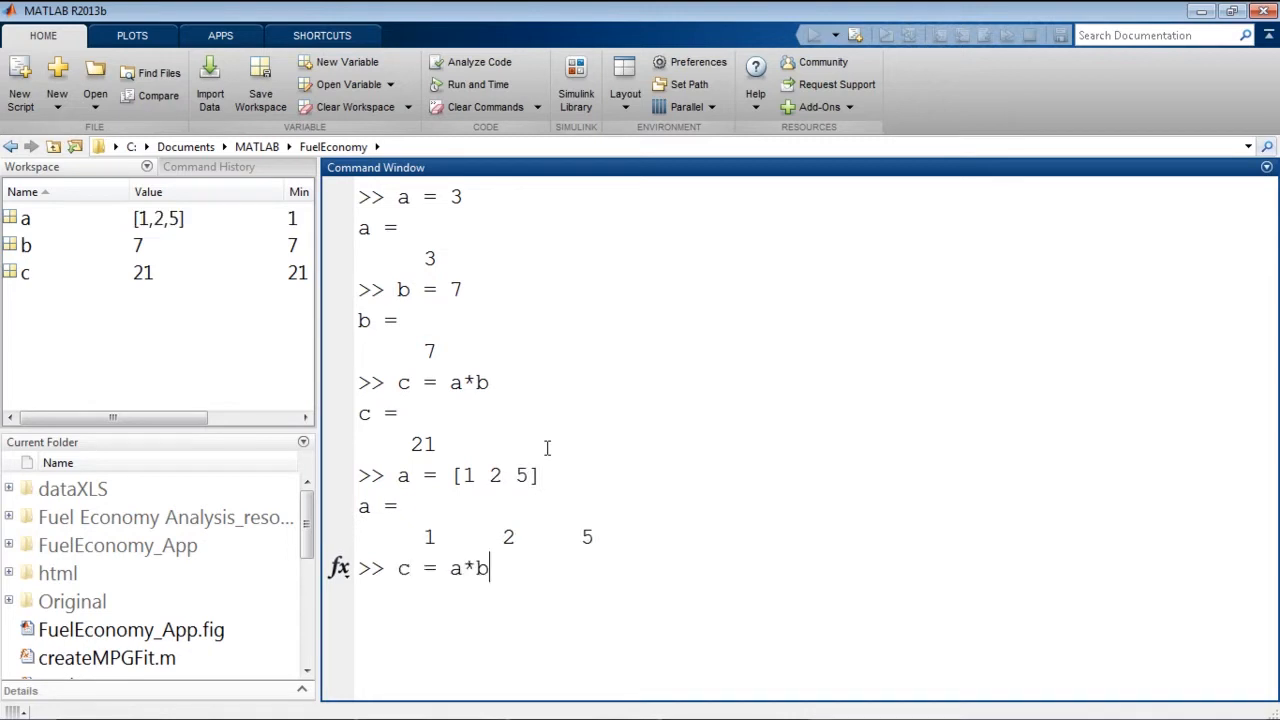
key("Return")
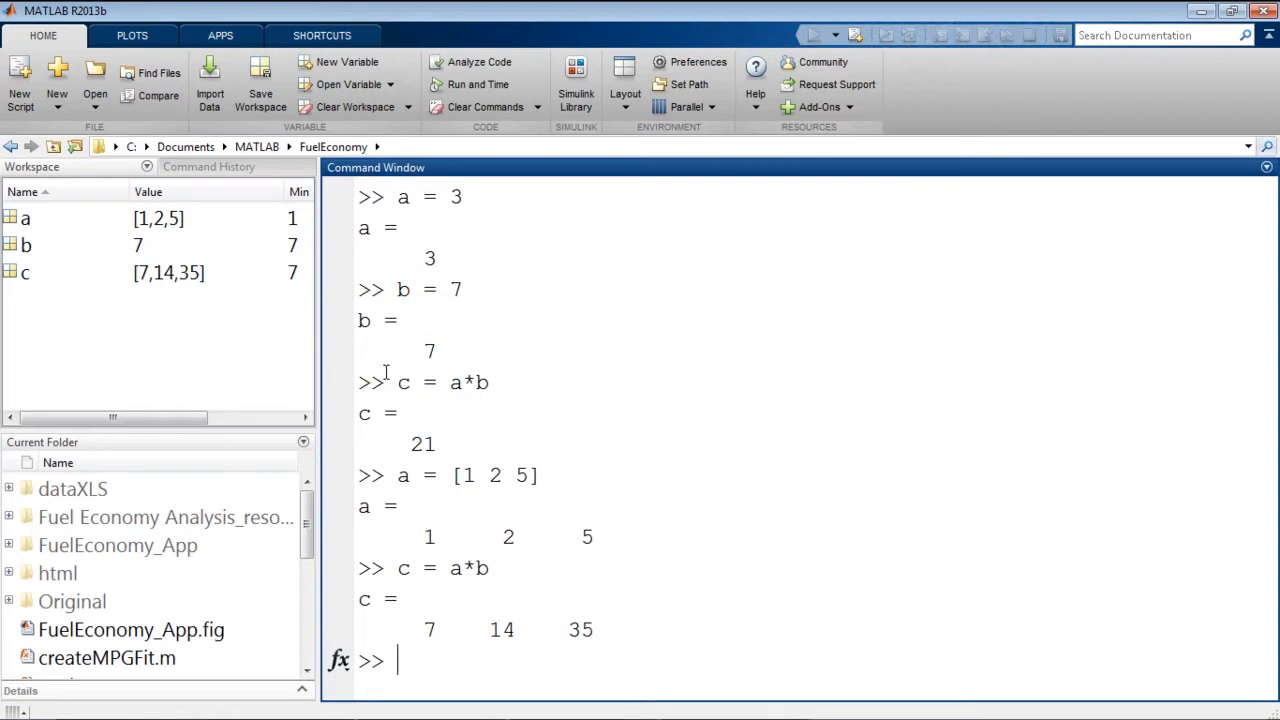
mouse_move(356, 108)
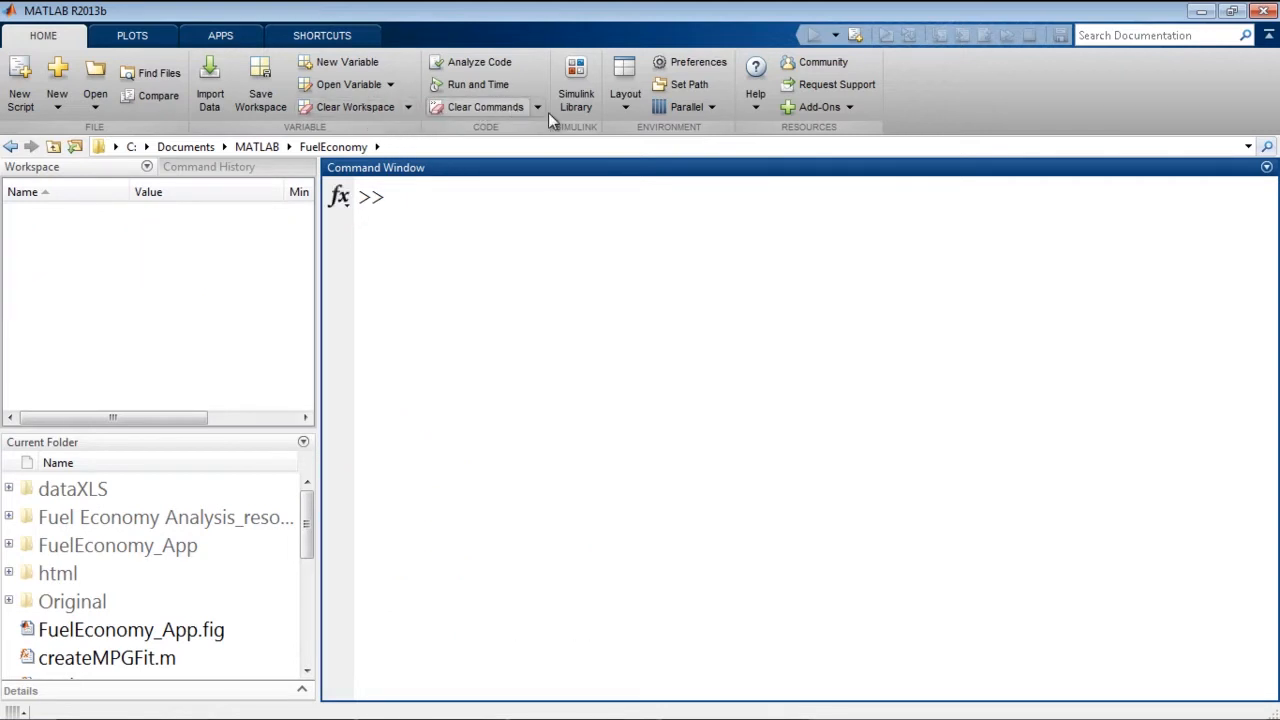
mouse_move(576, 76)
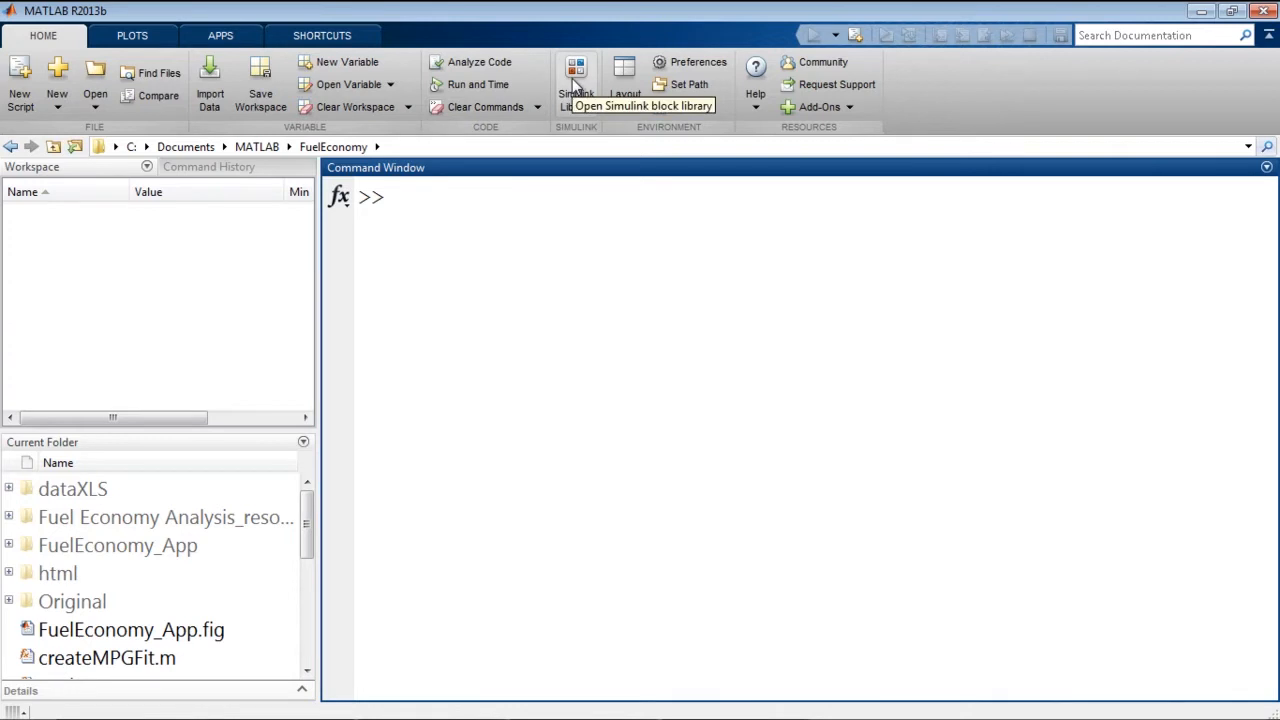
mouse_move(500, 28)
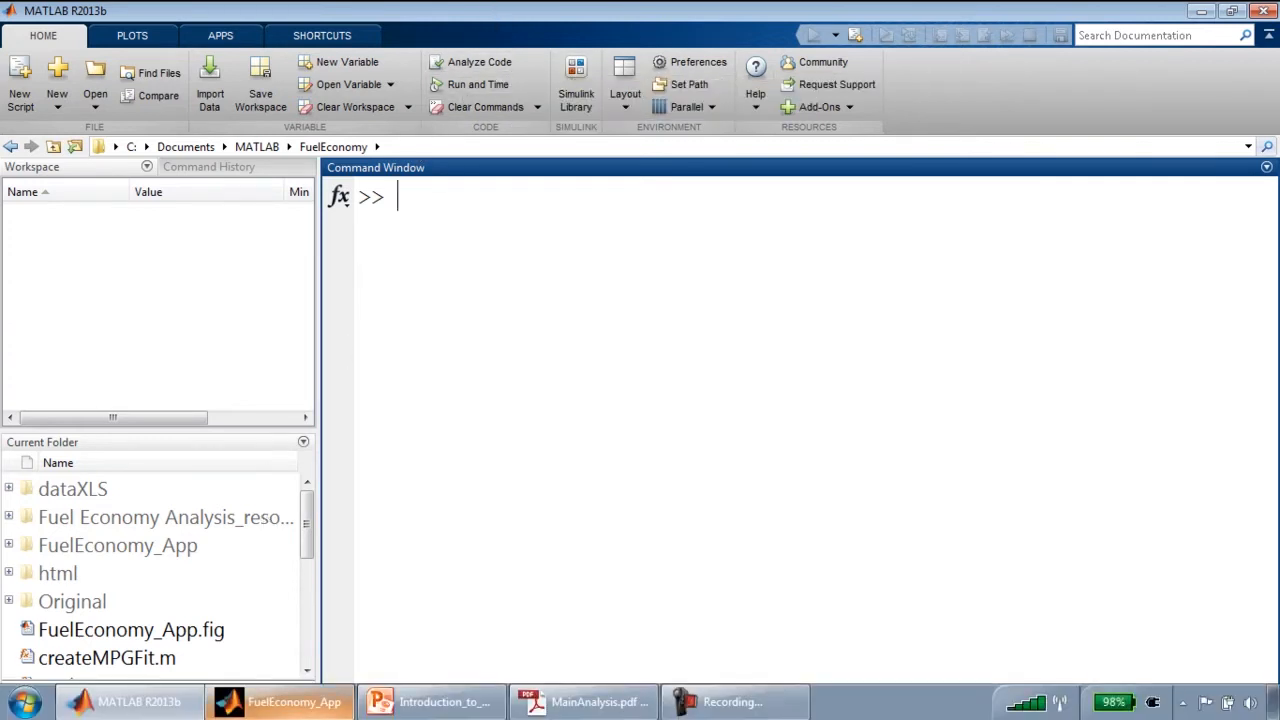
left_click(430, 700)
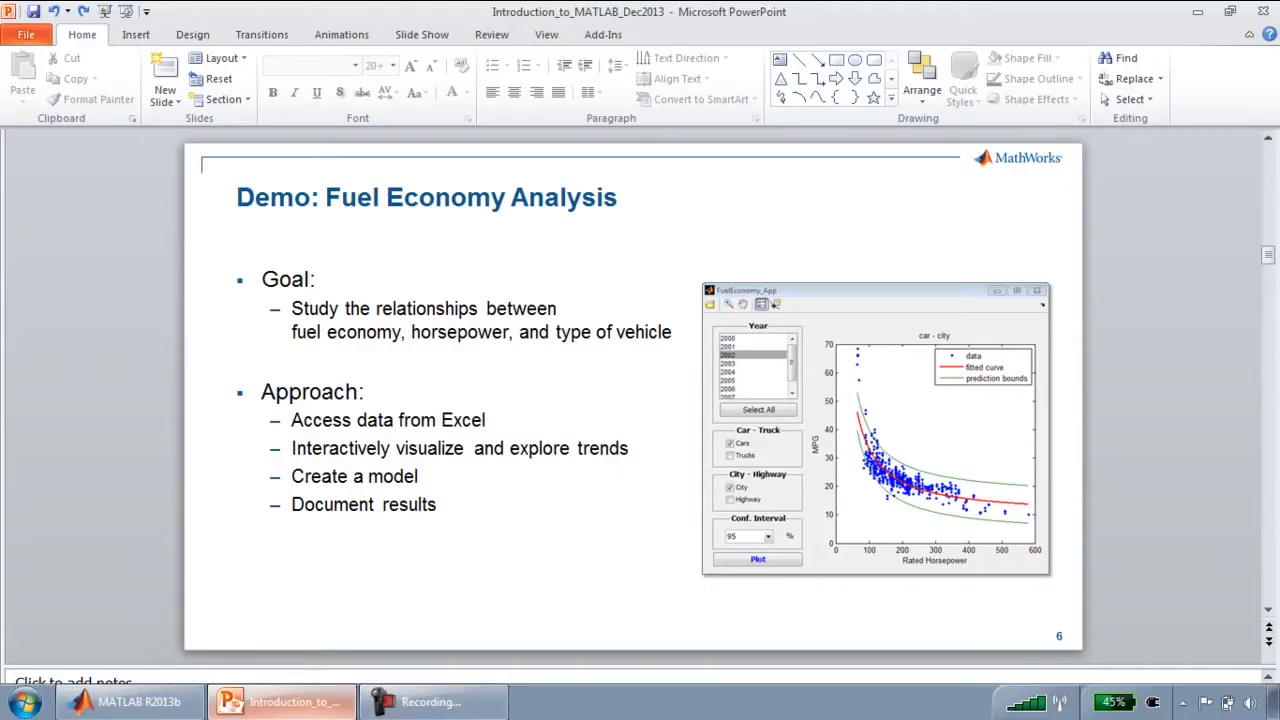
Step: Switch from the Demo: Fuel Economy Analysis slide back to MATLAB
left_click(130, 700)
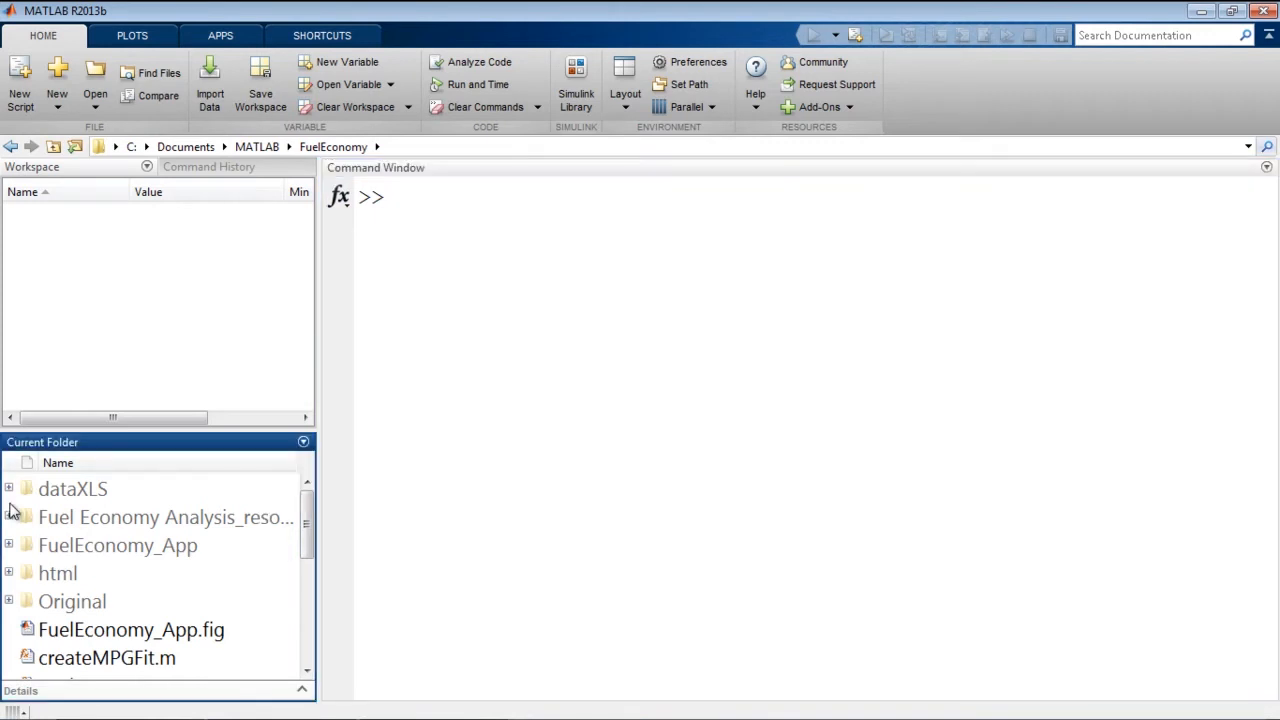
Step: Expand the dataXLS folder in Current Folder to list its yearly data files
left_click(72, 488)
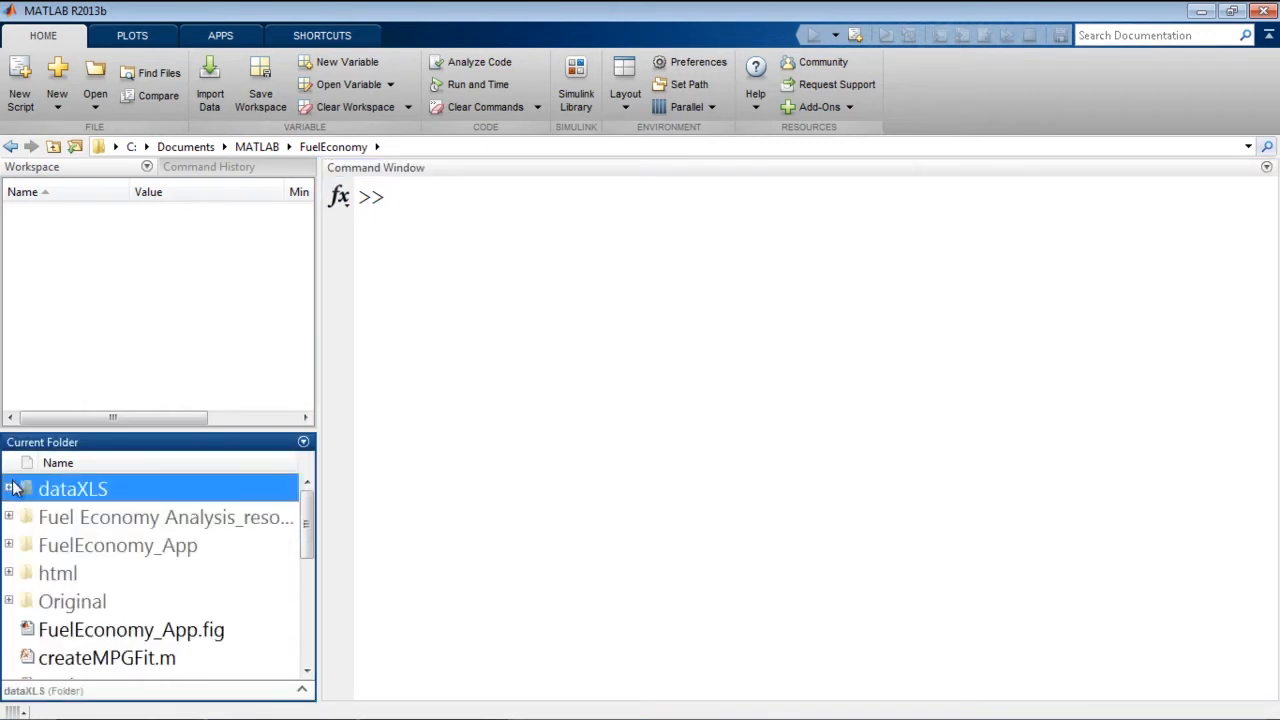
left_click(10, 488)
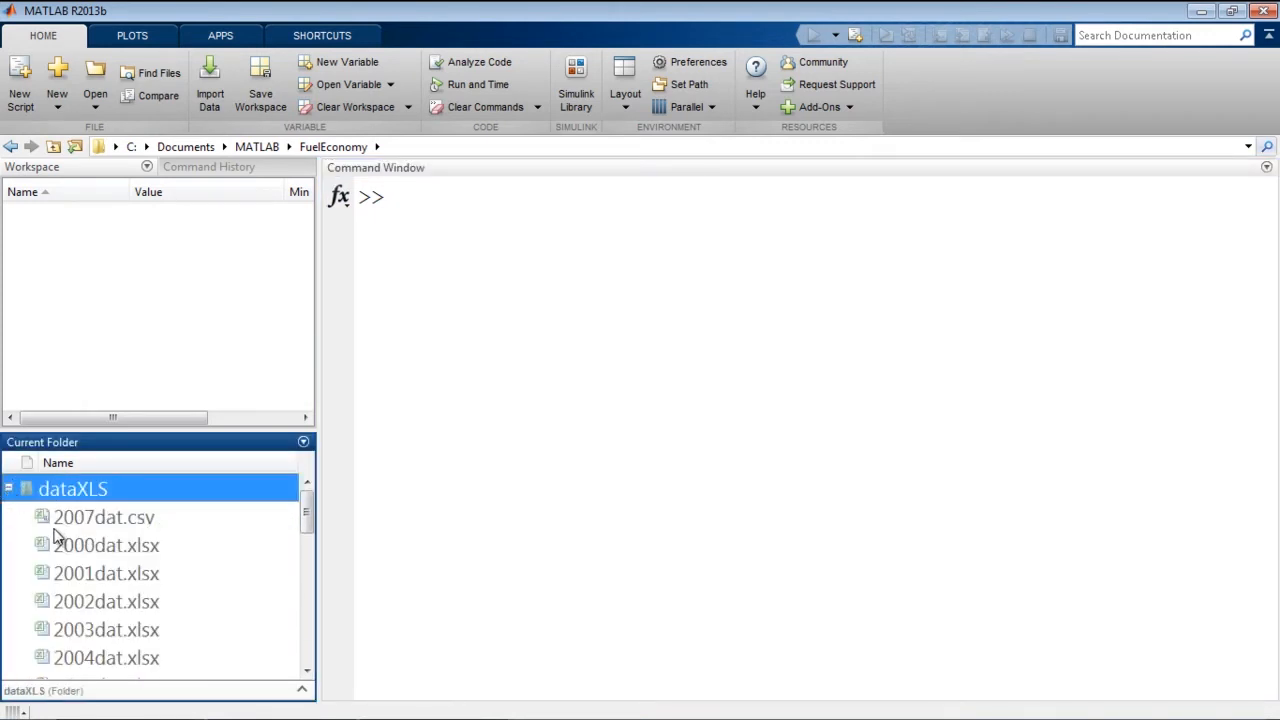
scroll("down", 3)
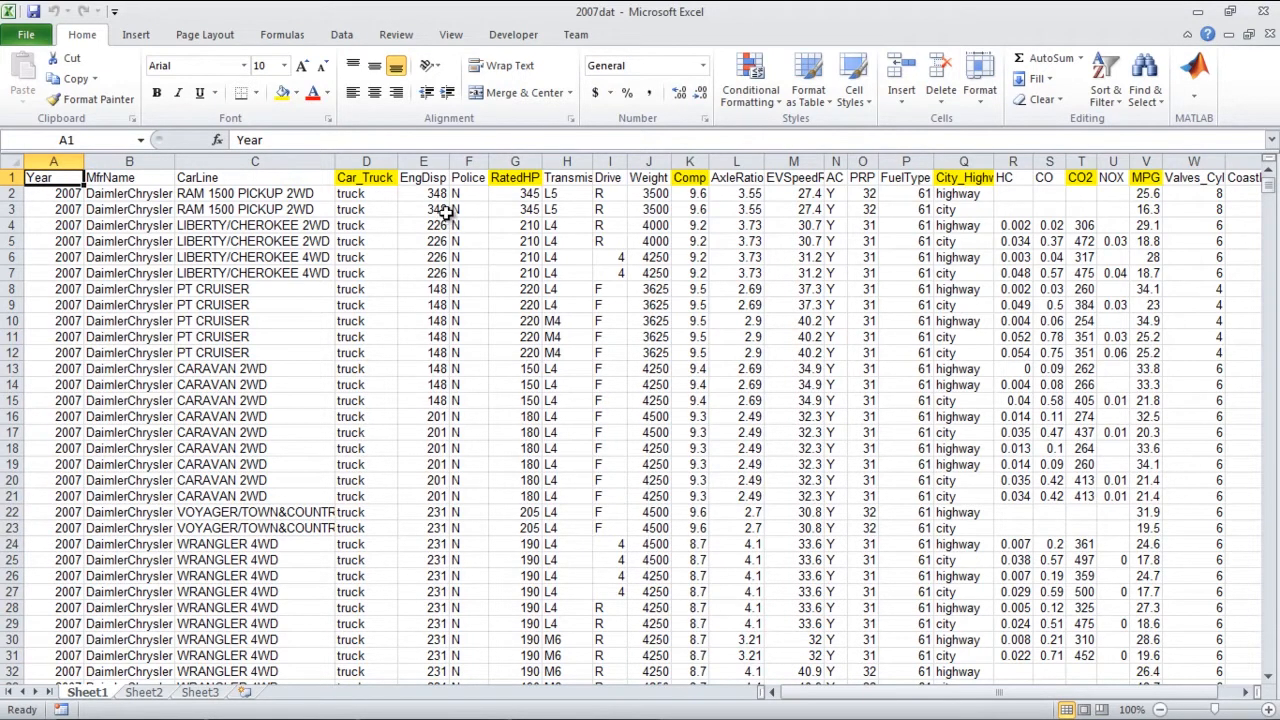
mouse_move(770, 208)
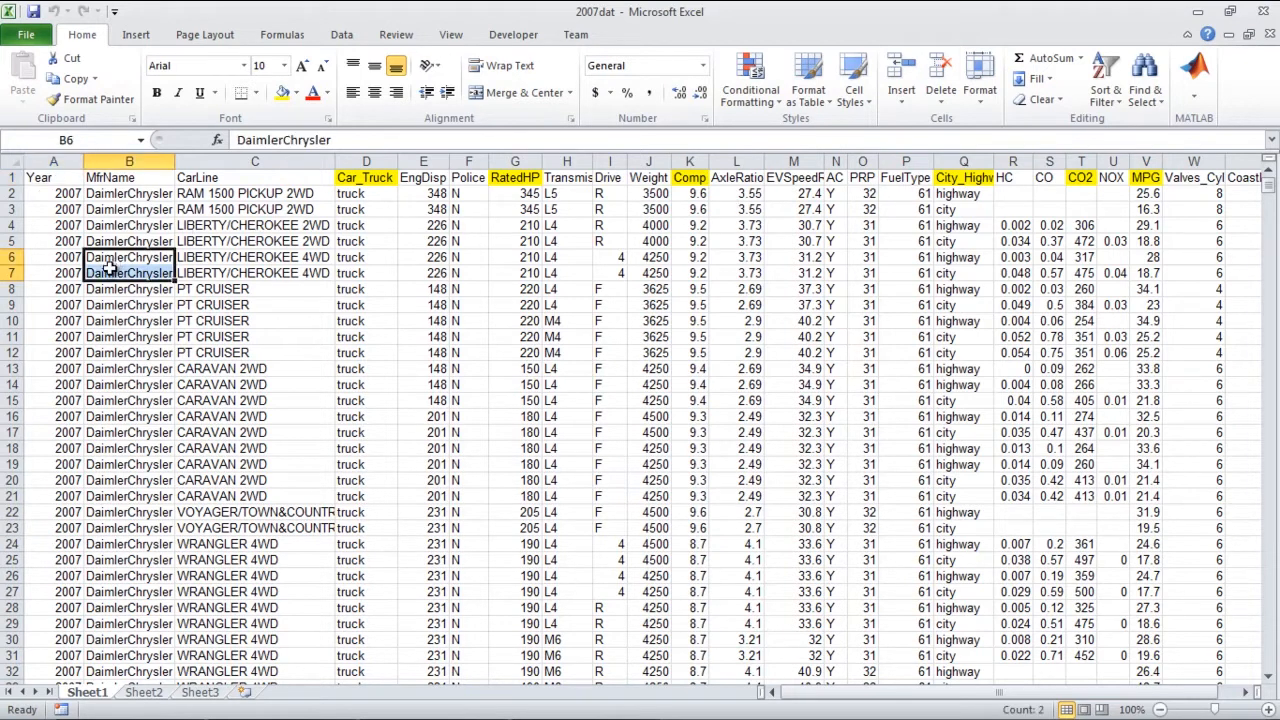
Step: Inspect the 2007dat sheet's columns such as year, Car_Truck, RatedHP and MPG
left_click(52, 288)
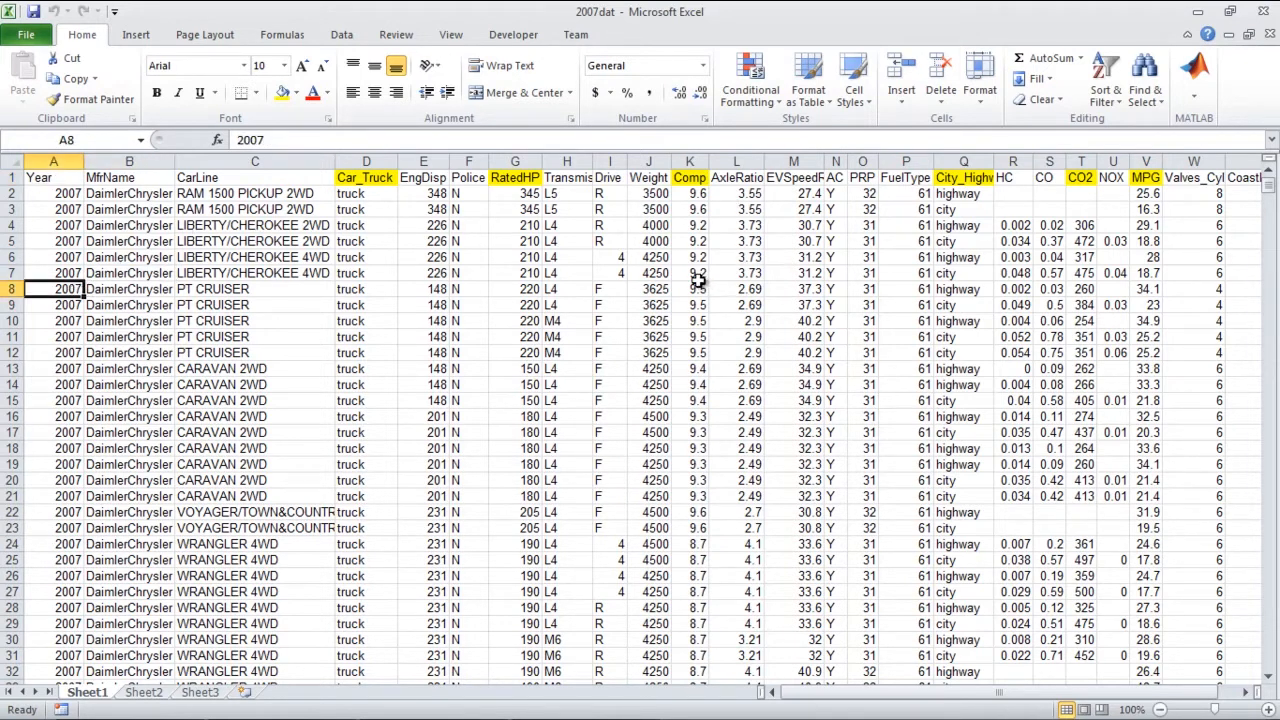
mouse_move(394, 484)
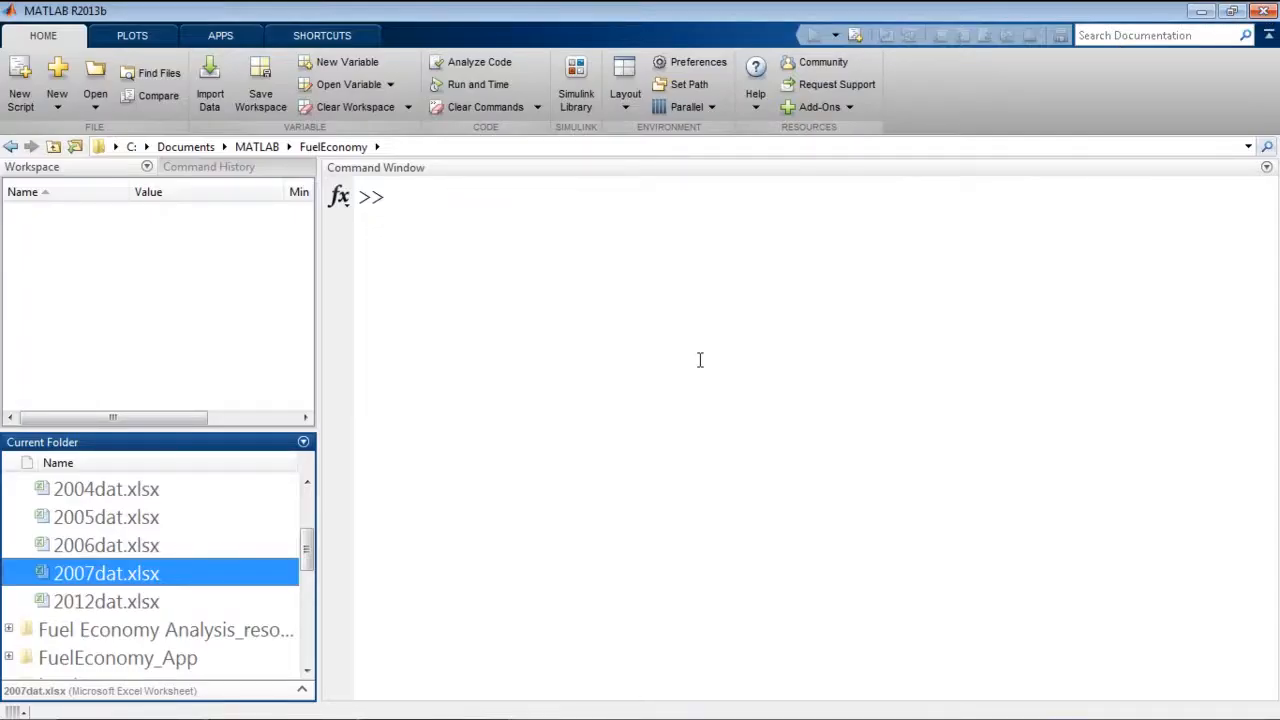
Step: Back in MATLAB, bring up the dataXLS yearly .xlsx spreadsheets in the current folder
double_click(106, 572)
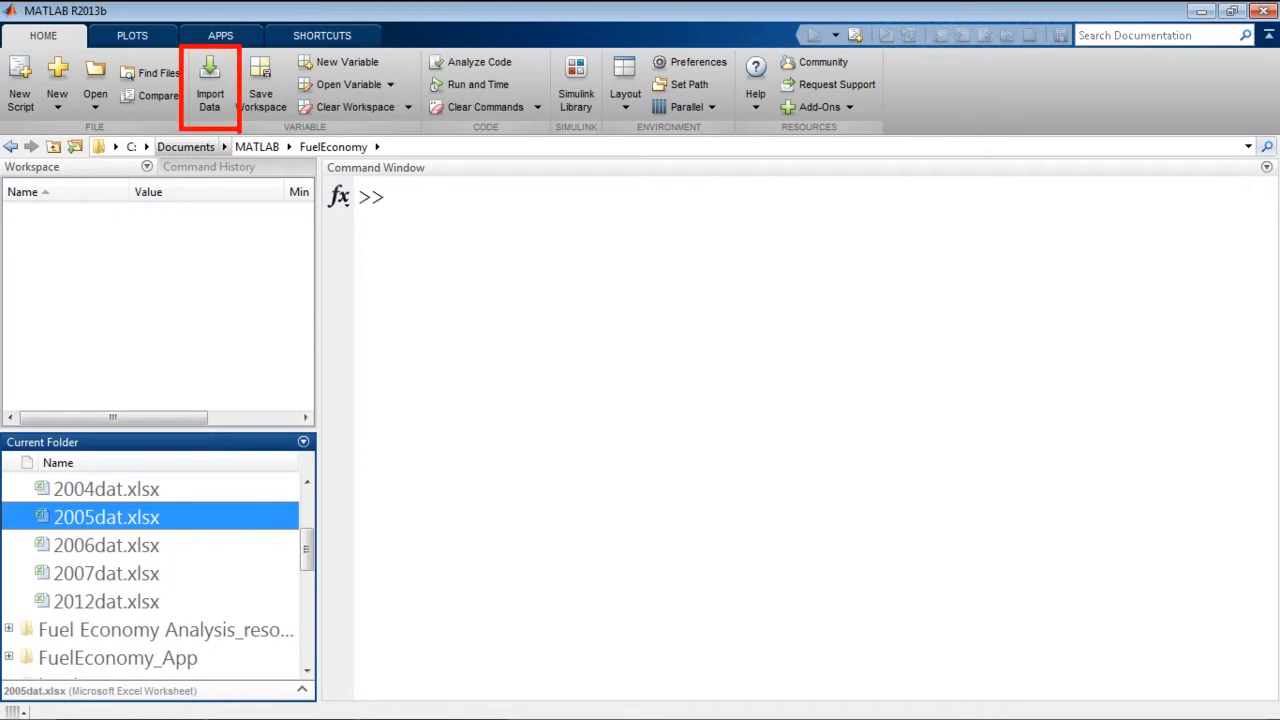
mouse_move(84, 580)
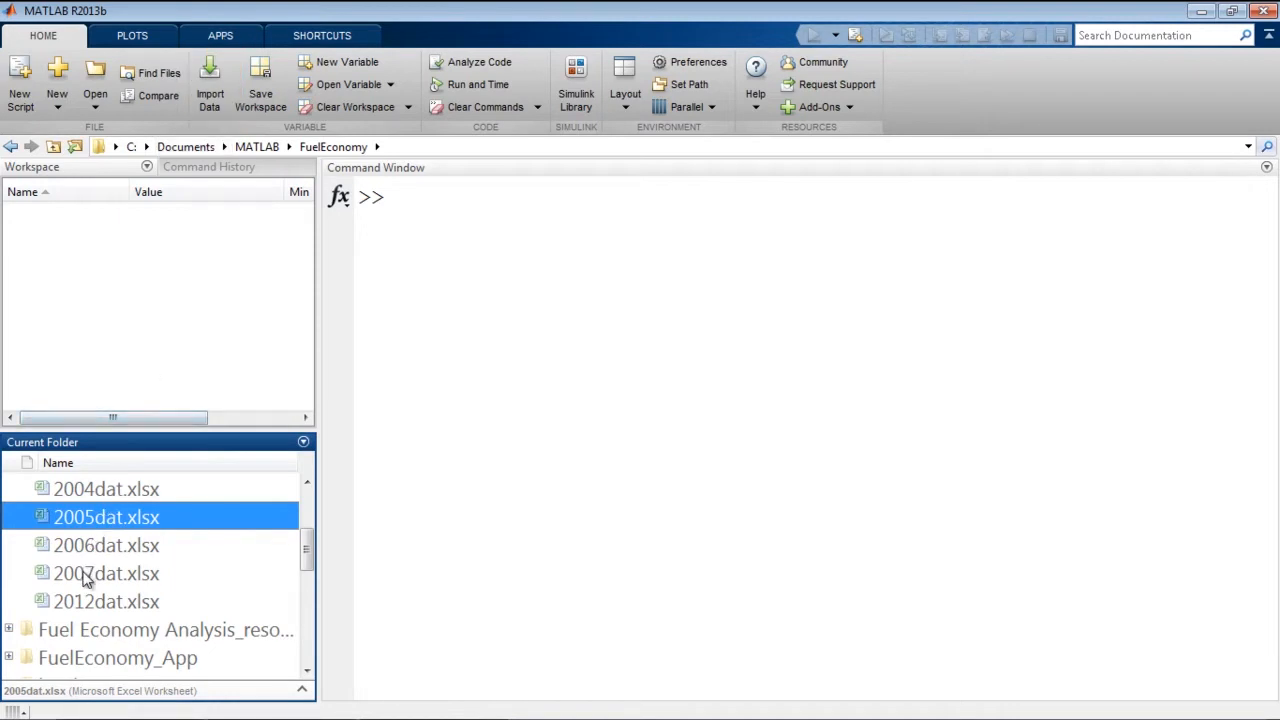
Step: Import the 2007dat.xlsx columns as 2595-element column vectors such as MPG, Weight and RatedHP
double_click(106, 572)
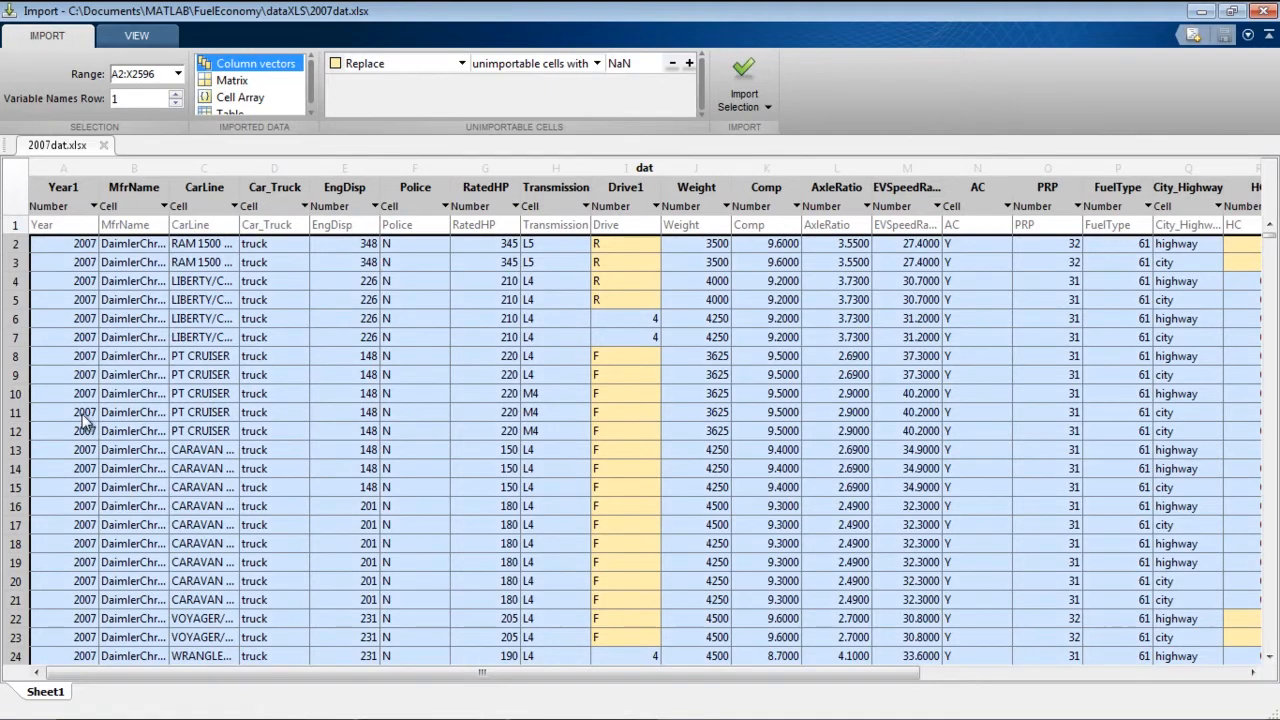
left_click(744, 80)
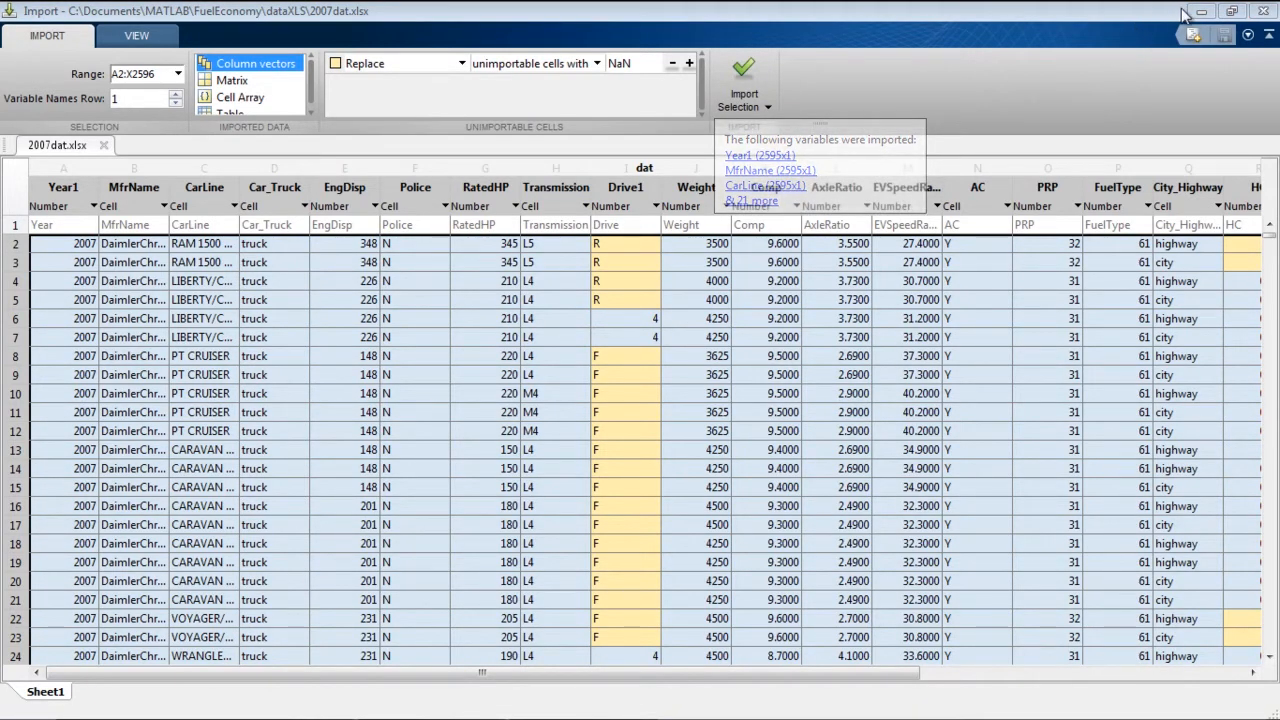
left_click(744, 94)
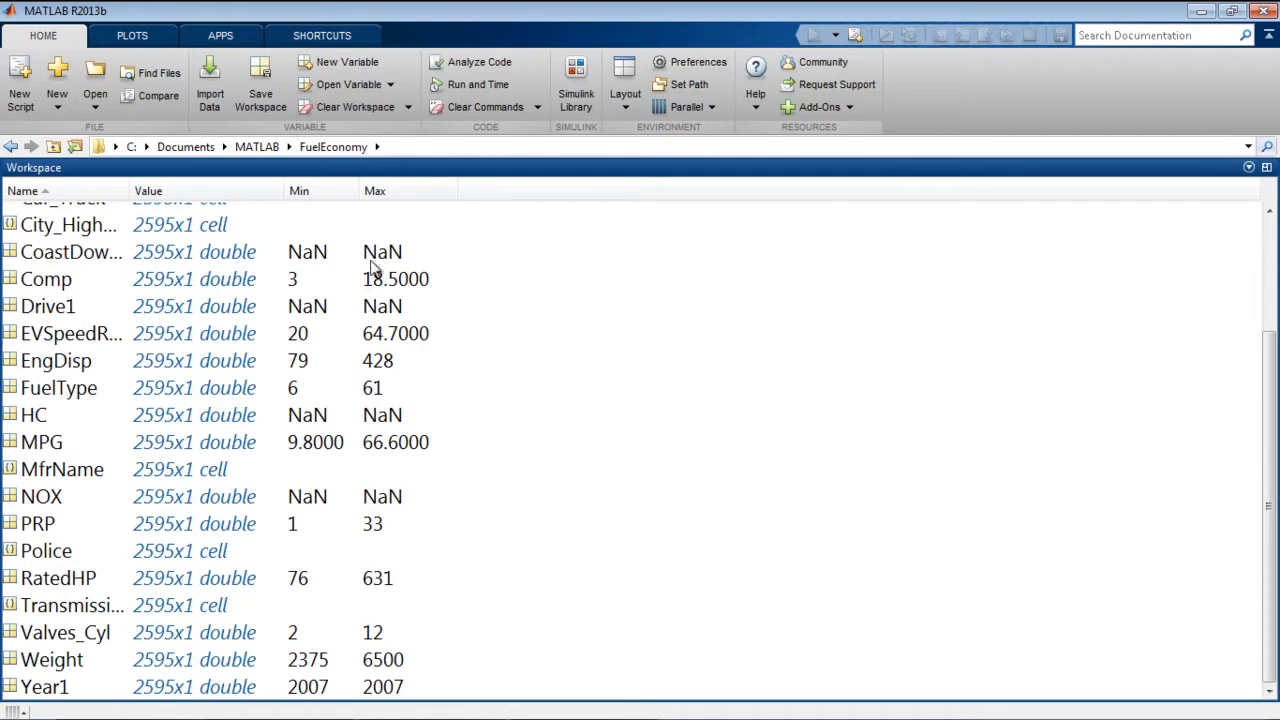
mouse_move(172, 520)
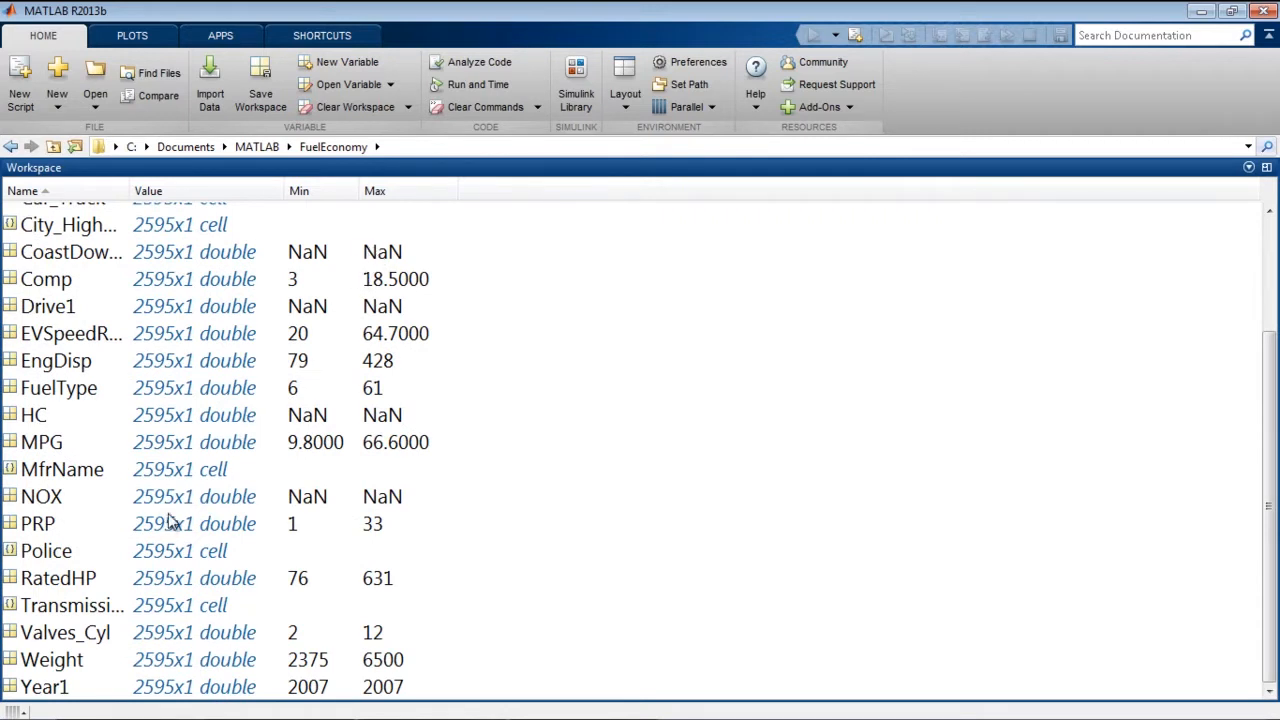
Step: Scatter-plot MPG against RatedHP from the selected workspace variables, then close the figure
left_click(42, 442)
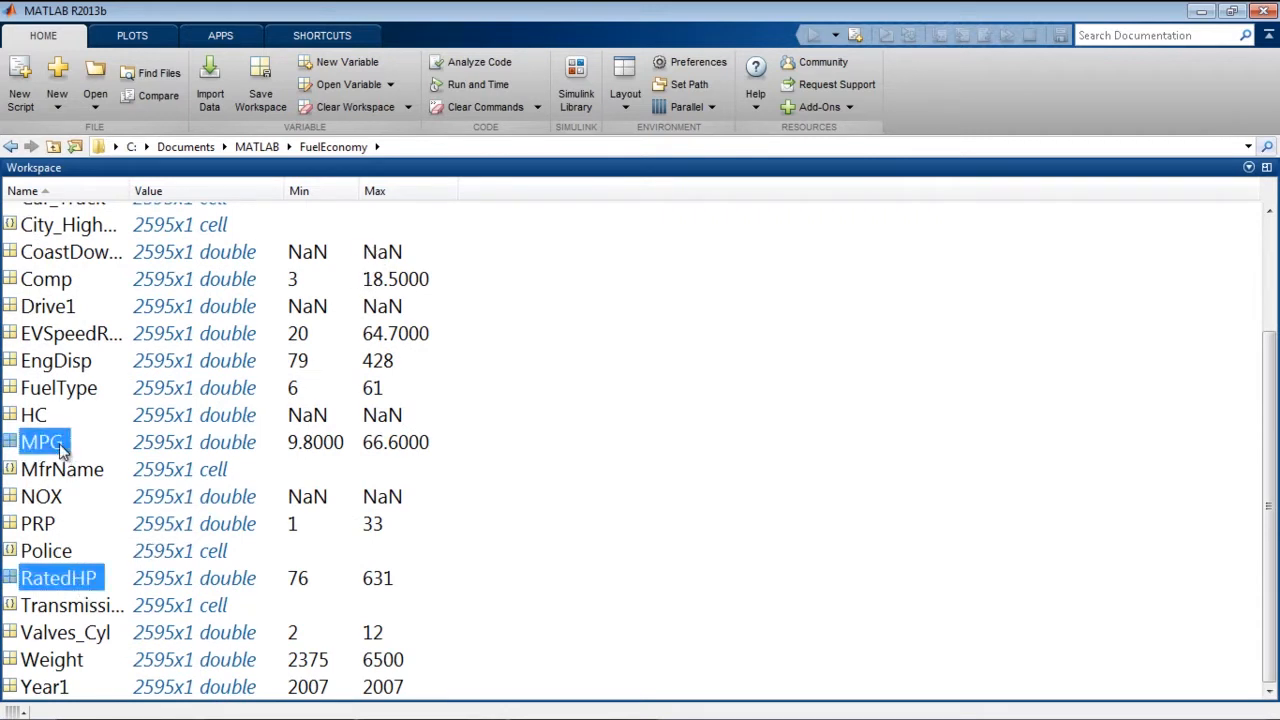
left_click(132, 36)
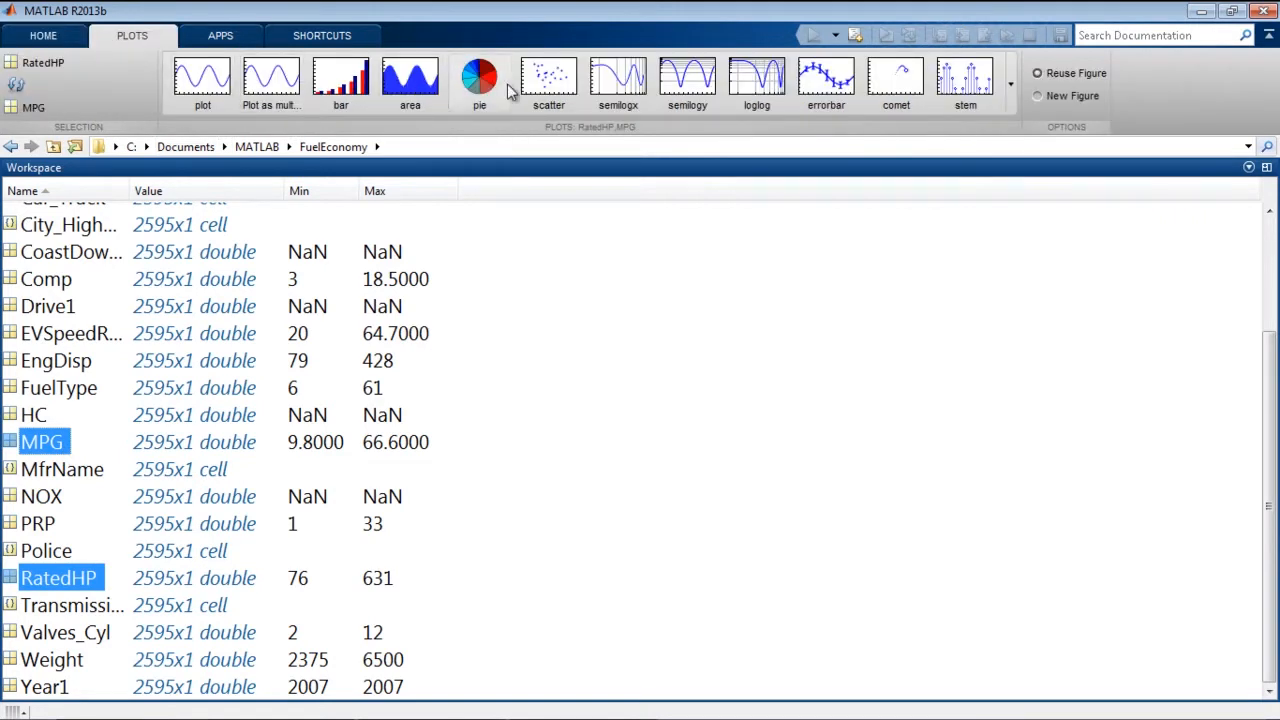
mouse_move(548, 80)
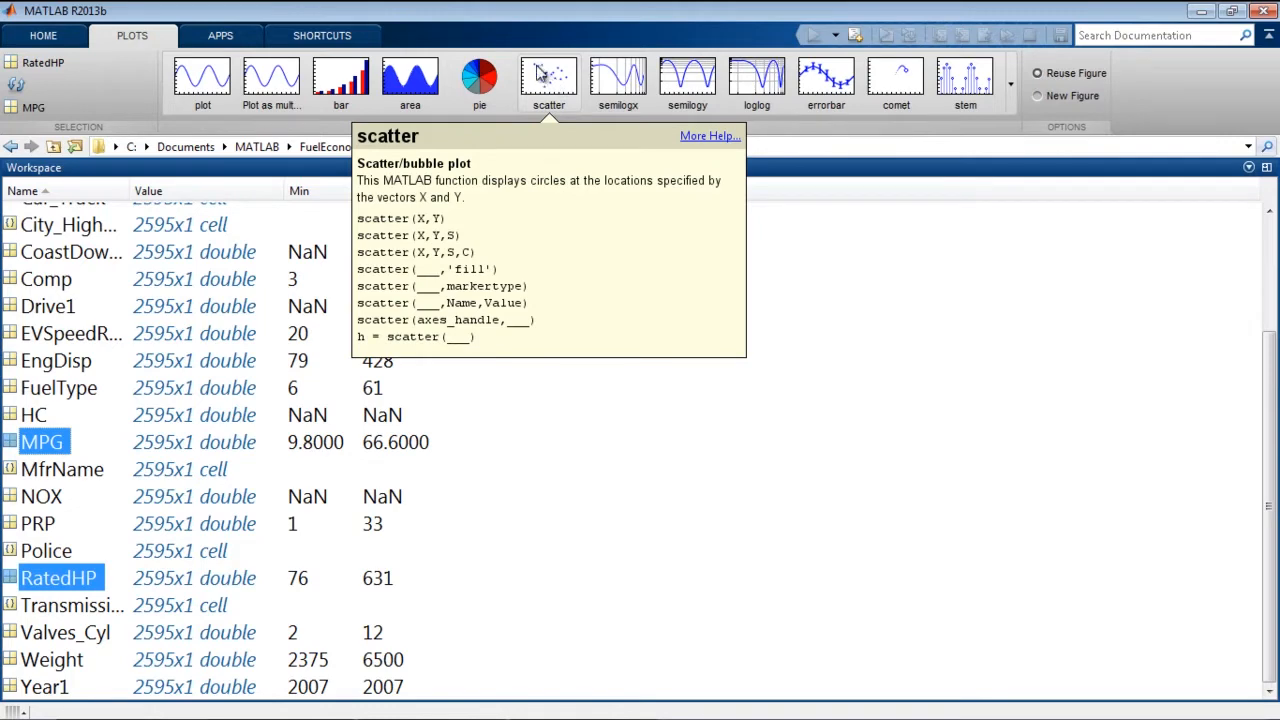
left_click(548, 80)
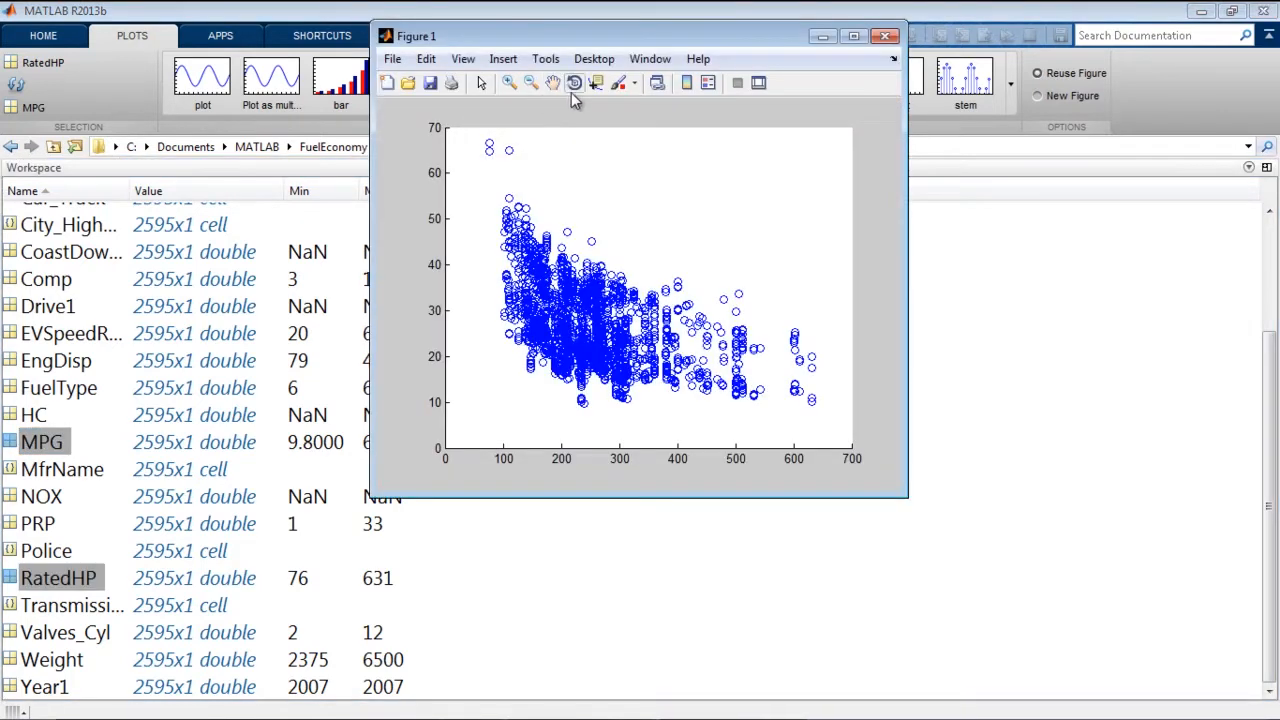
mouse_move(576, 82)
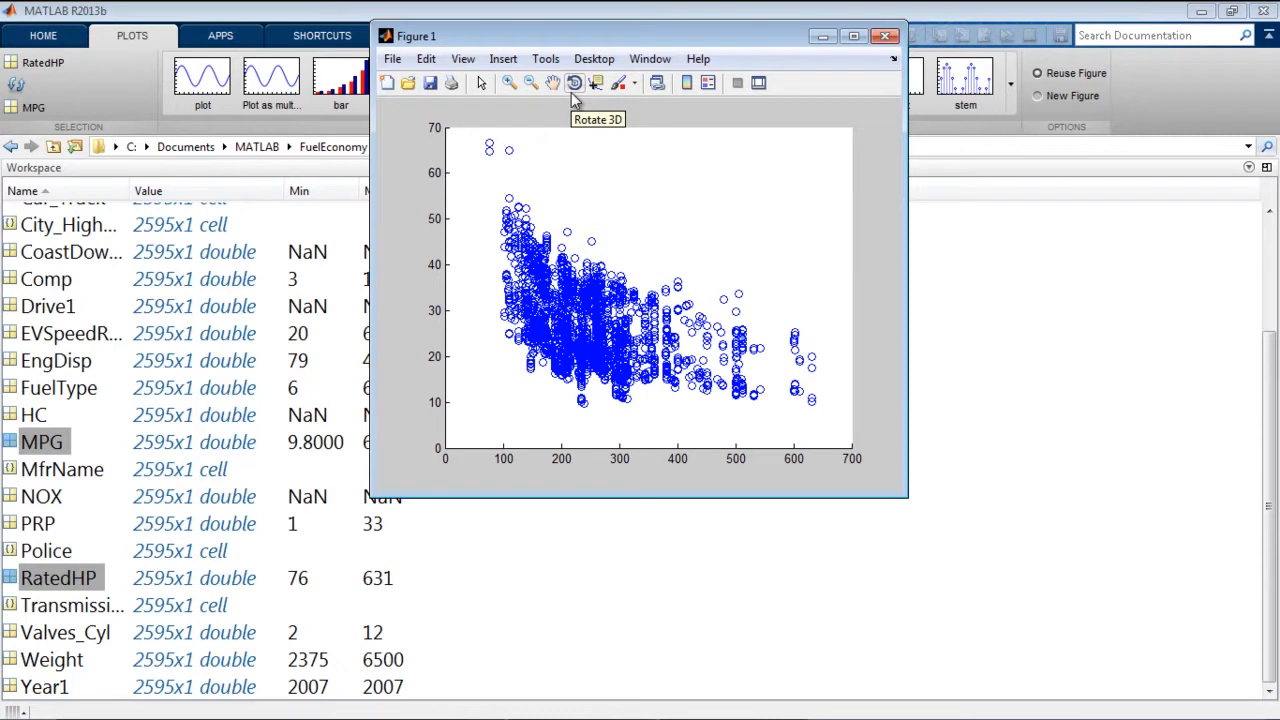
mouse_move(536, 206)
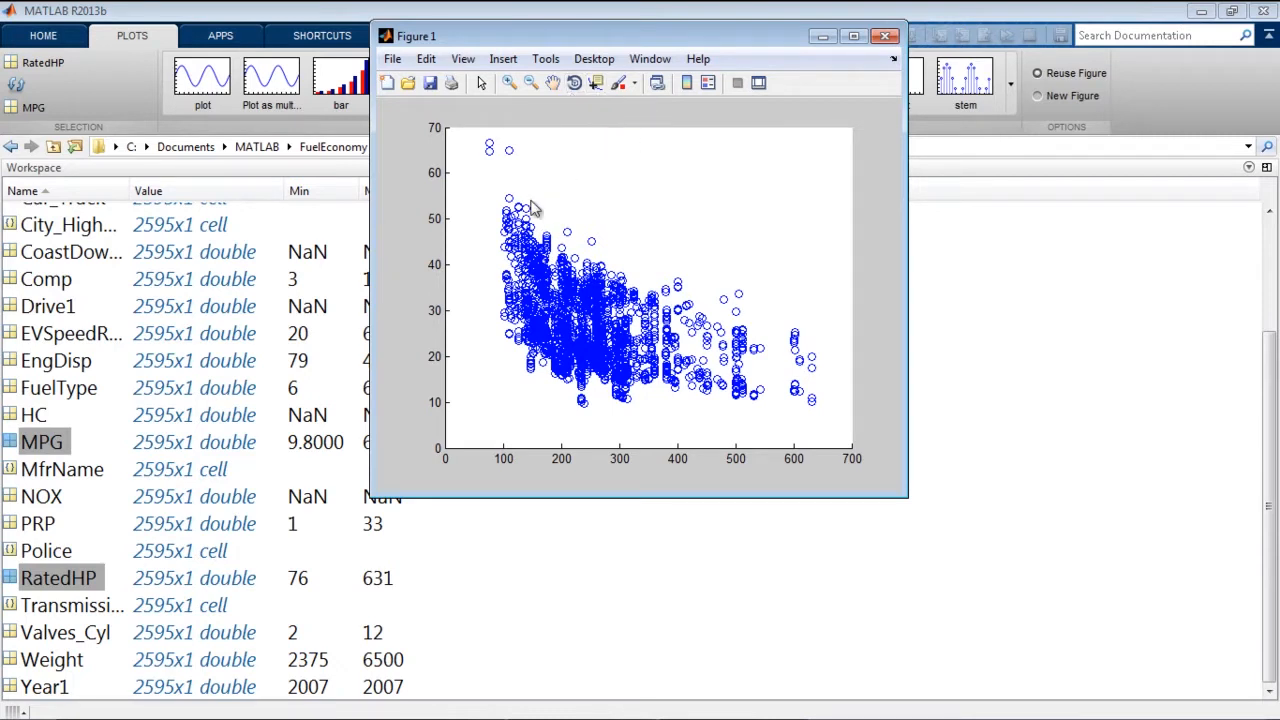
mouse_move(558, 252)
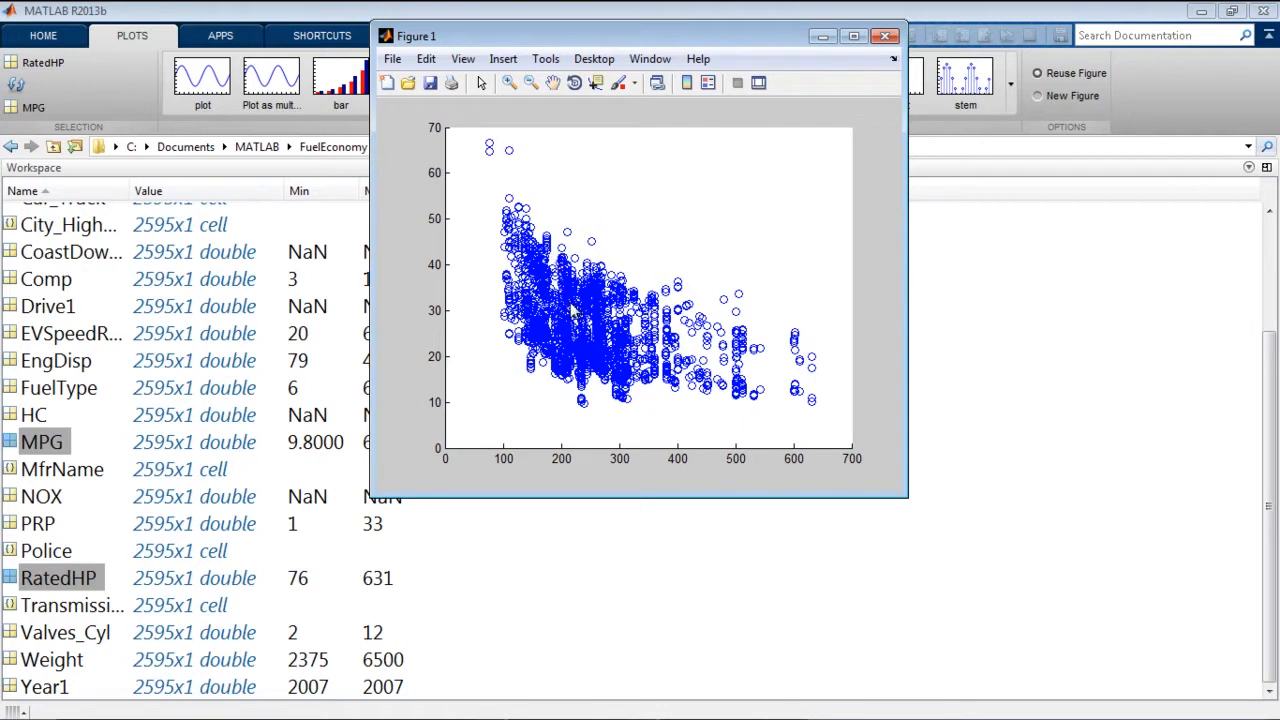
mouse_move(748, 304)
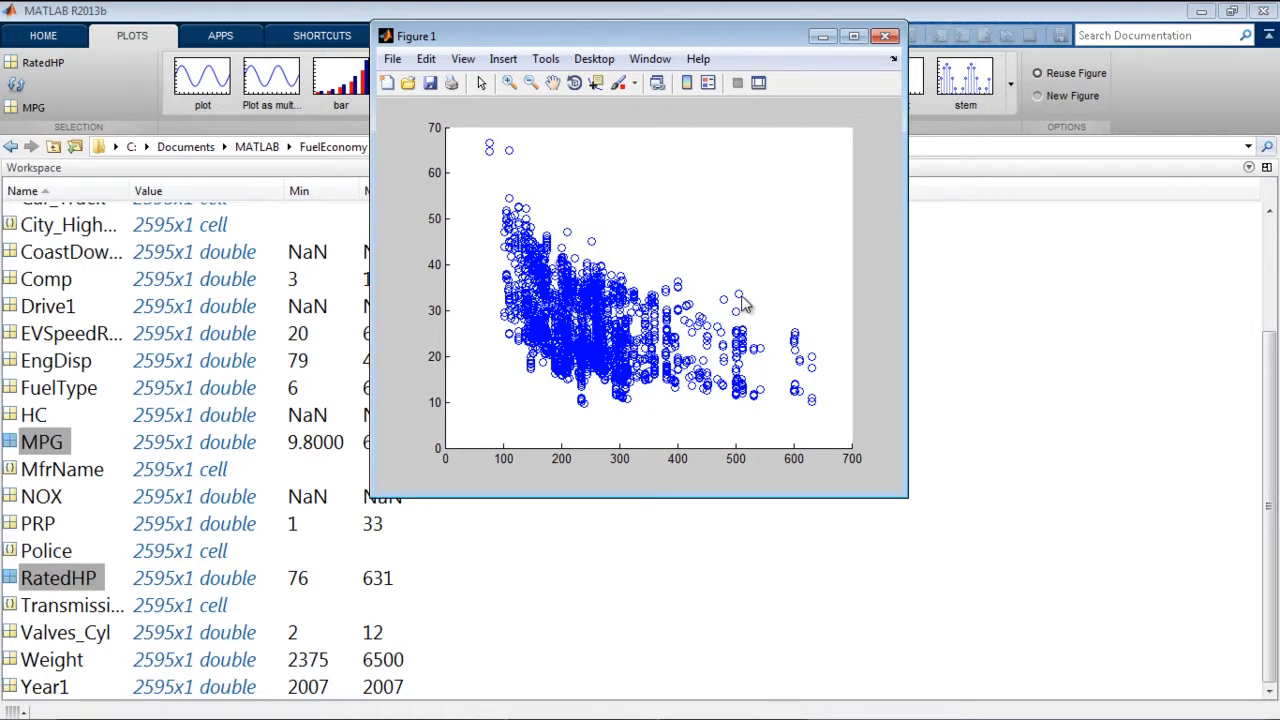
mouse_move(676, 340)
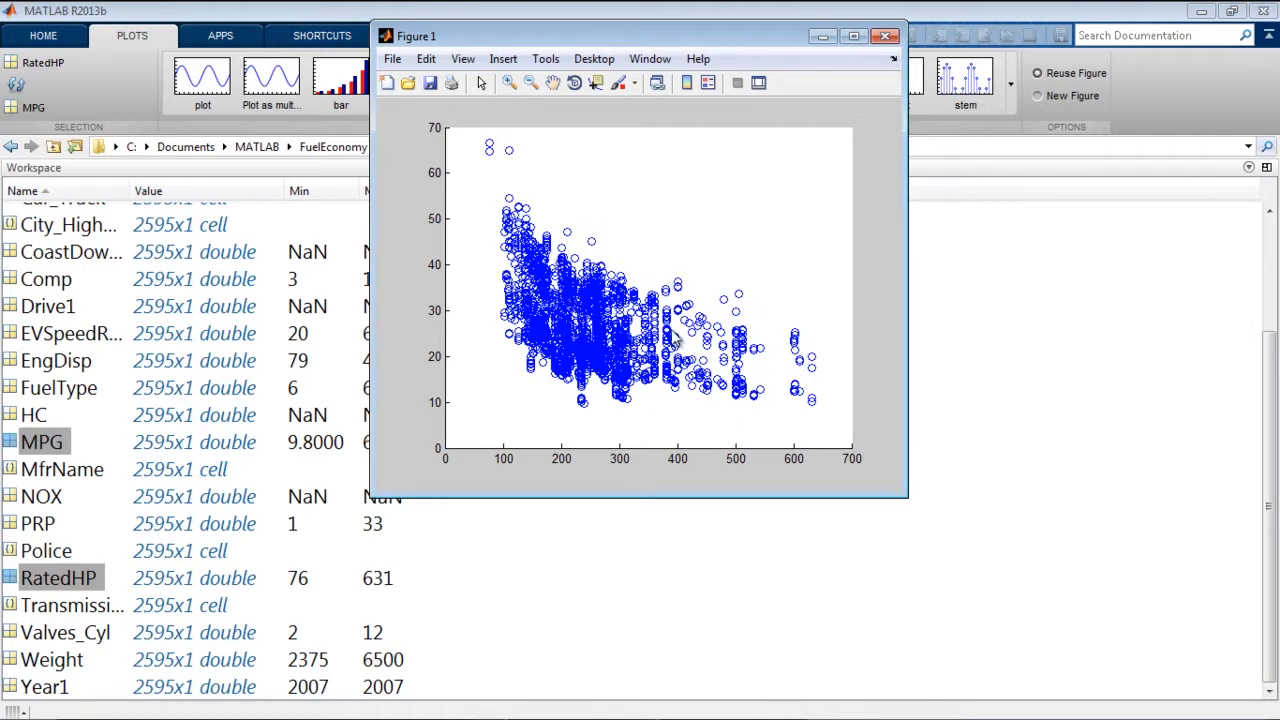
mouse_move(756, 404)
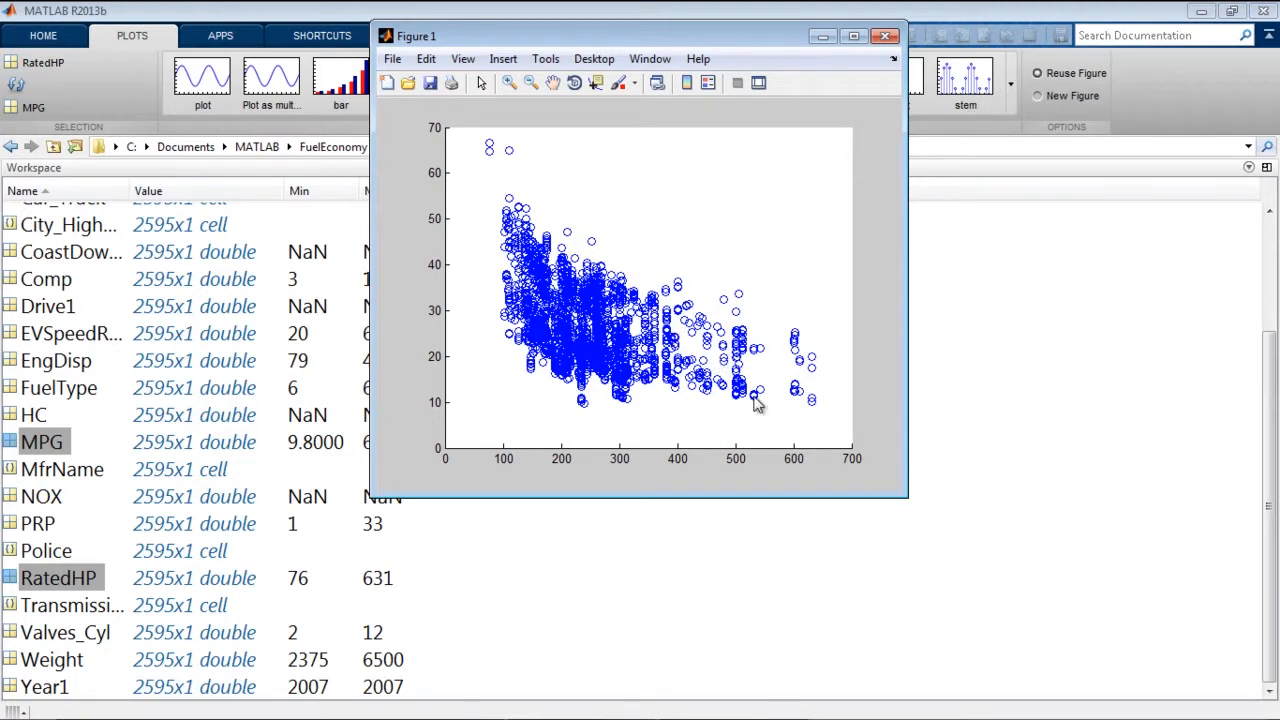
mouse_move(732, 392)
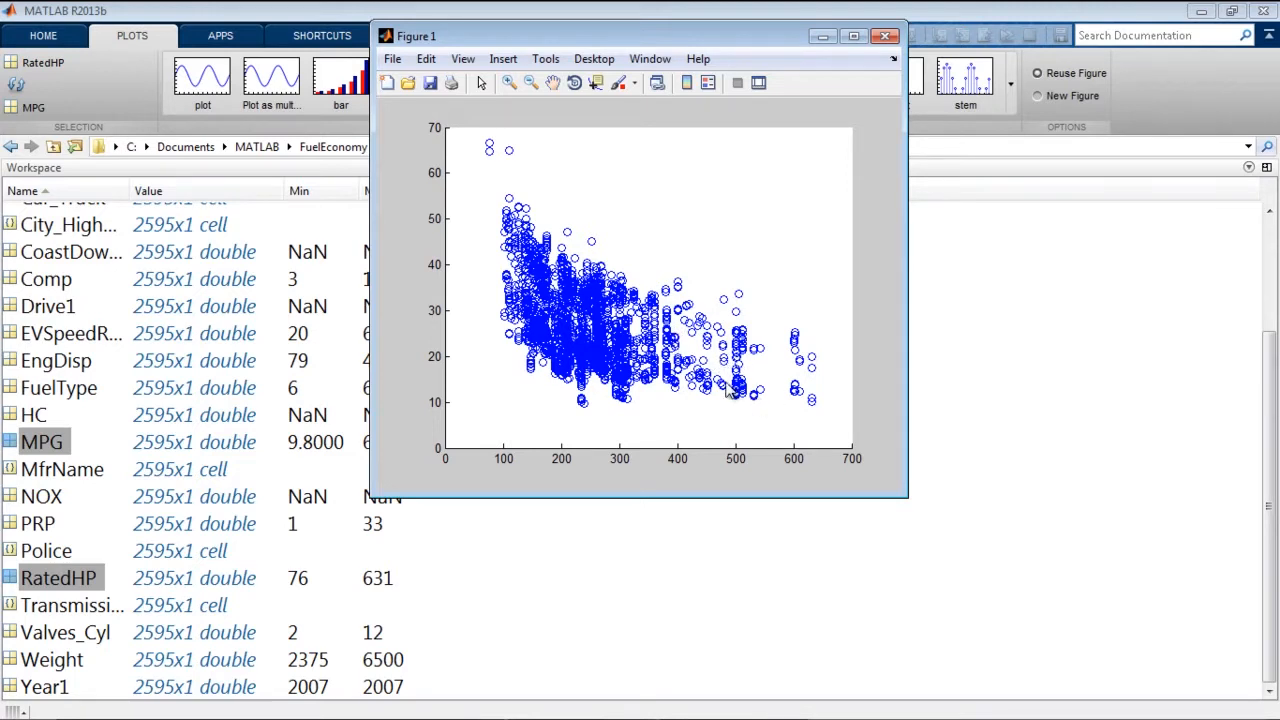
mouse_move(740, 370)
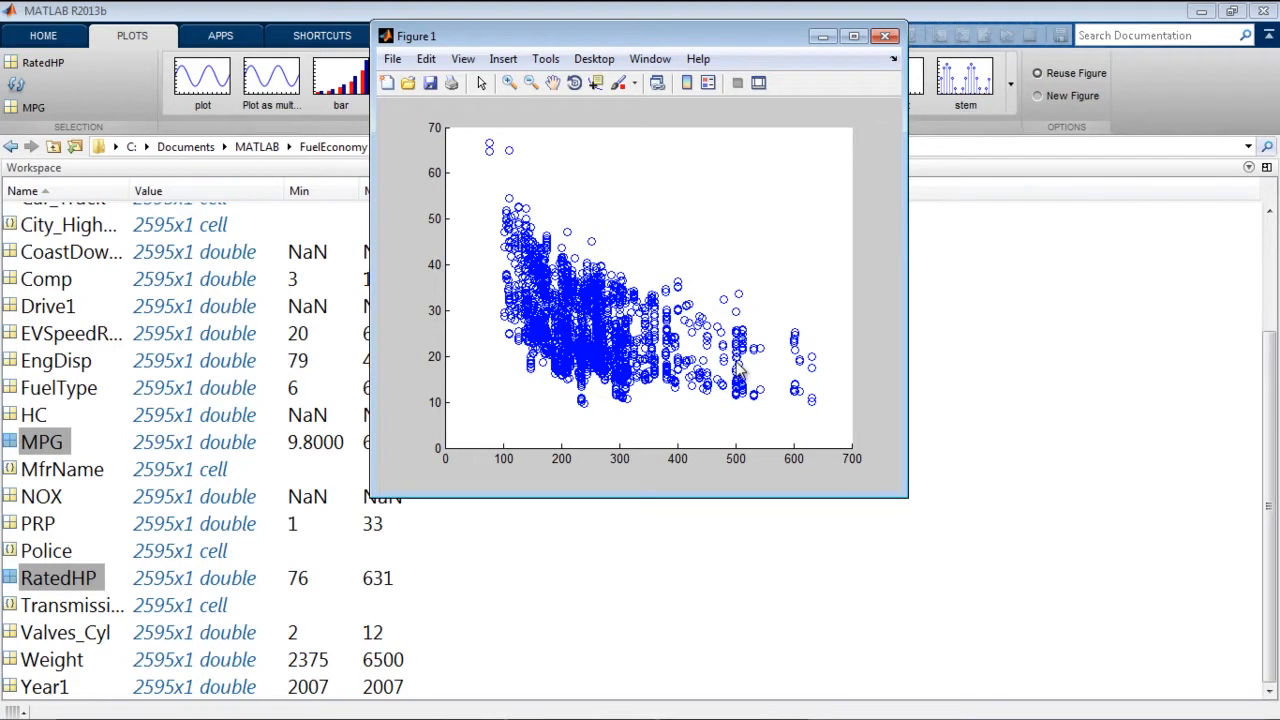
mouse_move(720, 384)
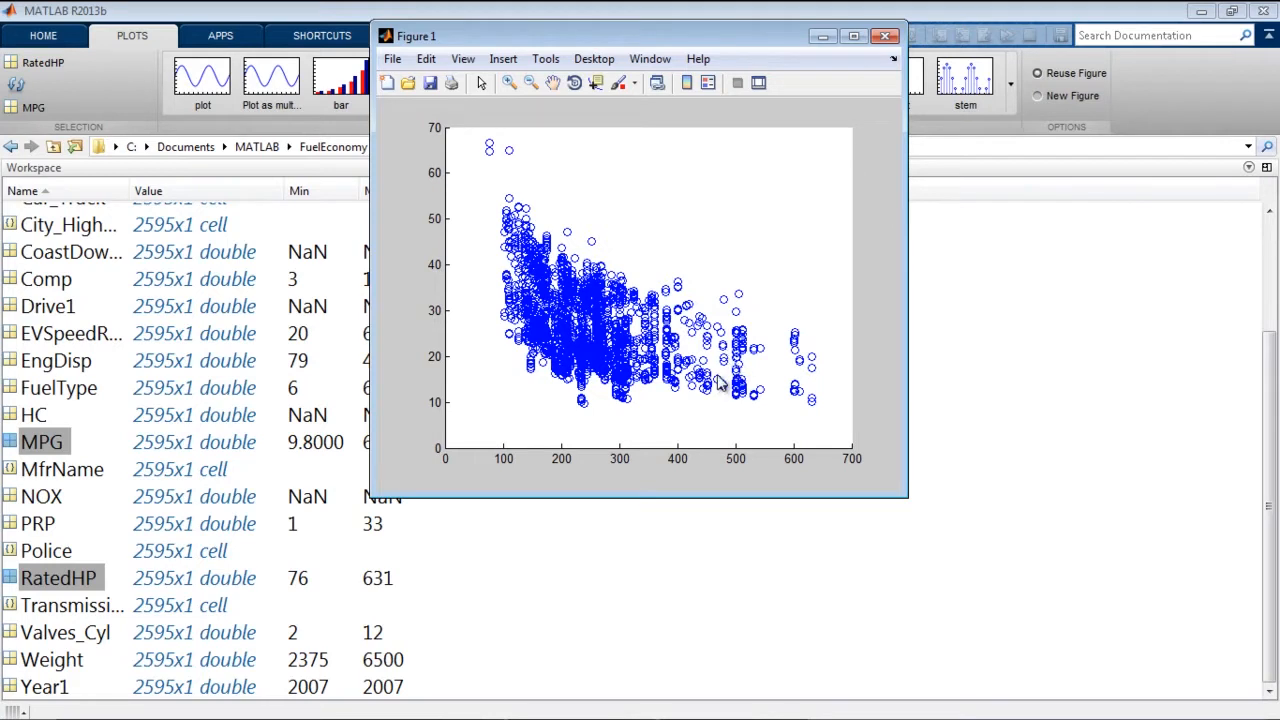
mouse_move(892, 84)
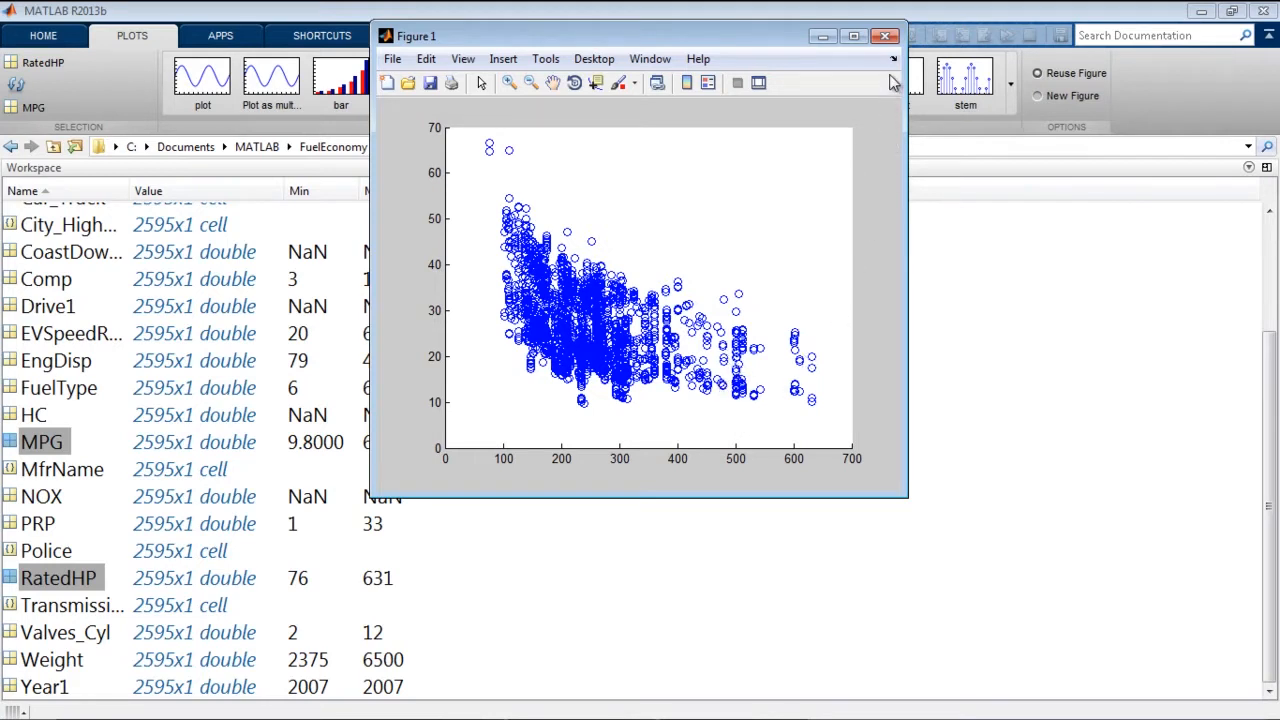
left_click(884, 36)
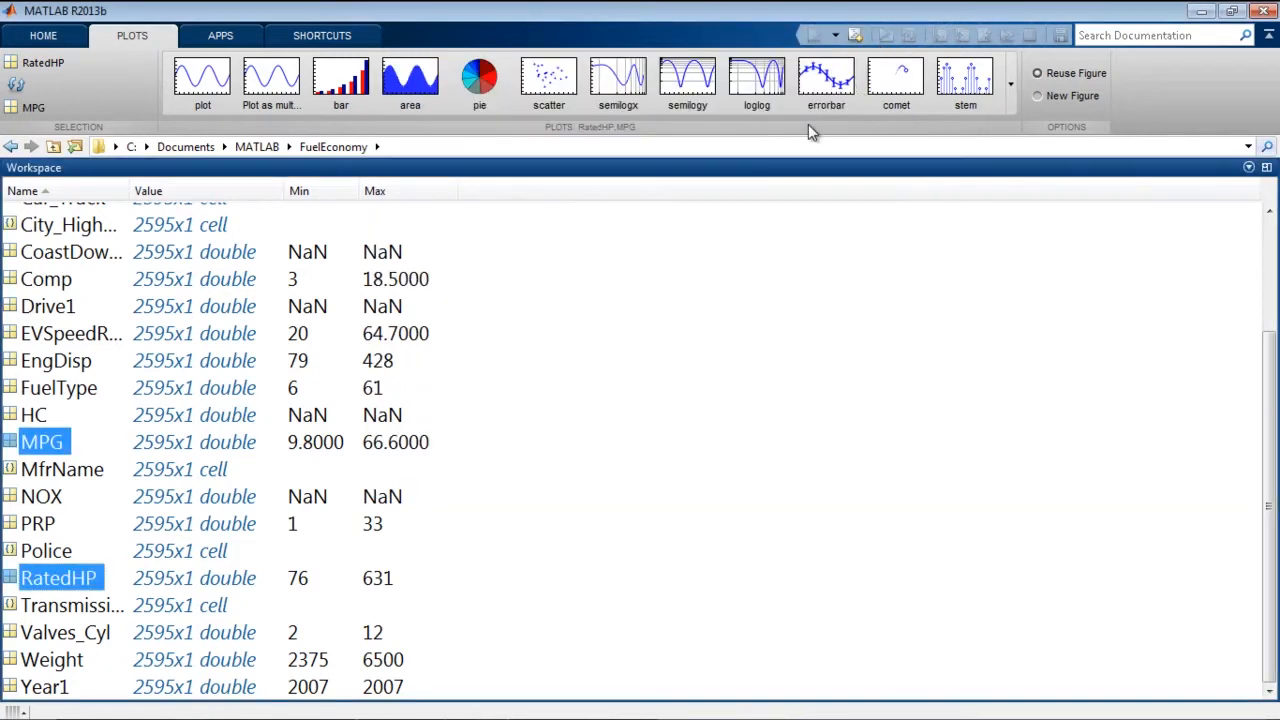
Step: From the 2007dat.xlsx Import tool, generate an auto-written import script into the Editor
left_click(548, 80)
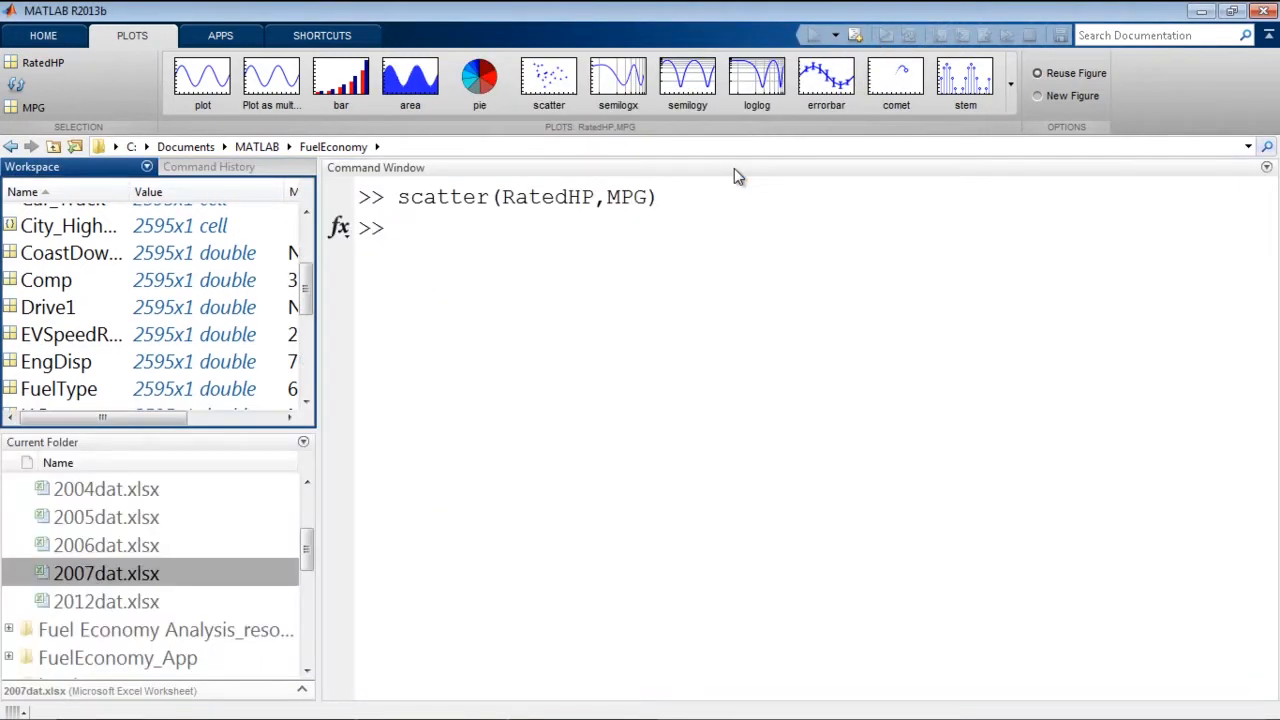
double_click(106, 572)
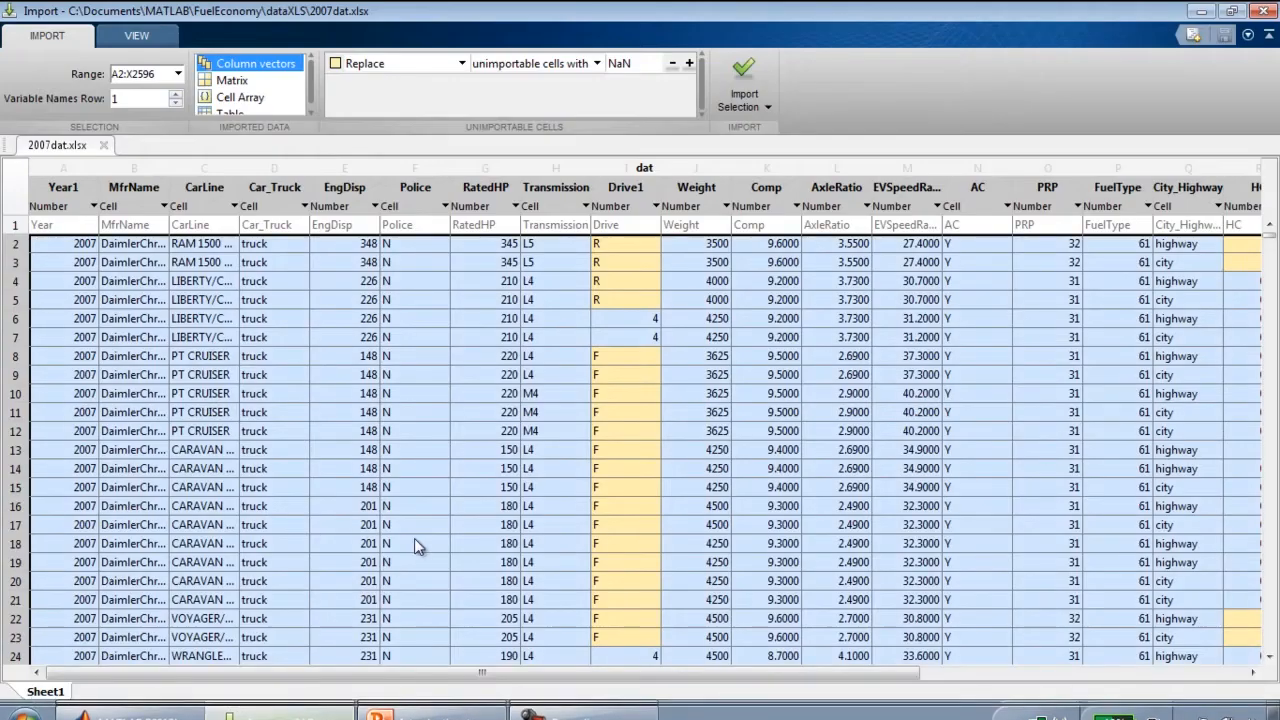
mouse_move(368, 318)
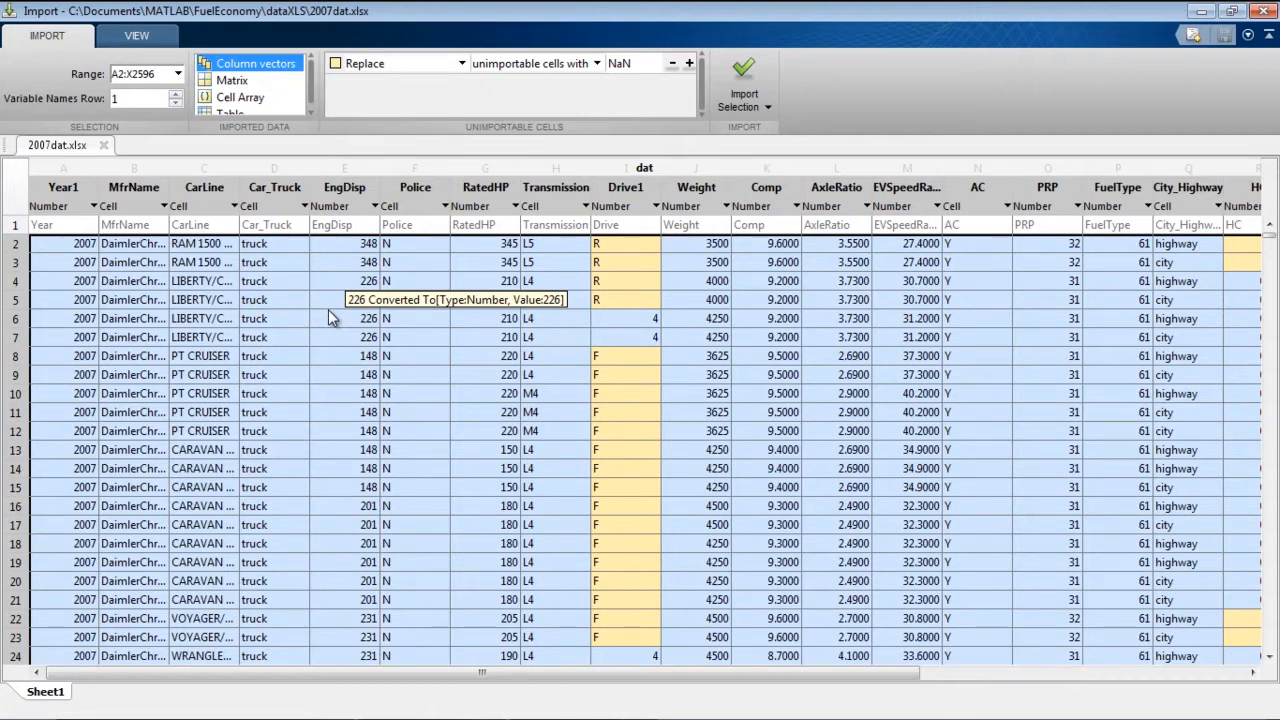
mouse_move(744, 90)
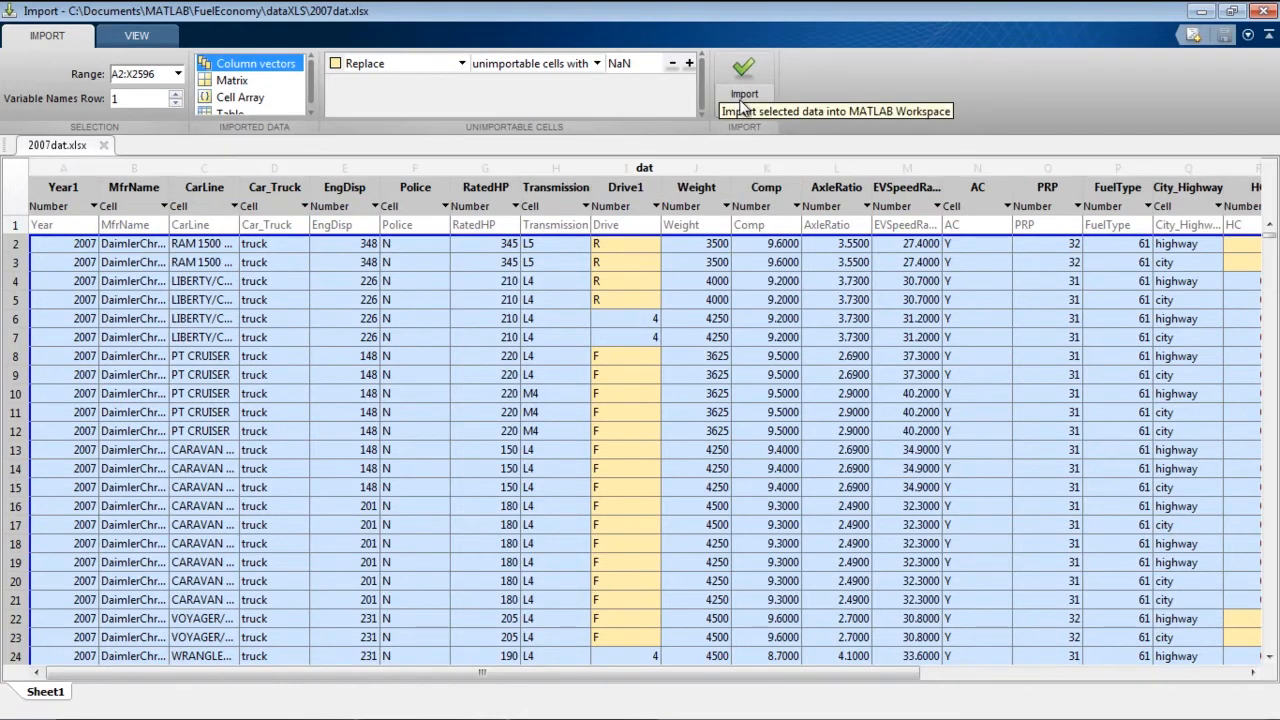
left_click(744, 108)
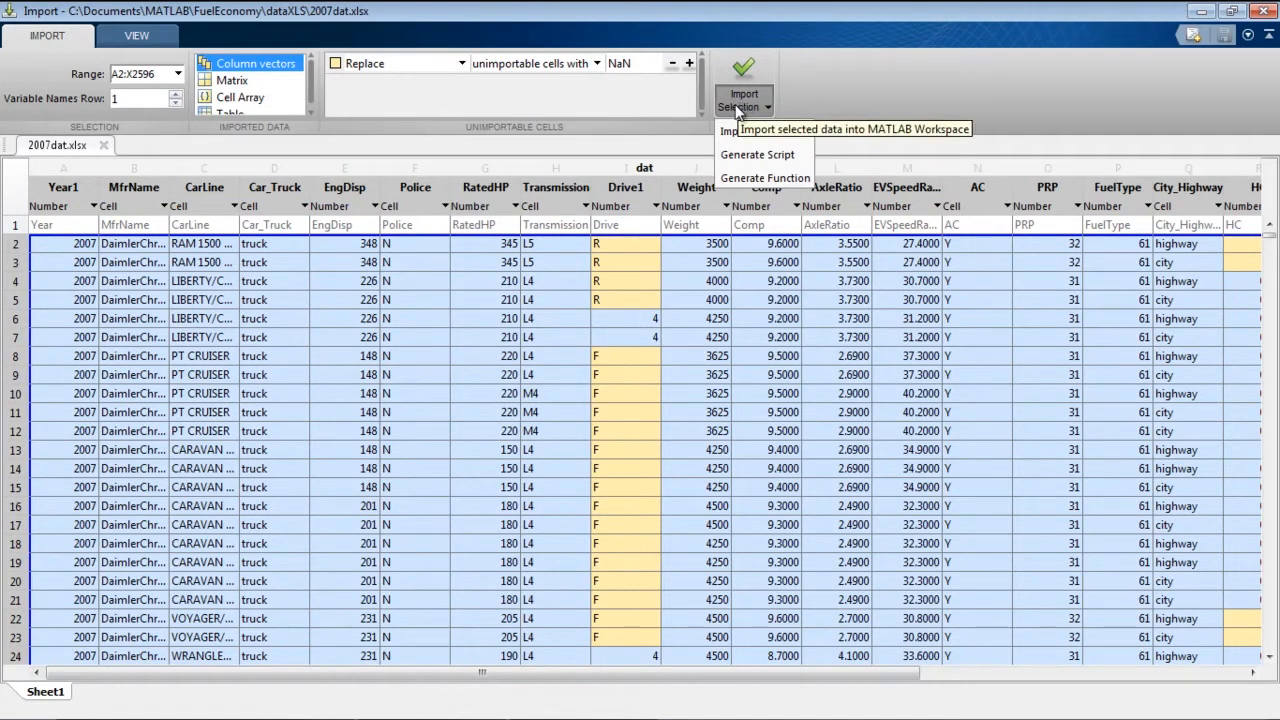
mouse_move(740, 160)
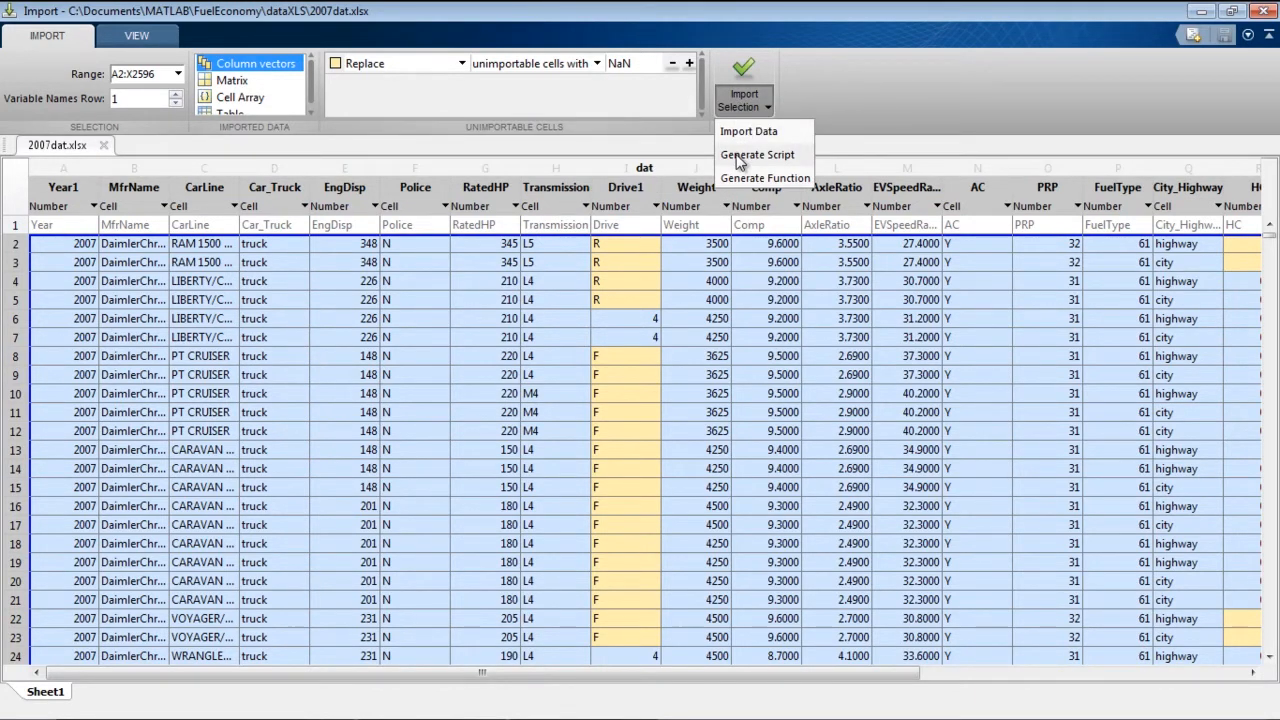
left_click(756, 154)
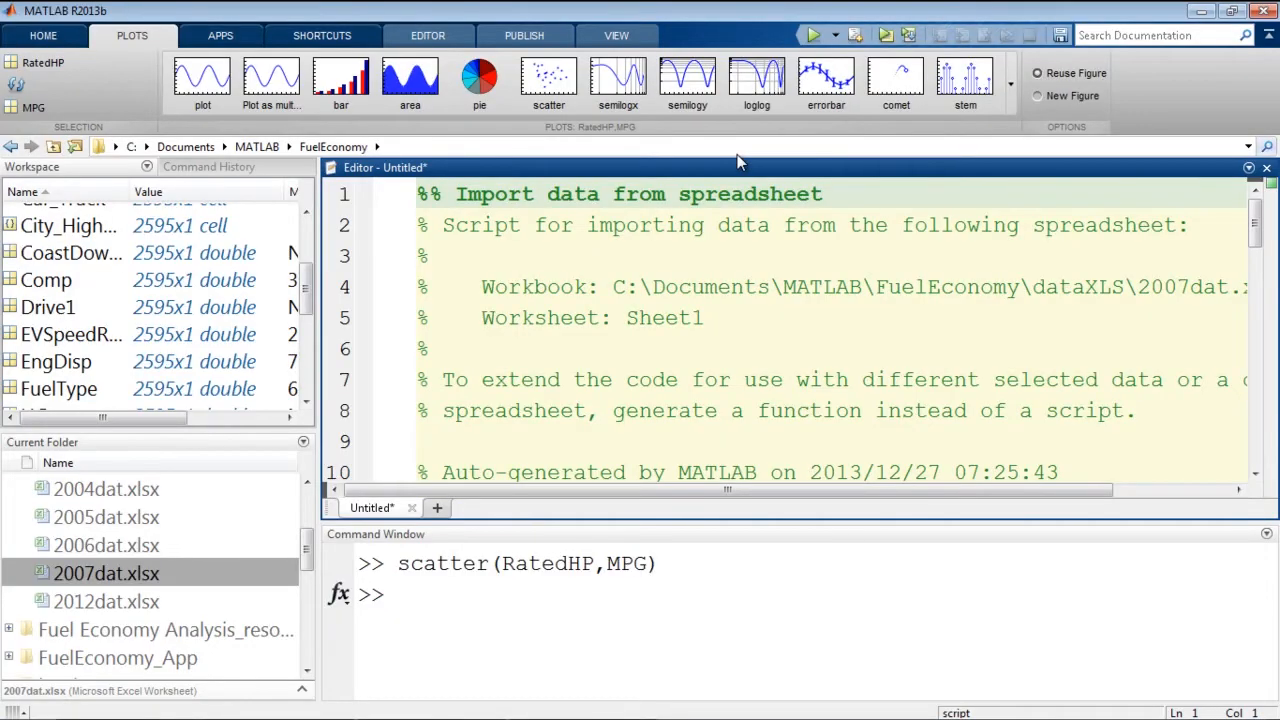
mouse_move(98, 40)
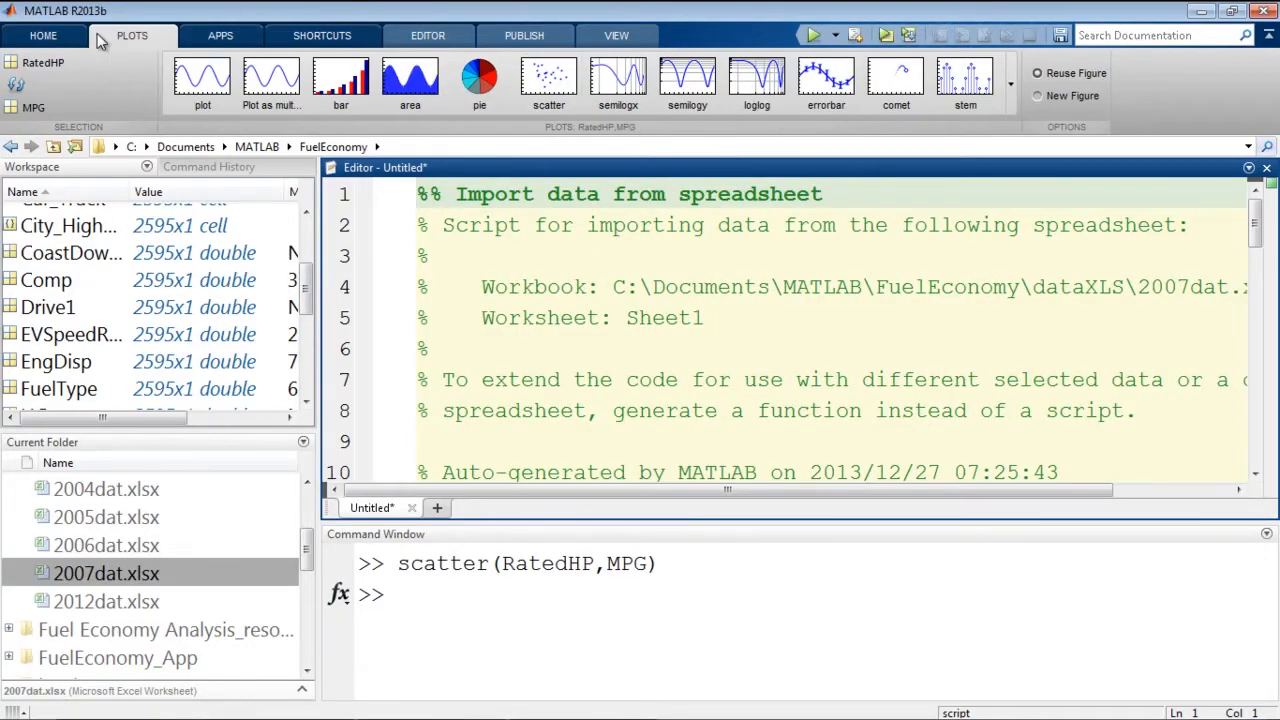
left_click(428, 36)
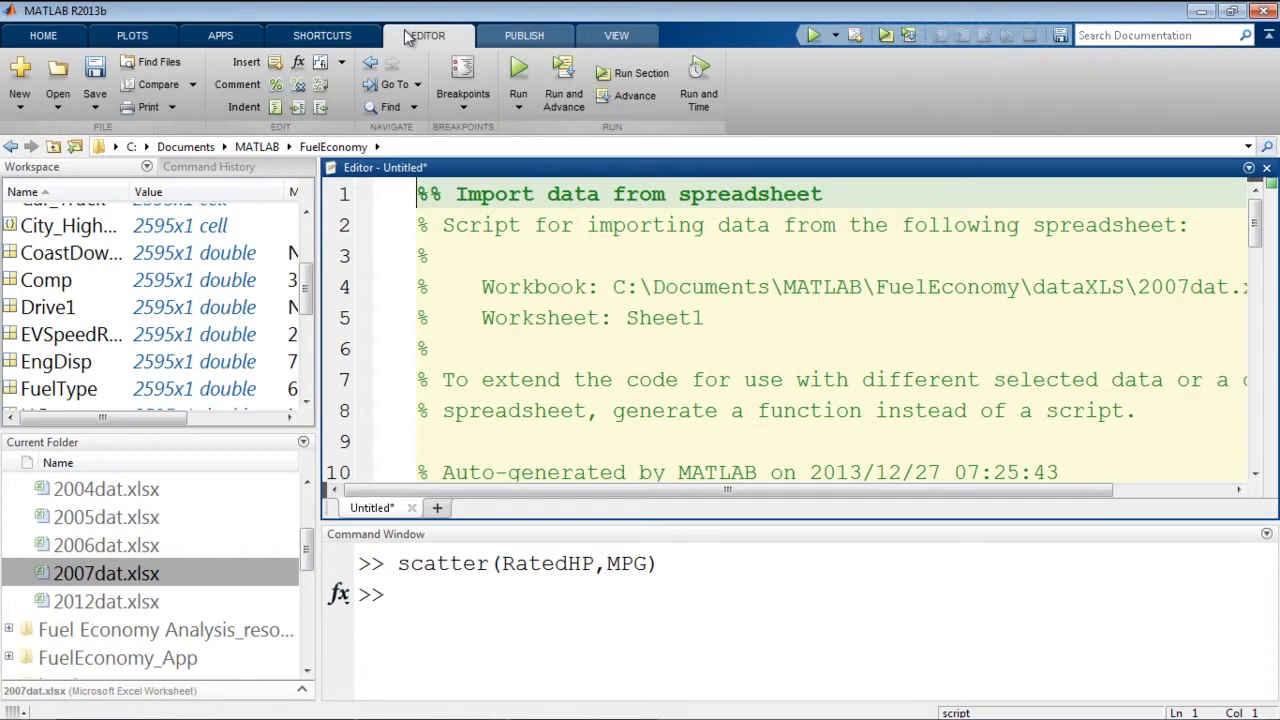
Step: Save the generated script as importScript.m in the FuelEconomy folder
left_click(94, 84)
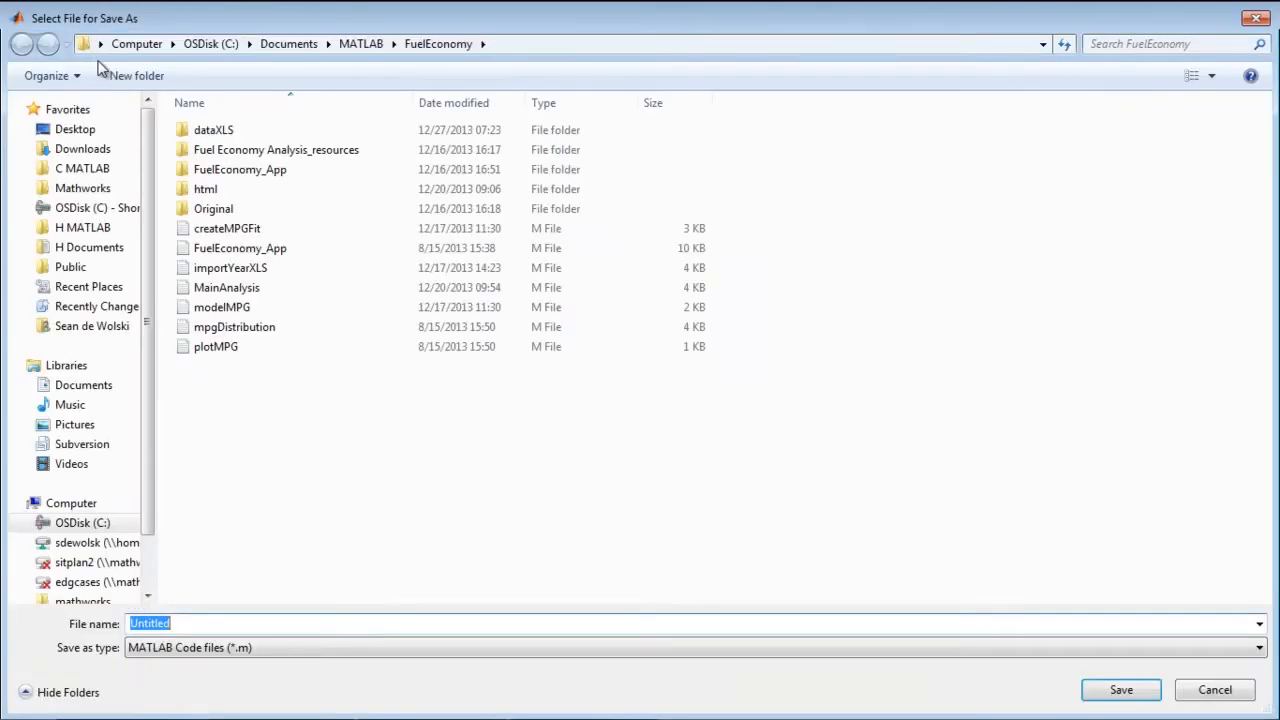
type("importS")
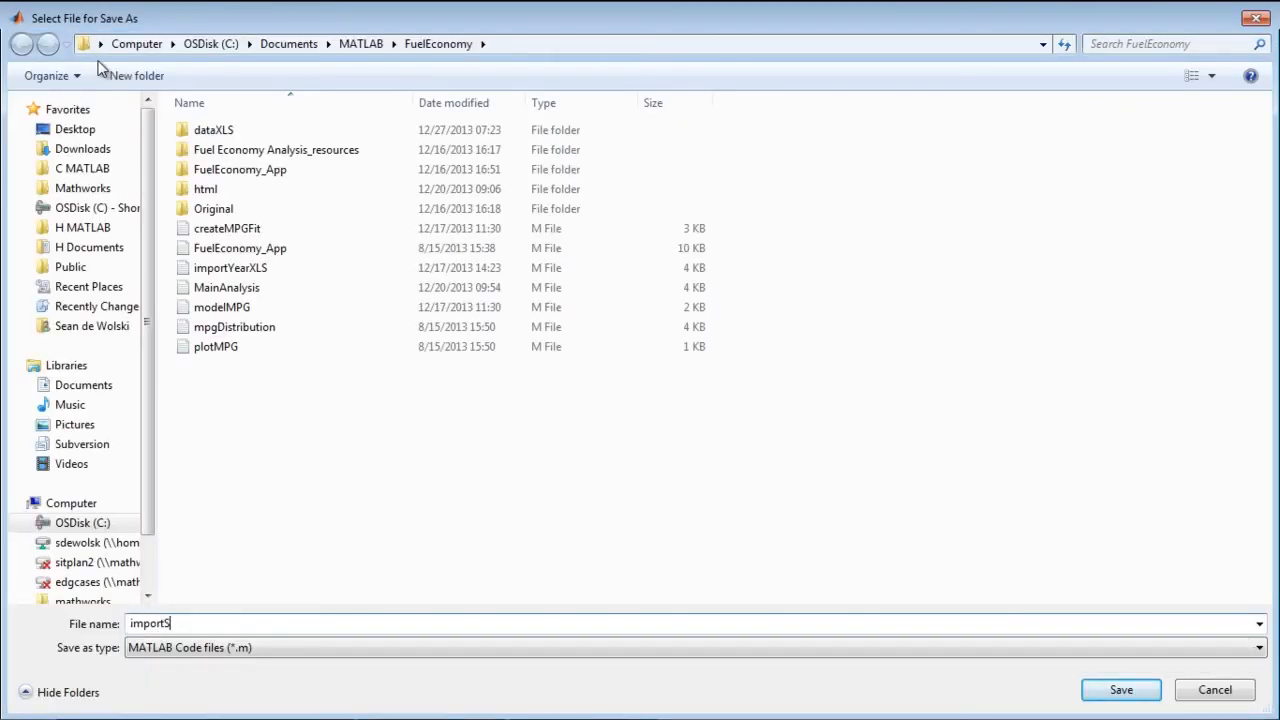
type("cript")
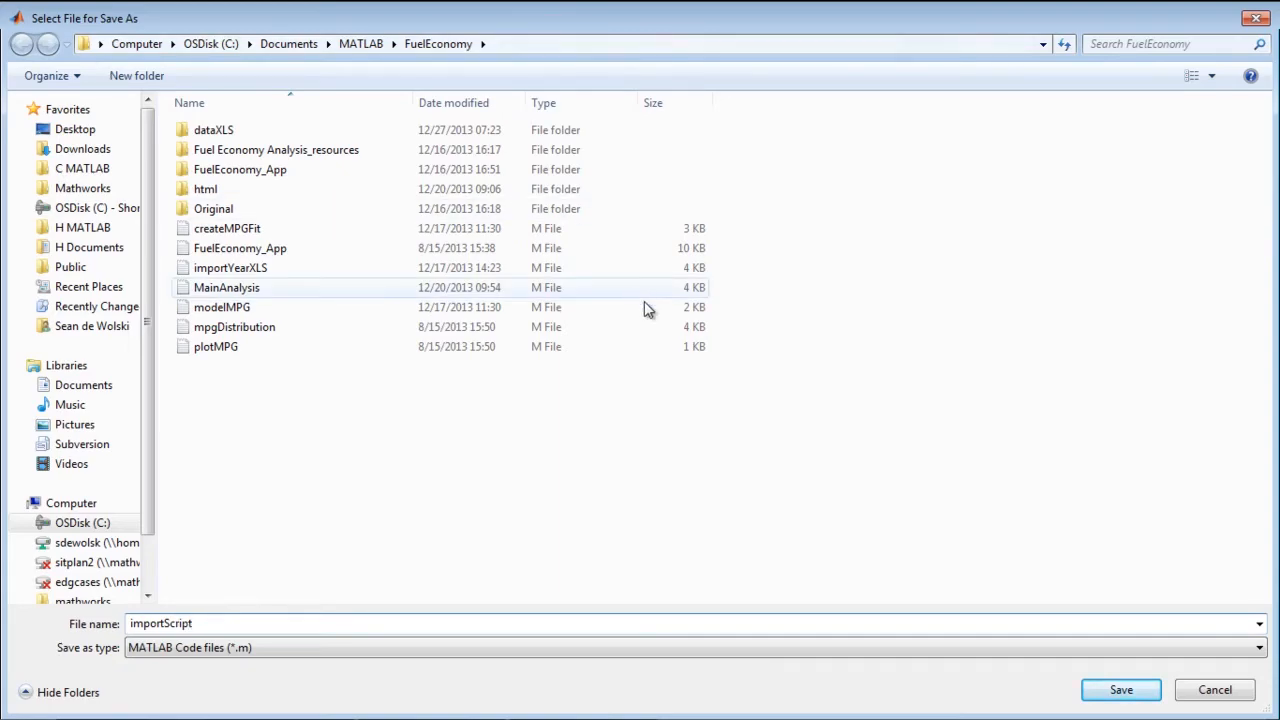
left_click(1120, 688)
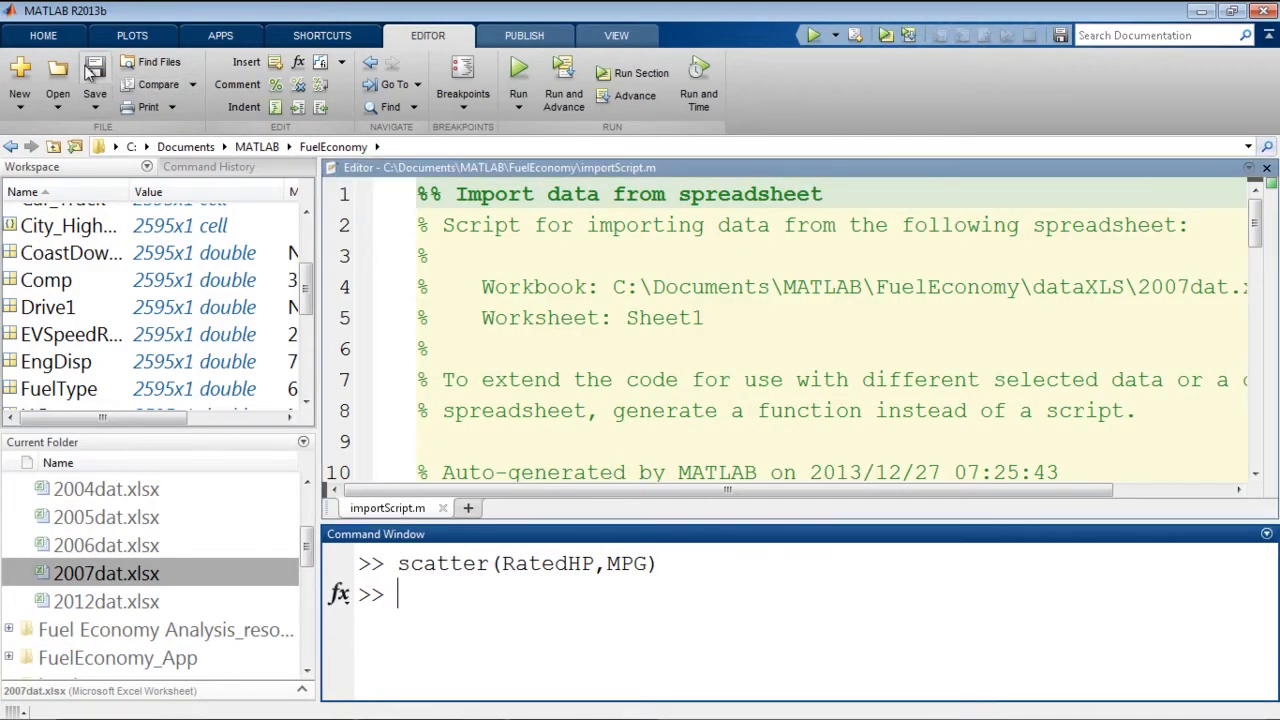
Step: Clear the workspace and run importScript to restore the 2595-element variables such as AC and CO2
left_click(44, 36)
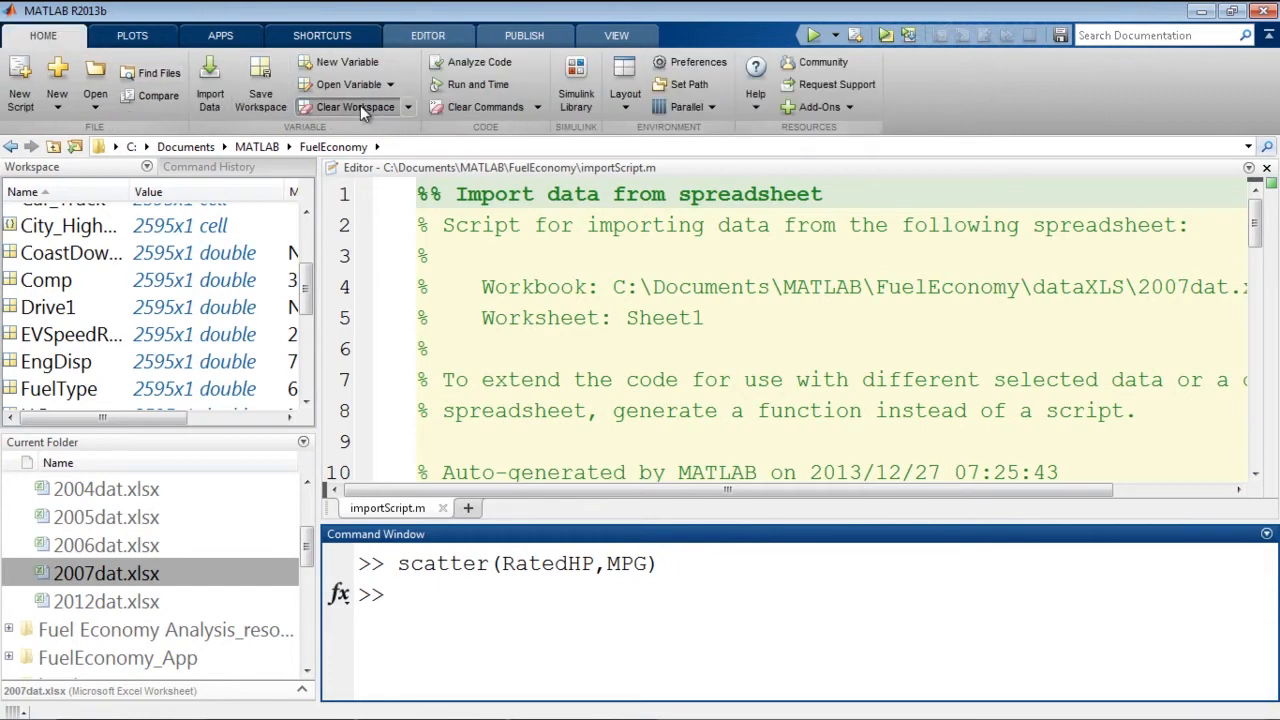
left_click(352, 108)
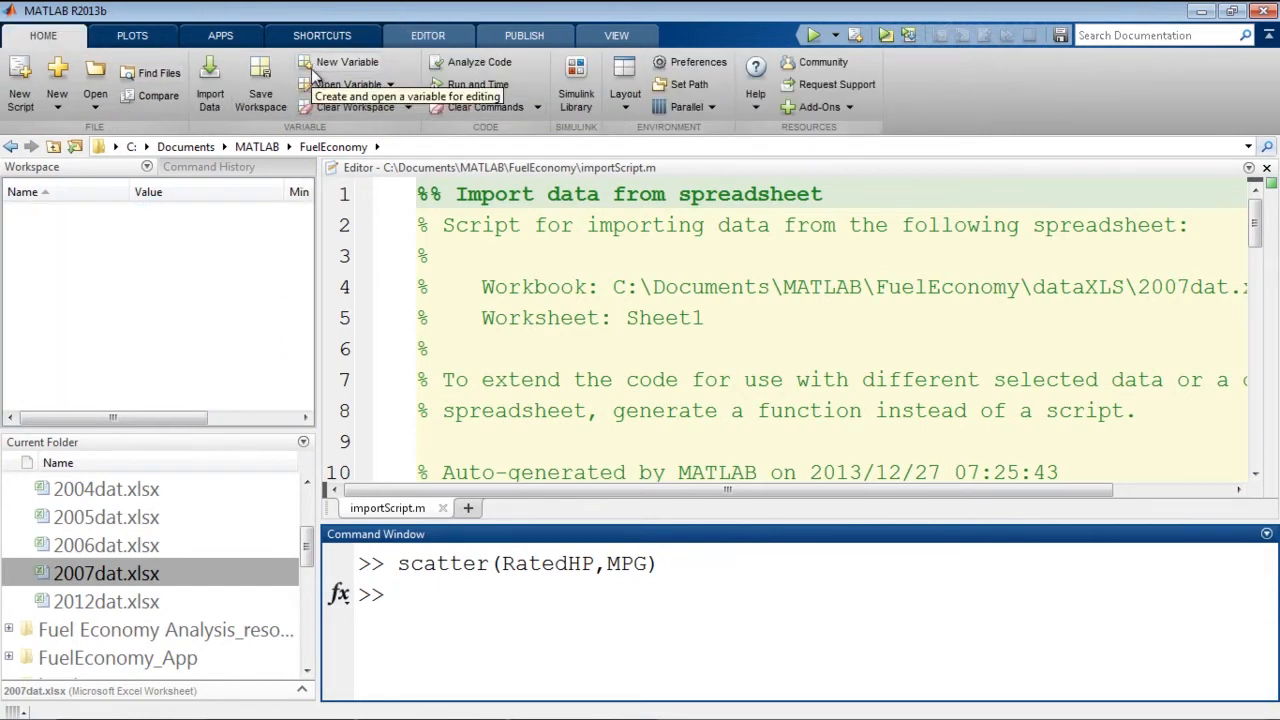
mouse_move(428, 36)
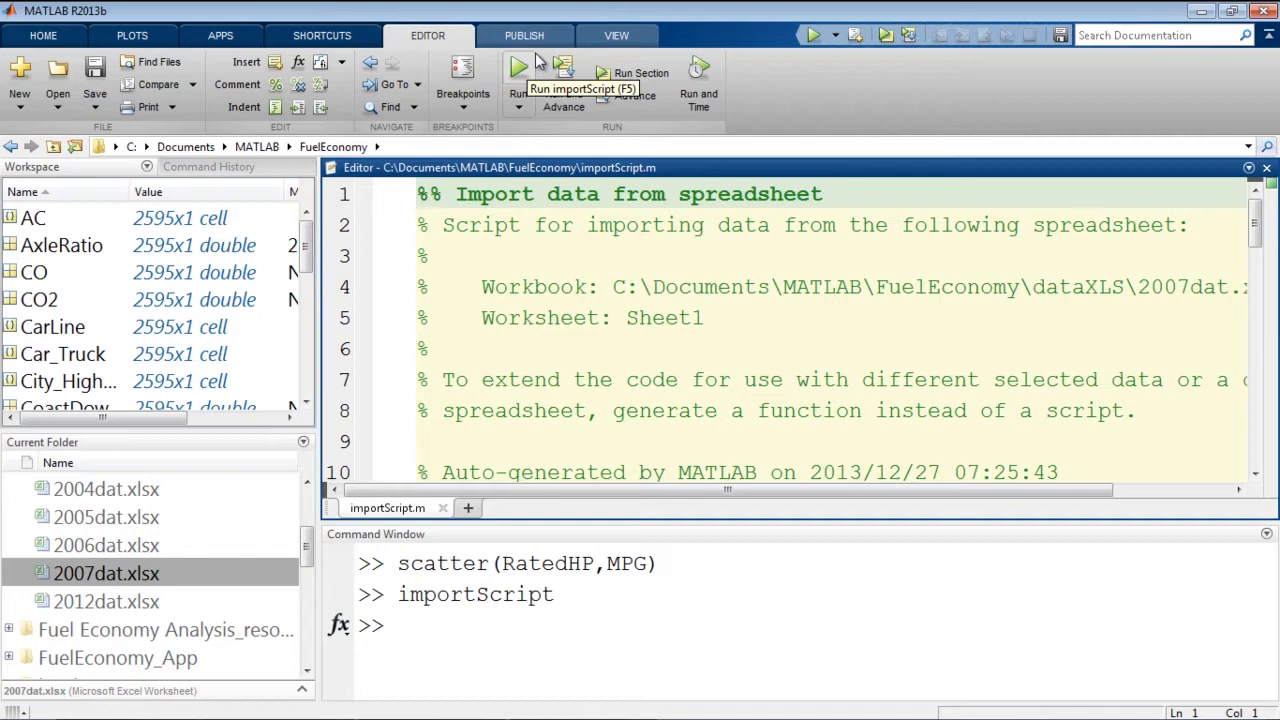
mouse_move(1012, 132)
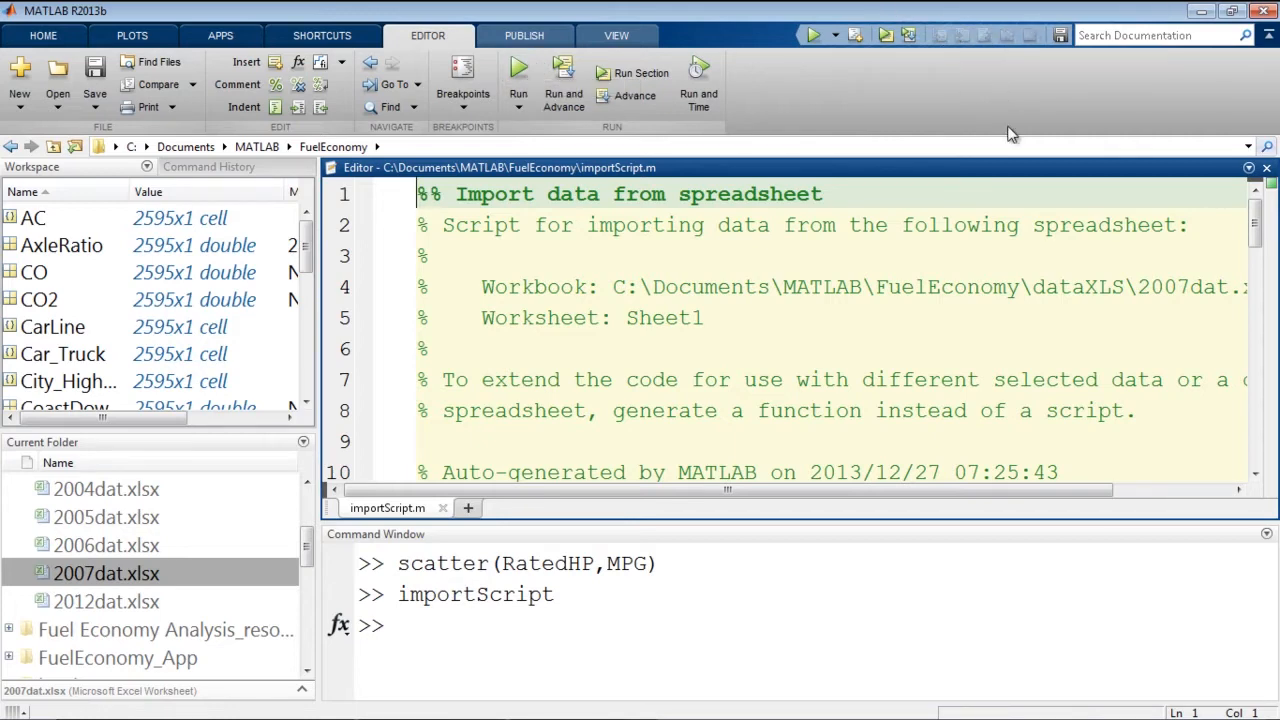
scroll("down", 3)
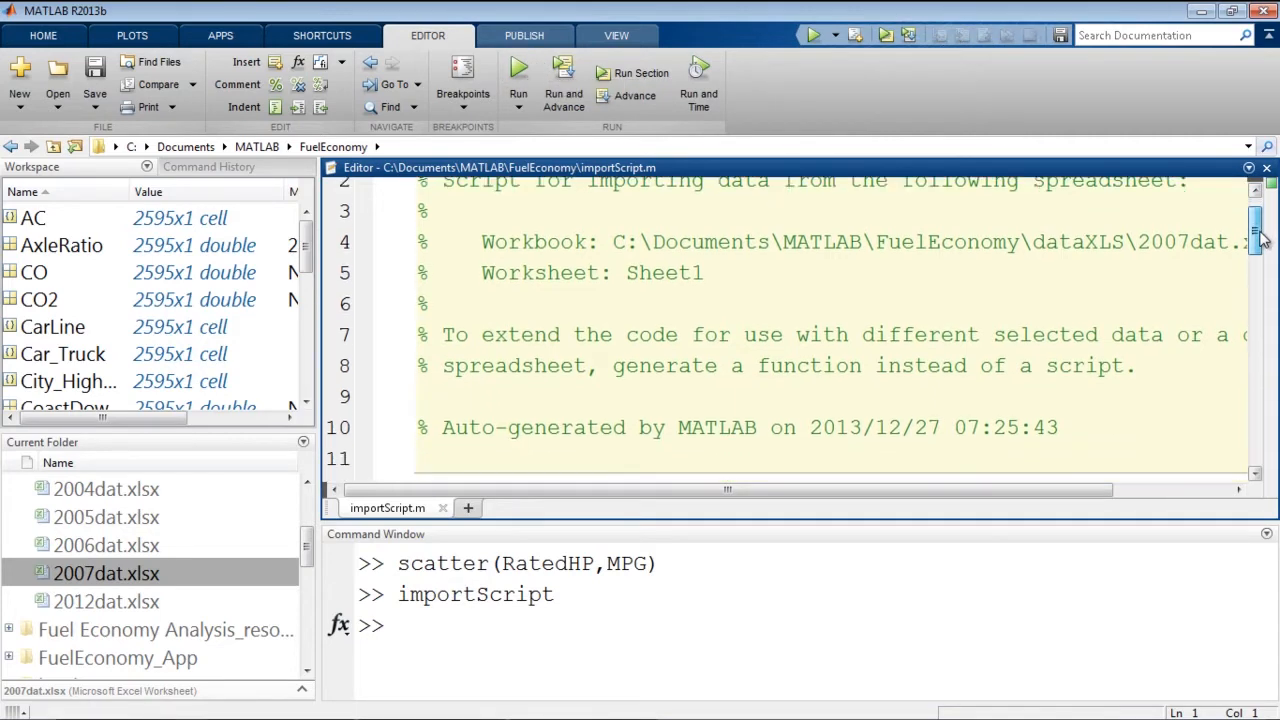
scroll("down", 3)
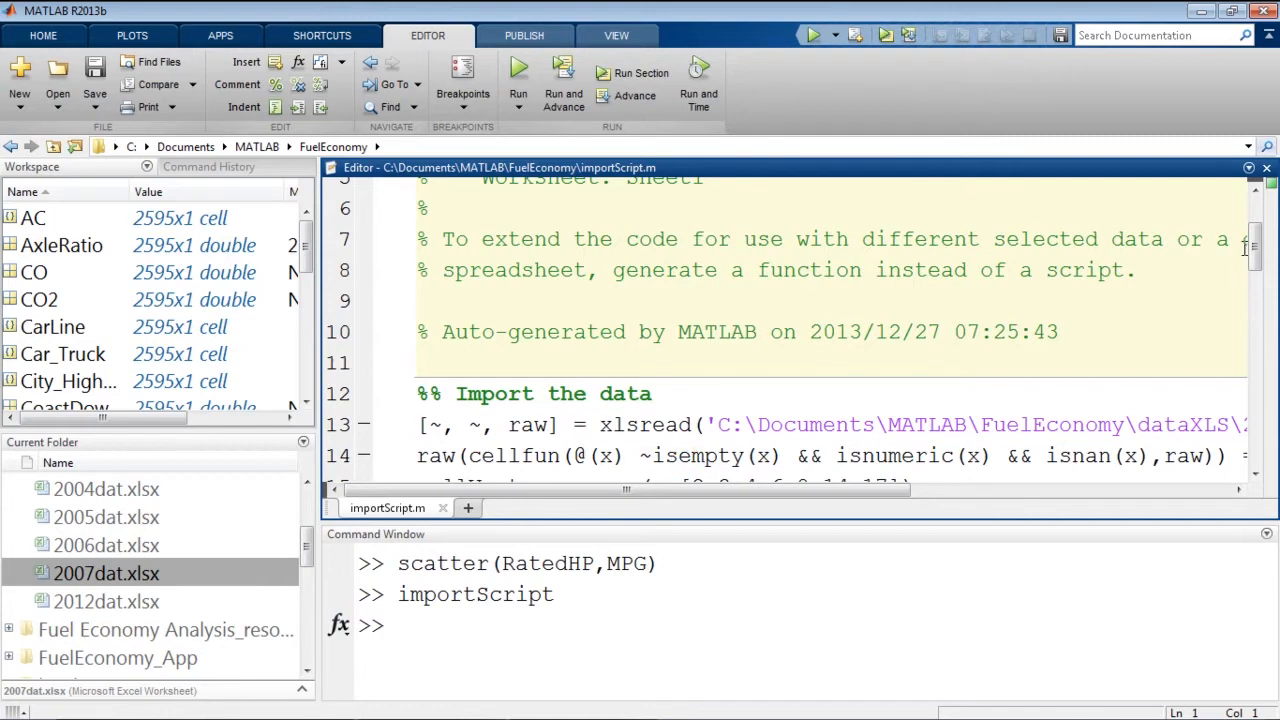
scroll("down", 3)
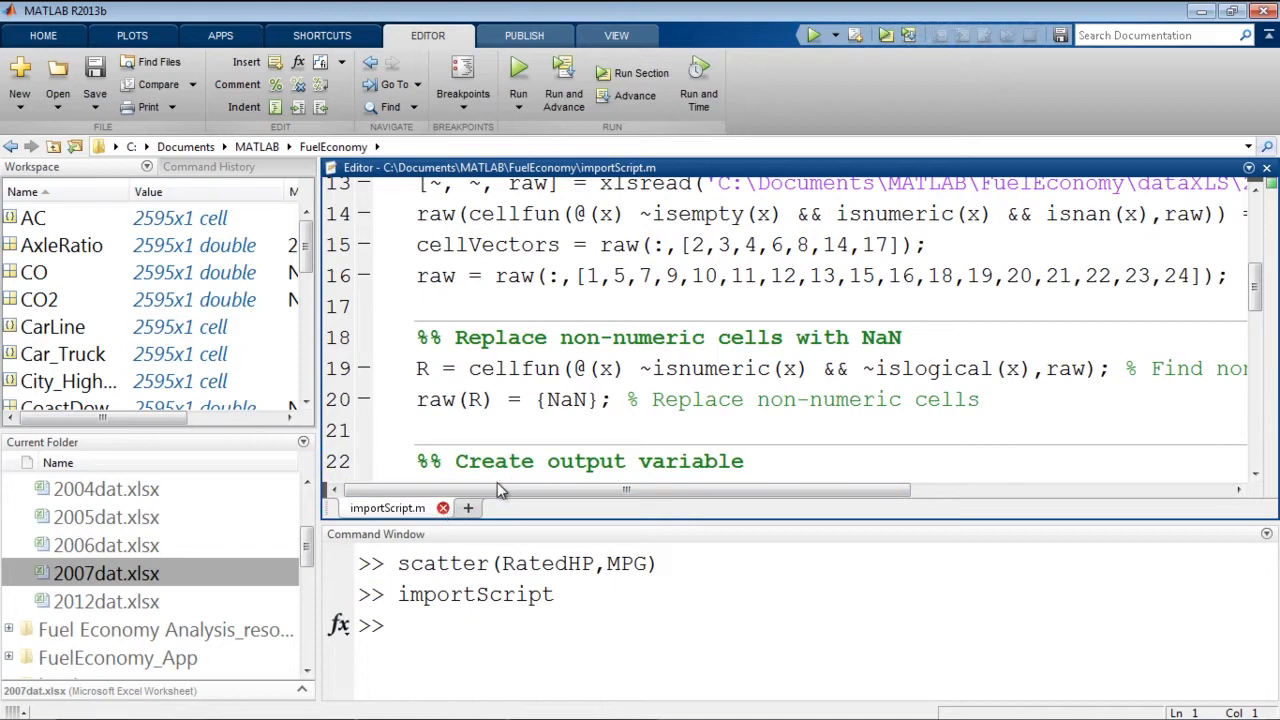
scroll("up", 3)
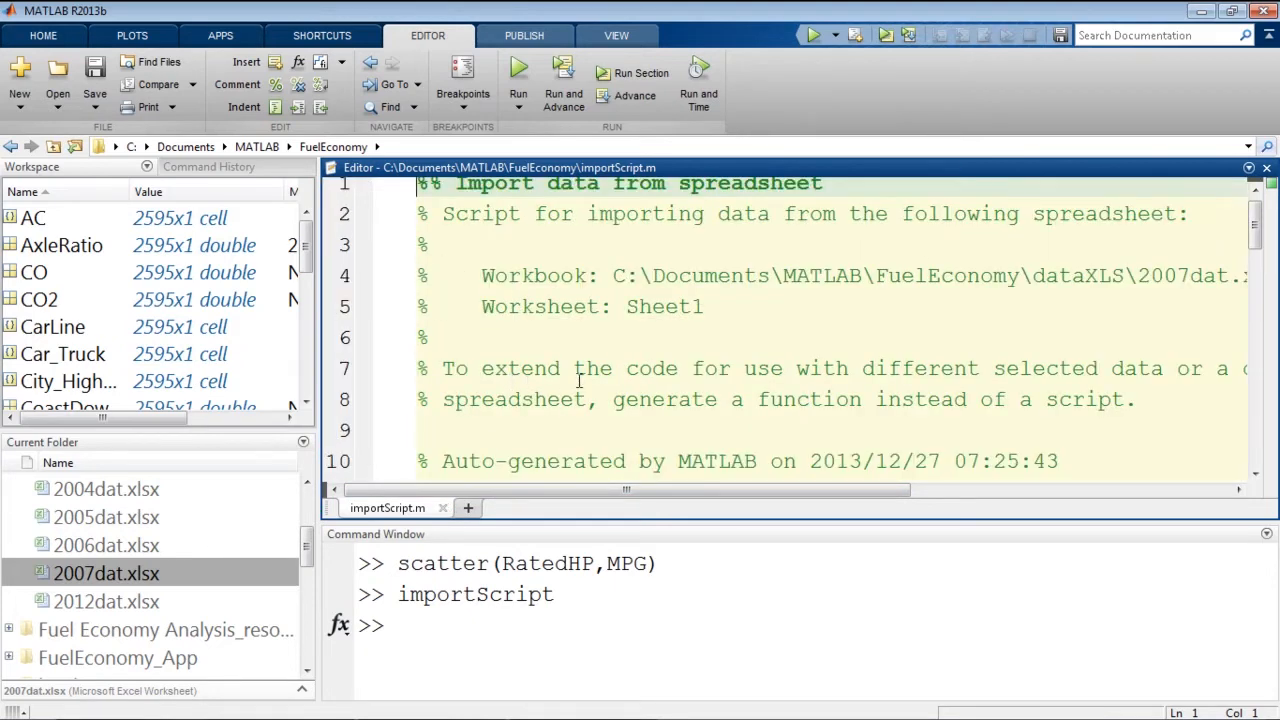
mouse_move(518, 68)
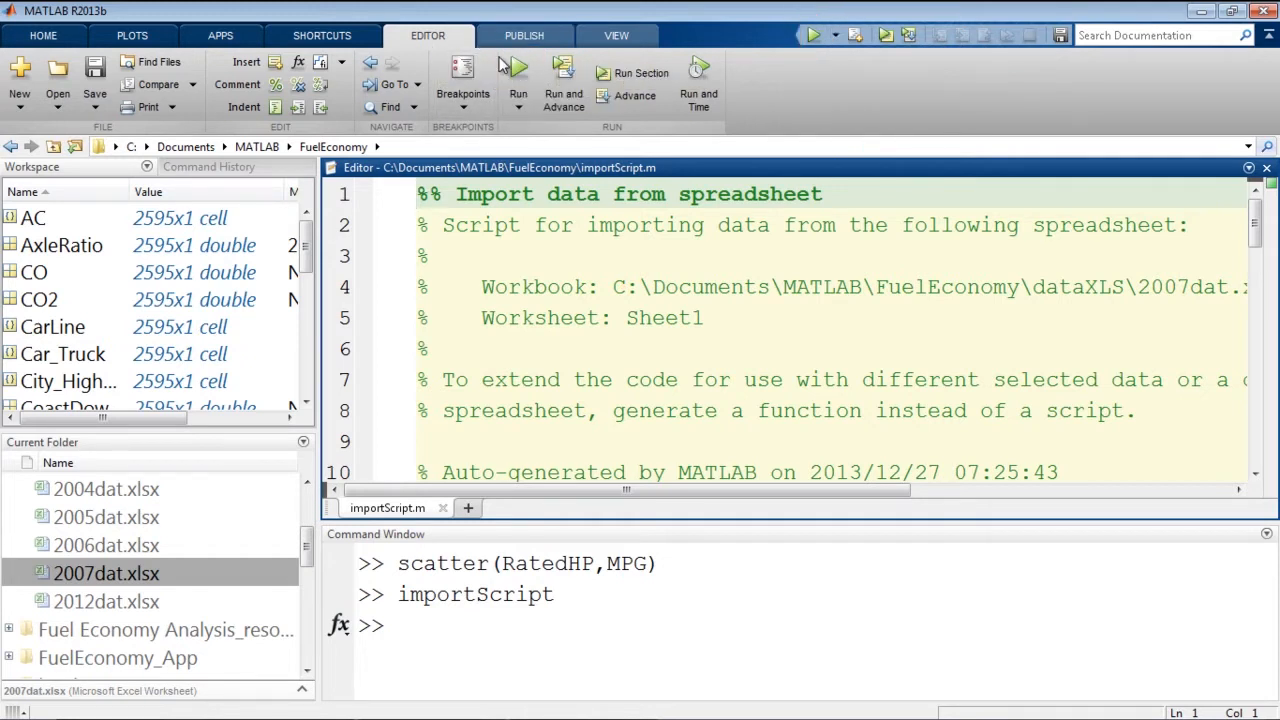
mouse_move(418, 62)
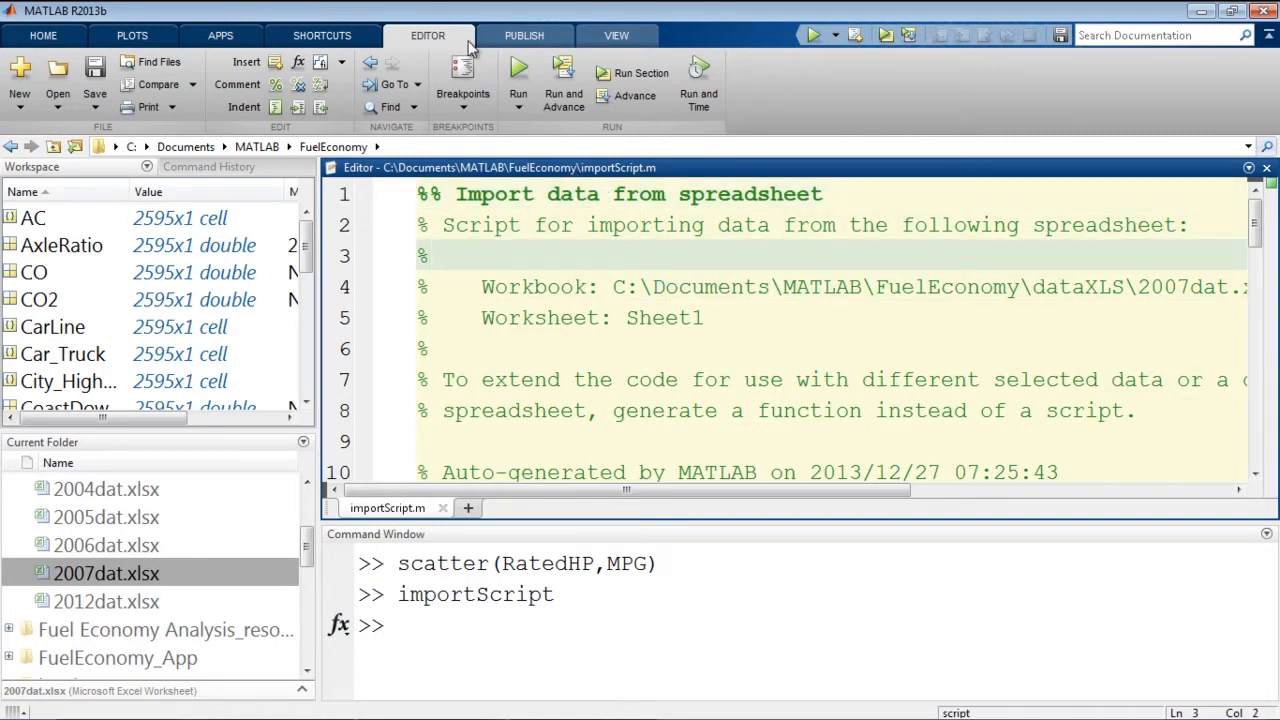
Step: Glance at the Publish options, then hide the Editor so only the Command Window shows
left_click(524, 36)
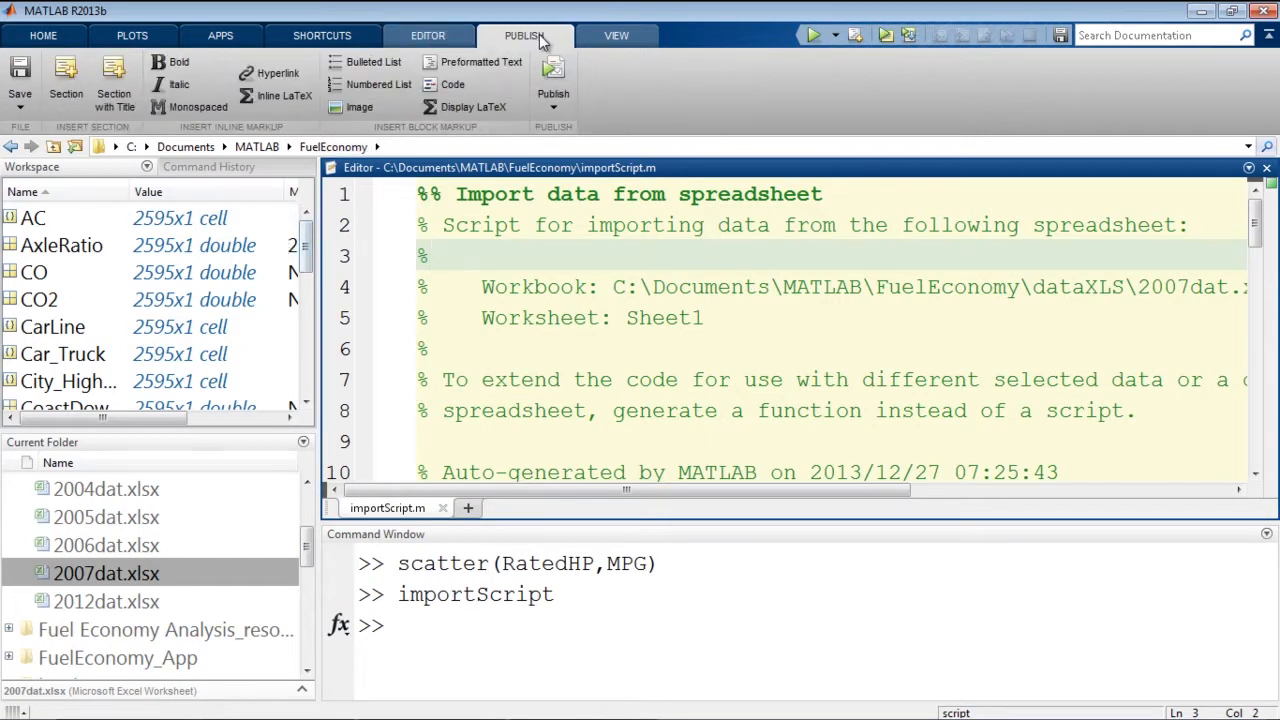
left_click(428, 36)
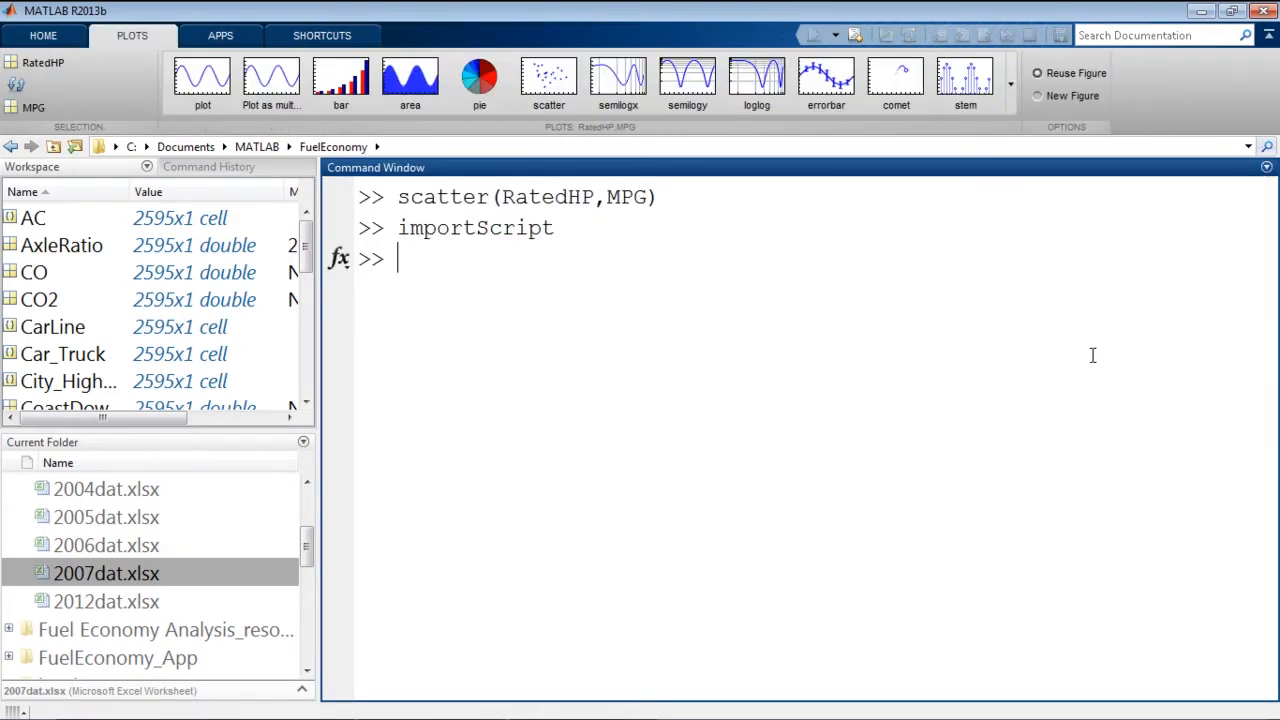
scroll("down", 3)
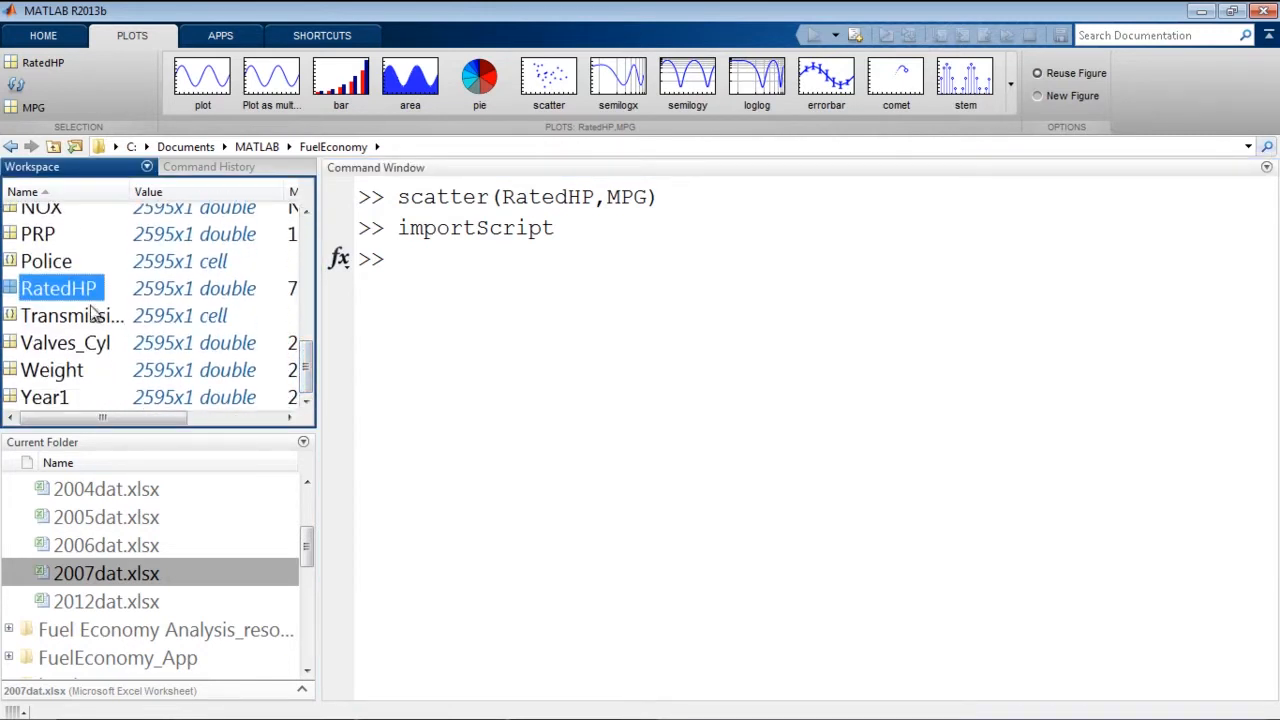
left_click(60, 288)
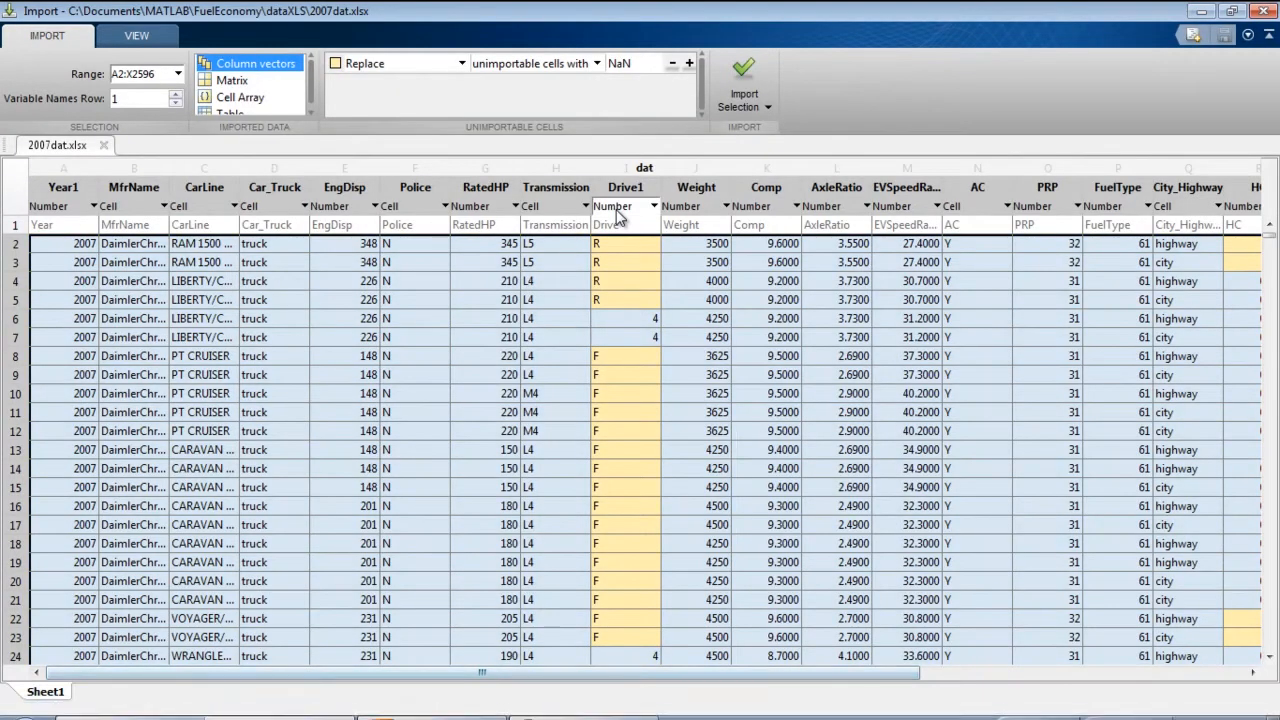
mouse_move(624, 206)
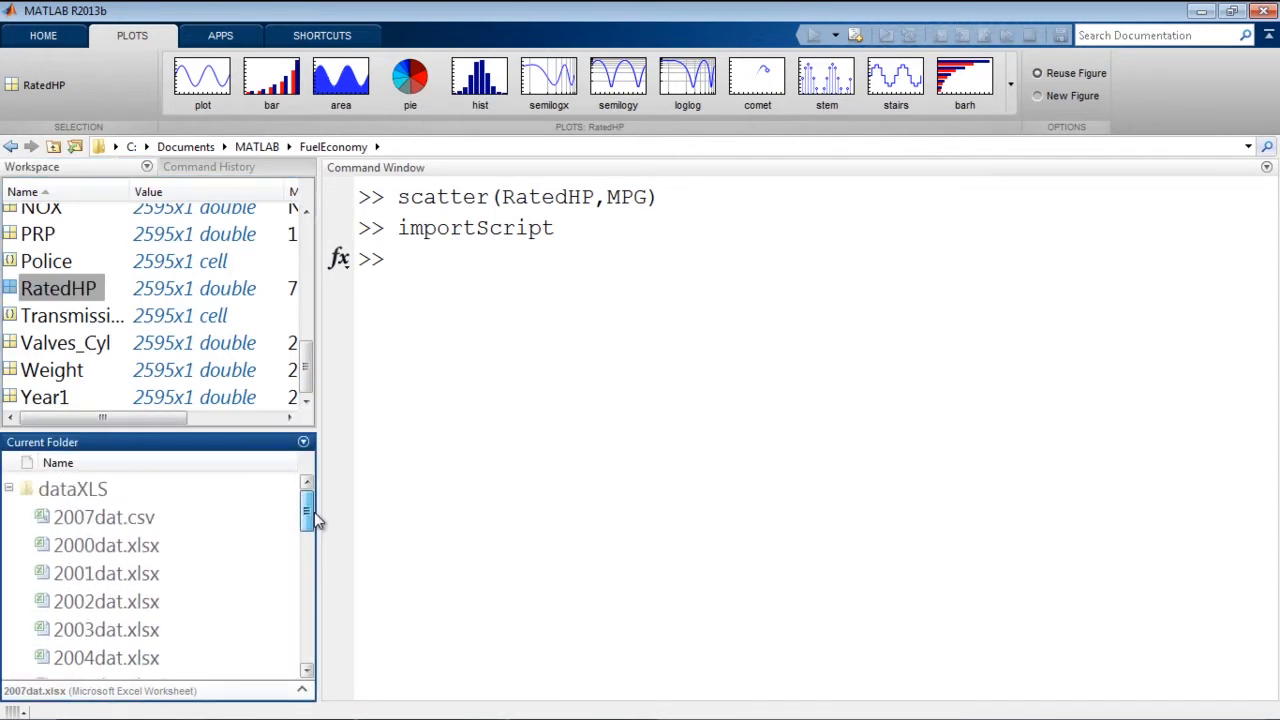
scroll("down", 3)
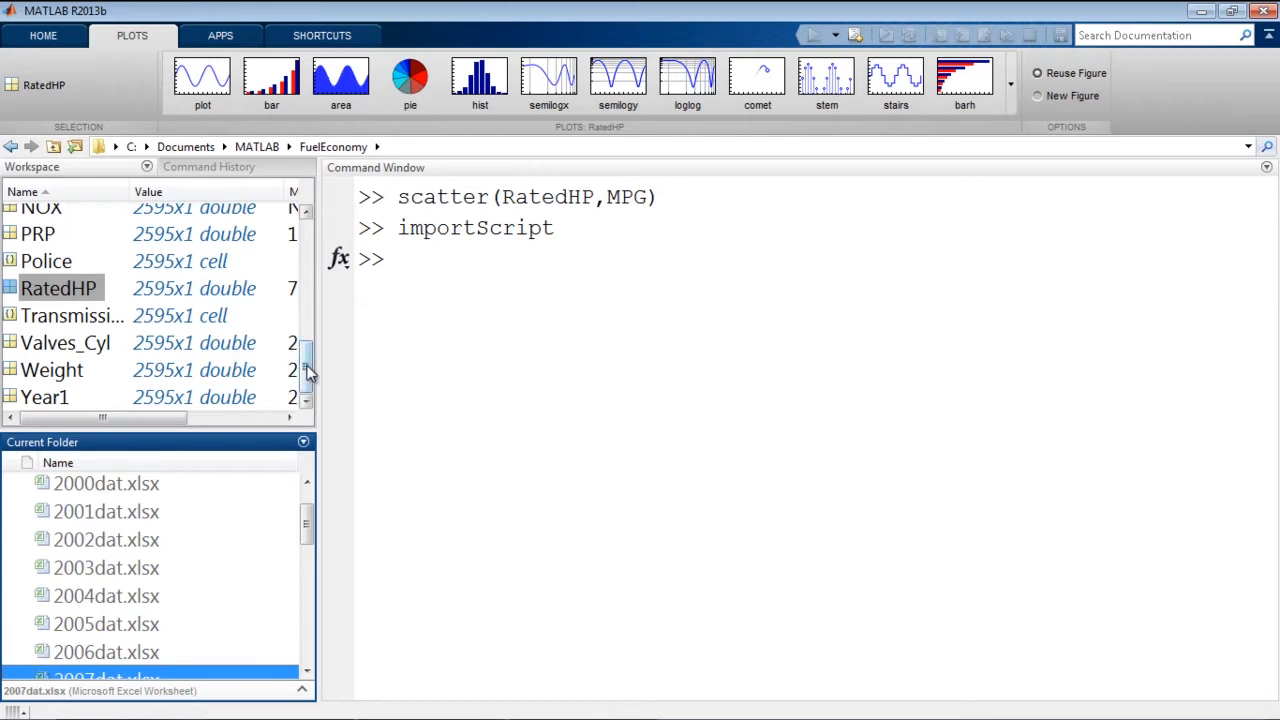
scroll("up", 3)
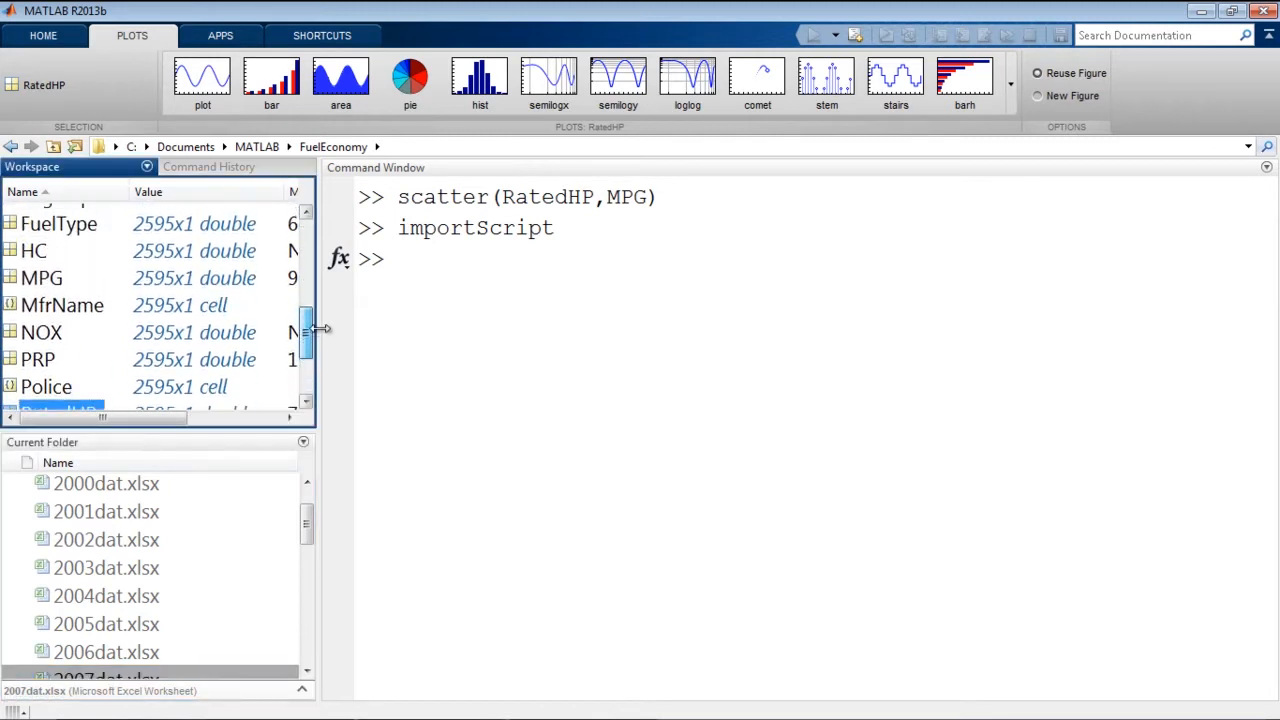
scroll("up", 3)
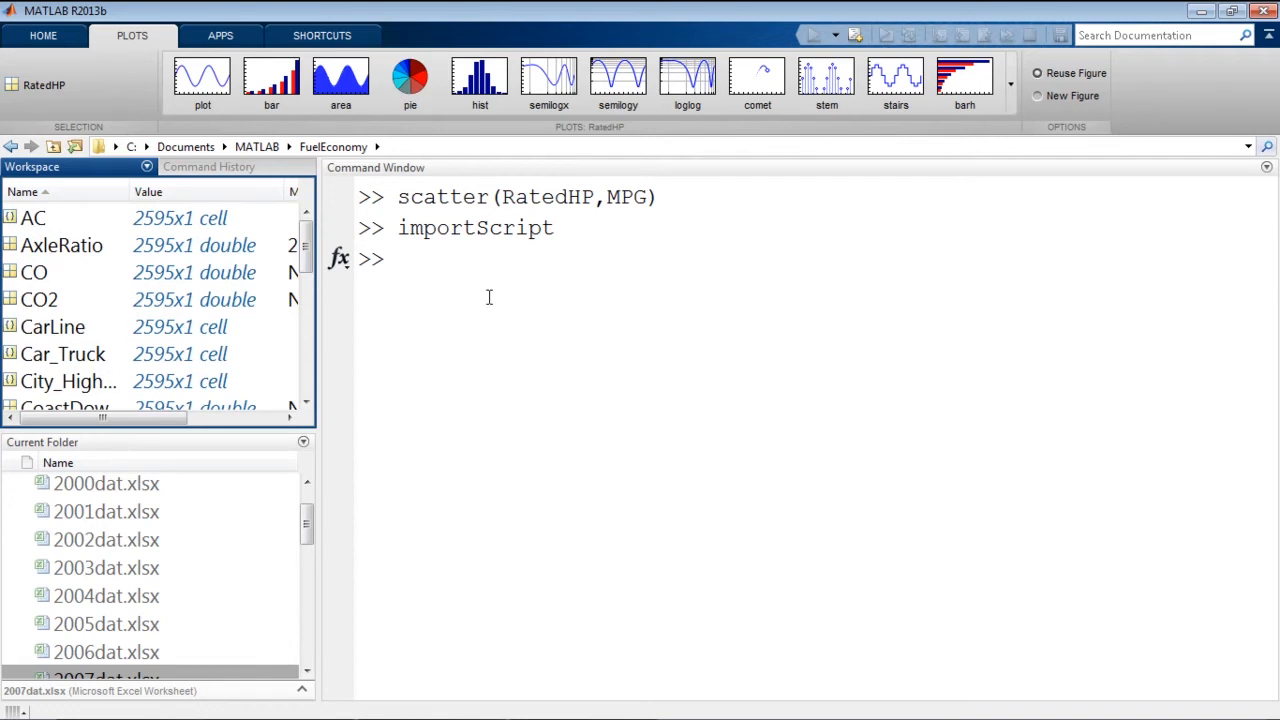
mouse_move(480, 612)
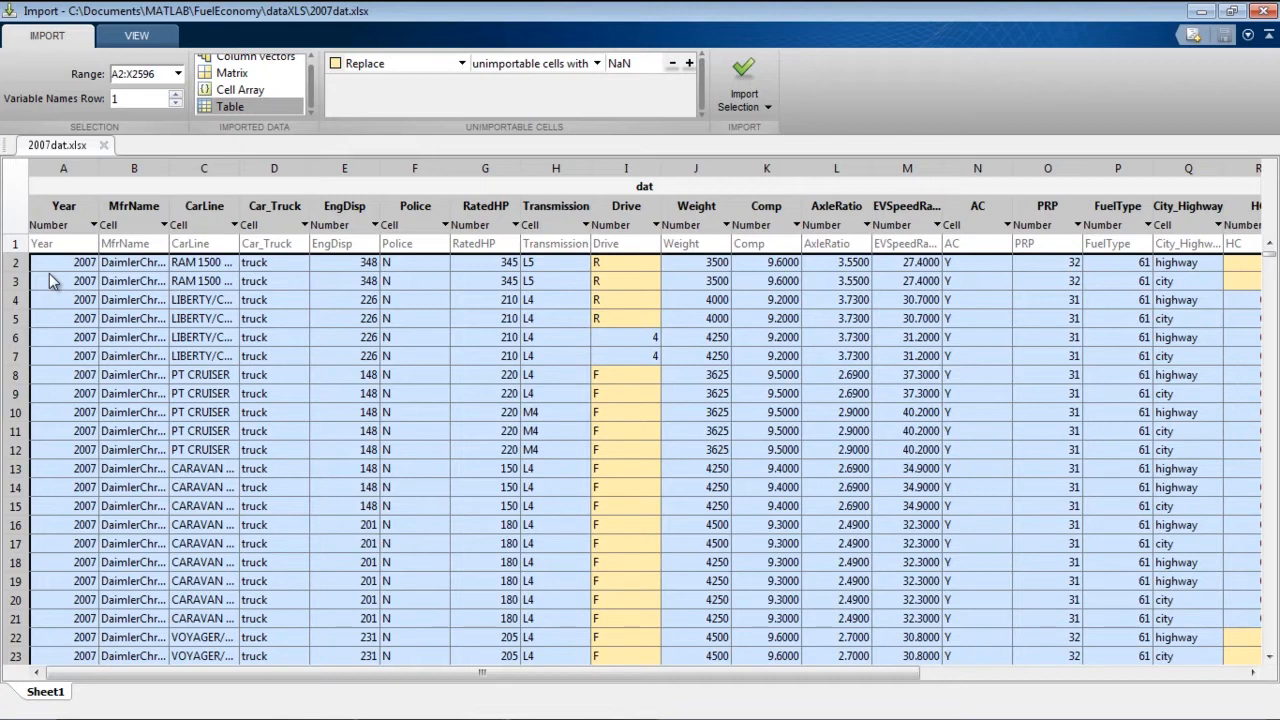
mouse_move(52, 316)
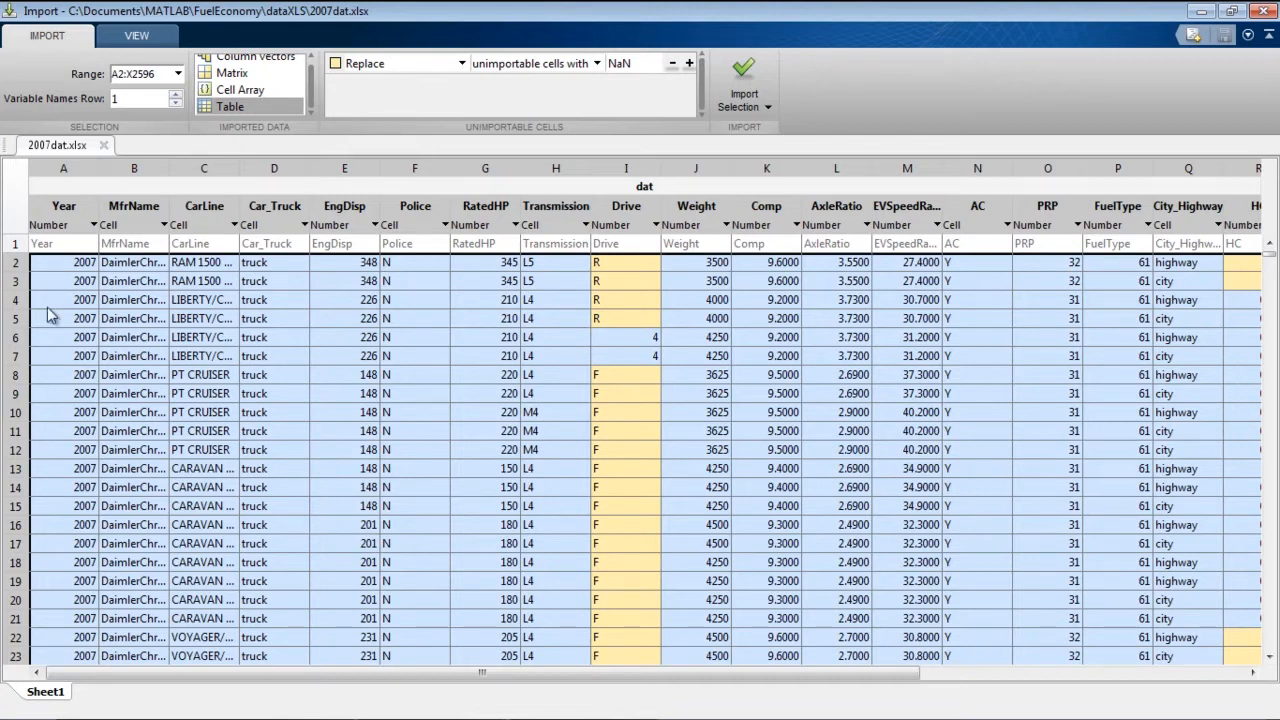
mouse_move(690, 316)
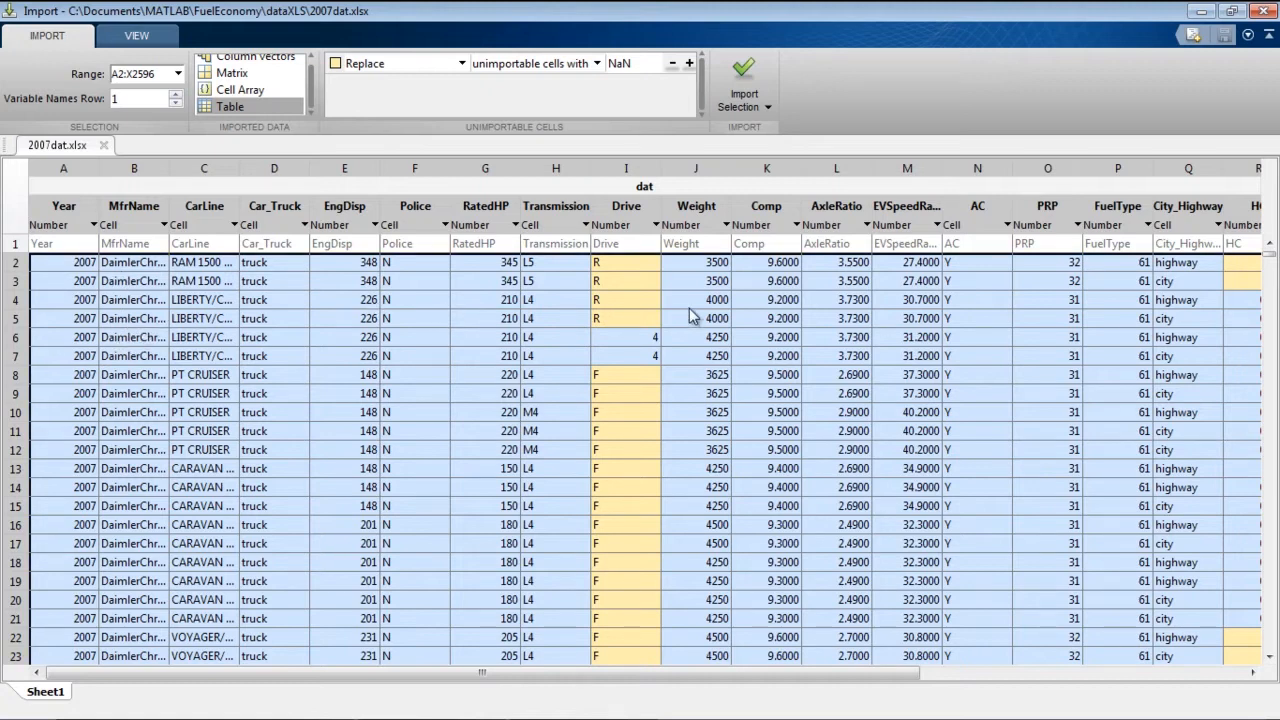
mouse_move(712, 318)
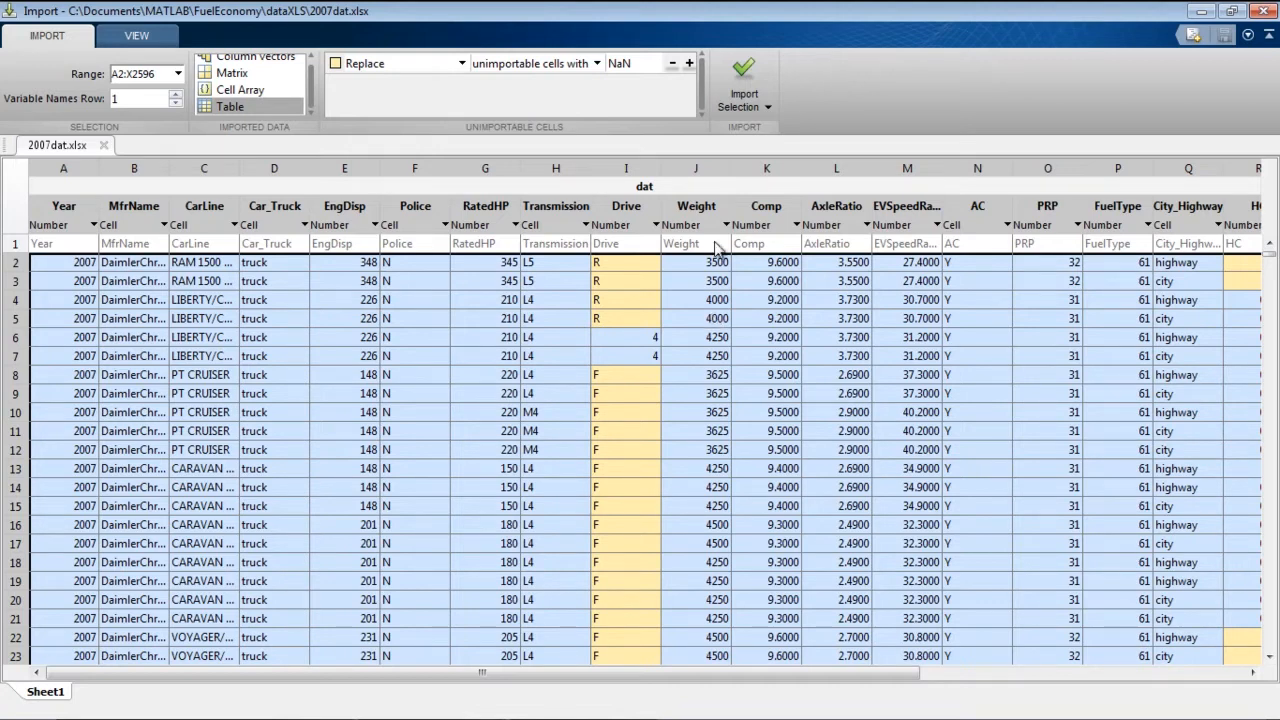
Step: Generate a function from the import settings and save it as importfile.m
left_click(744, 108)
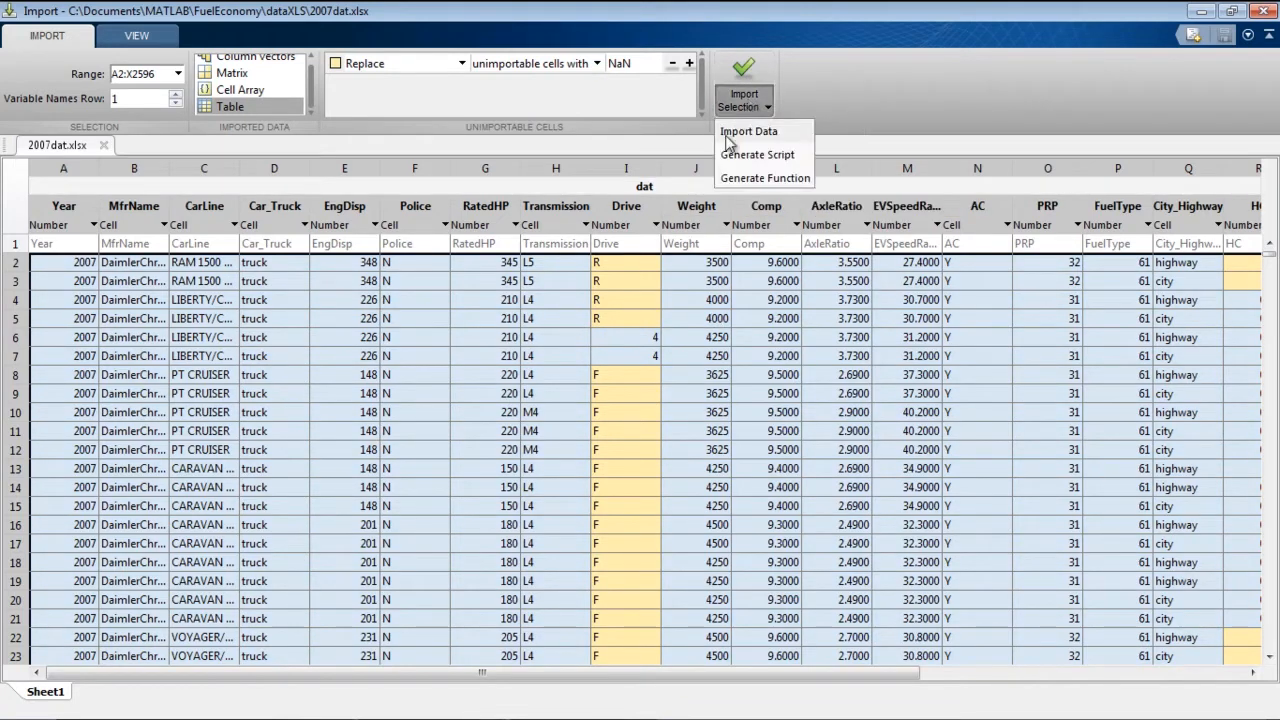
mouse_move(756, 154)
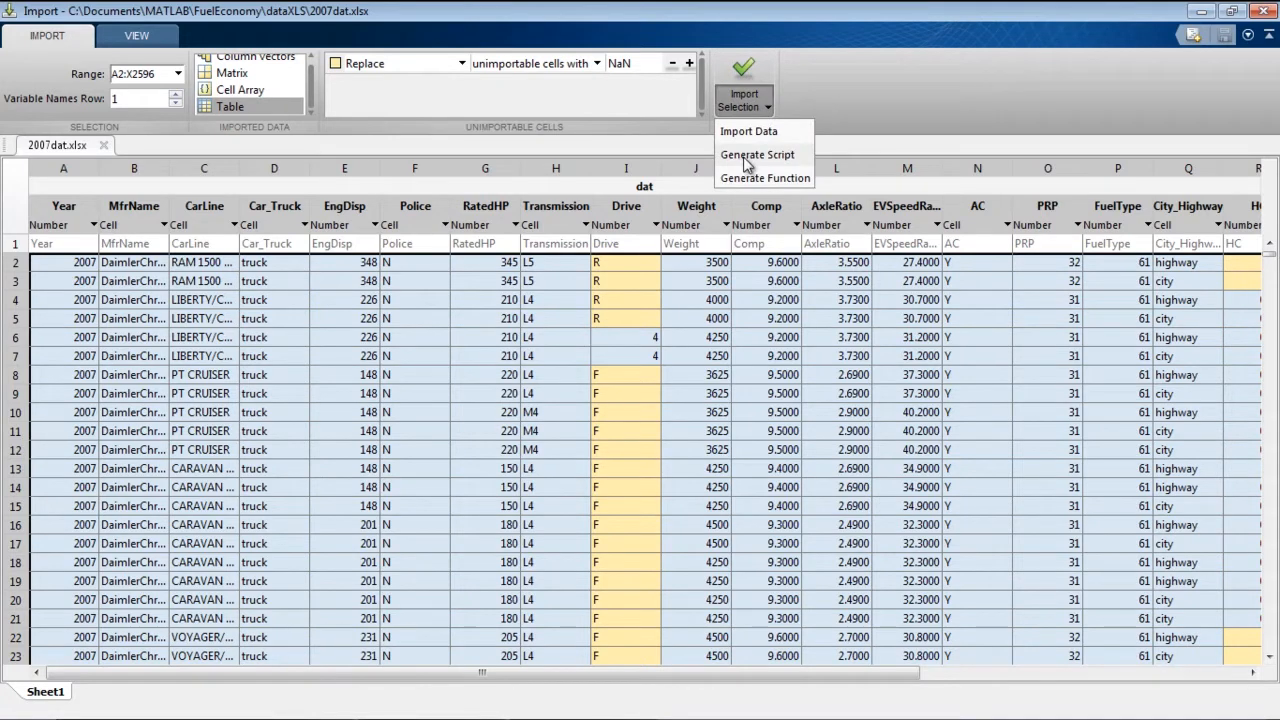
mouse_move(744, 188)
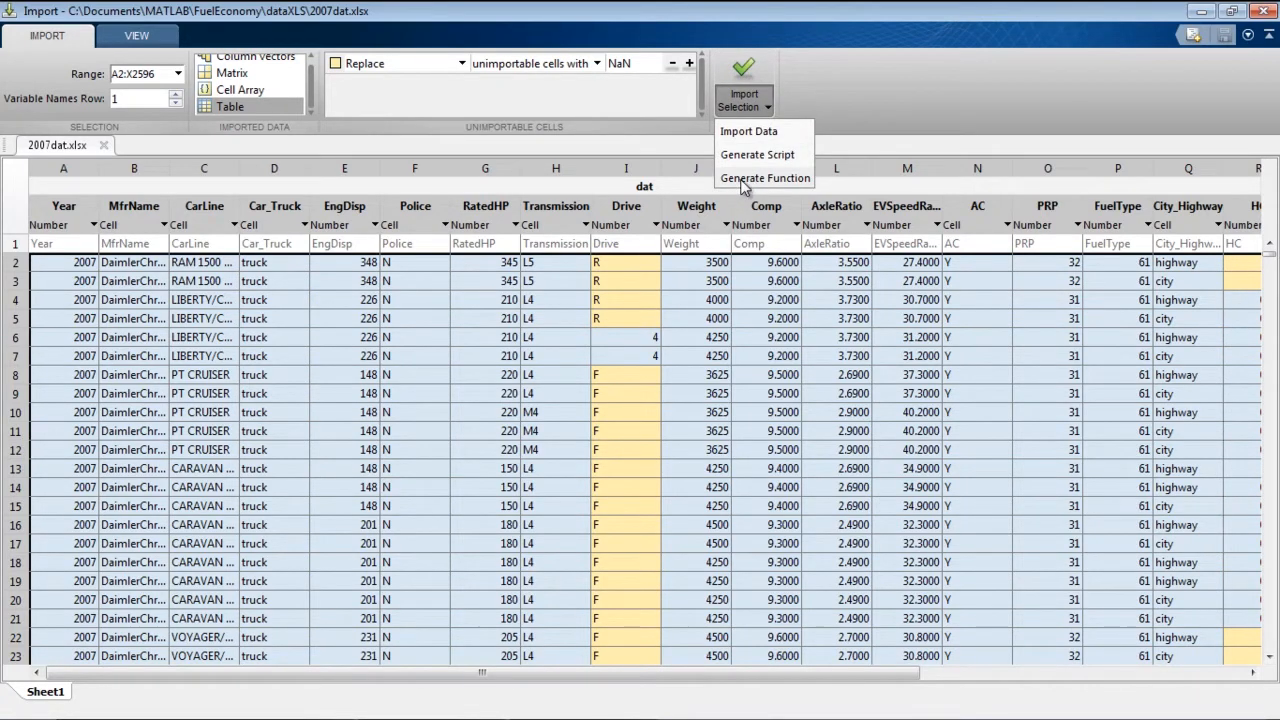
left_click(764, 176)
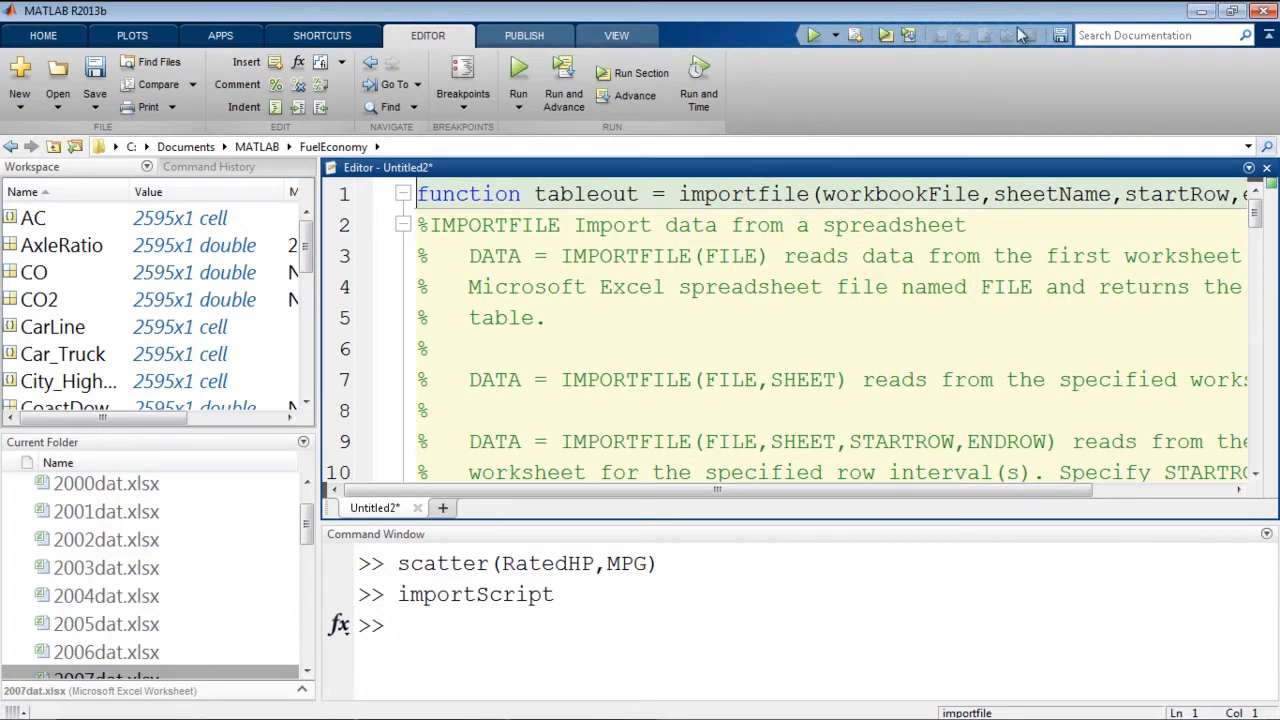
left_click(94, 84)
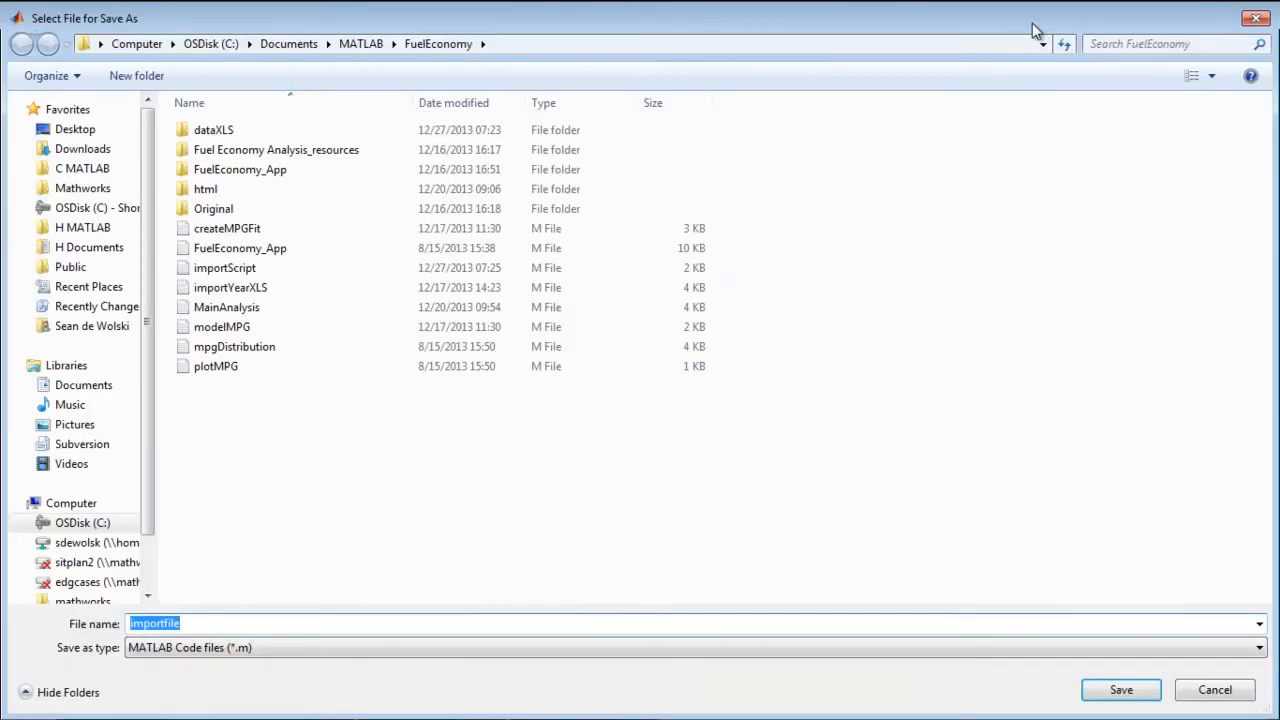
left_click(1120, 690)
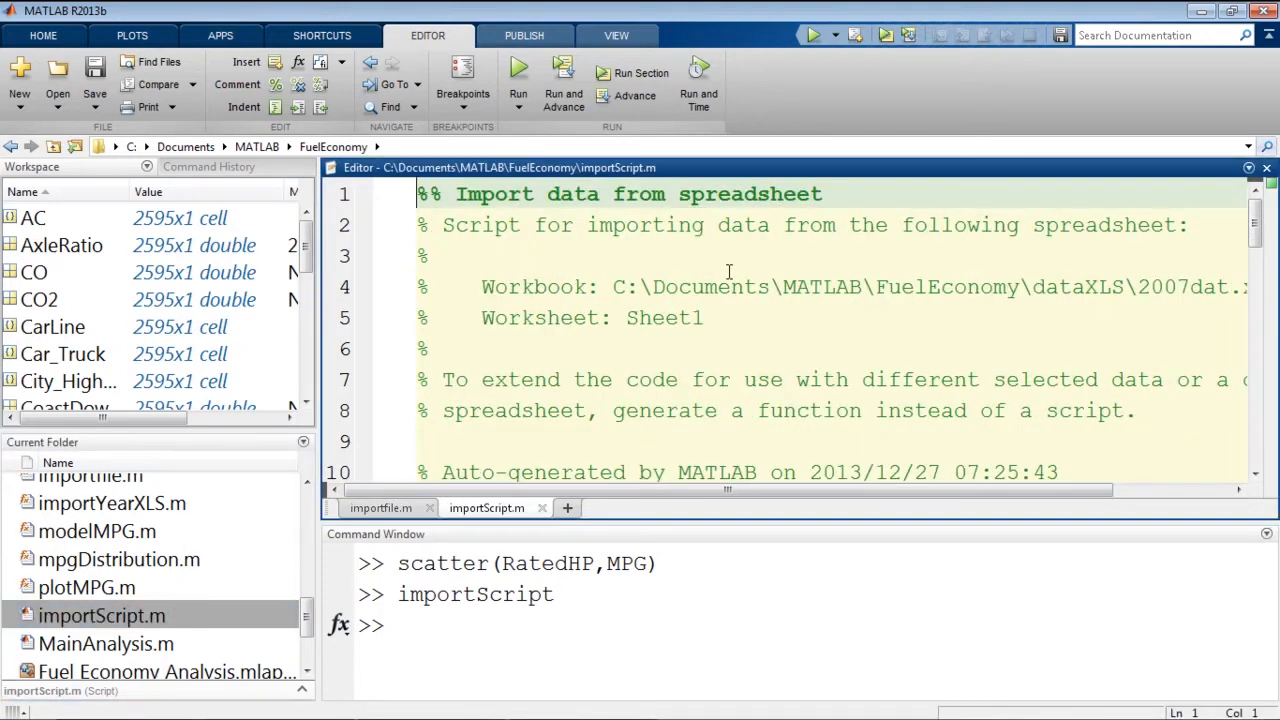
mouse_move(1250, 112)
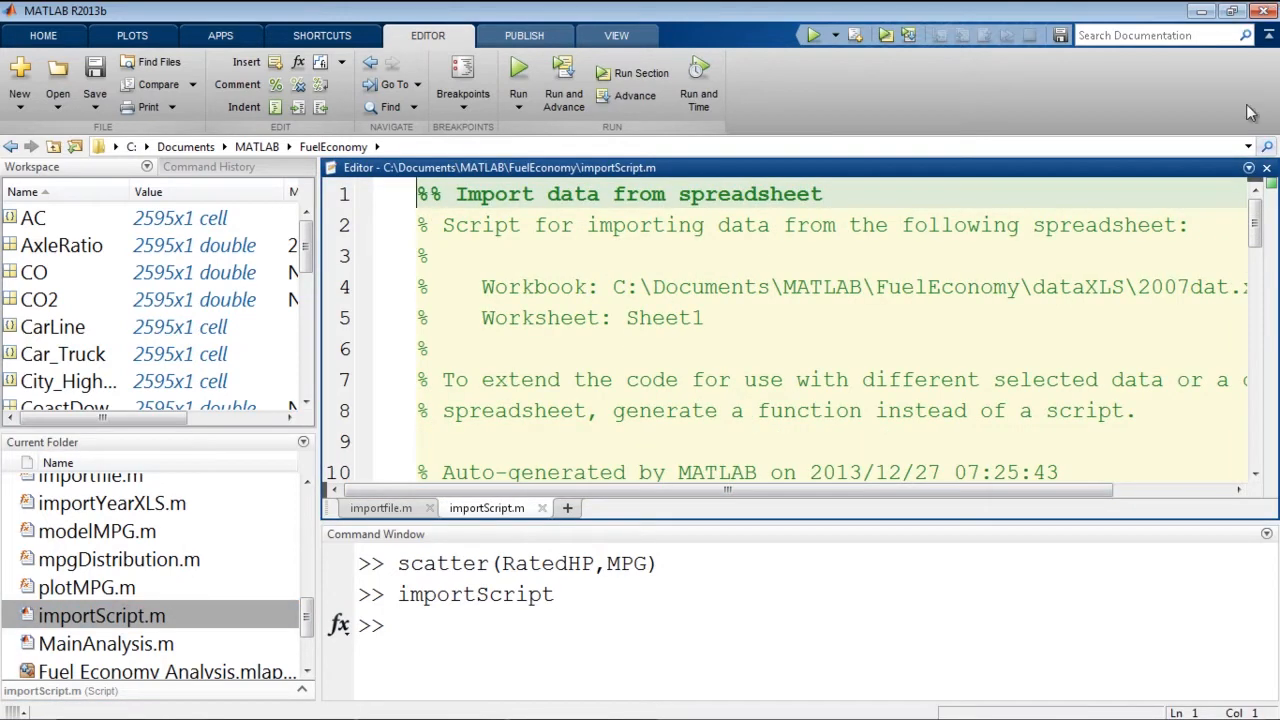
Step: Scroll through importScript.m, then return to the importfile function definition
scroll("down", 3)
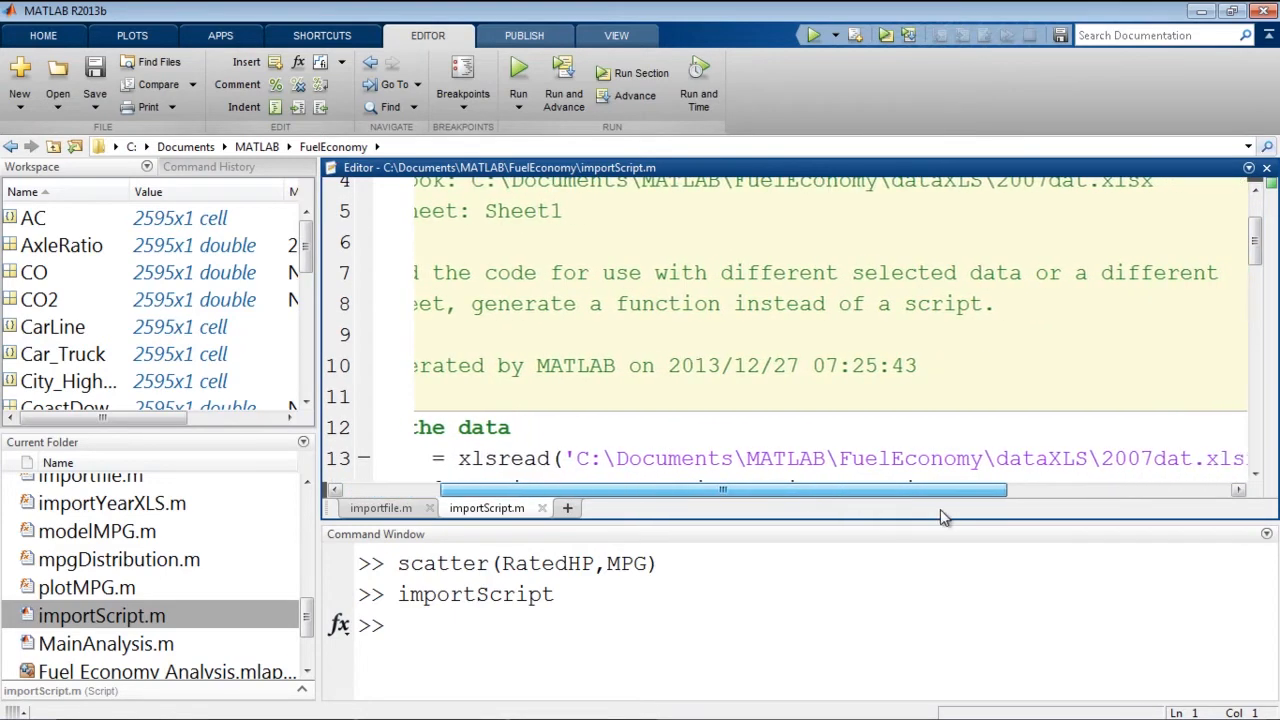
left_click_drag(720, 488, 820, 488)
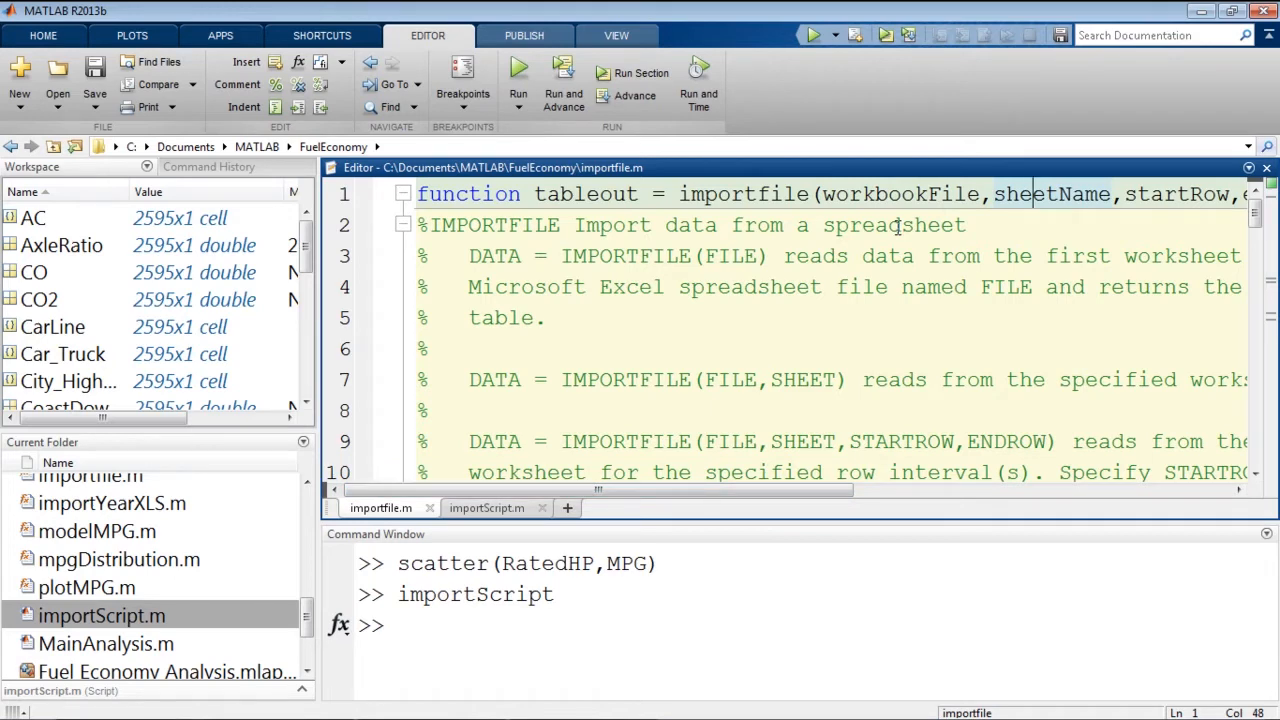
Step: Run carData2004 = importfile('\dataXLS\2004dat.xlsx') to load the 2004 spreadsheet as a table
type("ca")
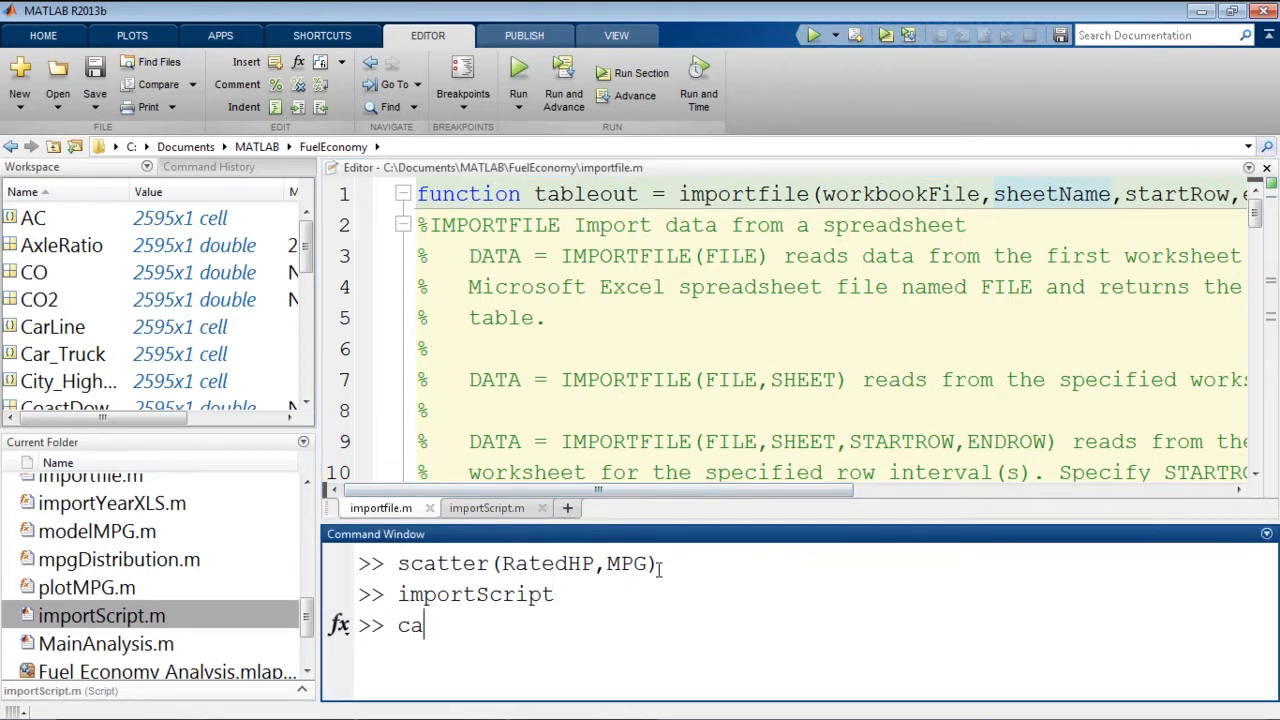
type("rData =")
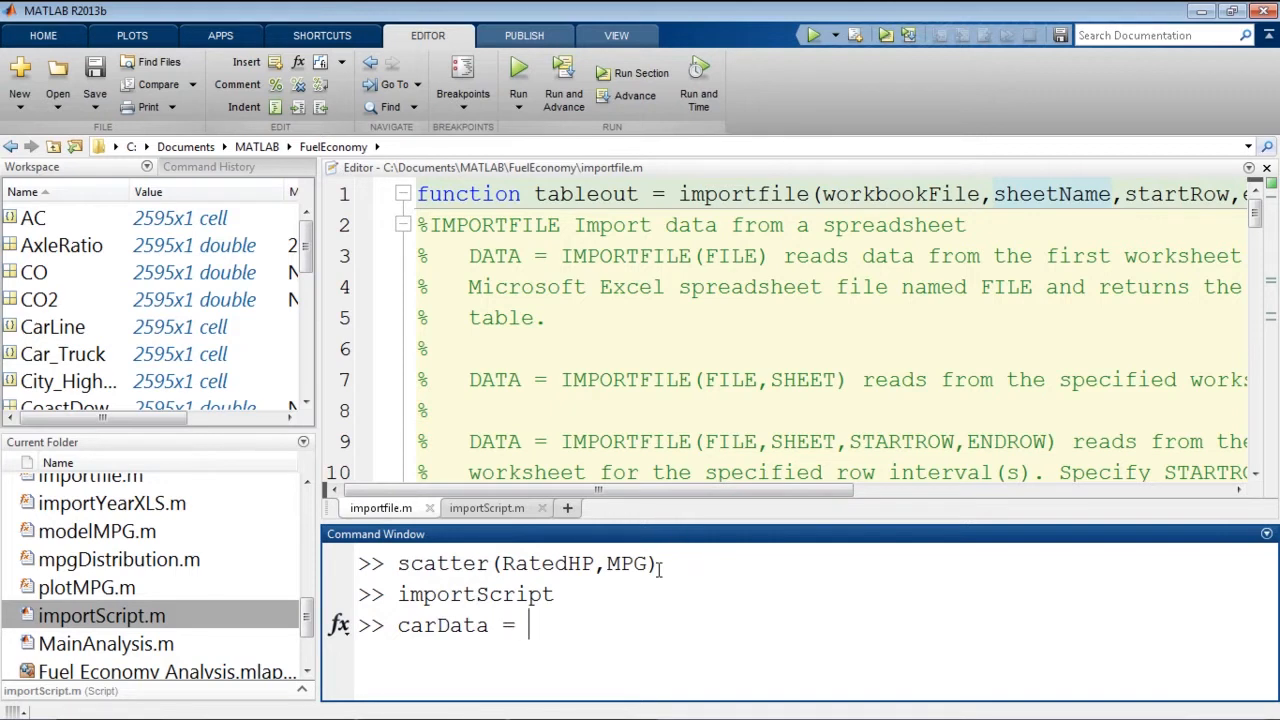
type("import")
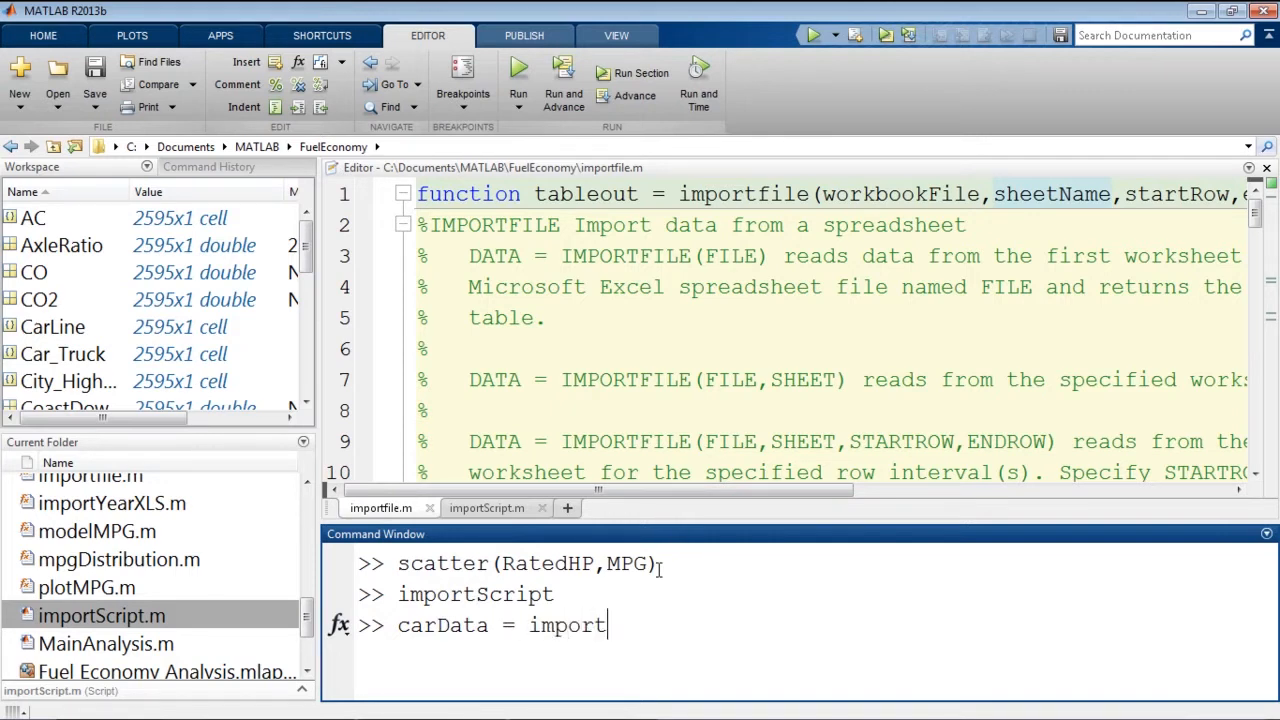
type("file(")
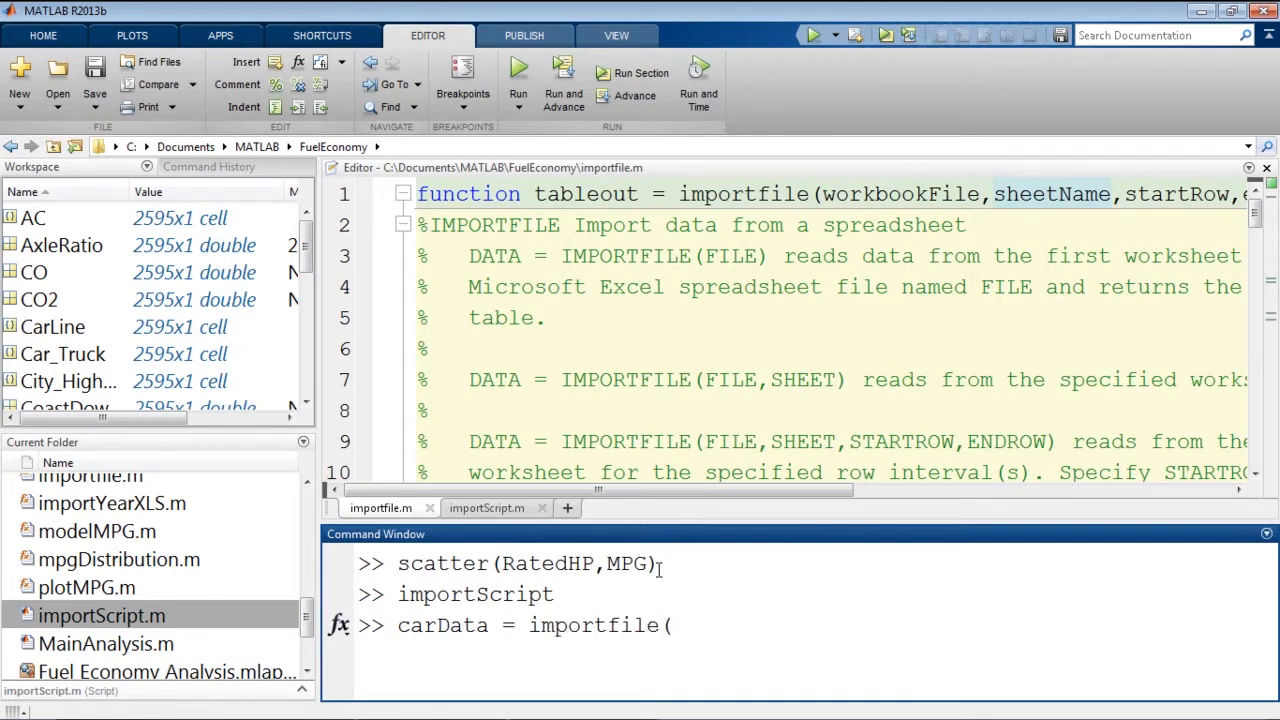
type("'")
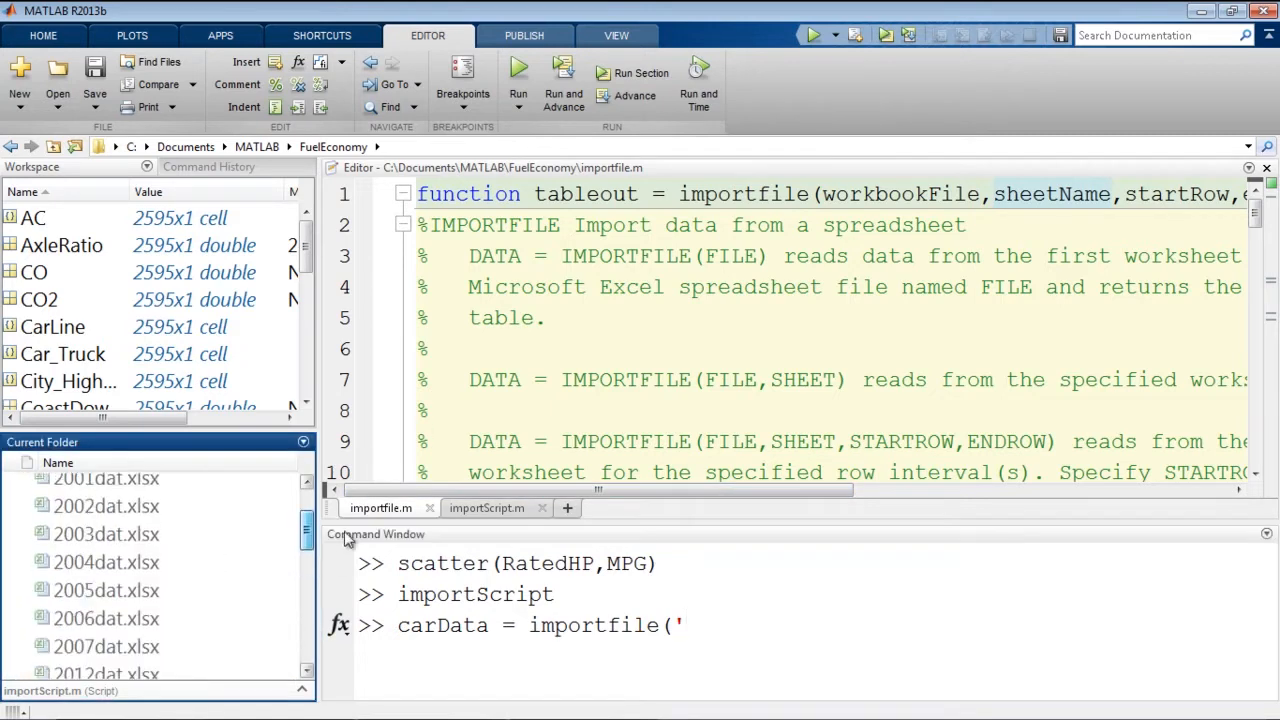
scroll("down", 3)
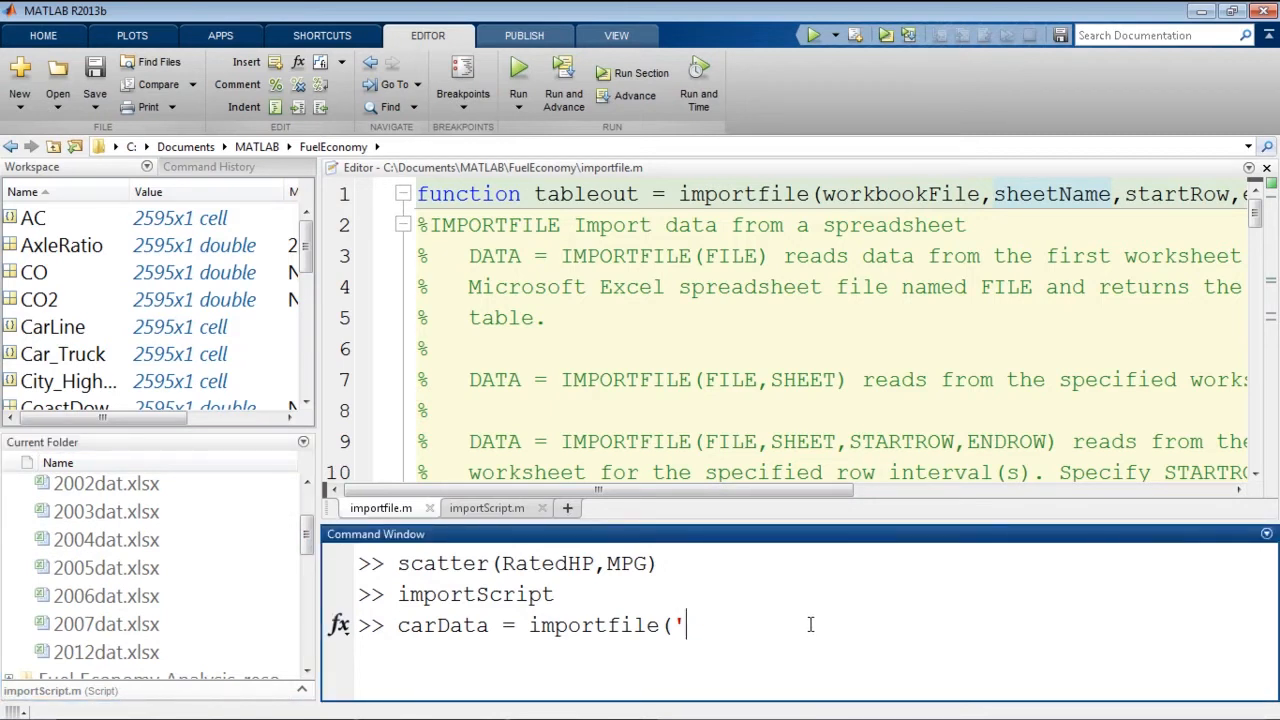
scroll("up", 3)
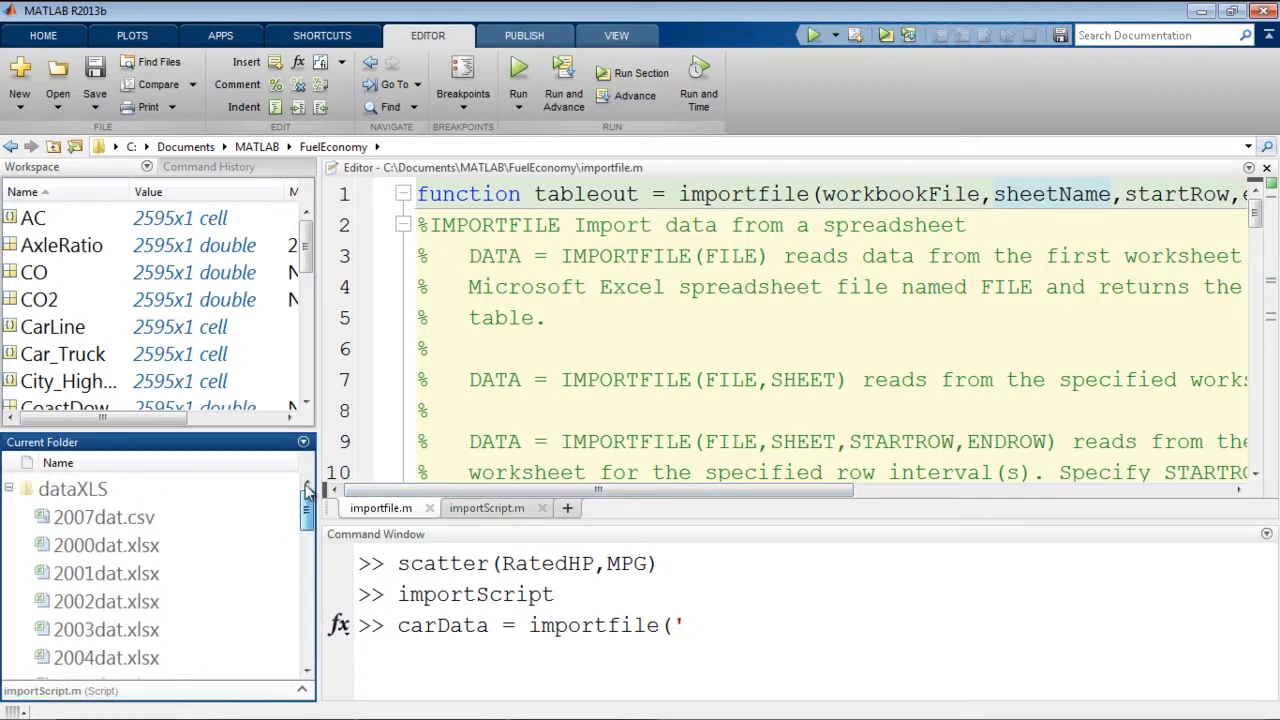
type("\\d")
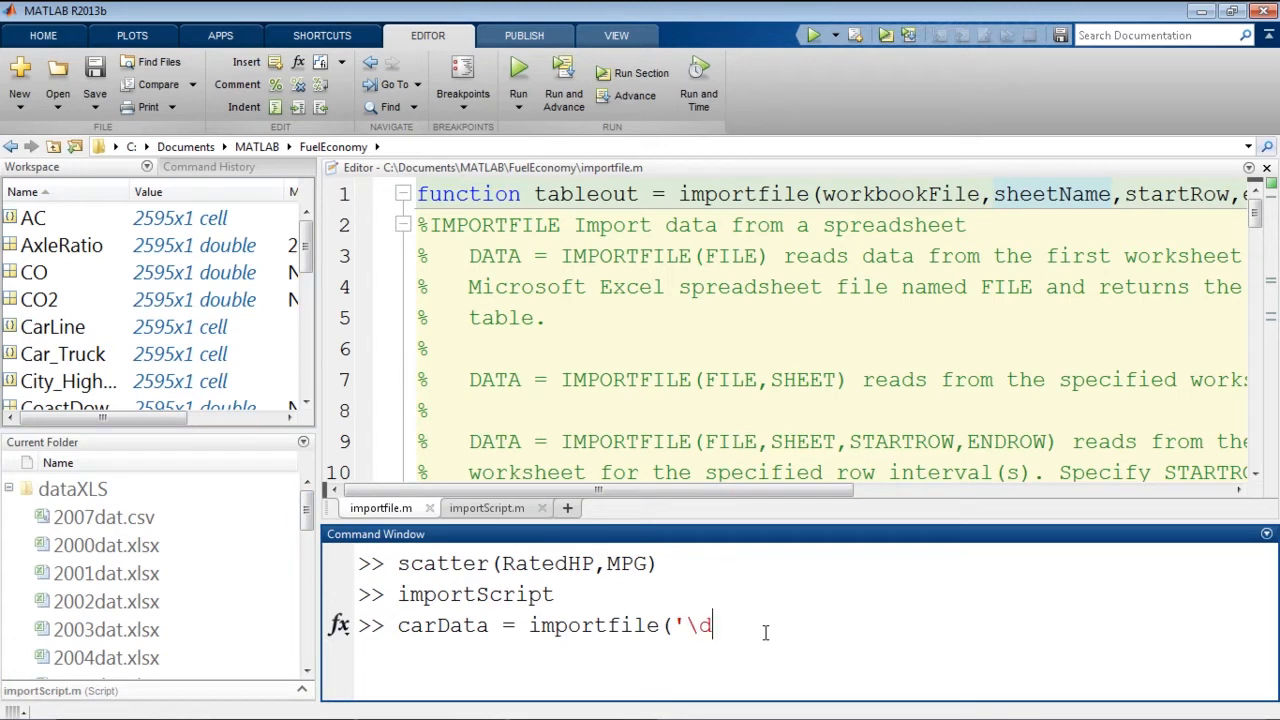
type("ataXLS")
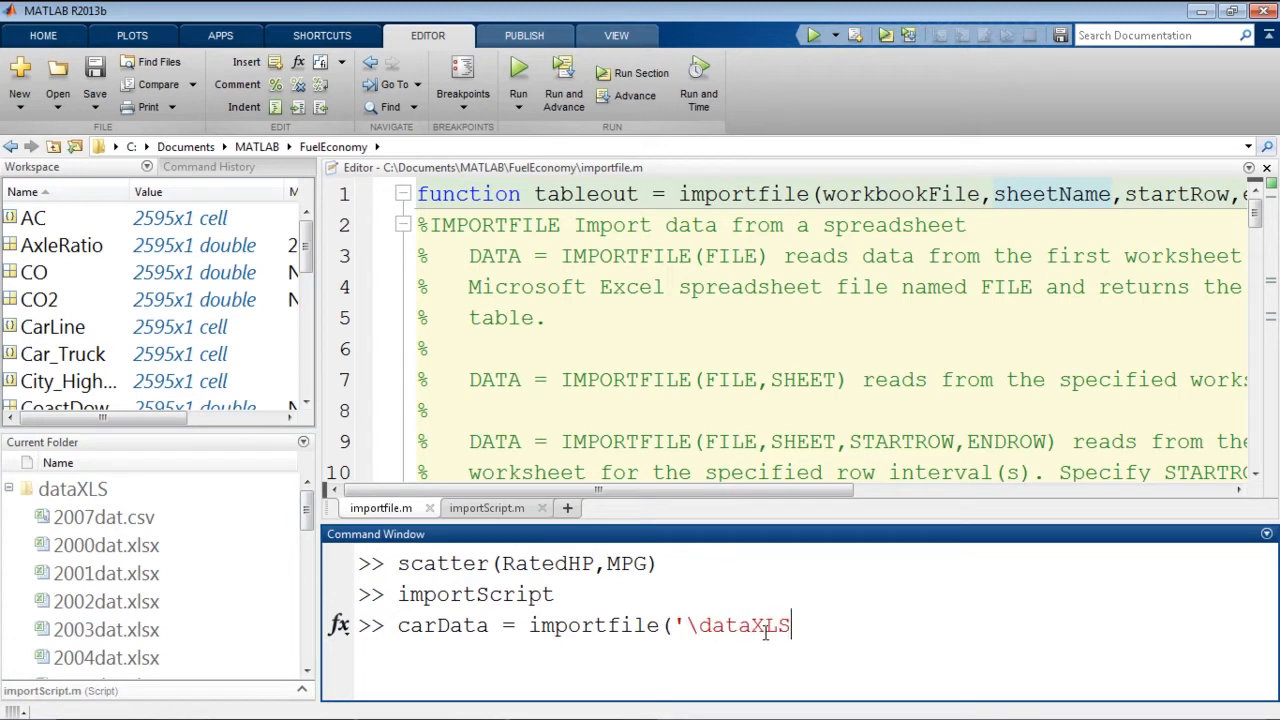
type("\\2")
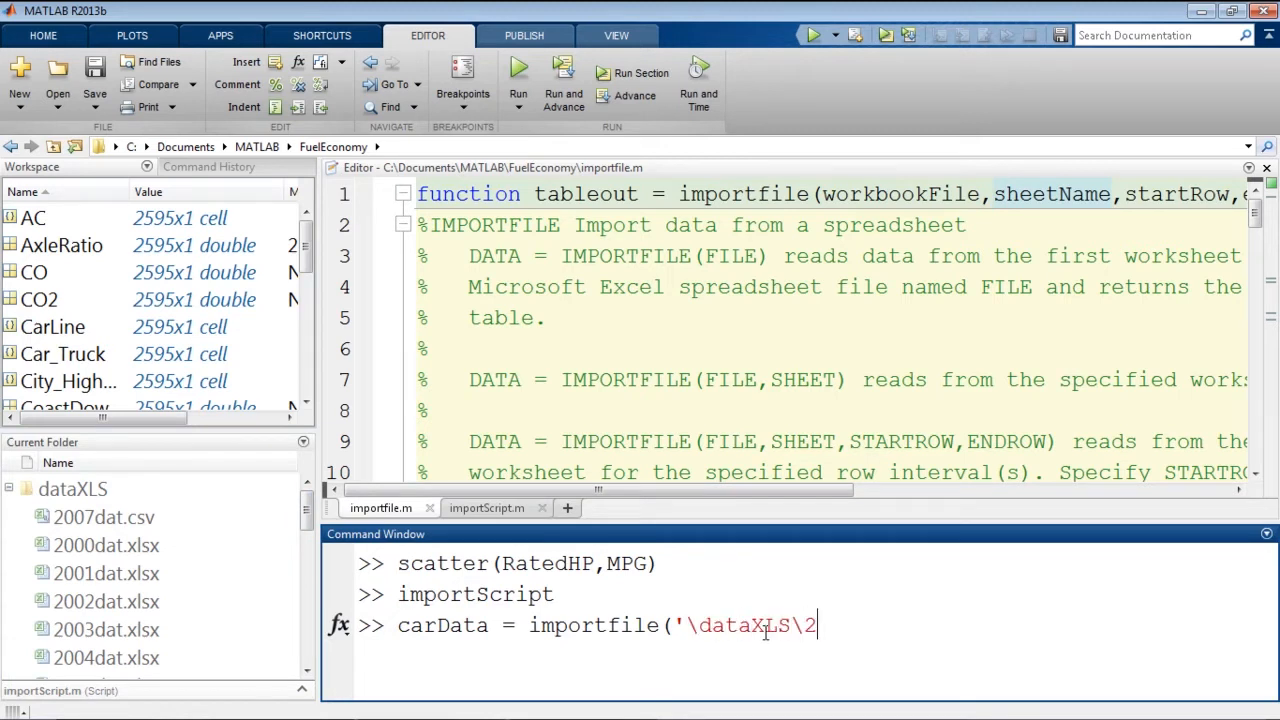
type("00")
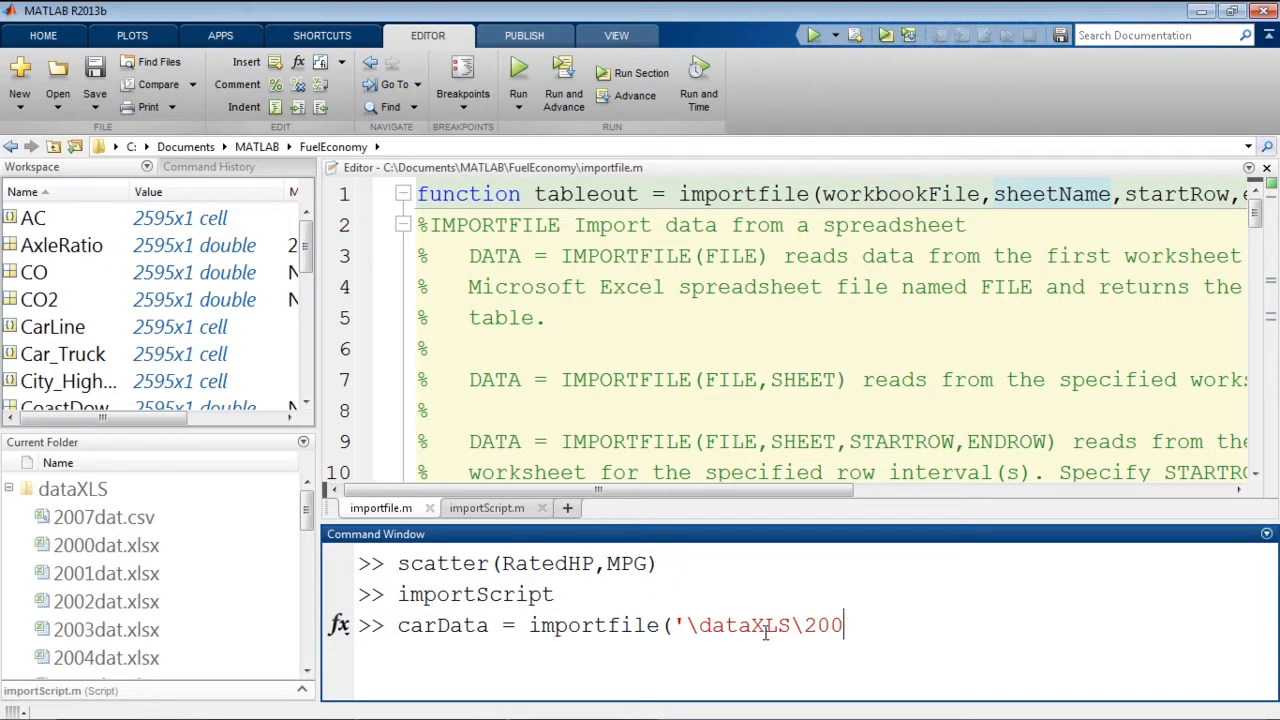
type("4.")
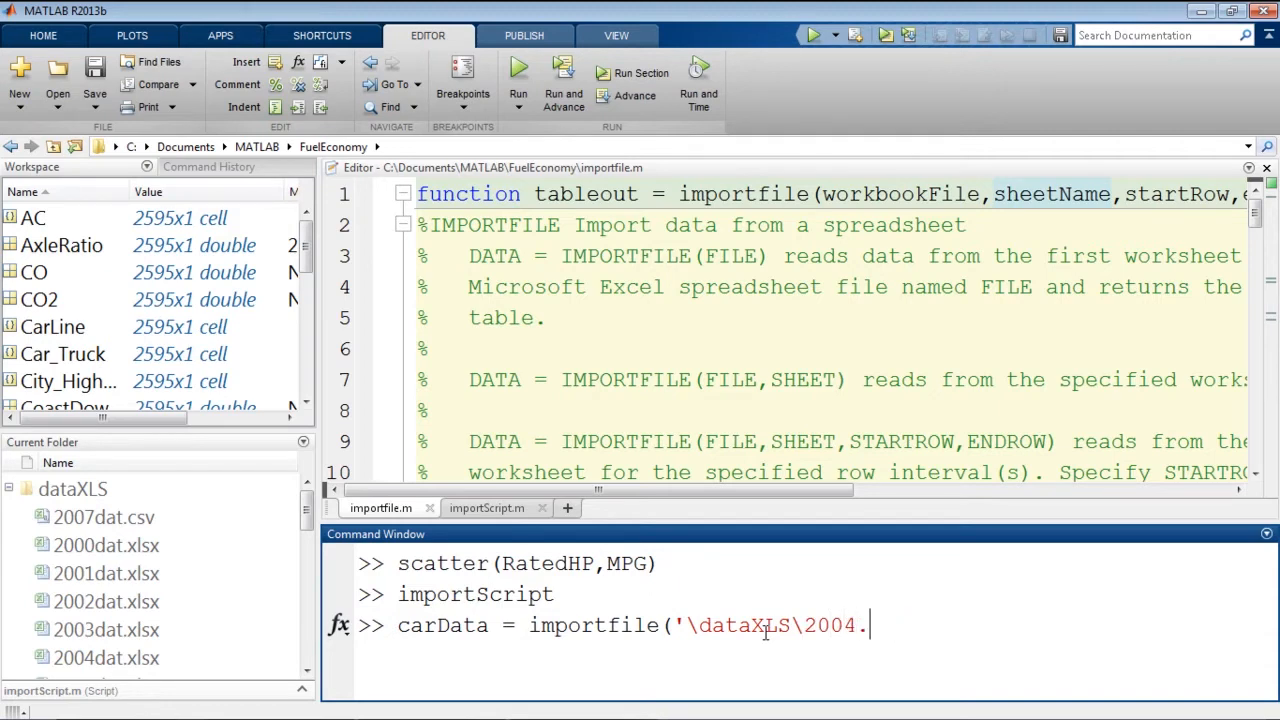
type("dat.xlsx")
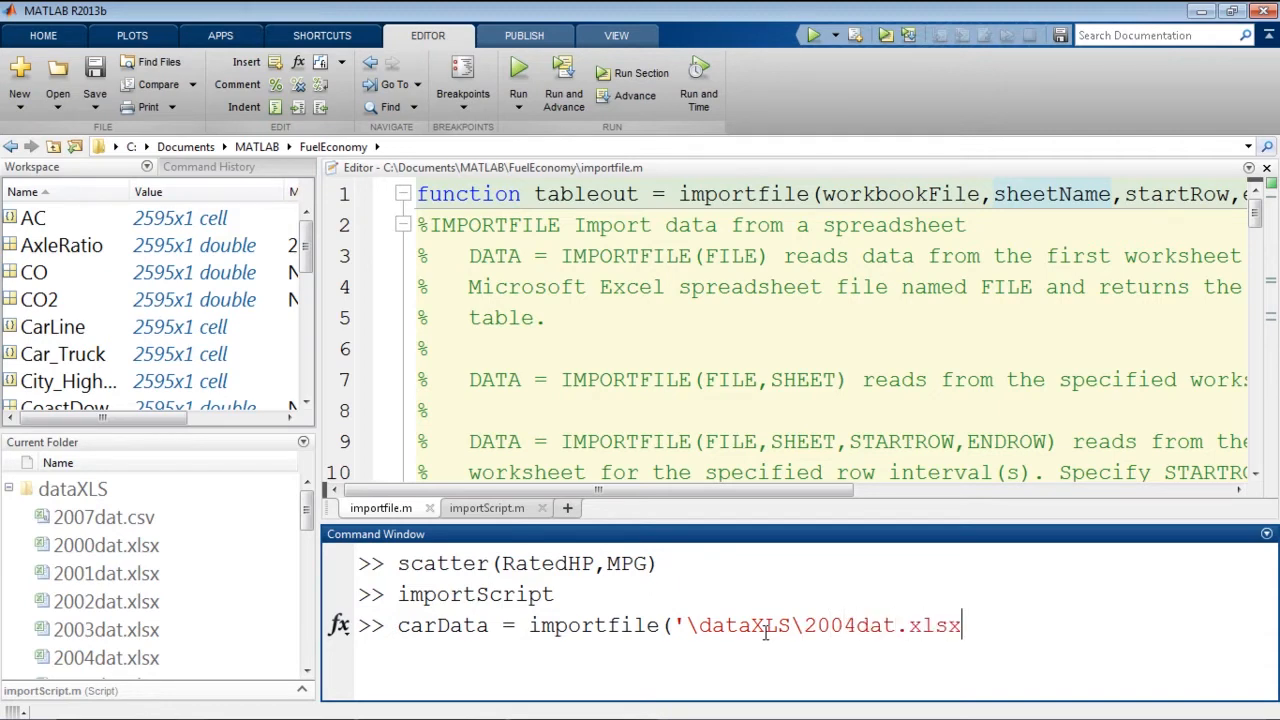
type("')")
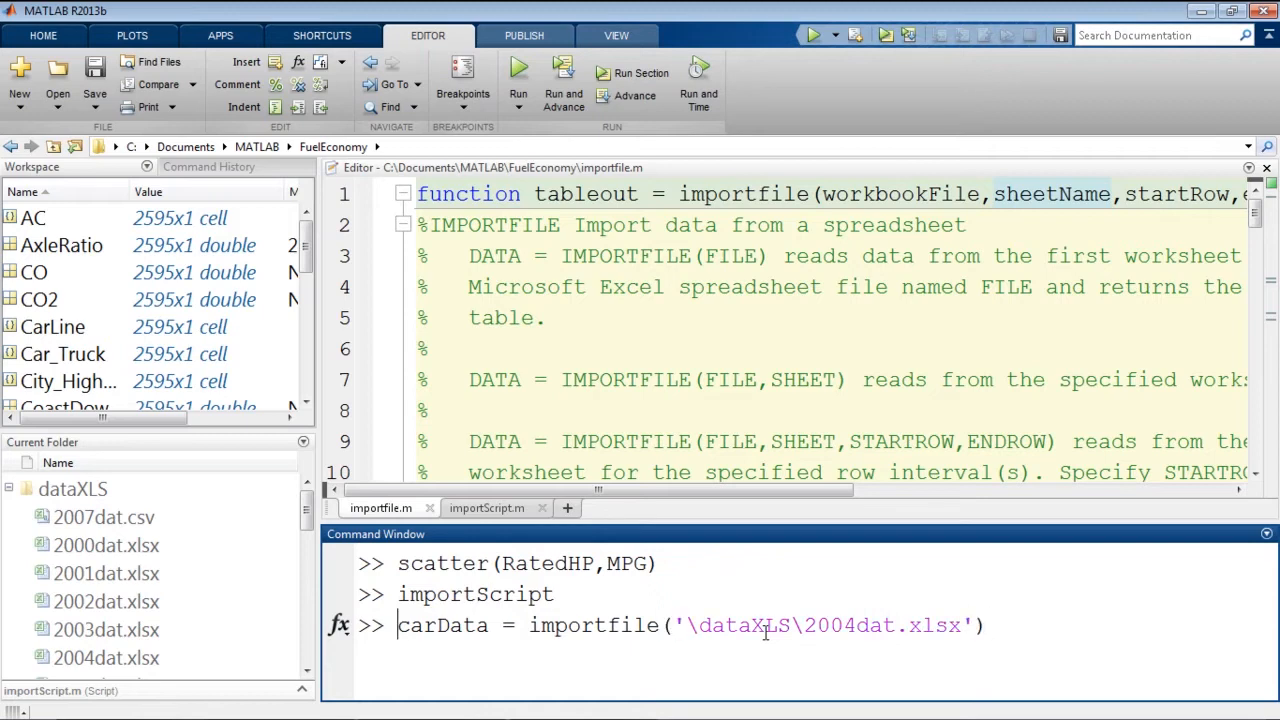
type("2004")
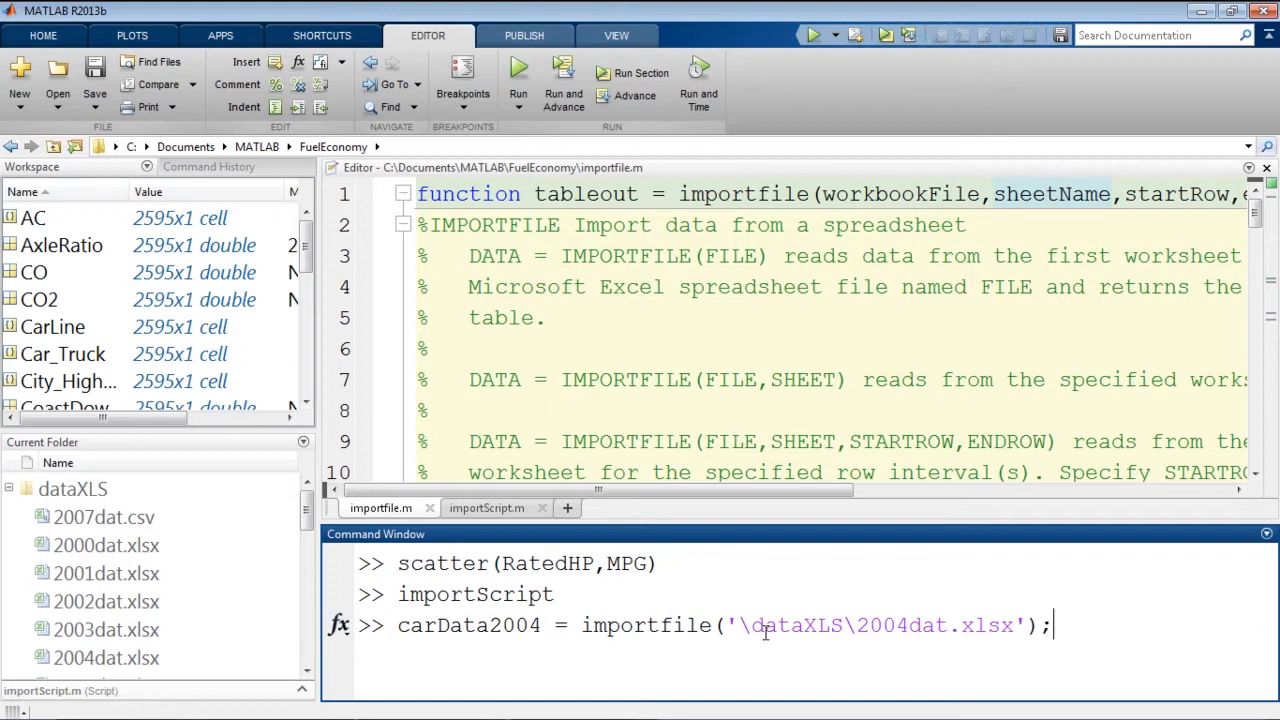
key("Return")
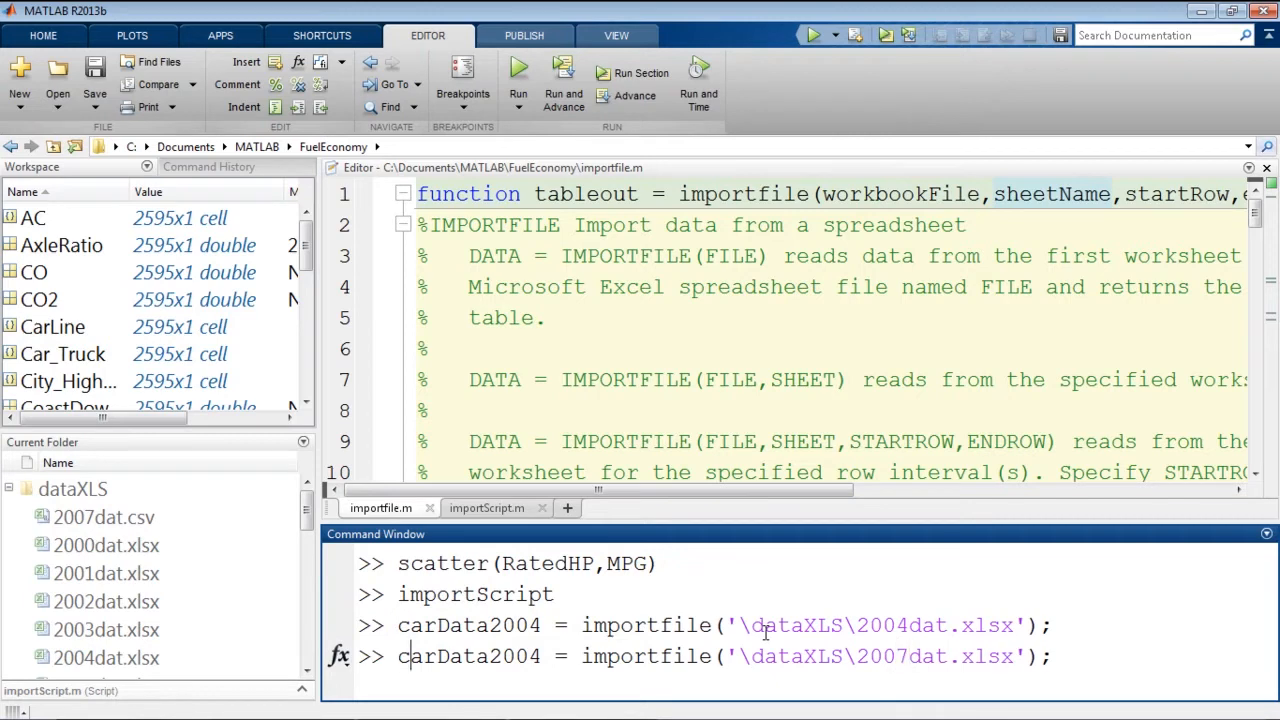
Step: Recall the command as carData2007 with 2007dat.xlsx and run it, giving two 2595x24 tables
key("Return")
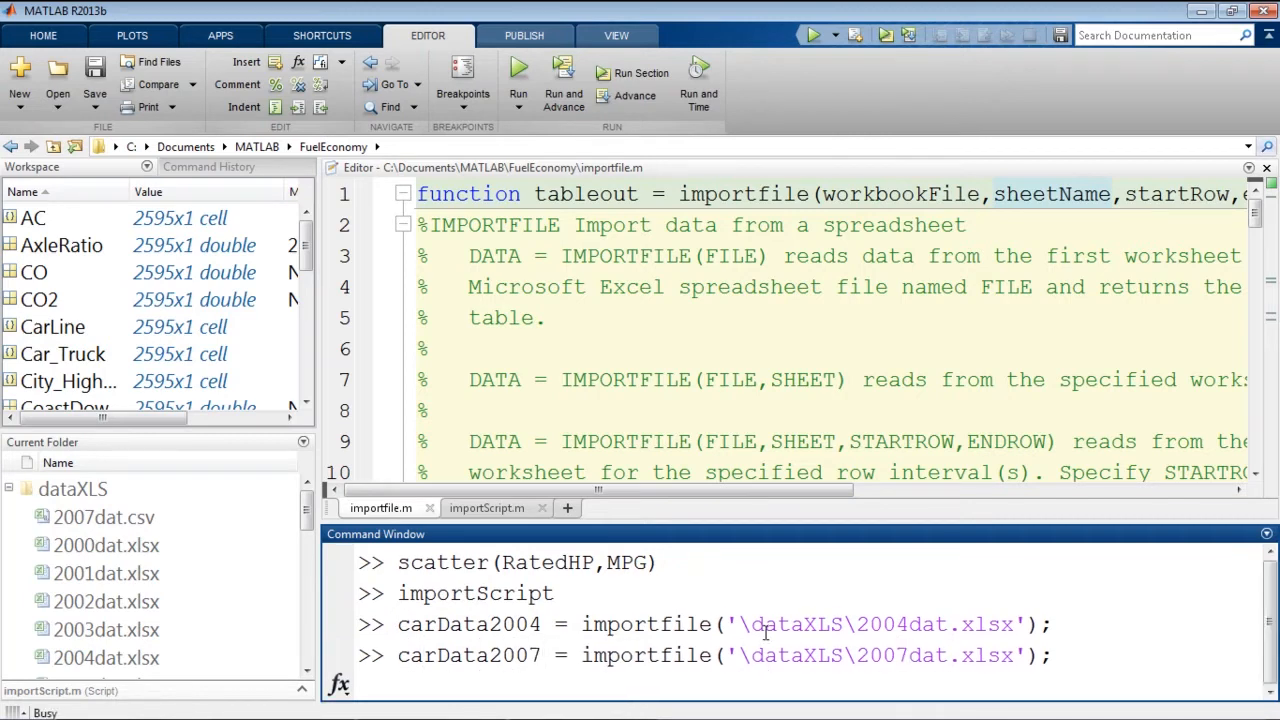
key("Return")
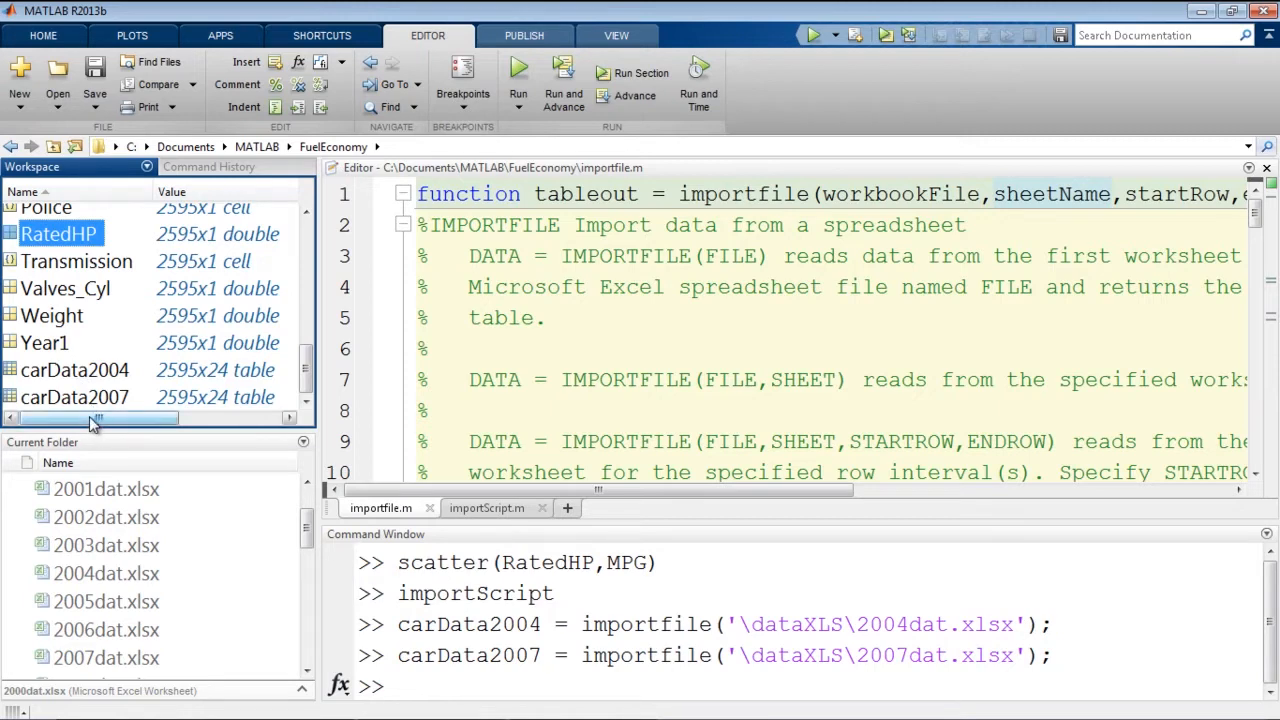
Step: Clear the workspace, re-import carData2007 from 2007dat.xlsx and open its table maximized in the Variables editor
left_click(44, 36)
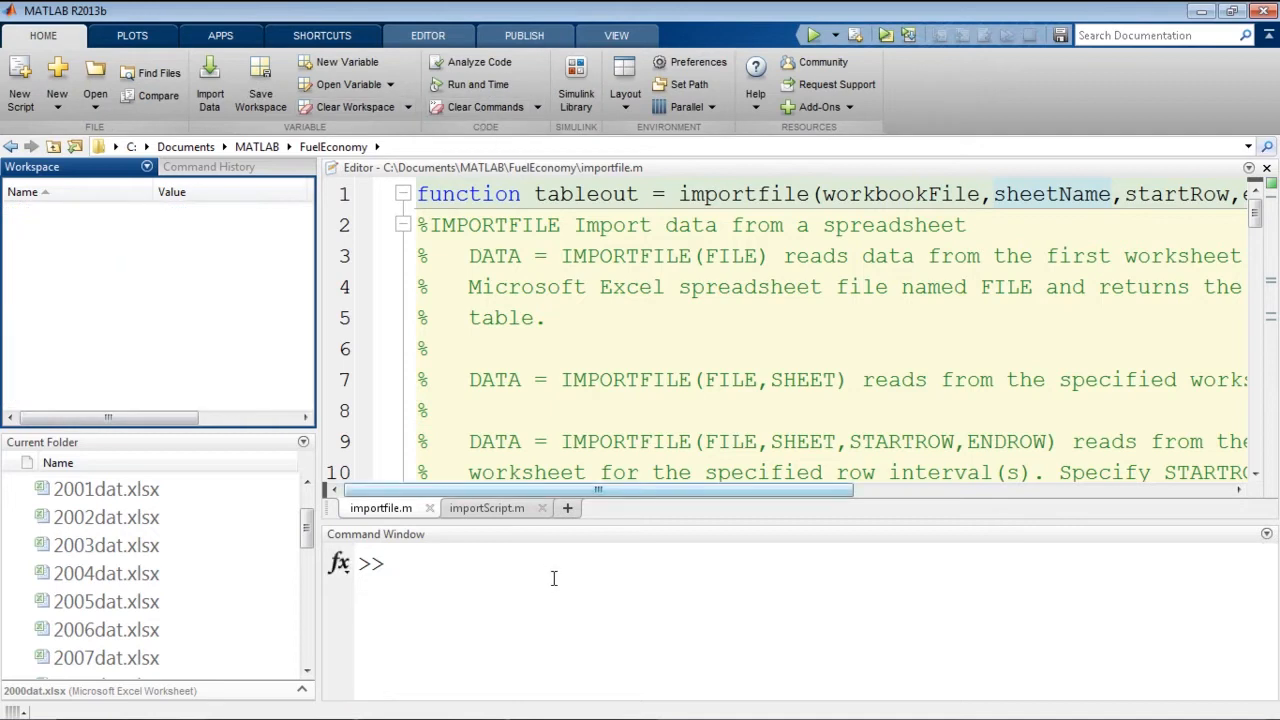
type("carData2007 = importfile('\\dataXLS\\2007dat.xlsx');")
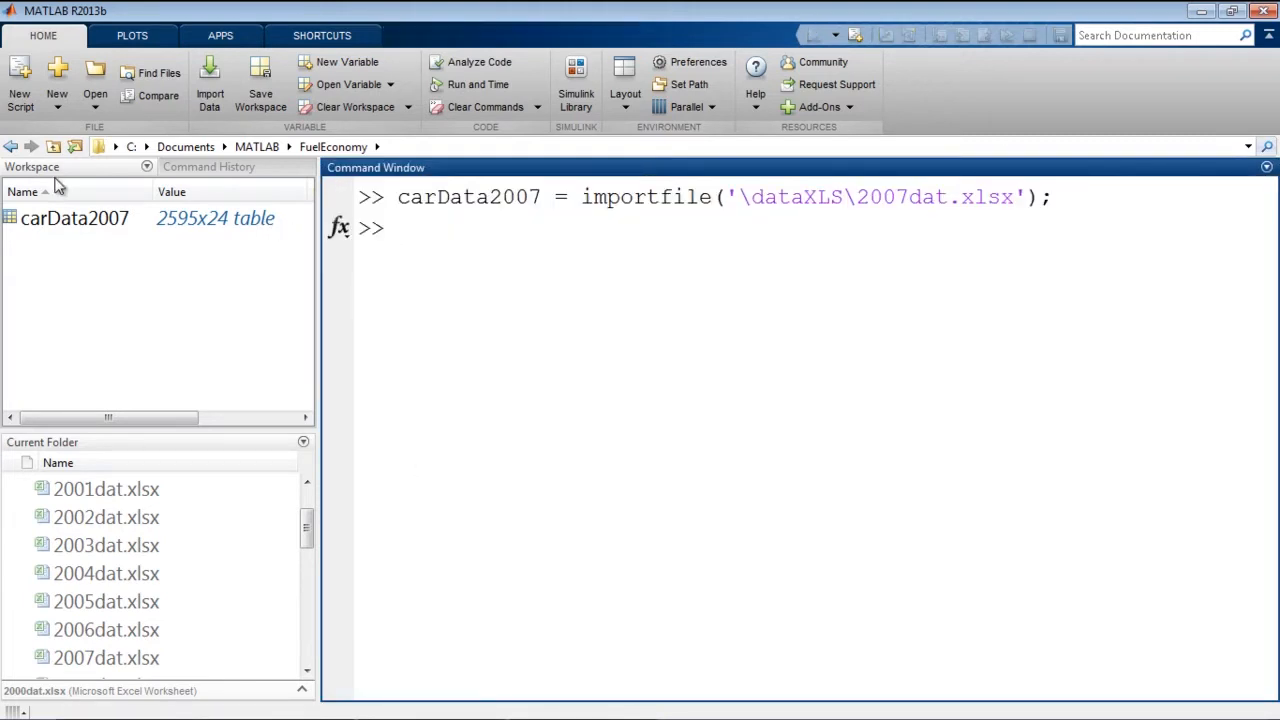
double_click(74, 218)
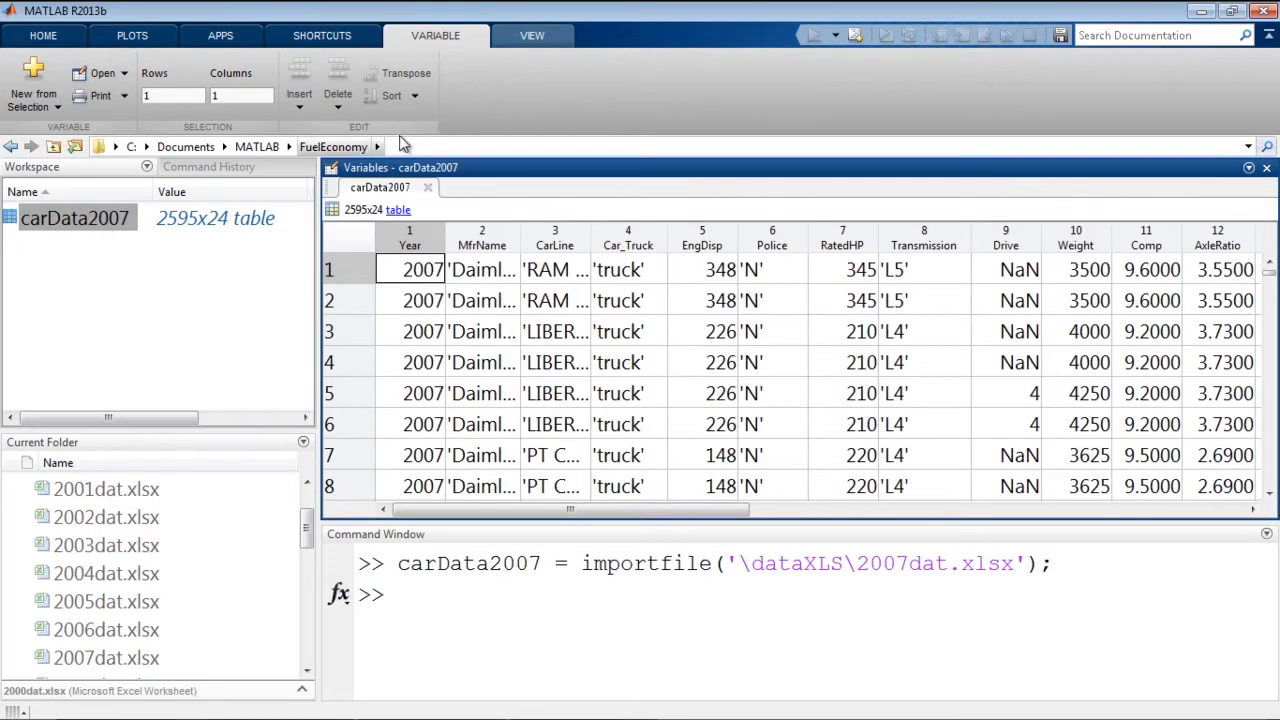
mouse_move(490, 168)
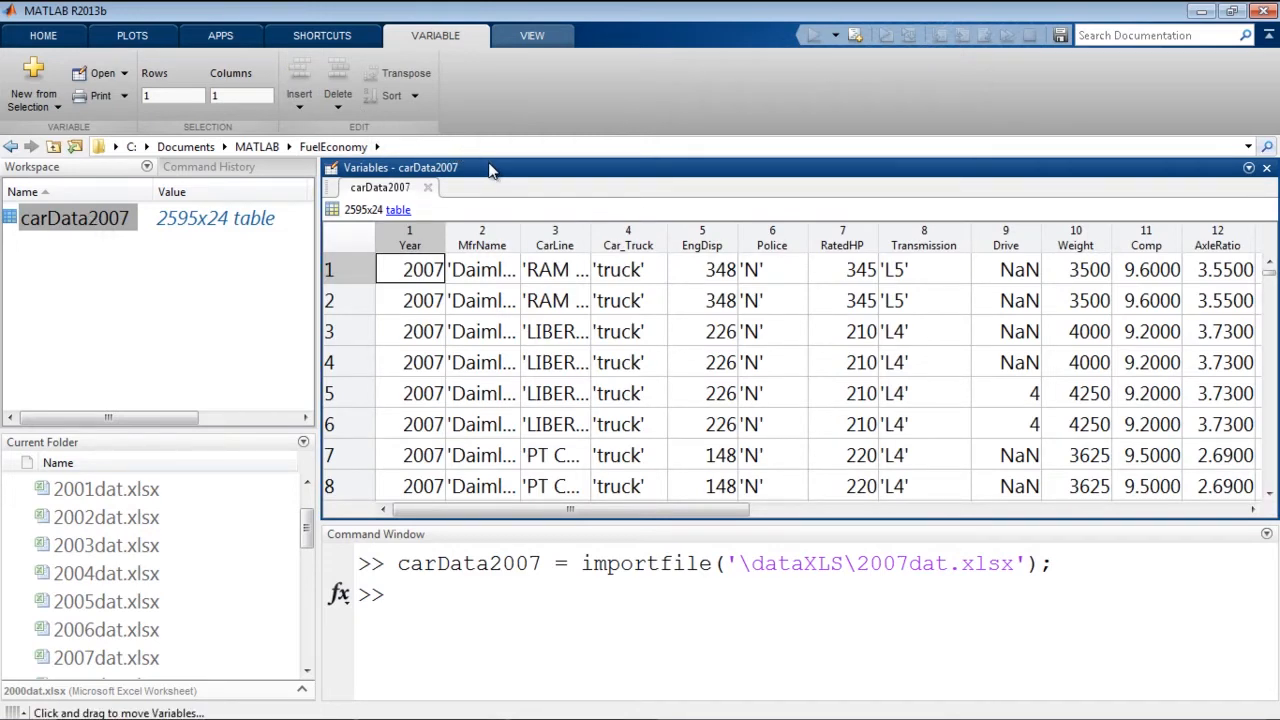
left_click(1232, 168)
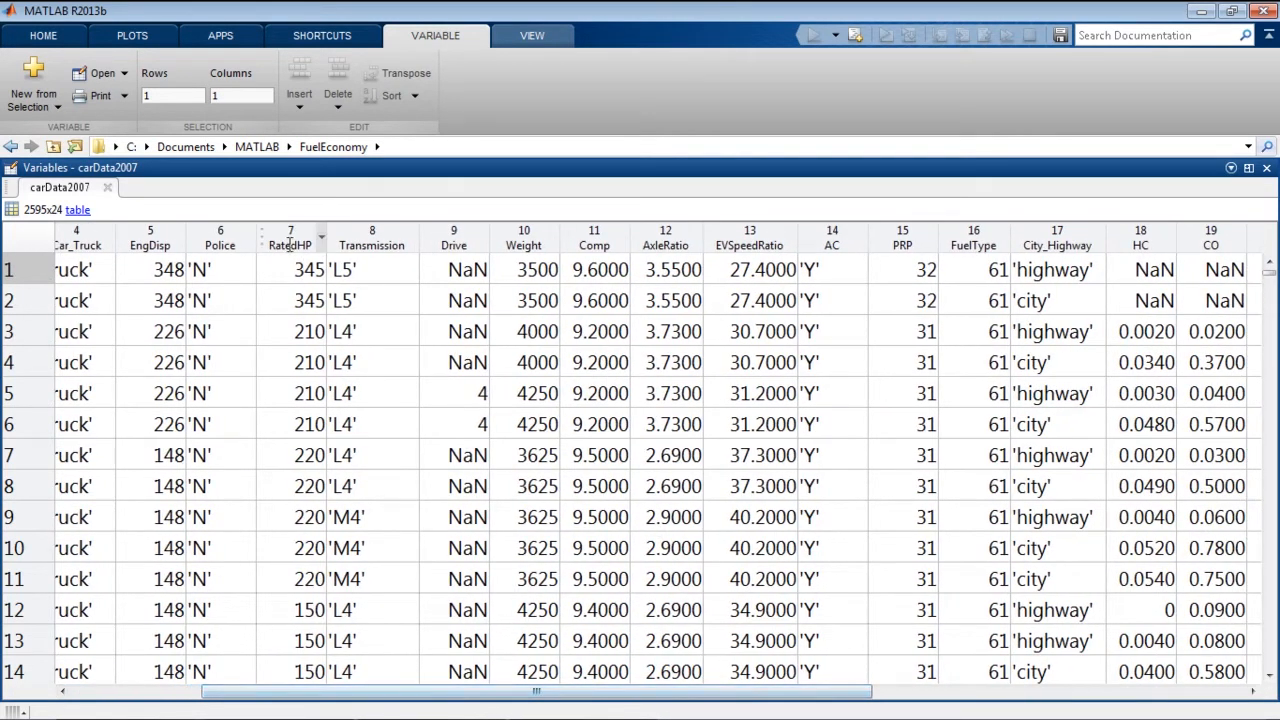
Step: Scatter-plot MPG against RatedHP from carData2007, close the figure, then select the City_Highway column
scroll("right", 3)
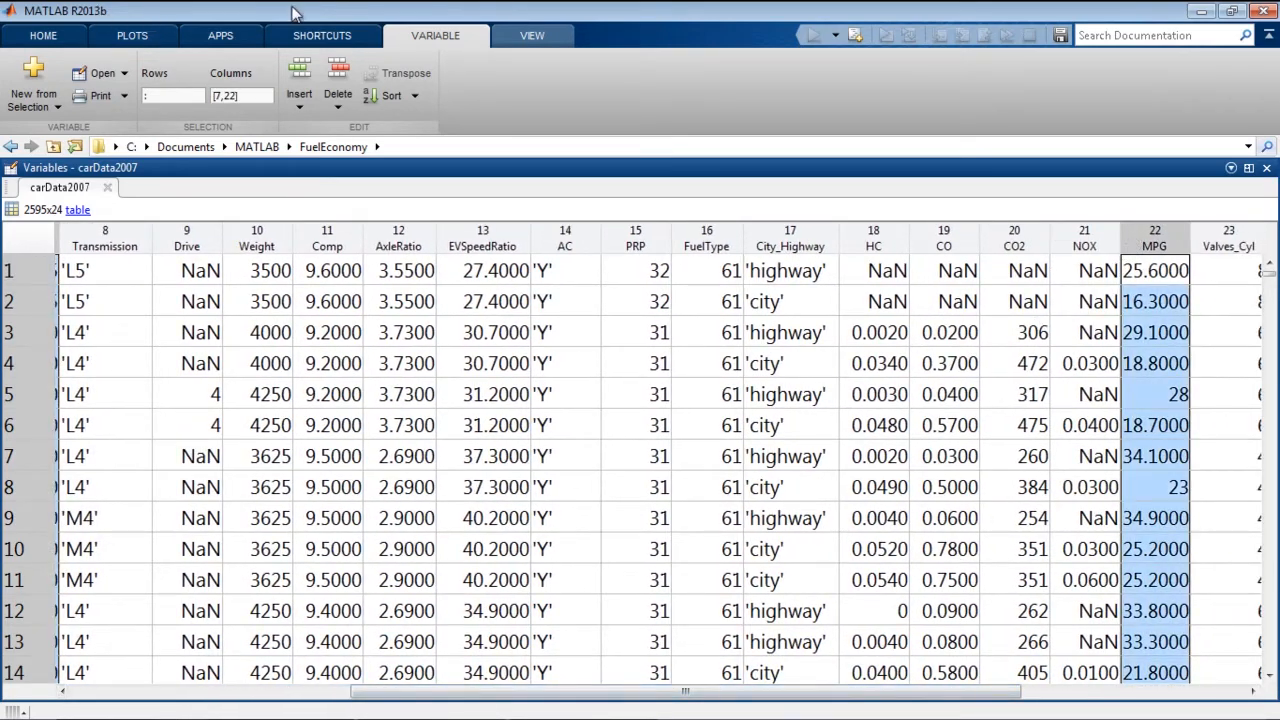
left_click(200, 76)
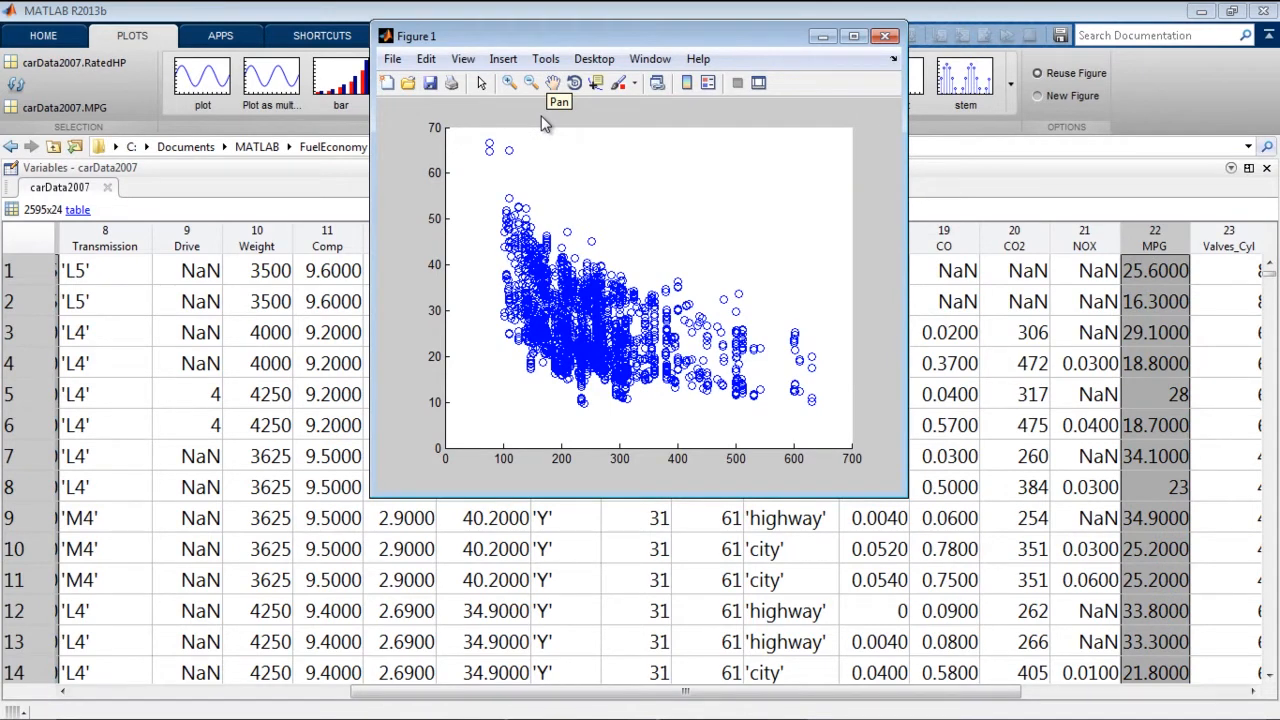
left_click(884, 36)
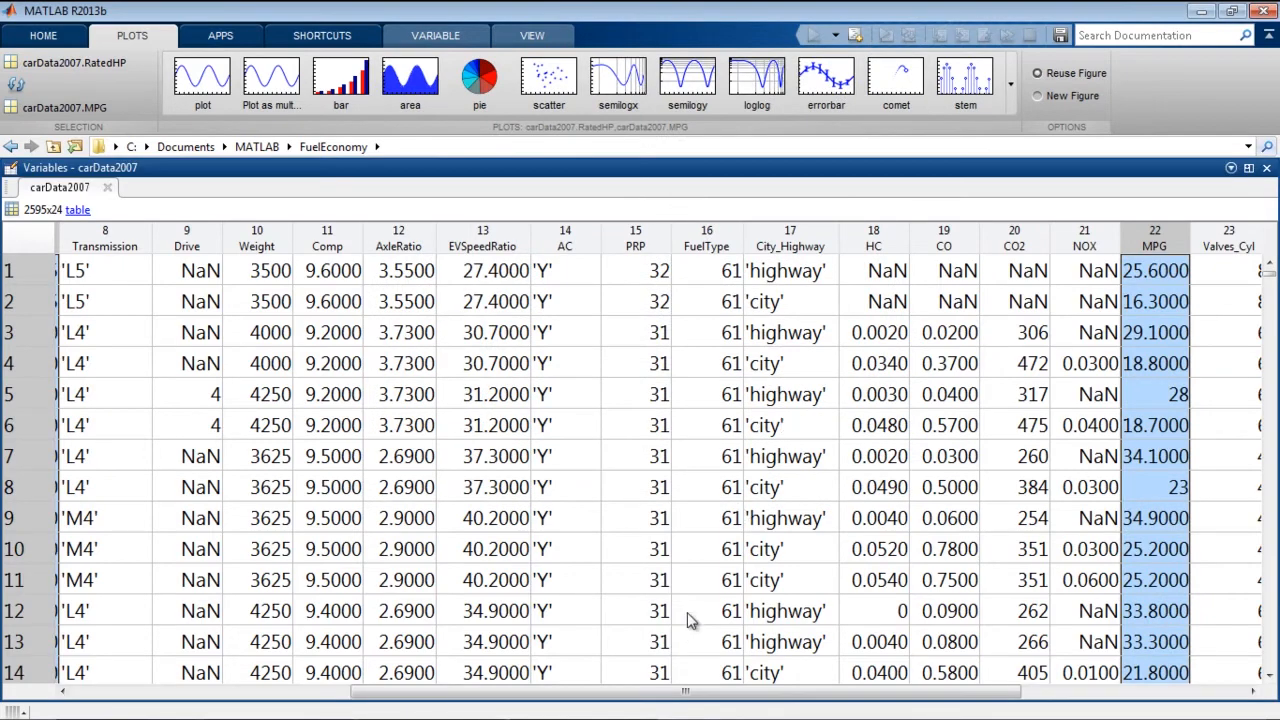
scroll("left", 3)
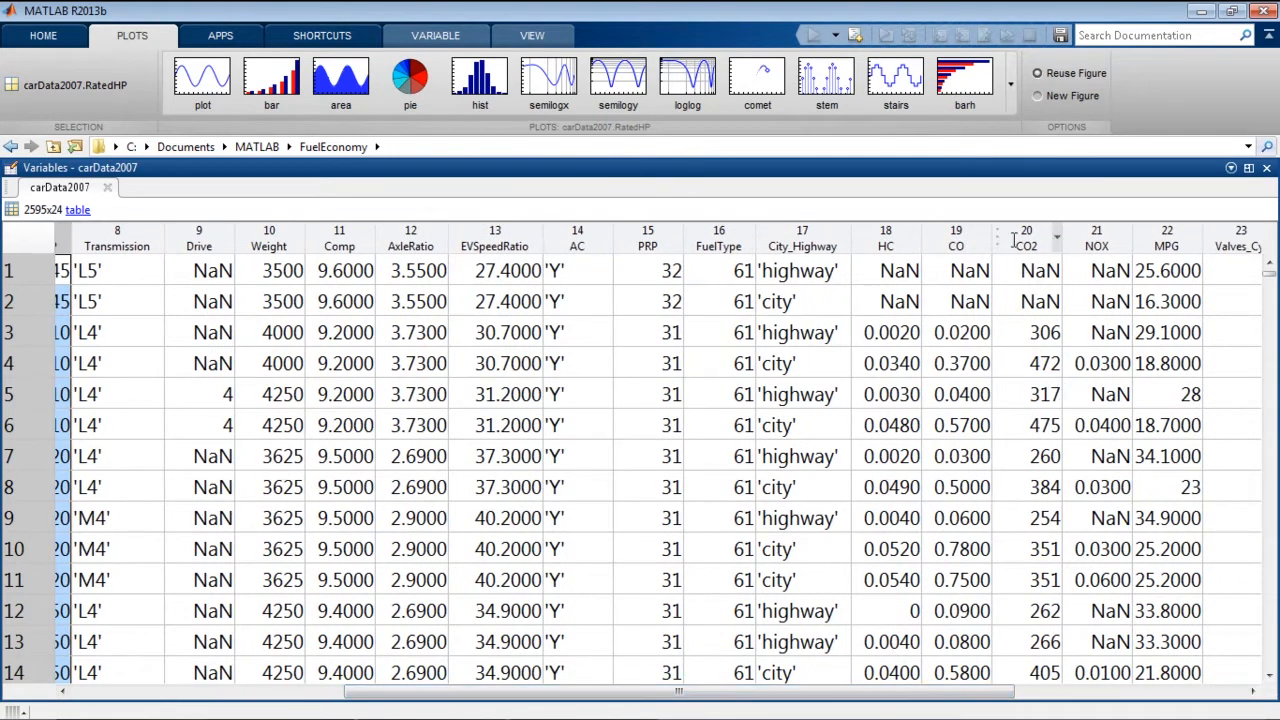
left_click(200, 76)
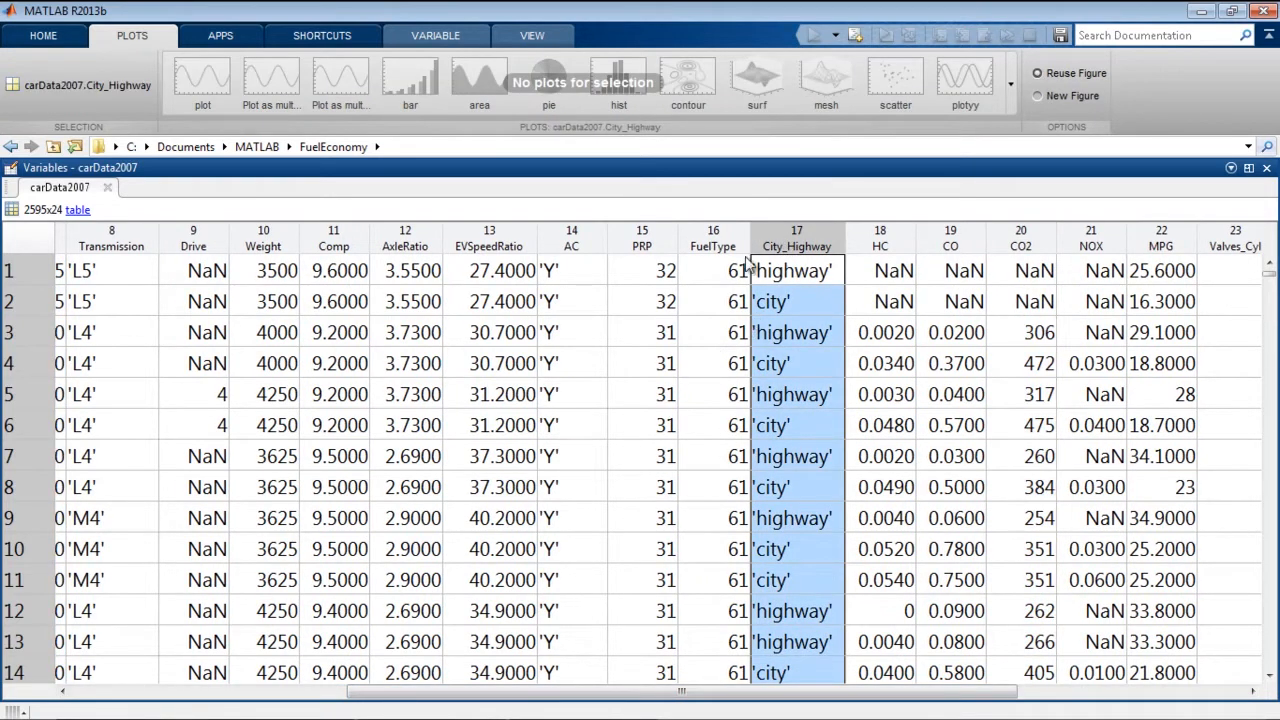
mouse_move(670, 166)
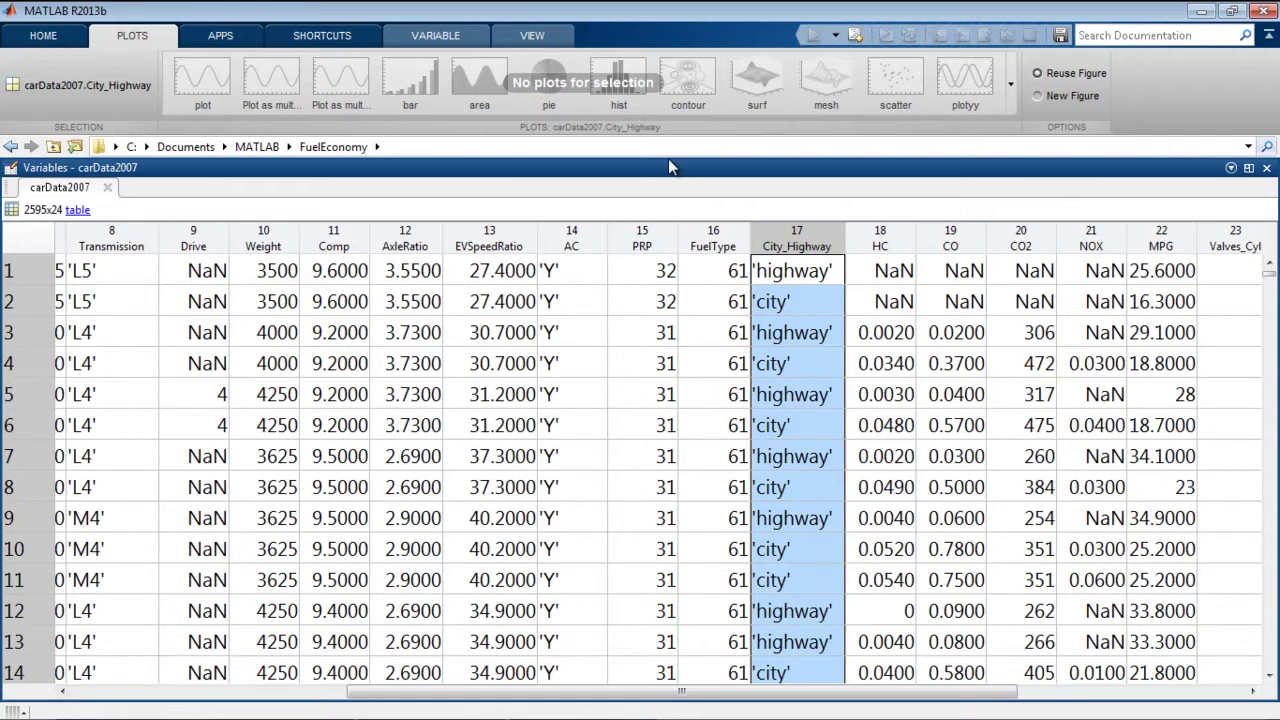
mouse_move(784, 282)
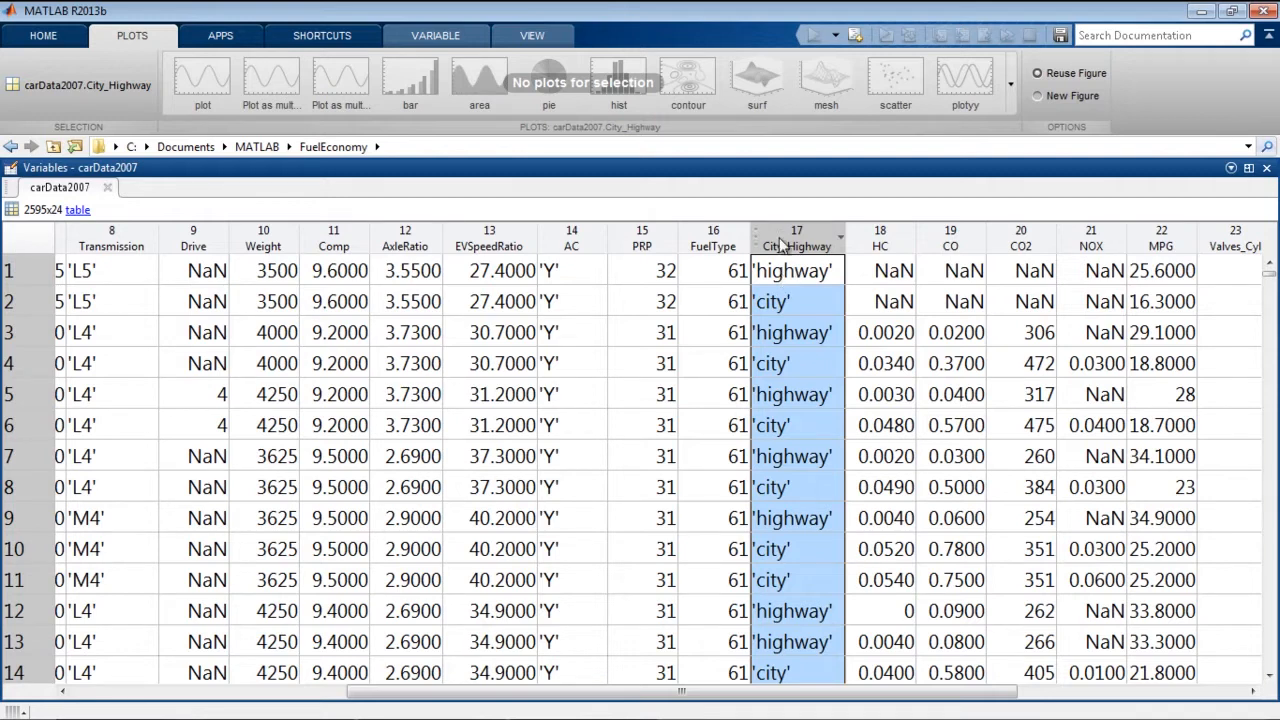
Step: Convert the City_Highway column to a categorical array of city and highway values
right_click(796, 244)
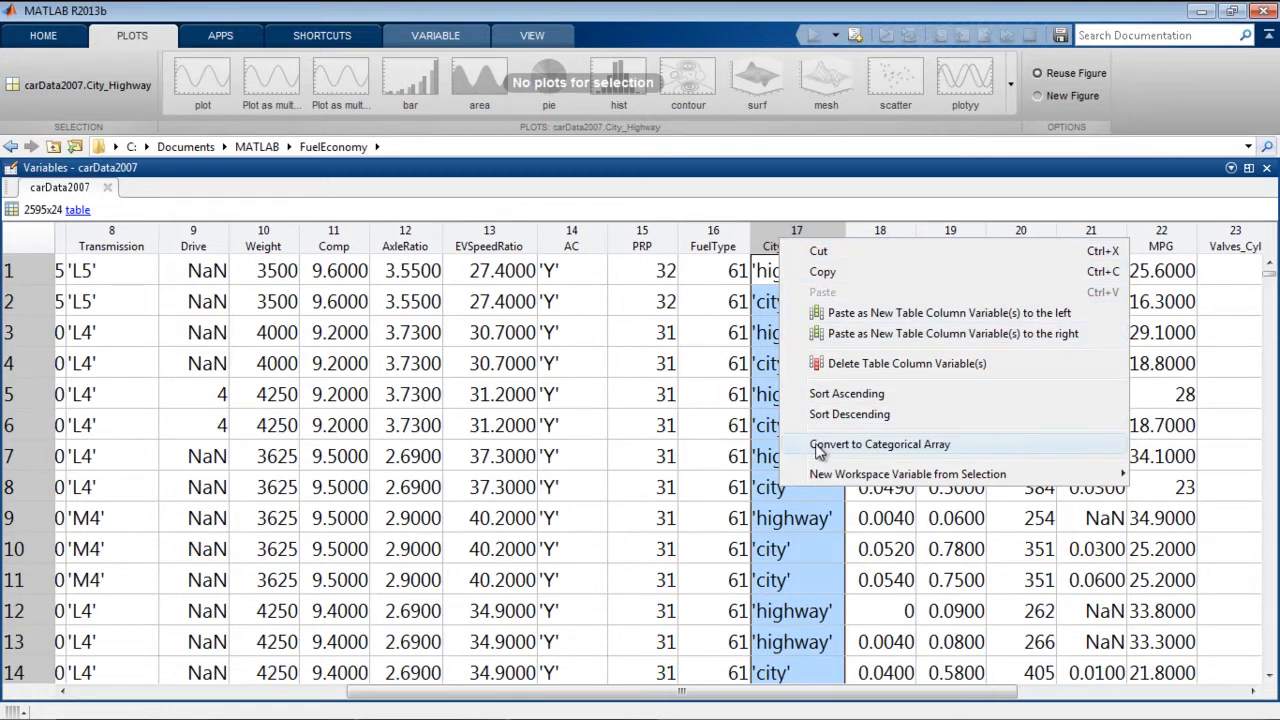
left_click(880, 444)
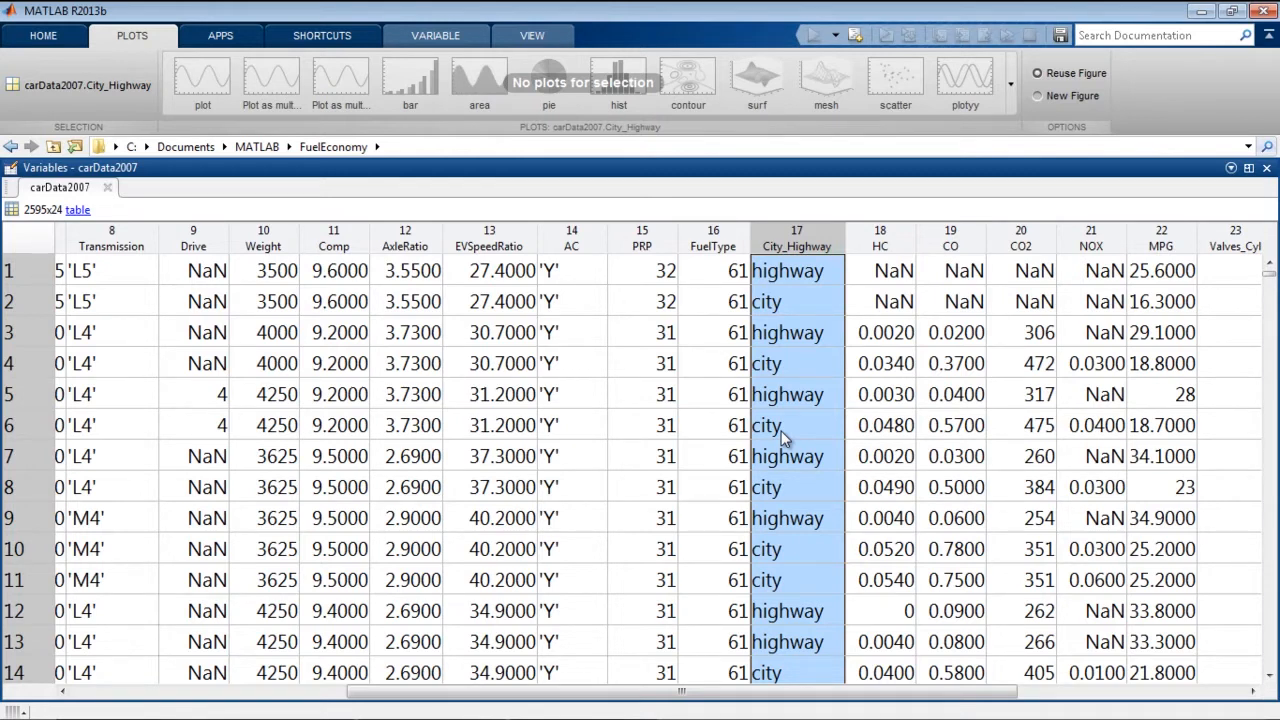
mouse_move(624, 650)
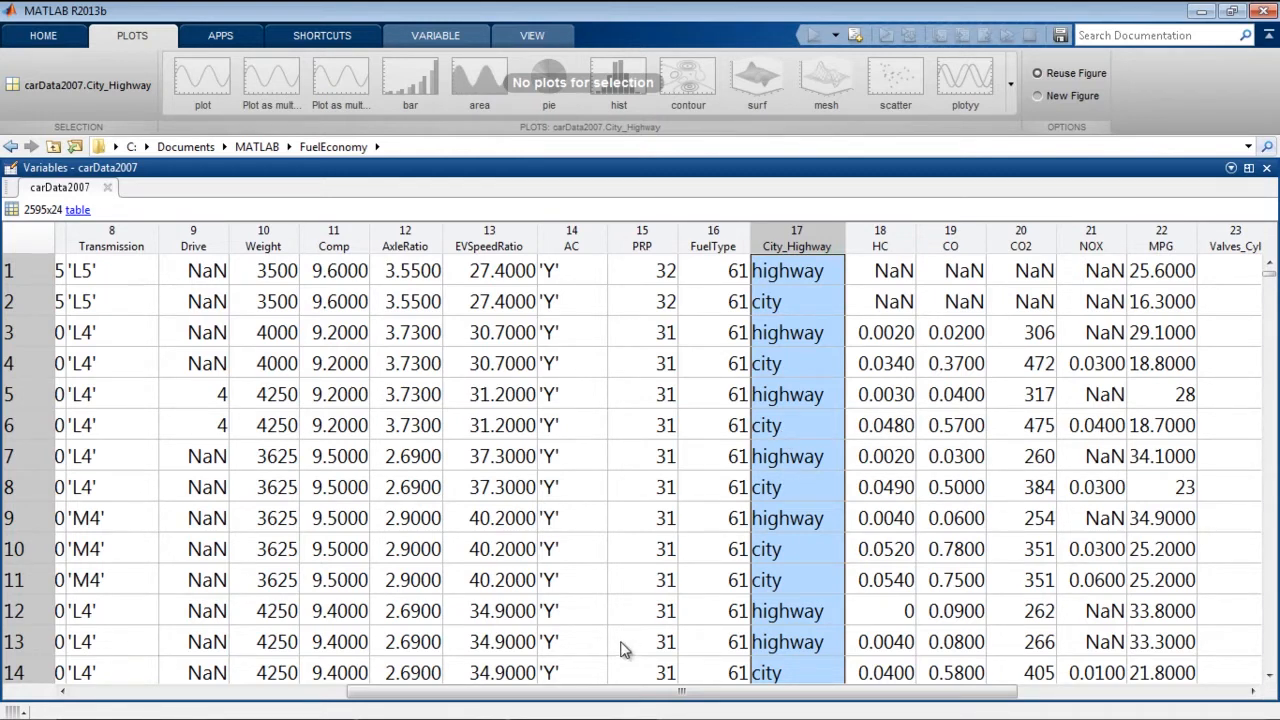
scroll("left", 3)
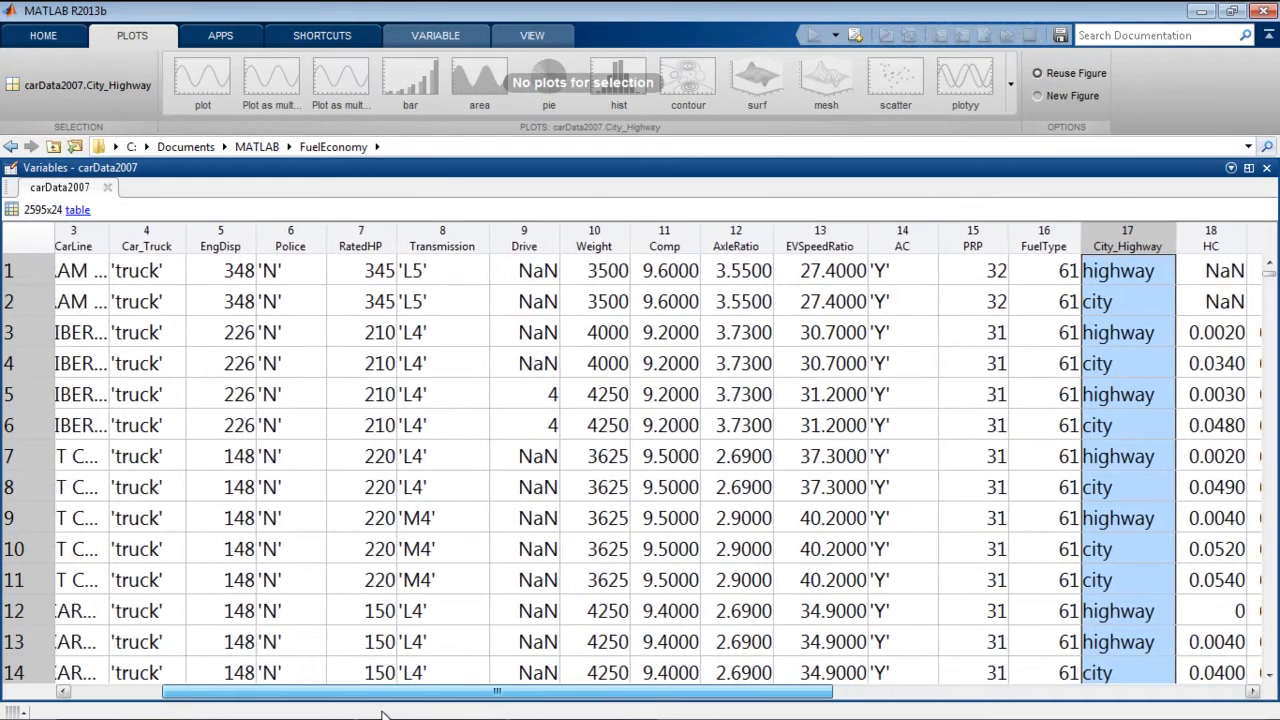
Step: Draw a gscatter of MPG against RatedHP grouped by City_Highway and maximize the figure
left_click(360, 238)
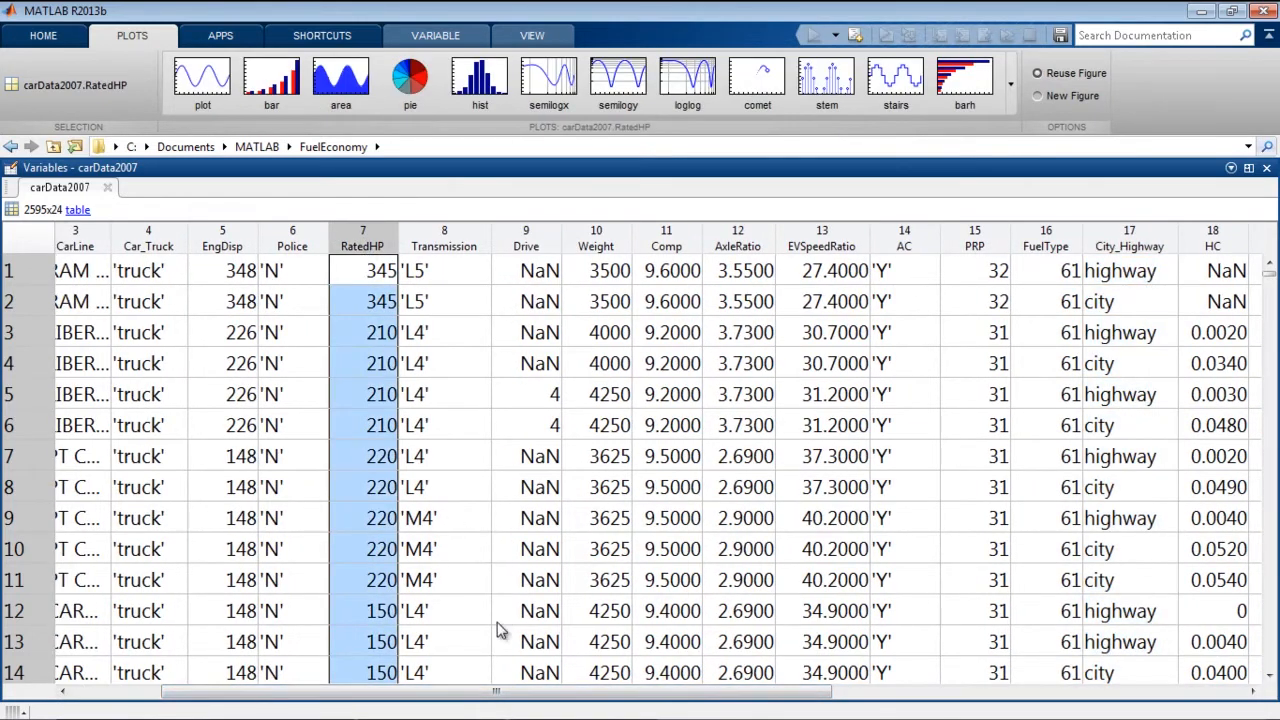
scroll("right", 3)
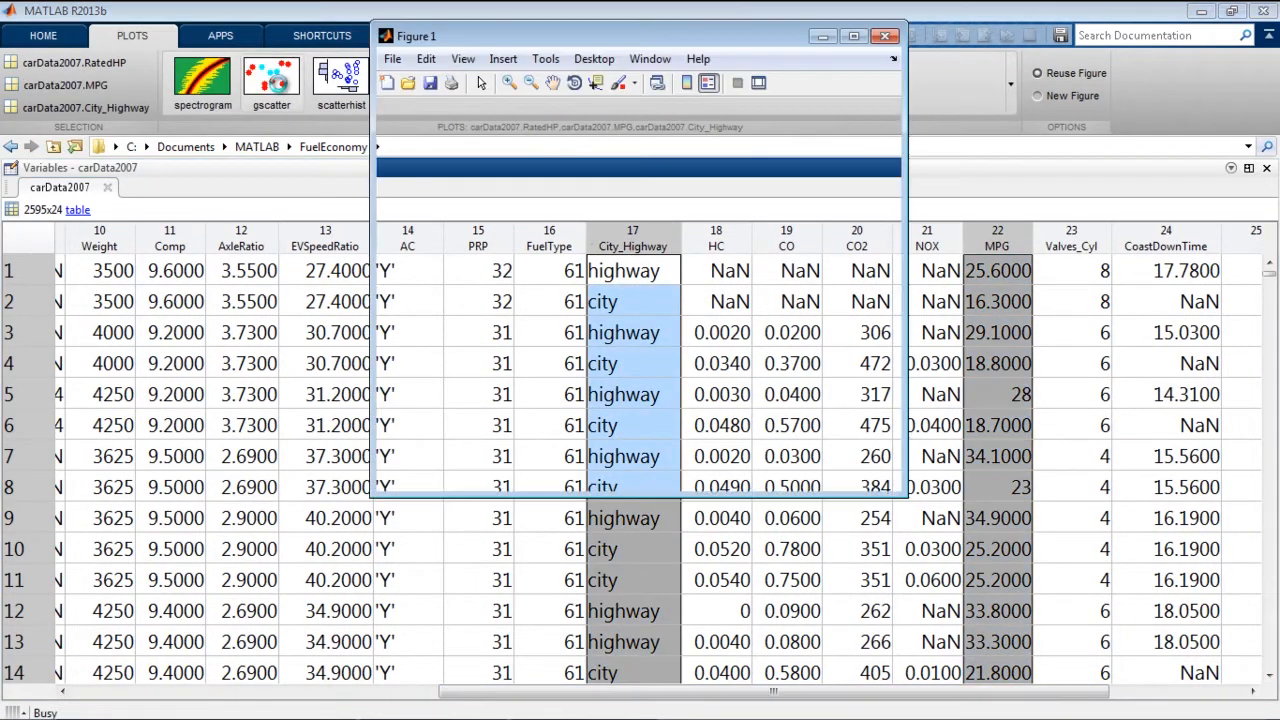
left_click(856, 36)
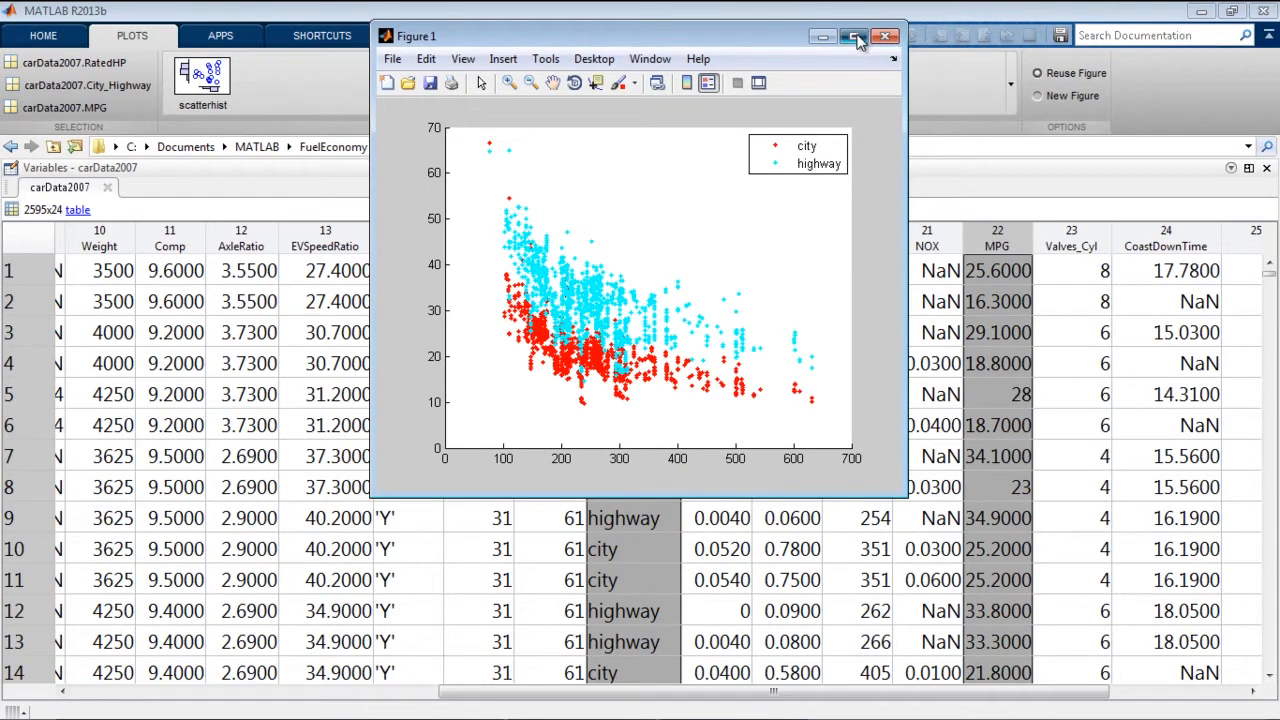
left_click(856, 36)
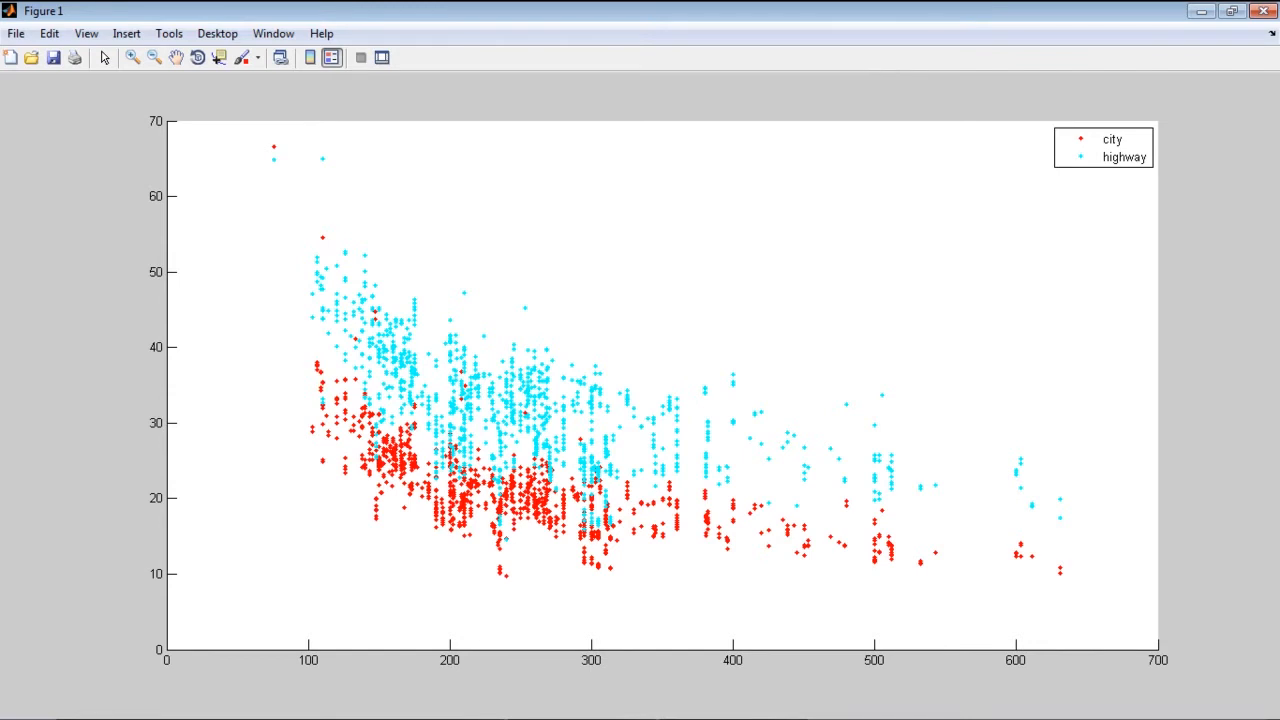
mouse_move(320, 410)
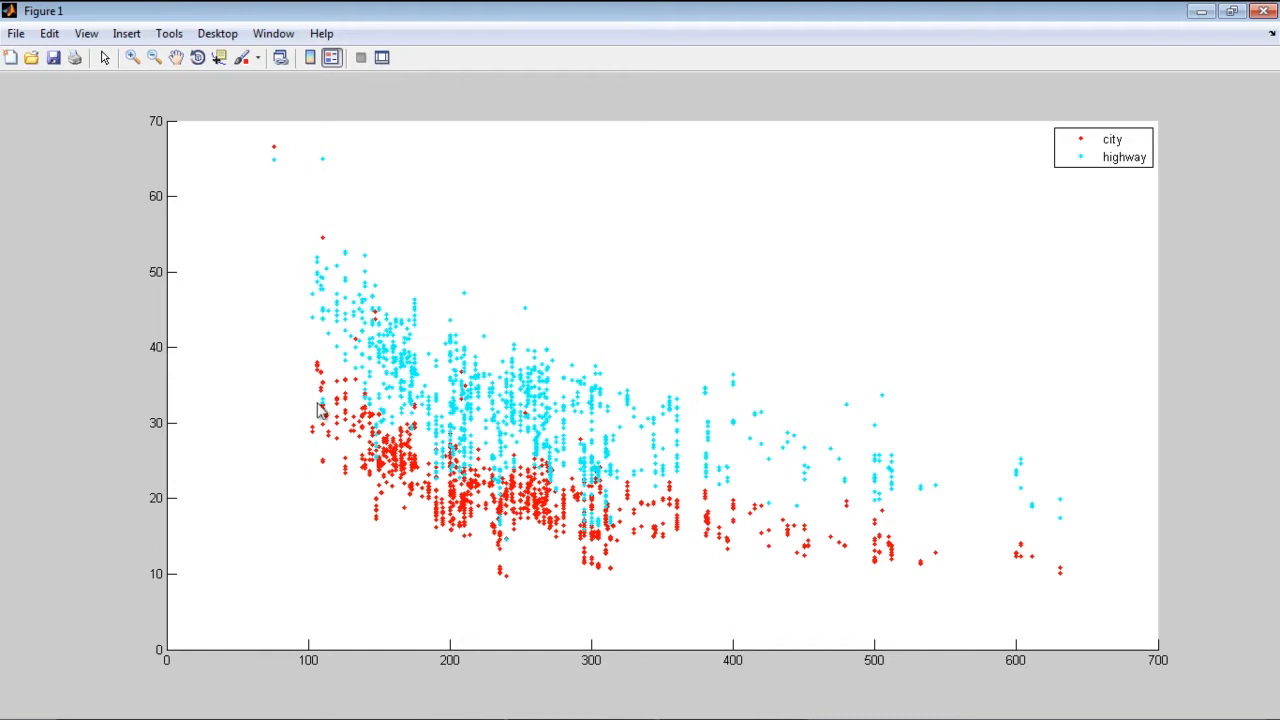
mouse_move(844, 544)
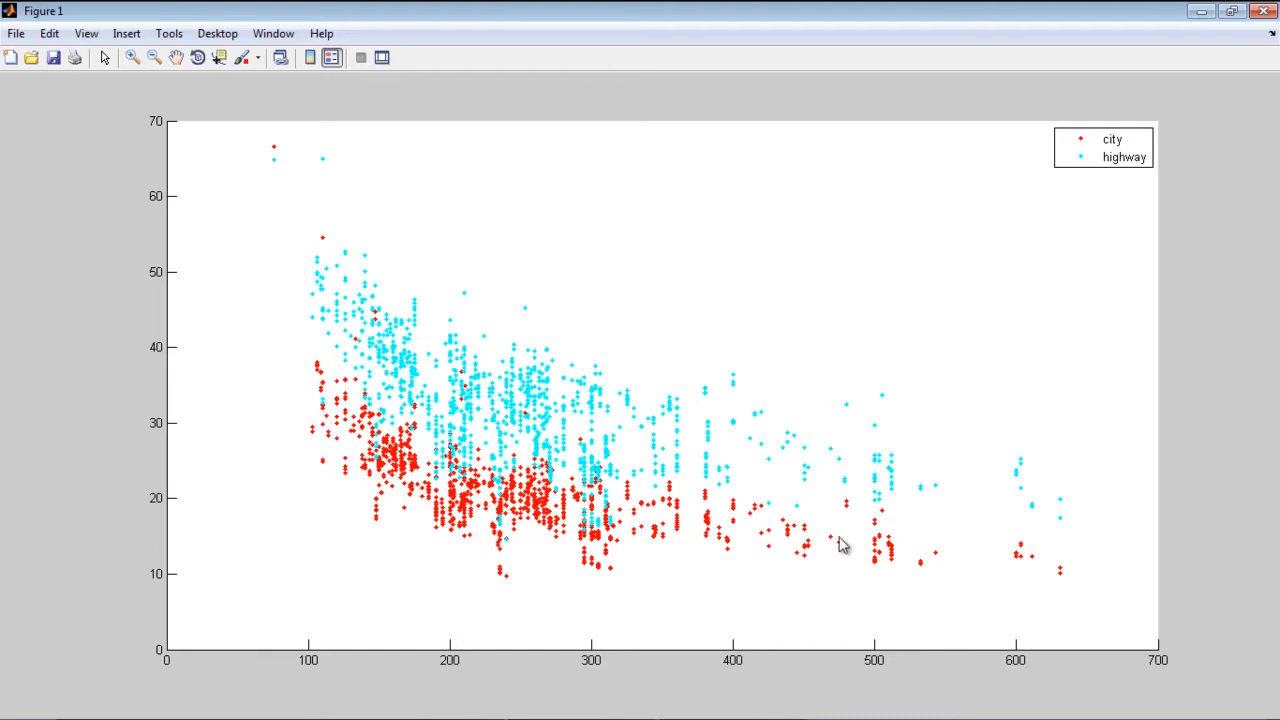
mouse_move(276, 146)
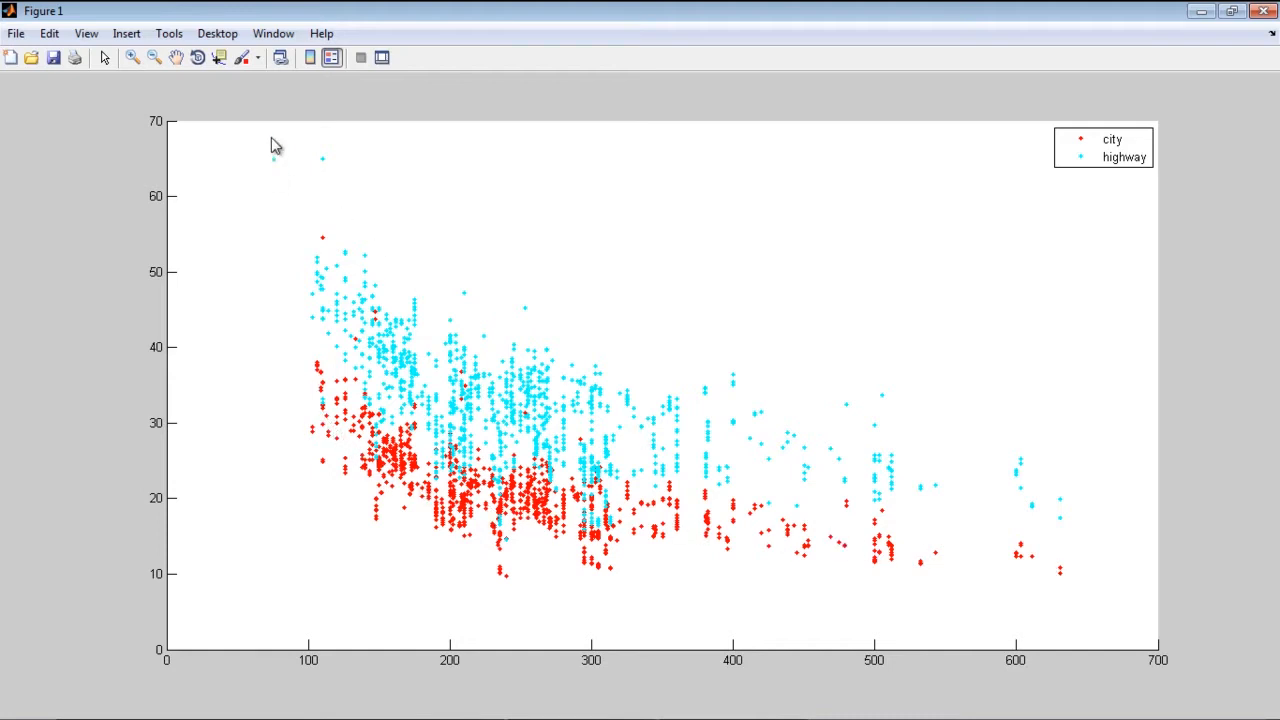
mouse_move(318, 274)
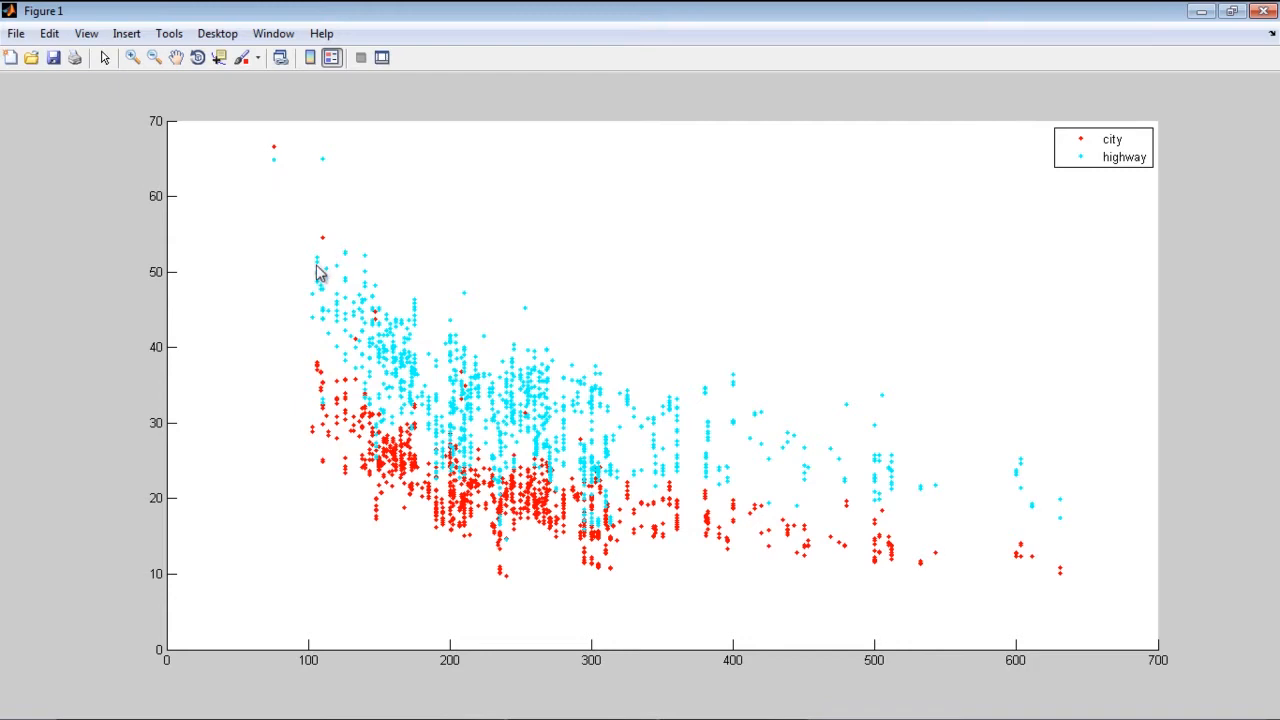
mouse_move(1080, 86)
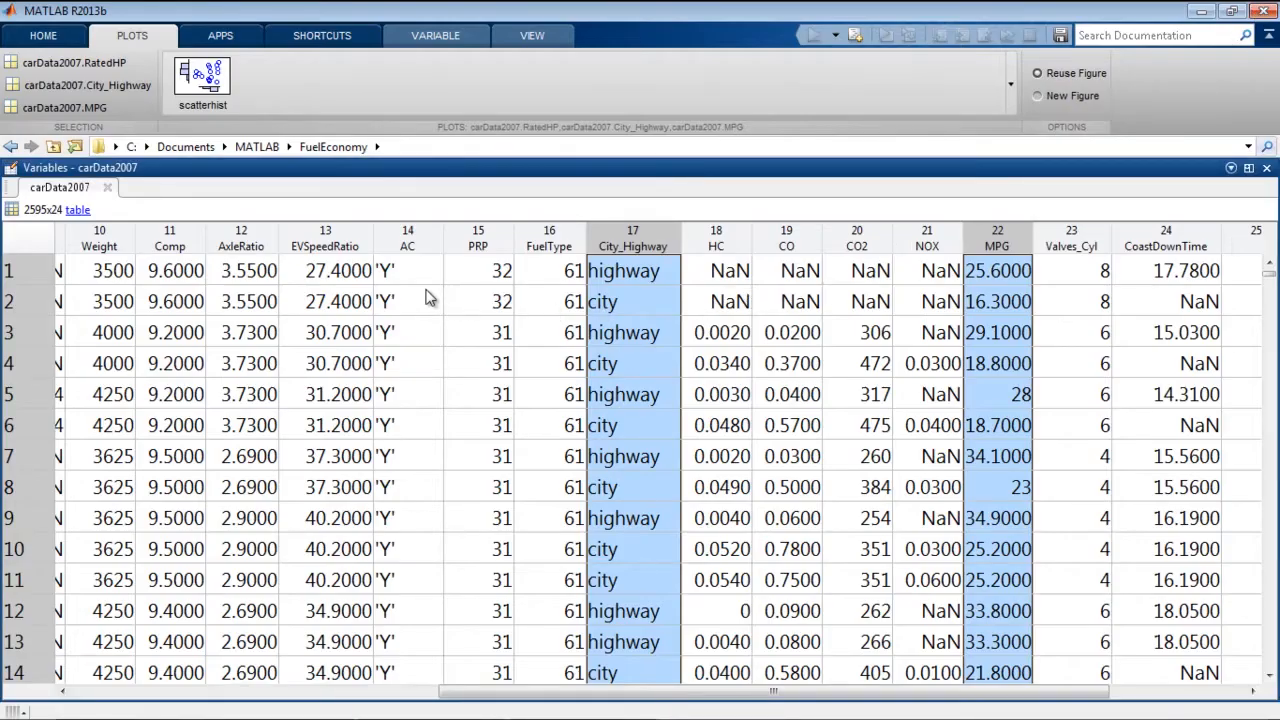
Step: Draw a gscatter of MPG against RatedHP grouped by Car_Truck, then close the figure
scroll("left", 3)
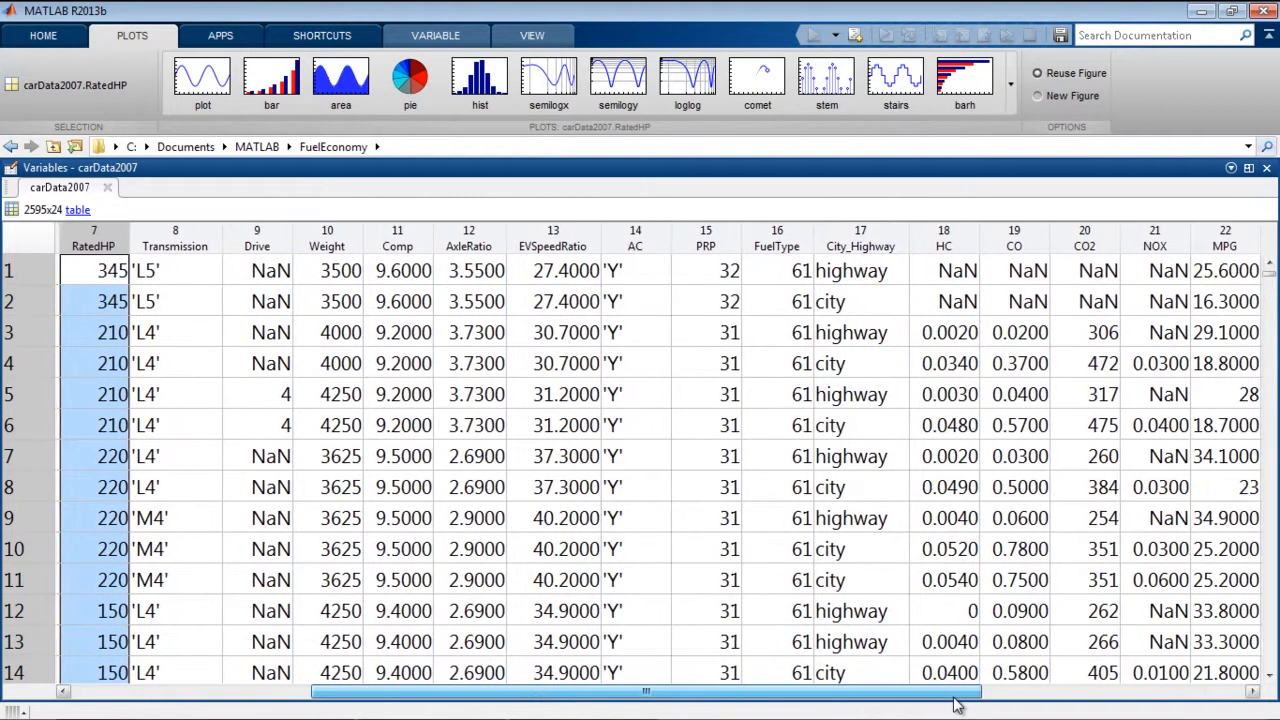
left_click(1224, 238)
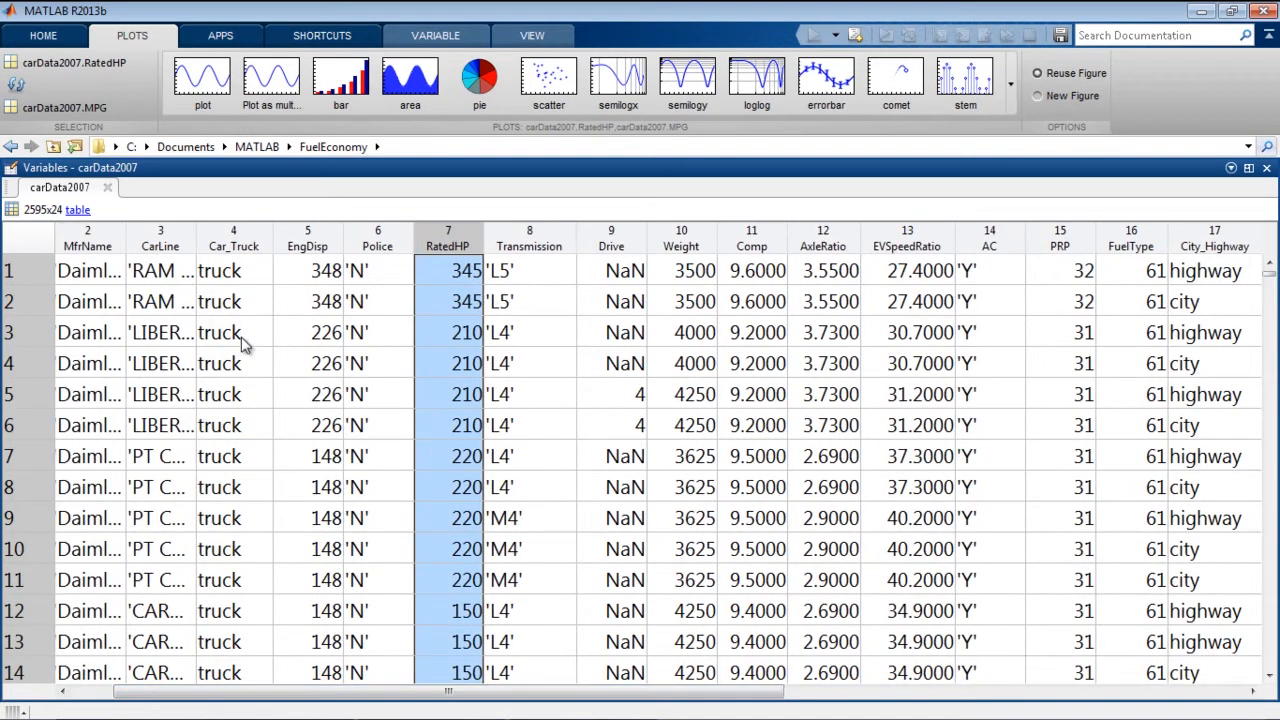
left_click(234, 238)
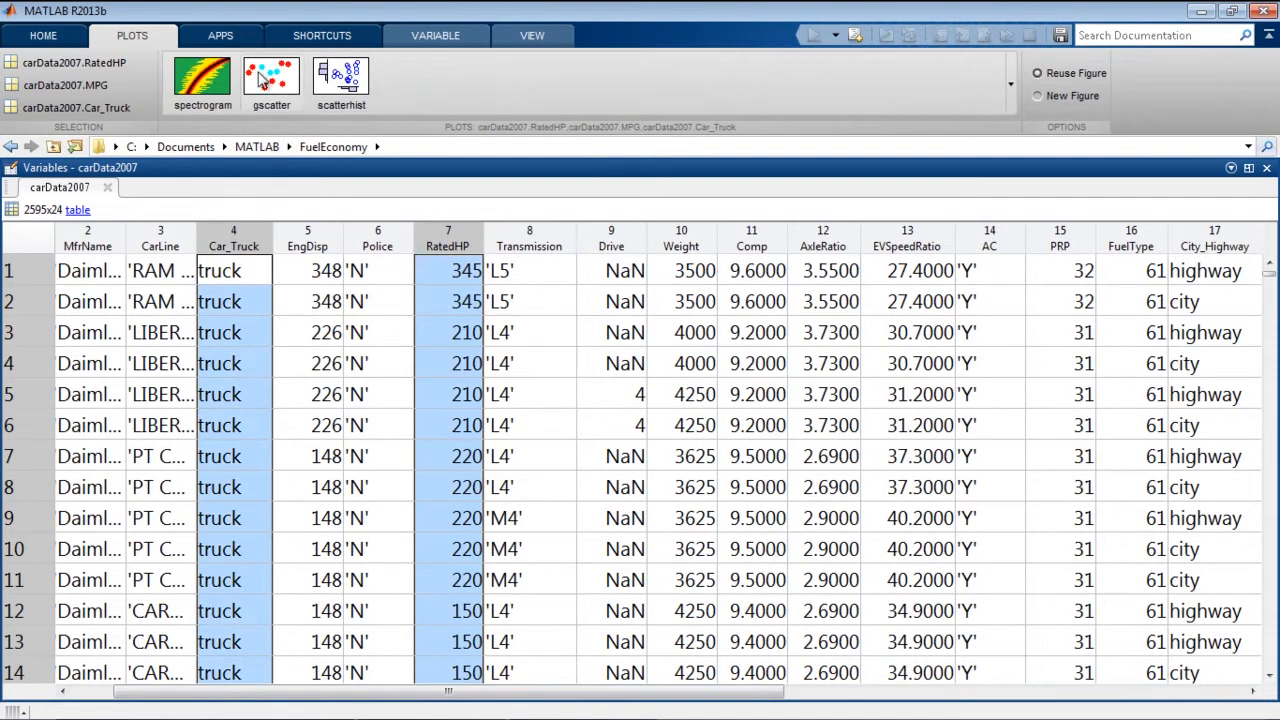
left_click(270, 80)
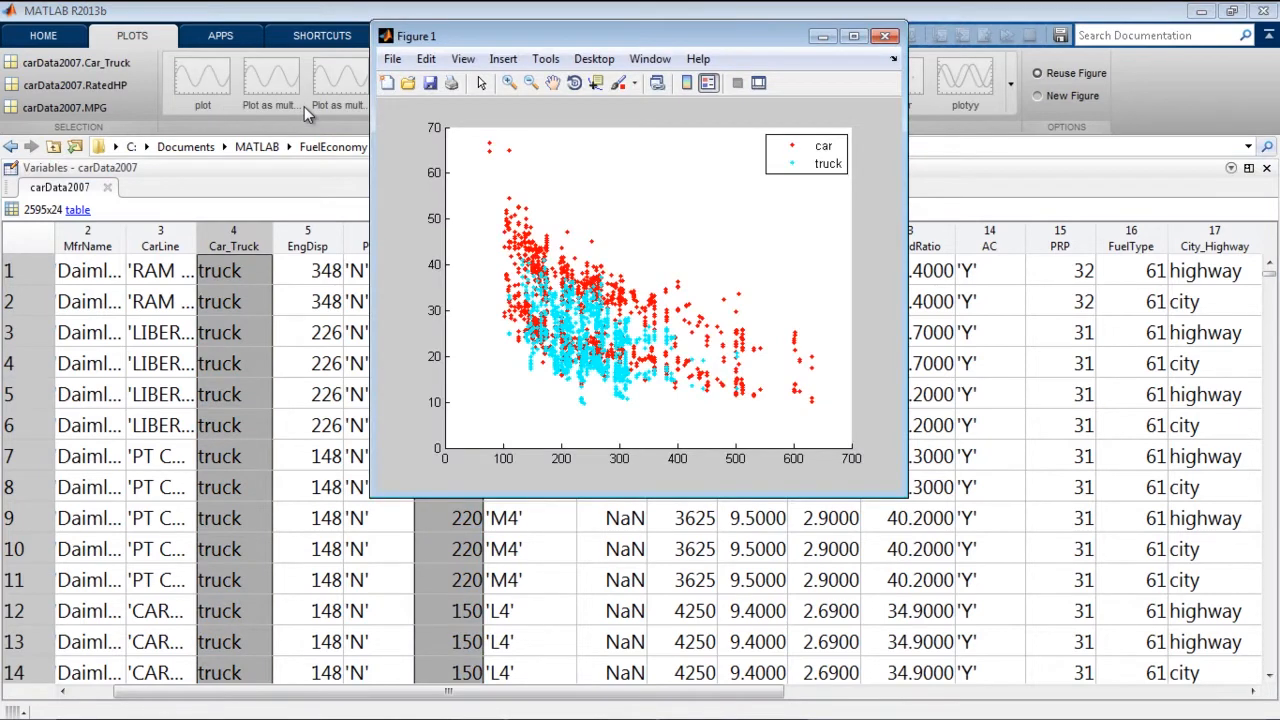
left_click(884, 36)
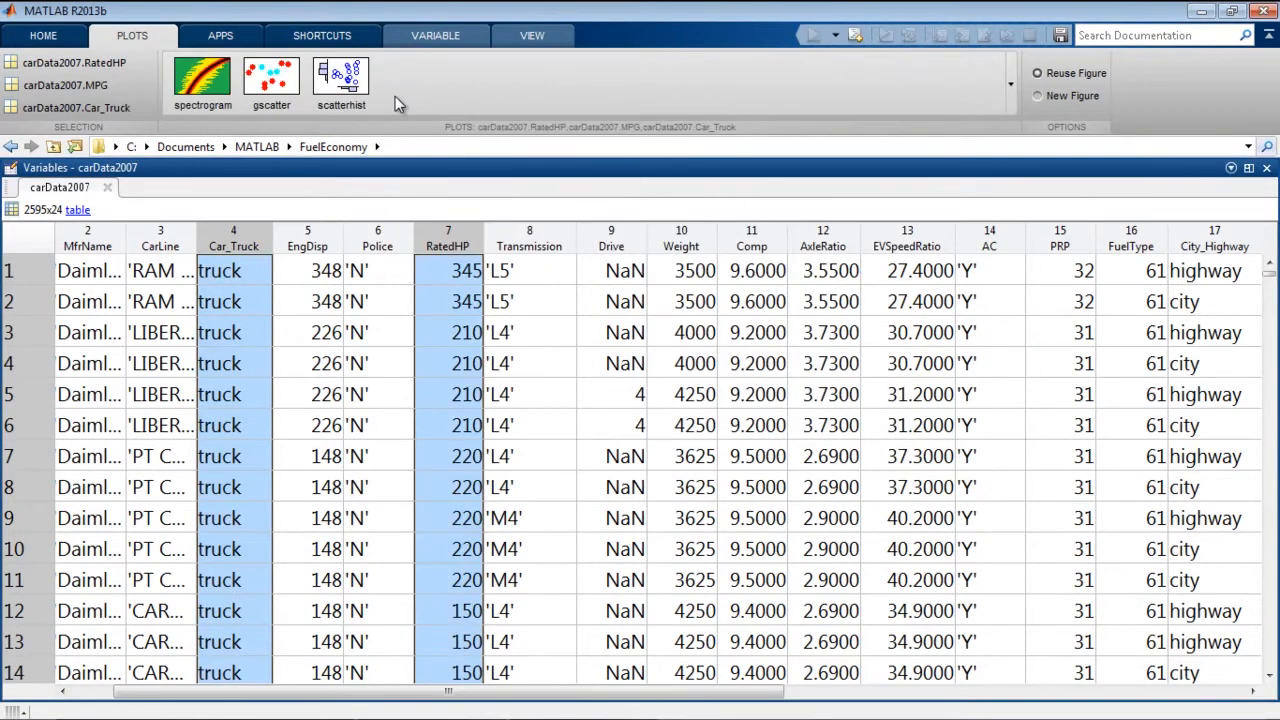
mouse_move(500, 82)
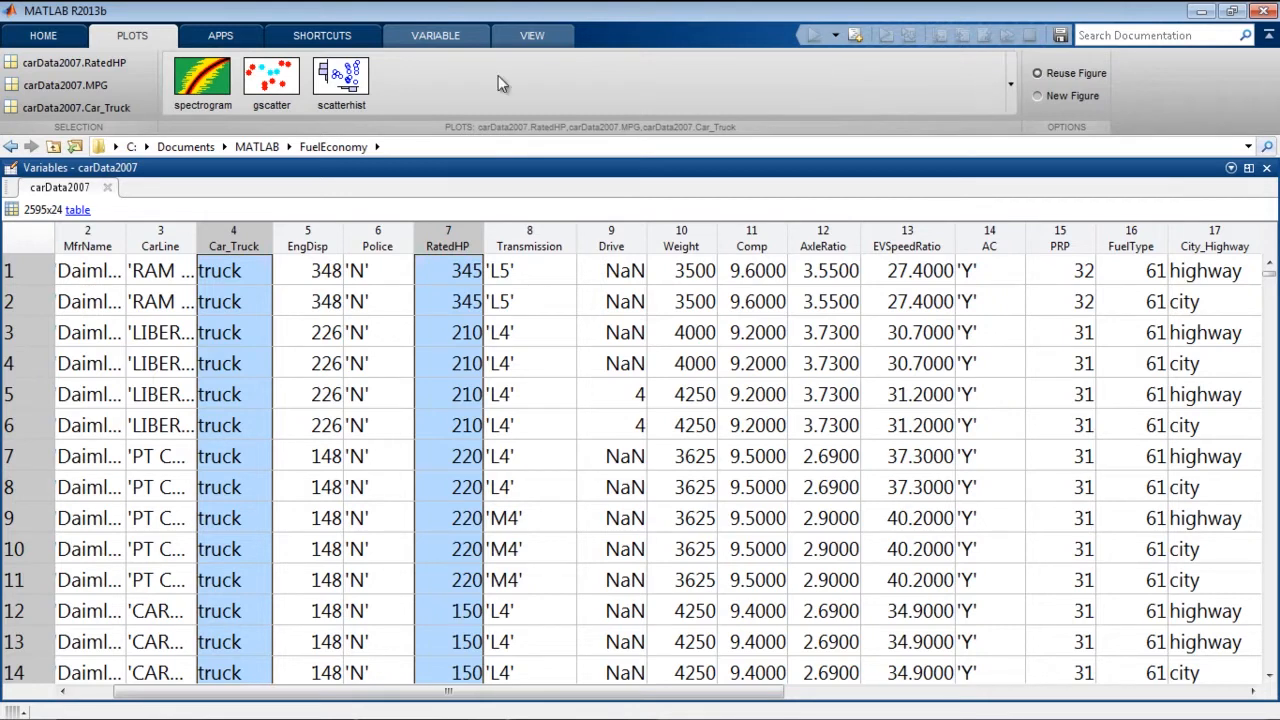
mouse_move(976, 78)
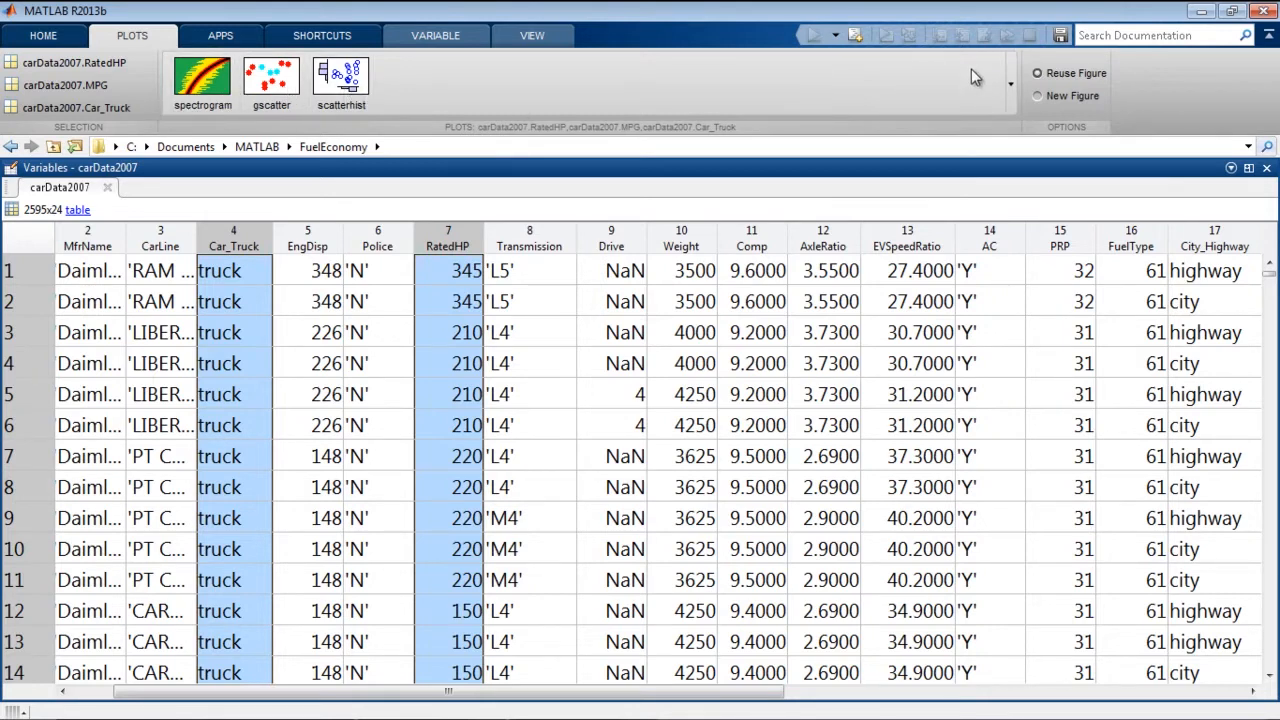
mouse_move(408, 112)
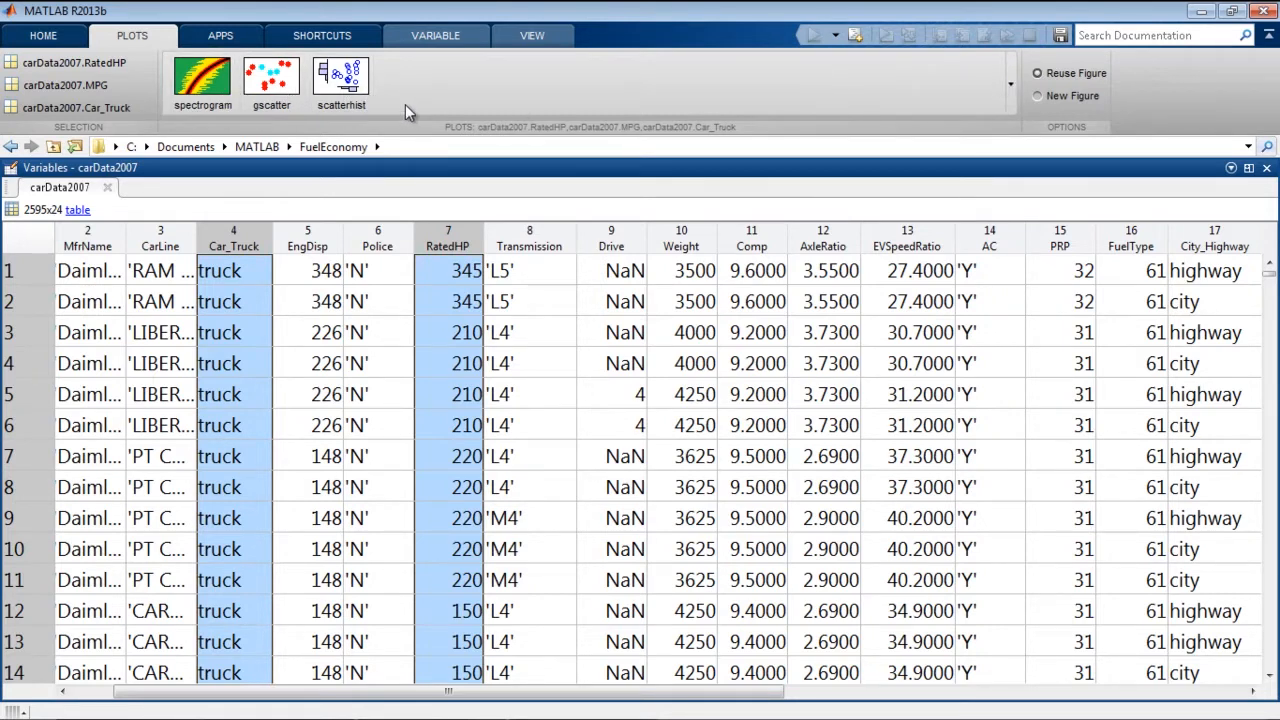
mouse_move(340, 80)
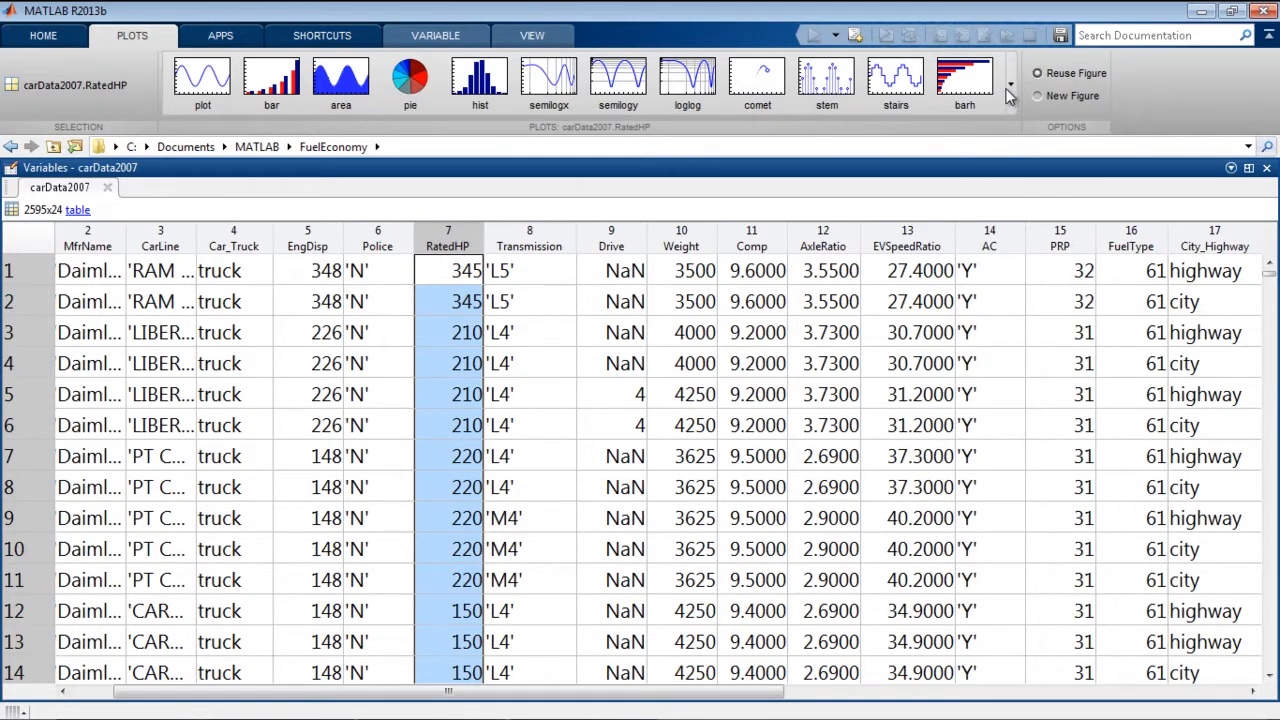
Step: Browse the expanded plot gallery for the RatedHP data, then collapse it
left_click(1010, 84)
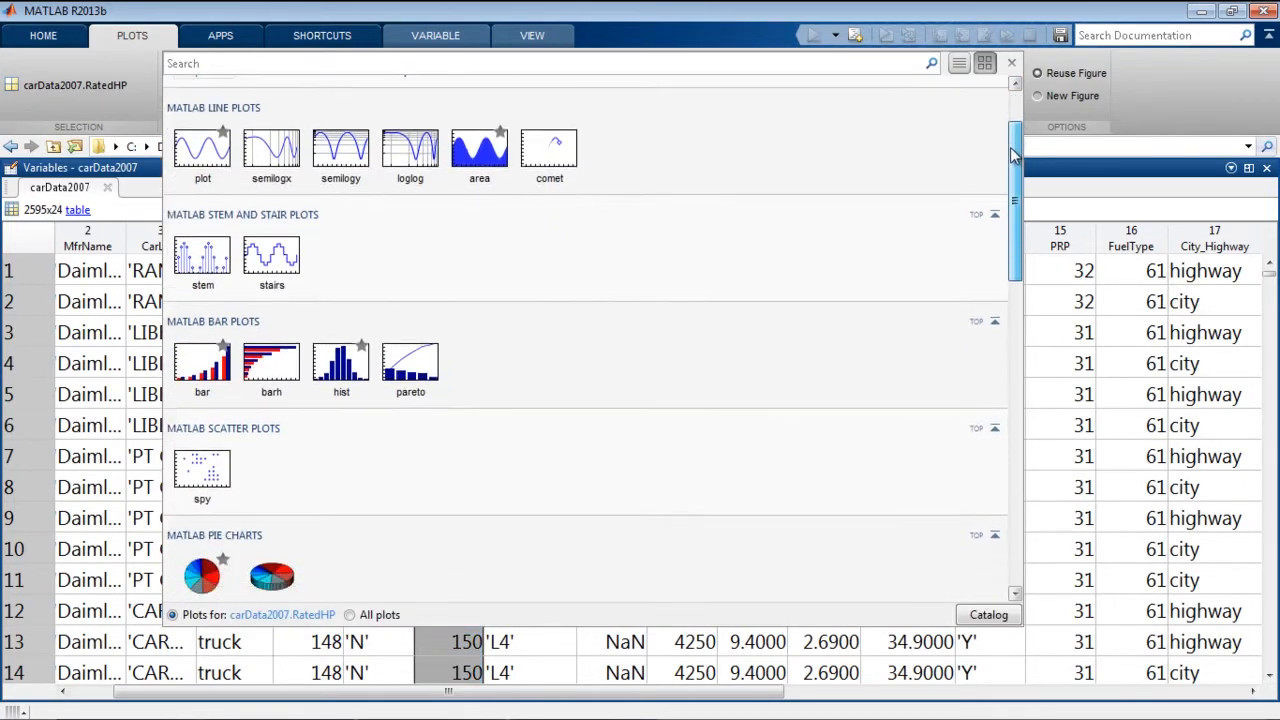
scroll("down", 3)
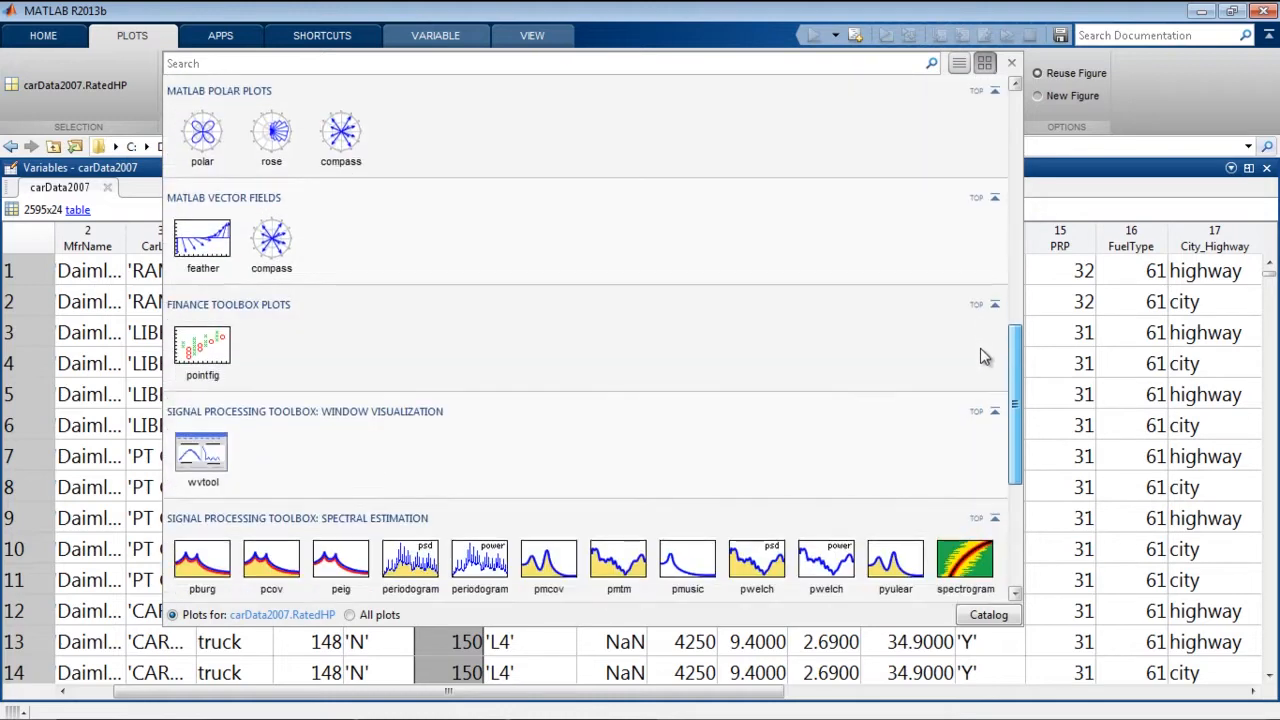
scroll("down", 3)
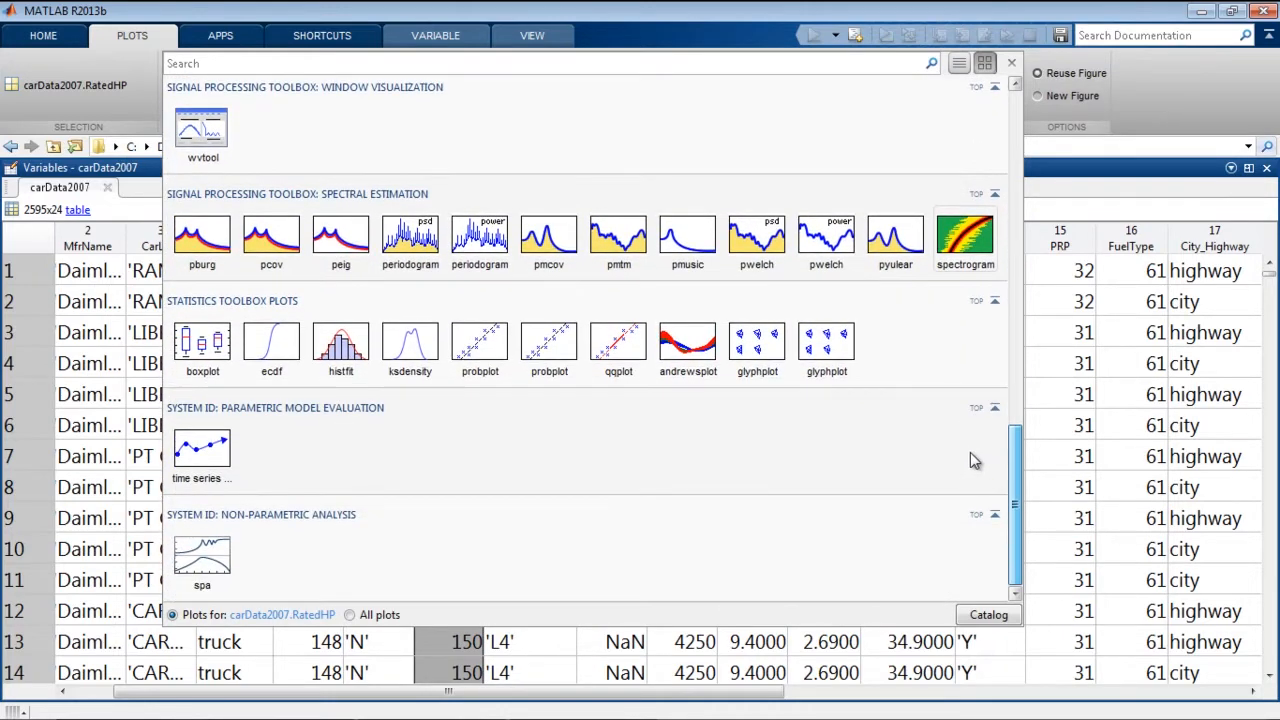
scroll("up", 3)
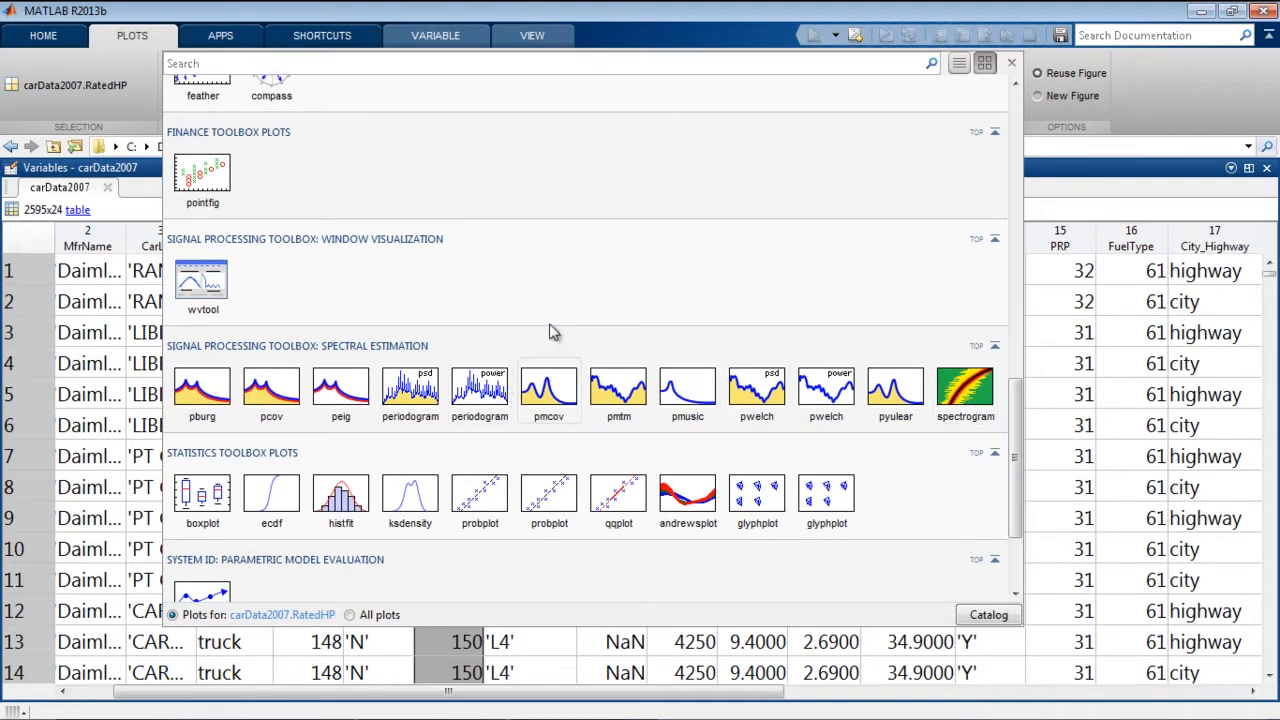
mouse_move(980, 88)
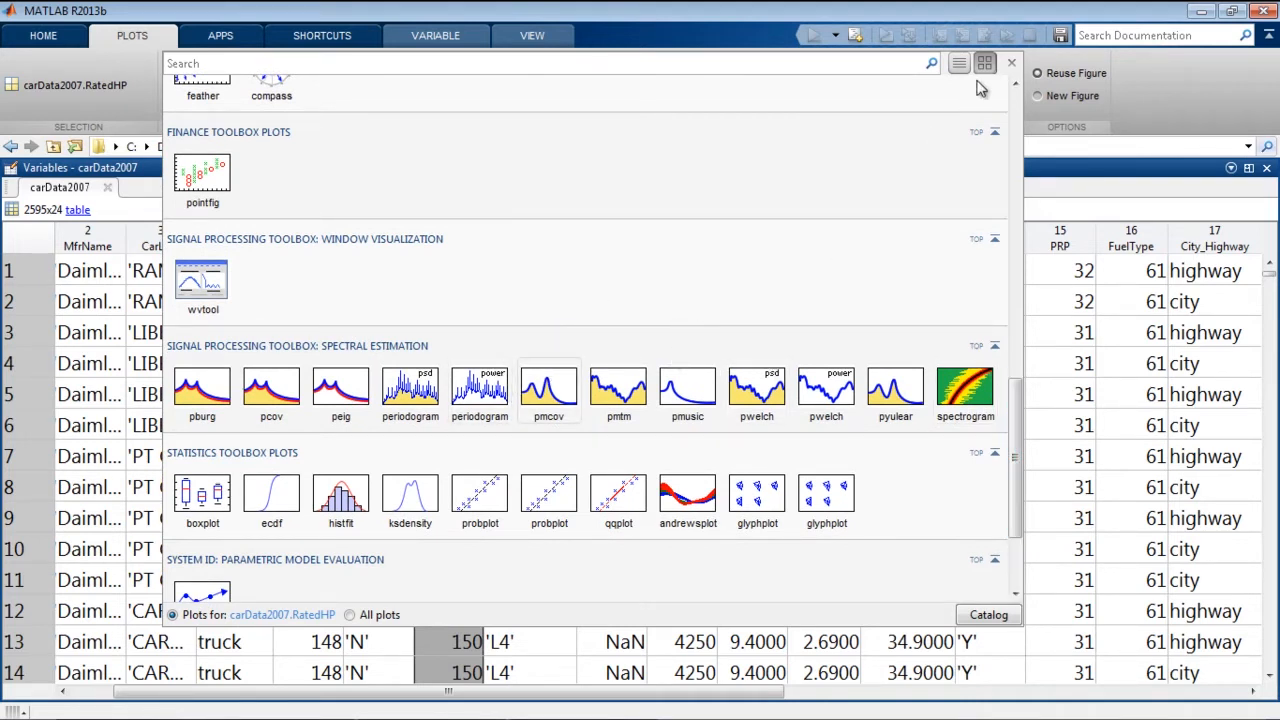
left_click(1012, 62)
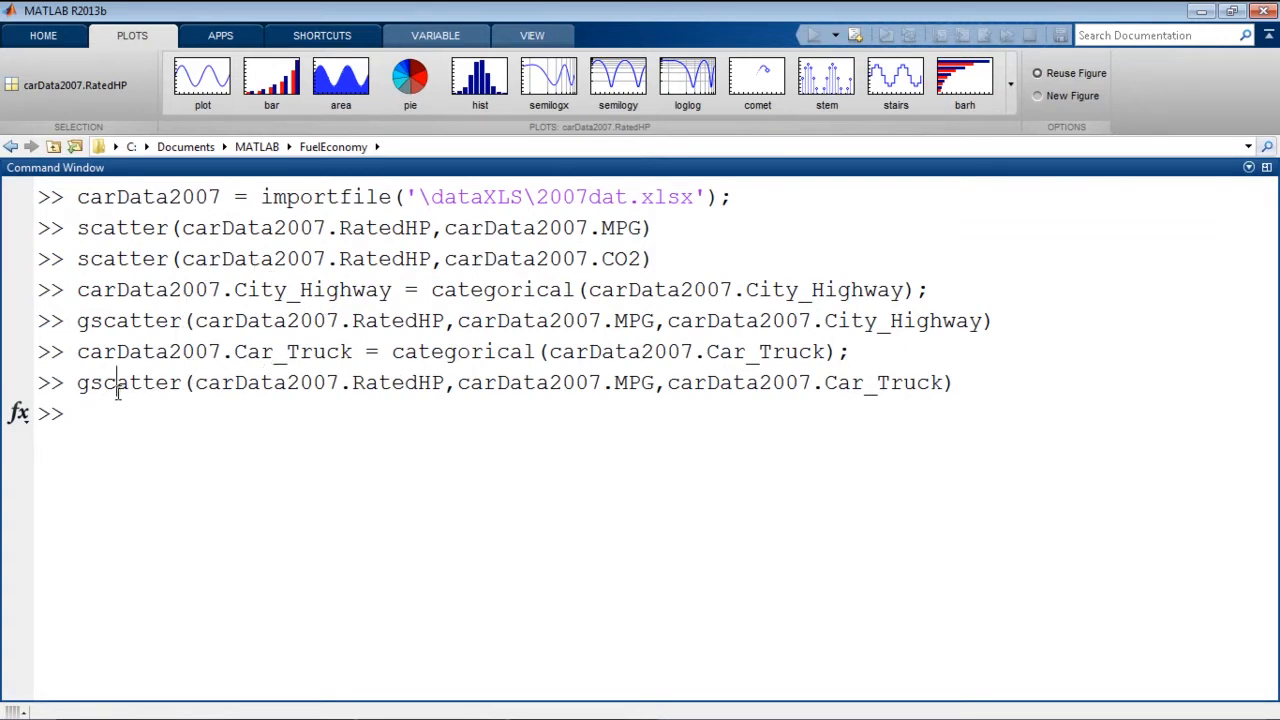
Step: Select gscatter in the Command Window and open its documentation via Help on Selection
double_click(464, 352)
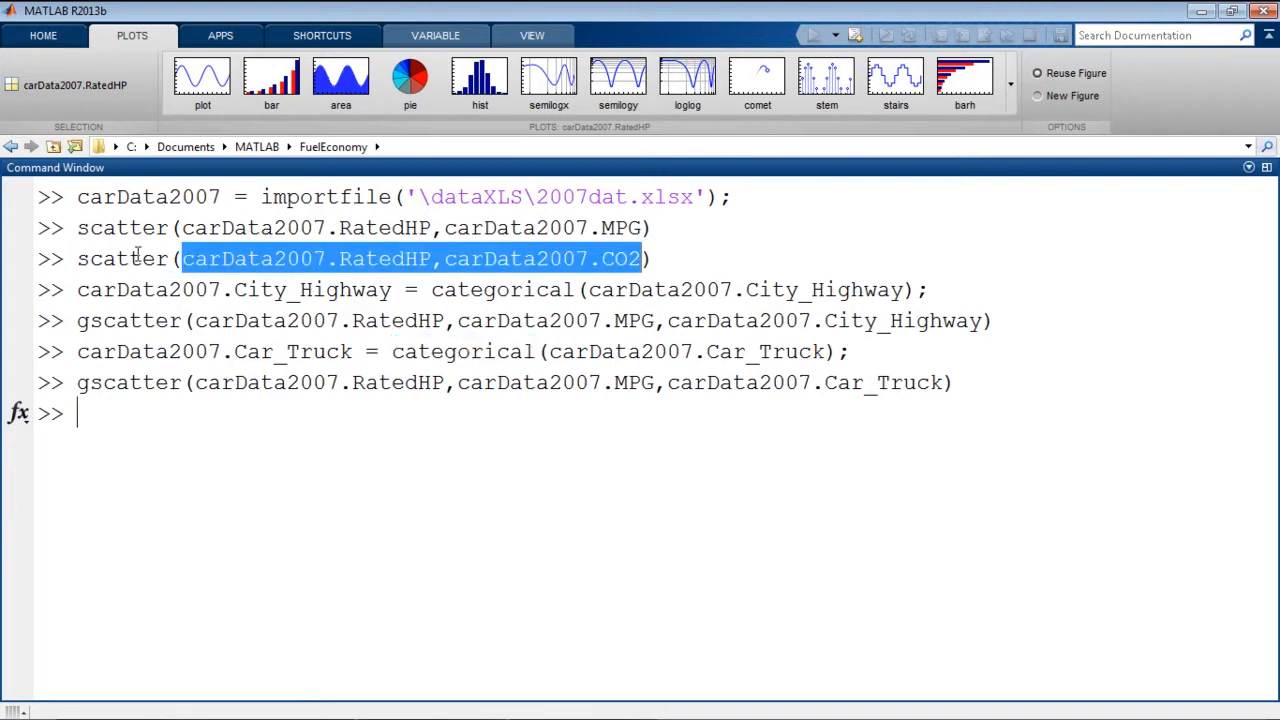
double_click(122, 258)
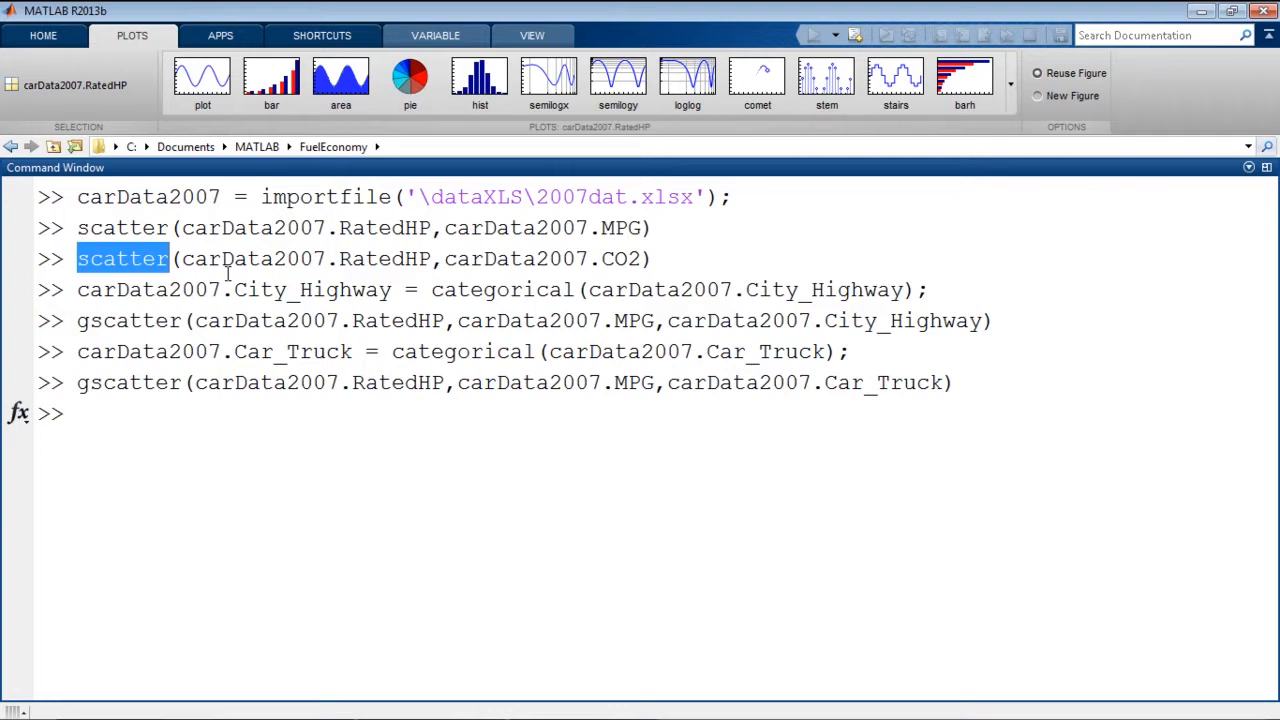
mouse_move(122, 404)
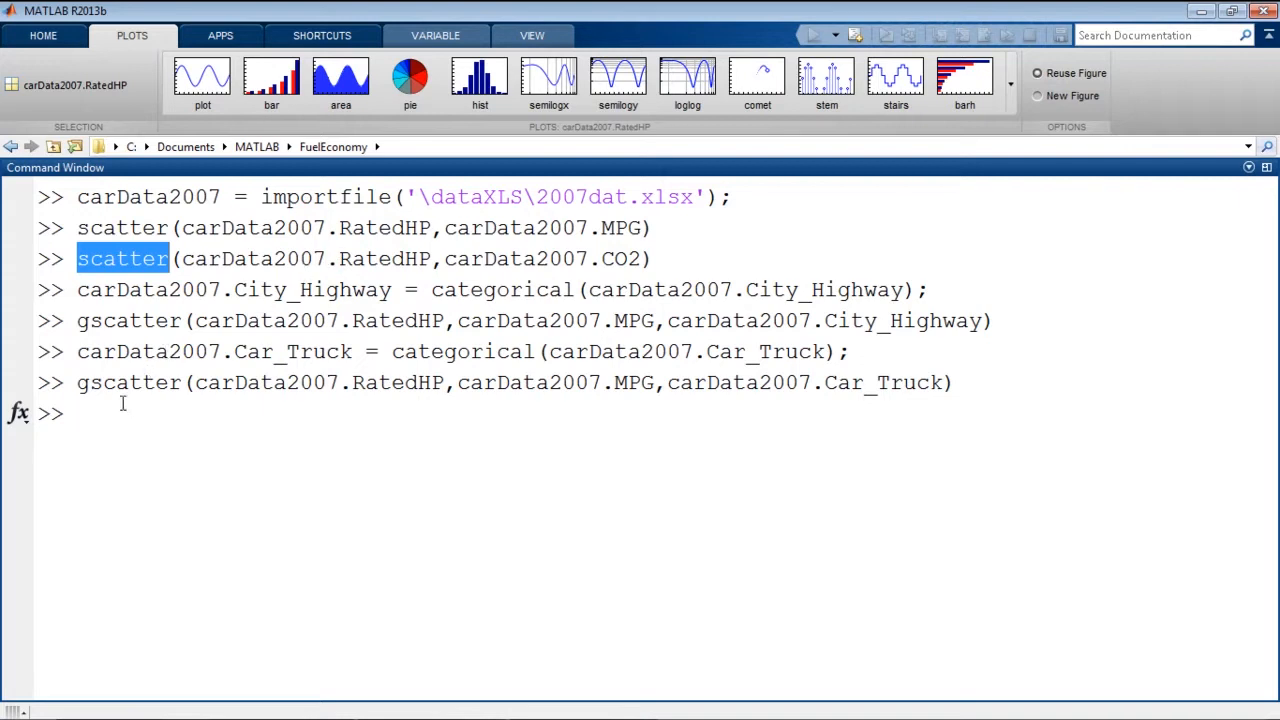
double_click(128, 382)
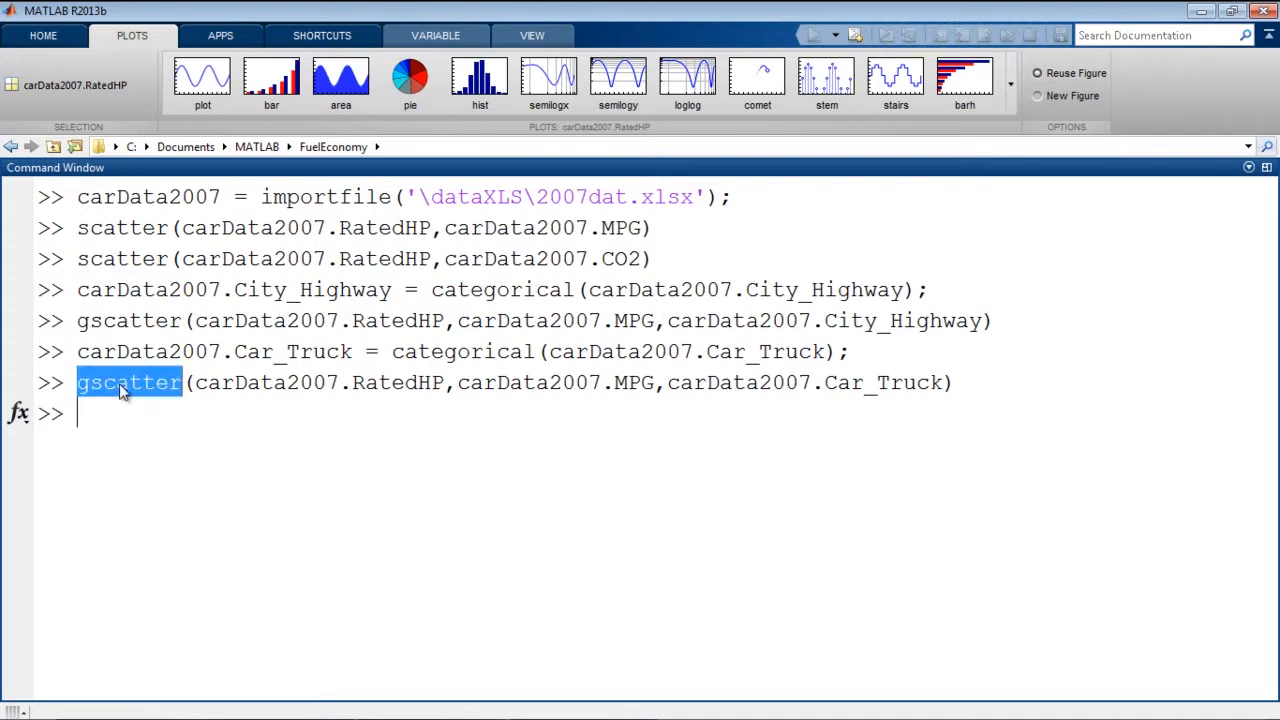
right_click(128, 382)
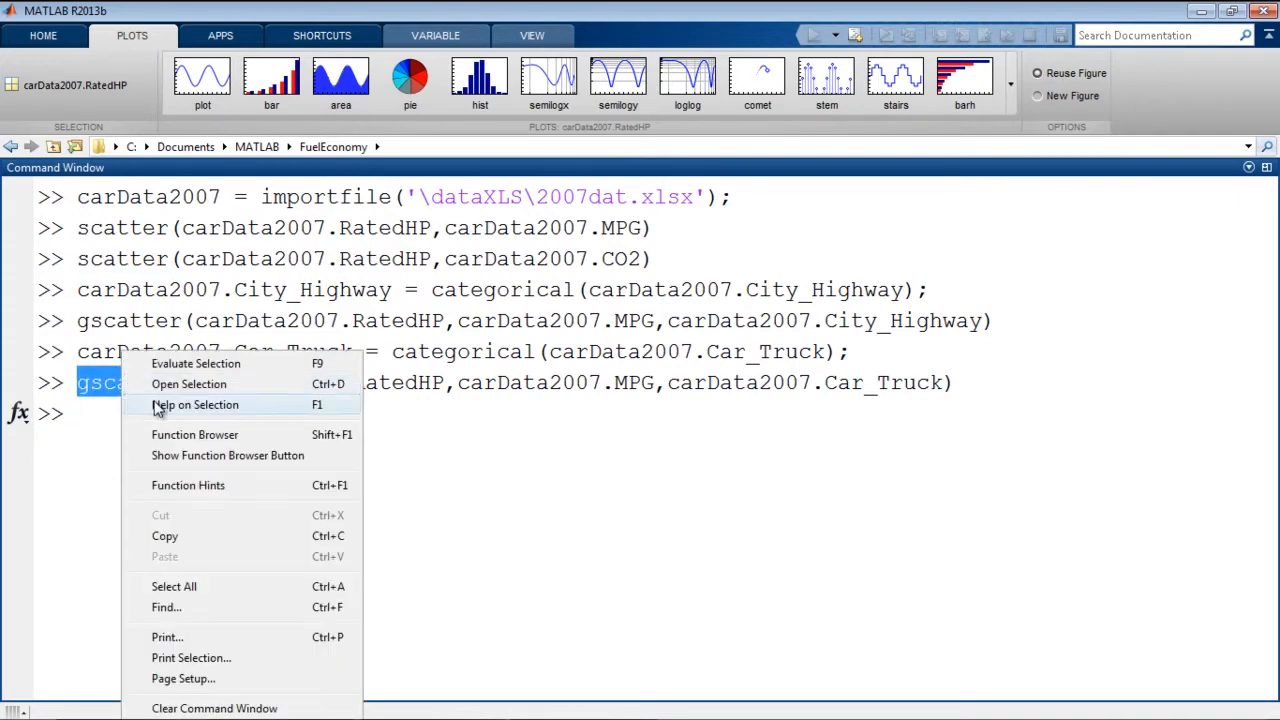
left_click(196, 404)
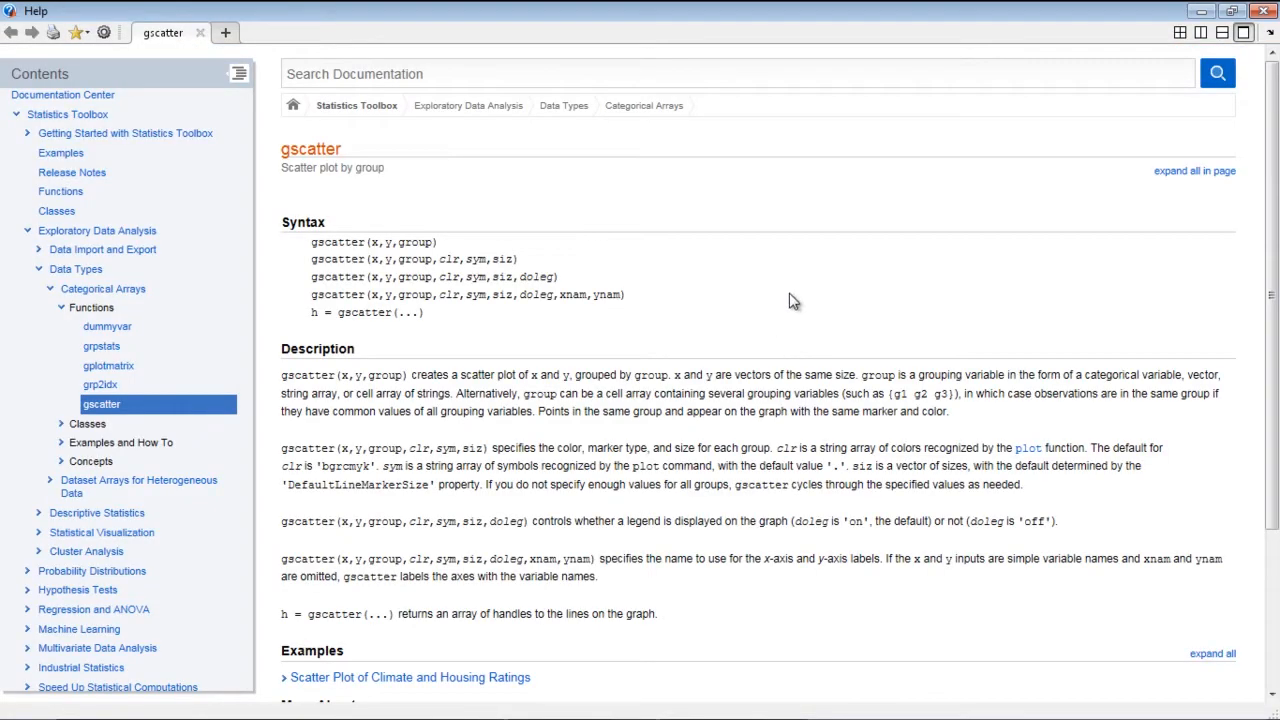
mouse_move(1140, 188)
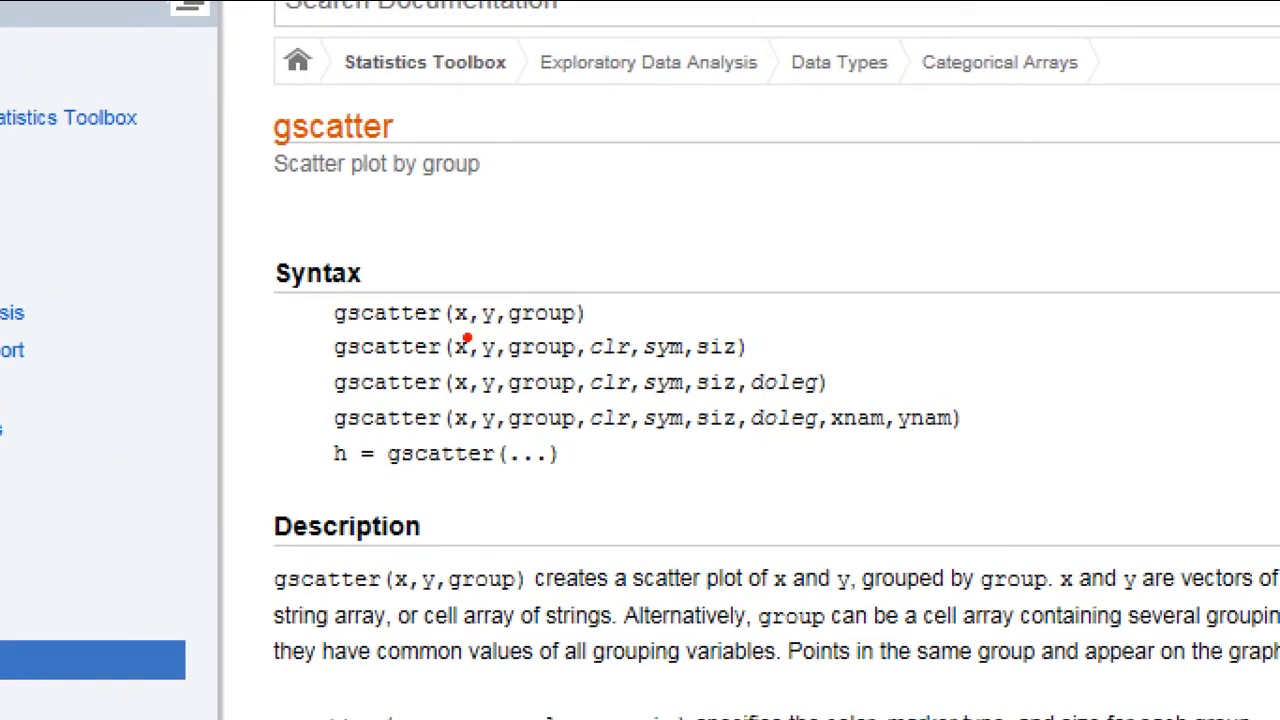
mouse_move(600, 372)
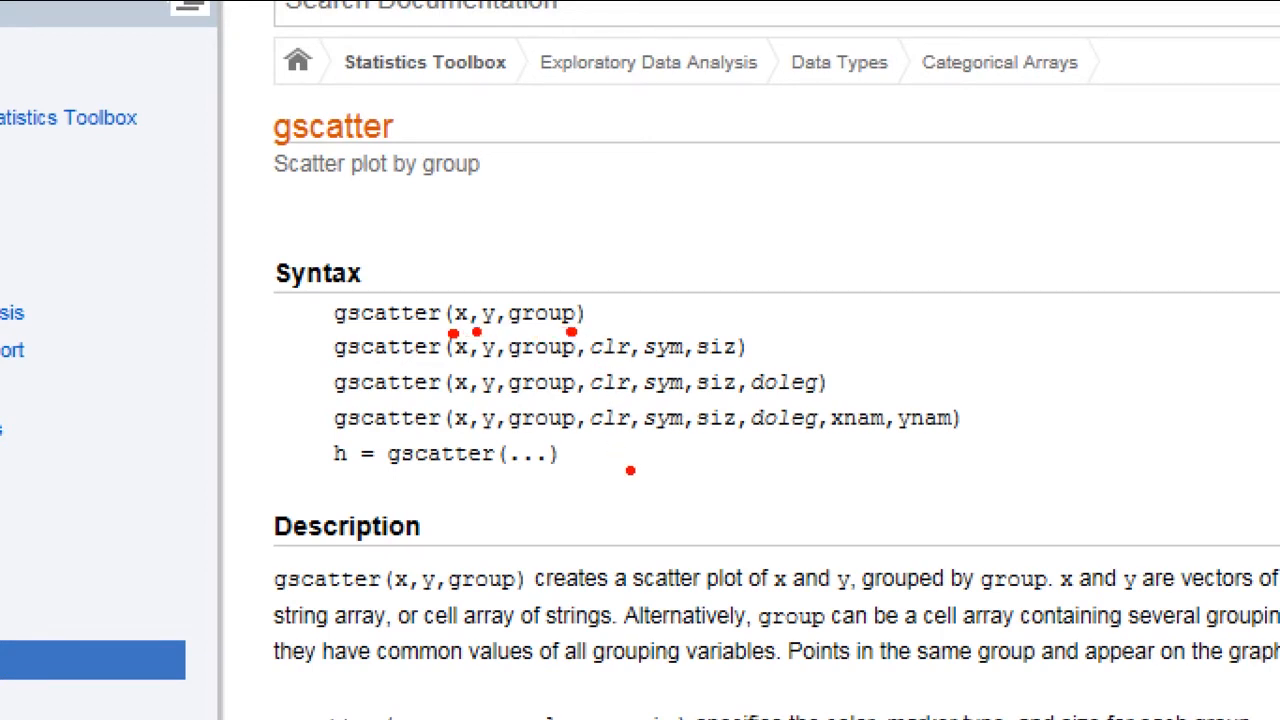
Step: Scroll through the gscatter syntax section of the help page
scroll("down", 3)
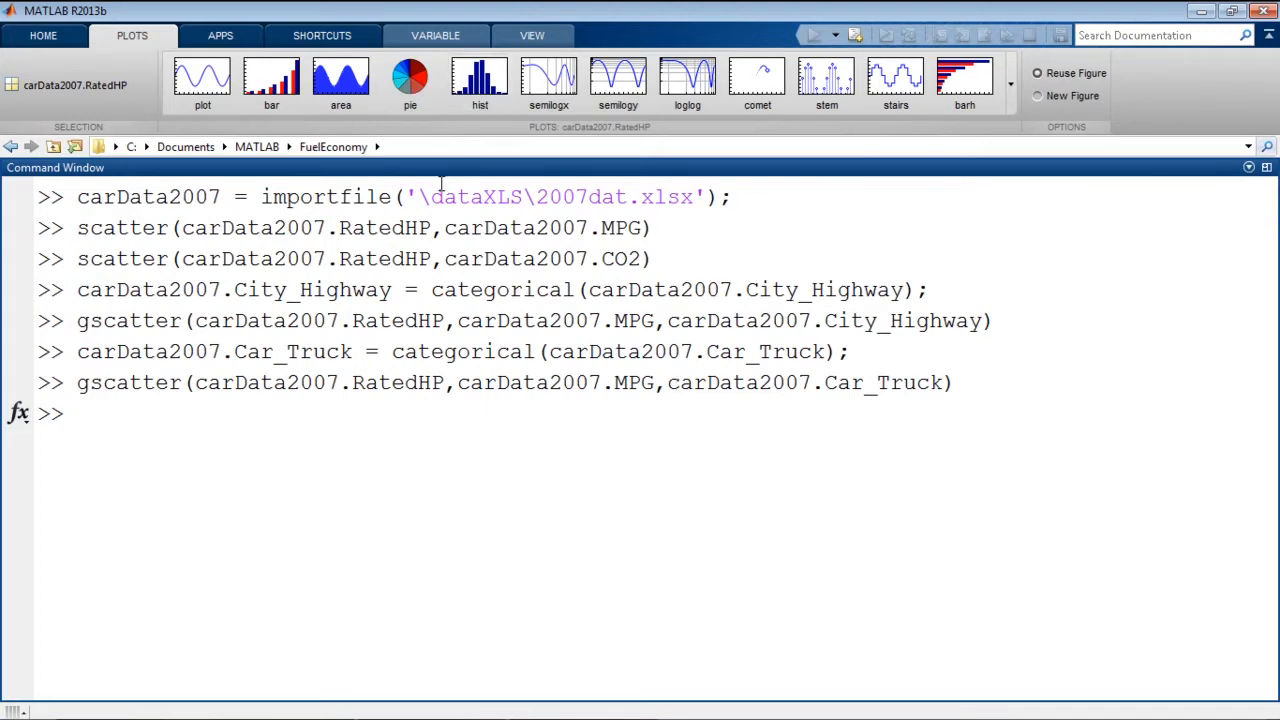
Step: Expand the full Command History listing the import and plotting commands
double_click(76, 218)
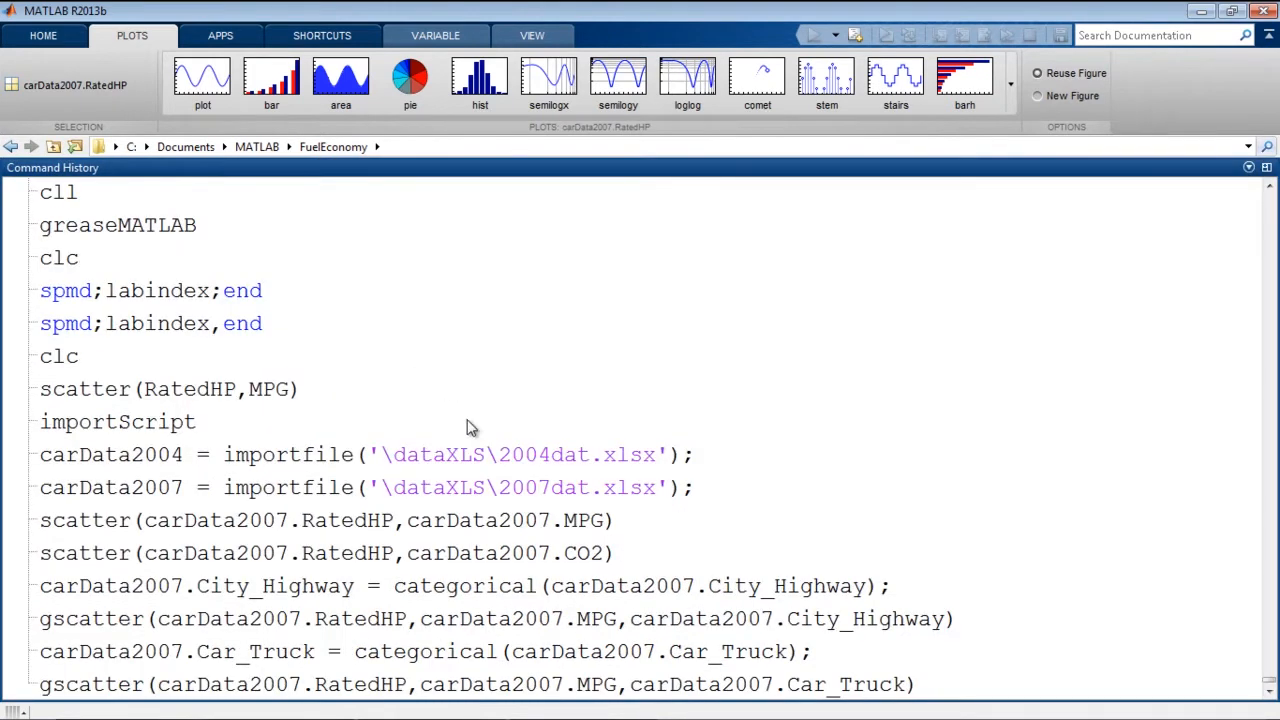
mouse_move(464, 456)
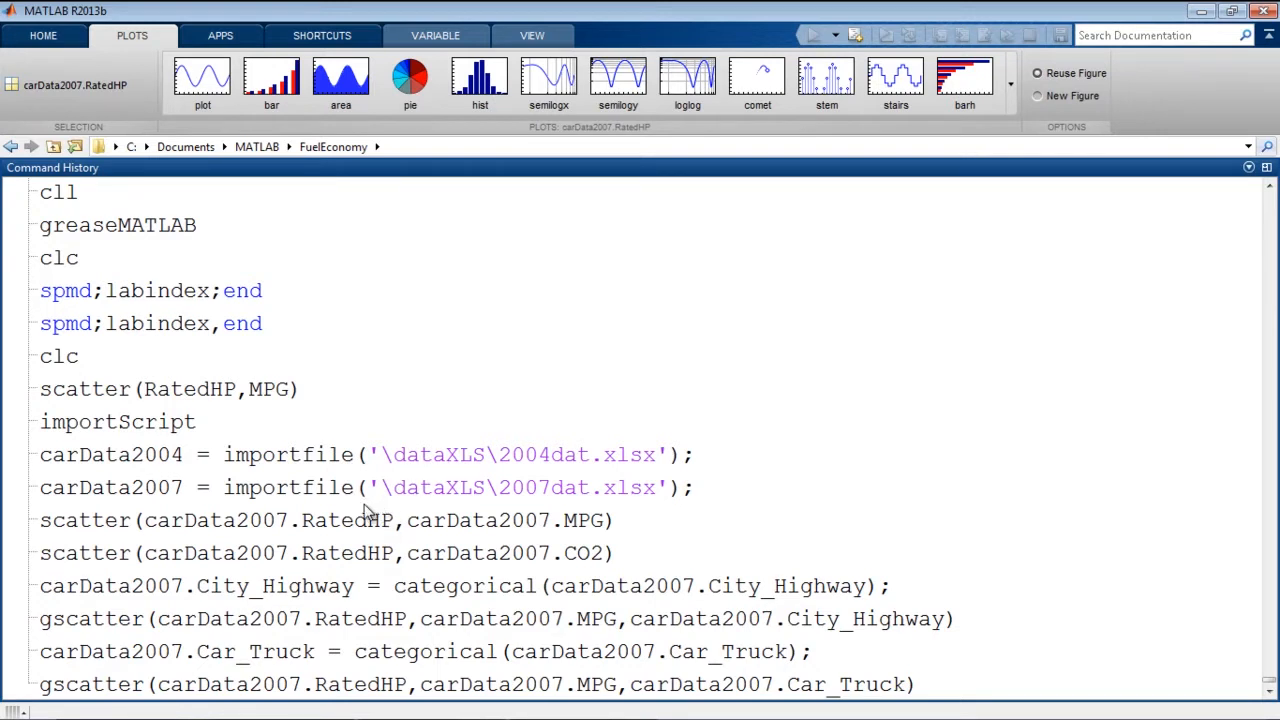
mouse_move(170, 488)
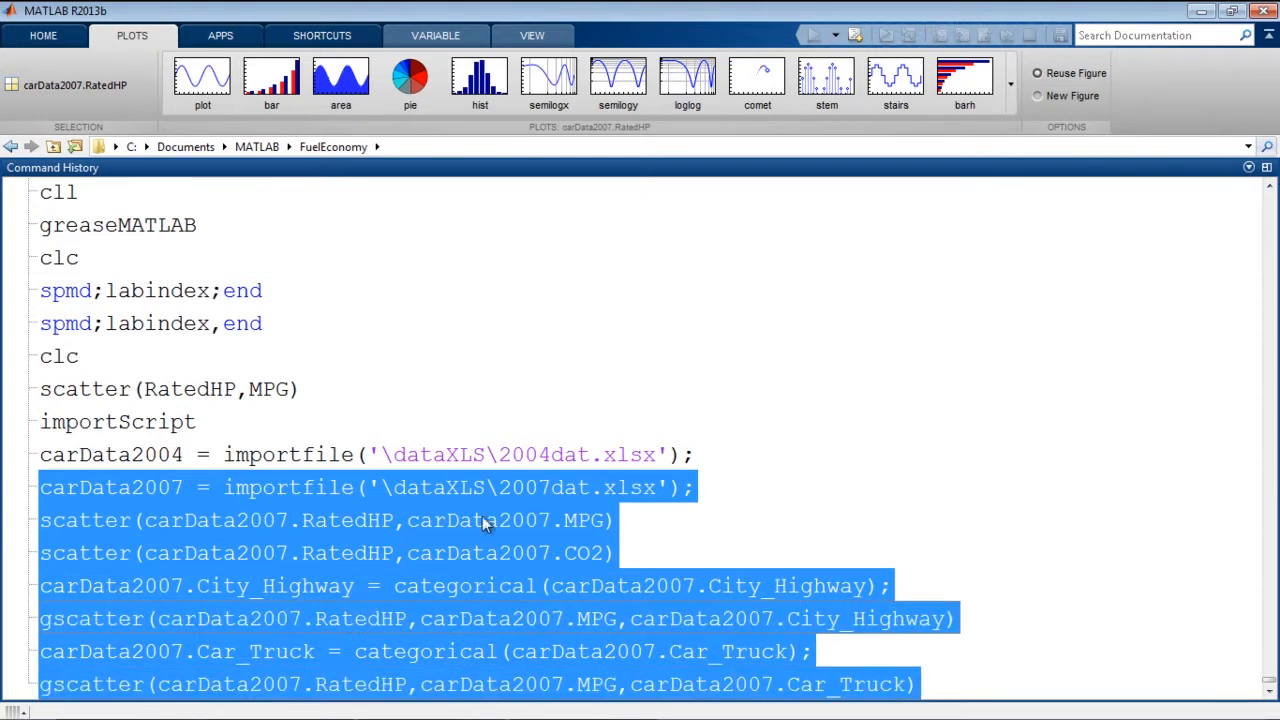
mouse_move(530, 512)
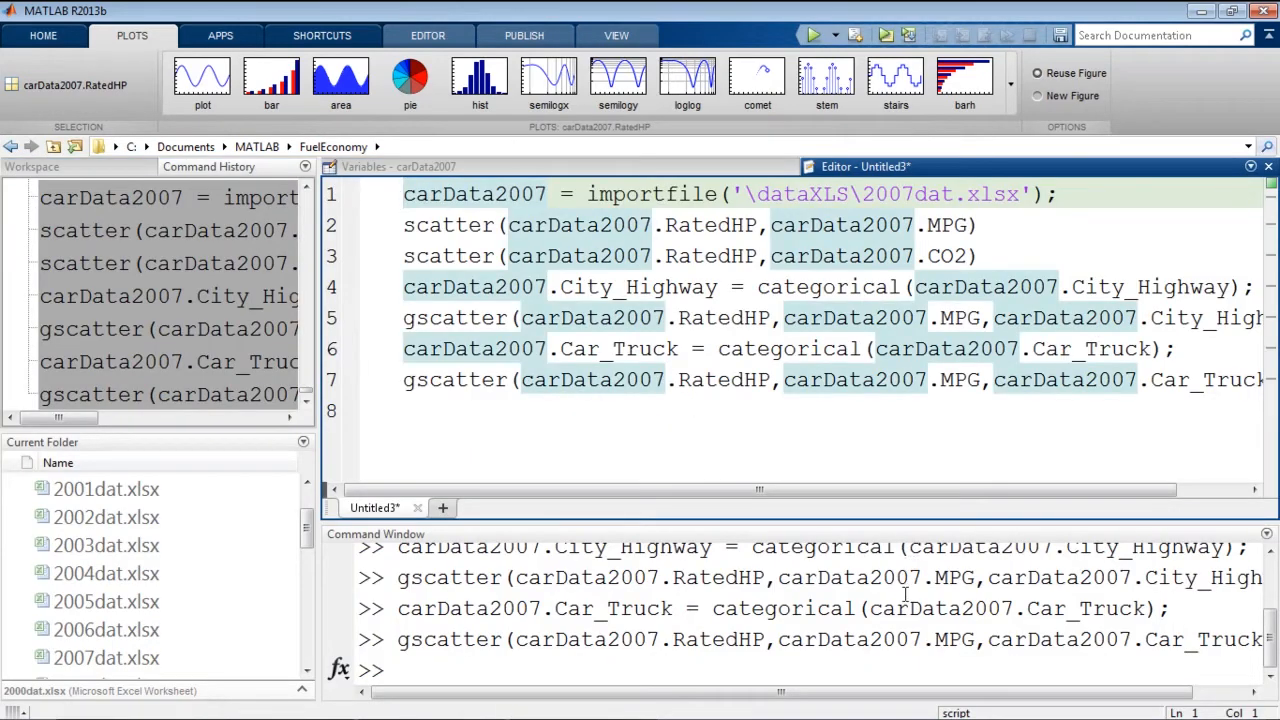
mouse_move(1060, 36)
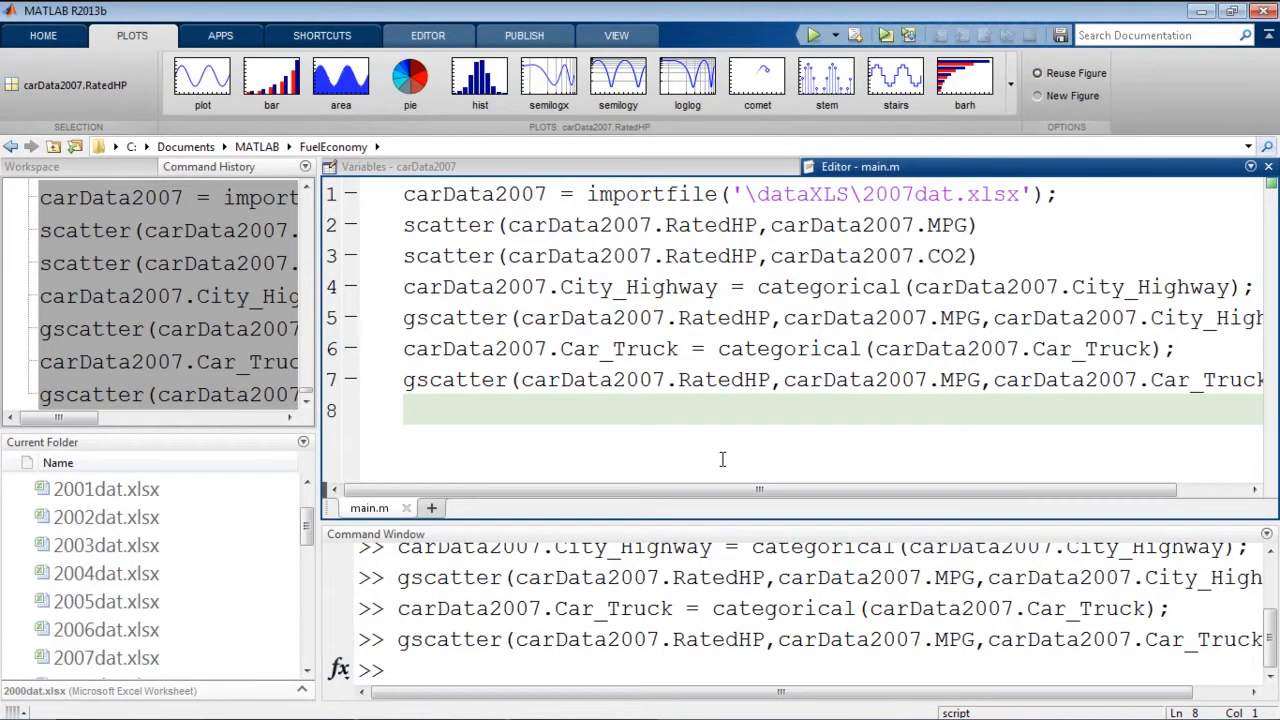
Step: Clear the command window and workspace, run main.m, and close the resulting scatter figure
left_click(44, 36)
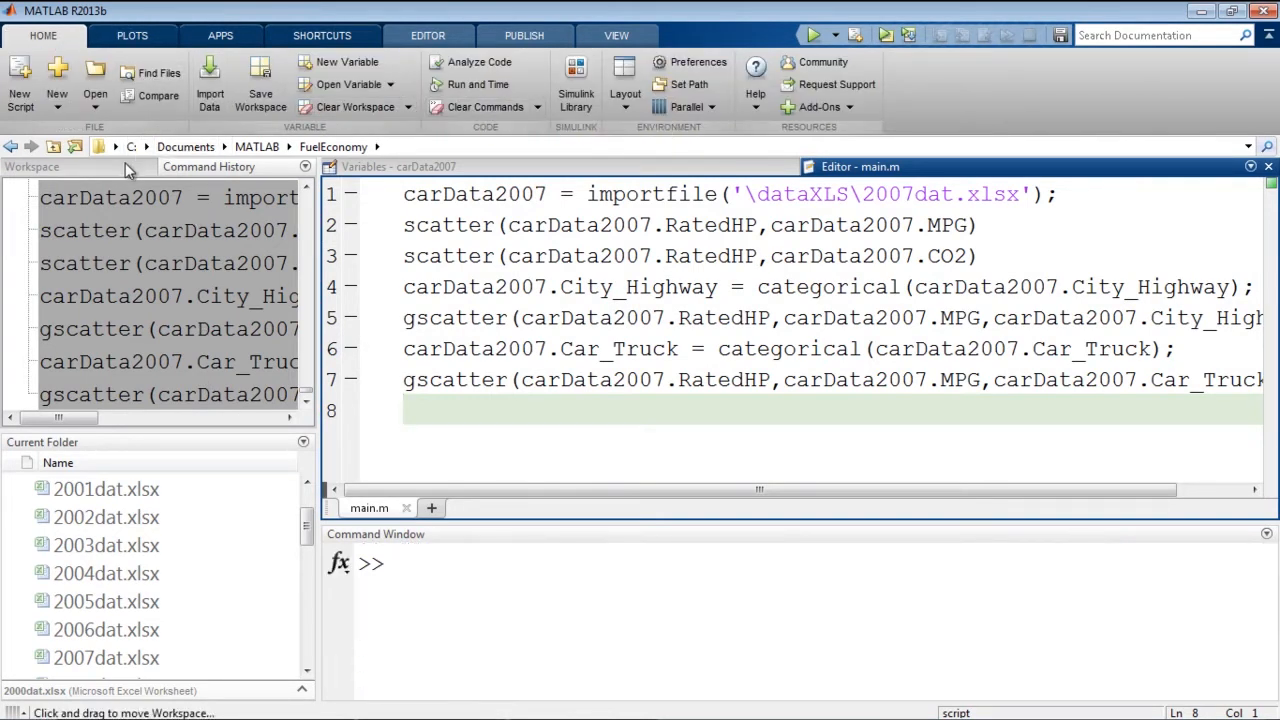
left_click(32, 166)
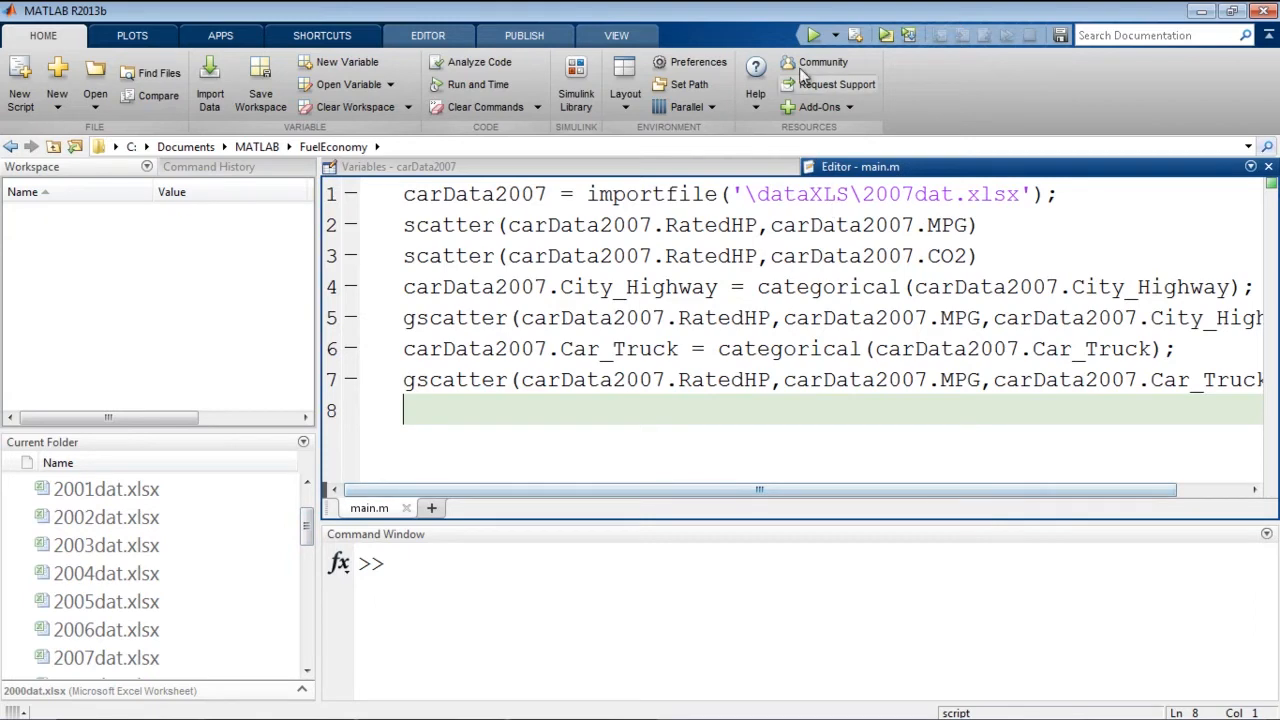
left_click(812, 34)
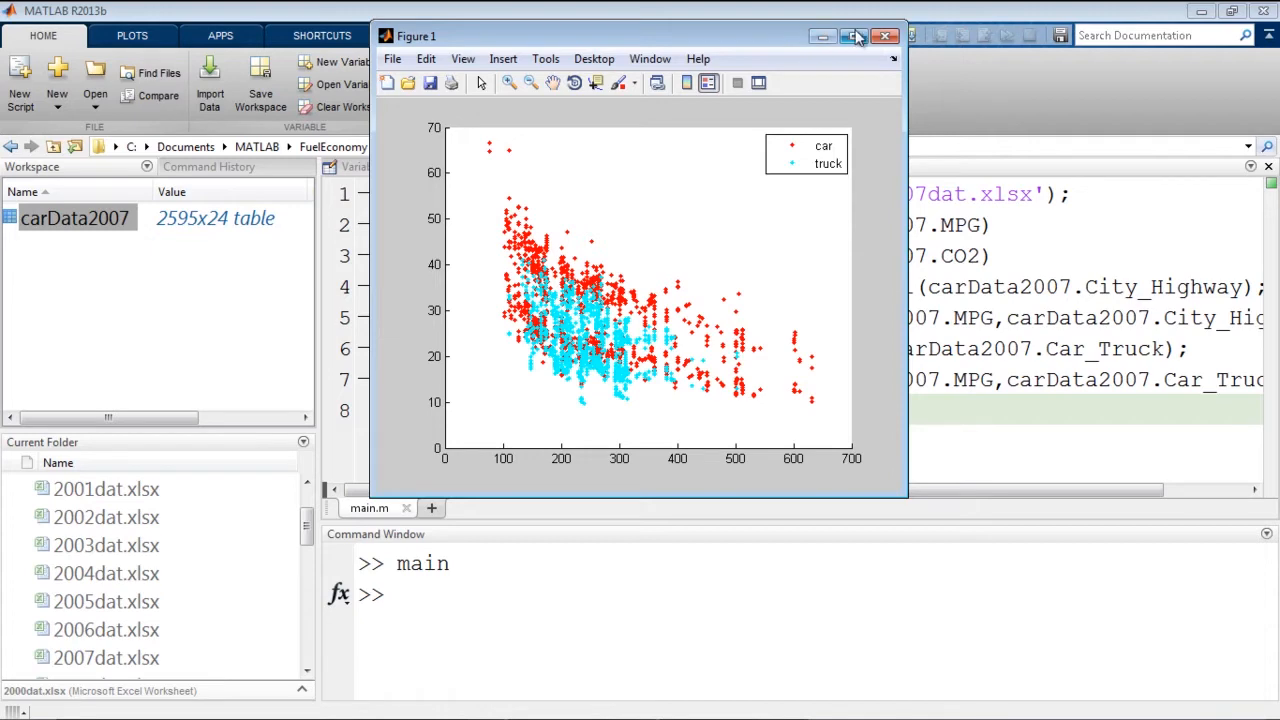
left_click(884, 36)
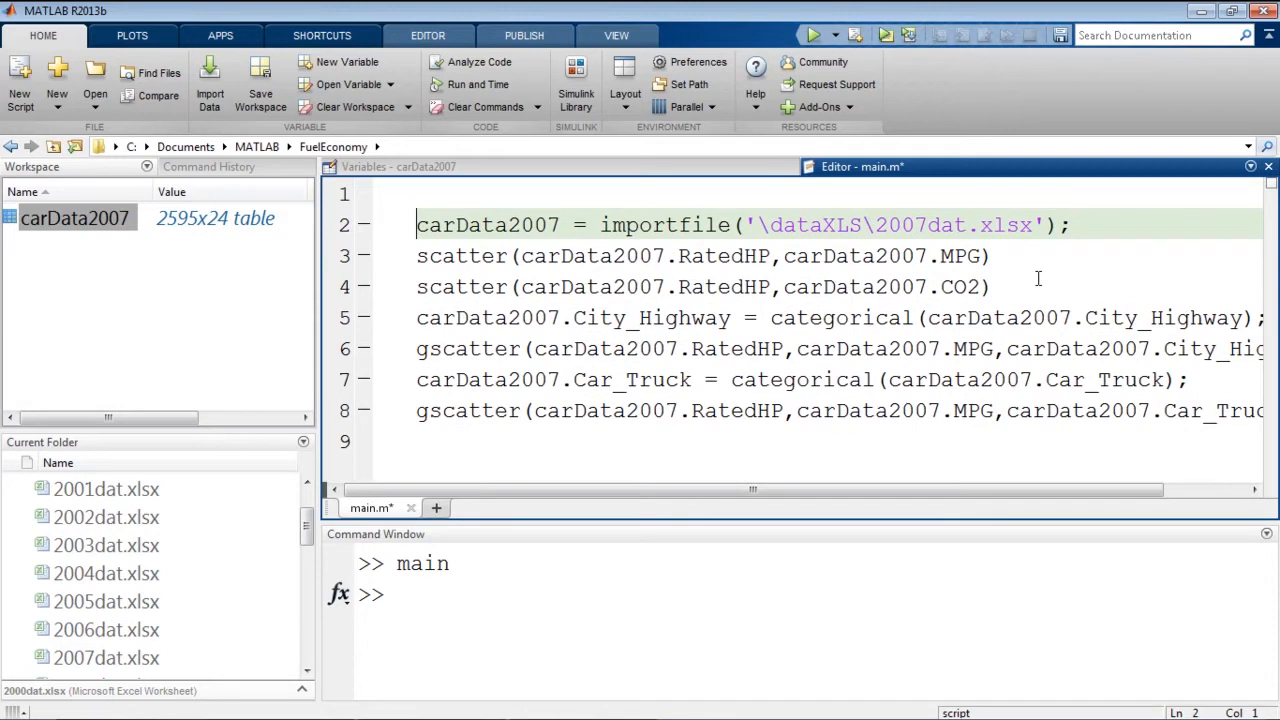
Step: Add '% Import data' and '% Visualization' comments to main.m
type("% Imp")
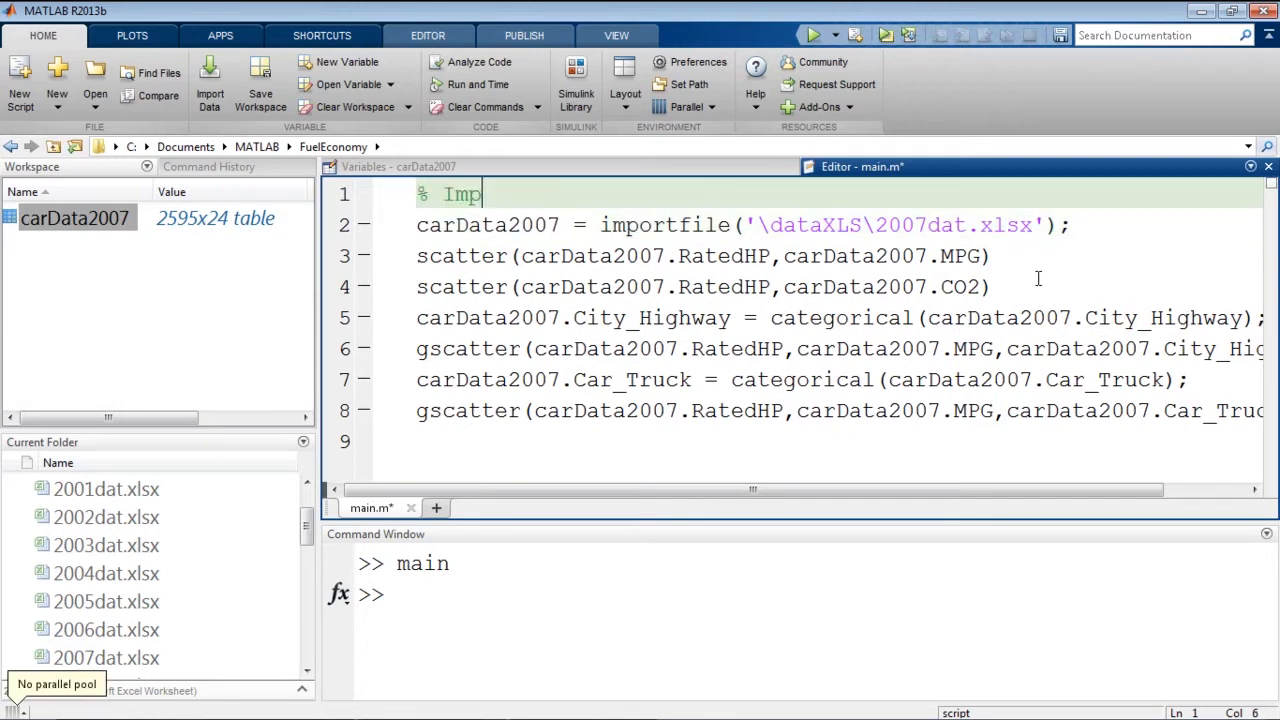
type("ort data")
type("%")
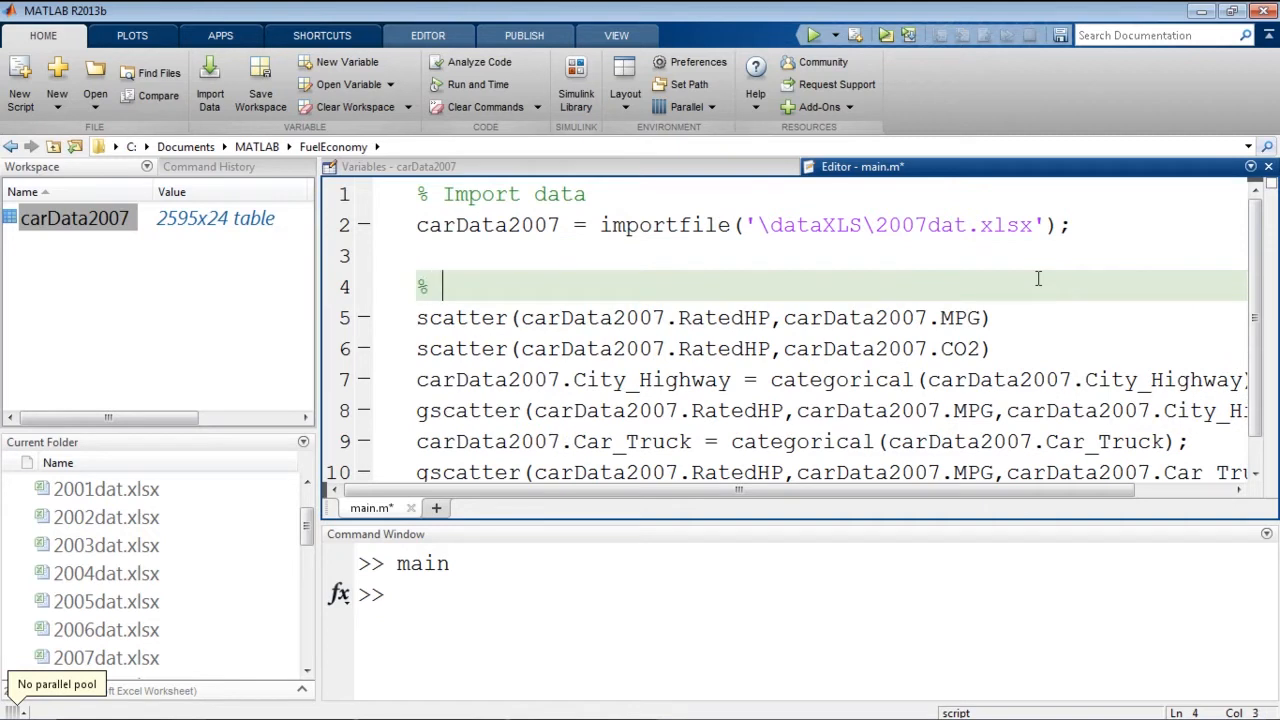
type("Visualiz")
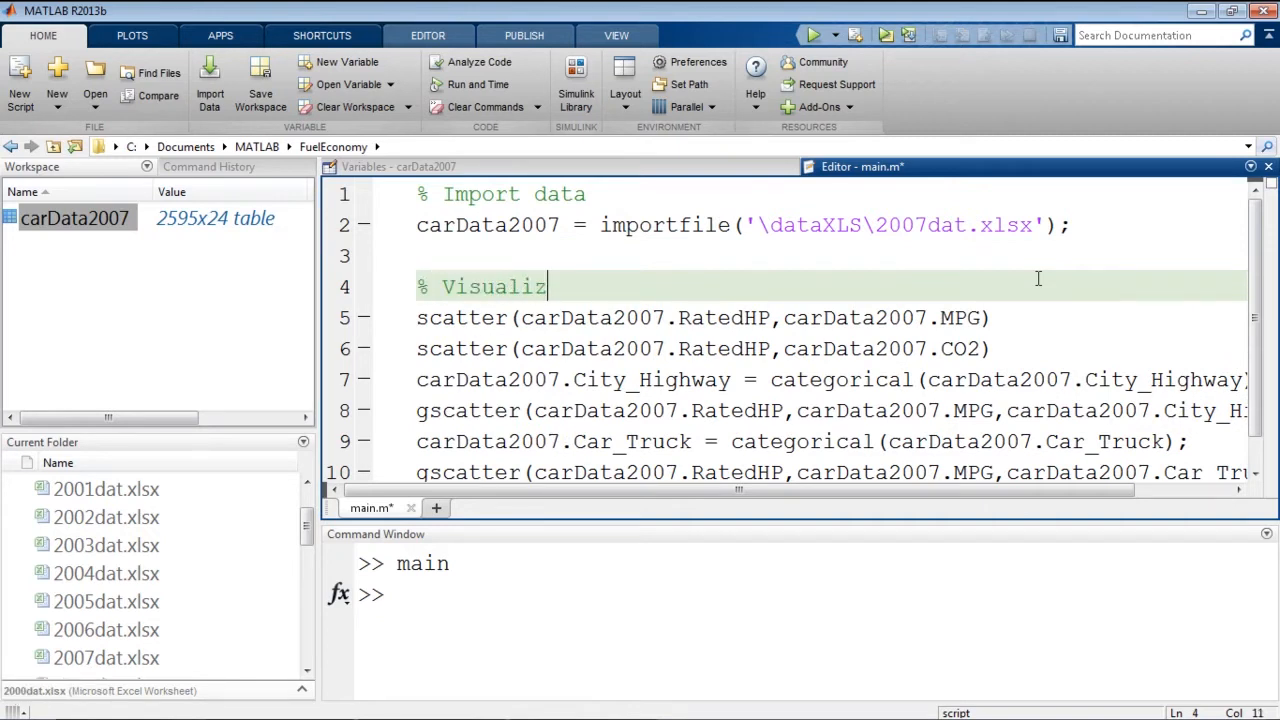
key("Return")
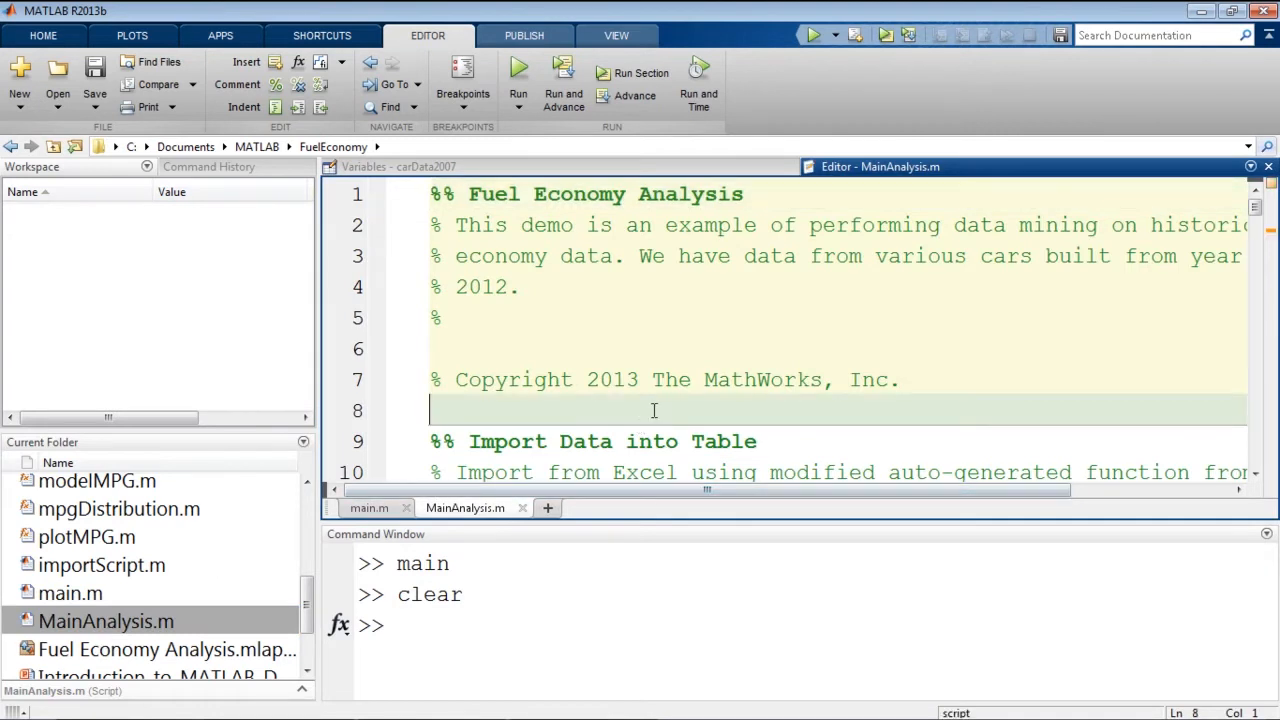
Step: Run the 'Import Data into Table' section of MainAnalysis.m, loading carData as a 2595x24 table
left_click(440, 316)
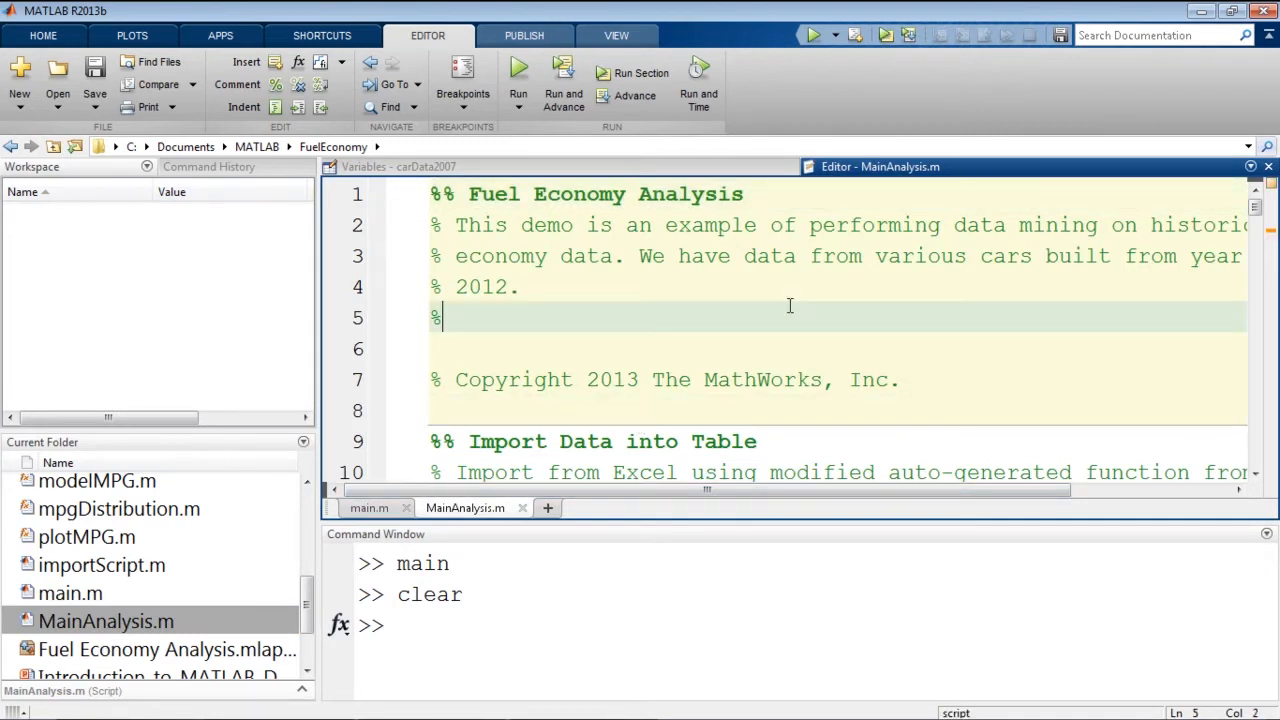
mouse_move(772, 296)
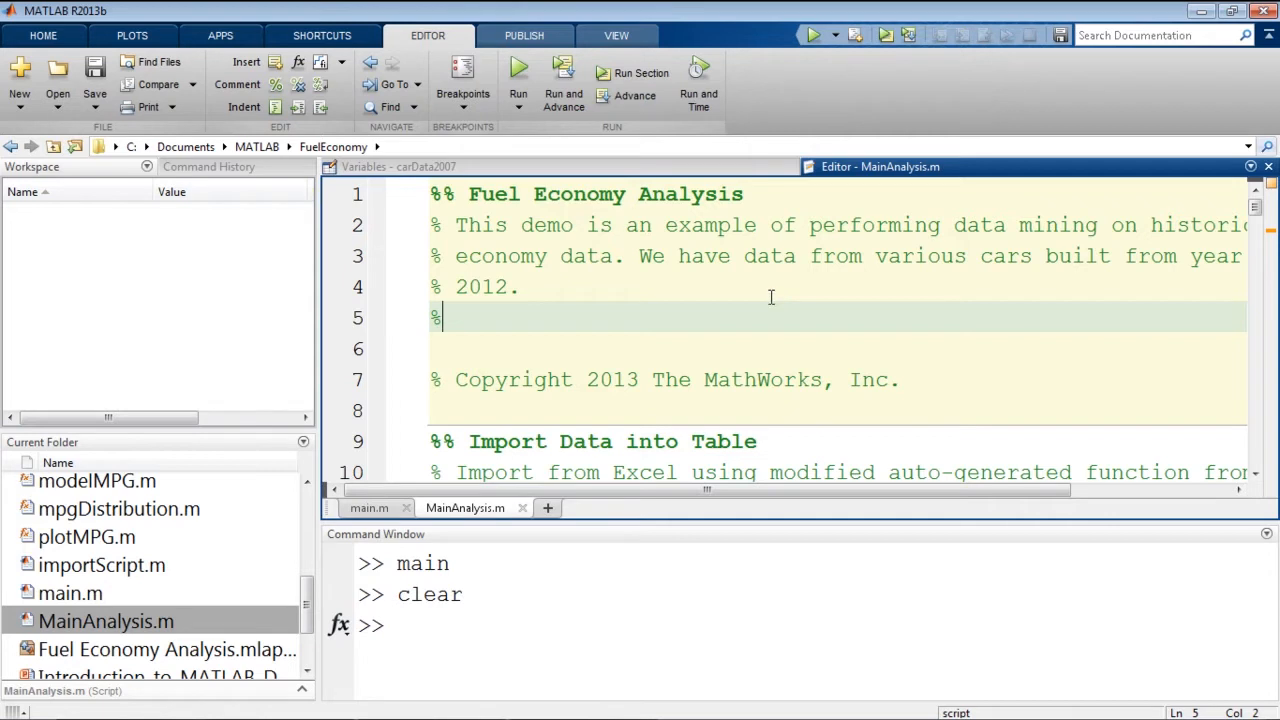
scroll("down", 3)
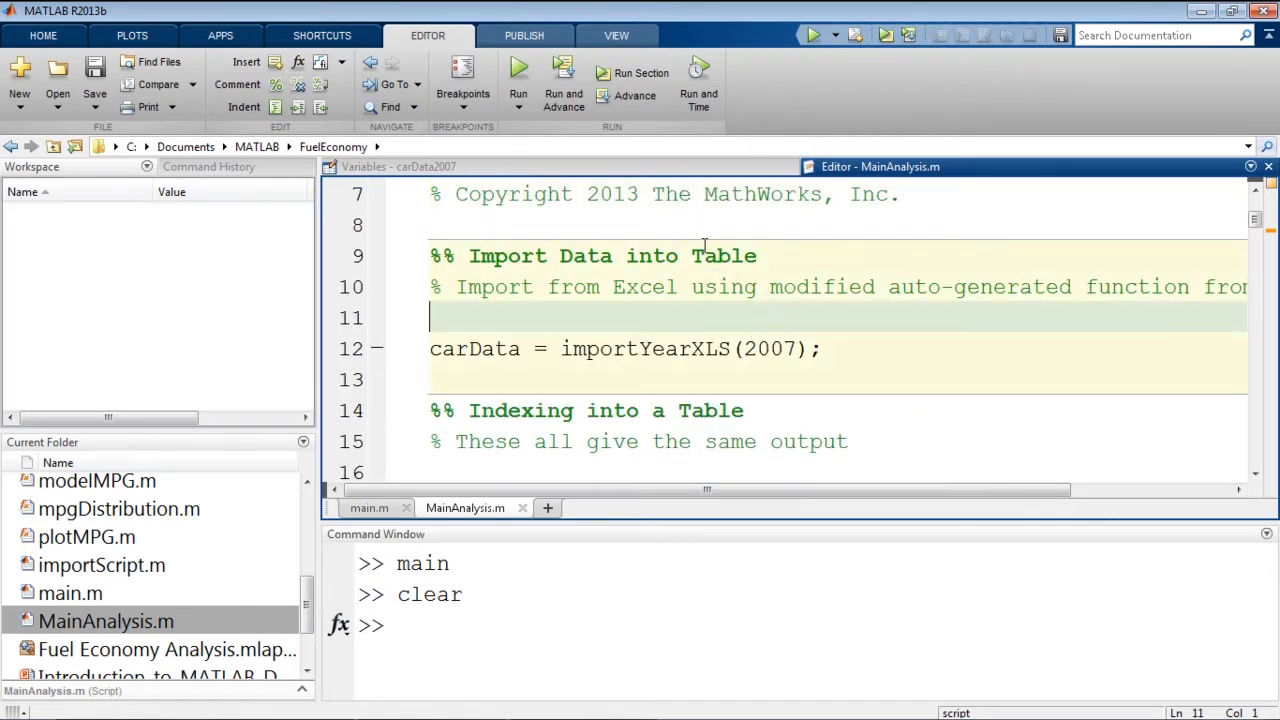
mouse_move(640, 72)
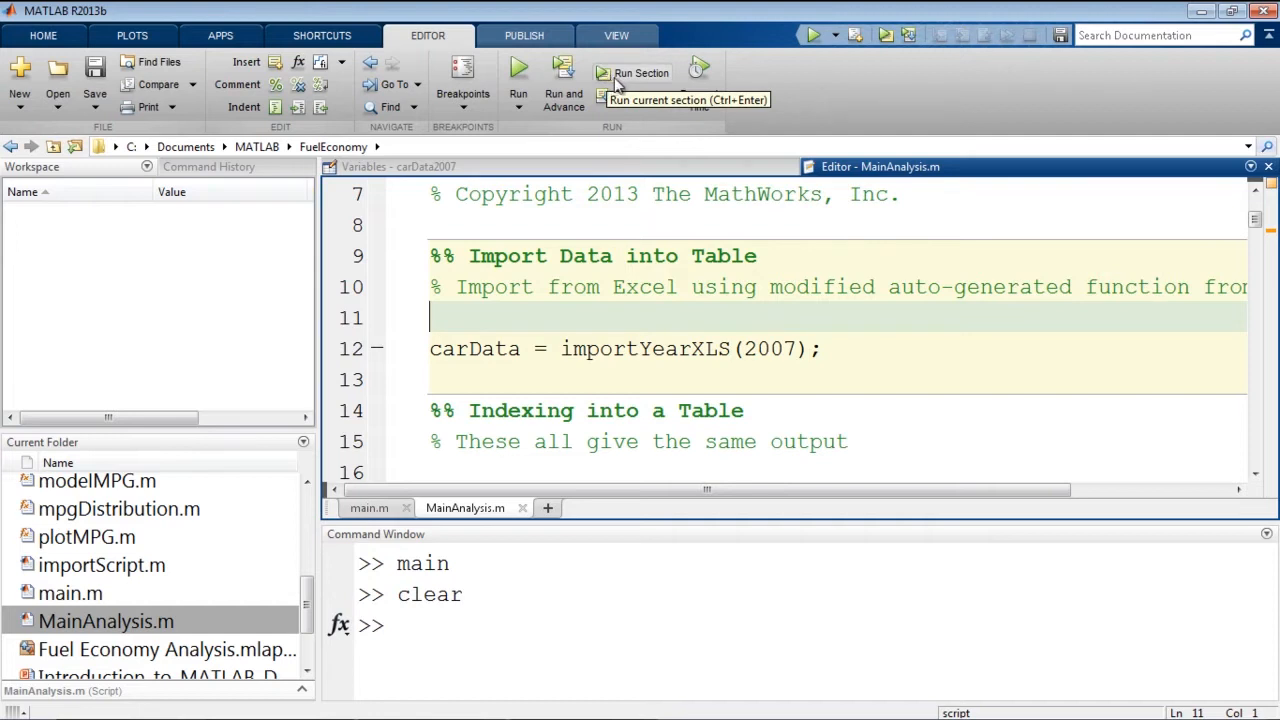
mouse_move(500, 252)
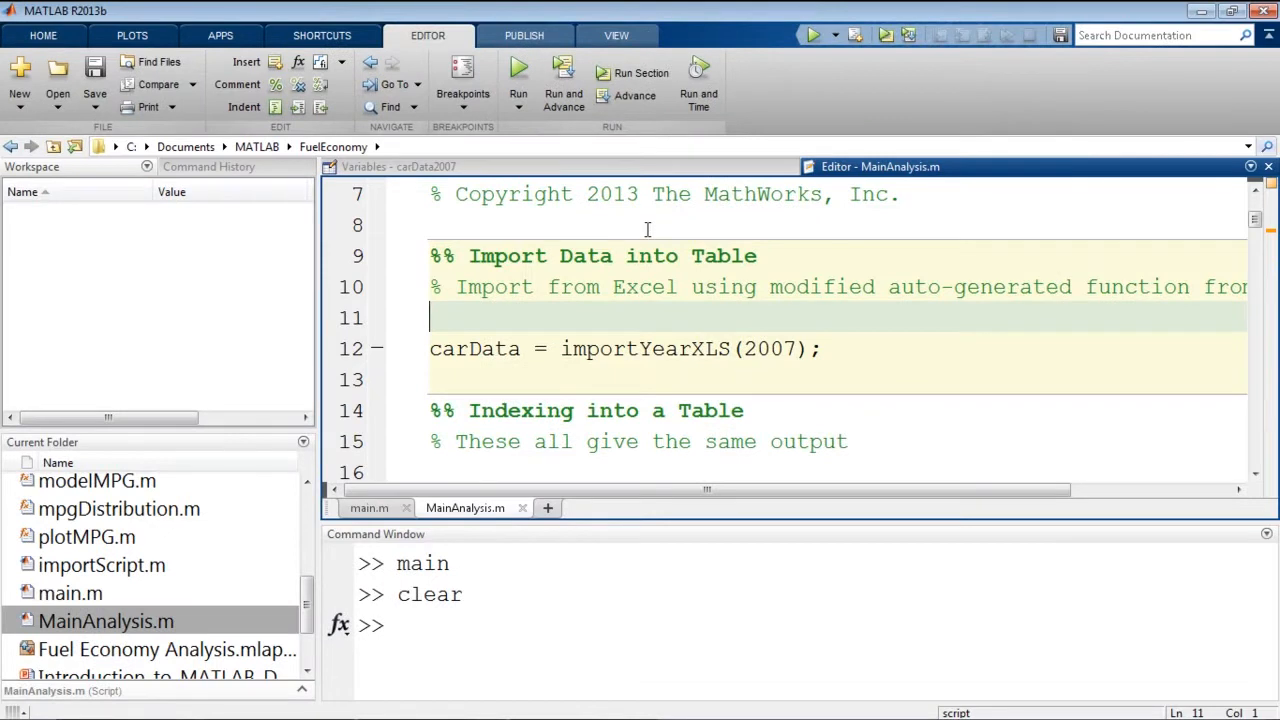
mouse_move(672, 192)
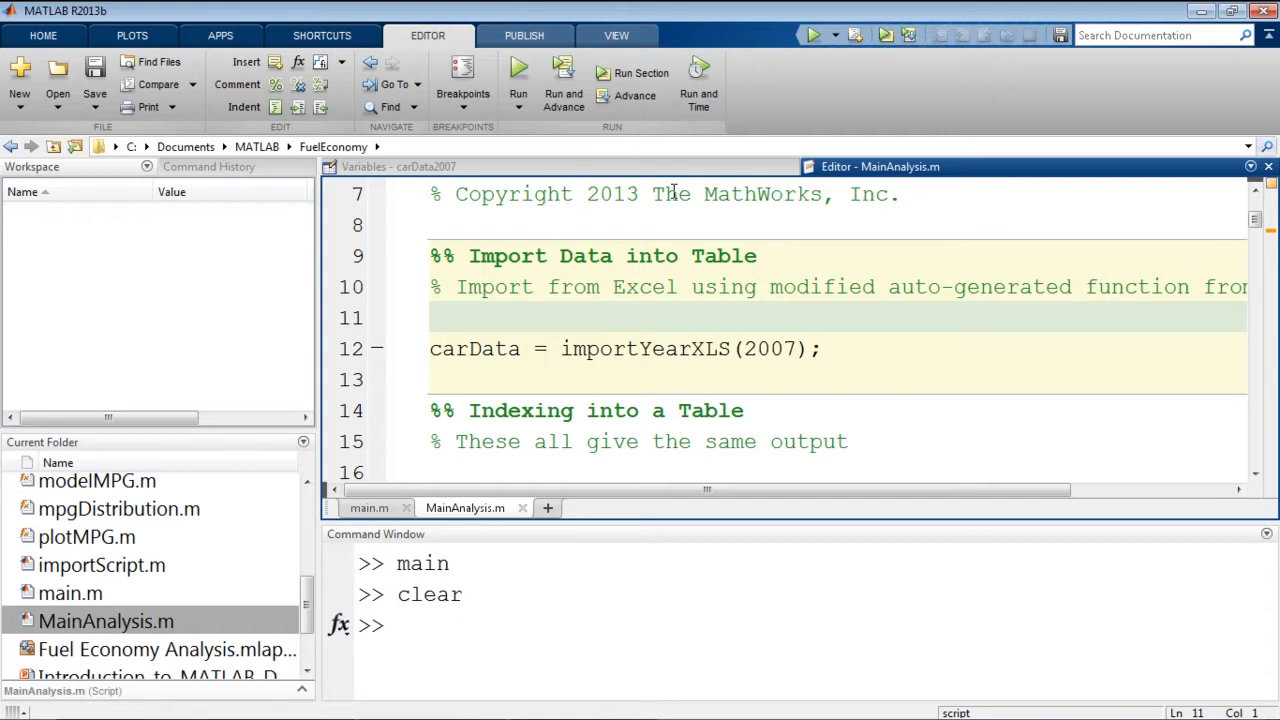
left_click(432, 316)
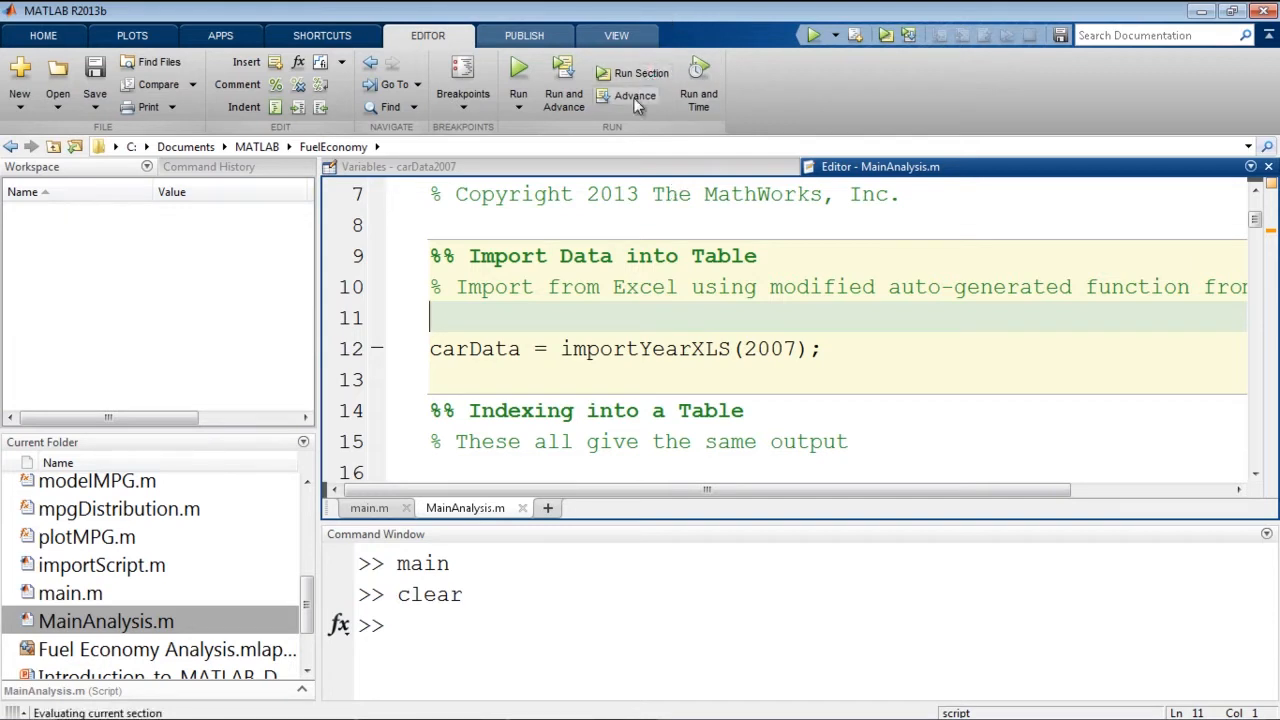
left_click(634, 96)
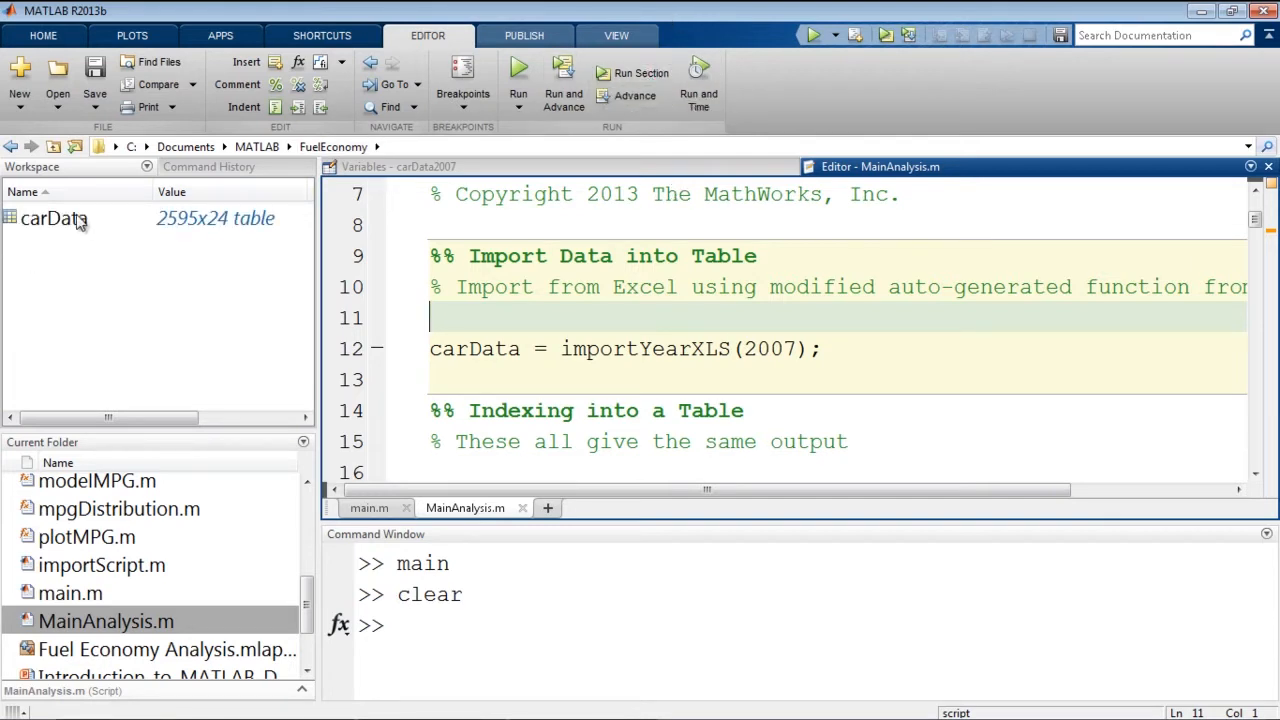
mouse_move(998, 504)
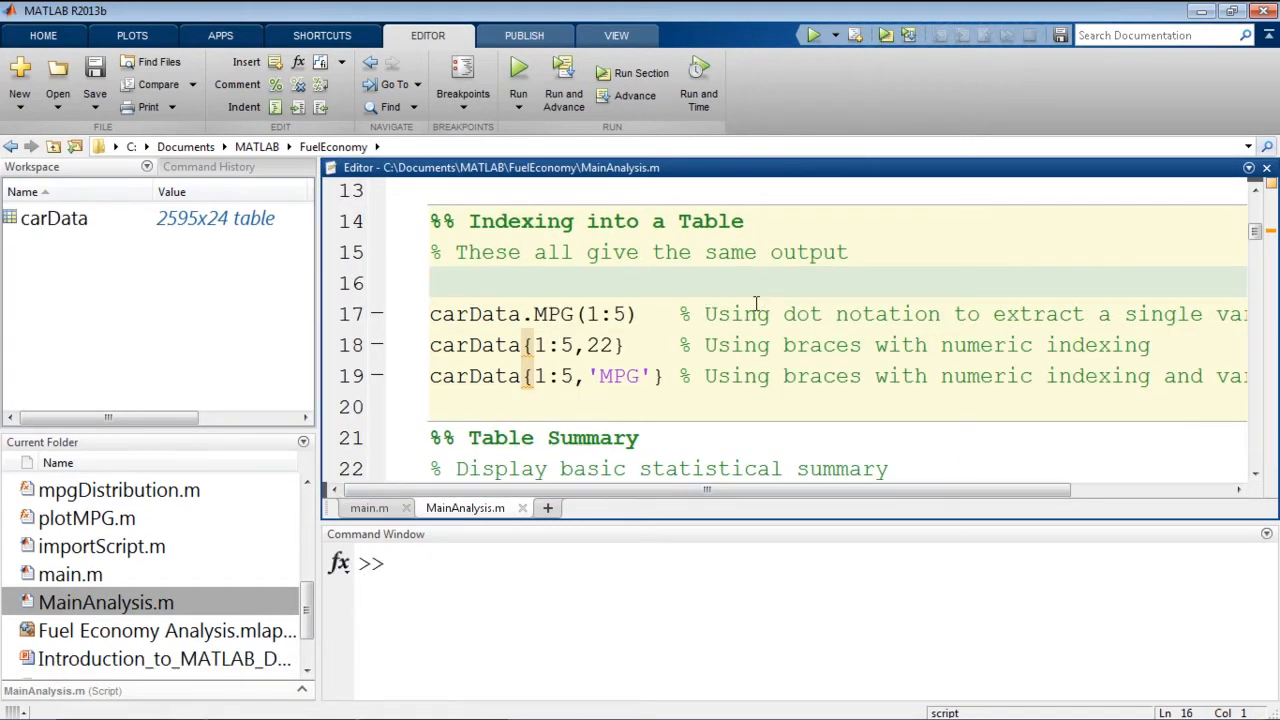
mouse_move(784, 312)
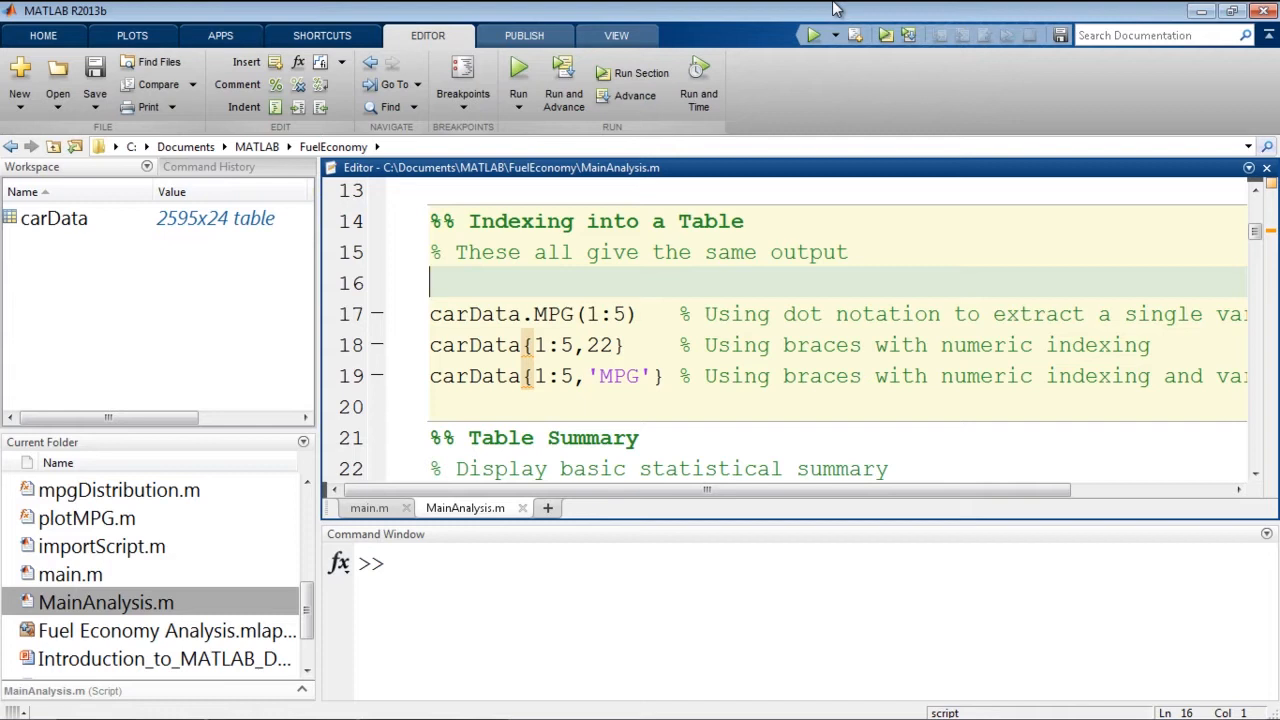
mouse_move(858, 56)
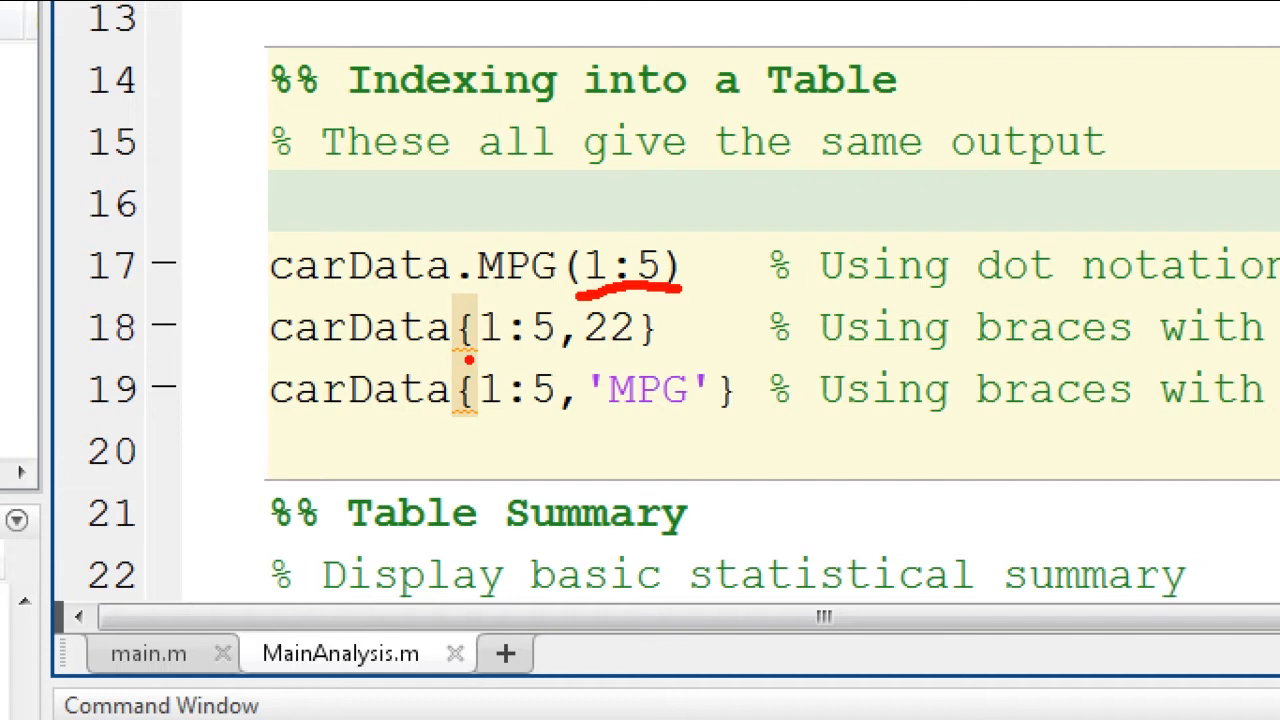
Step: Resize and scroll the Command Window to compare the three identical five-value MPG outputs
left_click_drag(464, 360, 540, 352)
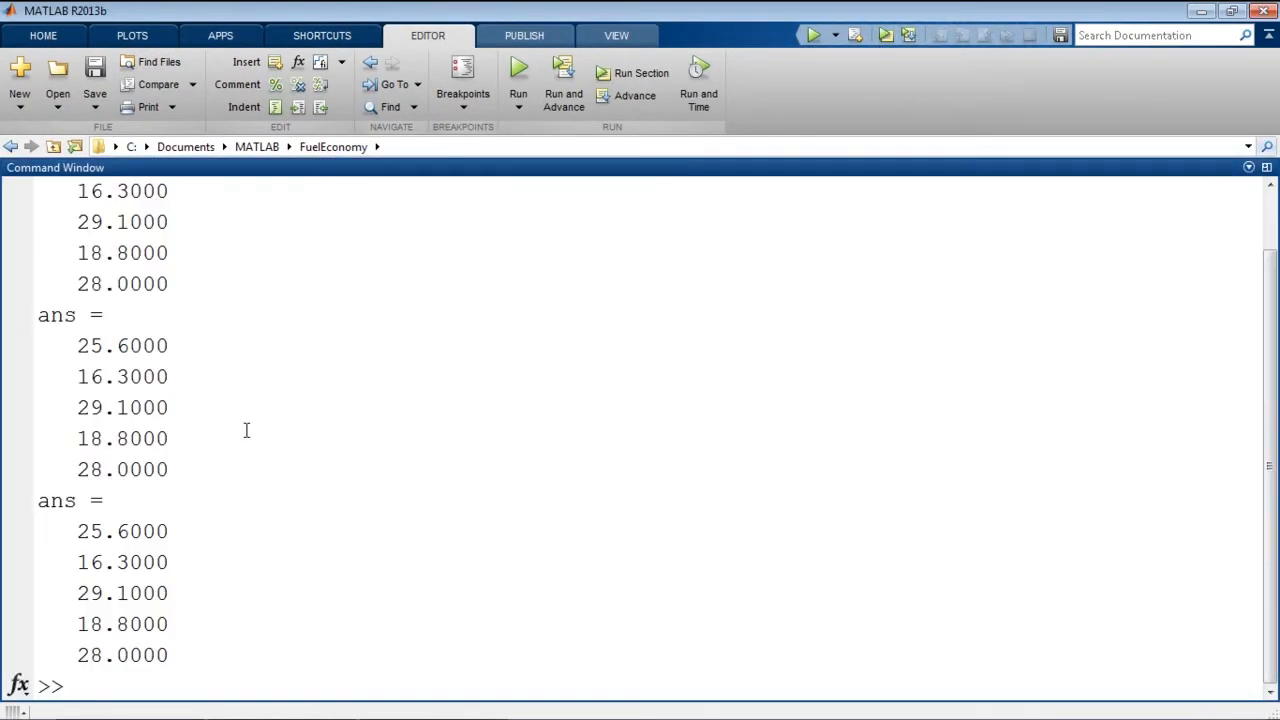
scroll("up", 3)
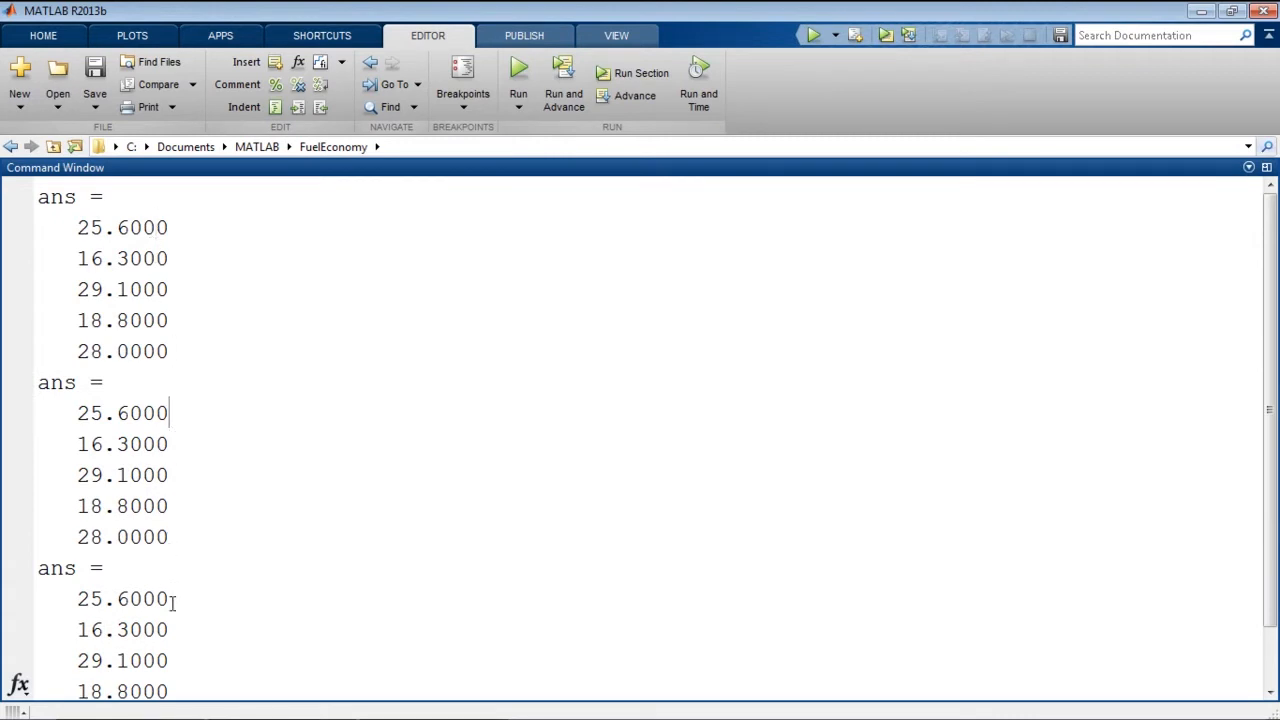
scroll("down", 3)
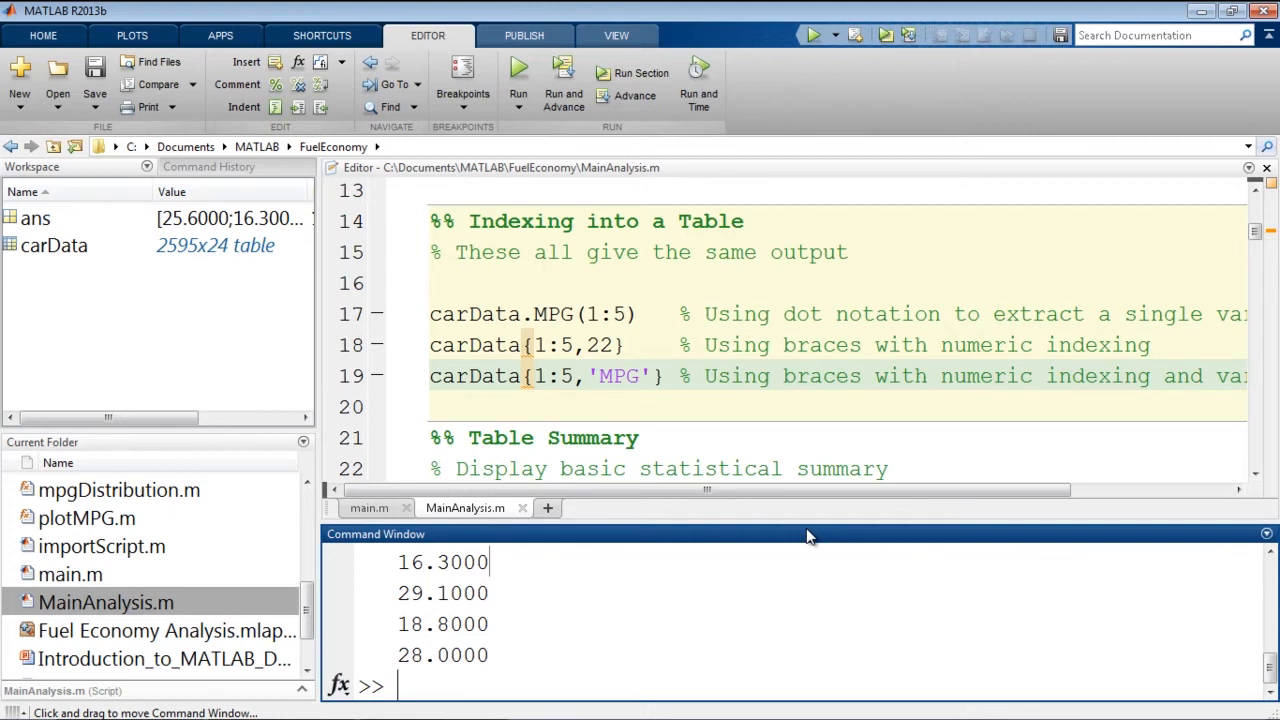
Step: Run carData(2,:) to display the second row, the 2007 DaimlerChrysler RAM 1500 pickup
type("dat")
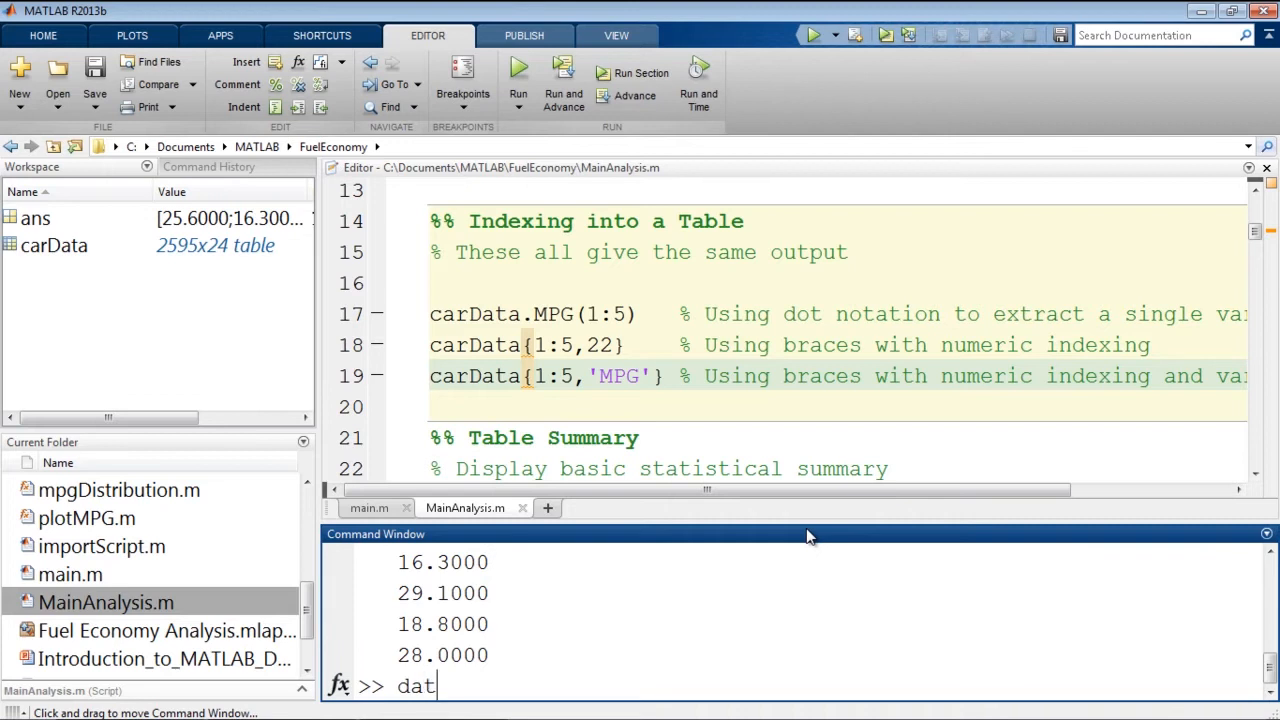
type("carDat")
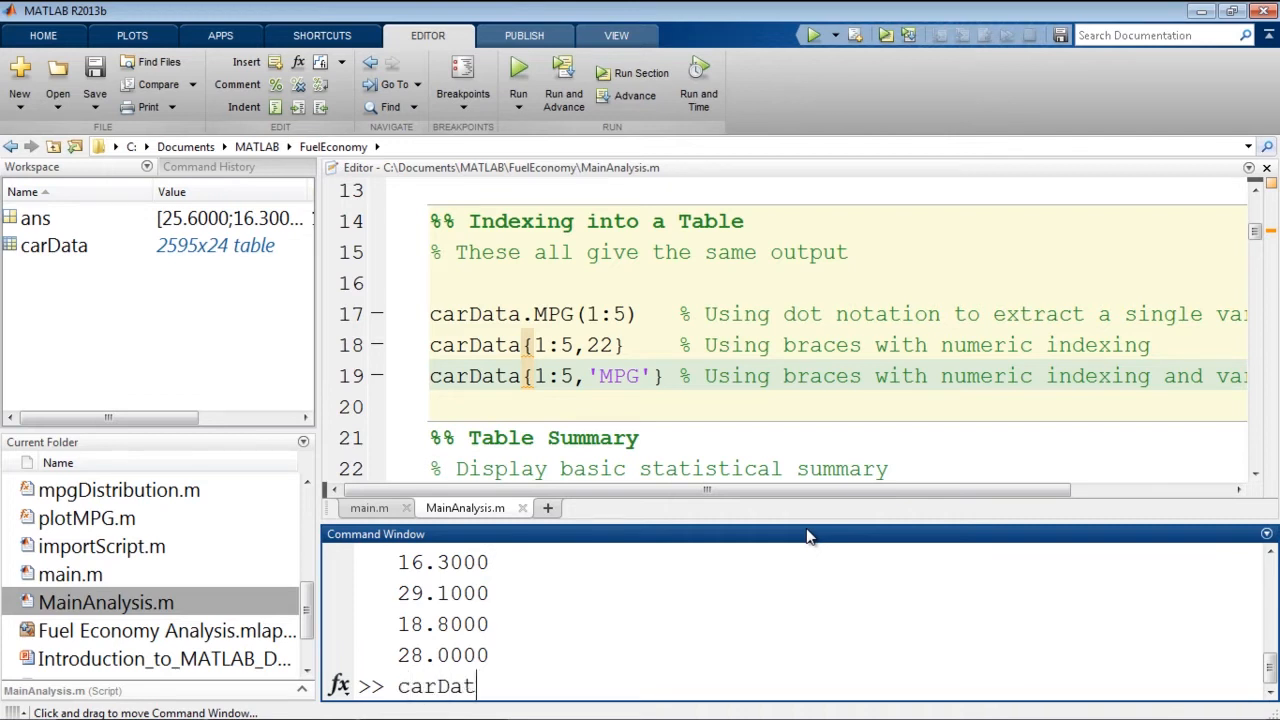
type("a(2,")
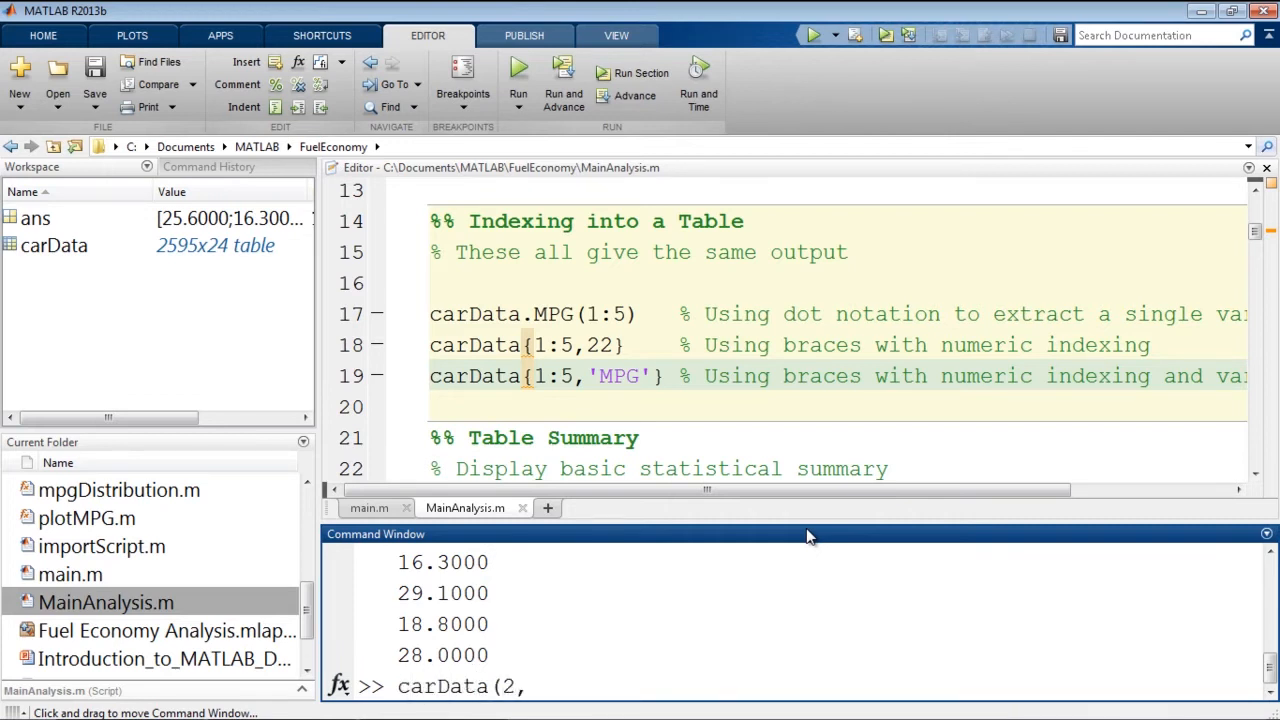
key("Return")
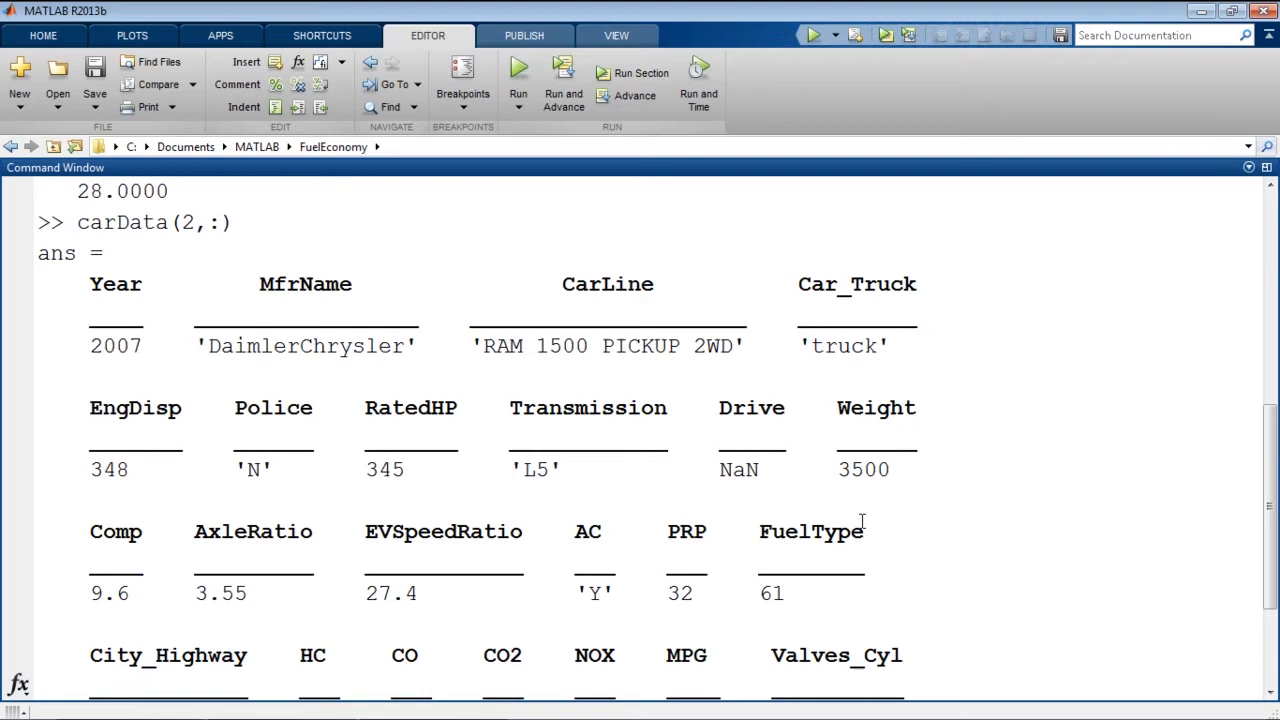
scroll("down", 3)
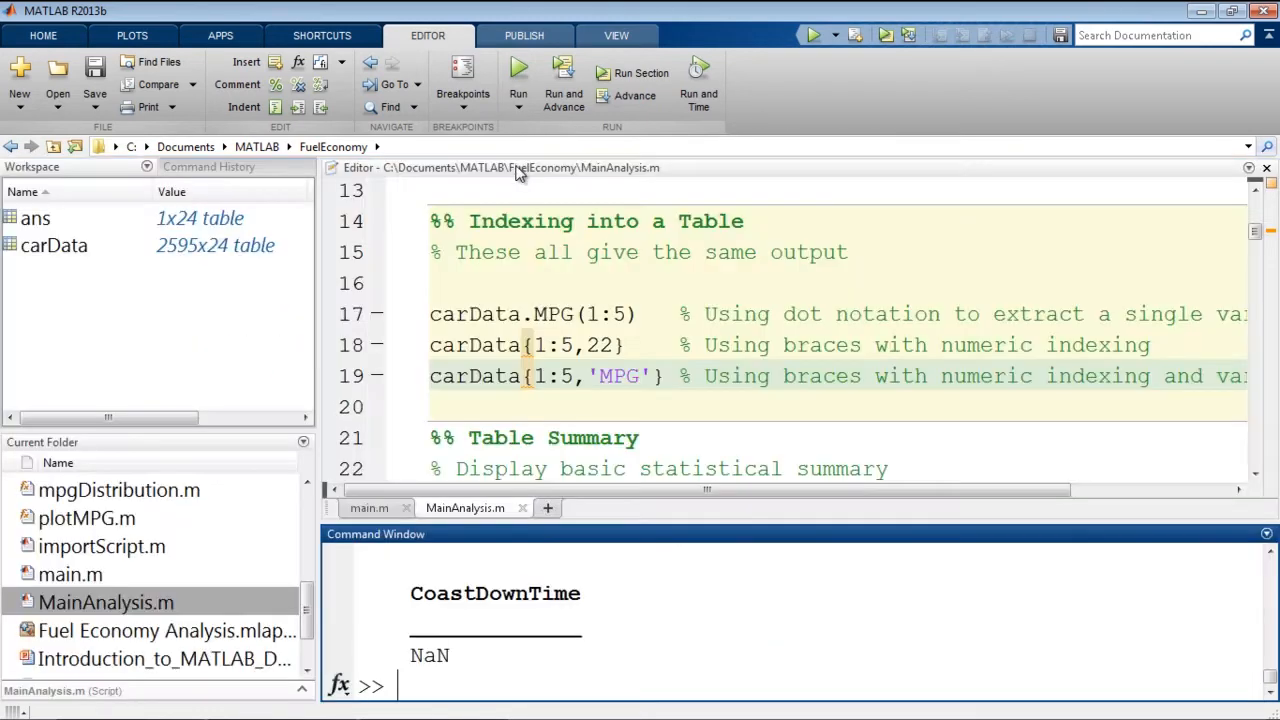
Step: Run the 'Table Summary' section, summarizing RatedHP, MPG and CO2 with min, median and max
scroll("down", 3)
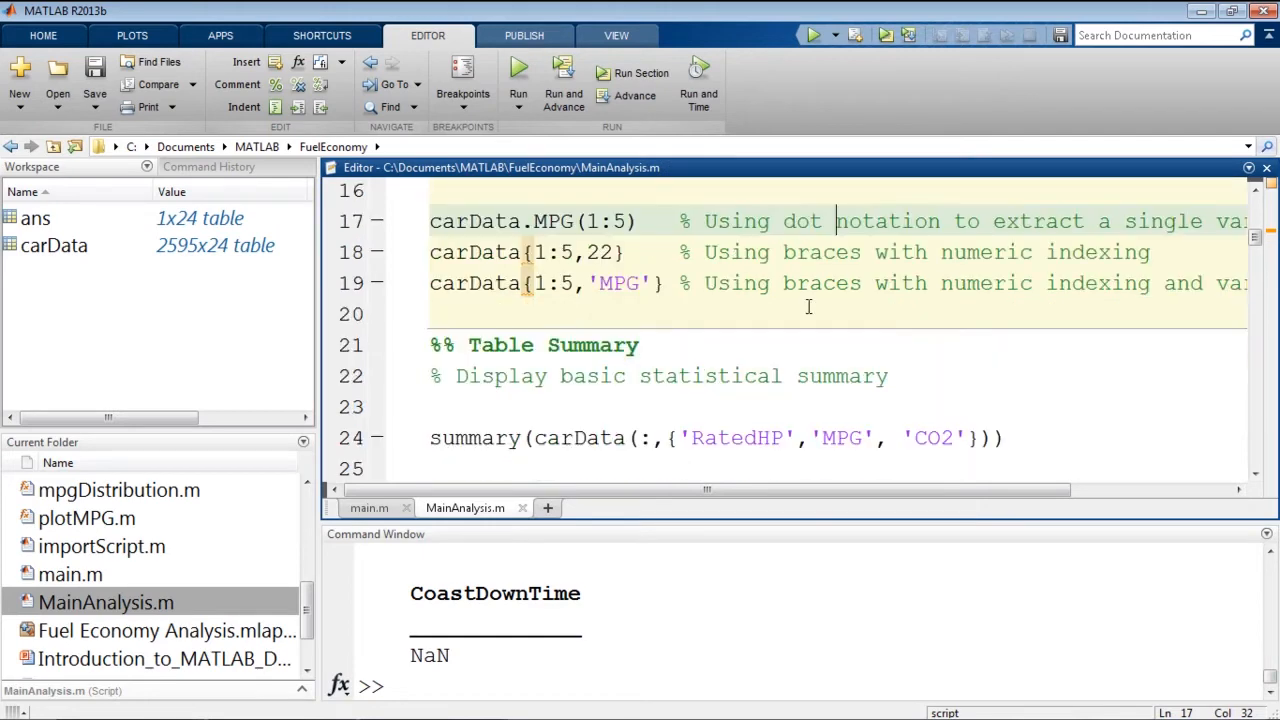
mouse_move(788, 424)
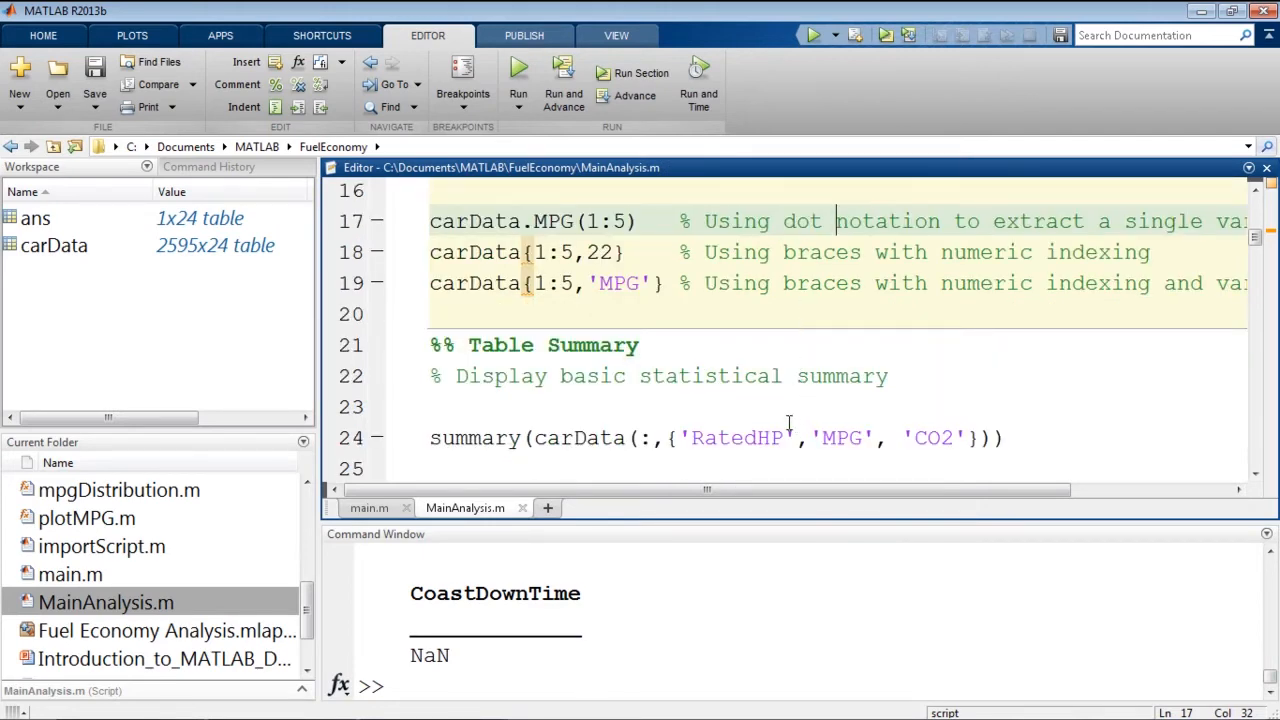
left_click(800, 376)
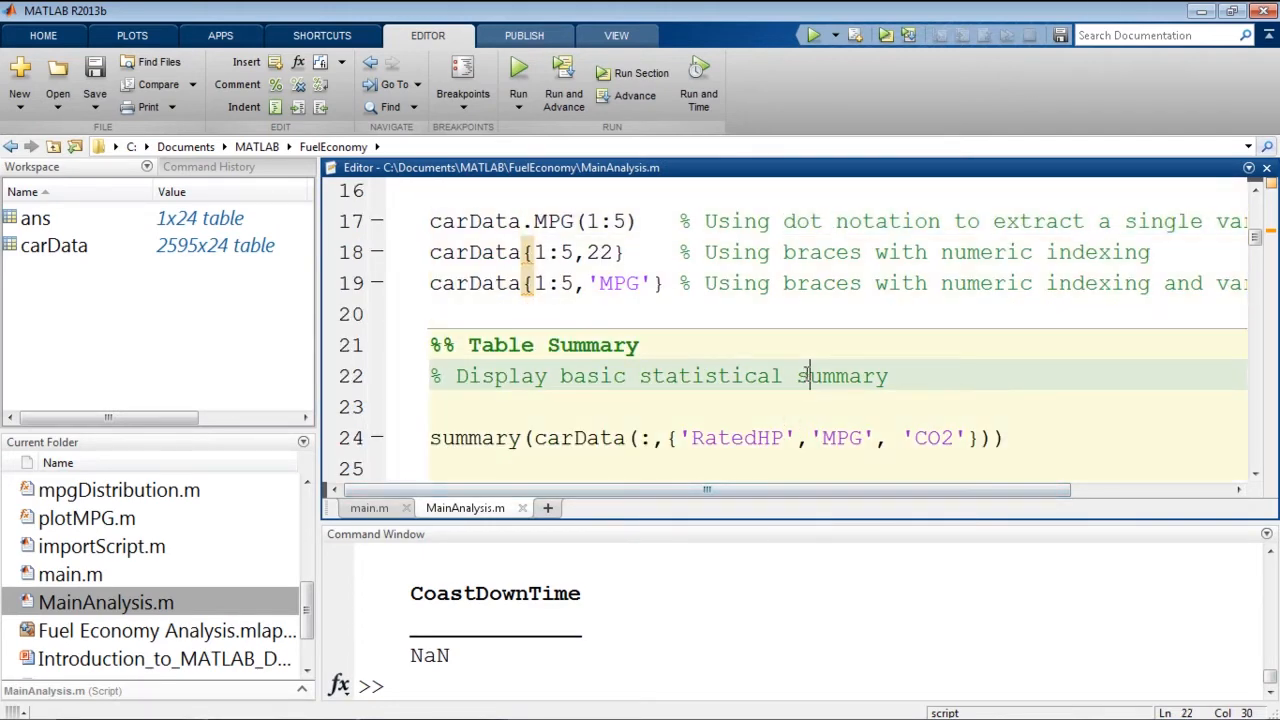
scroll("down", 3)
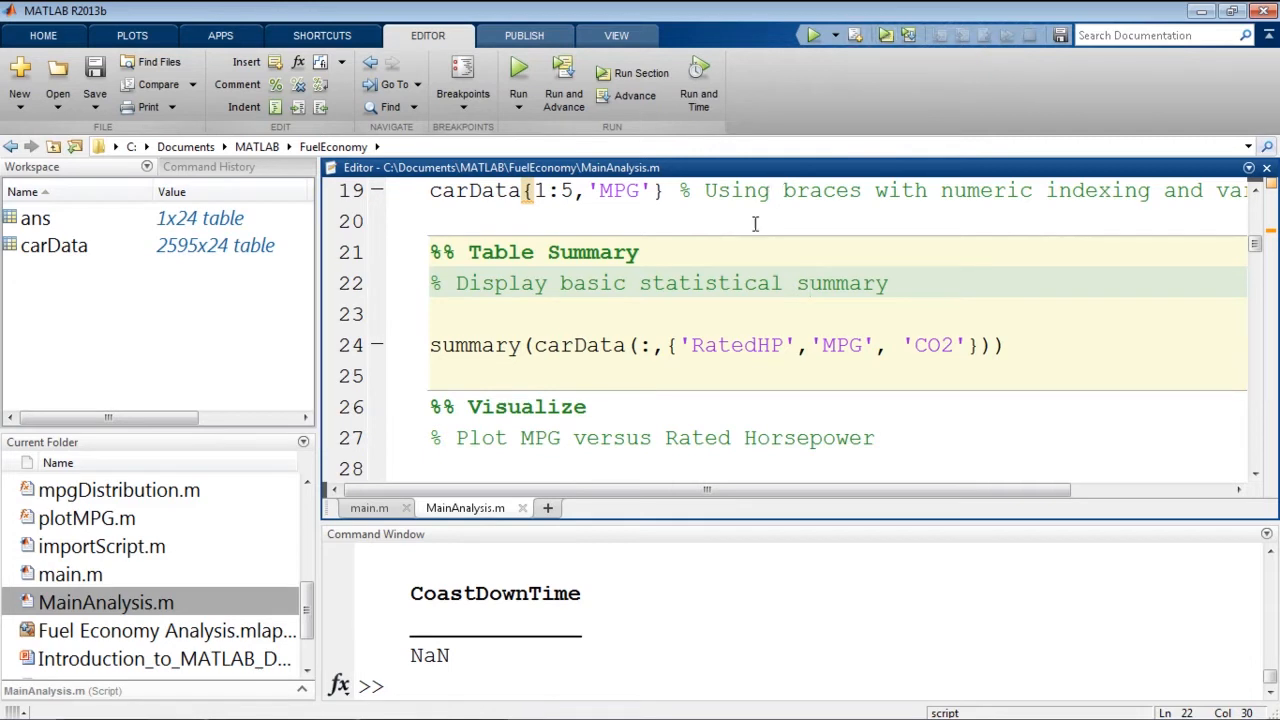
mouse_move(738, 258)
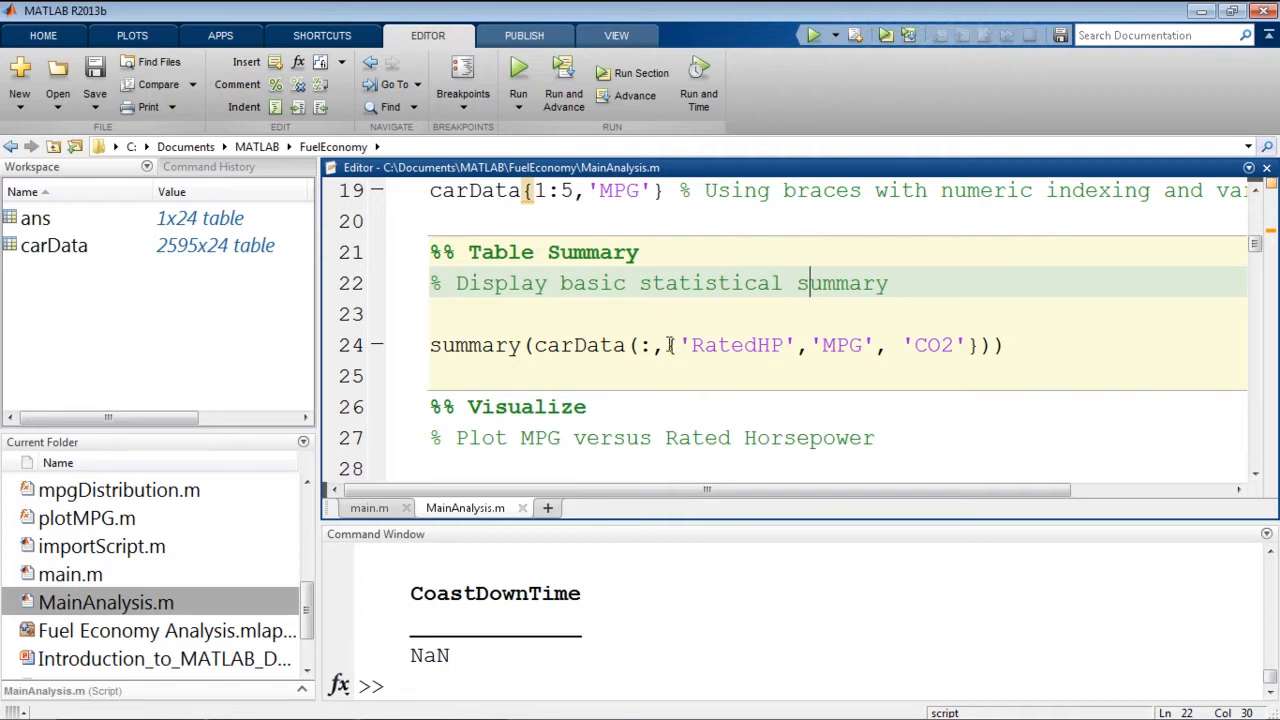
left_click(888, 36)
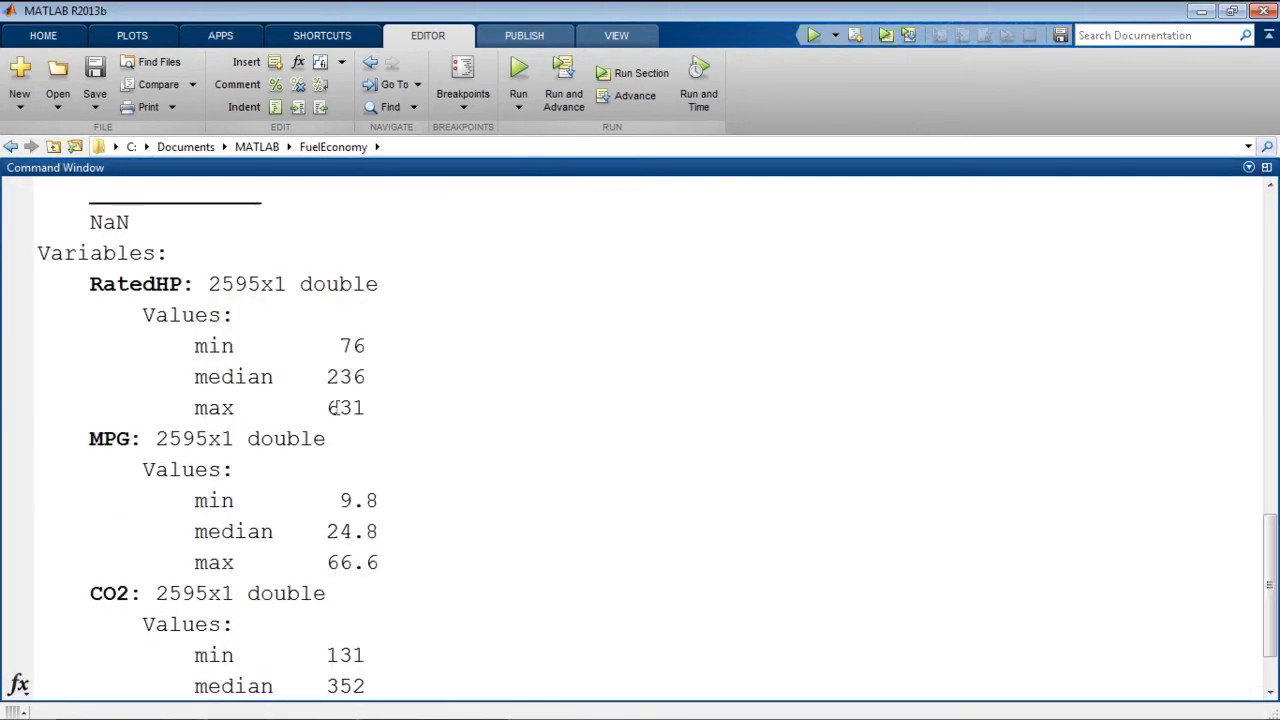
scroll("down", 3)
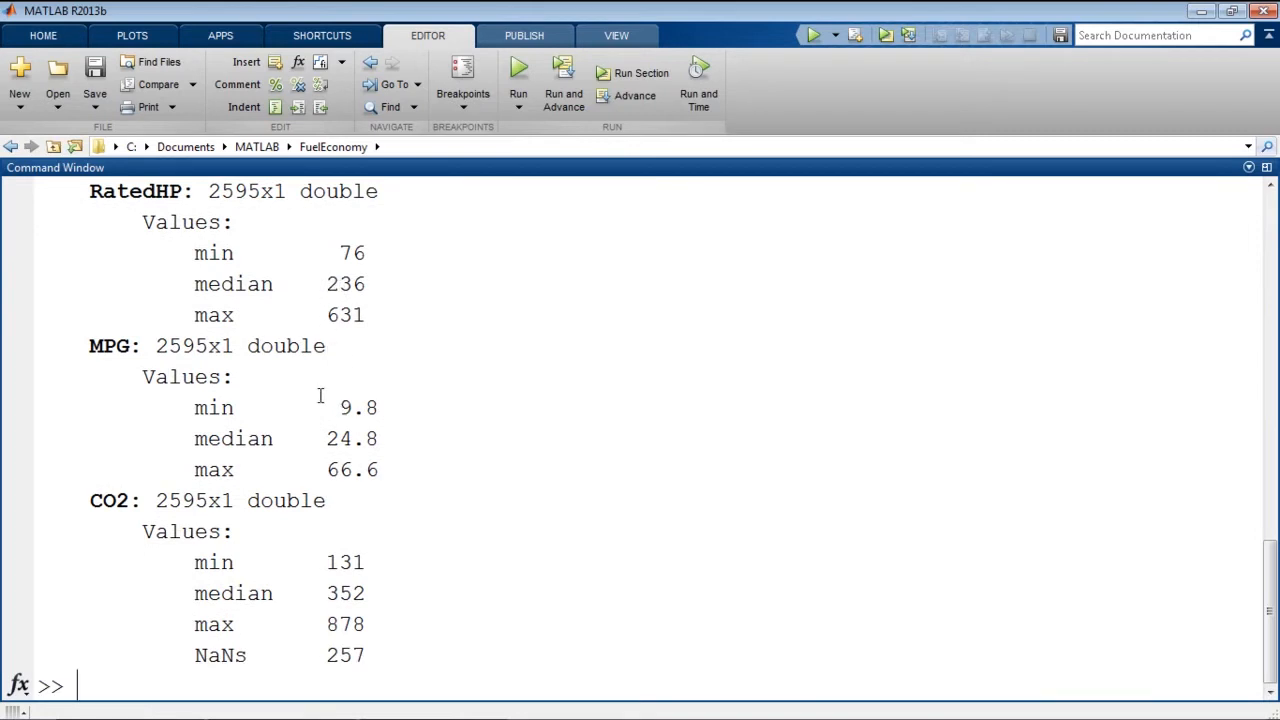
mouse_move(84, 356)
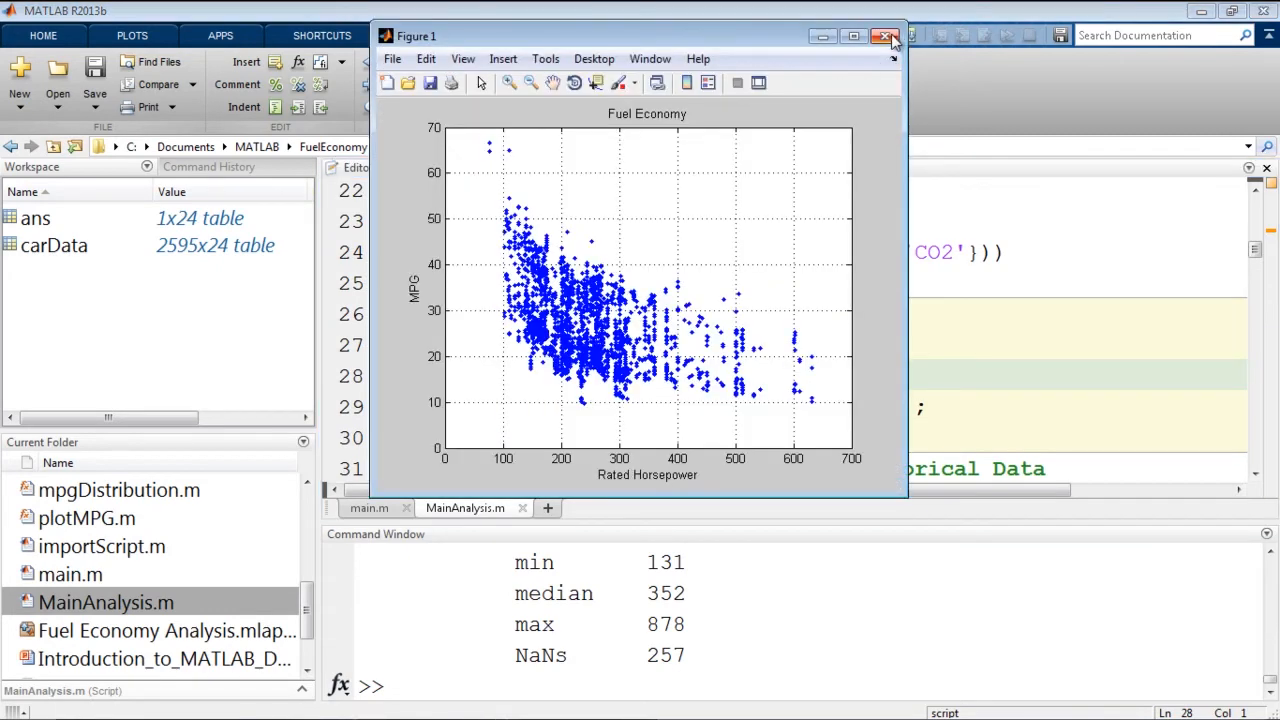
Step: Close the MPG versus horsepower figure and run the categorical grouping section creating the ID variables
left_click(884, 36)
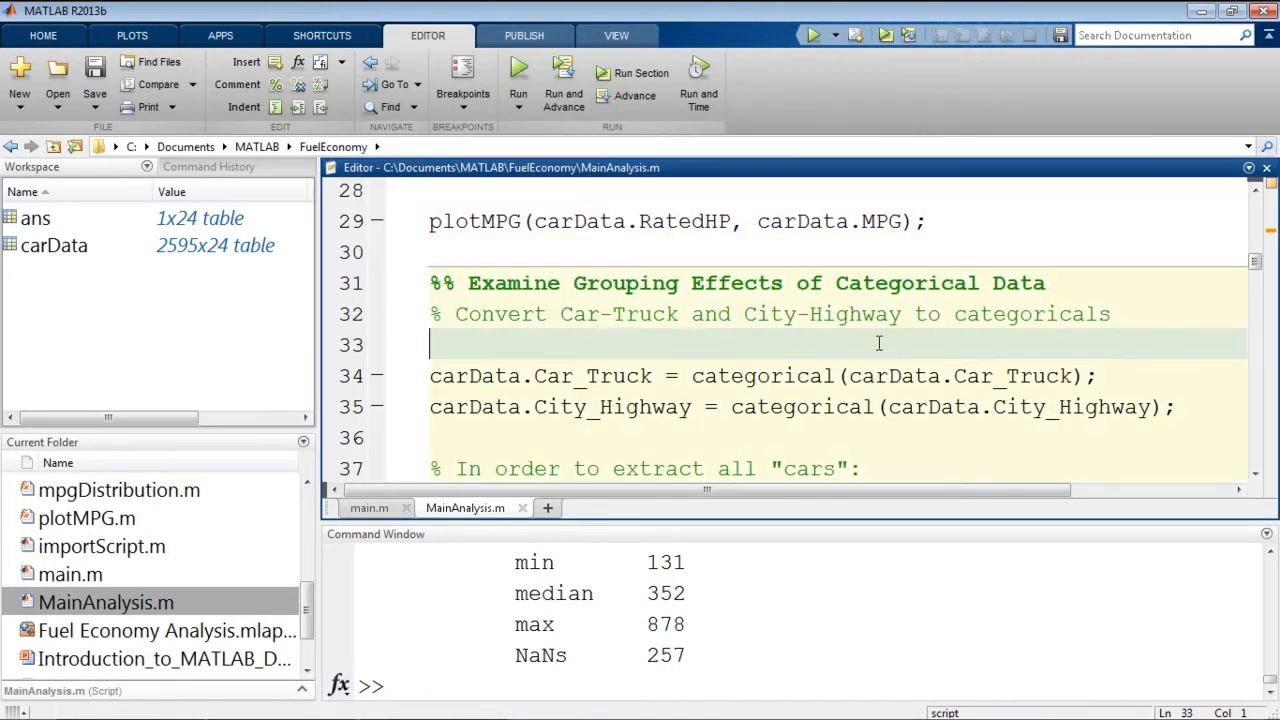
scroll("down", 3)
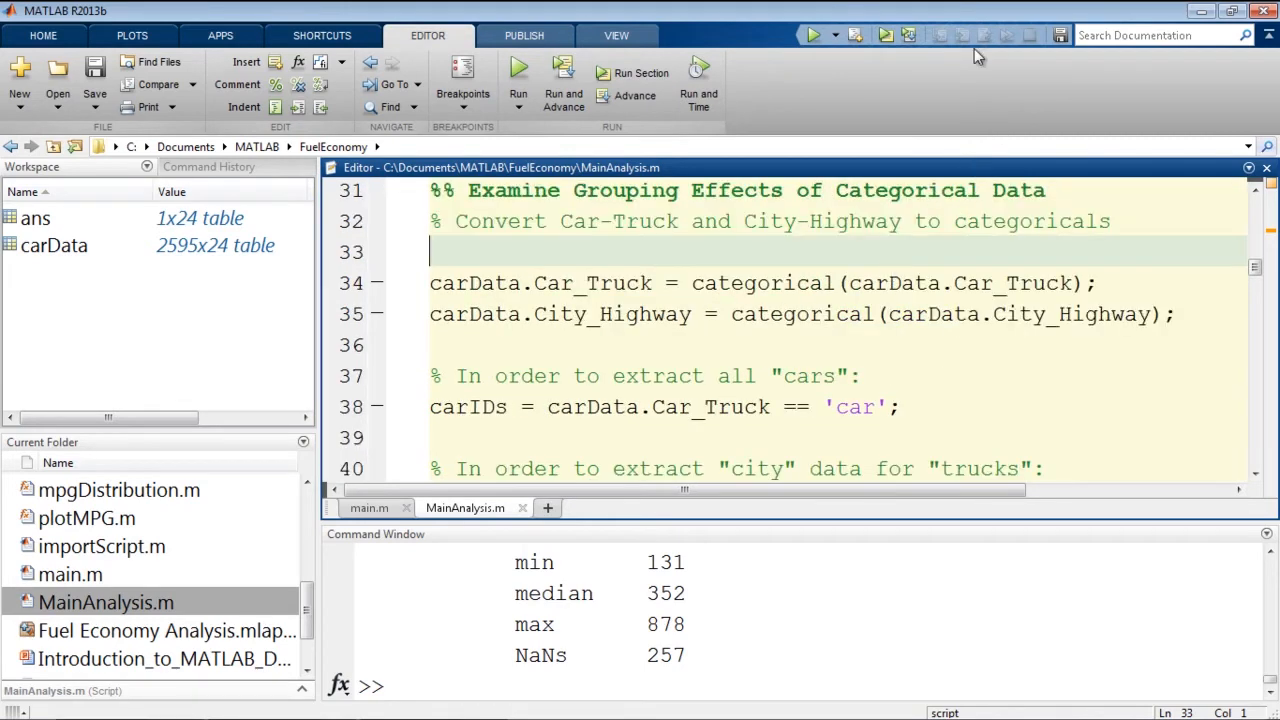
left_click(518, 72)
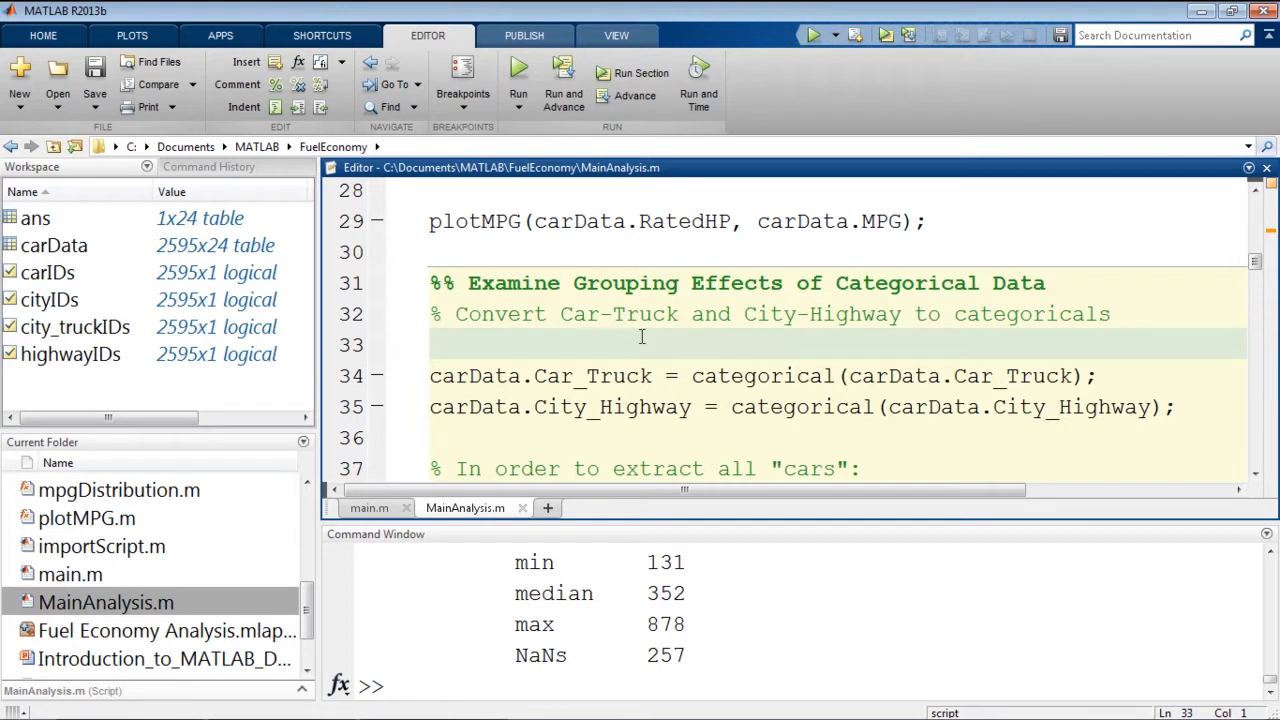
mouse_move(448, 442)
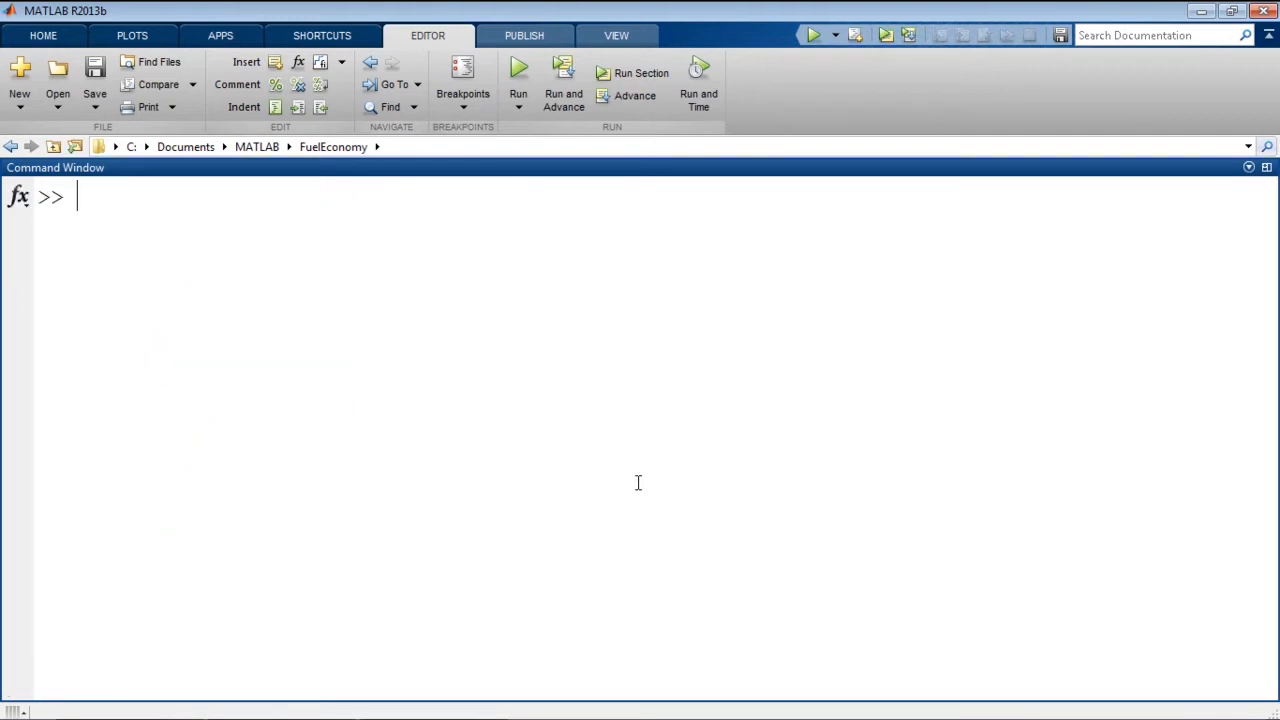
Step: Store x = carData.MPG(1:5) and compute idx = x > 20
type("carData")
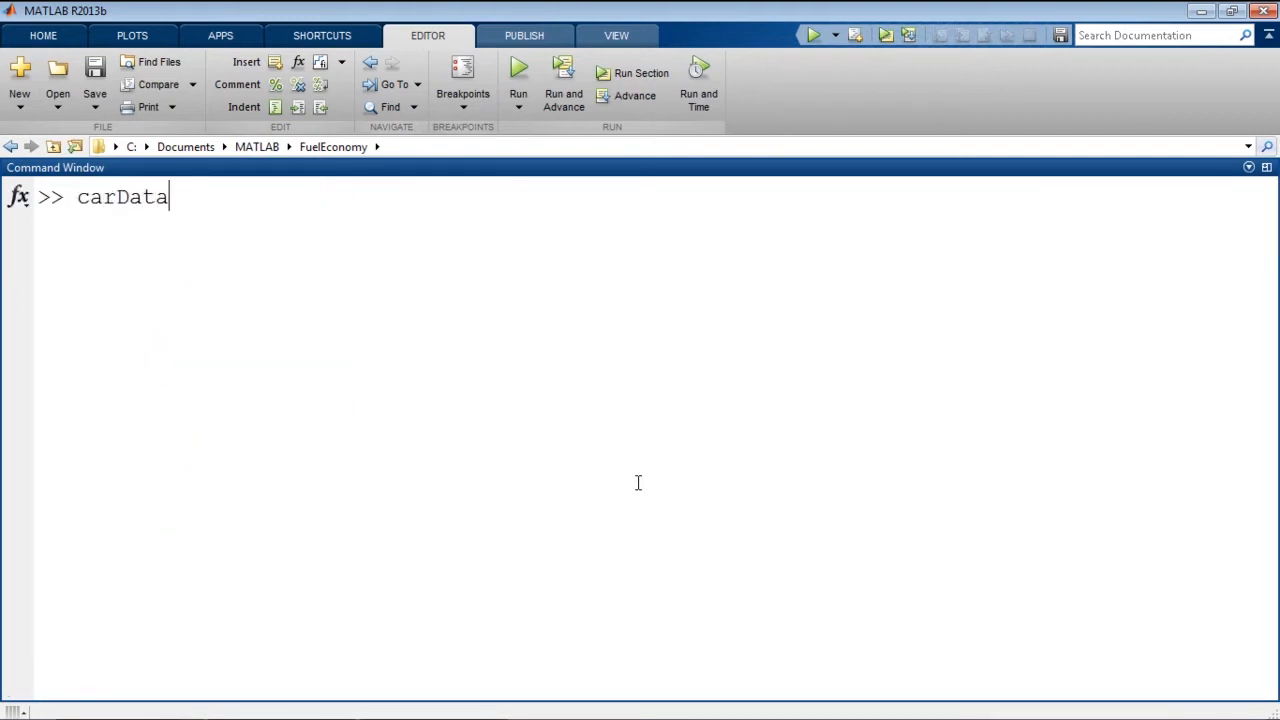
type(".MPG(")
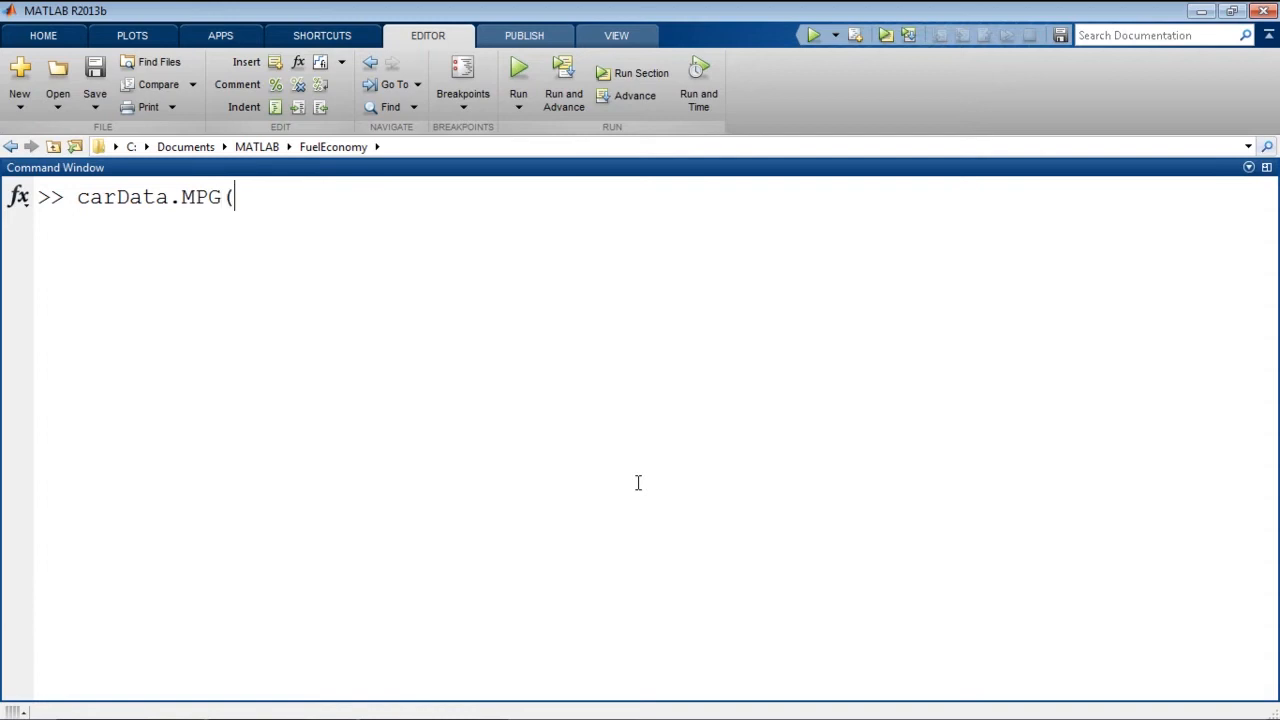
type("1:5")
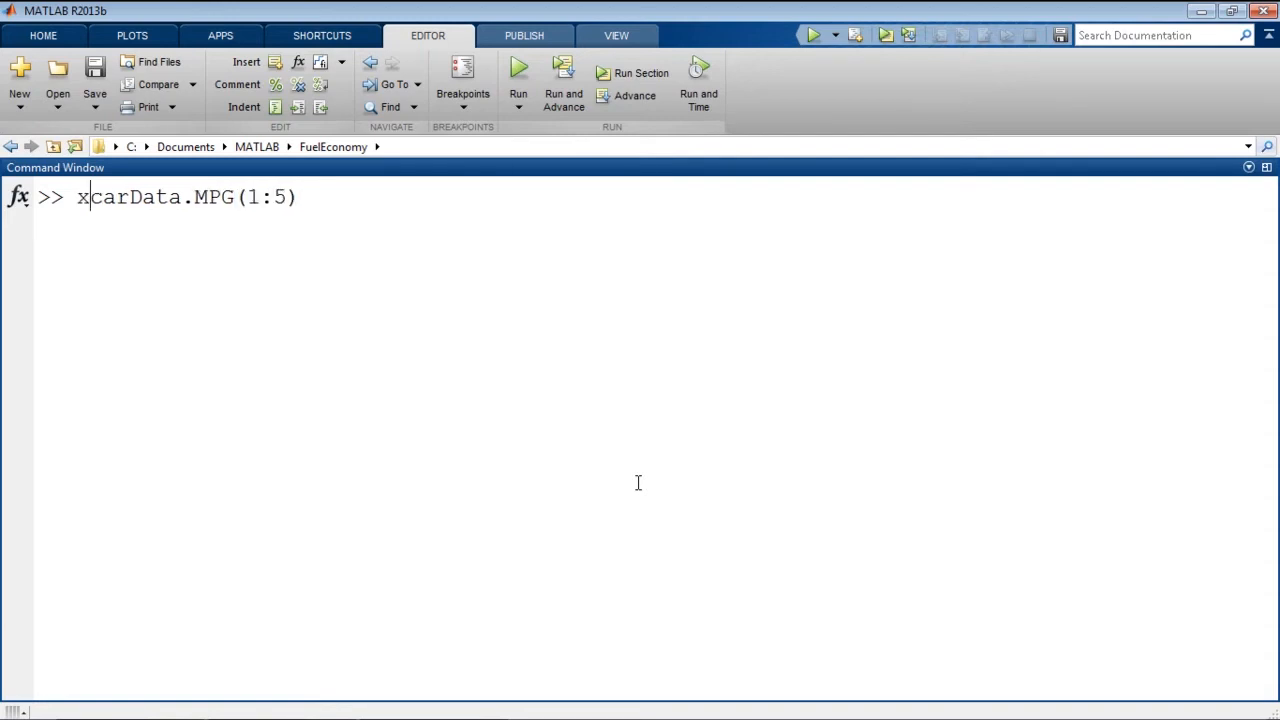
type(" = ")
key("Return")
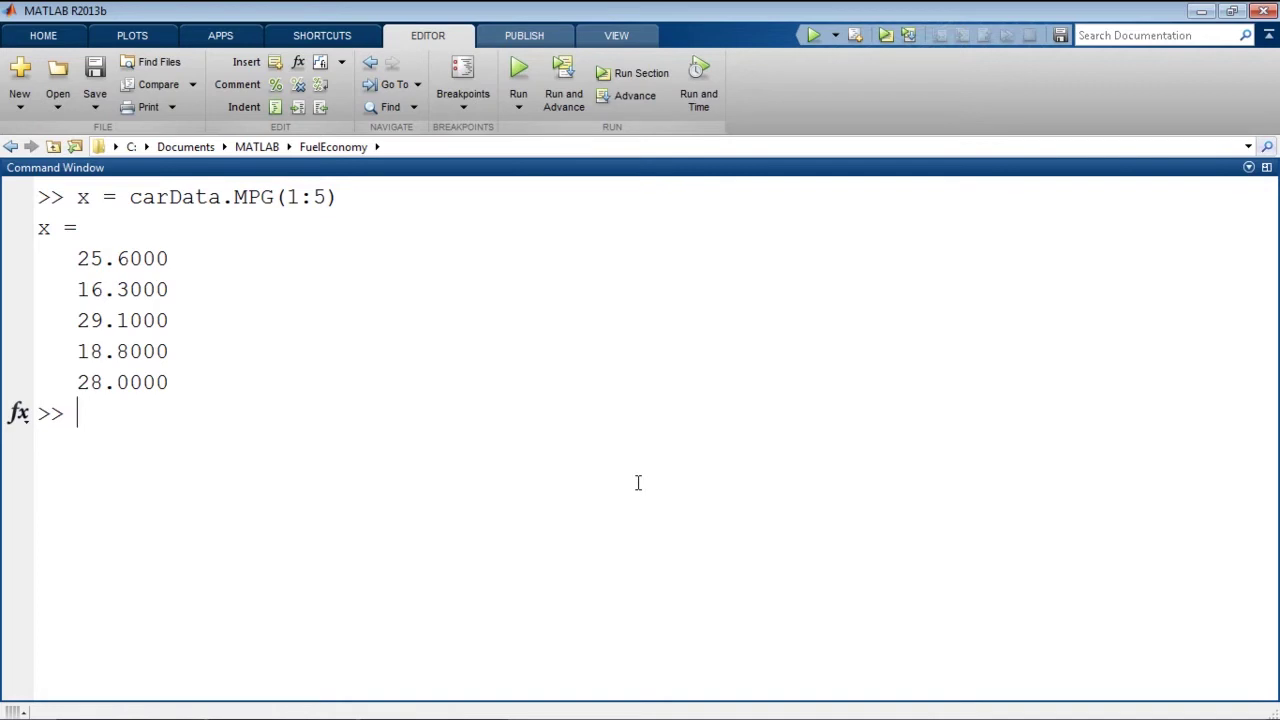
type("idx")
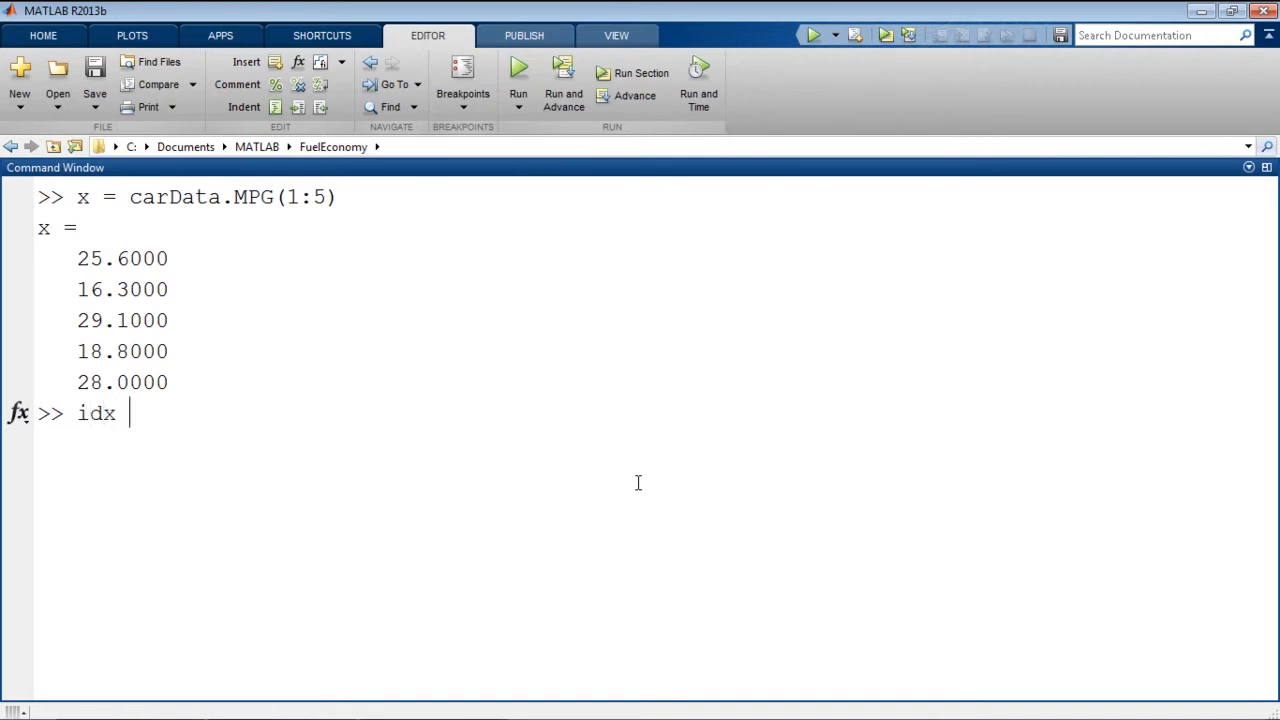
type("= x")
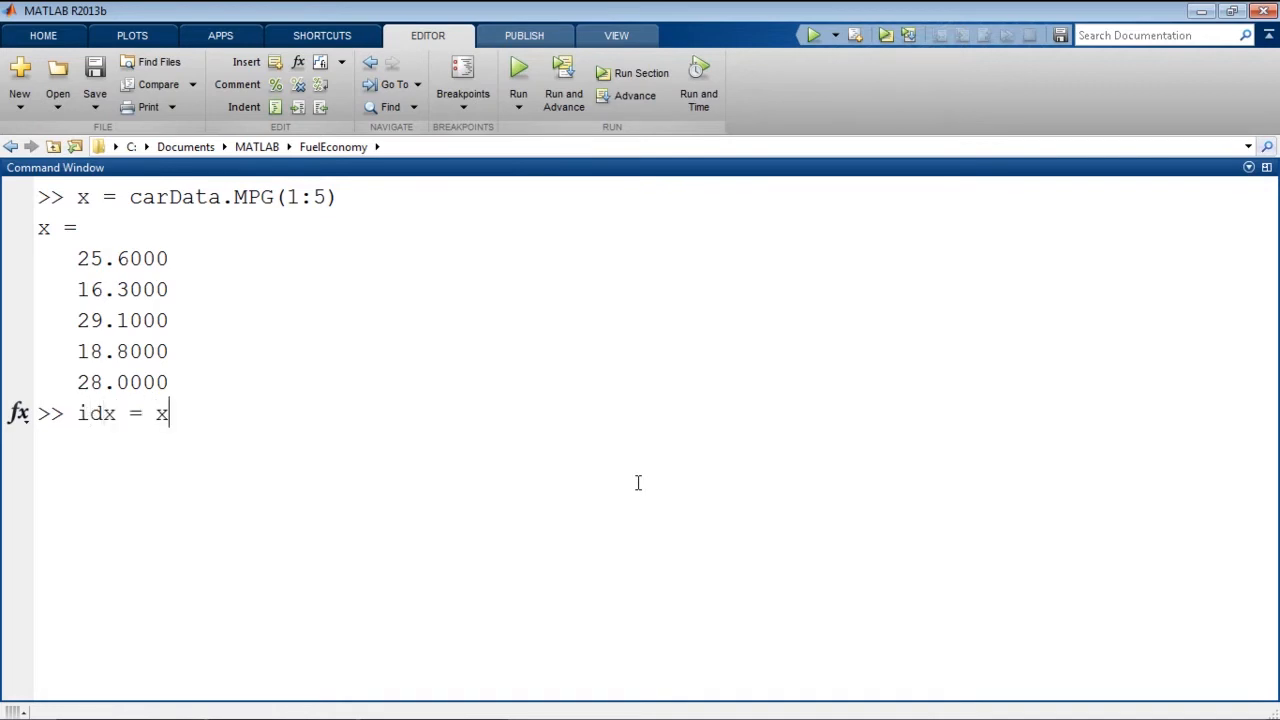
type(">20")
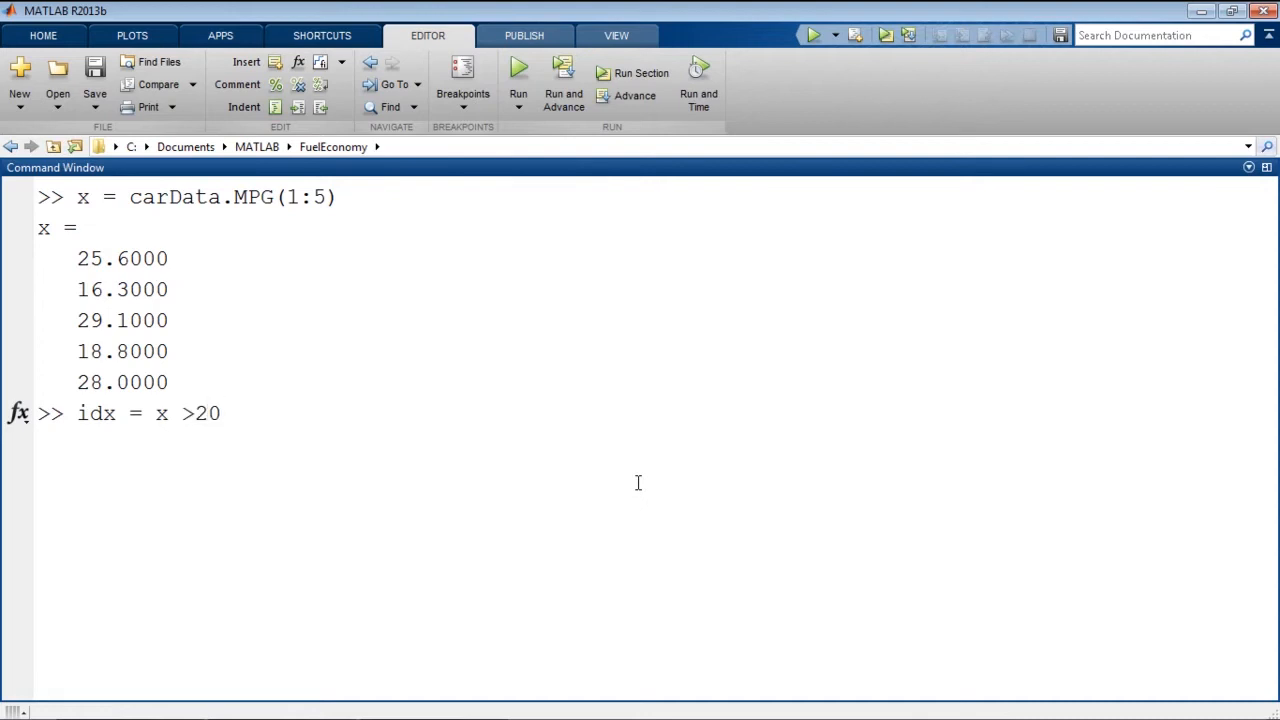
key("Return")
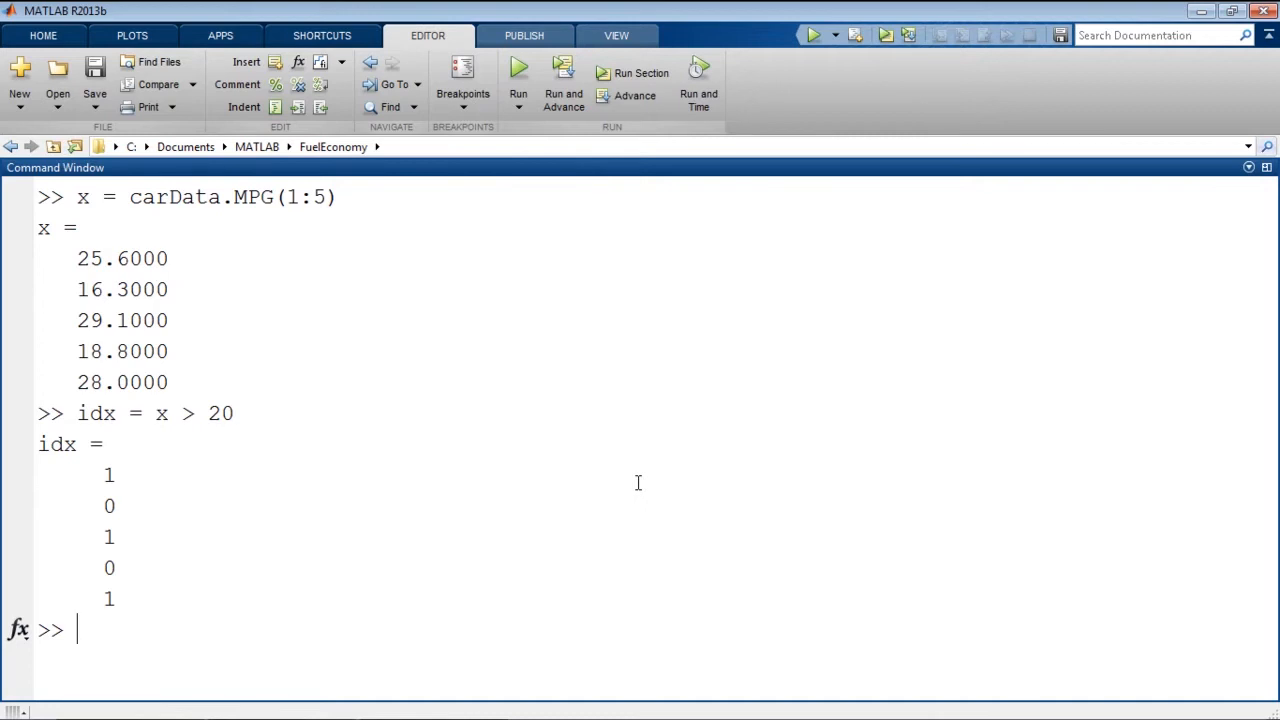
Step: Display x(idx) and cap those values at 20 with x(idx) = 20
type("x(")
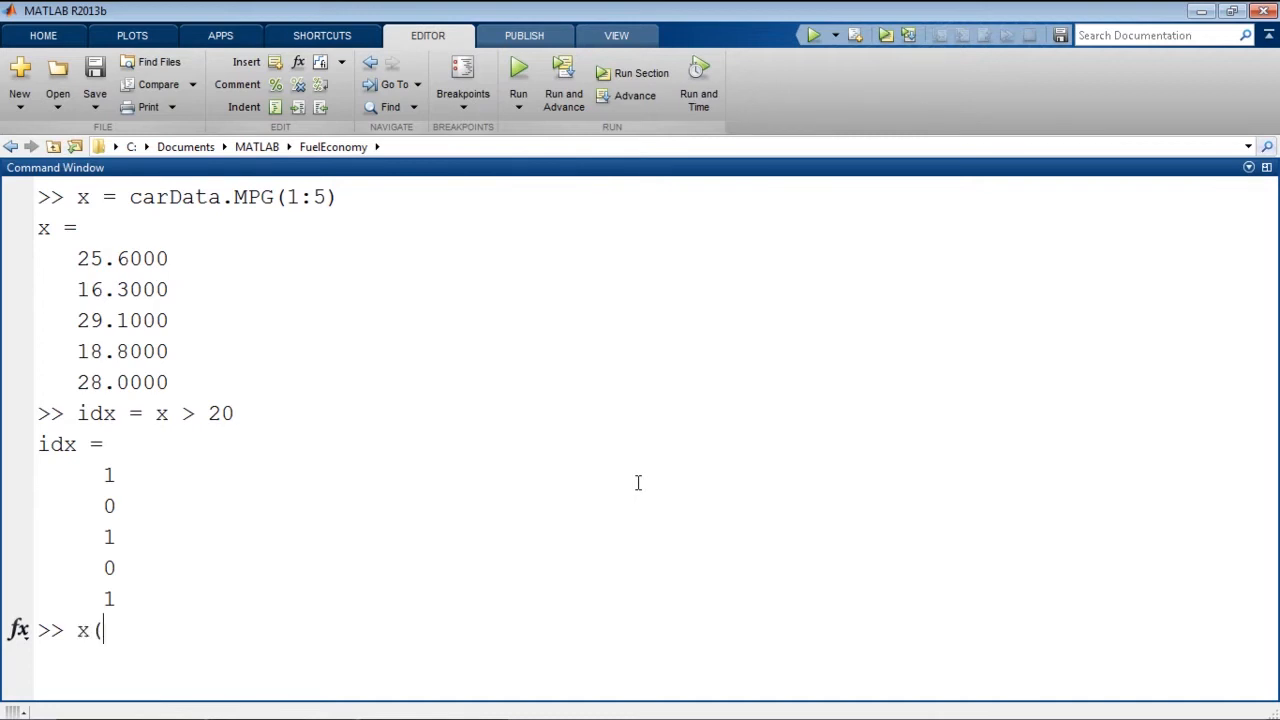
key("Return")
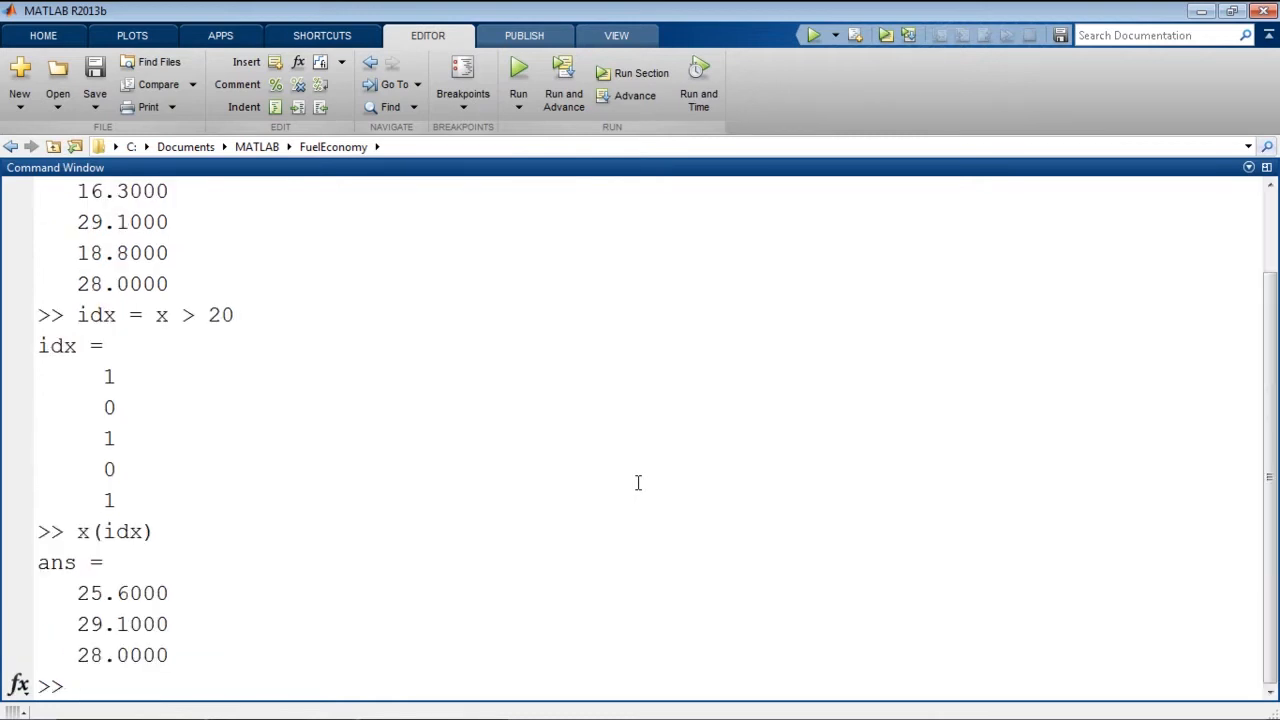
type("x(idx)")
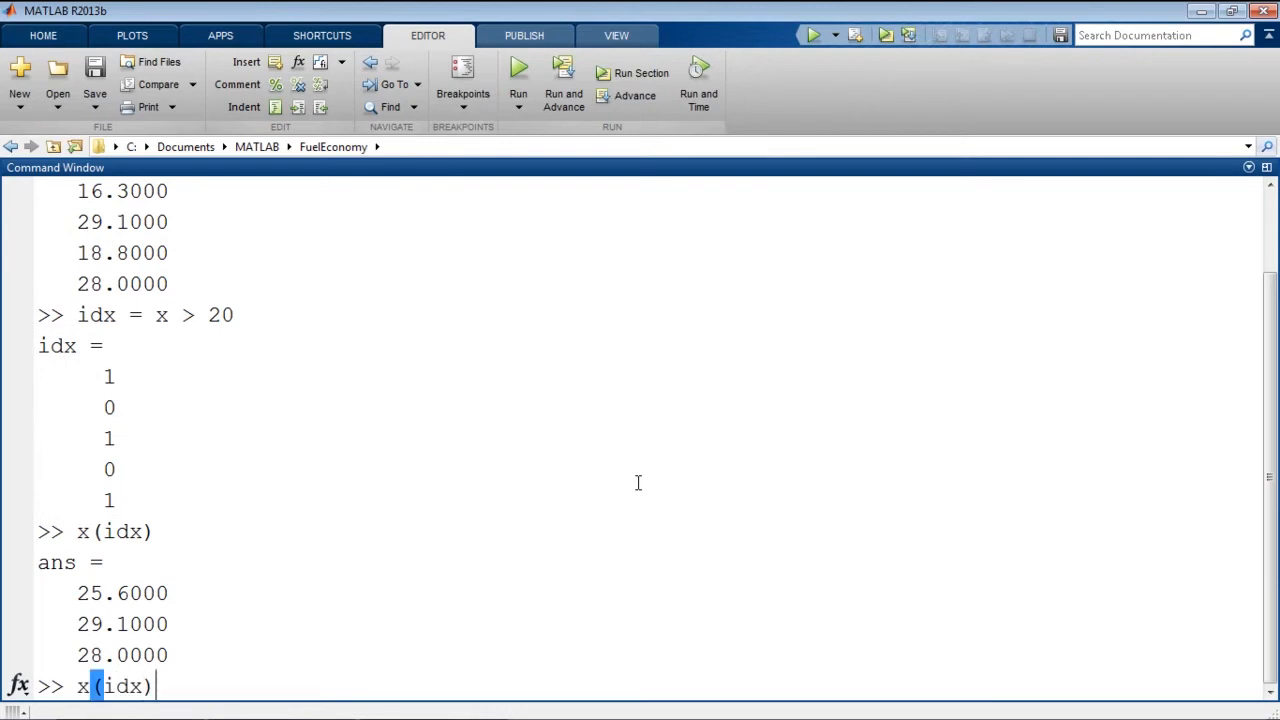
key("Return")
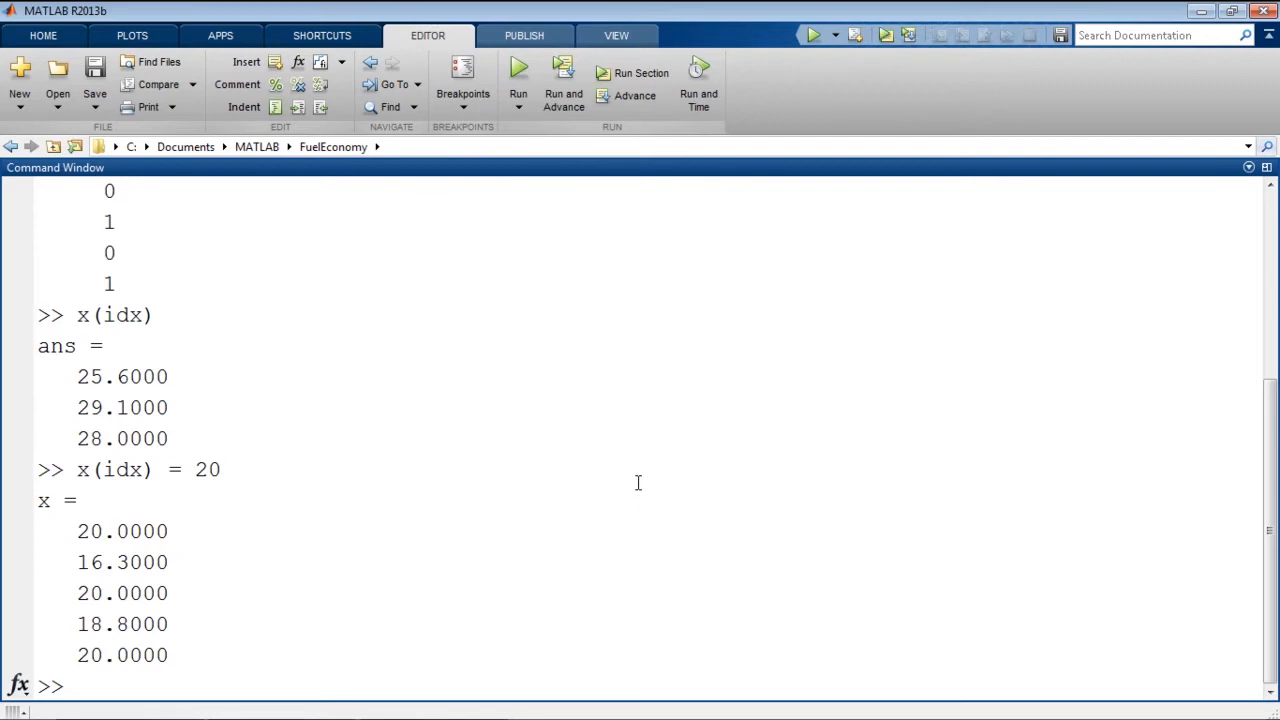
Step: List carData.MfrName for cars above 600 and below 100 horsepower
type("carData")
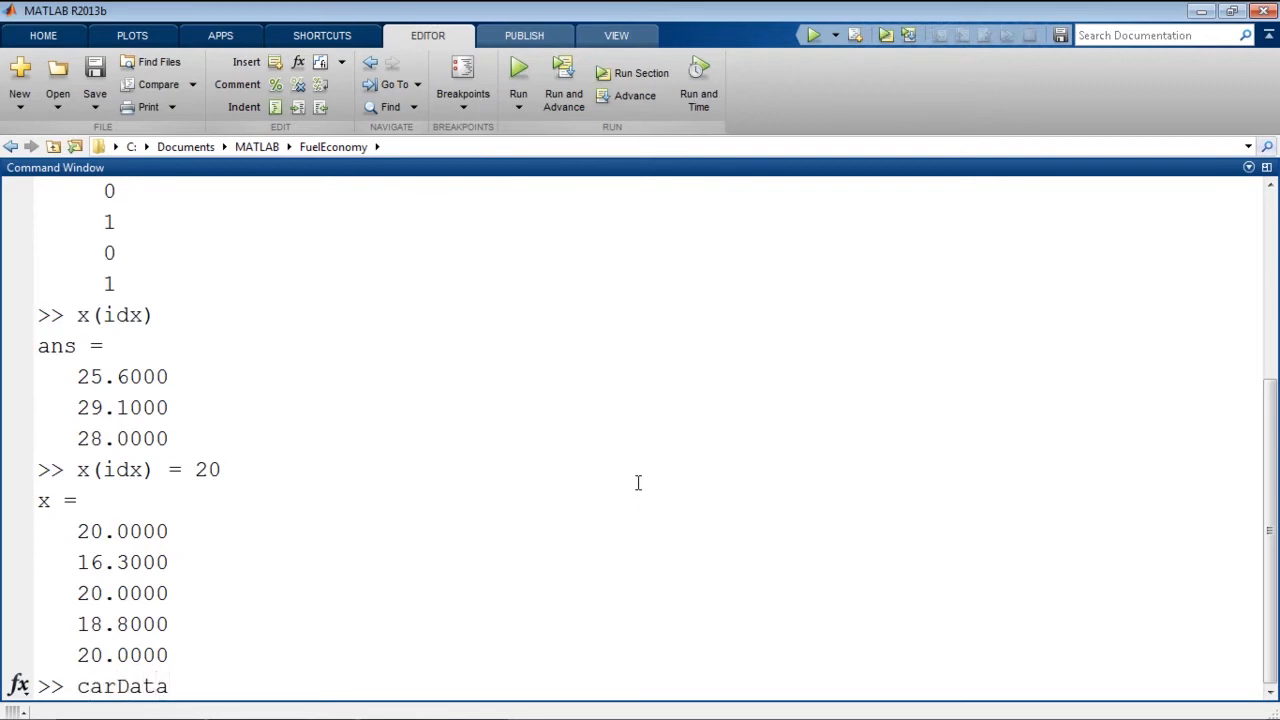
type(".")
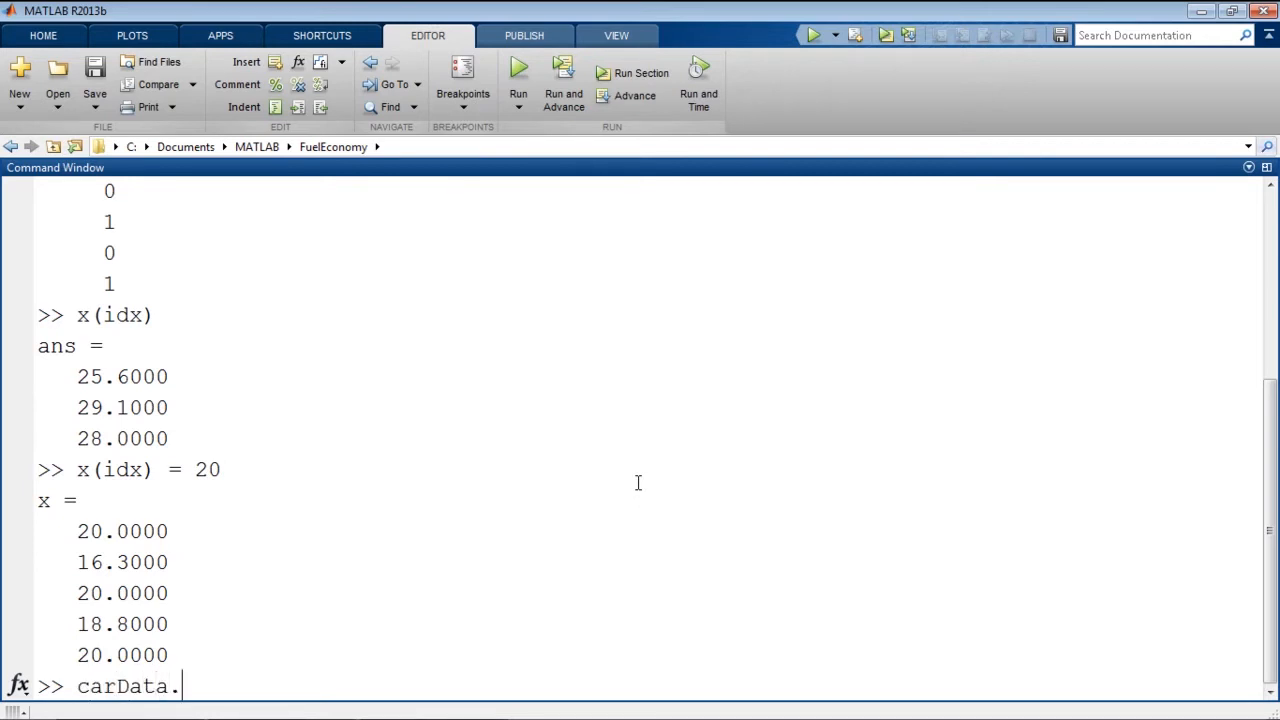
type(".")
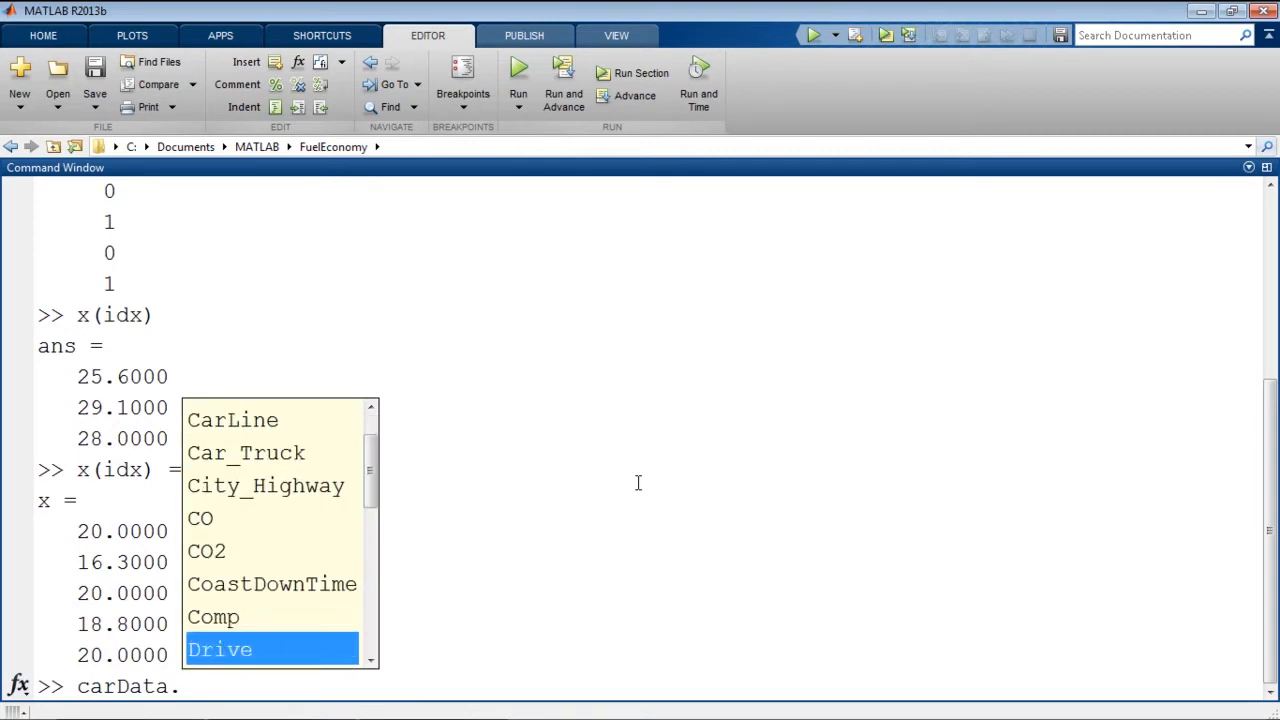
scroll("down", 3)
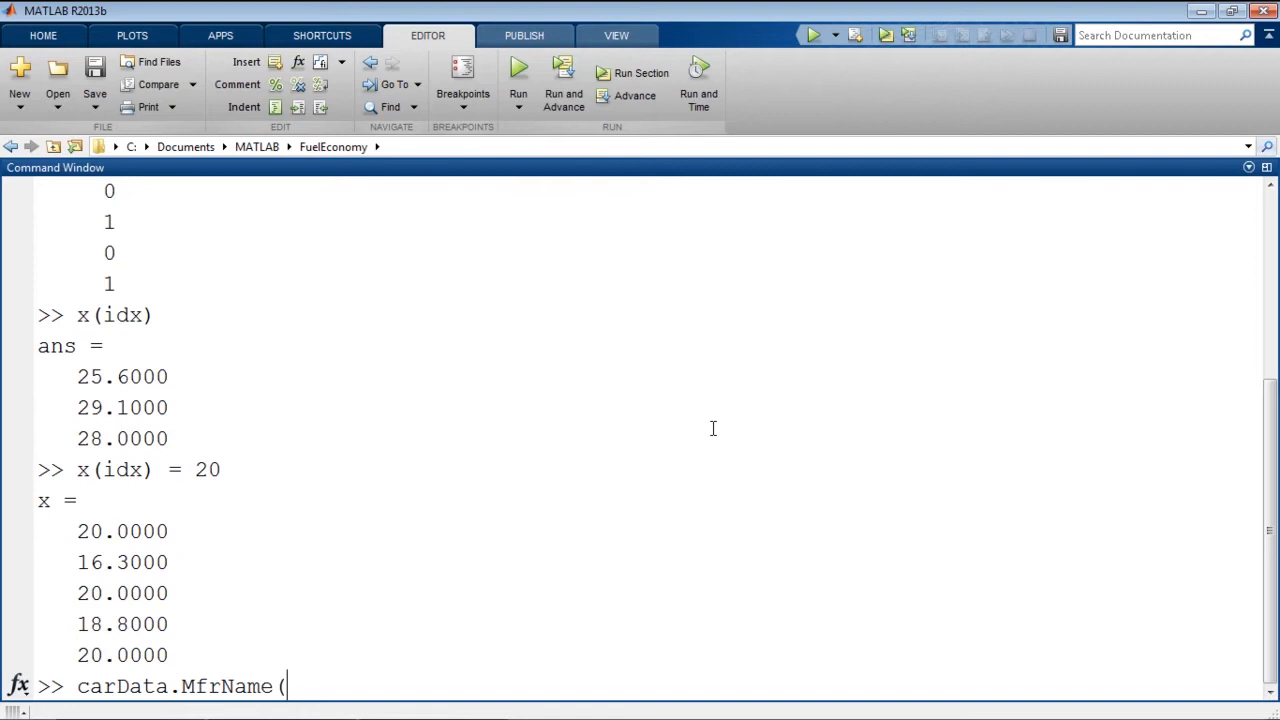
type("carData.")
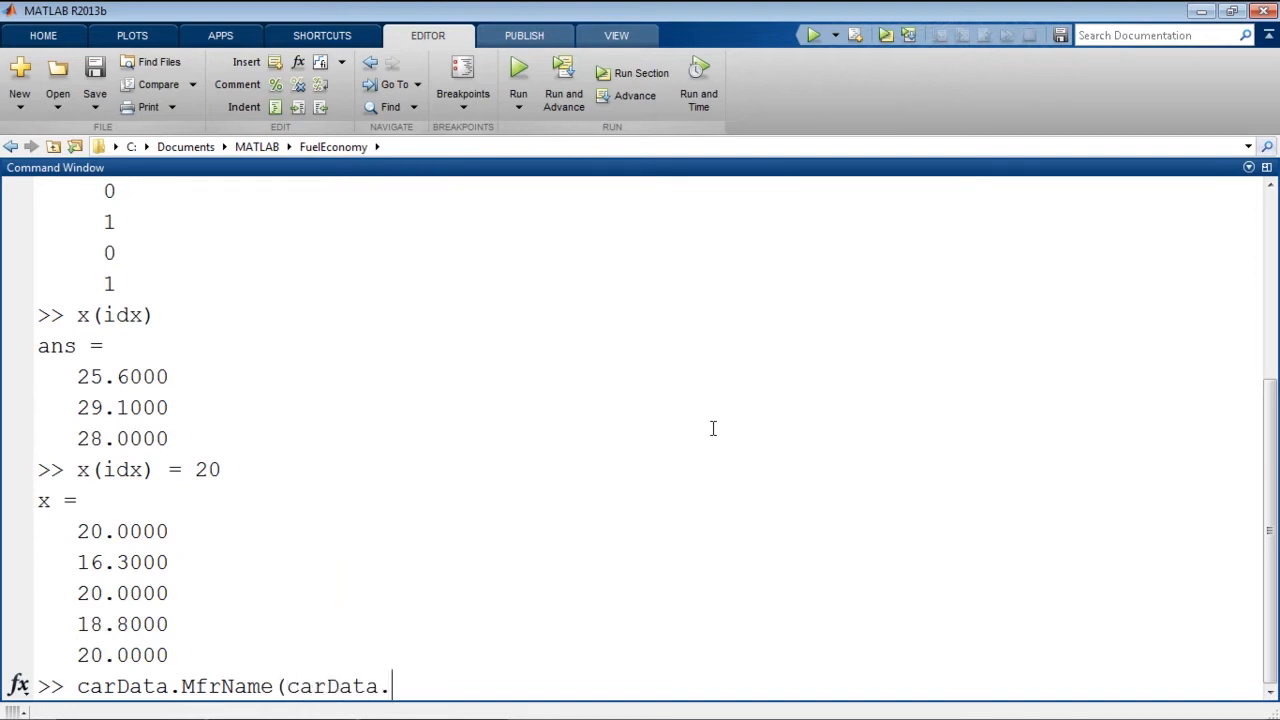
type("RatedHP")
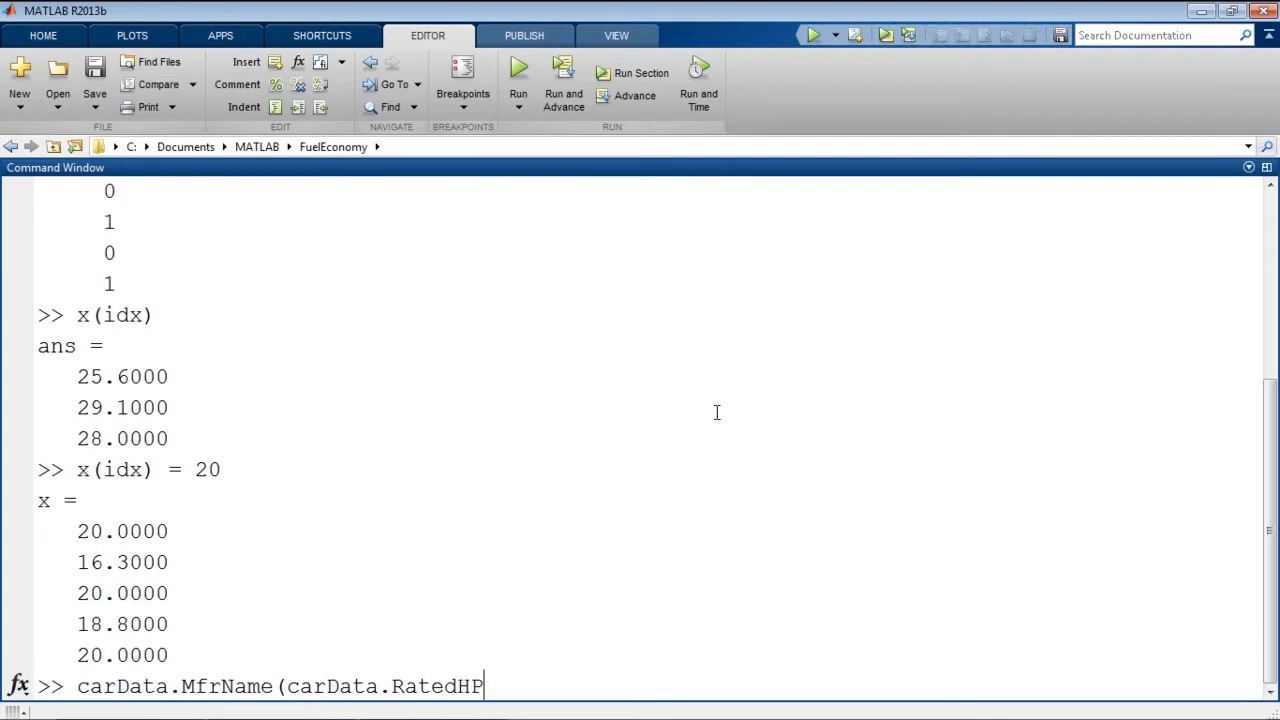
type(">")
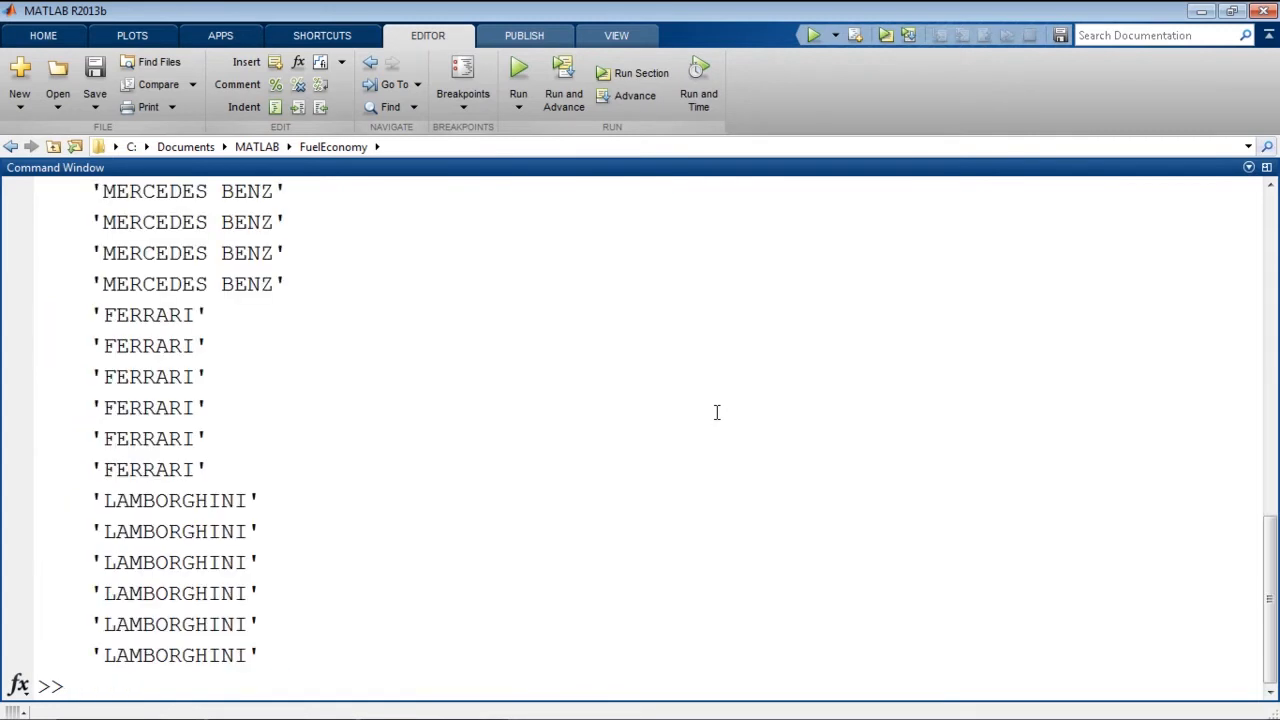
scroll("up", 3)
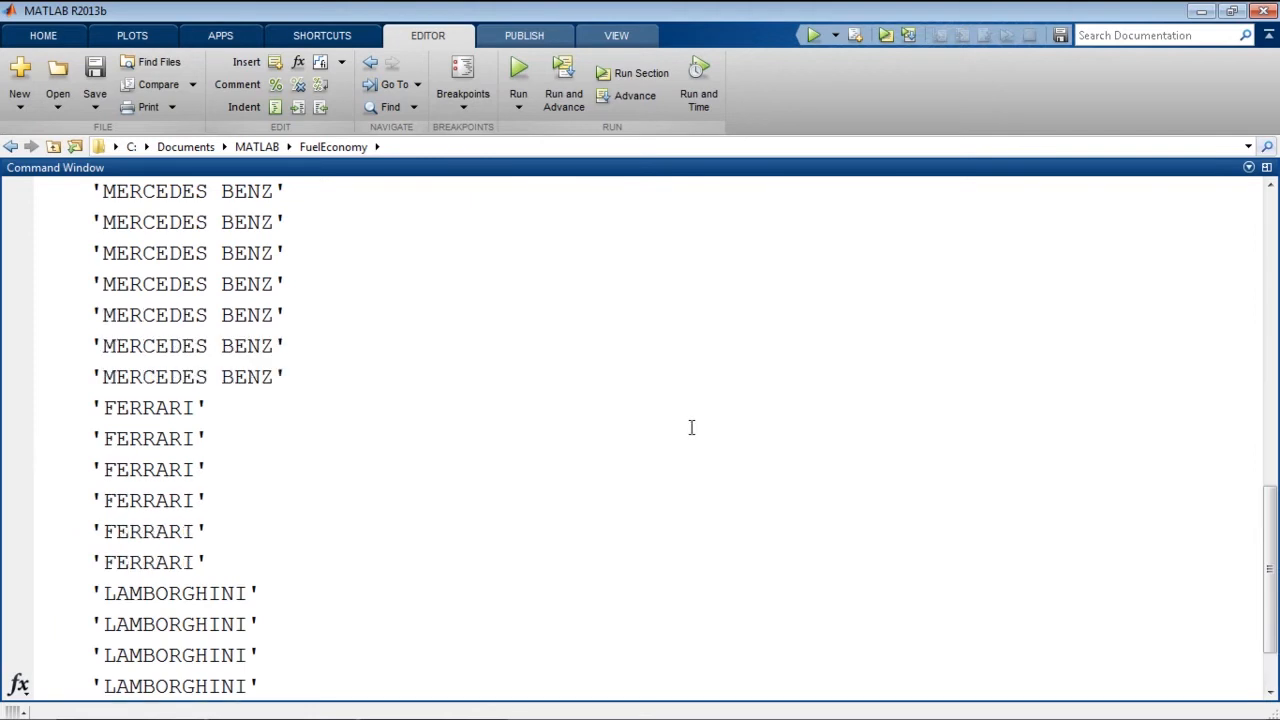
scroll("up", 3)
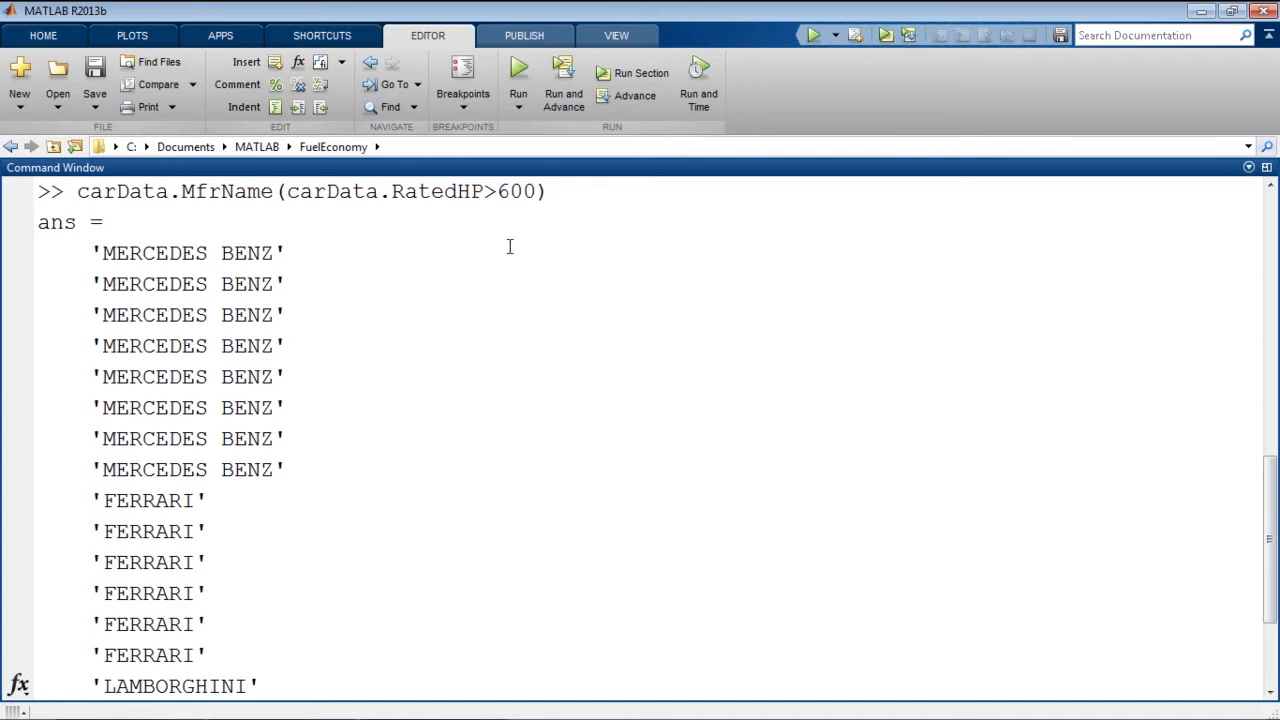
scroll("down", 3)
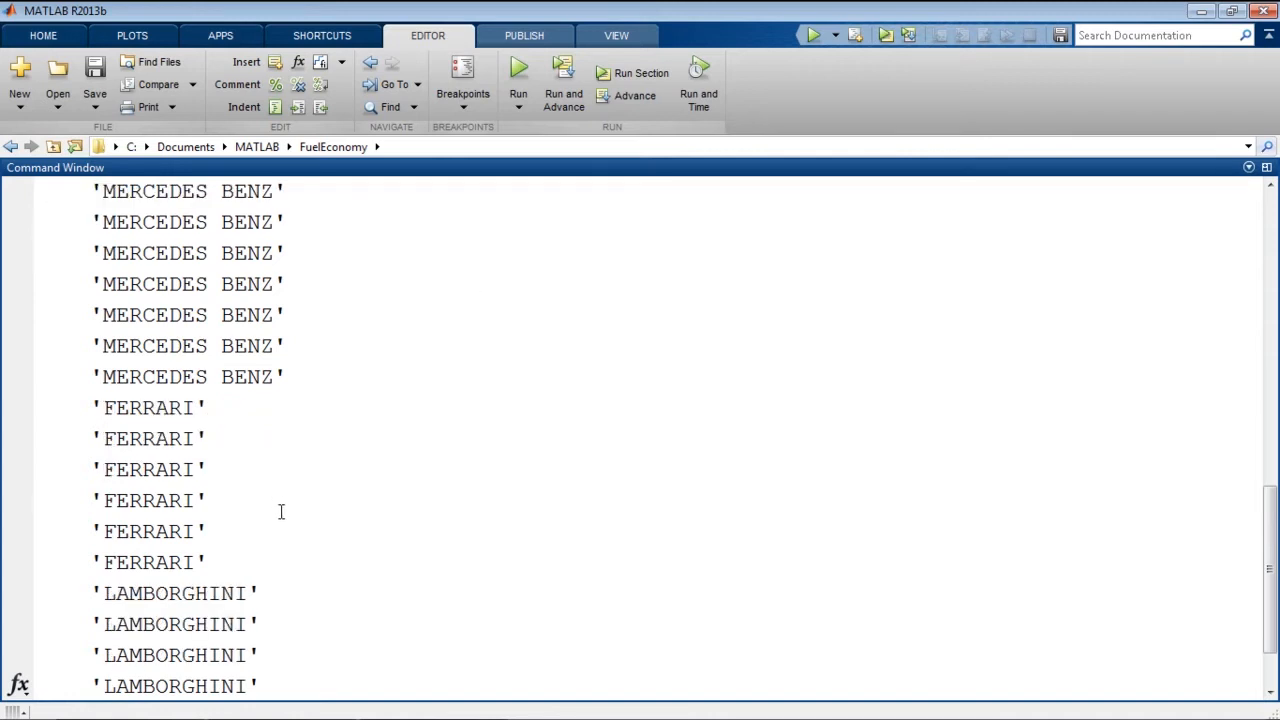
scroll("down", 3)
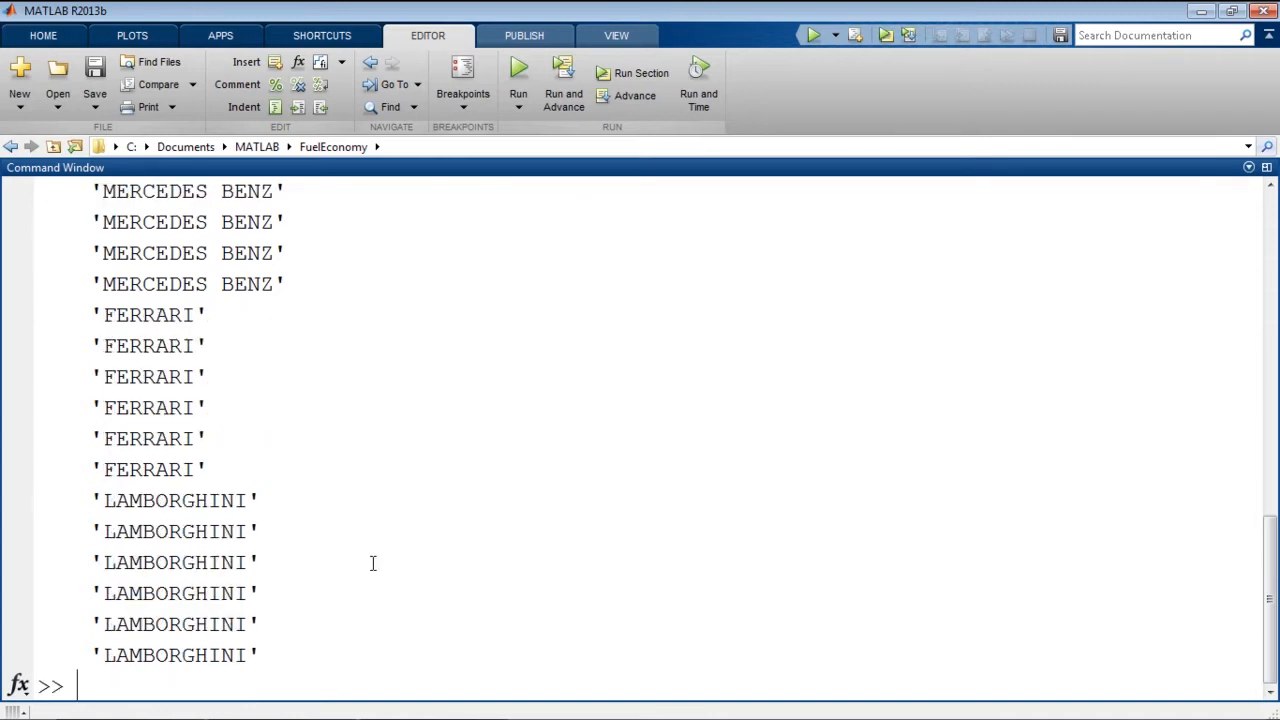
mouse_move(464, 524)
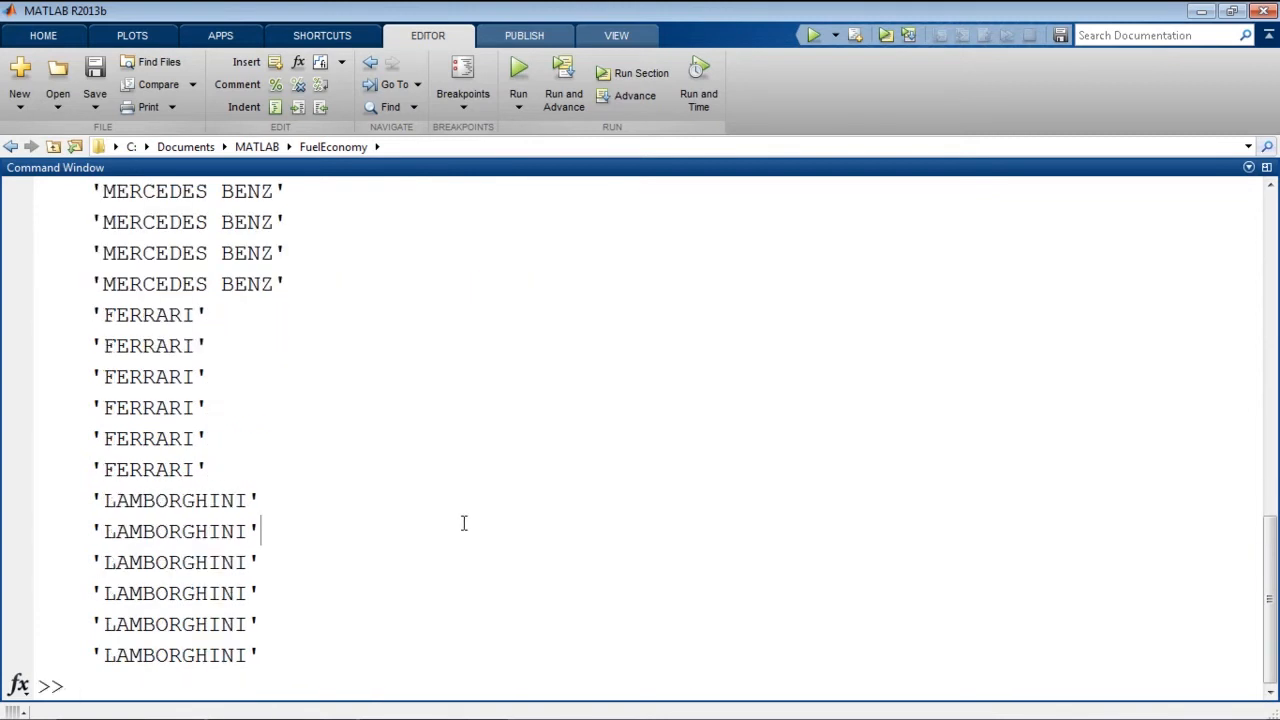
type("carData.MfrName(carData.RatedHP00)")
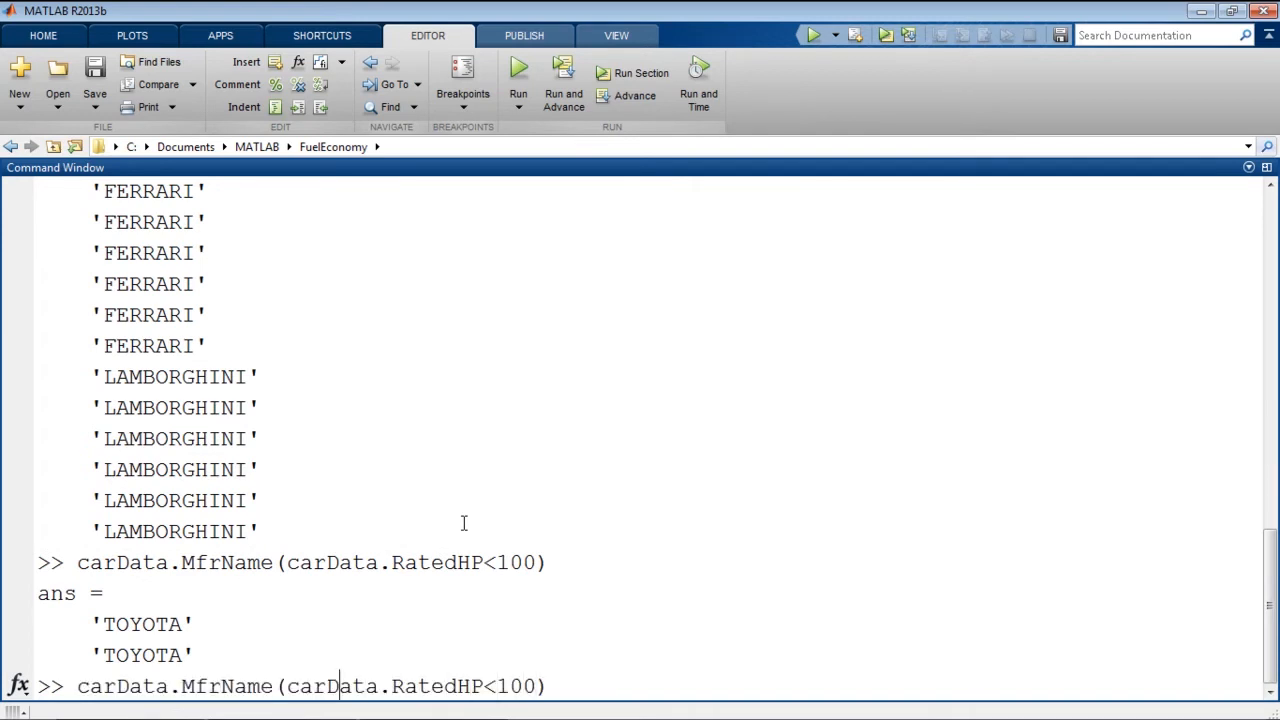
key("BackSpace")
type("CarLin")
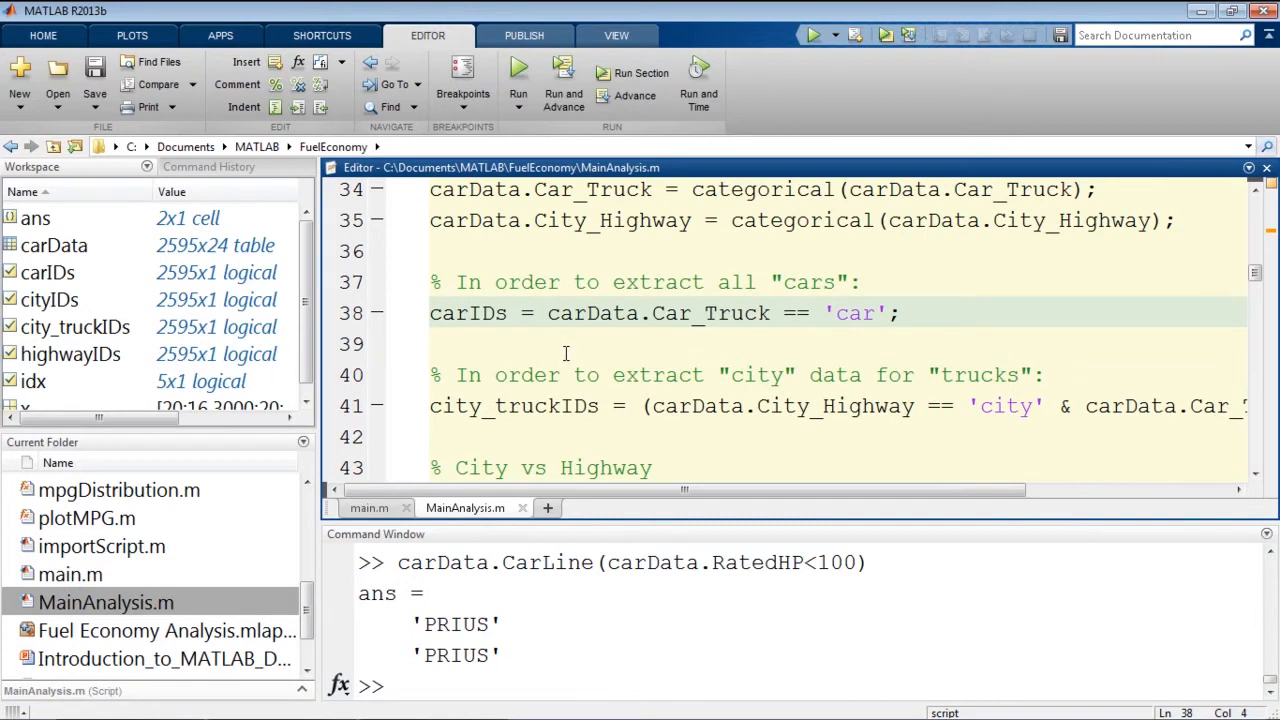
Step: Scroll MainAnalysis.m down to the Distributions section producing the MPG histogram figure
scroll("down", 3)
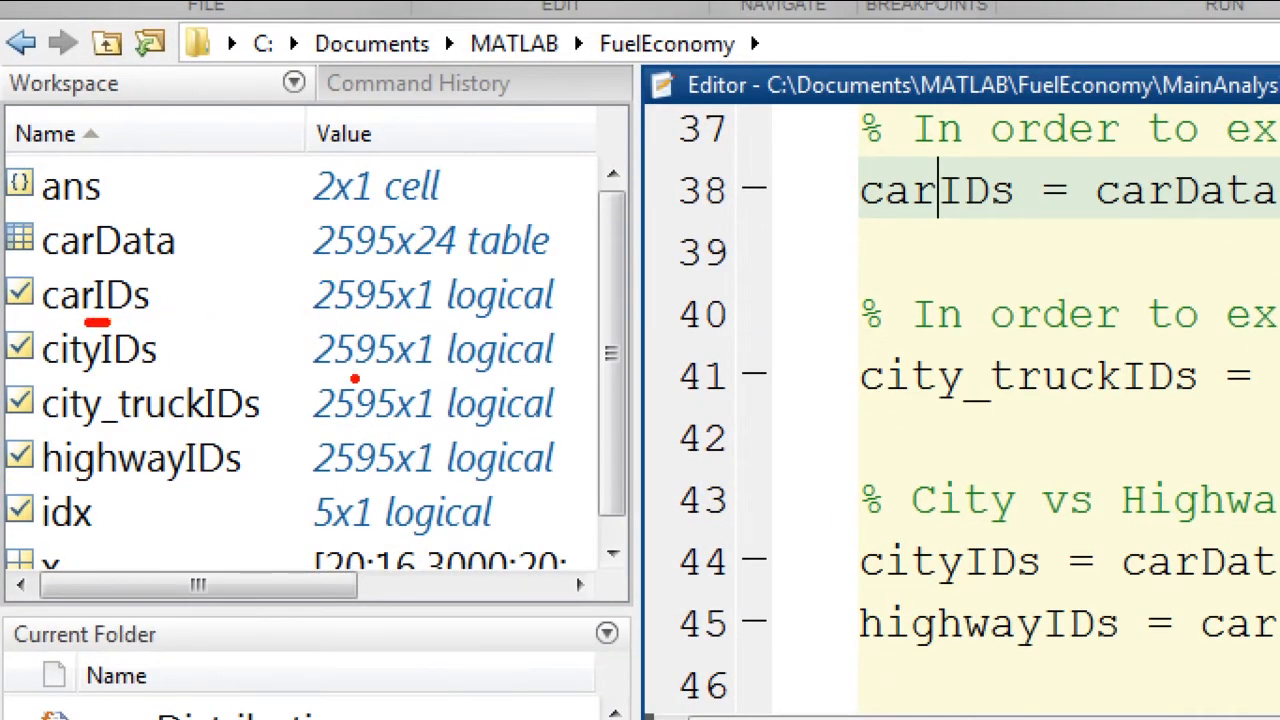
mouse_move(476, 308)
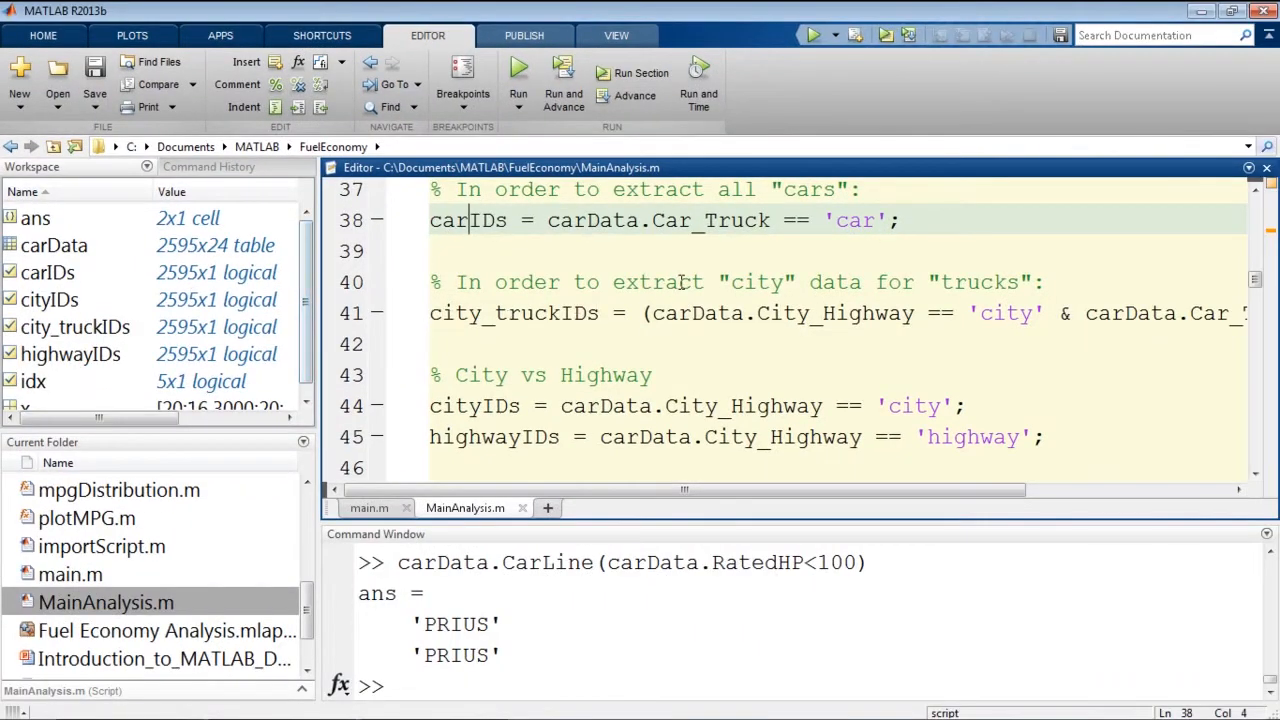
scroll("down", 3)
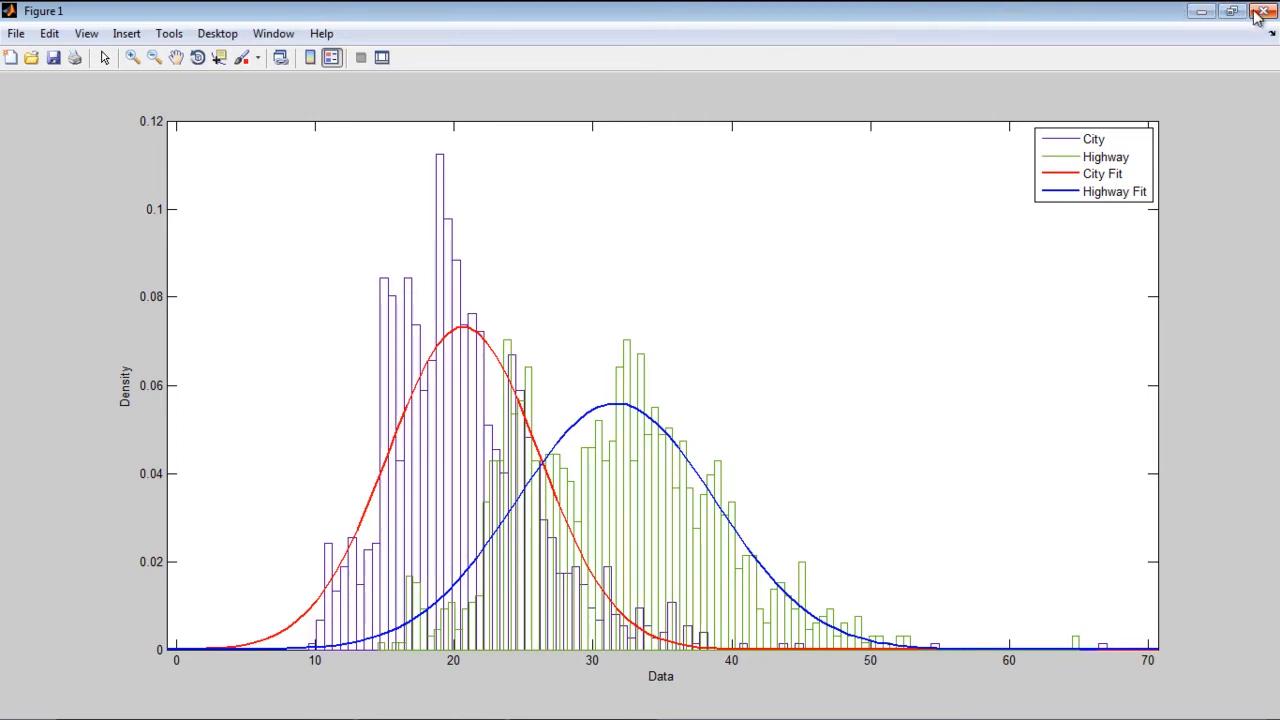
Step: Close the MPG distribution figure and scroll the script to its Grouped Visualizations section
left_click(1264, 12)
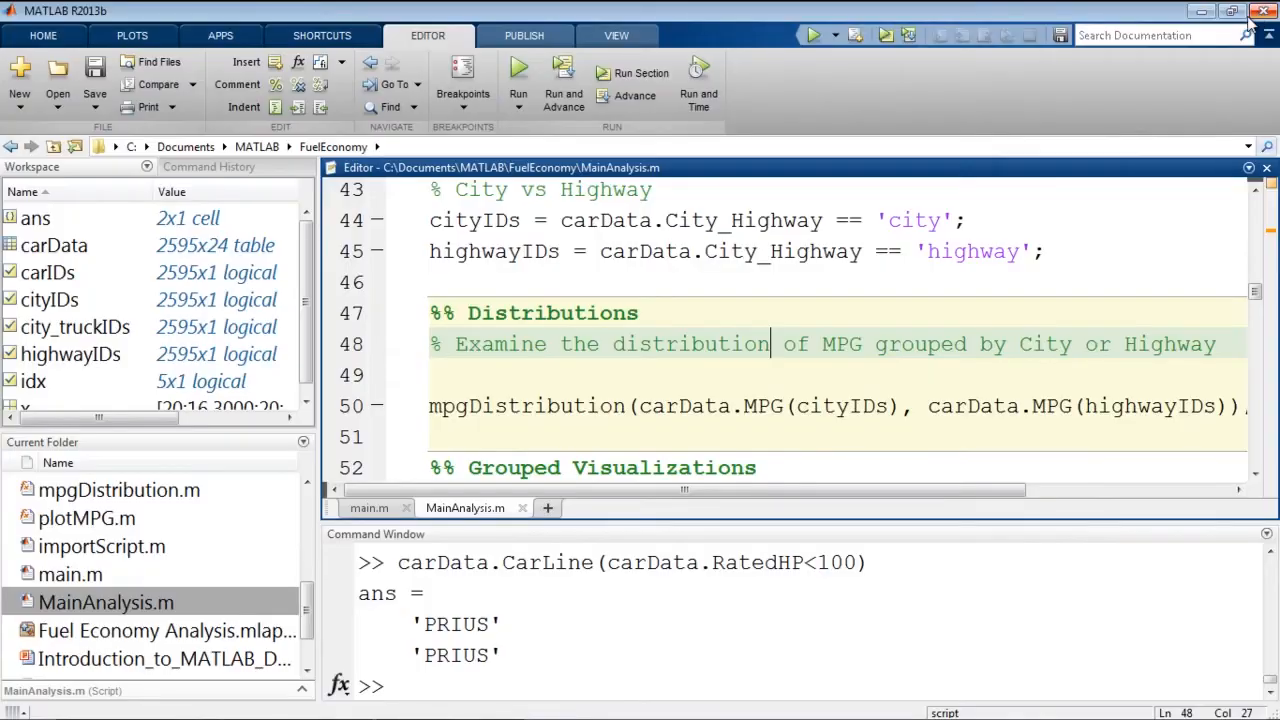
scroll("down", 3)
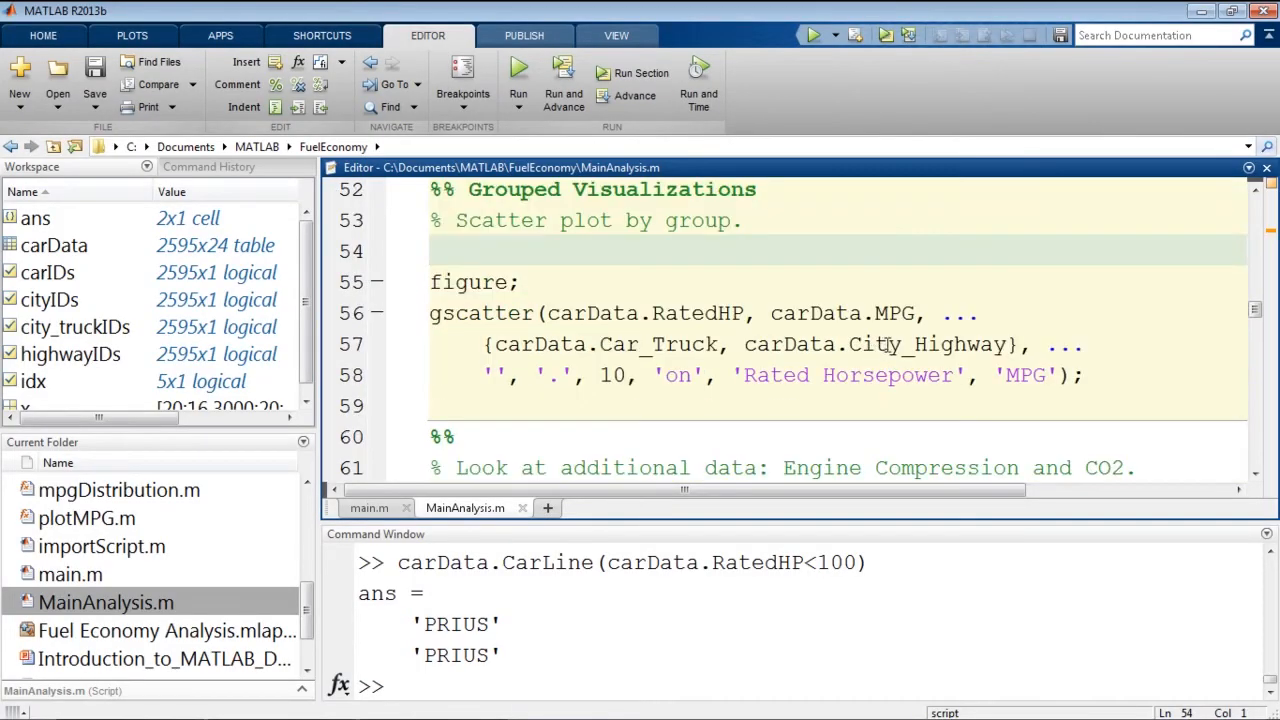
mouse_move(690, 168)
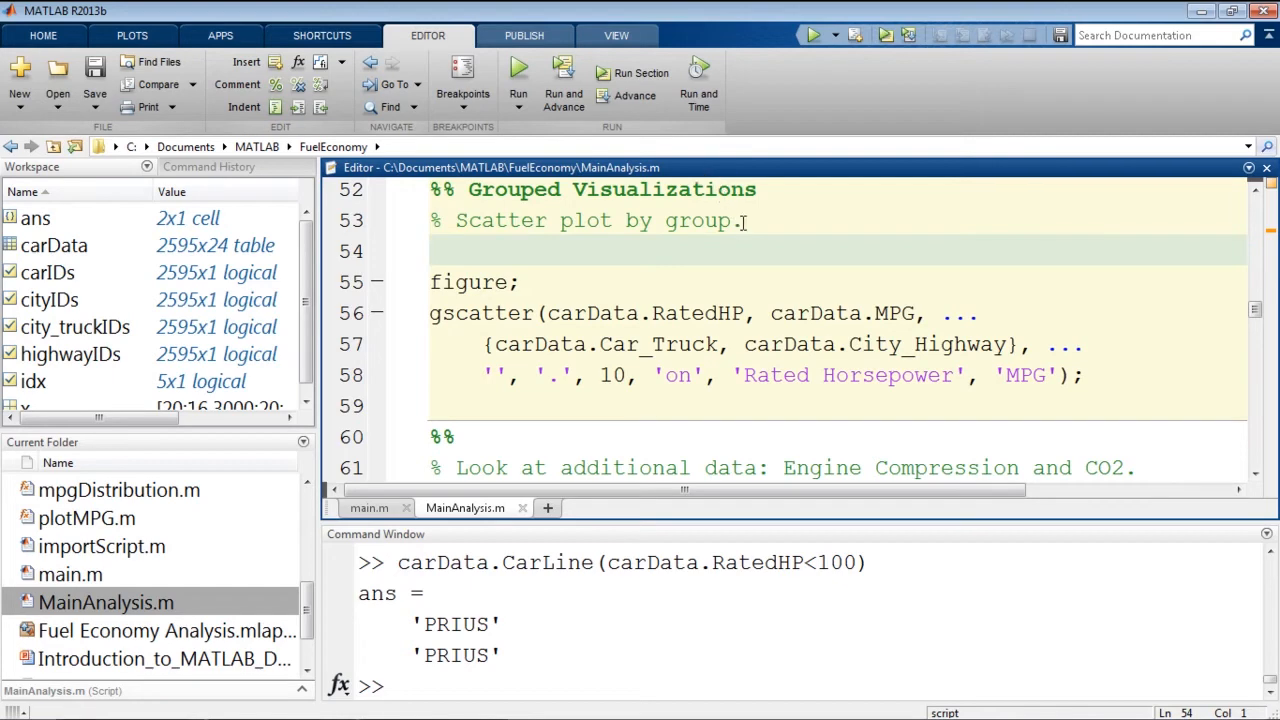
mouse_move(618, 92)
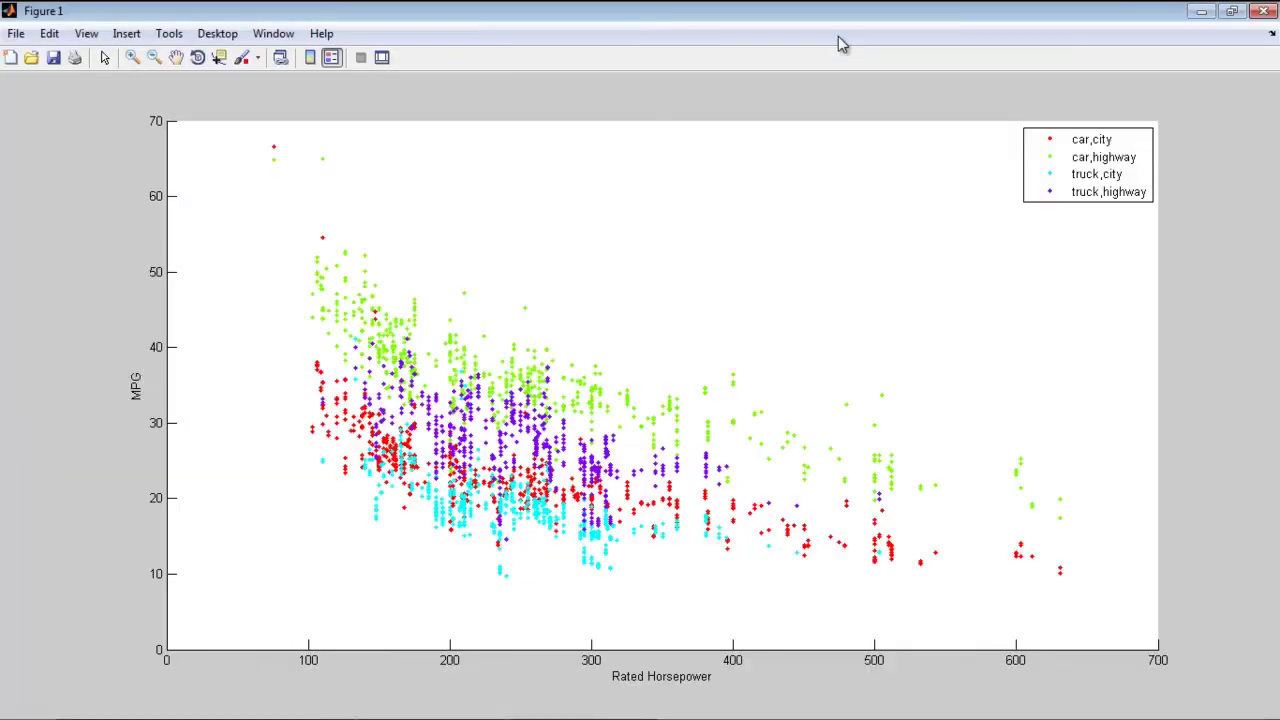
mouse_move(808, 36)
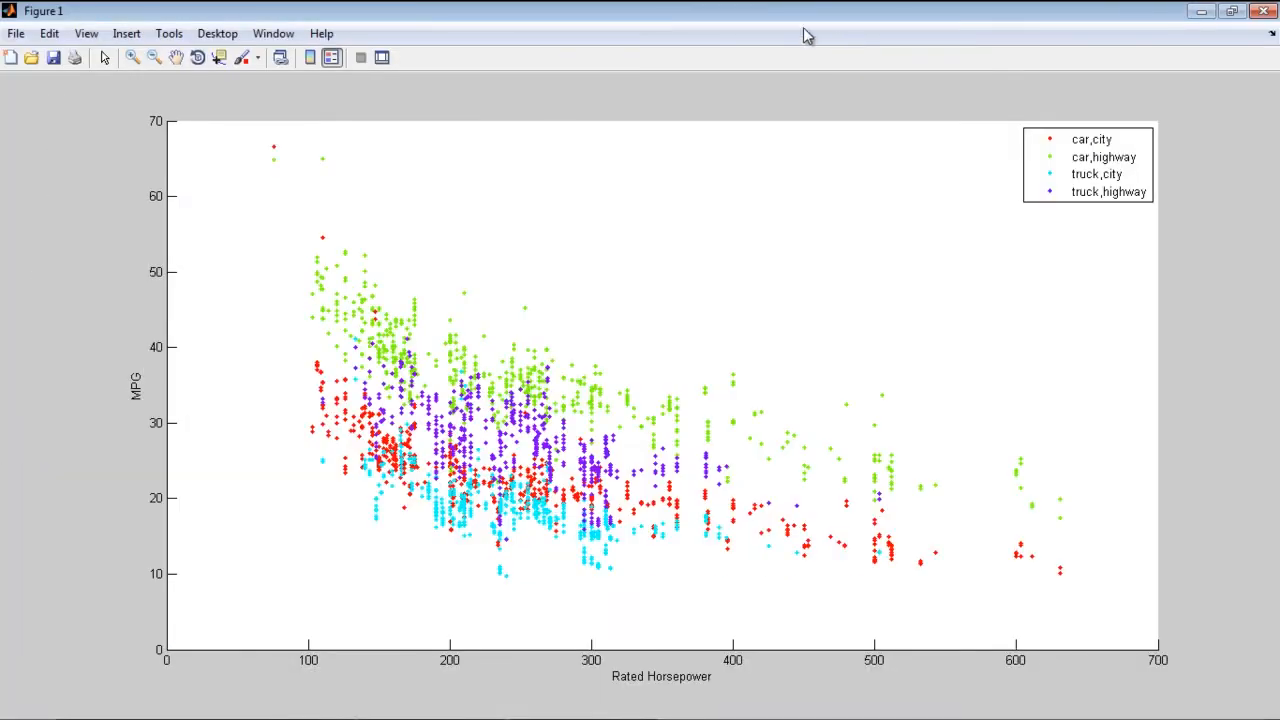
mouse_move(284, 110)
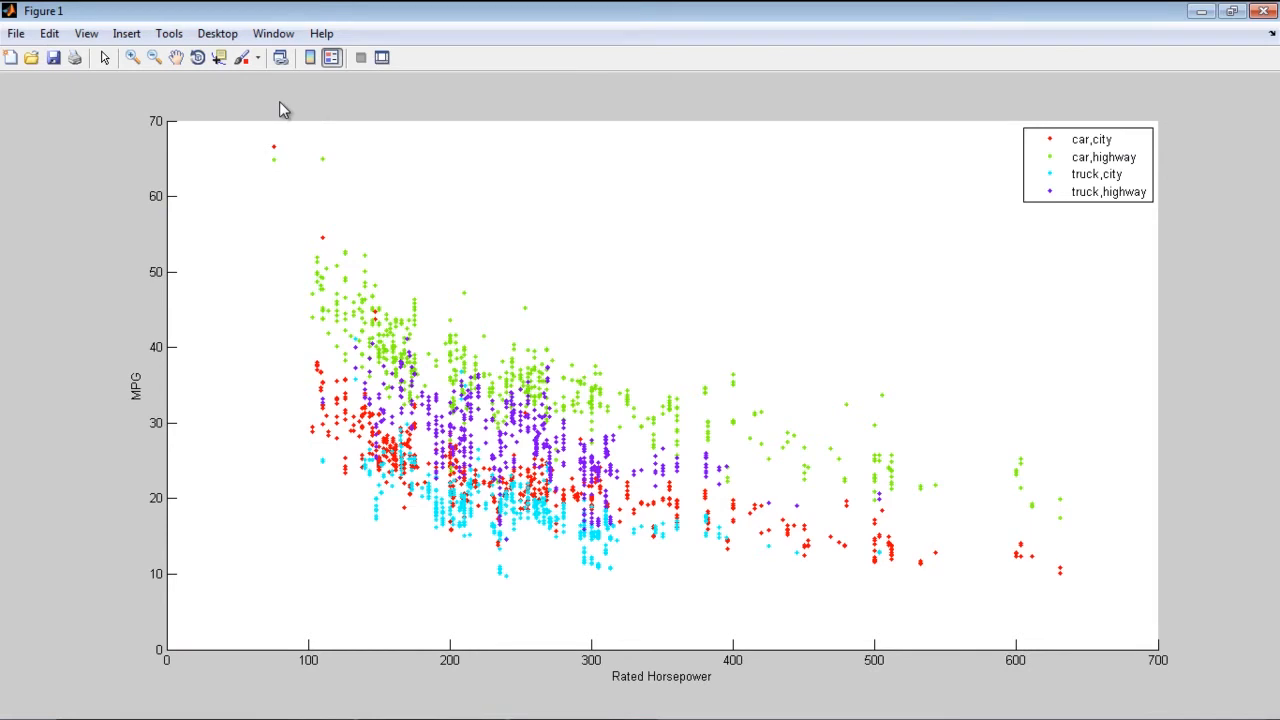
mouse_move(568, 548)
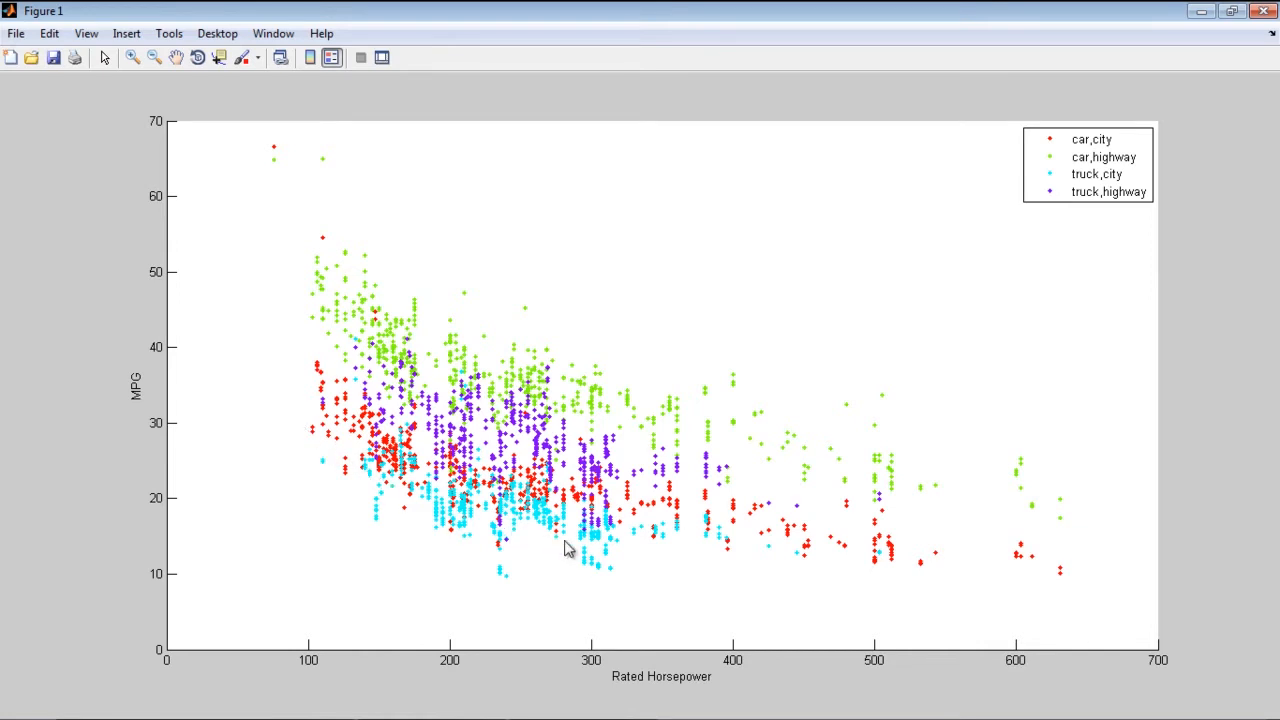
mouse_move(548, 516)
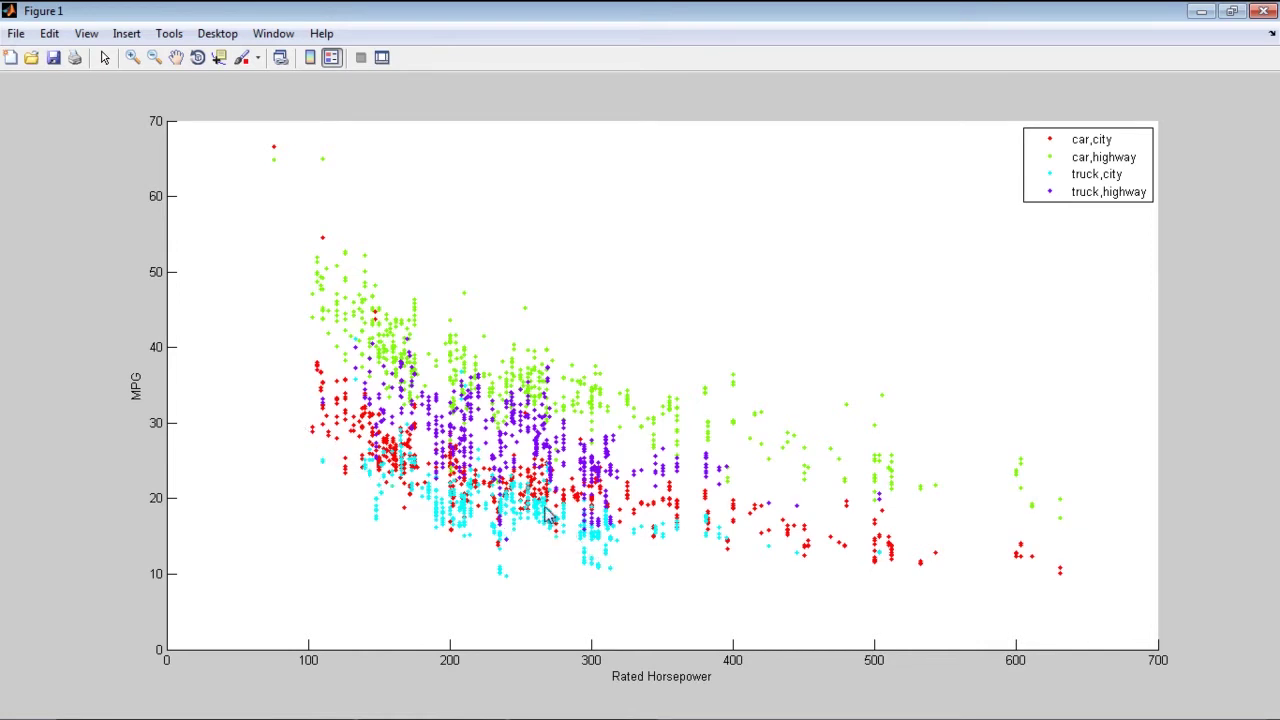
mouse_move(564, 516)
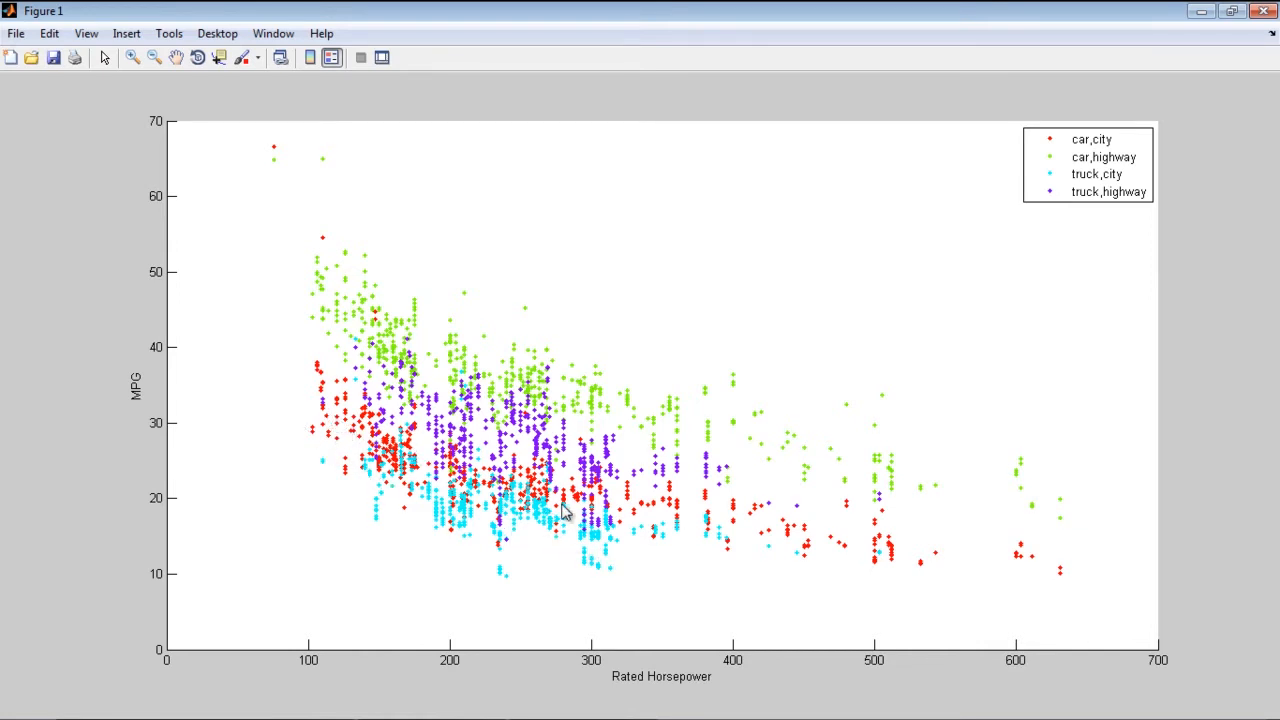
mouse_move(464, 368)
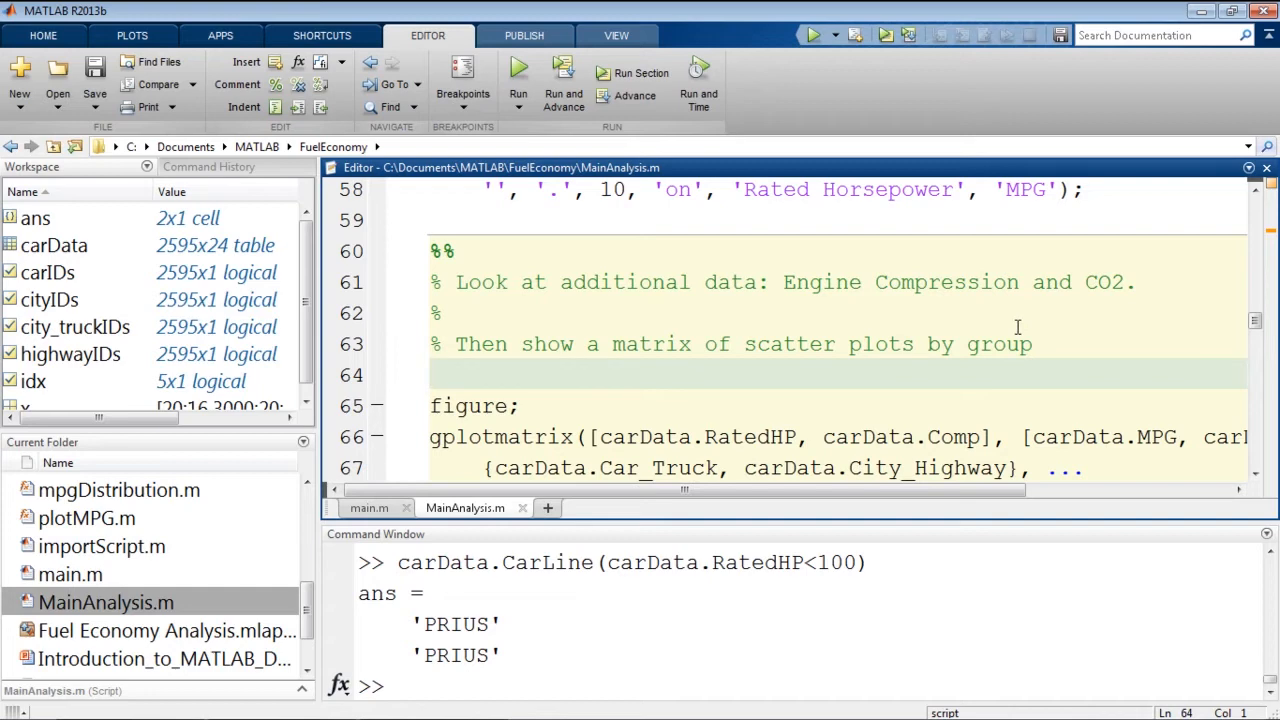
Step: Run the grouped car/truck, city/highway MPG scatter and make Grouped Statistics the current section
scroll("down", 3)
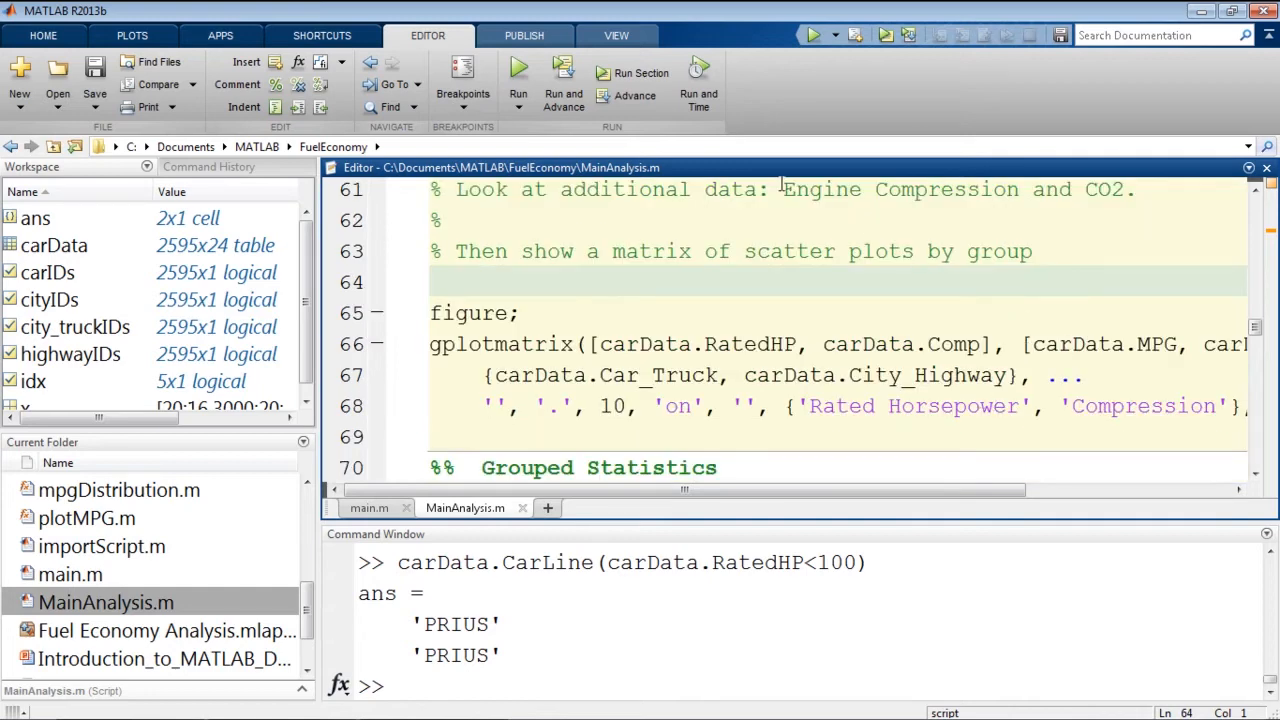
left_click(518, 68)
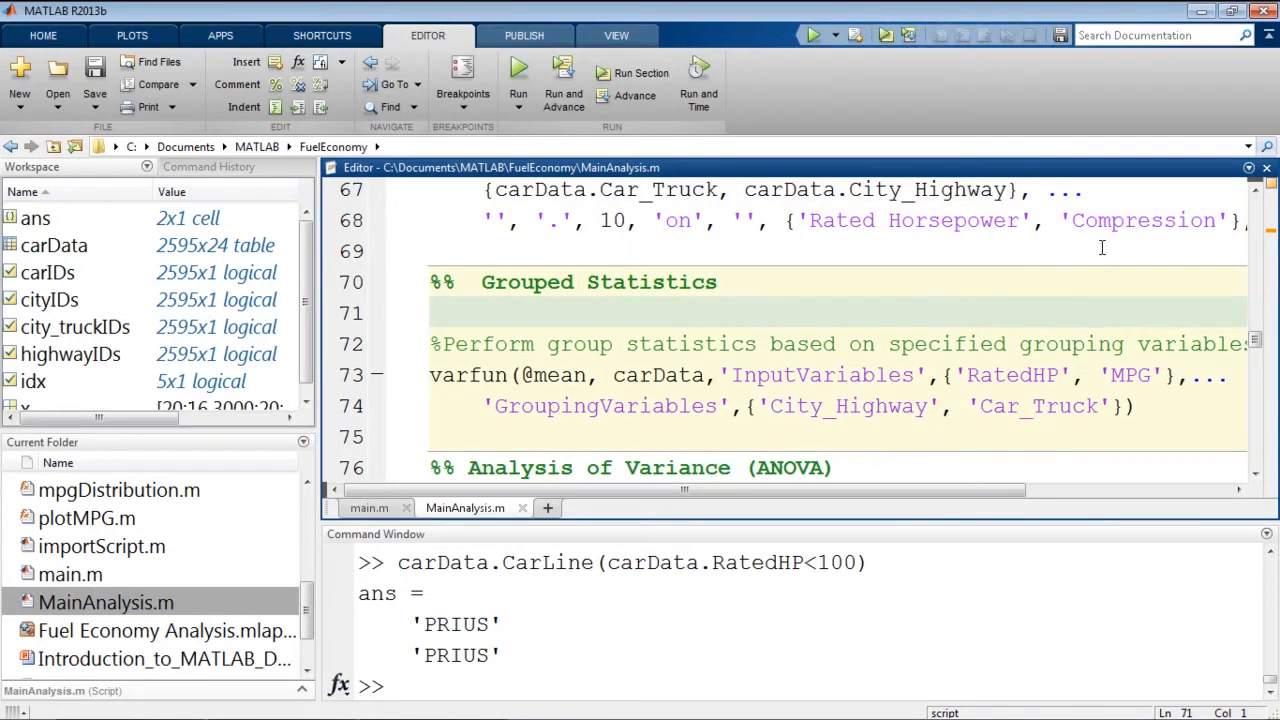
scroll("down", 3)
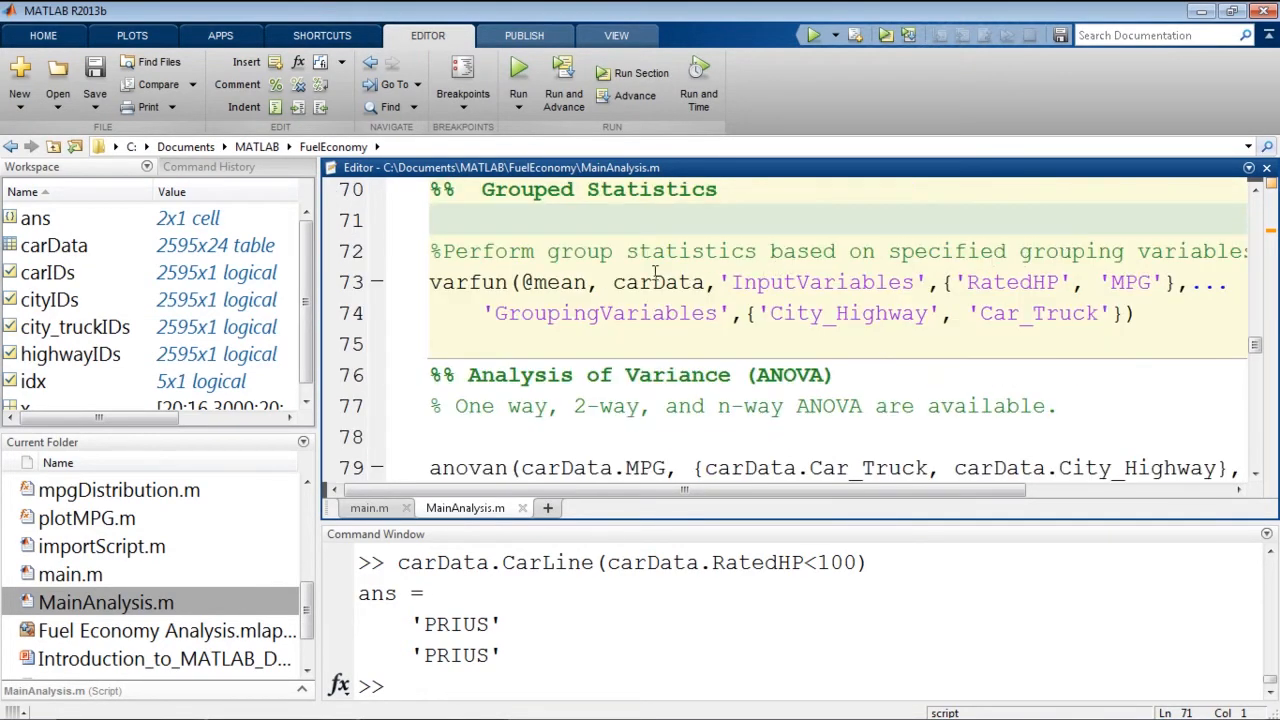
mouse_move(522, 320)
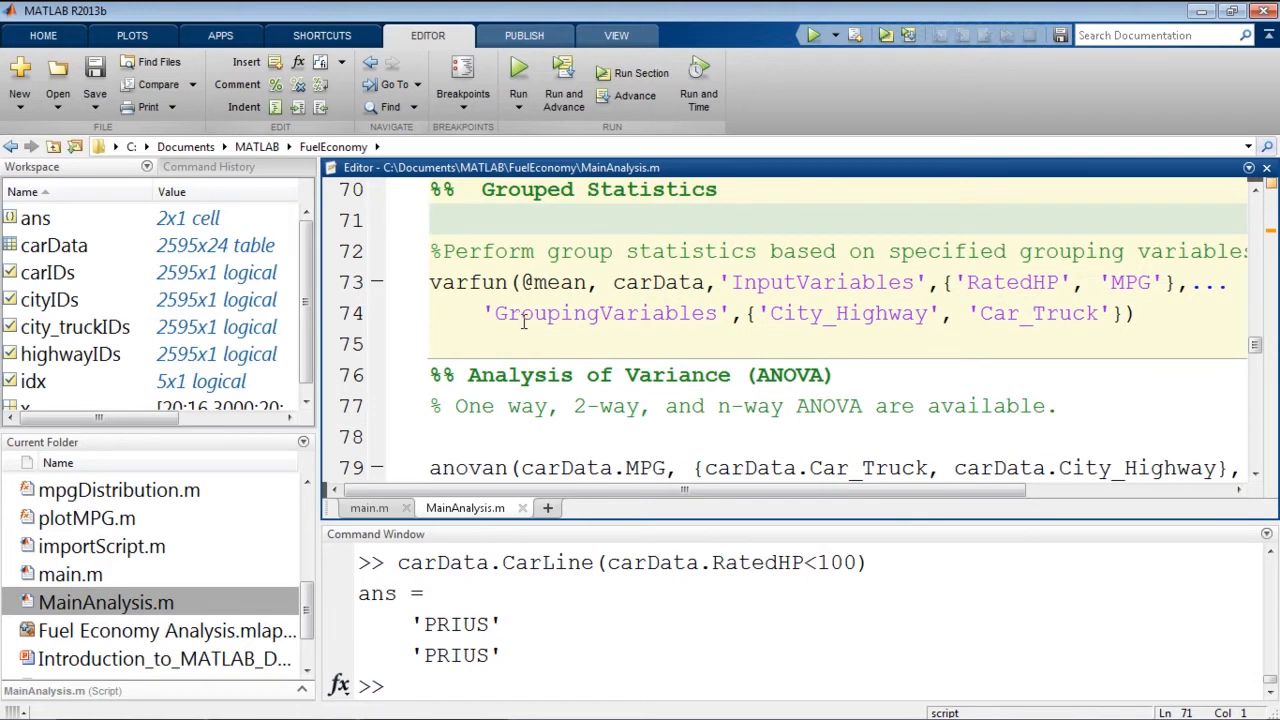
left_click(430, 218)
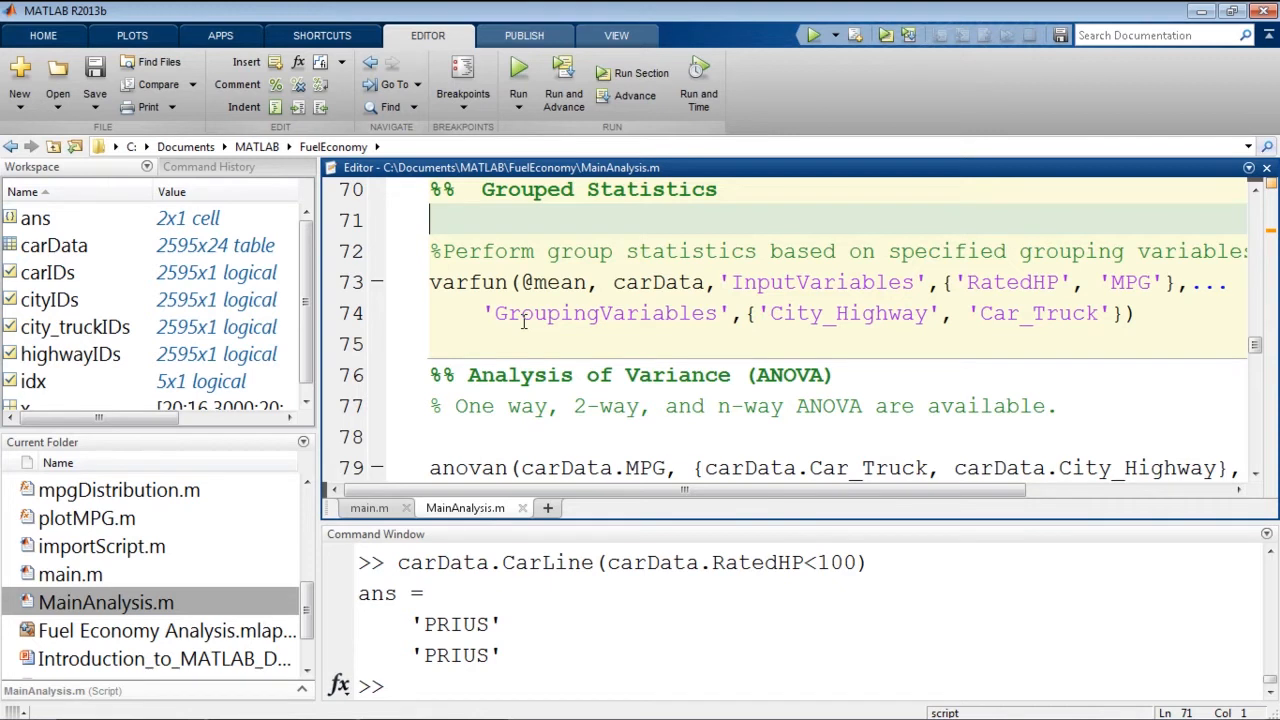
mouse_move(672, 284)
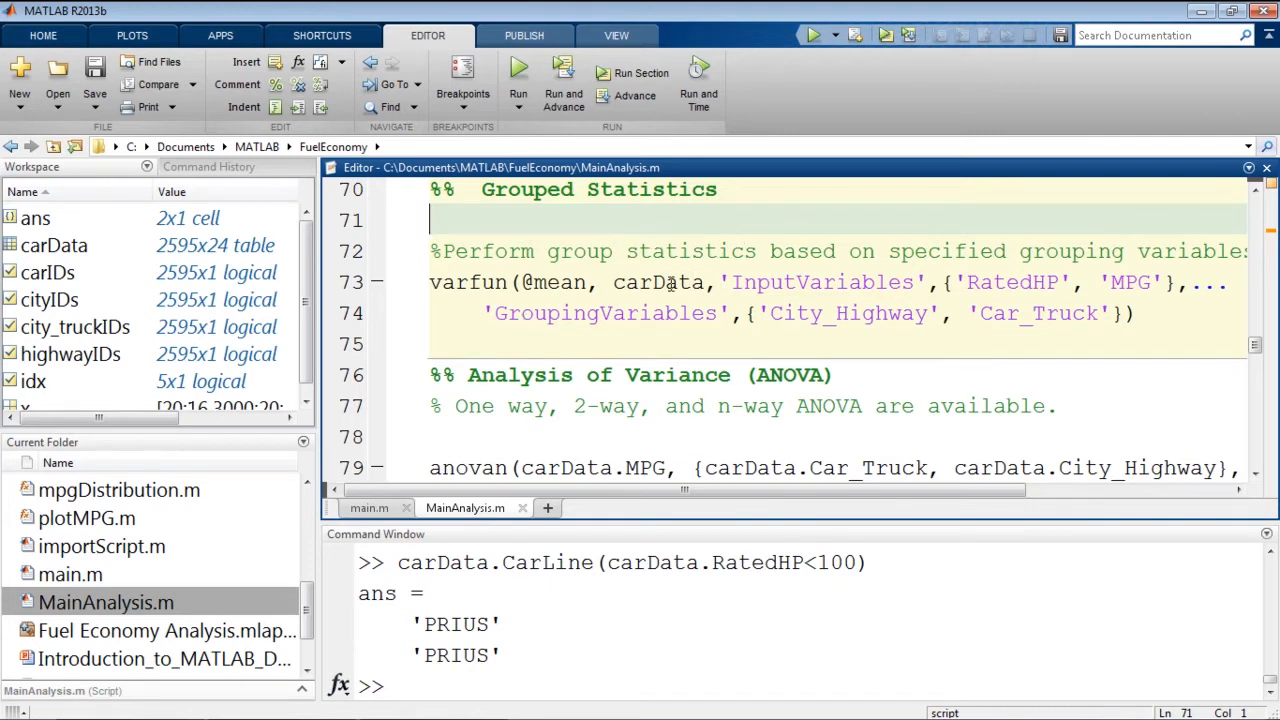
mouse_move(720, 224)
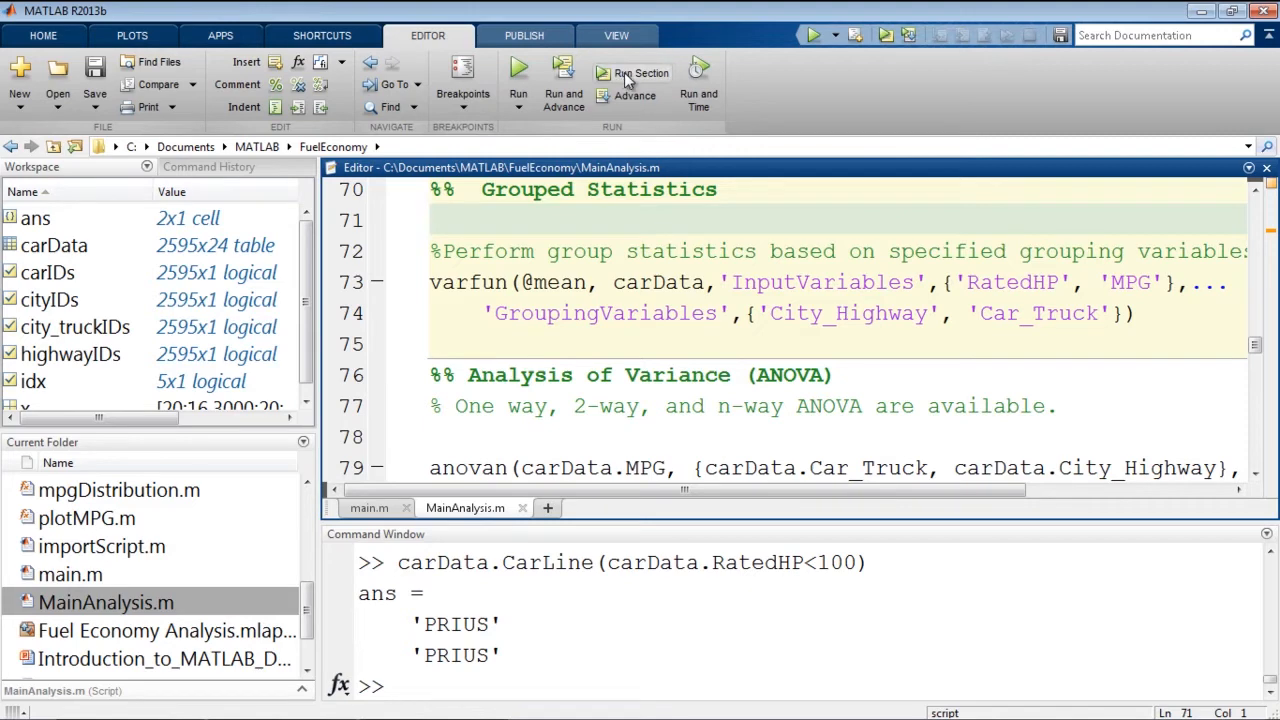
Step: Run the Grouped Statistics section computing group counts, mean RatedHP and mean MPG via varfun
left_click(640, 72)
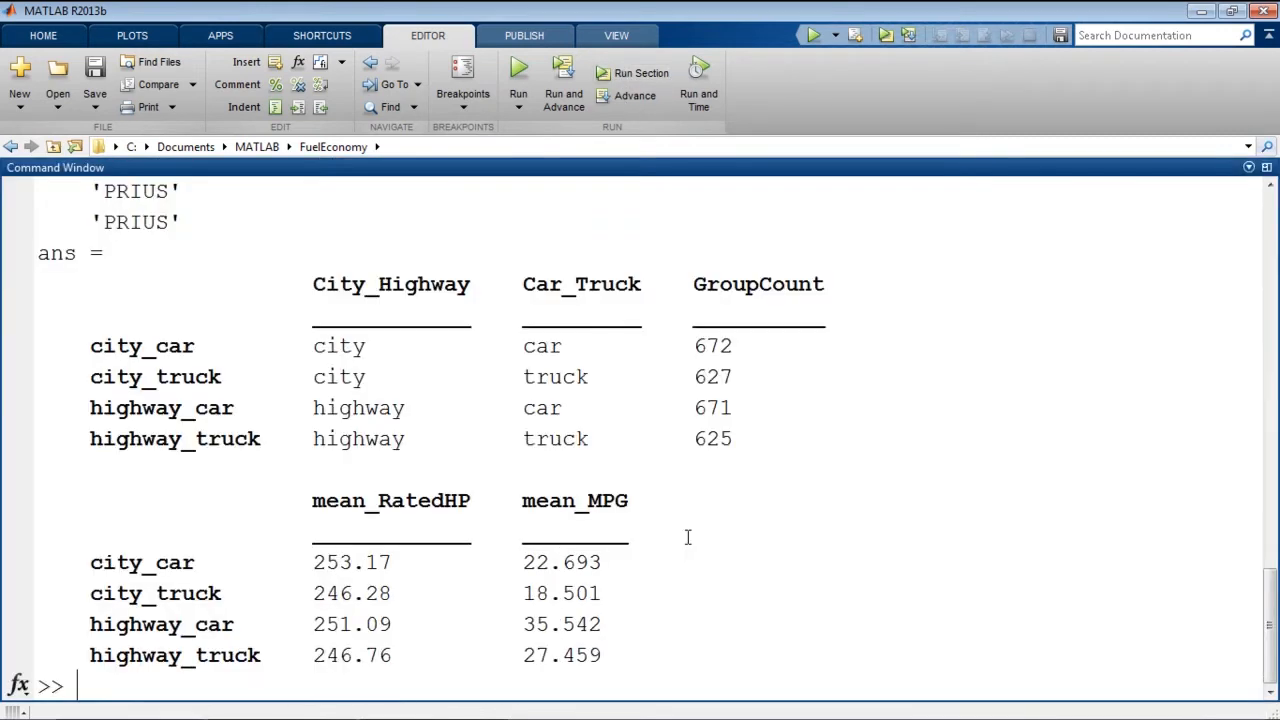
mouse_move(668, 270)
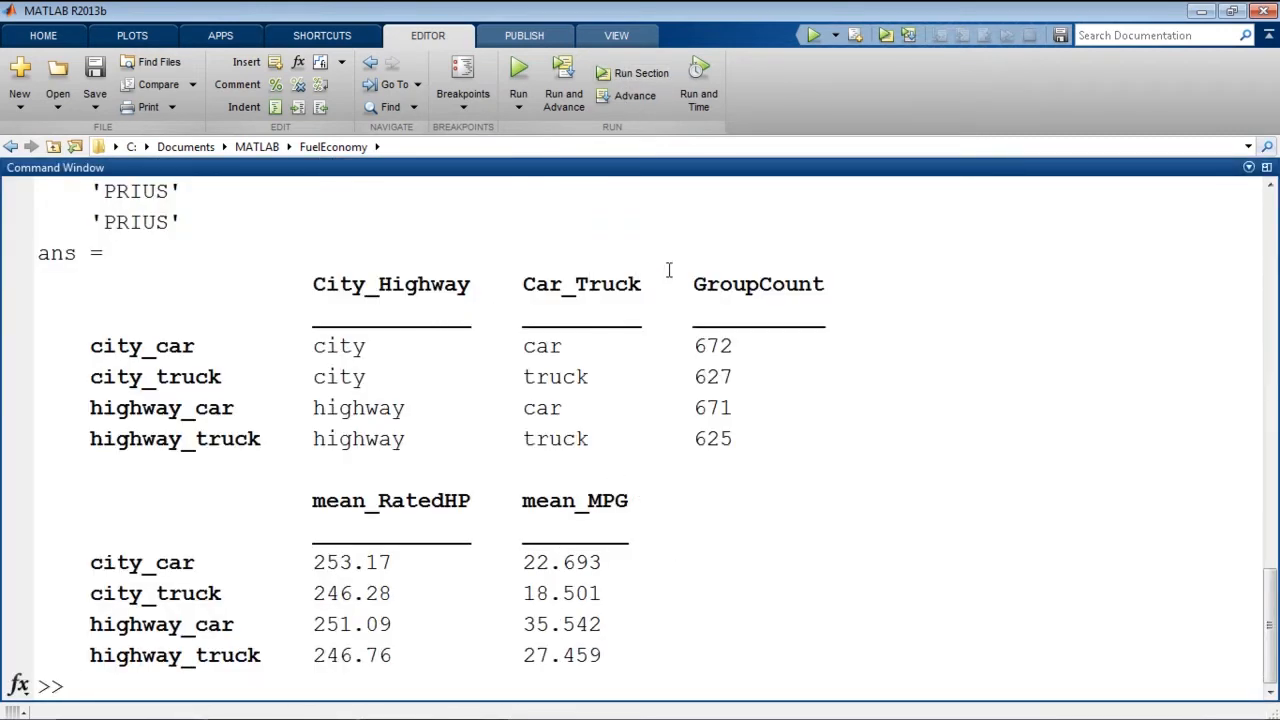
mouse_move(598, 492)
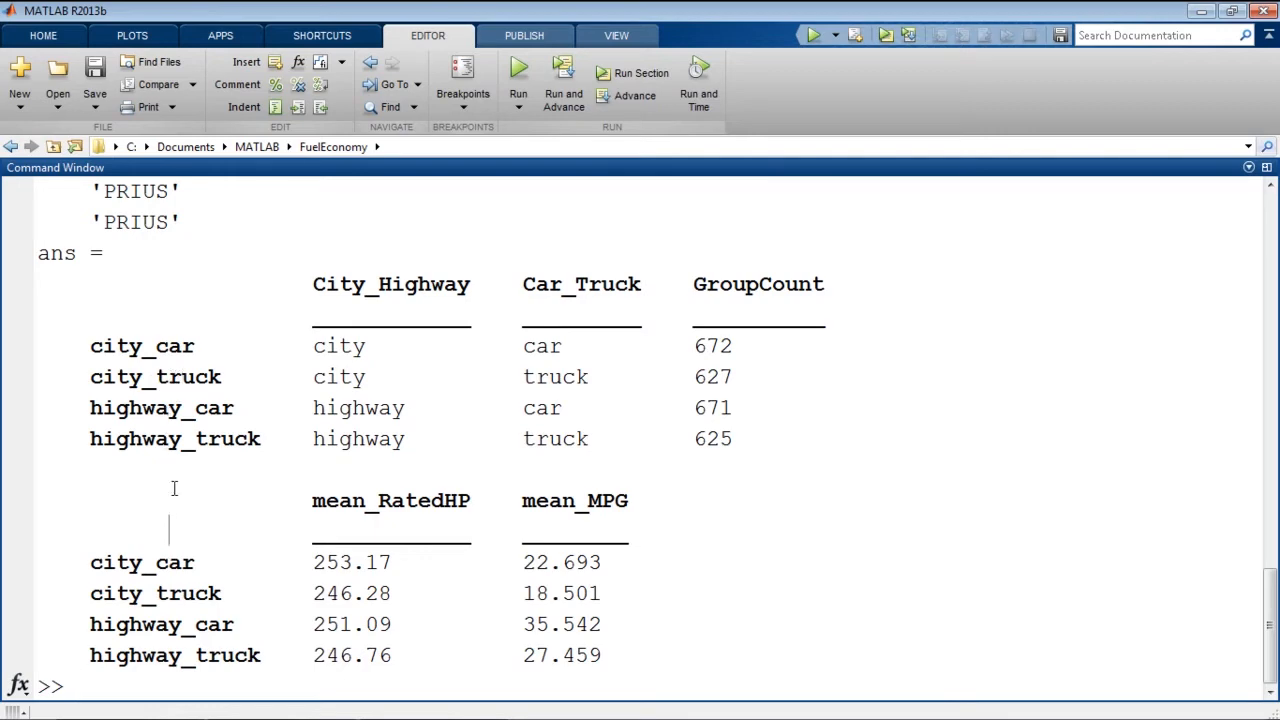
mouse_move(382, 184)
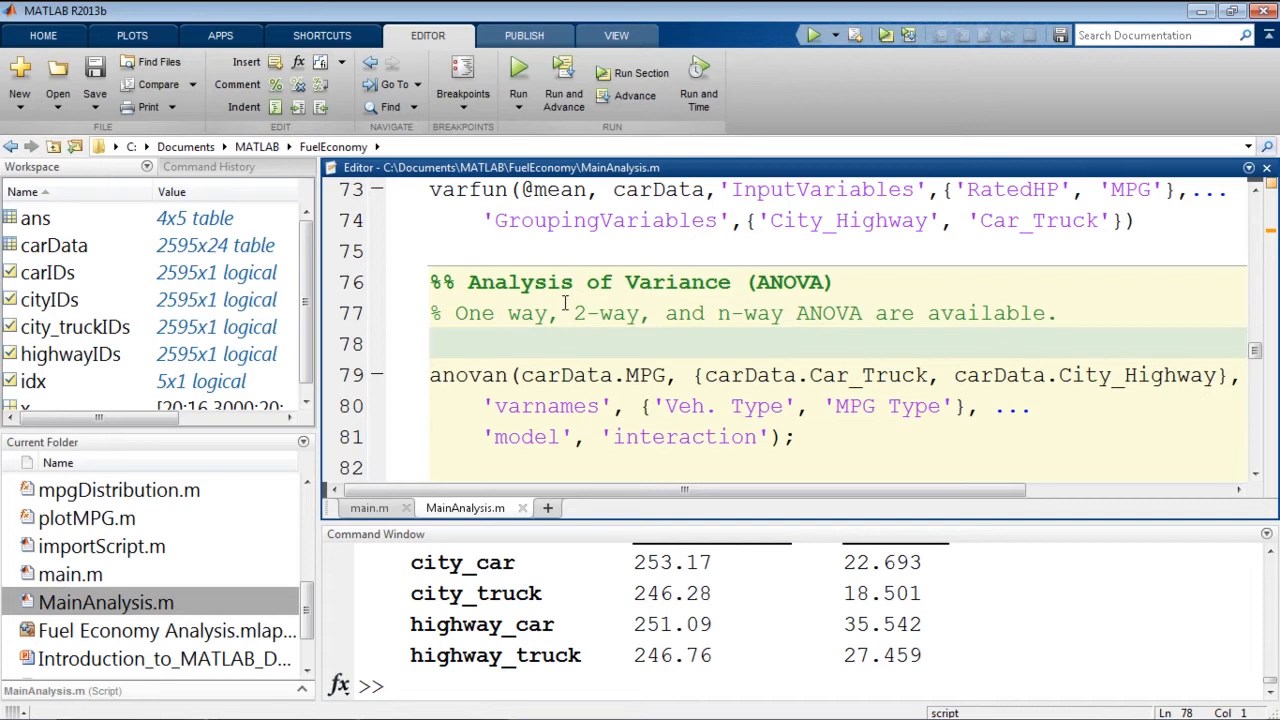
Step: Search the documentation for anovan to bring up the N-way analysis of variance suggestion
left_click(430, 344)
type("anovan")
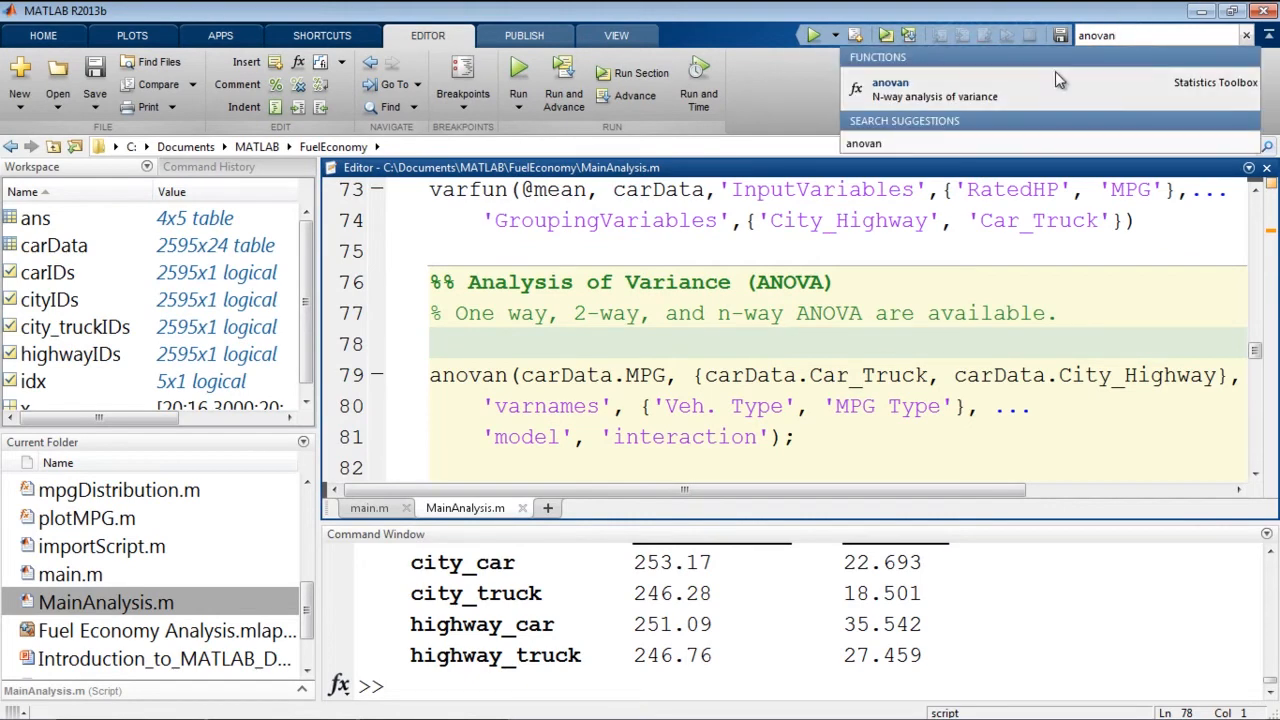
Step: Read the anovan reference page from its syntax down toward the examples
left_click(888, 88)
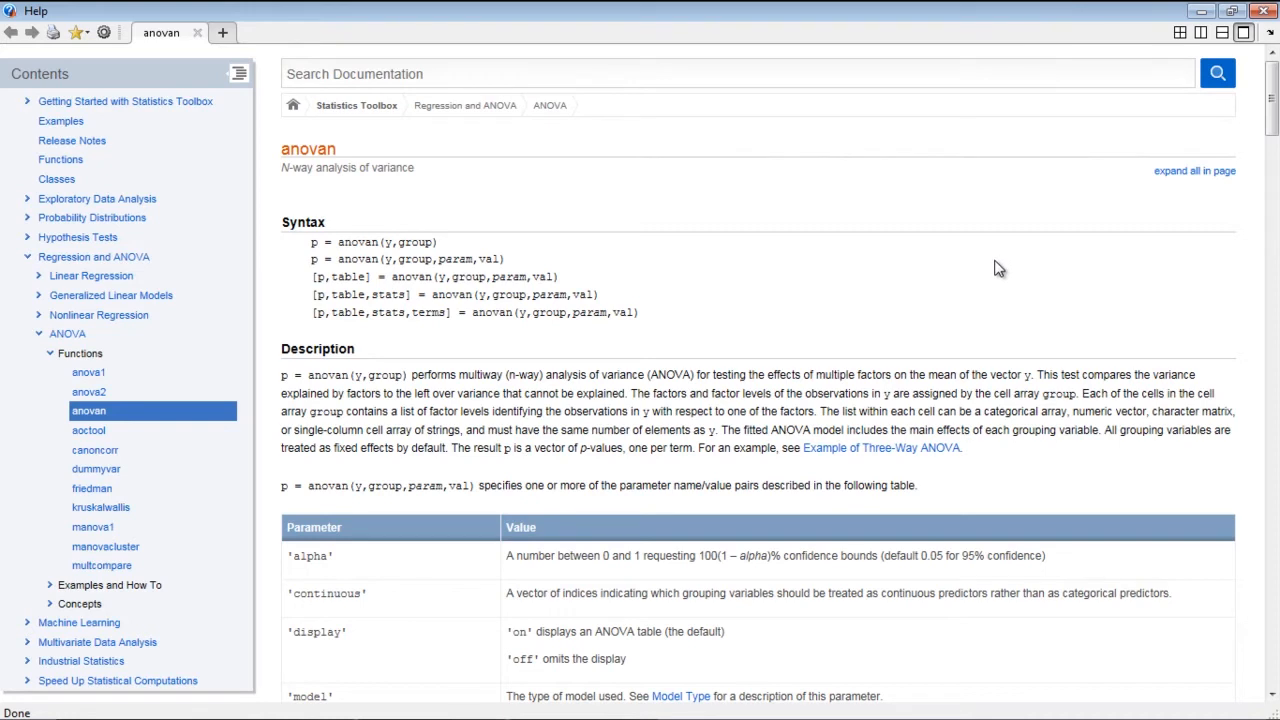
mouse_move(1072, 316)
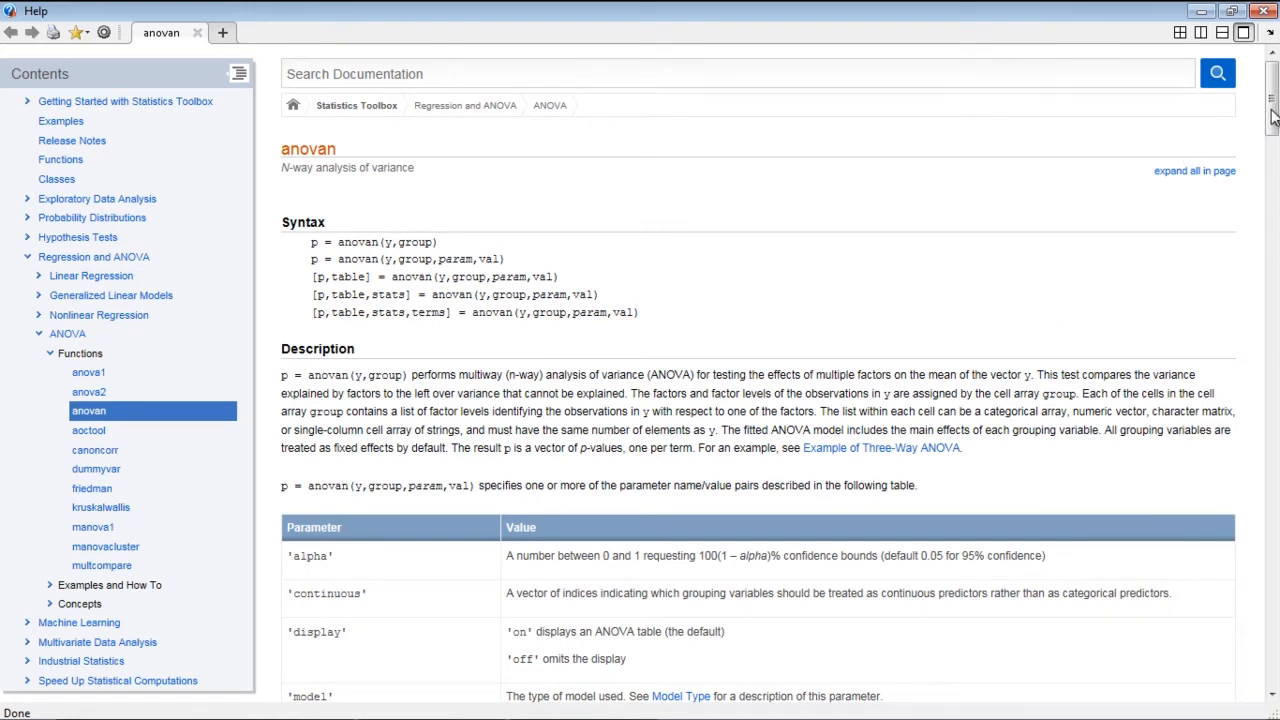
scroll("up", 3)
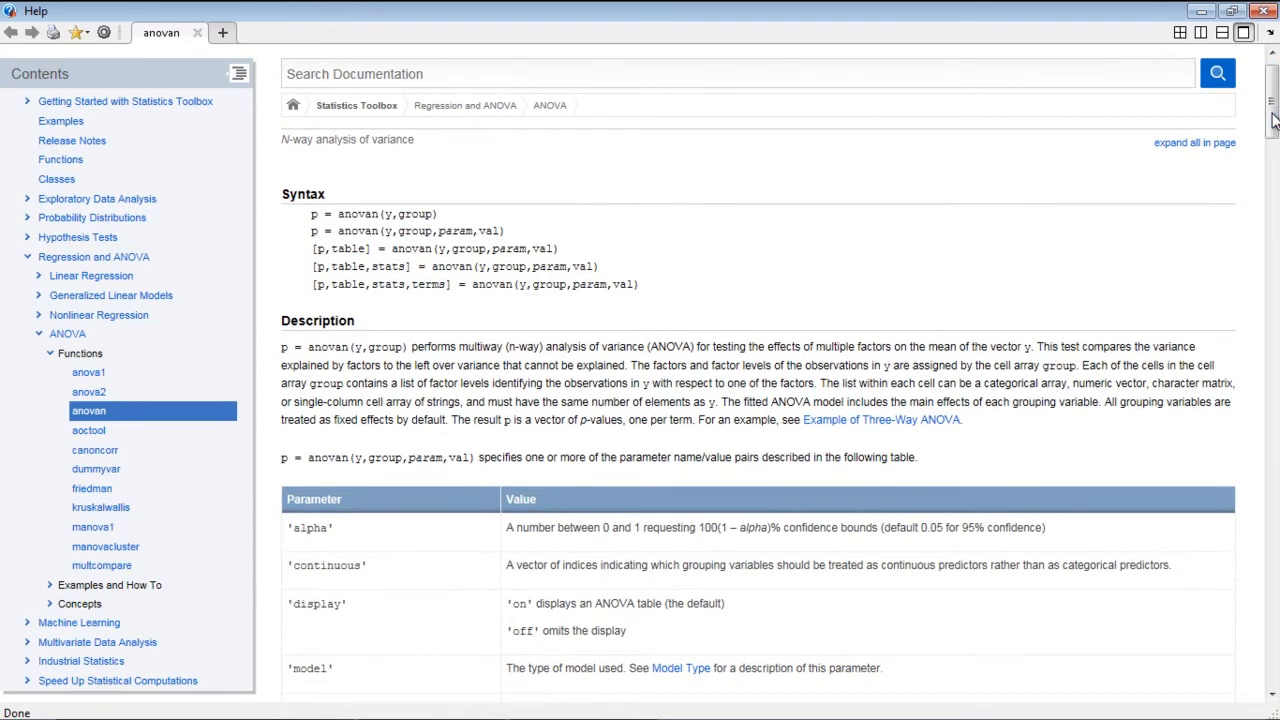
mouse_move(752, 294)
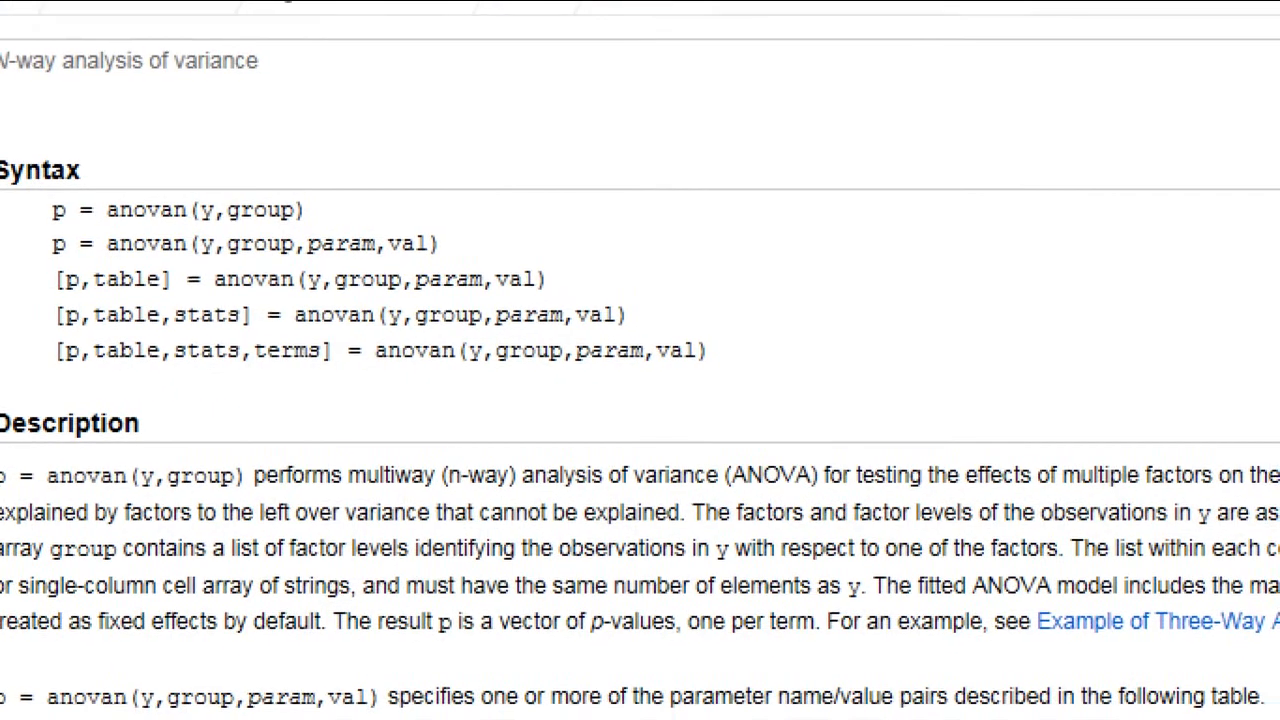
scroll("up", 3)
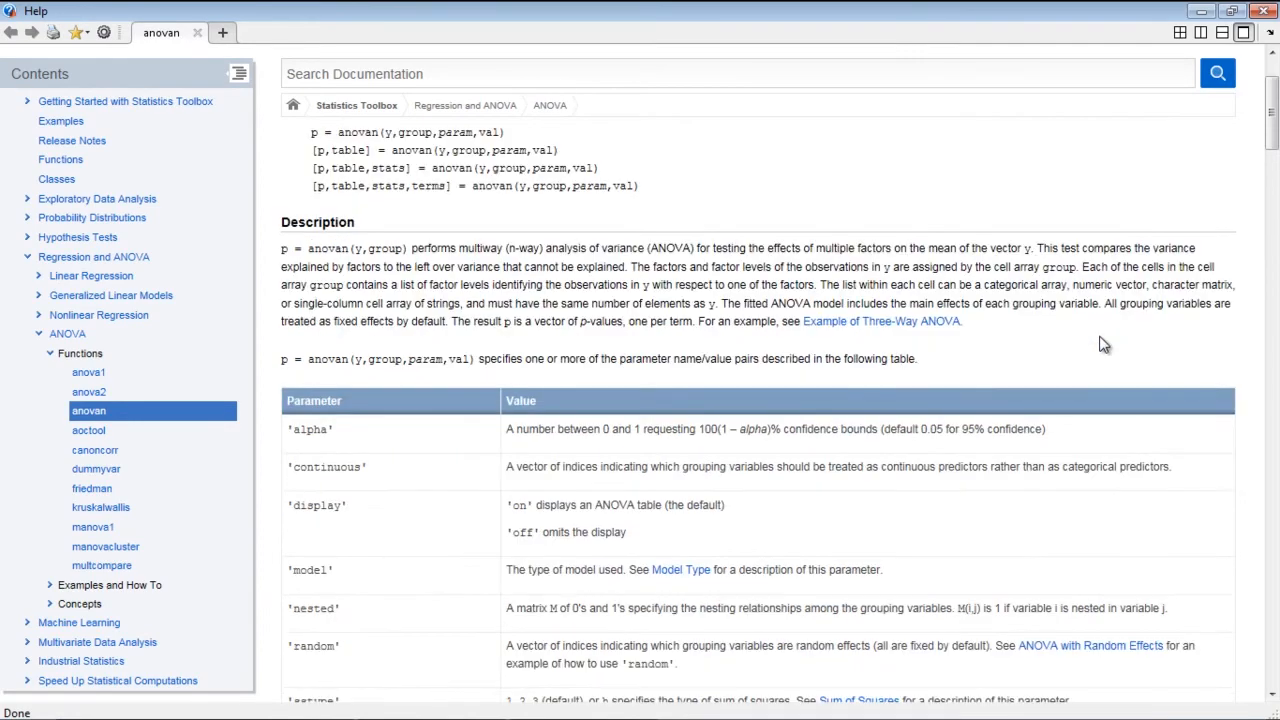
scroll("down", 3)
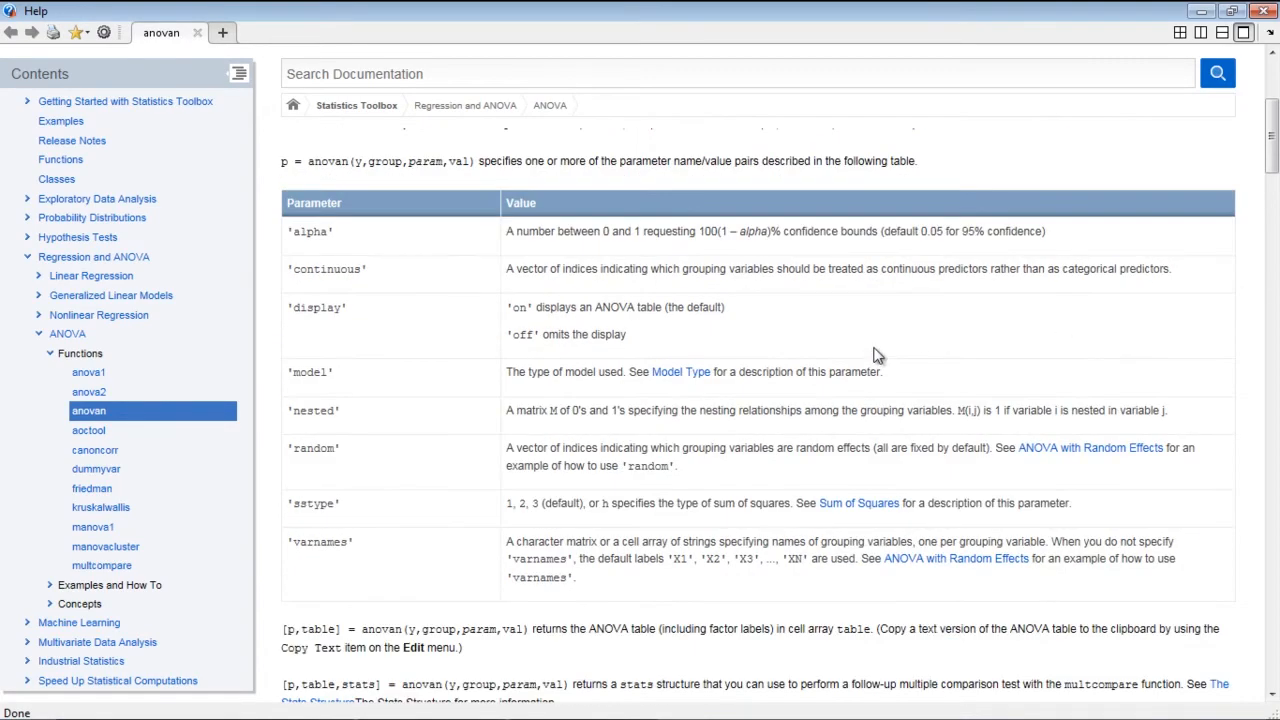
scroll("down", 3)
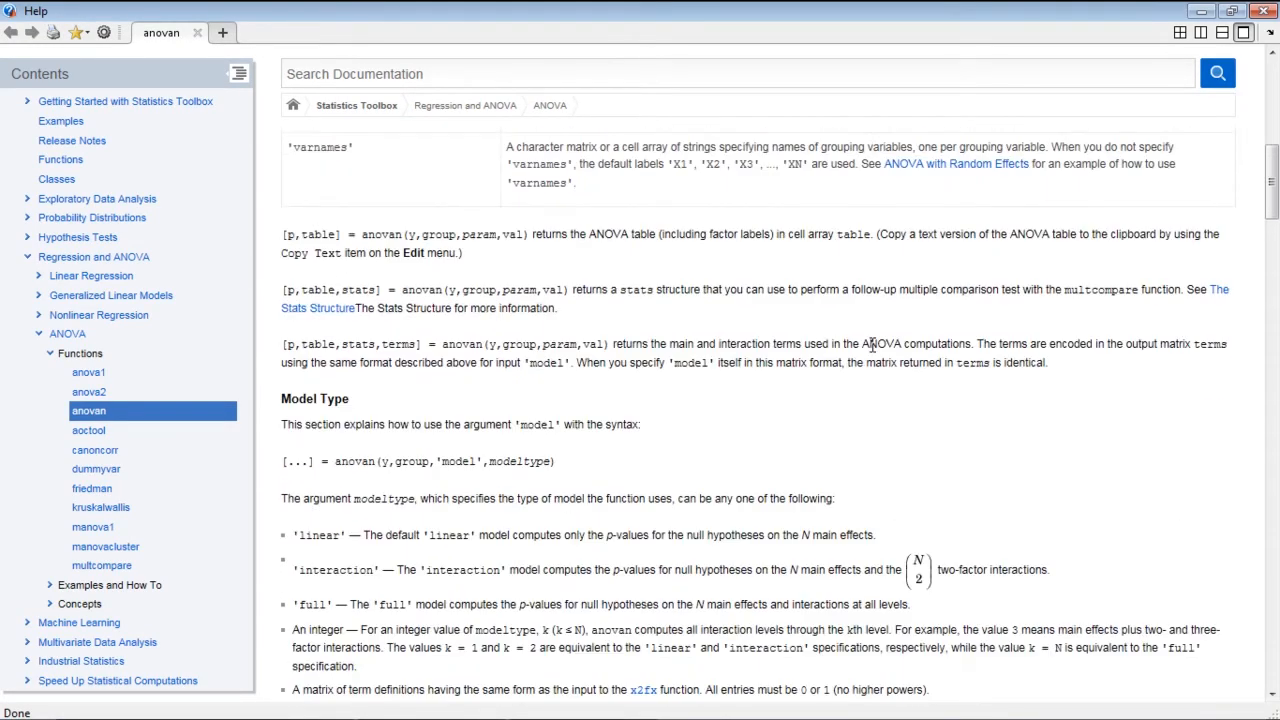
scroll("down", 3)
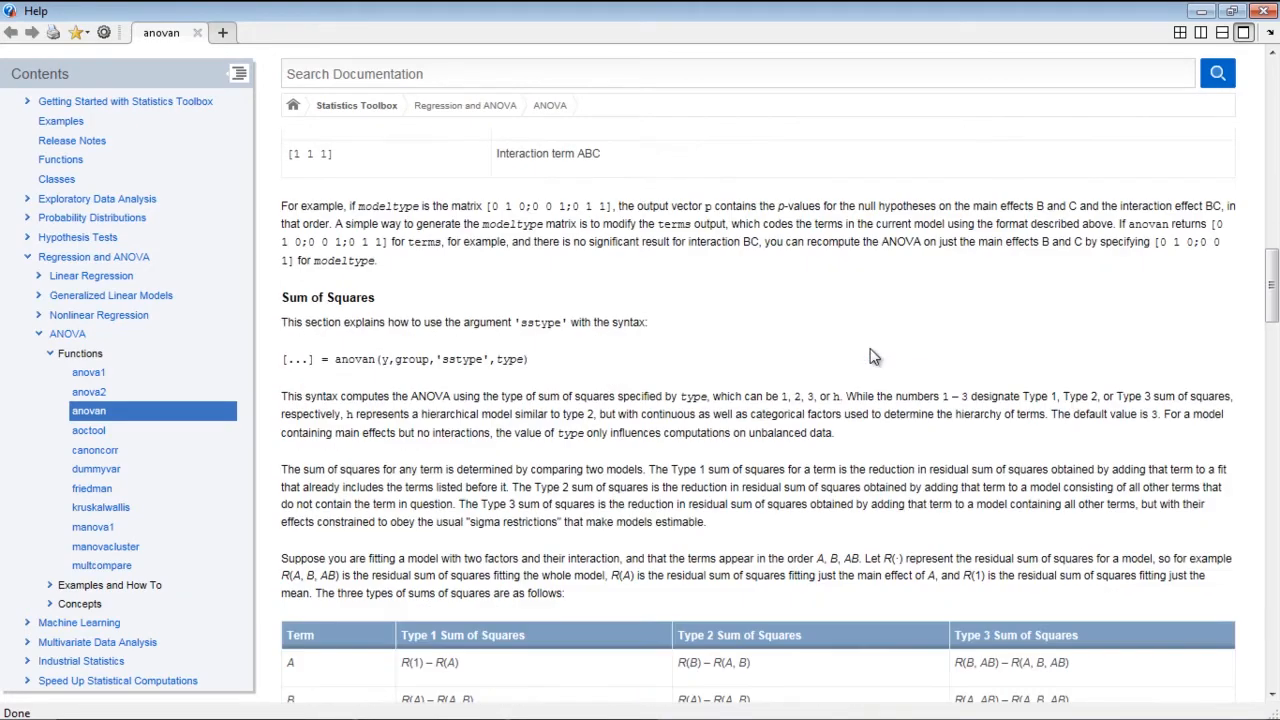
scroll("down", 3)
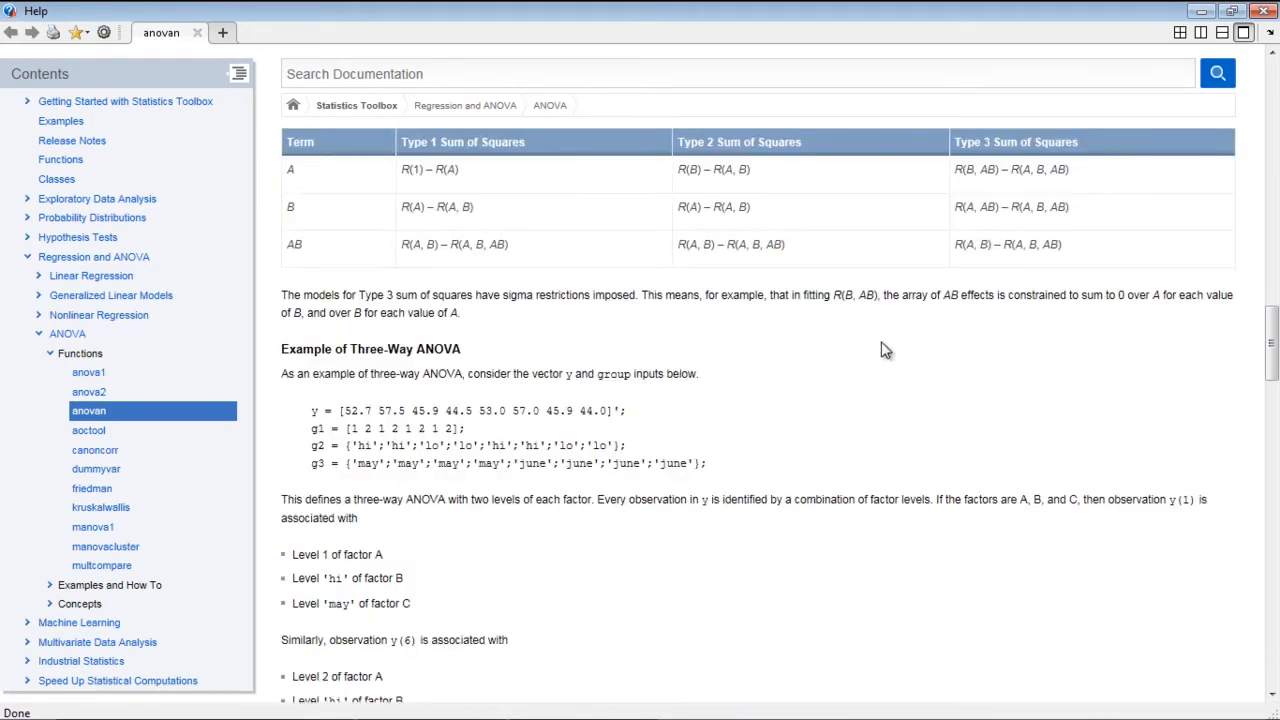
Step: Review the carbig two-way example and ANOVA table, then return to MainAnalysis.m
scroll("down", 3)
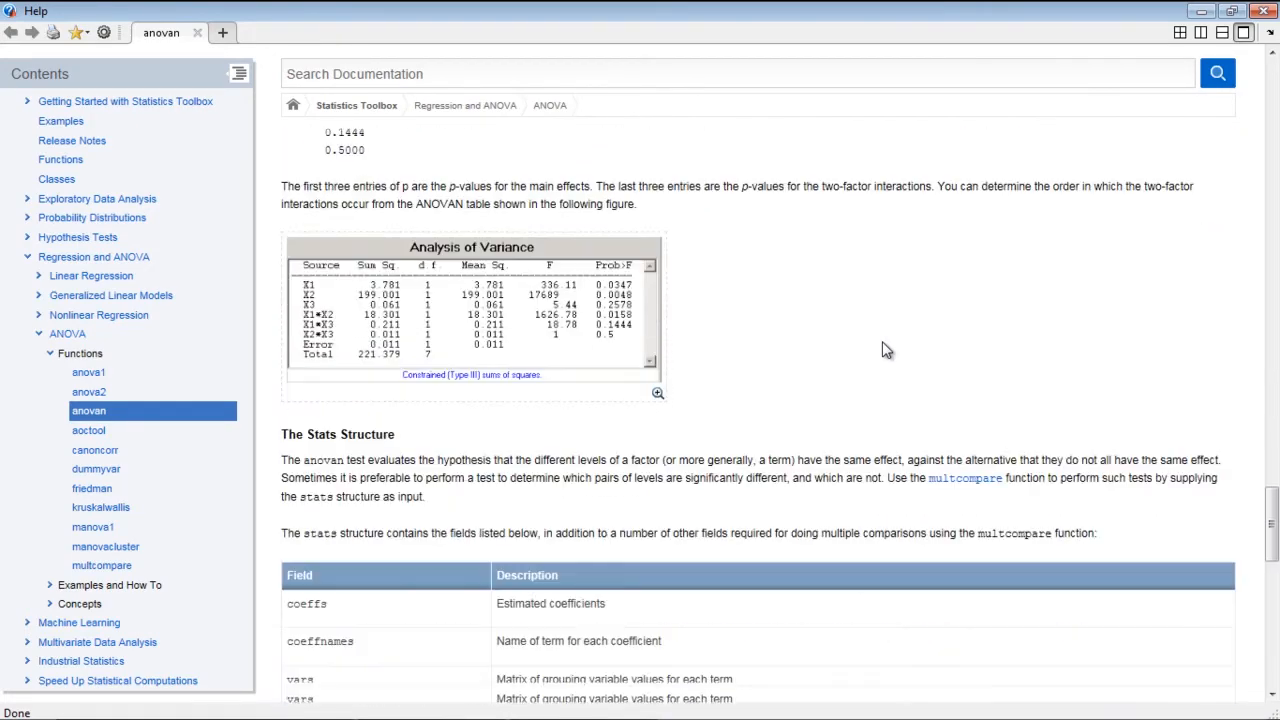
scroll("down", 3)
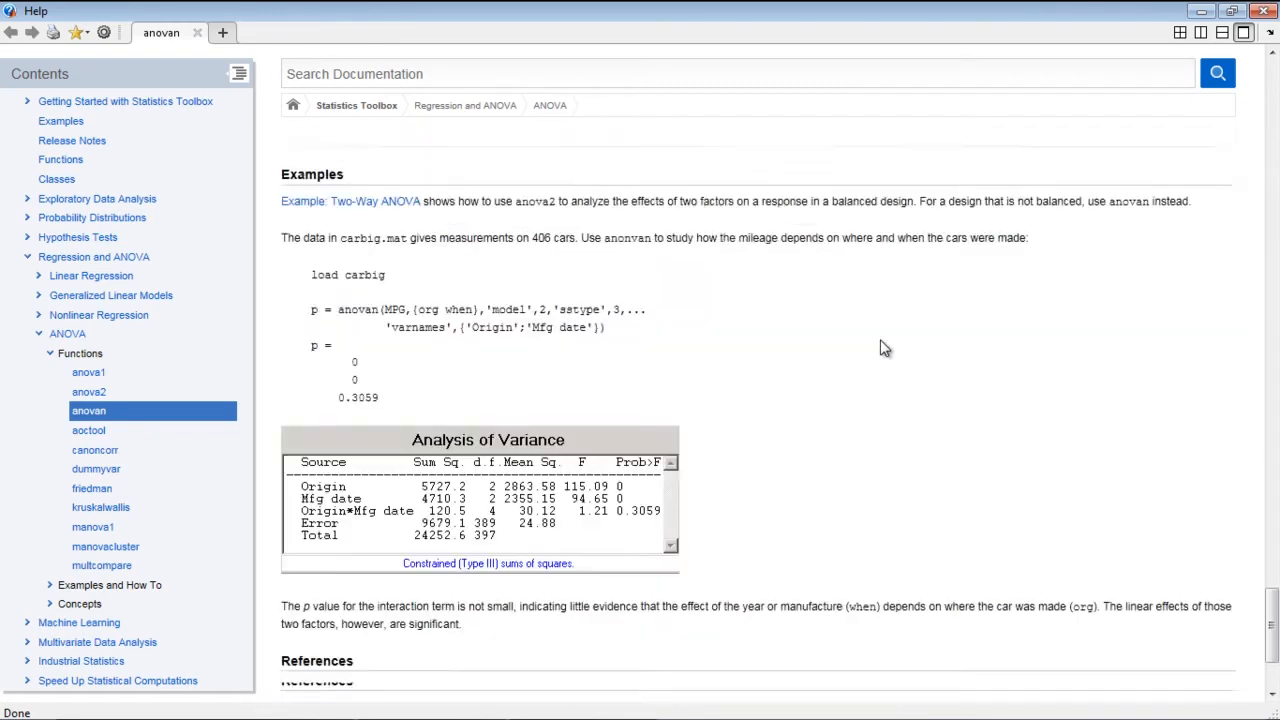
scroll("down", 3)
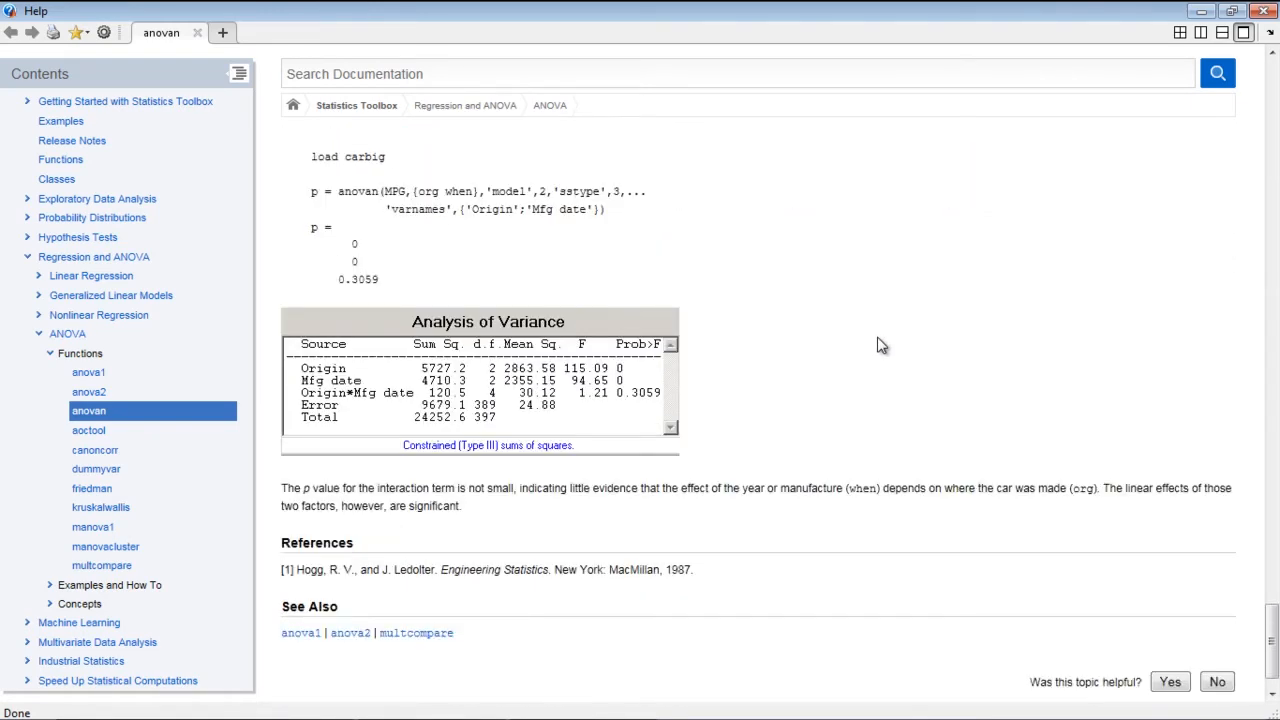
mouse_move(1136, 412)
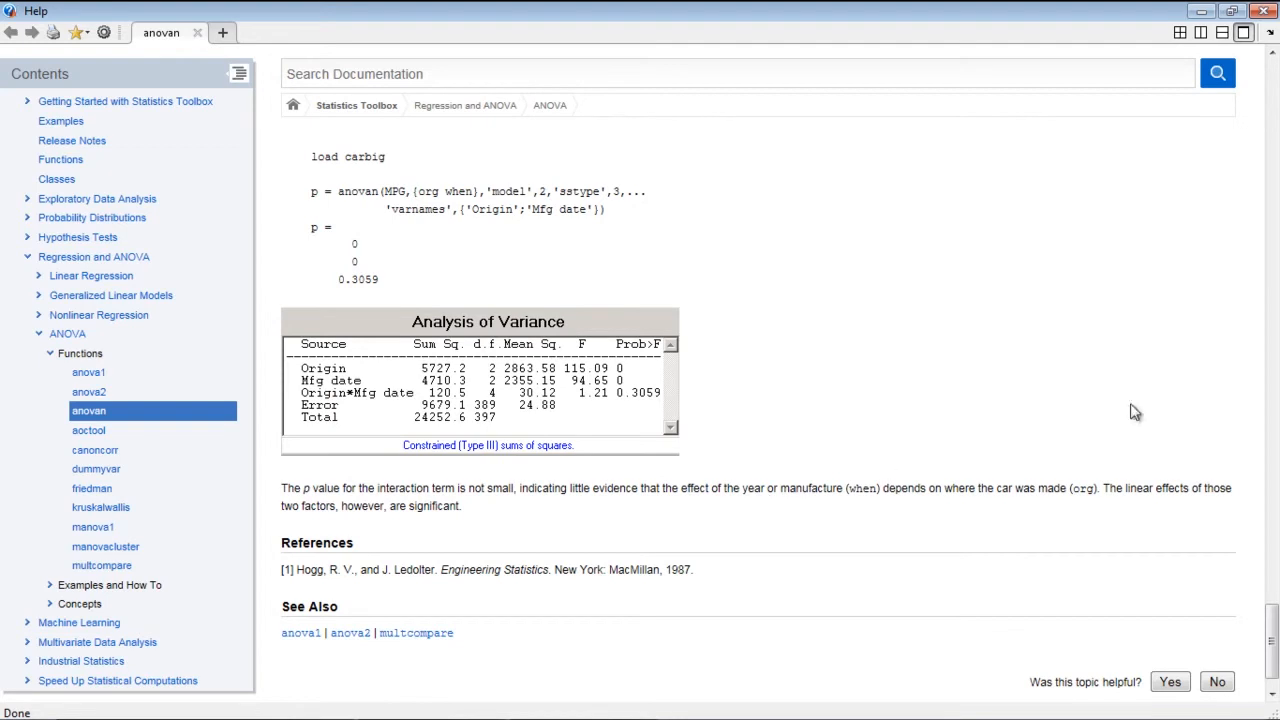
mouse_move(1262, 12)
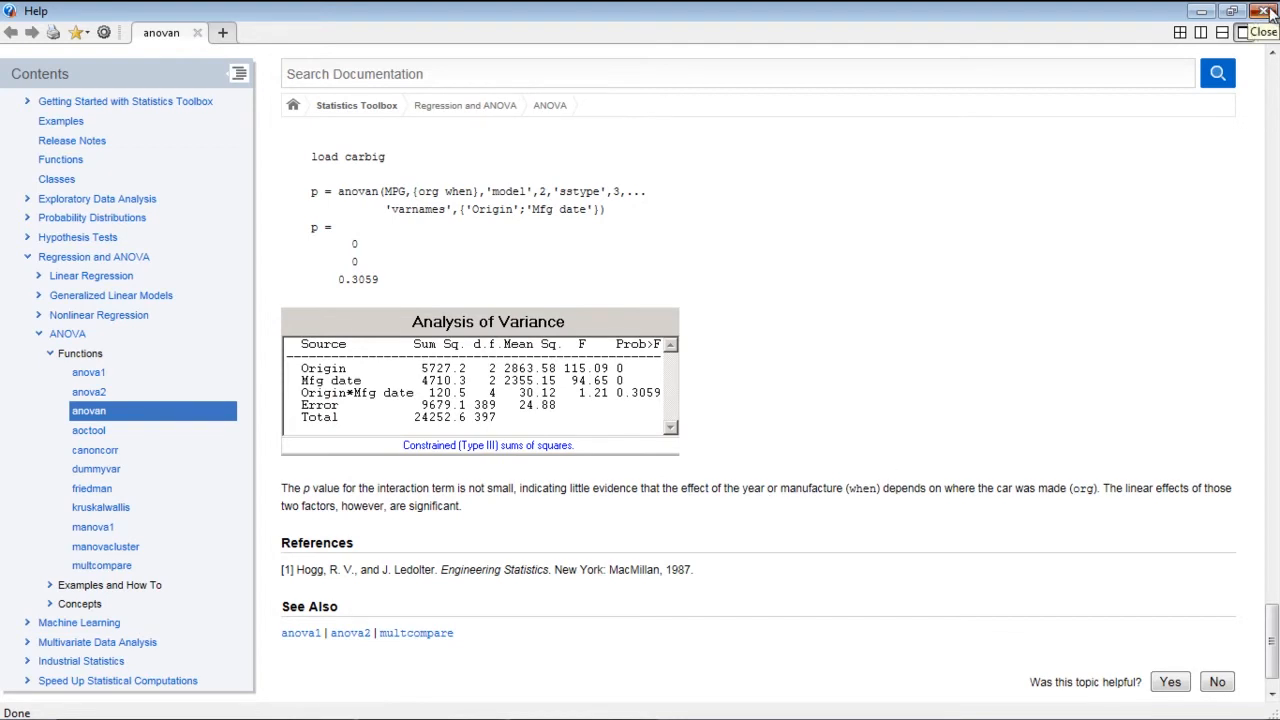
left_click(1264, 10)
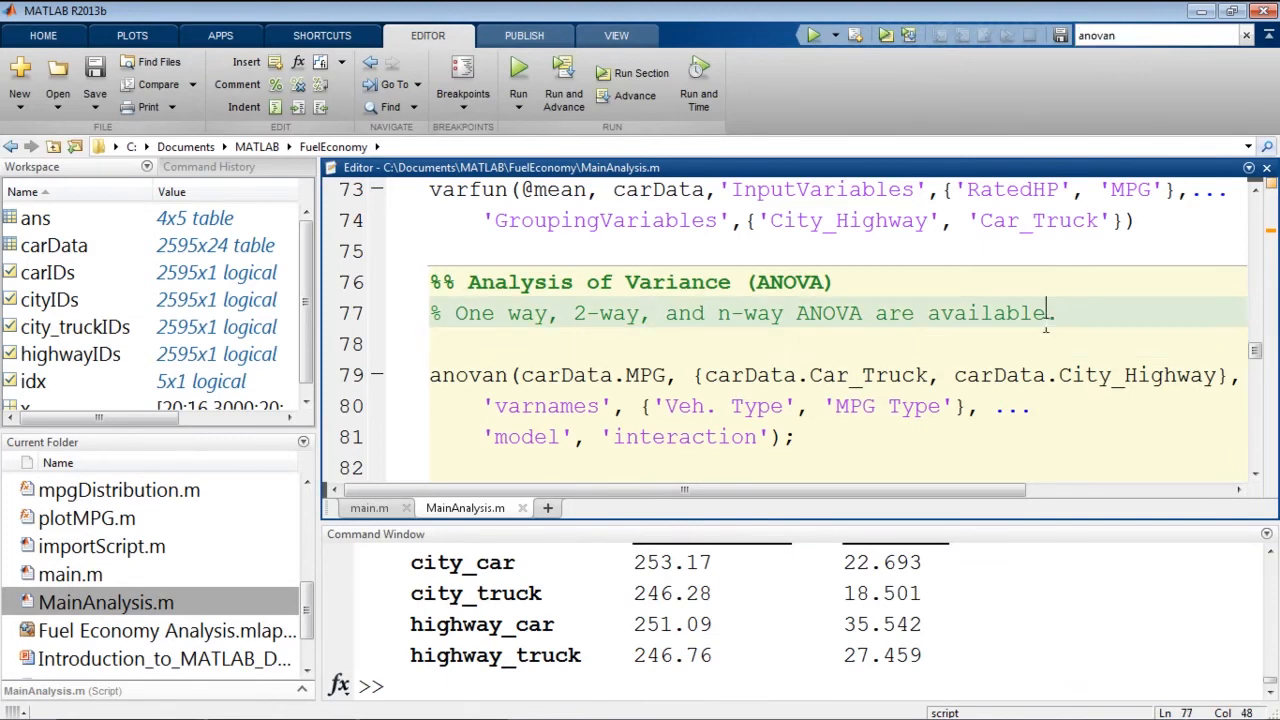
Step: Run the ANOVA section, producing the N-Way ANOVA table for vehicle type, MPG type and interaction
left_click(632, 72)
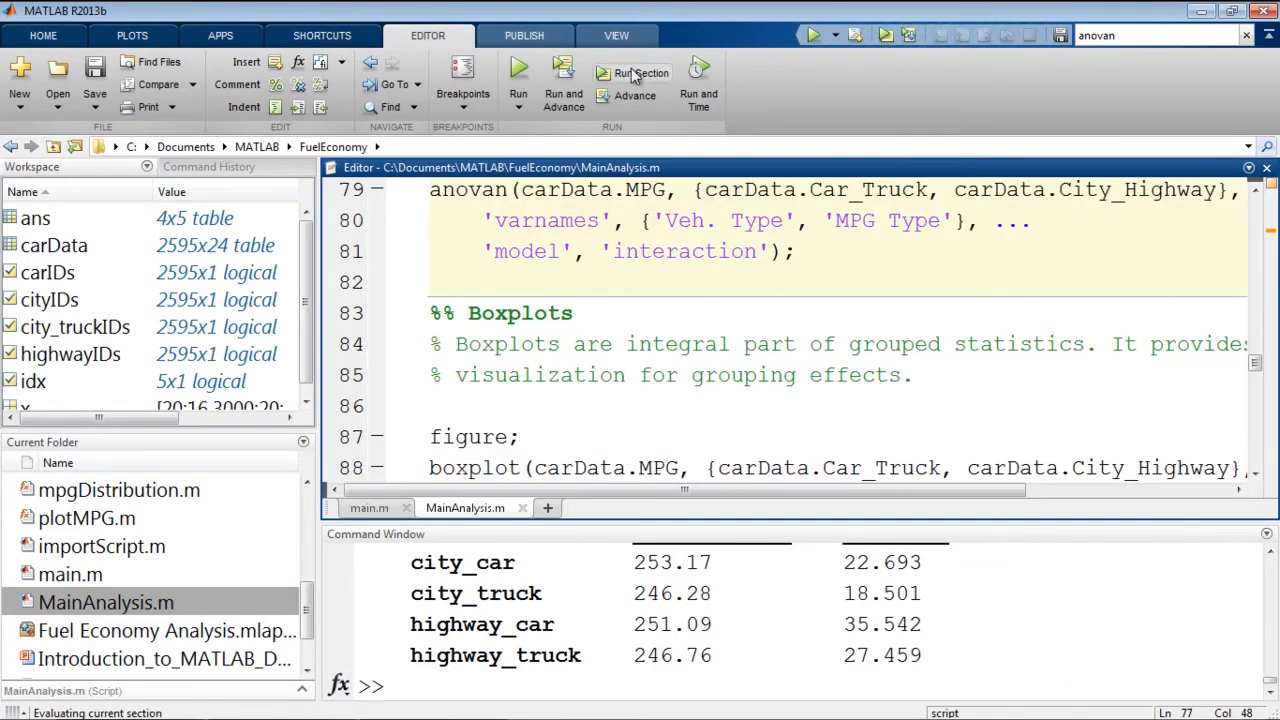
left_click(632, 80)
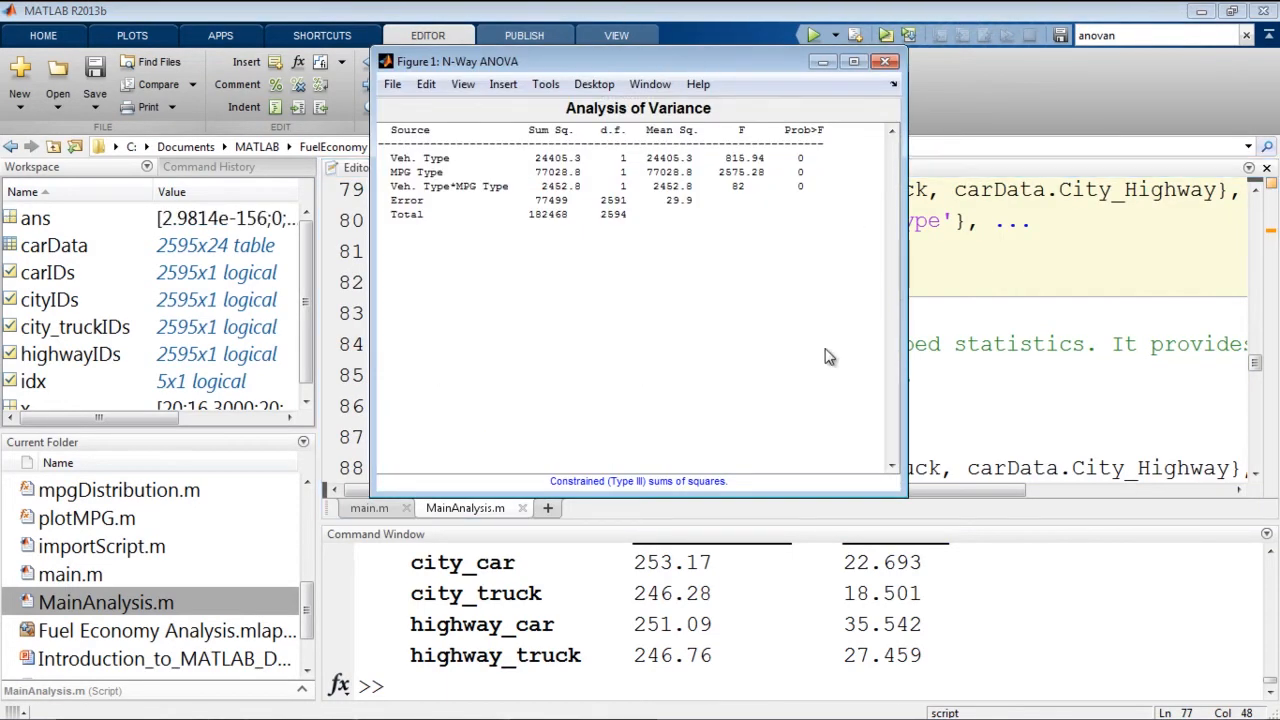
mouse_move(784, 180)
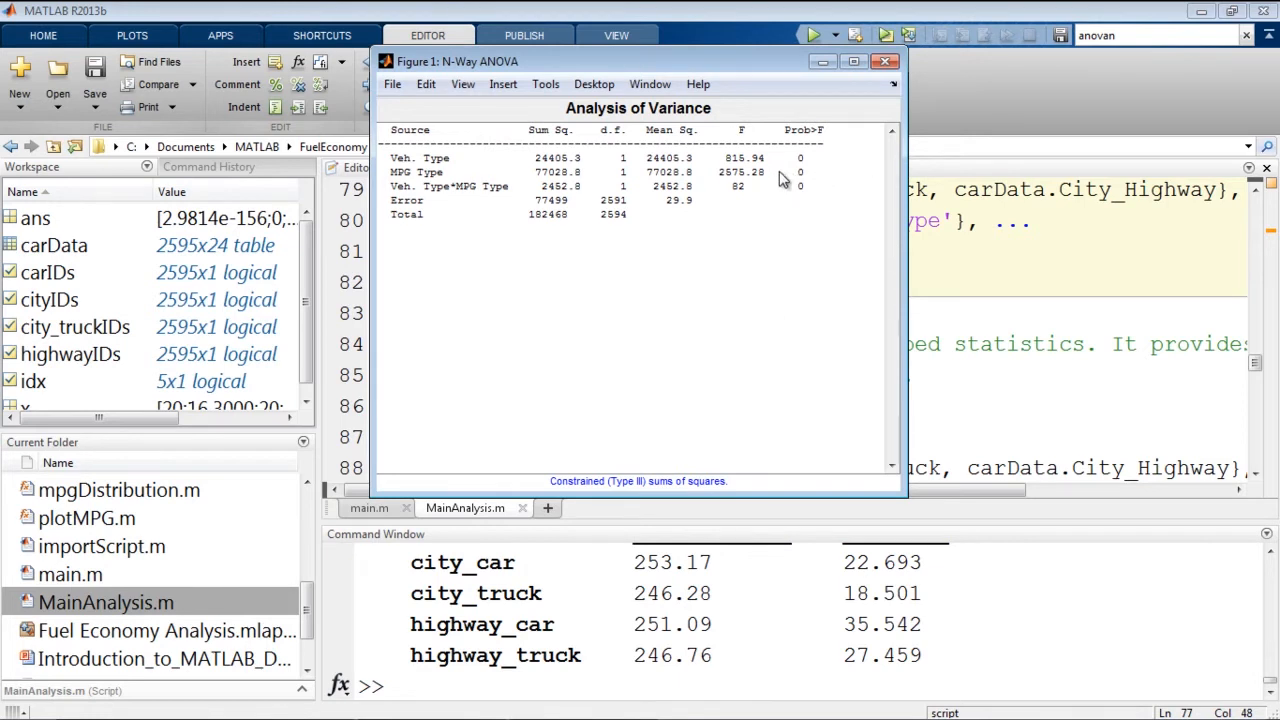
mouse_move(810, 184)
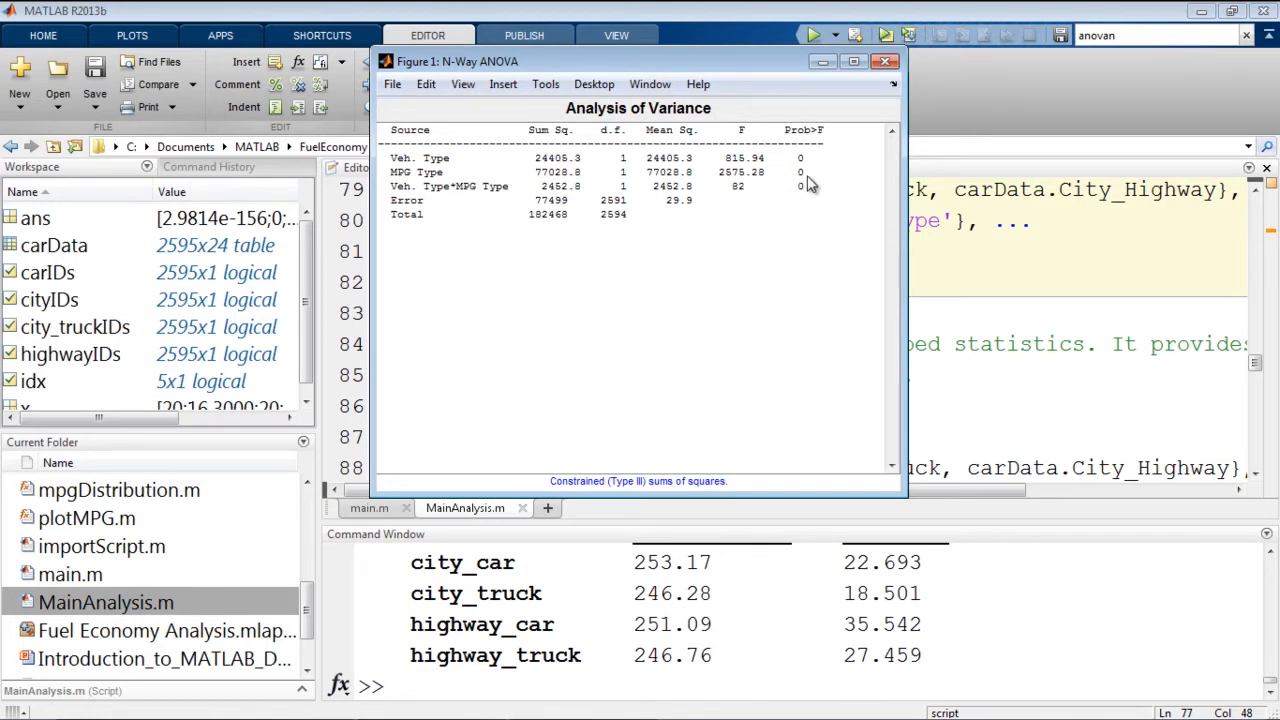
mouse_move(800, 176)
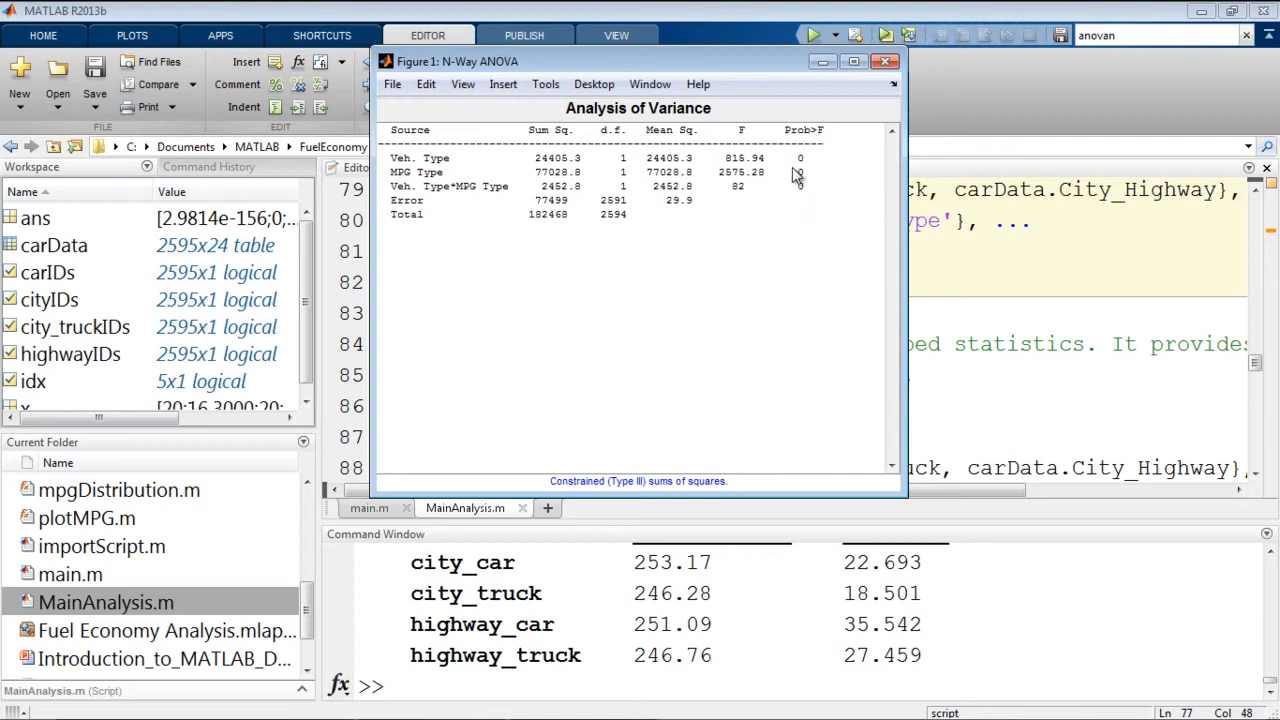
mouse_move(730, 136)
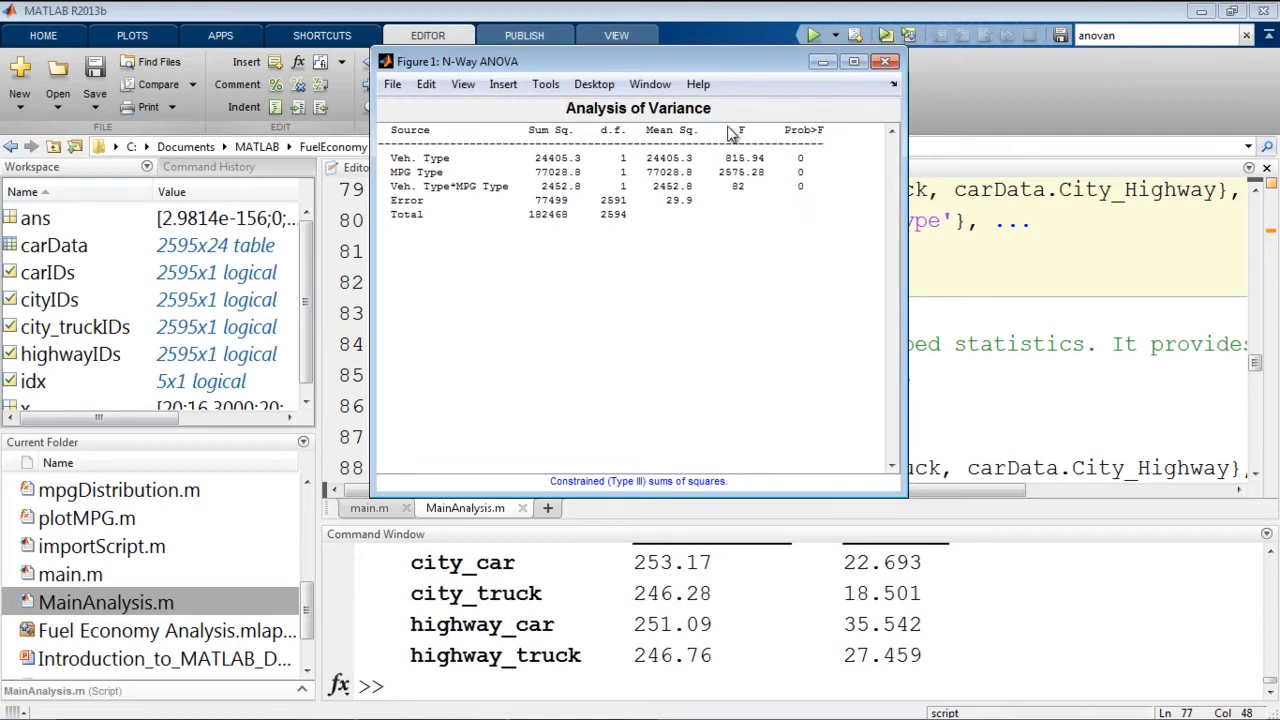
mouse_move(816, 140)
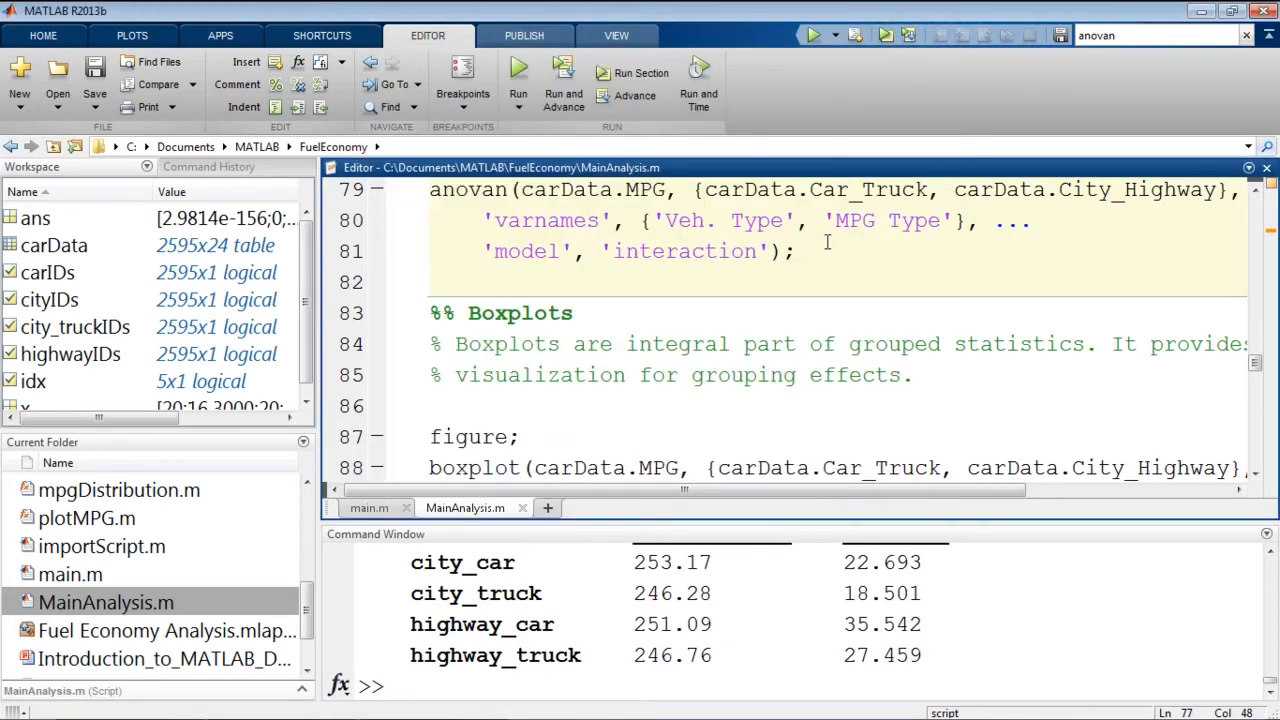
Step: Run the Boxplots section and maximize the MPG boxplot figure for car and truck city/highway groups
scroll("down", 3)
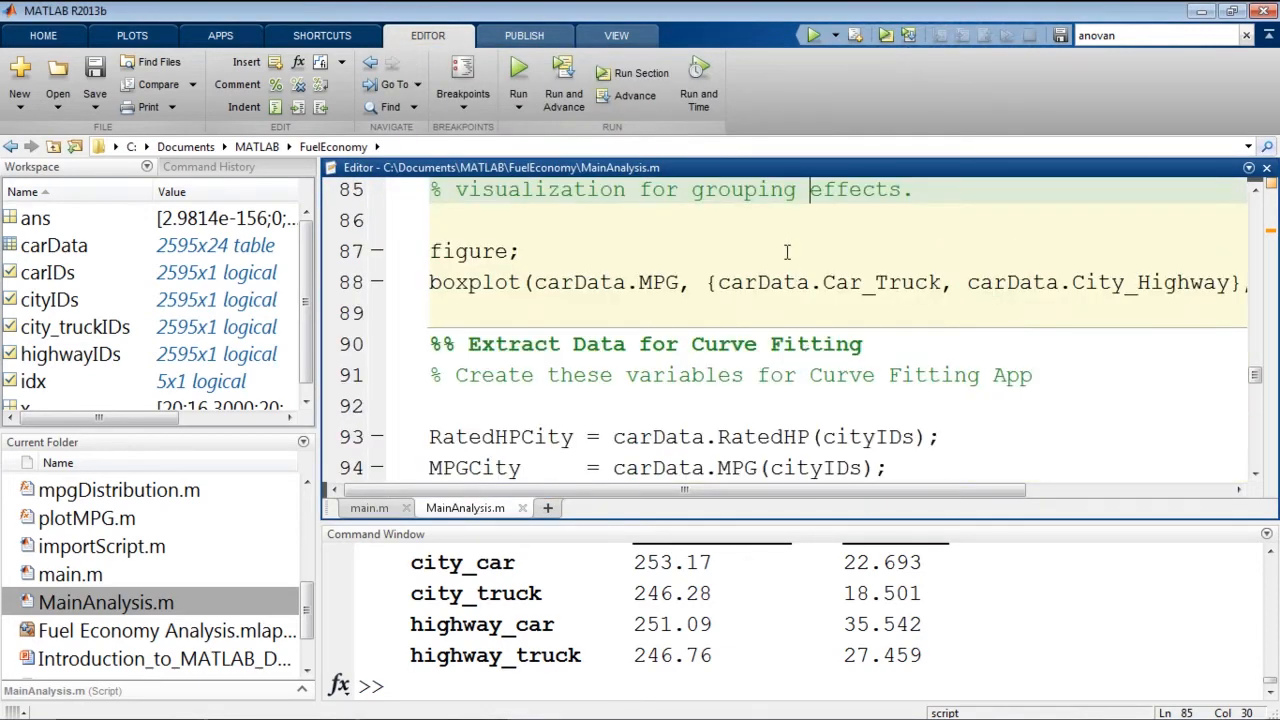
left_click(520, 252)
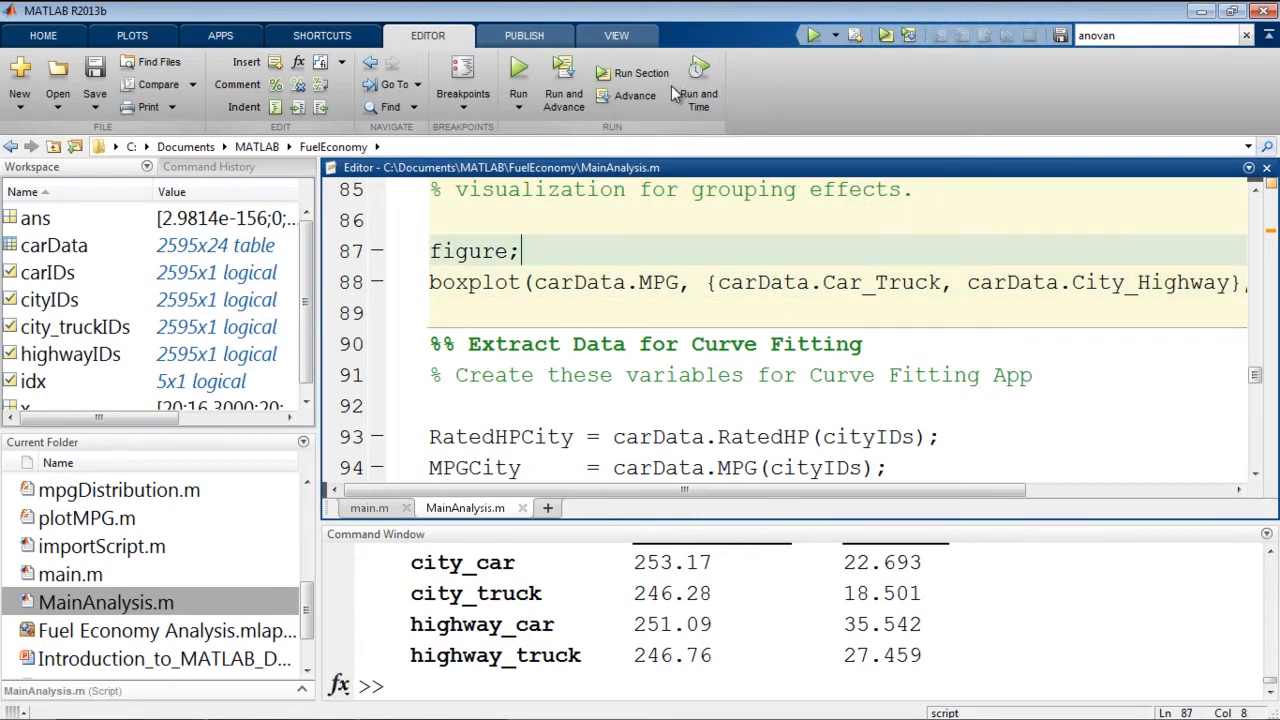
left_click(640, 72)
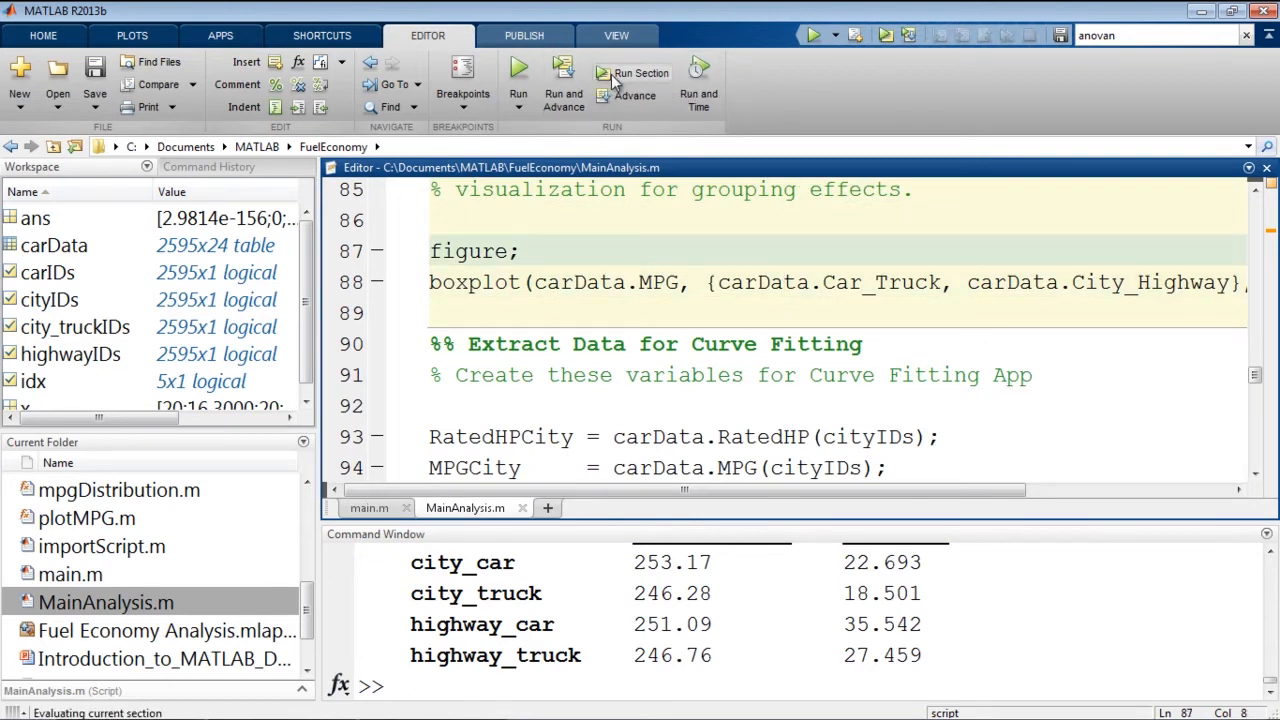
left_click(640, 80)
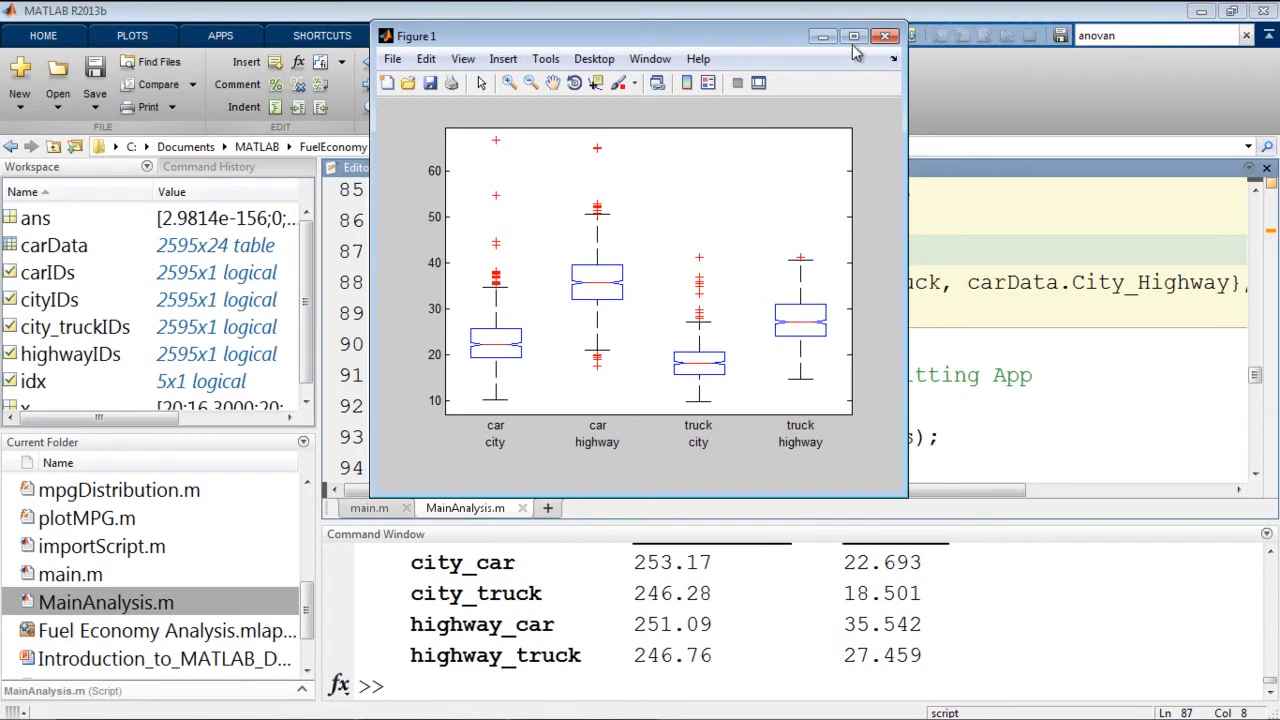
left_click(852, 36)
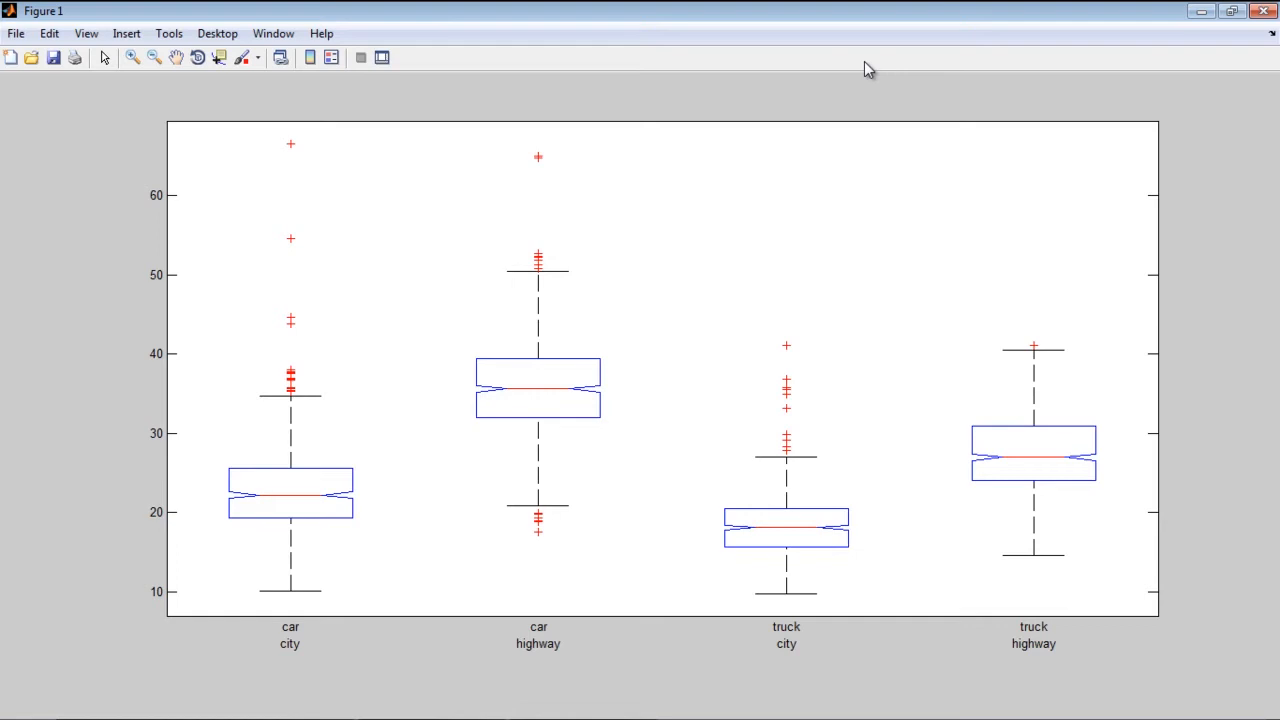
mouse_move(400, 460)
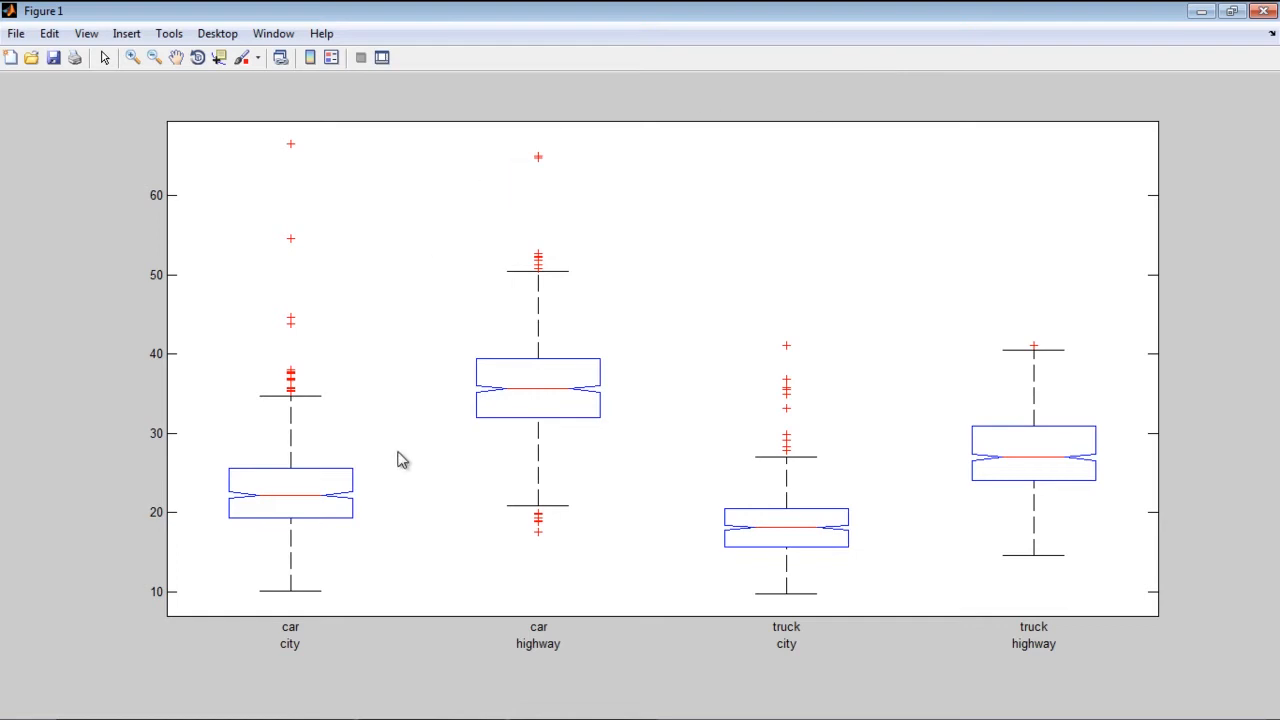
mouse_move(288, 536)
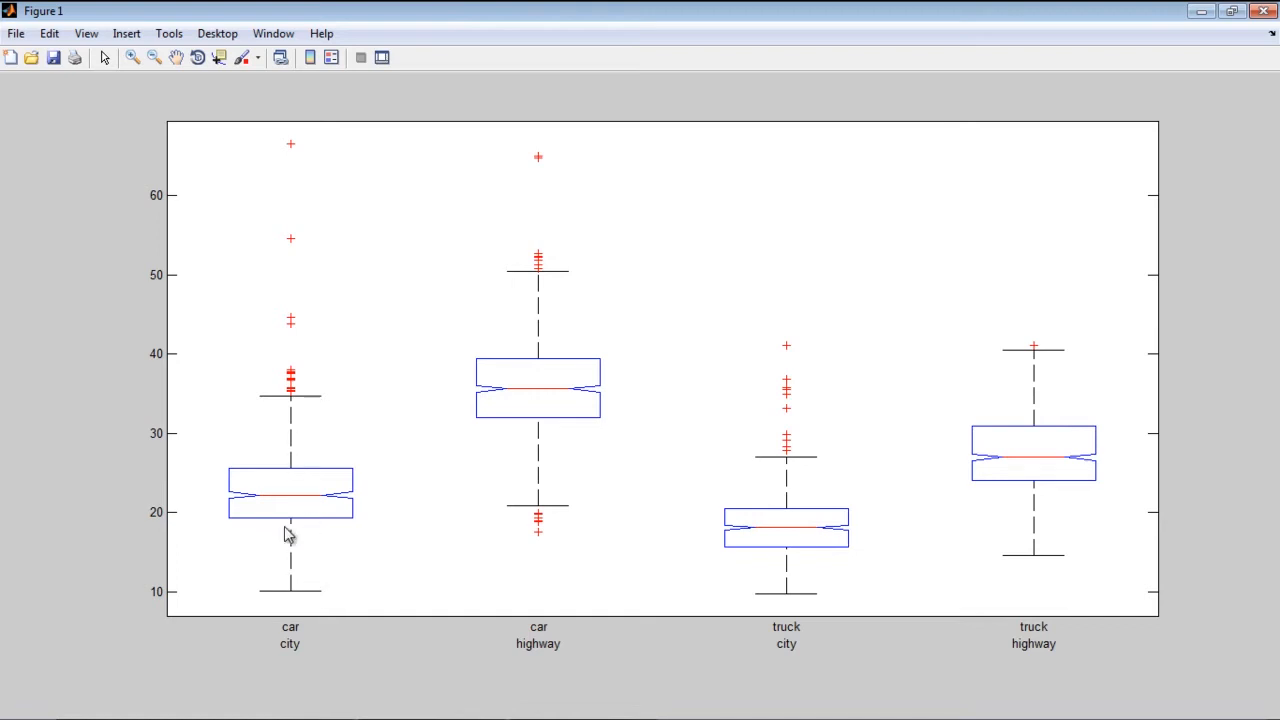
mouse_move(296, 588)
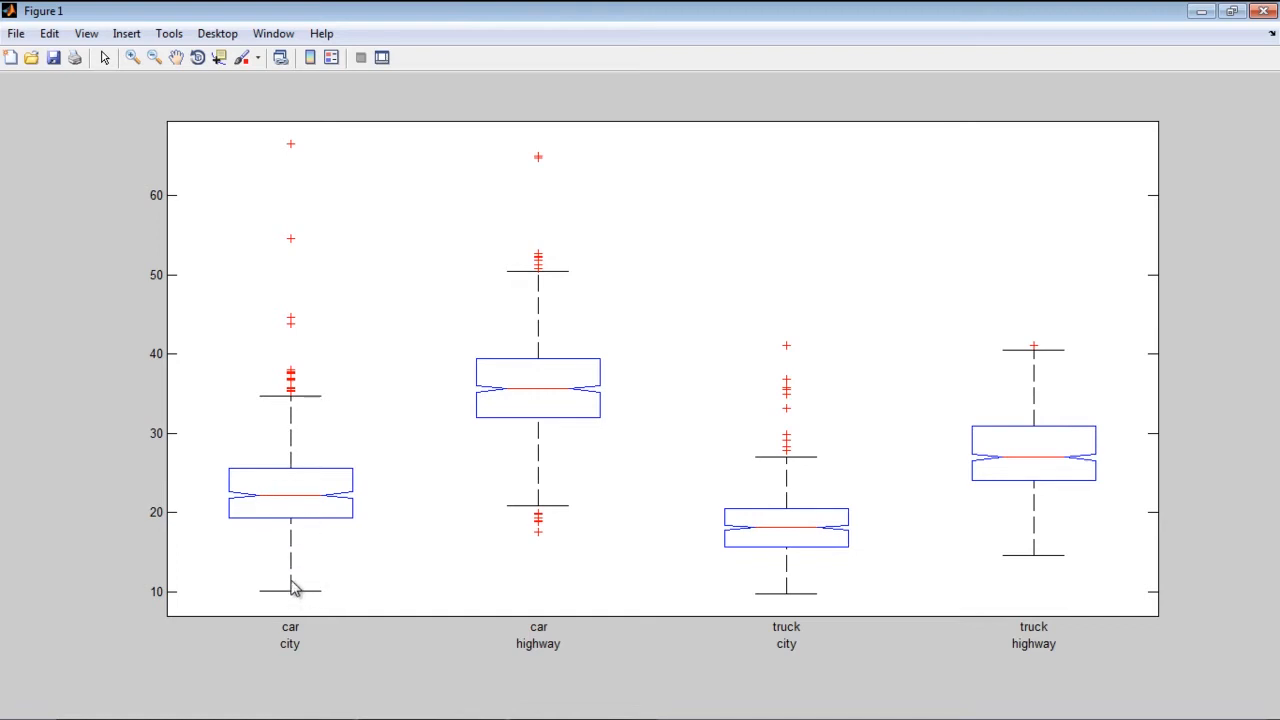
mouse_move(296, 528)
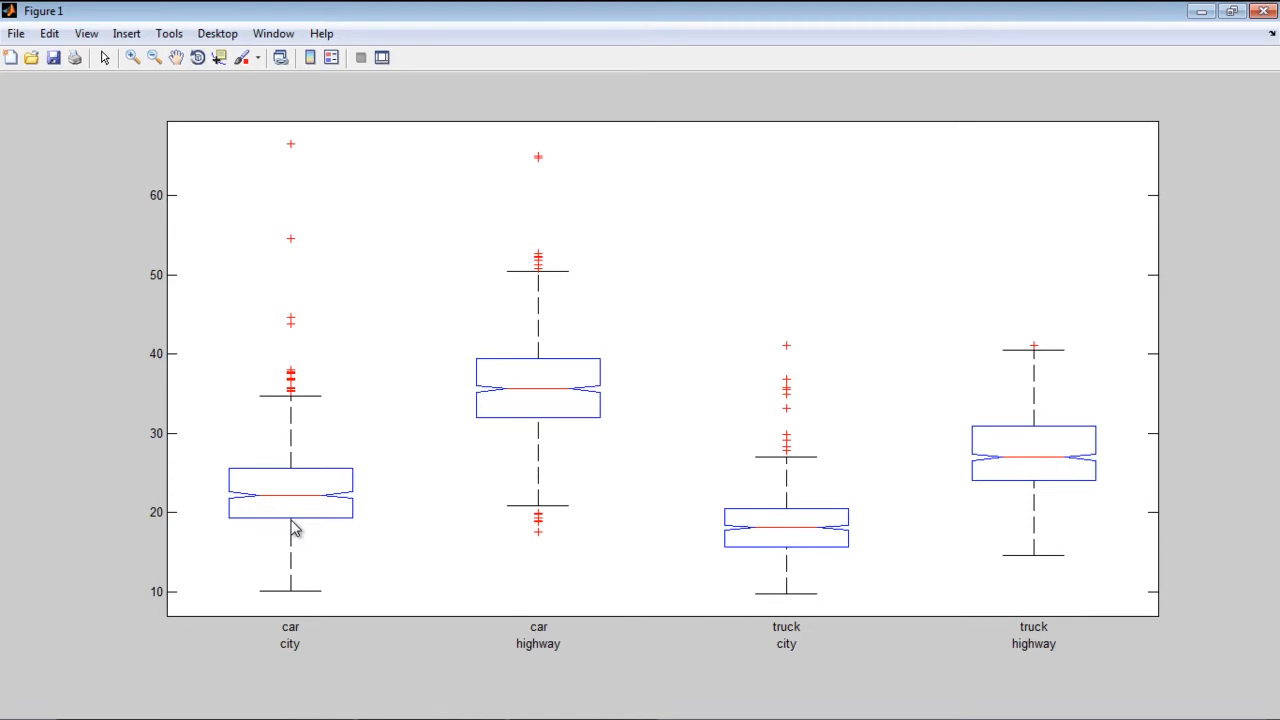
mouse_move(304, 472)
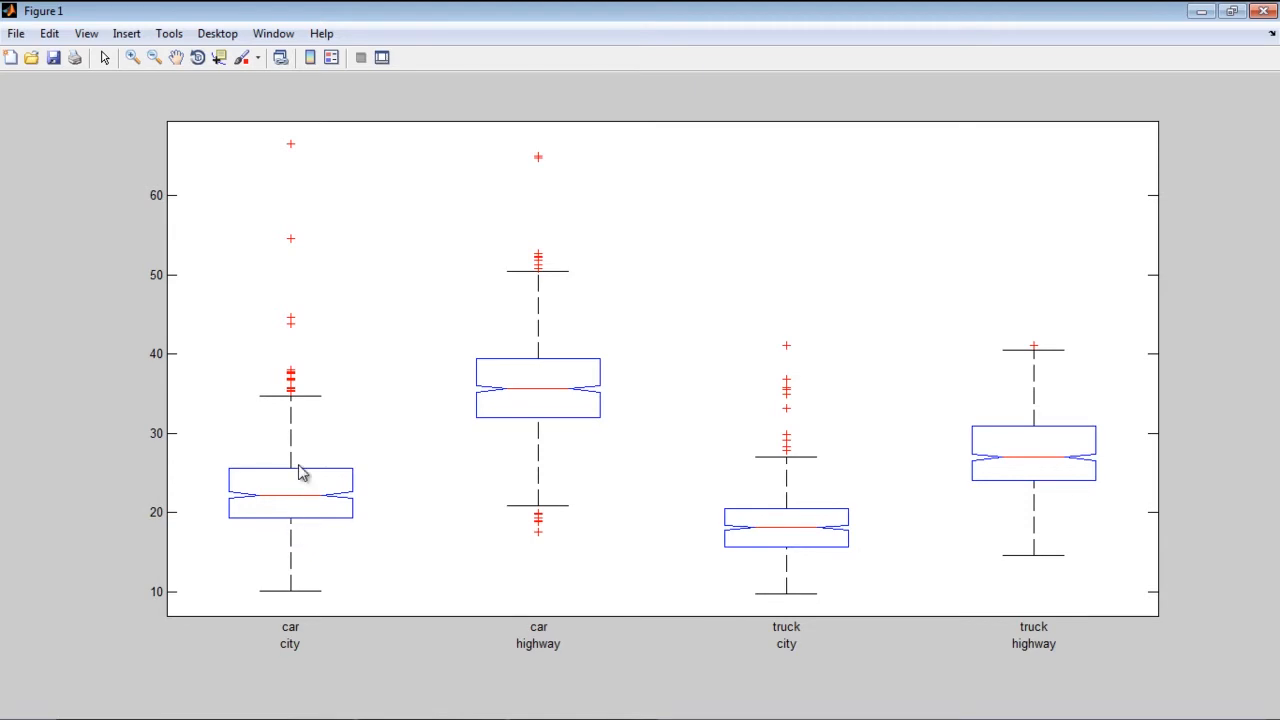
mouse_move(296, 500)
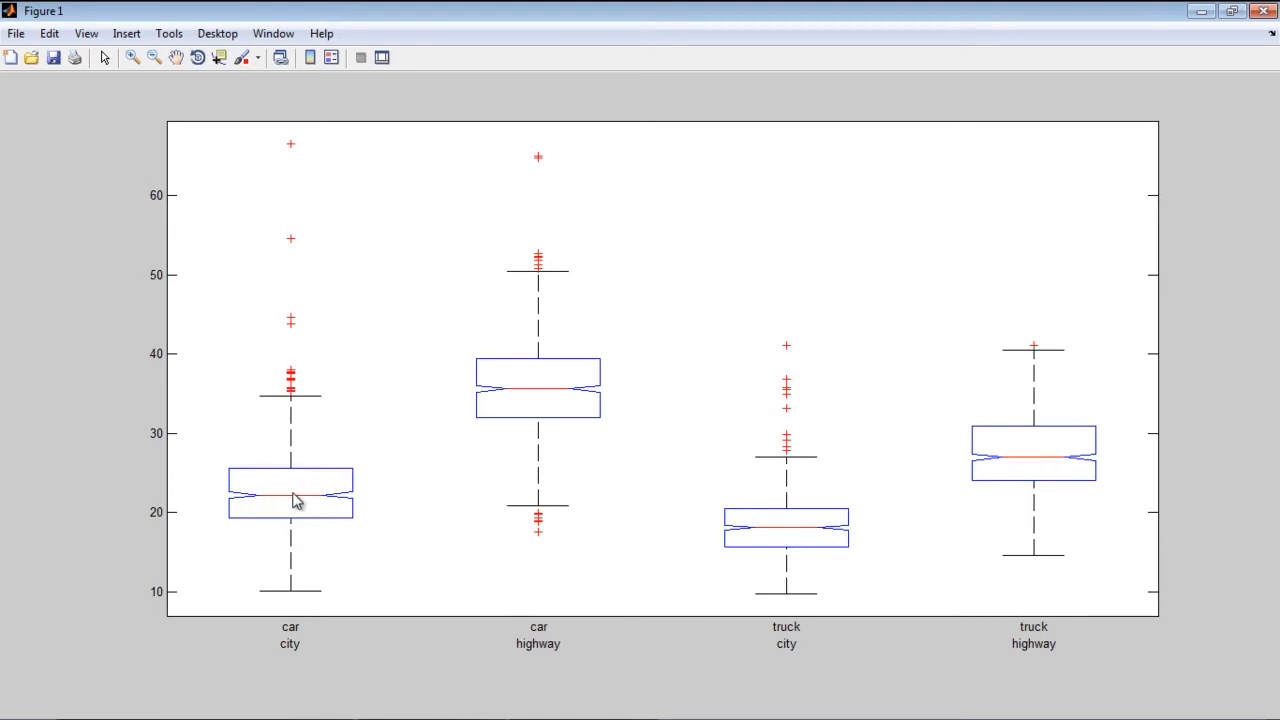
mouse_move(304, 502)
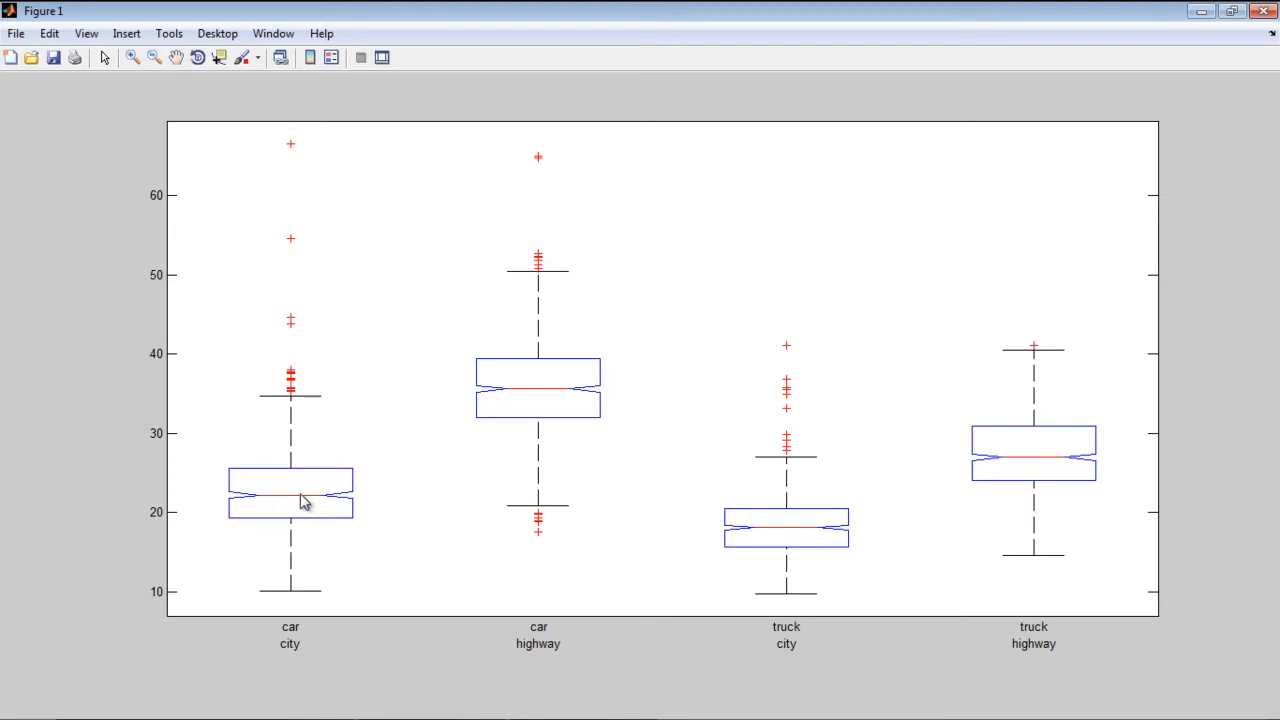
mouse_move(330, 504)
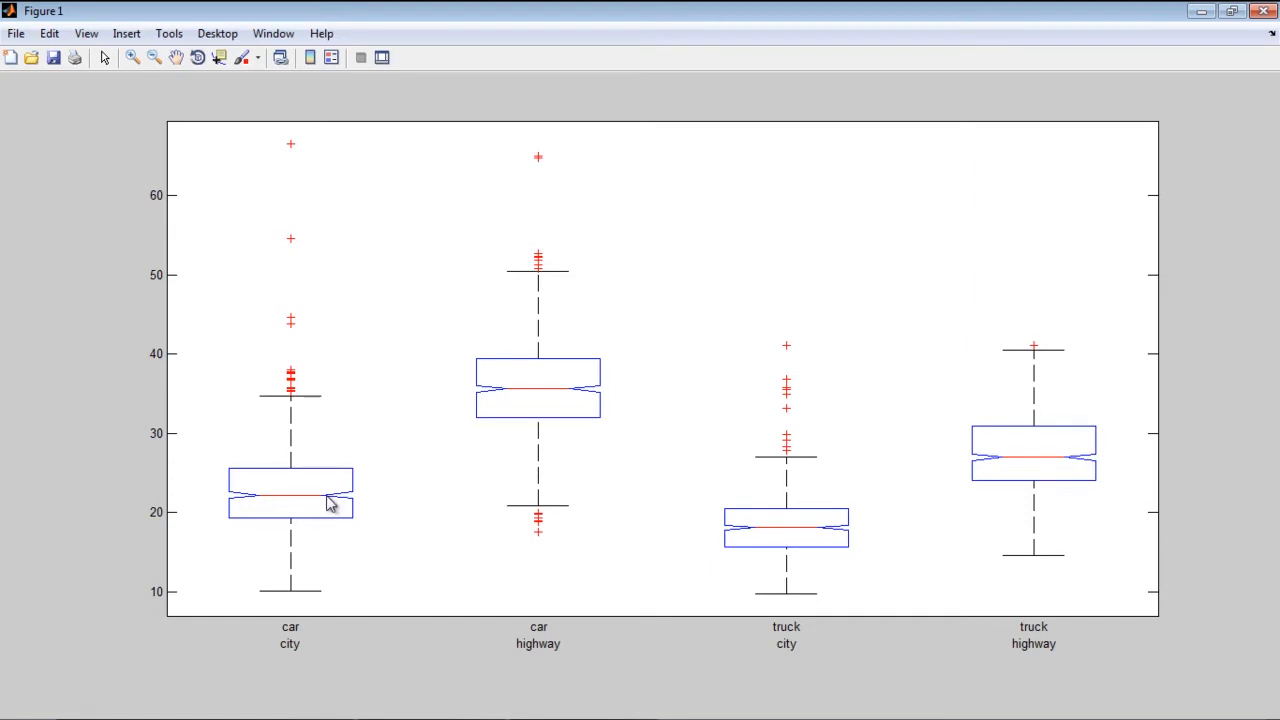
mouse_move(336, 524)
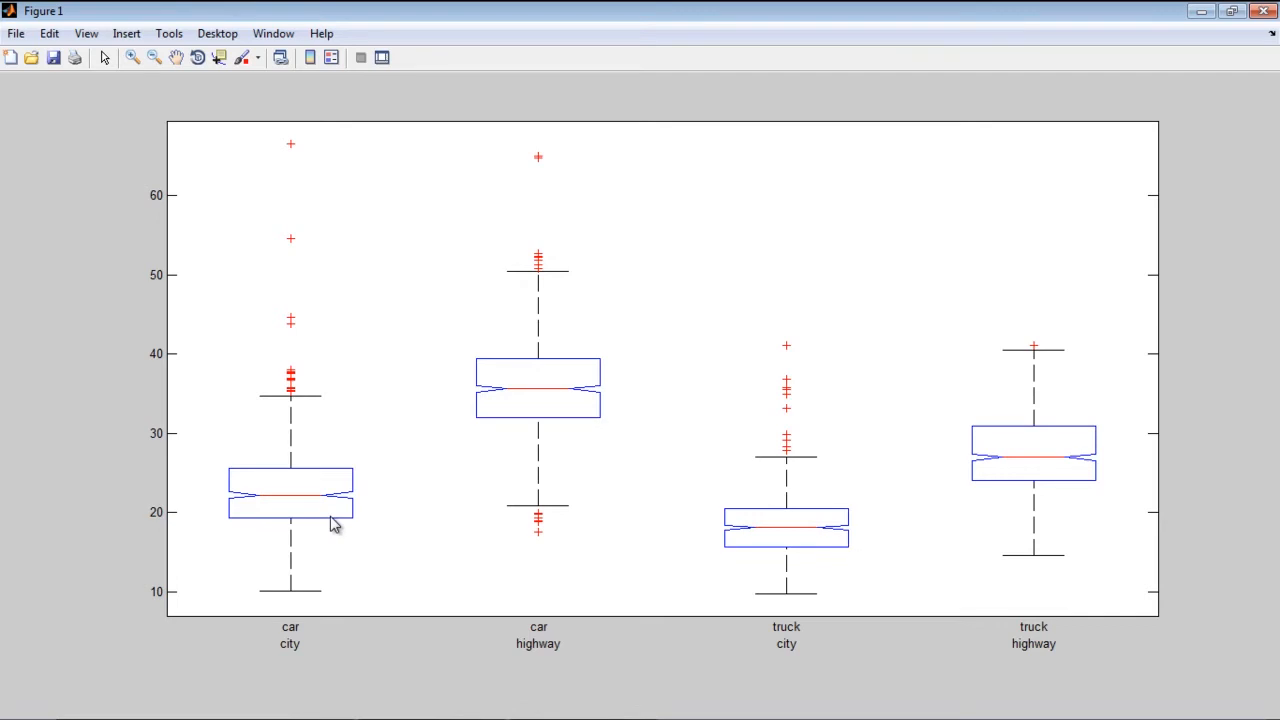
mouse_move(324, 472)
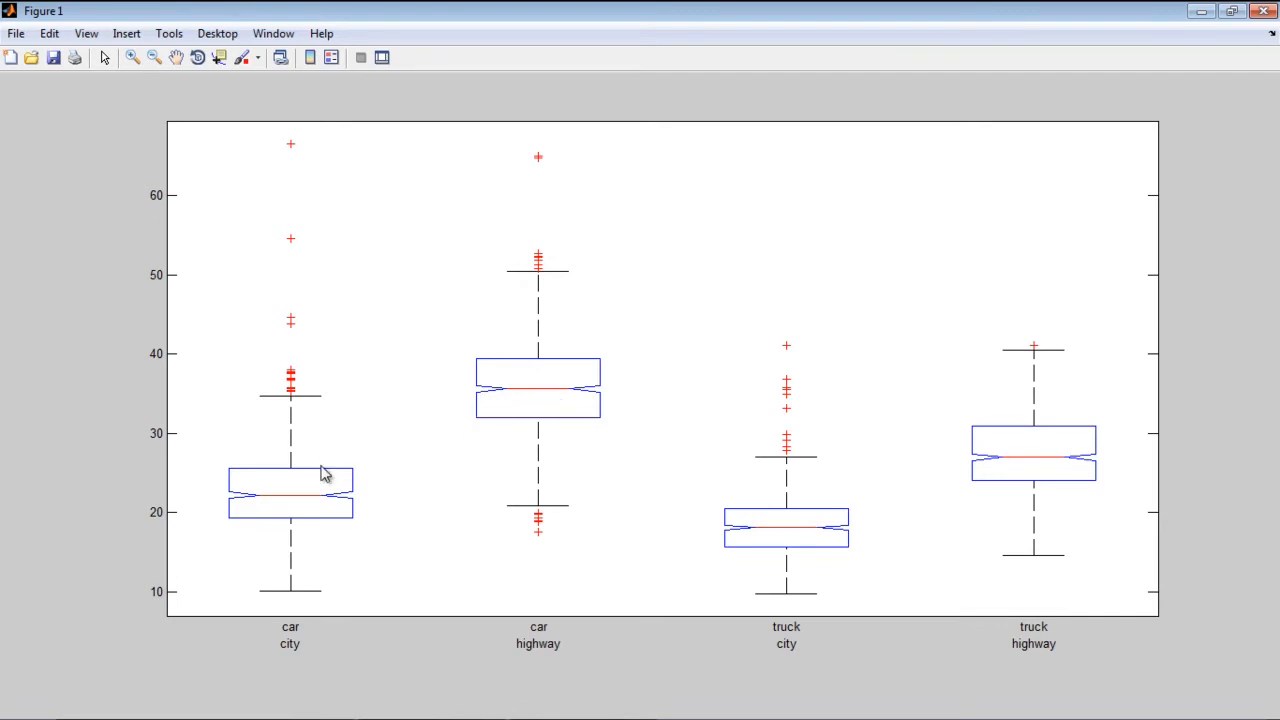
mouse_move(504, 404)
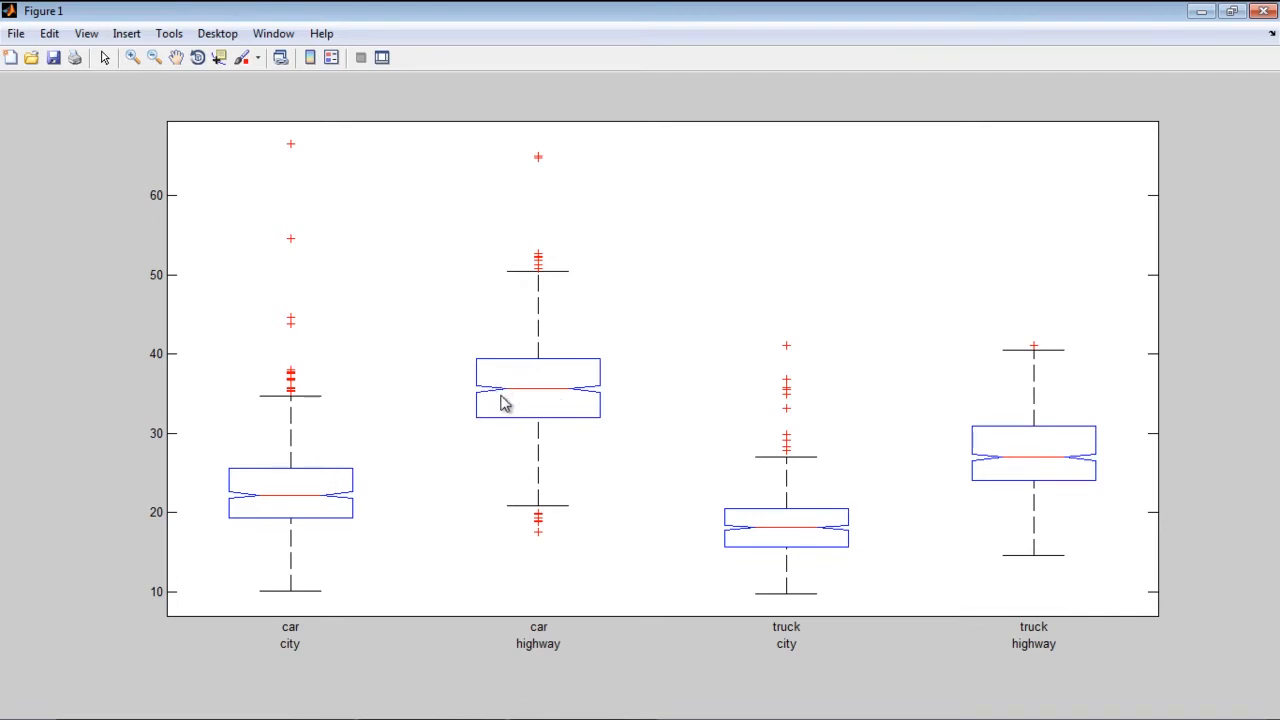
mouse_move(516, 410)
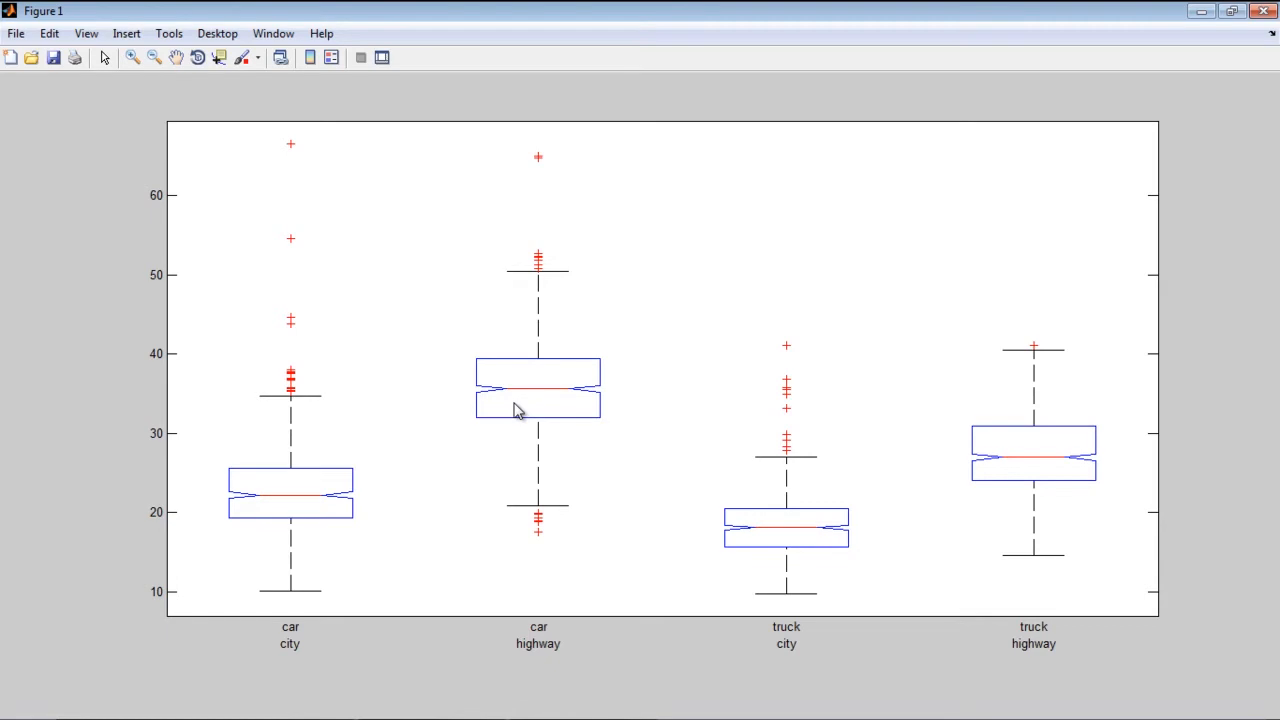
mouse_move(988, 460)
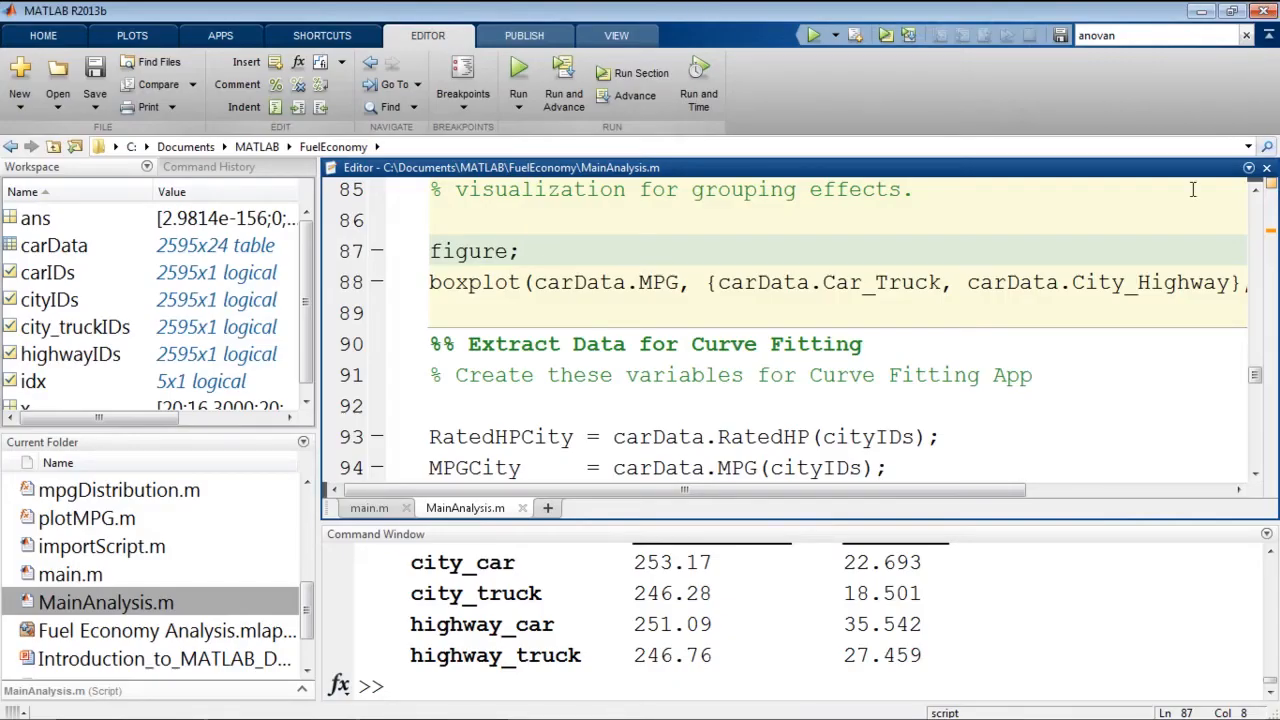
Step: Run the Extract Data for Curve Fitting section, adding RatedHPCity and MPGCity to the workspace
scroll("down", 3)
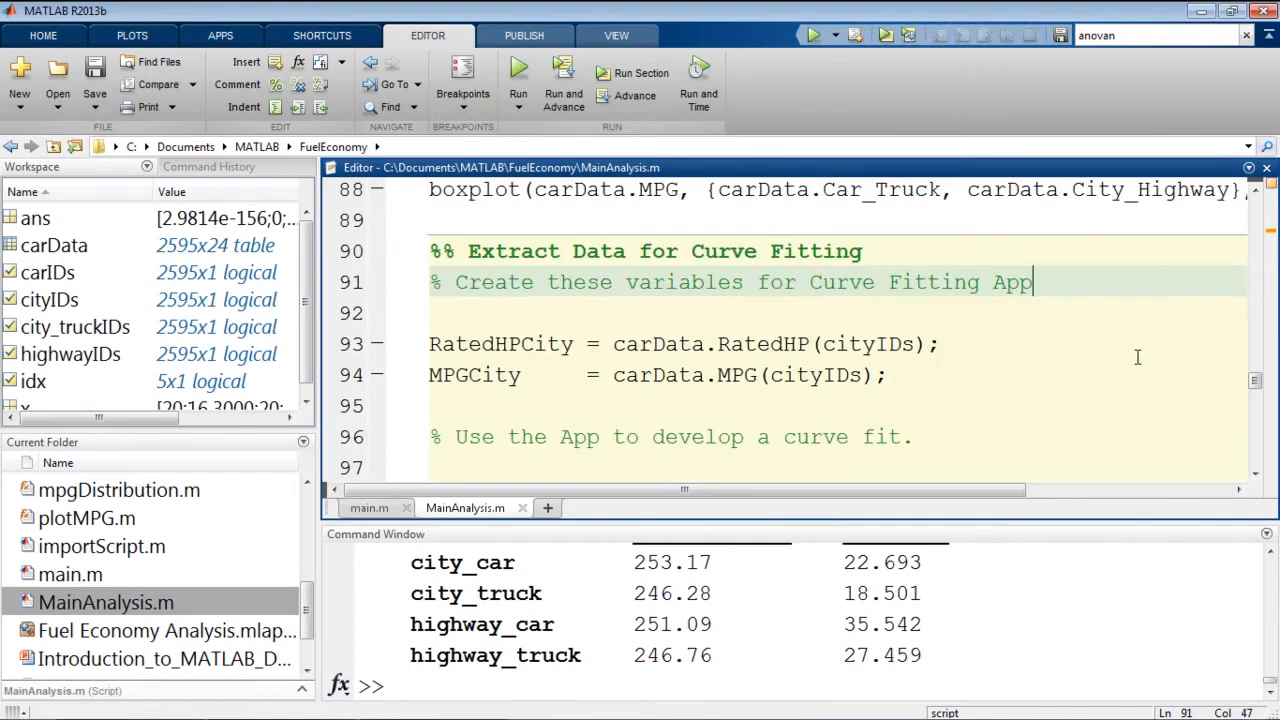
scroll("up", 3)
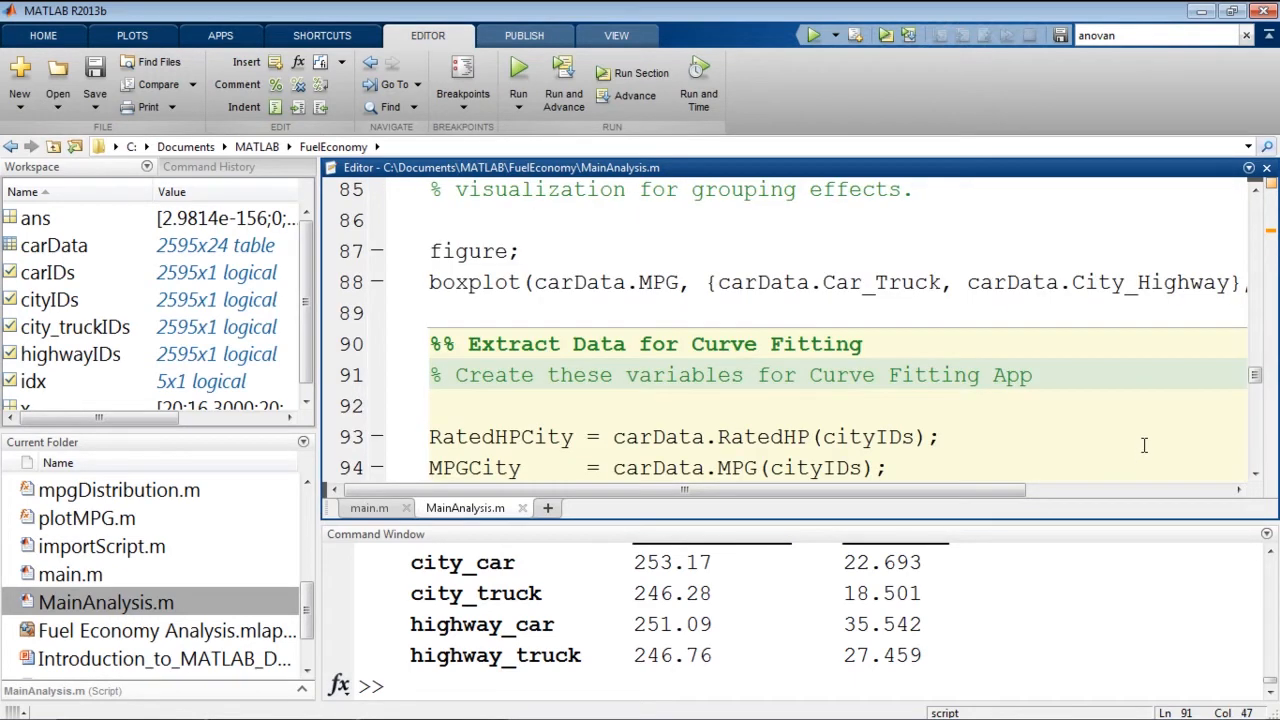
scroll("down", 3)
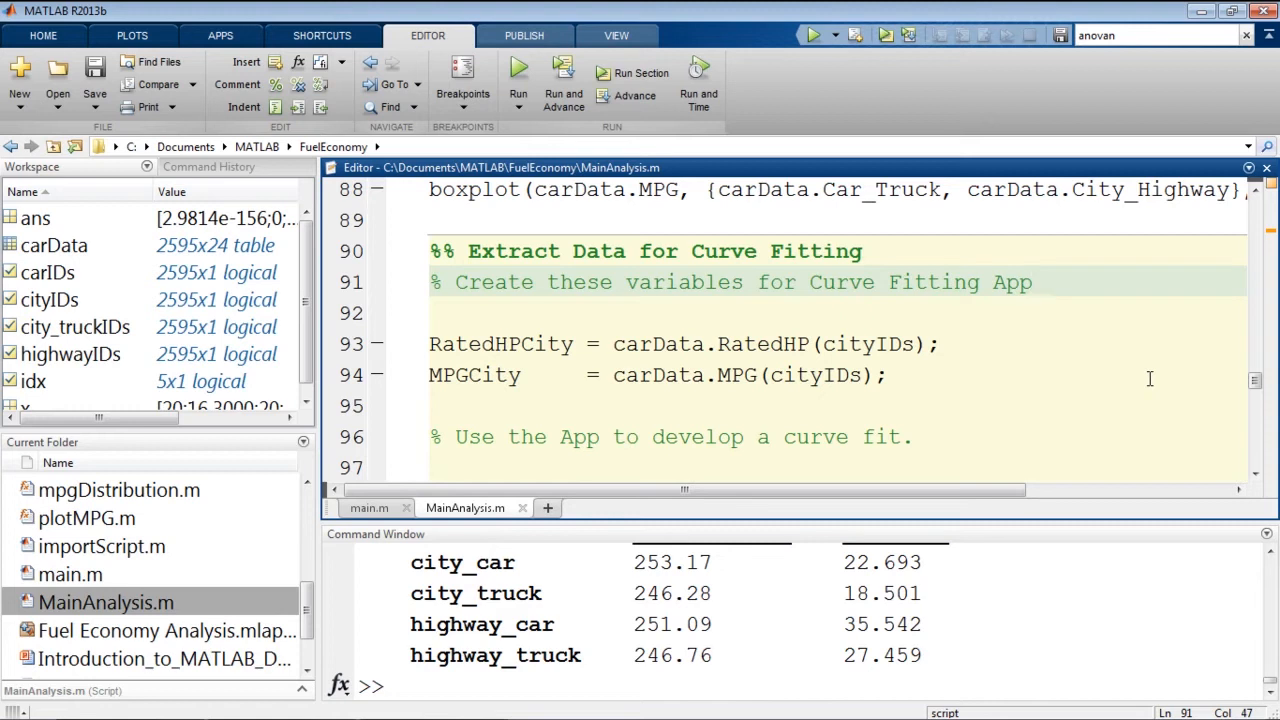
left_click(1036, 282)
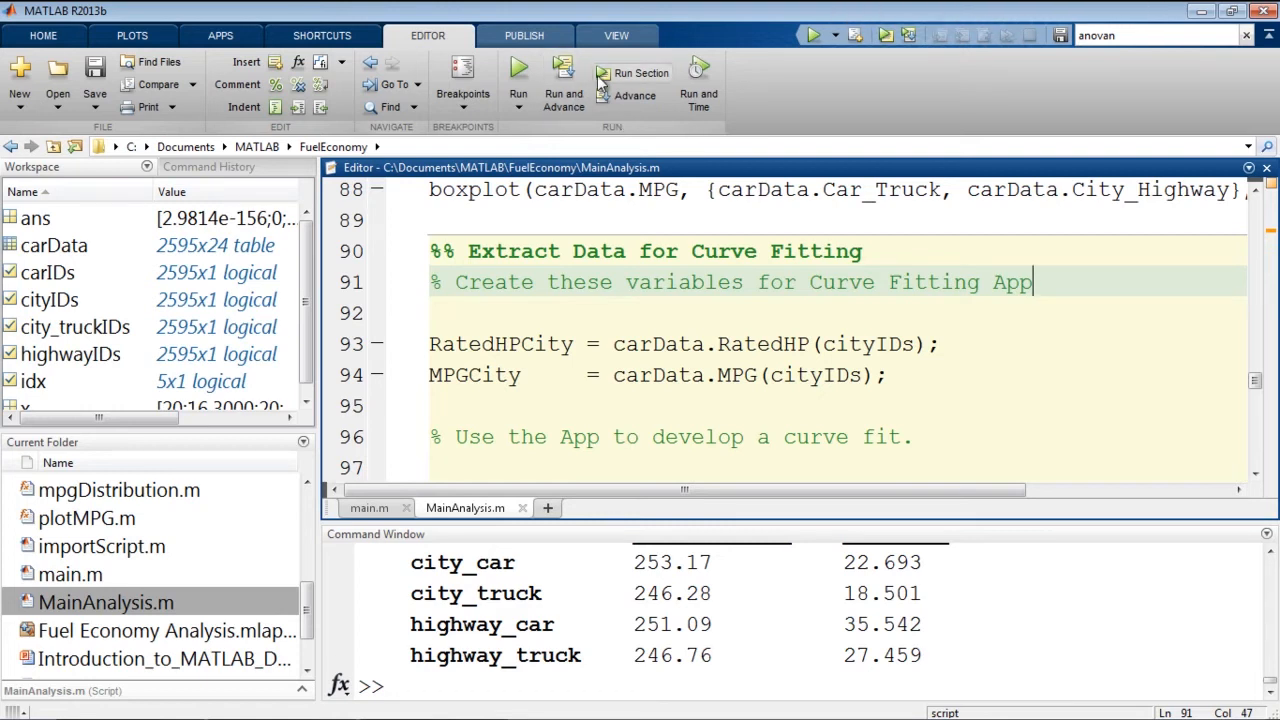
left_click(638, 80)
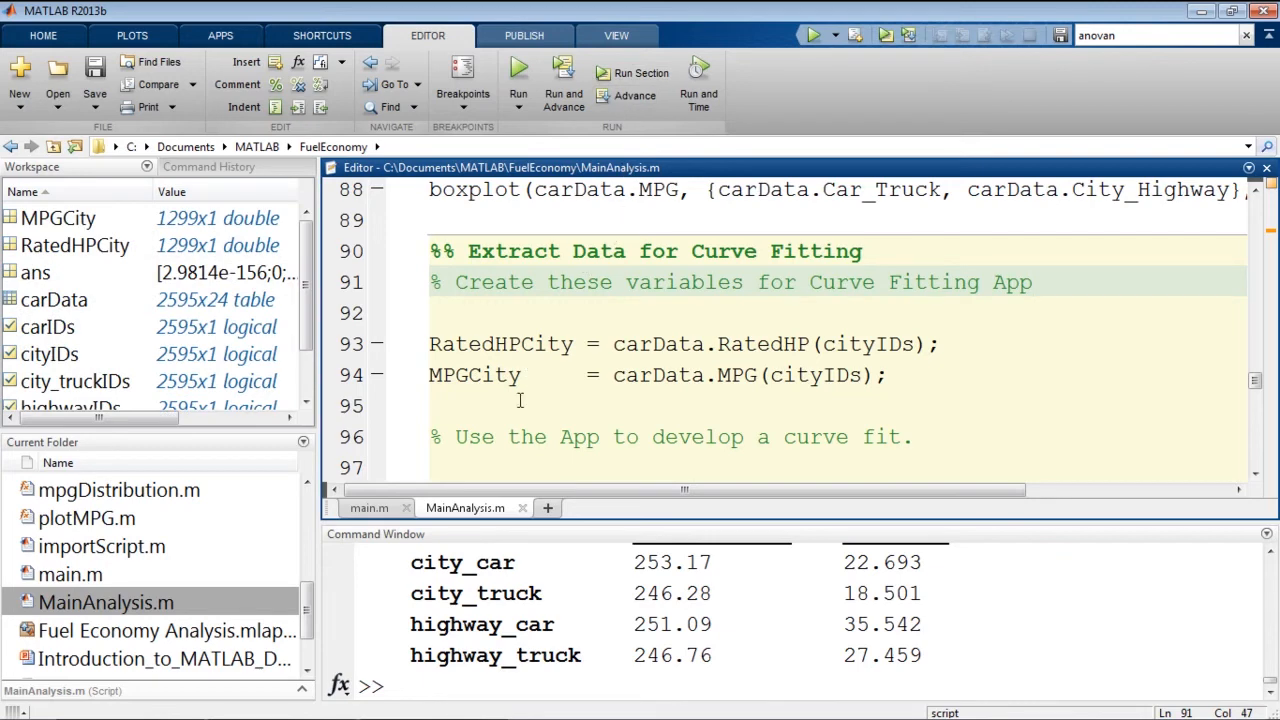
mouse_move(722, 428)
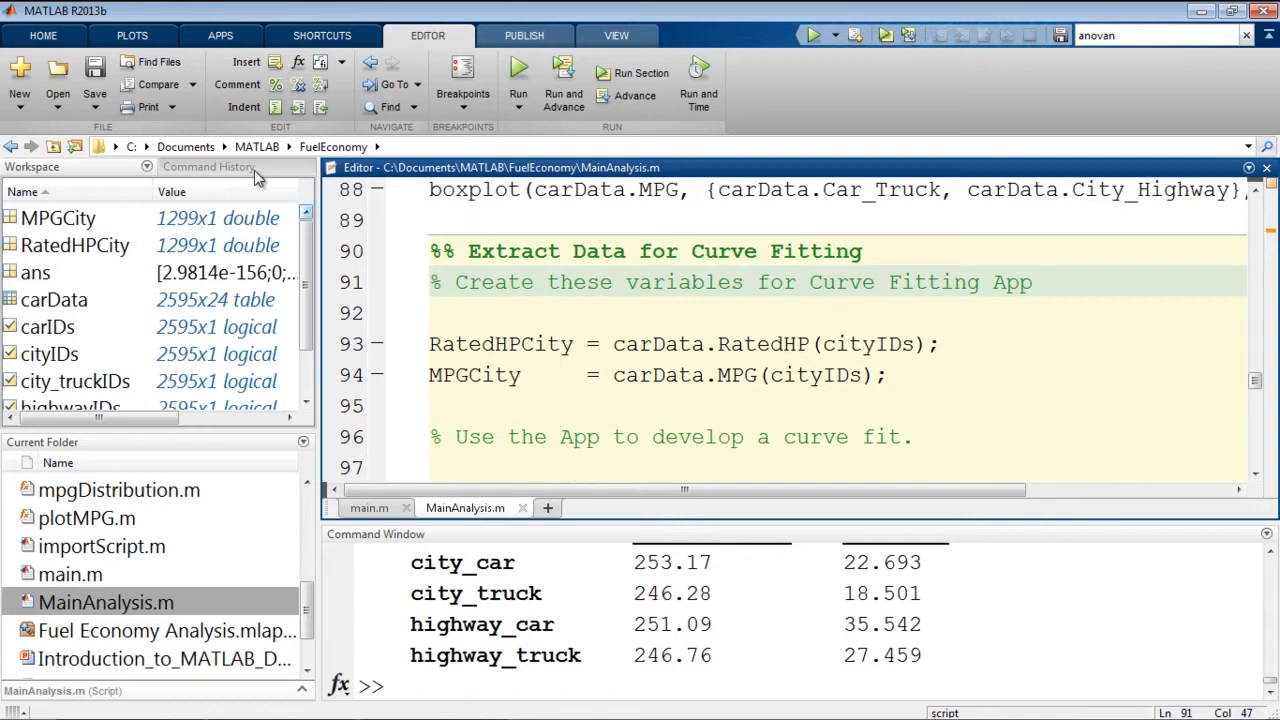
Step: Expand the APPS gallery and browse its Math, Statistics and Optimization categories for Curve Fitting
left_click(220, 36)
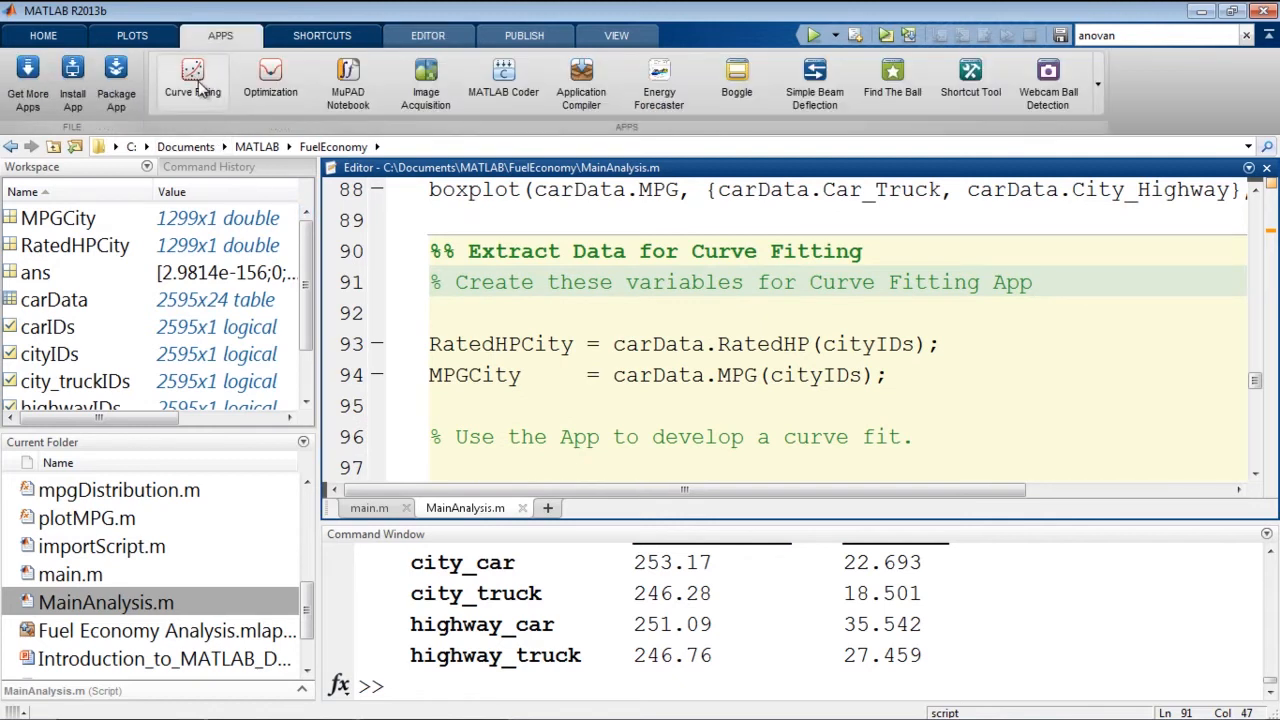
mouse_move(192, 76)
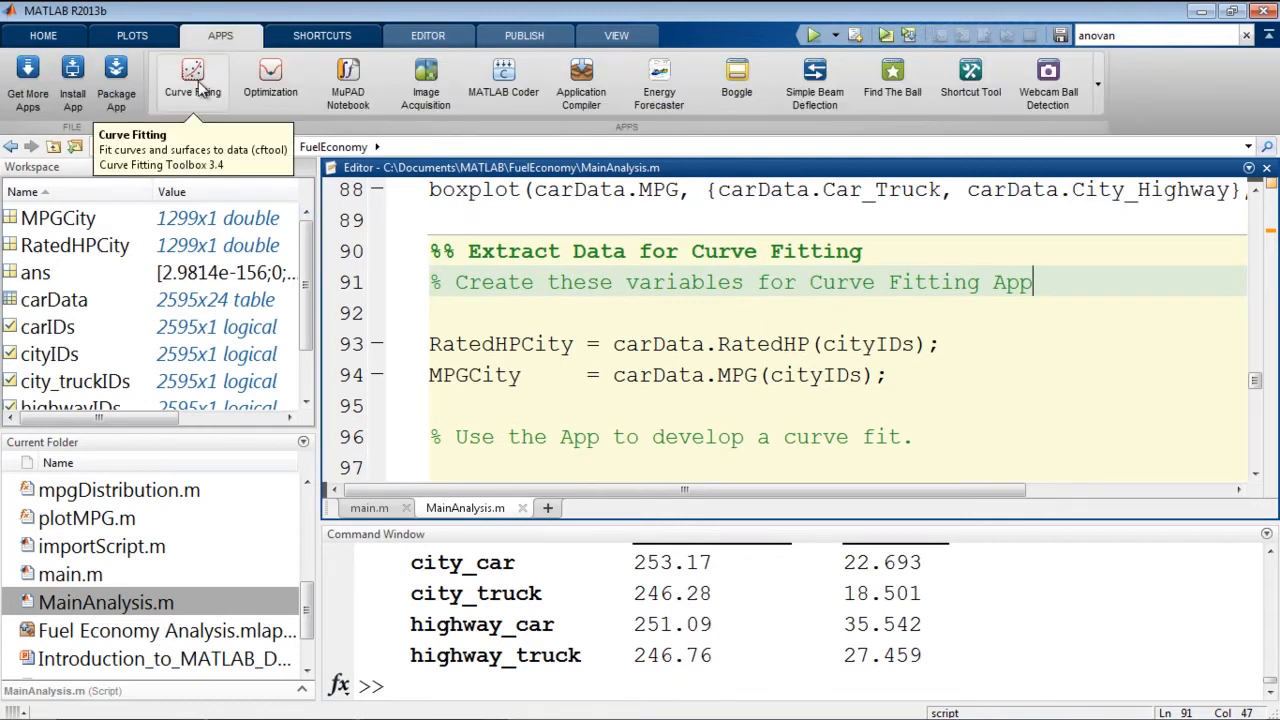
mouse_move(218, 82)
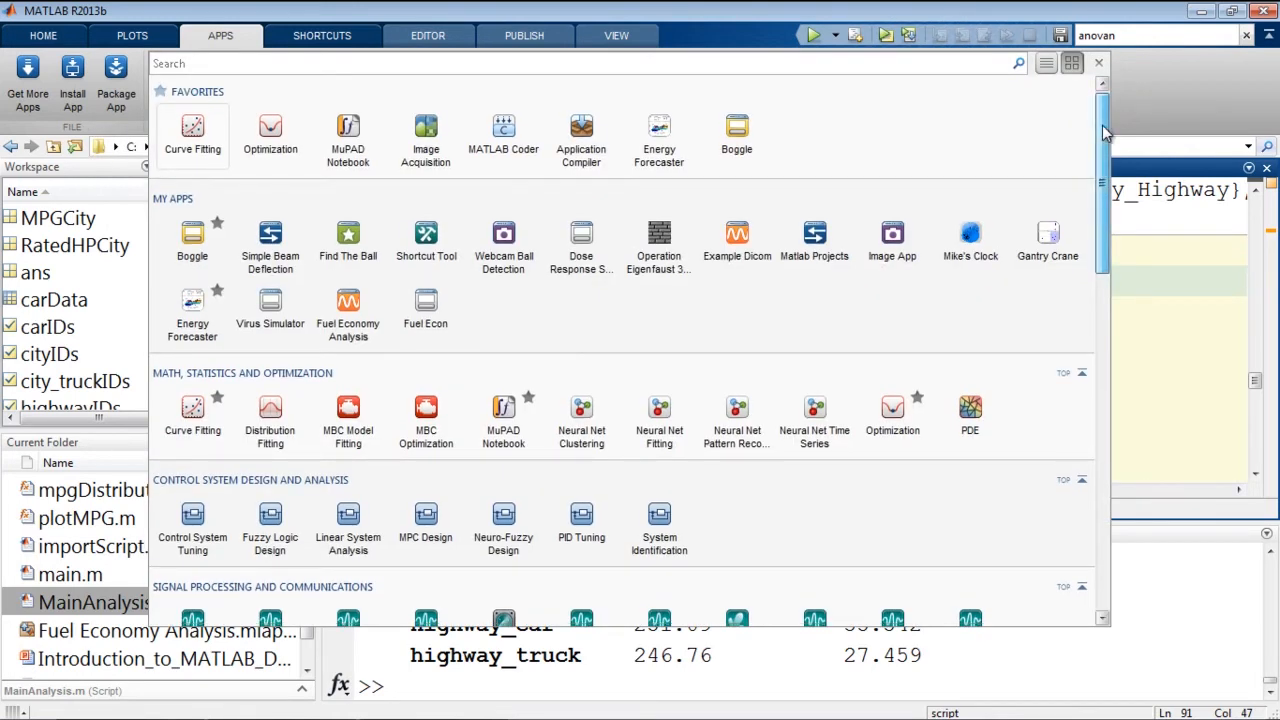
scroll("down", 3)
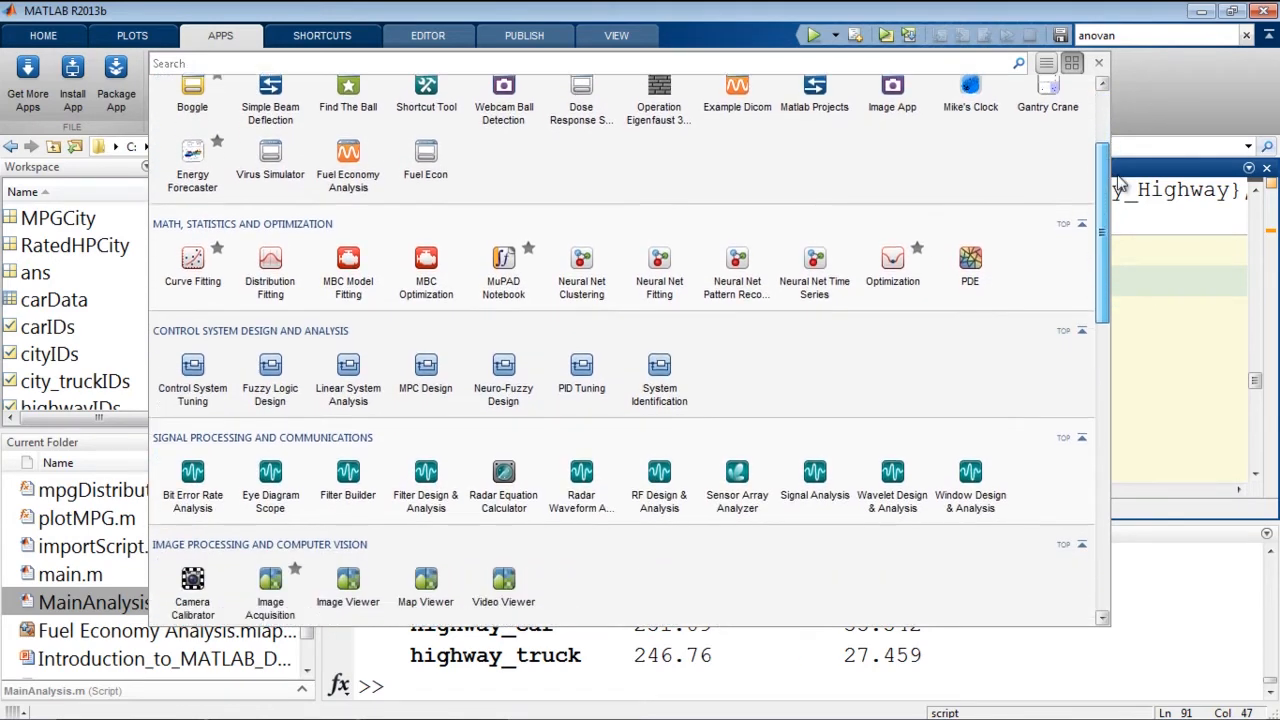
scroll("down", 3)
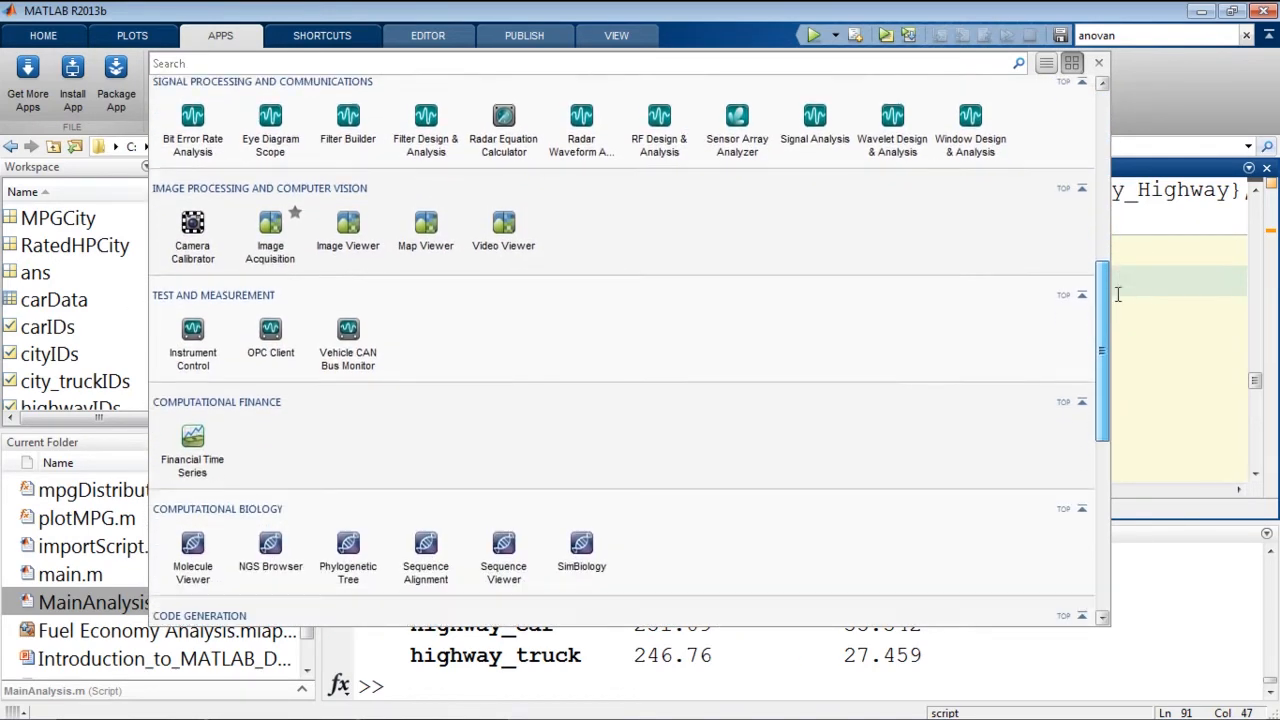
scroll("down", 3)
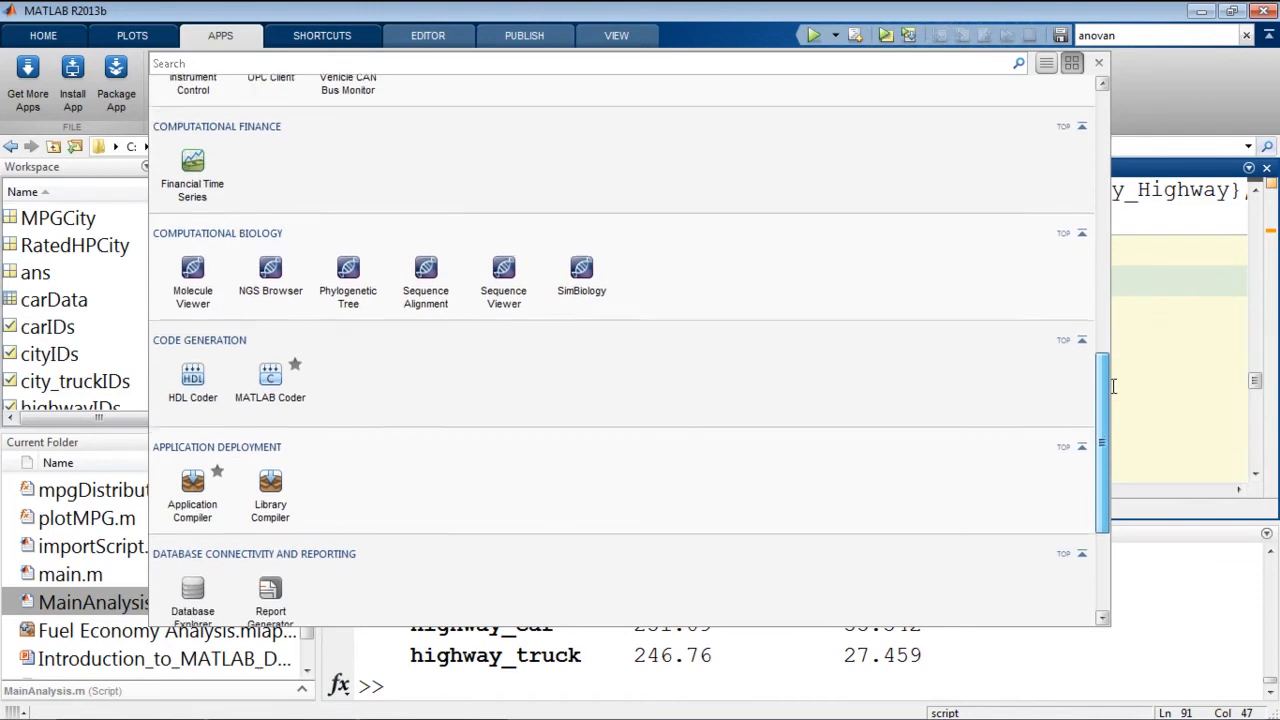
scroll("down", 3)
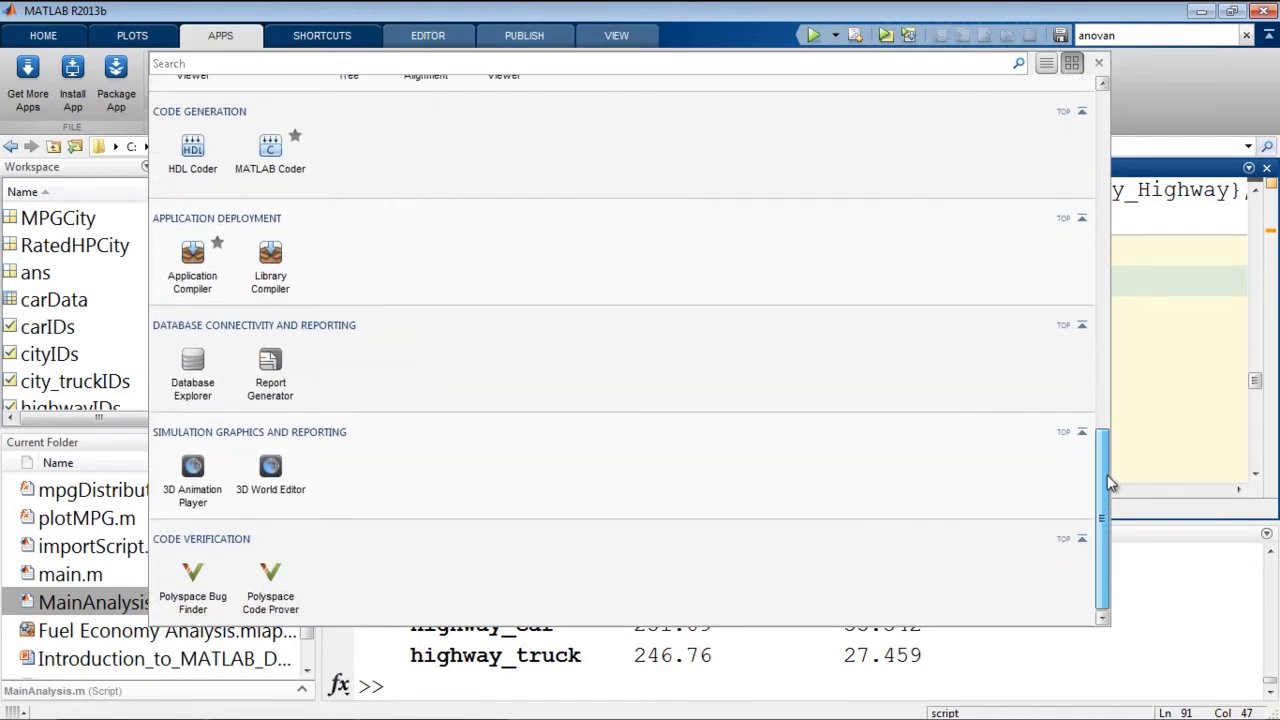
scroll("up", 3)
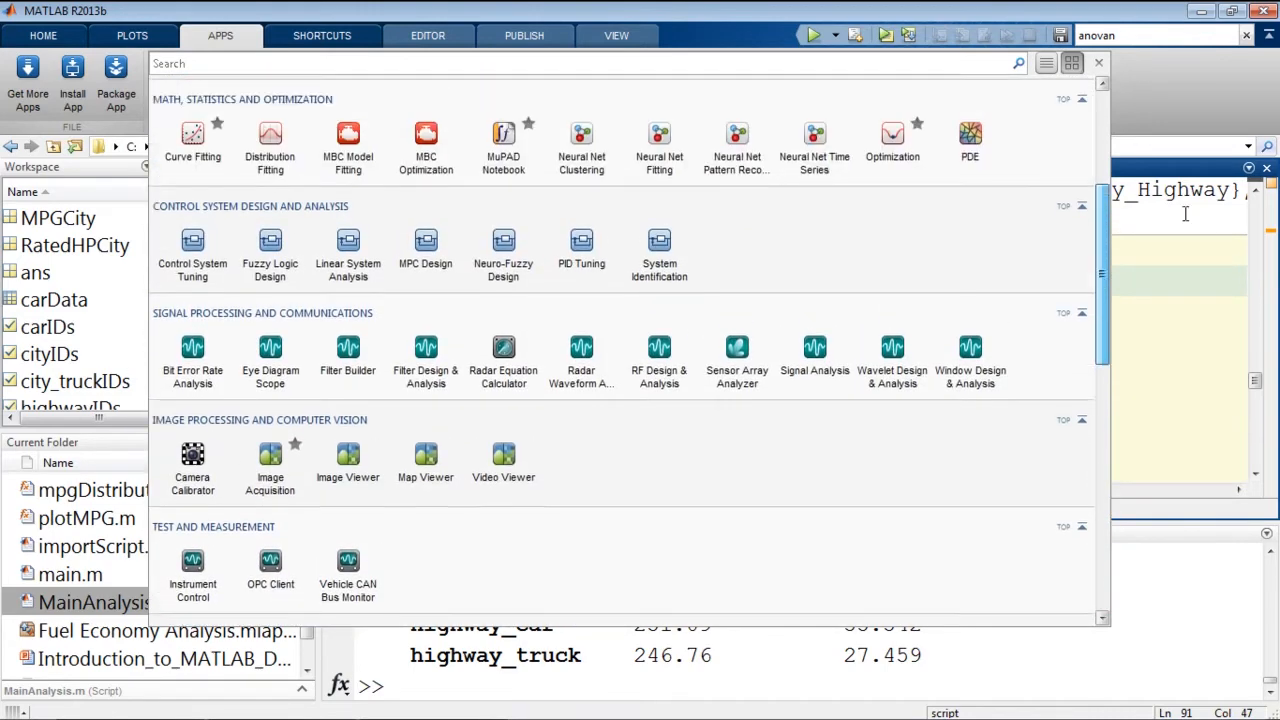
scroll("up", 3)
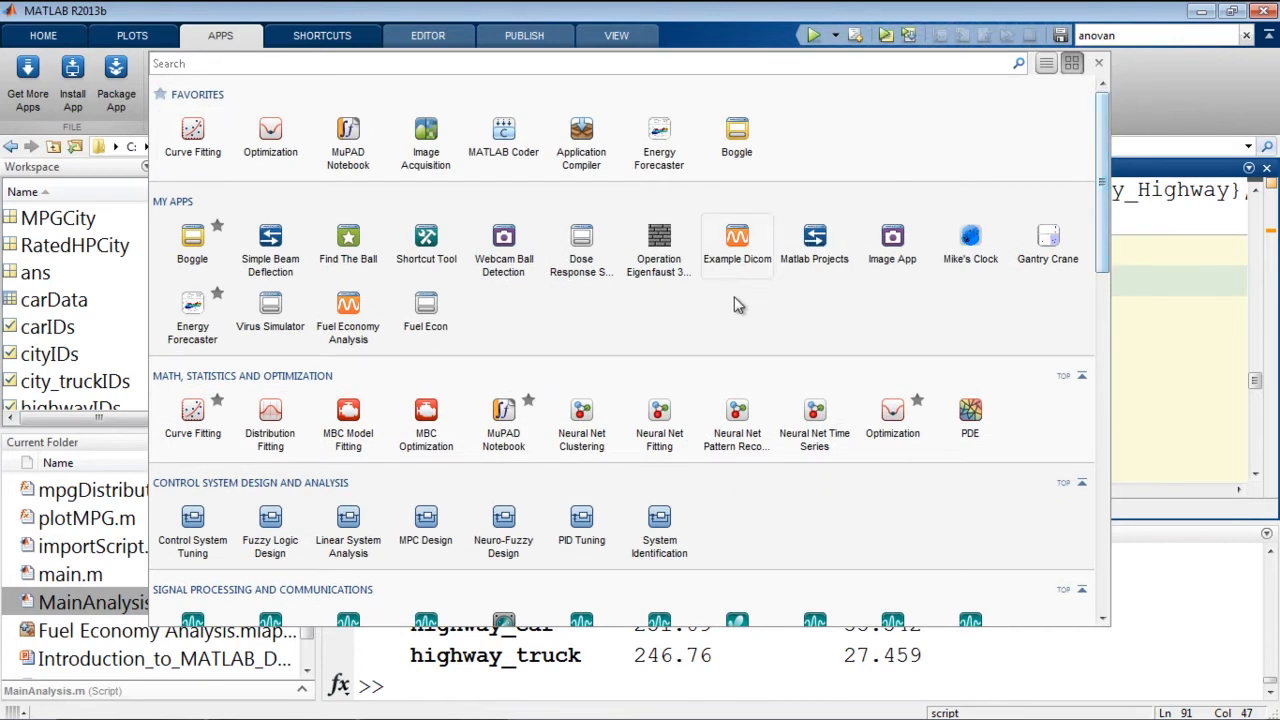
mouse_move(700, 336)
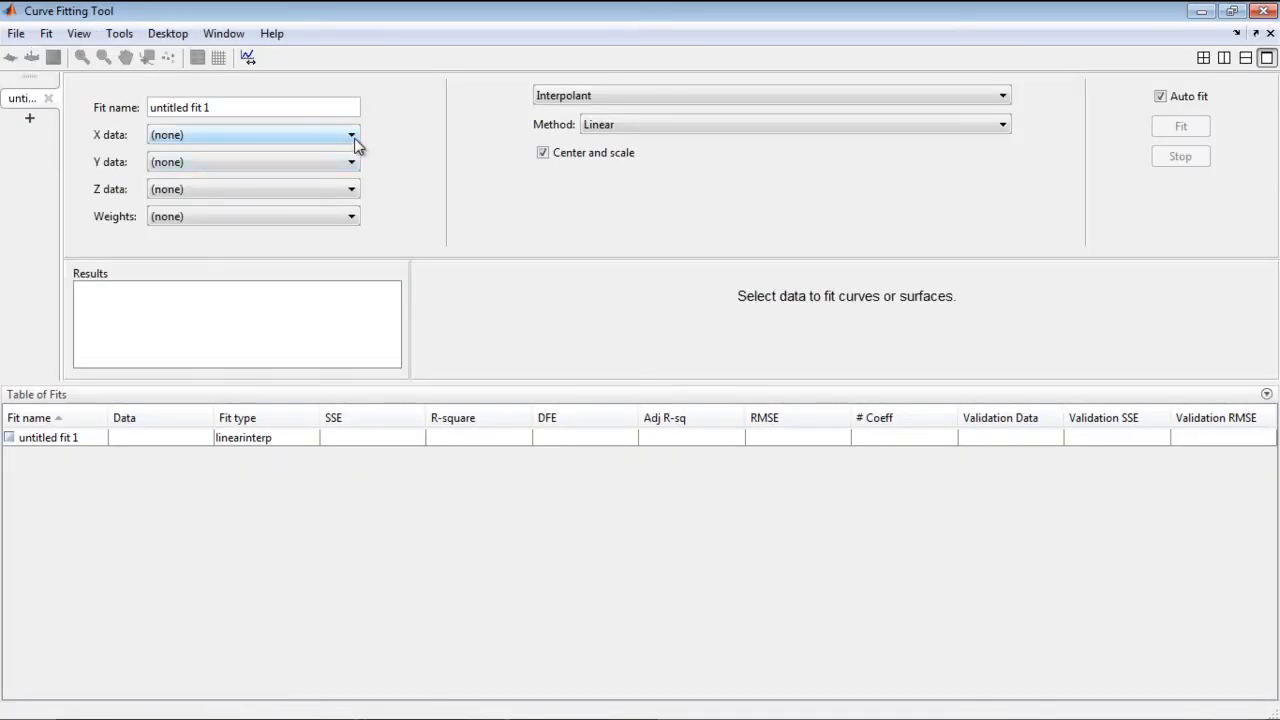
Step: Set X data to RatedHPCity and Y data to MPGCity, giving a linear fit with R-square 0.4594
left_click(352, 136)
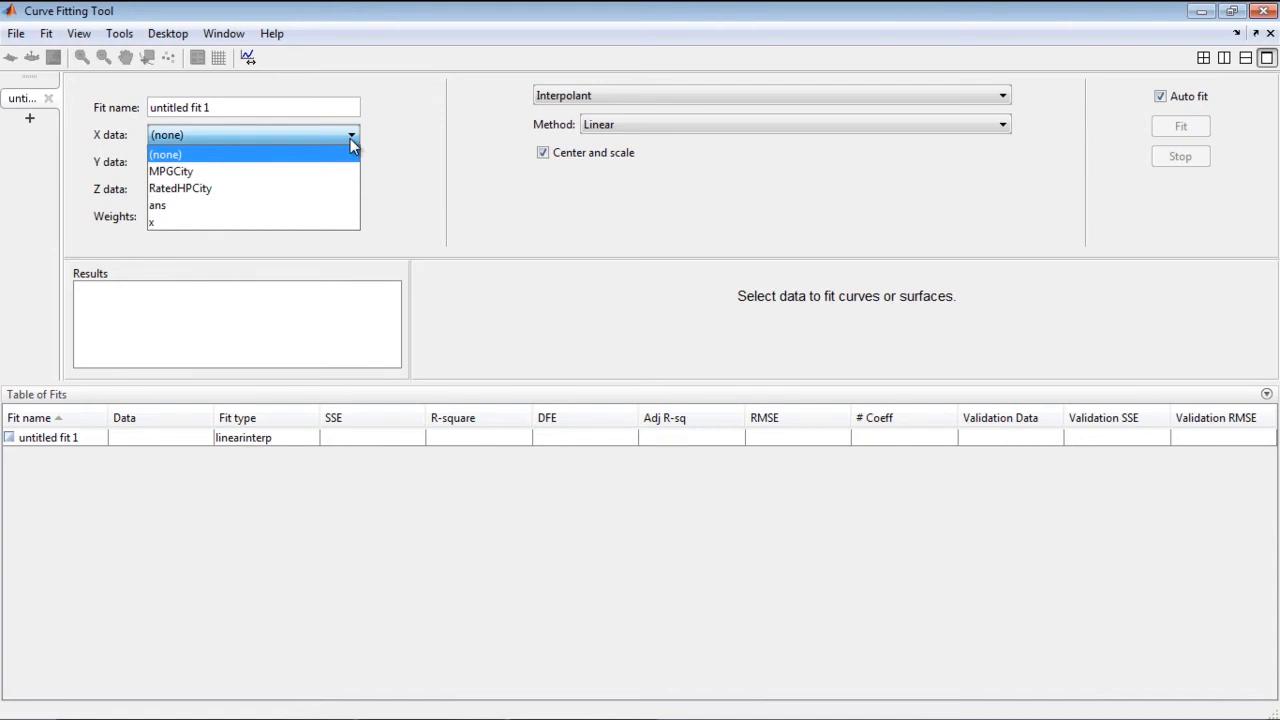
mouse_move(336, 188)
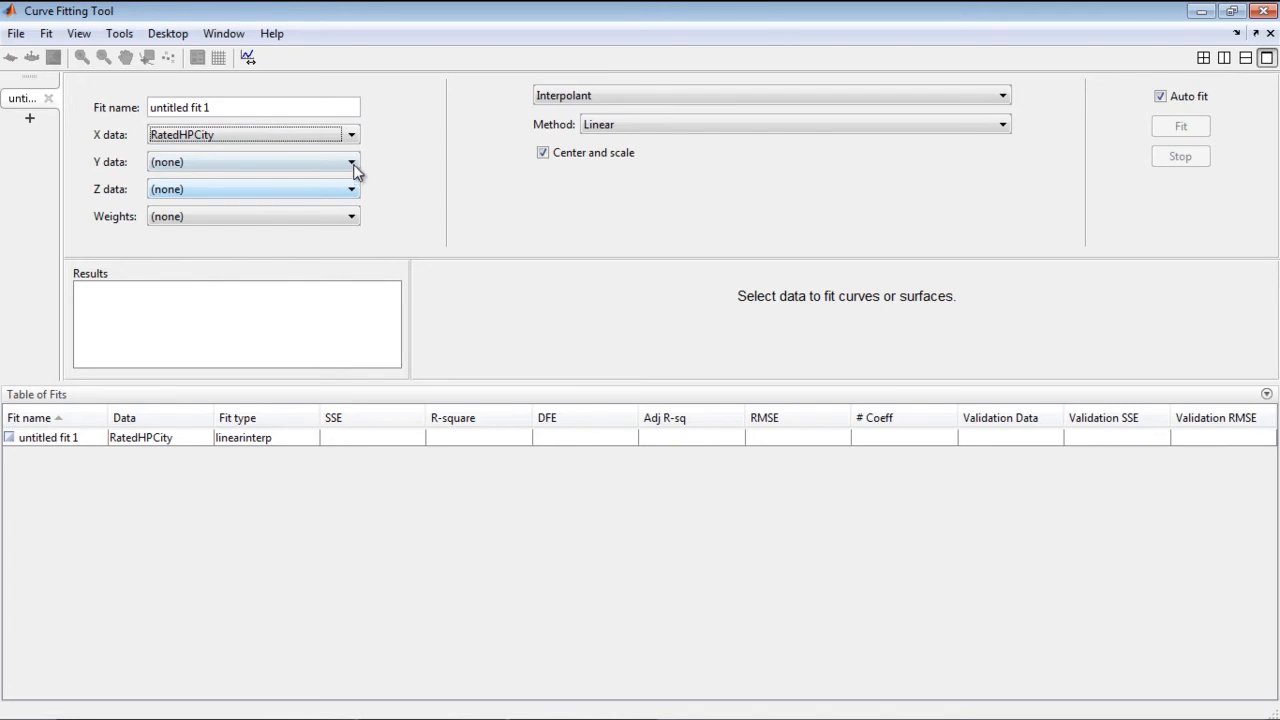
left_click(352, 160)
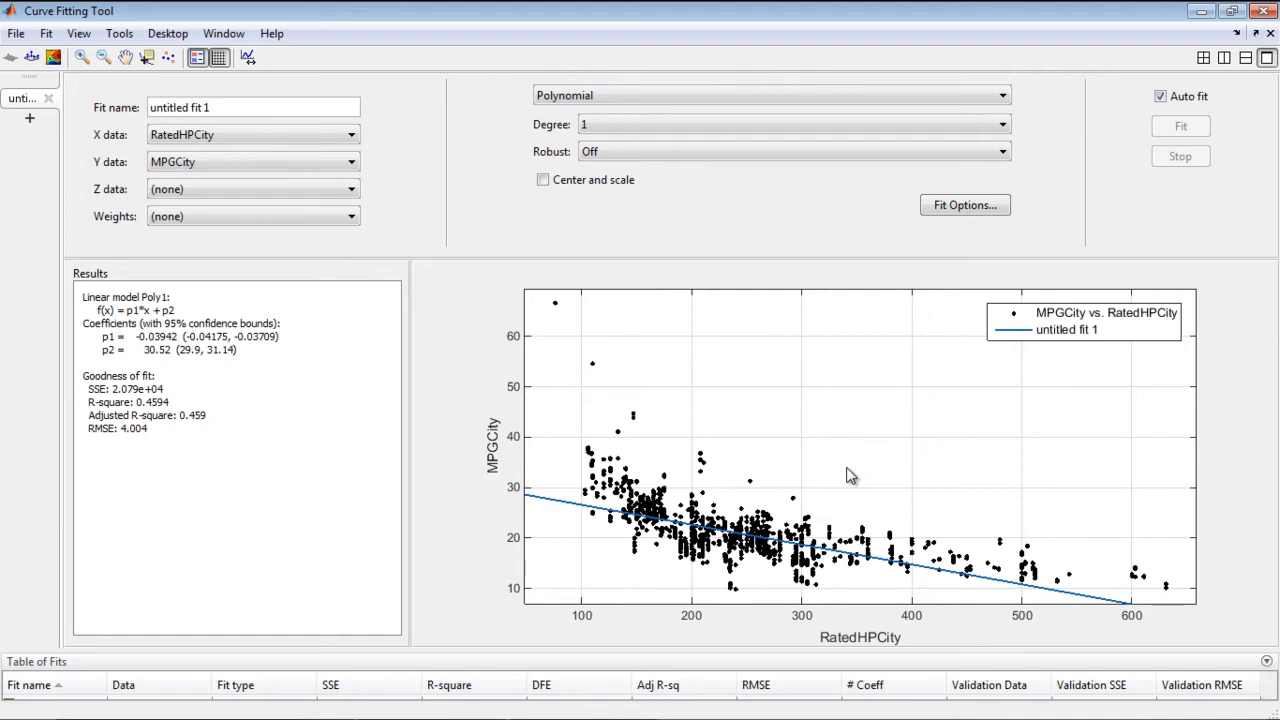
mouse_move(196, 422)
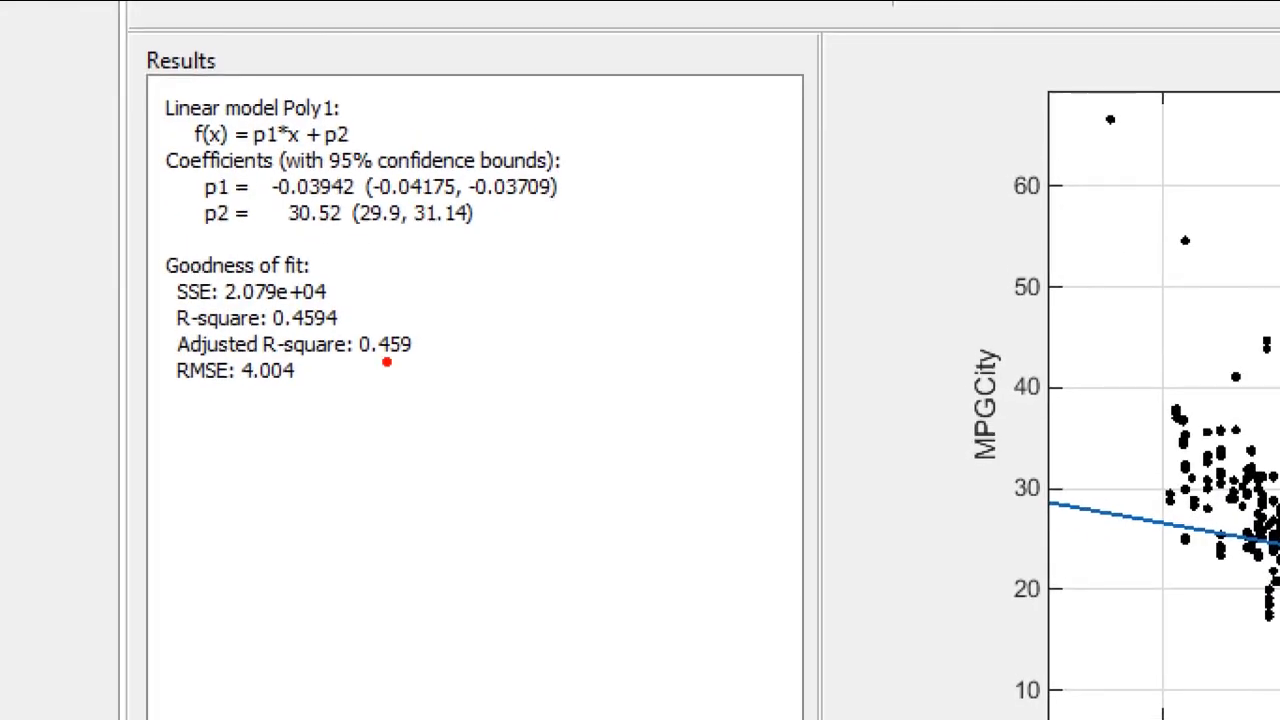
mouse_move(284, 332)
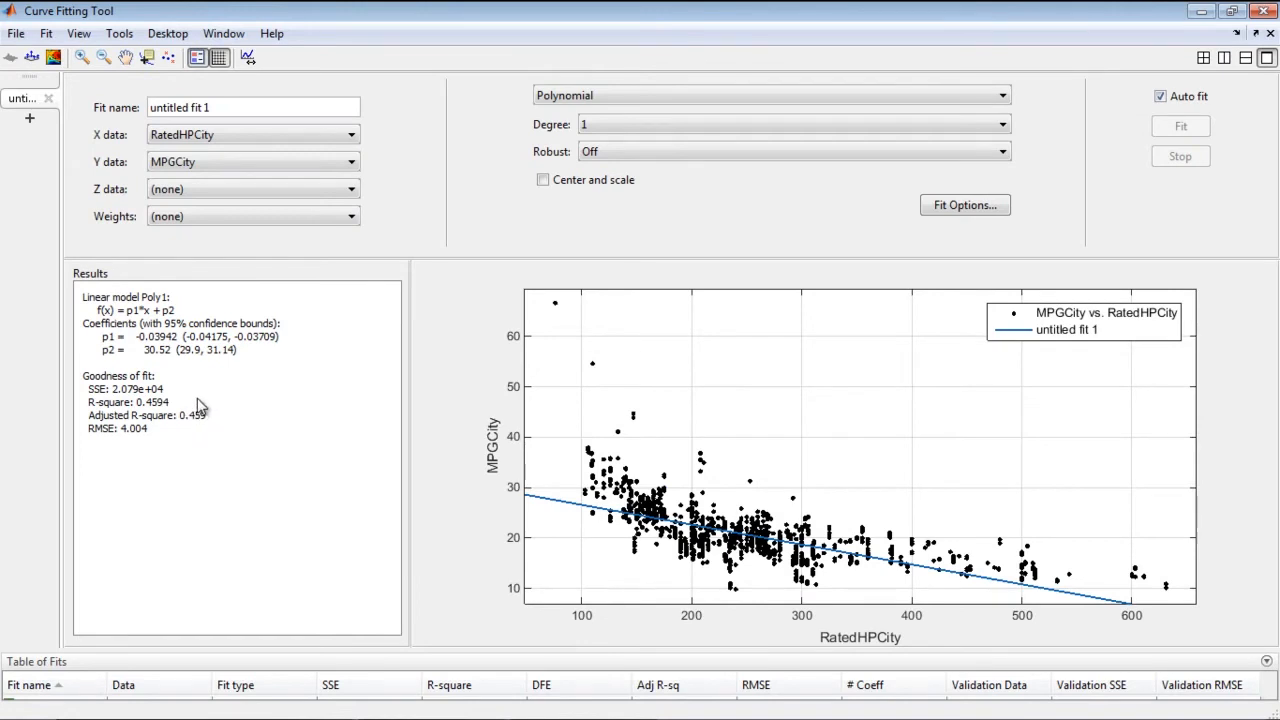
mouse_move(968, 124)
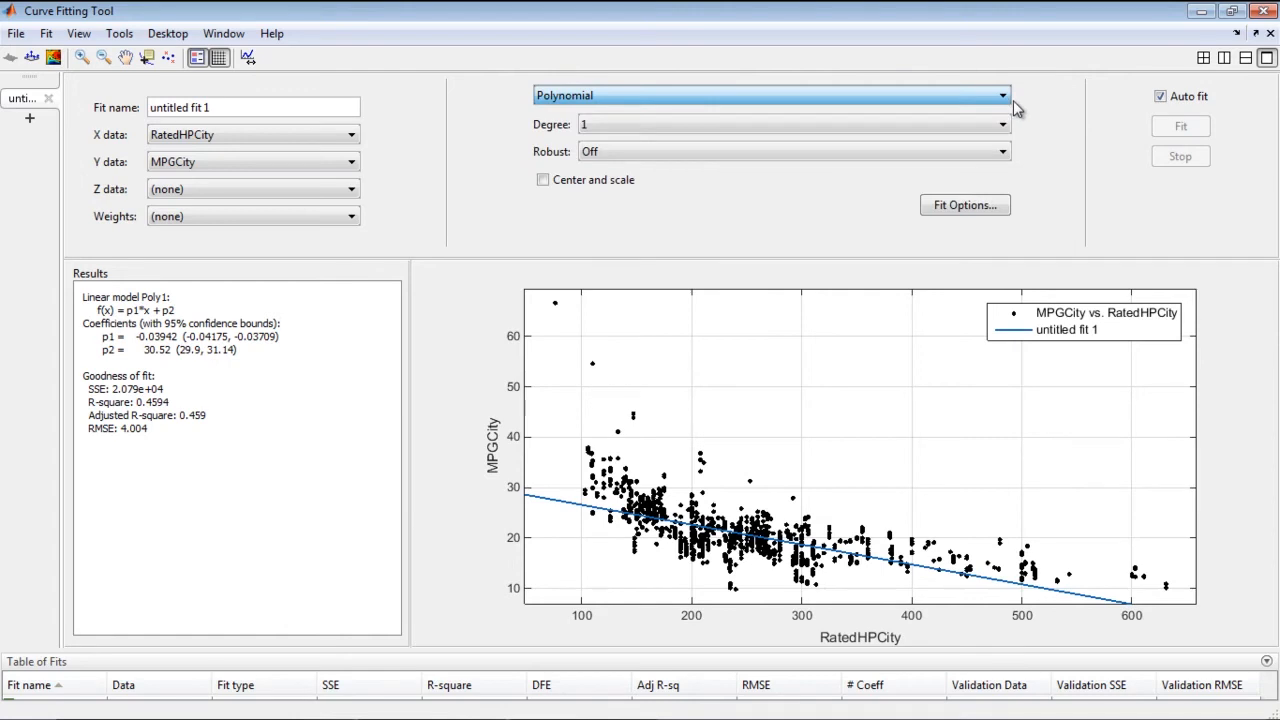
Step: Try a degree-2 polynomial, then switch to a two-term Power model a*x^b+c with R-square 0.6314
left_click(1000, 124)
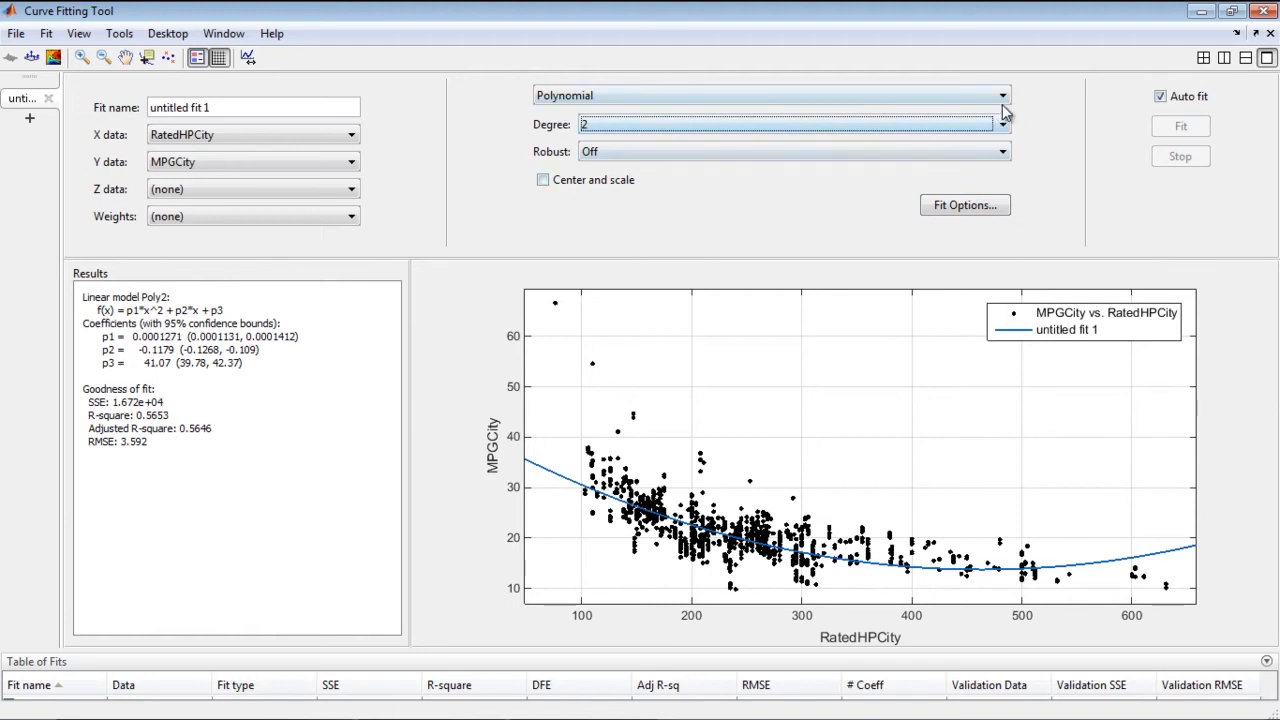
left_click(1004, 96)
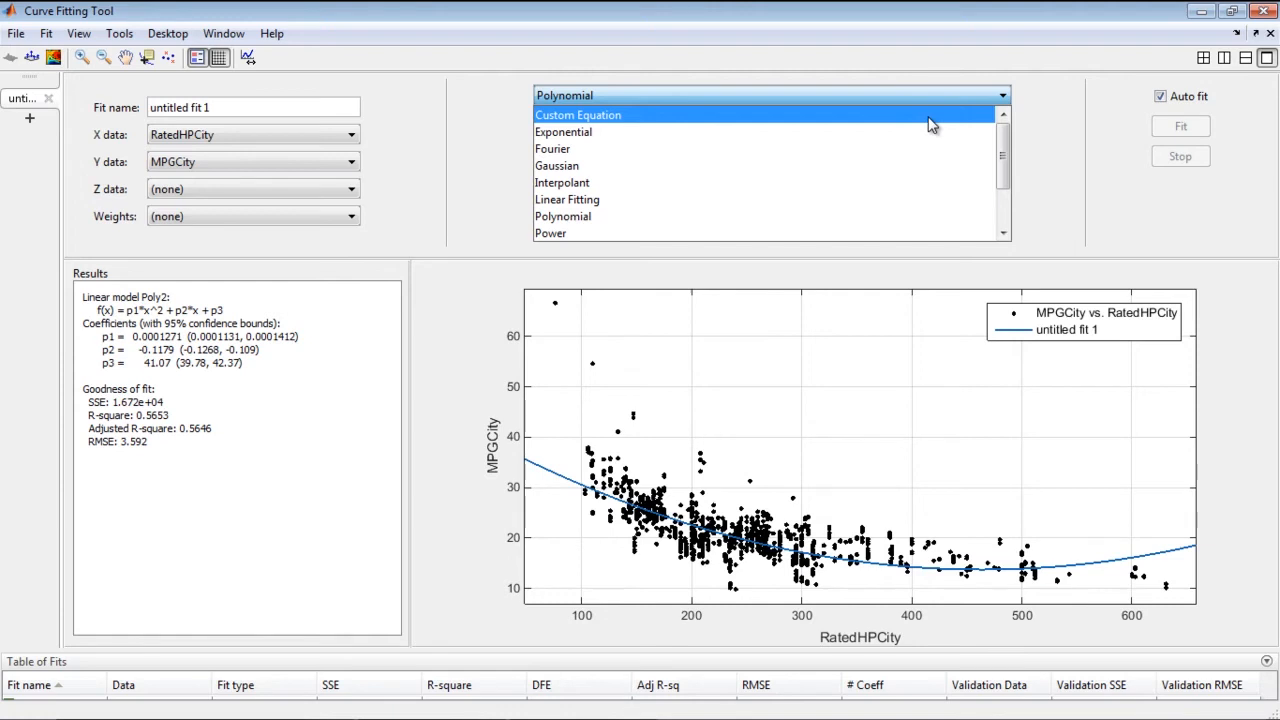
mouse_move(754, 232)
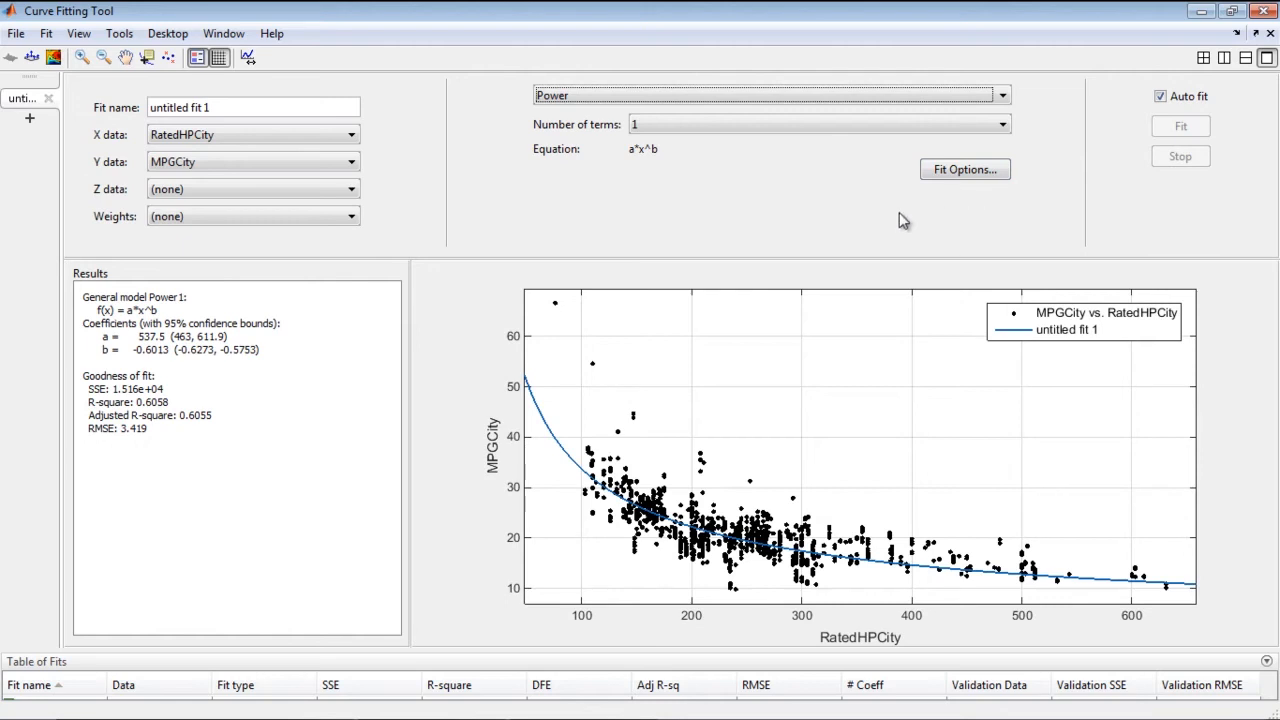
mouse_move(980, 152)
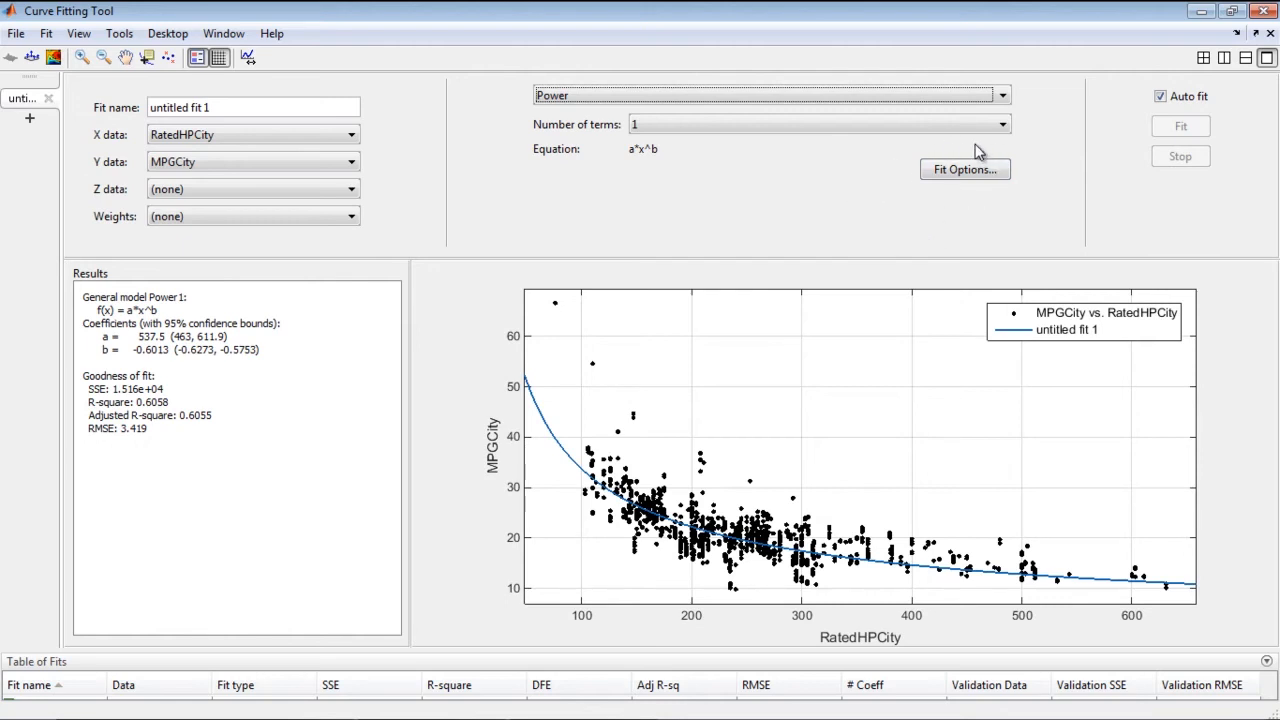
left_click(1000, 124)
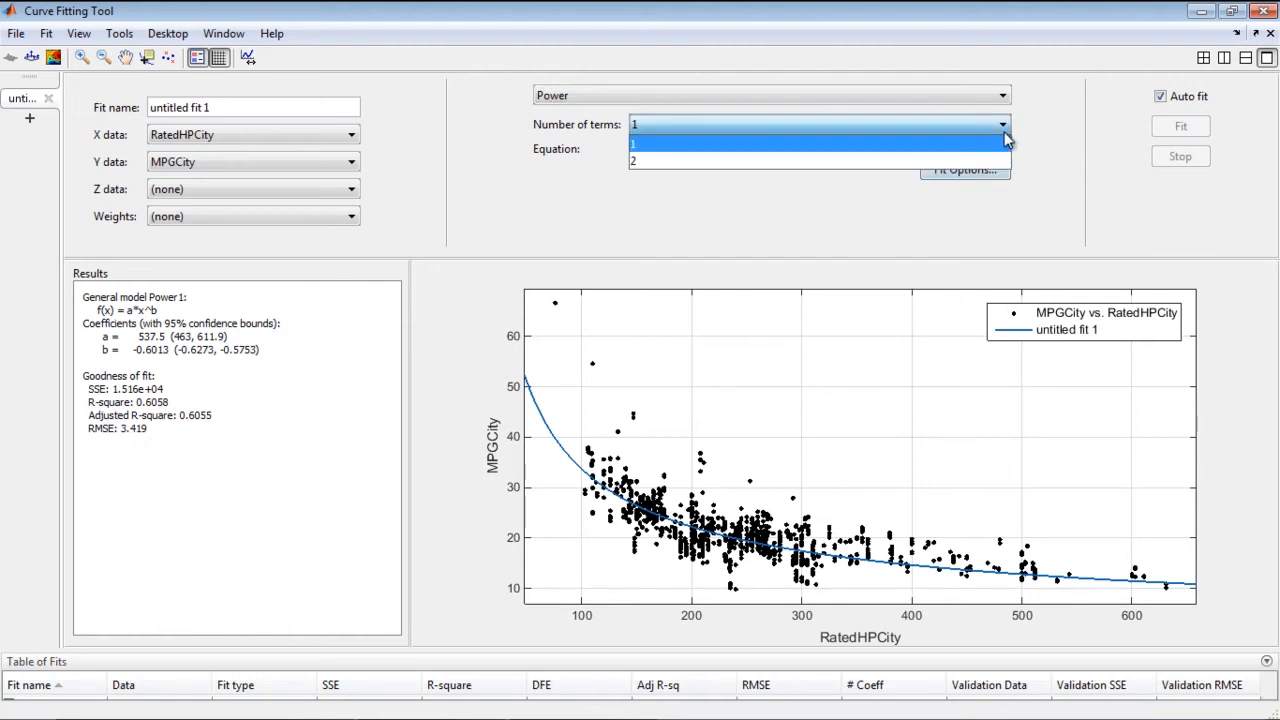
left_click(634, 160)
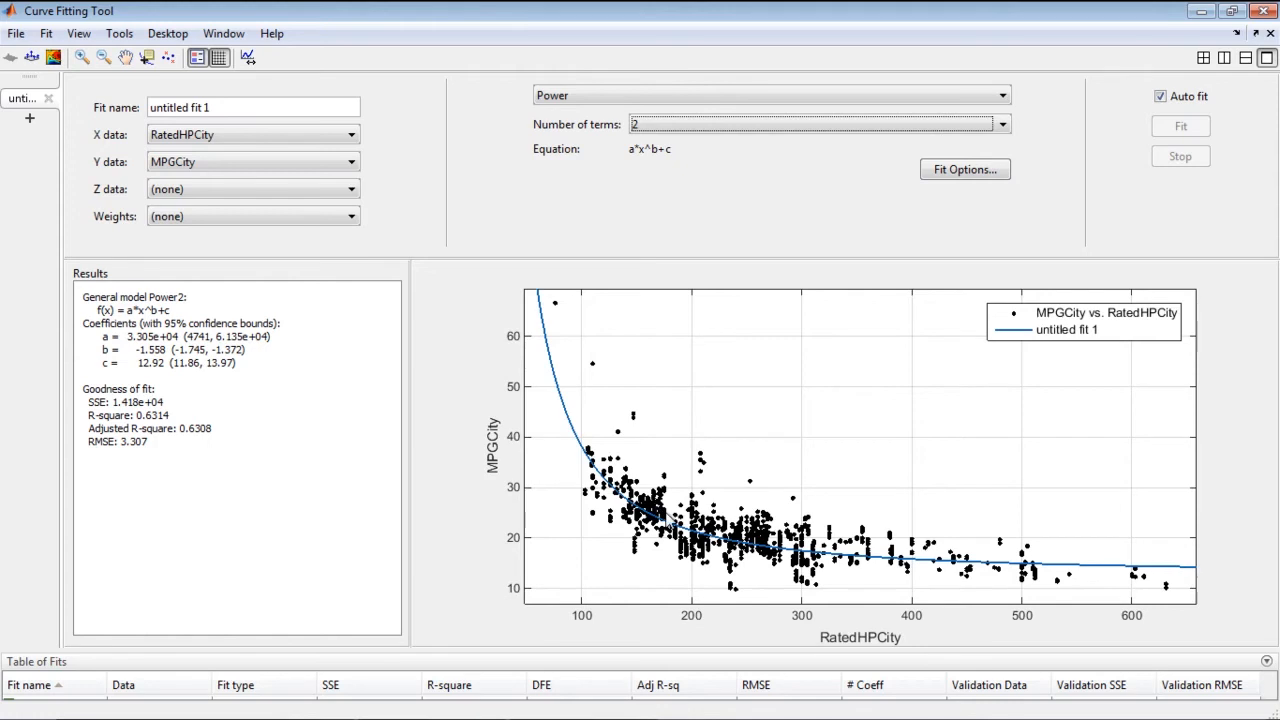
mouse_move(184, 456)
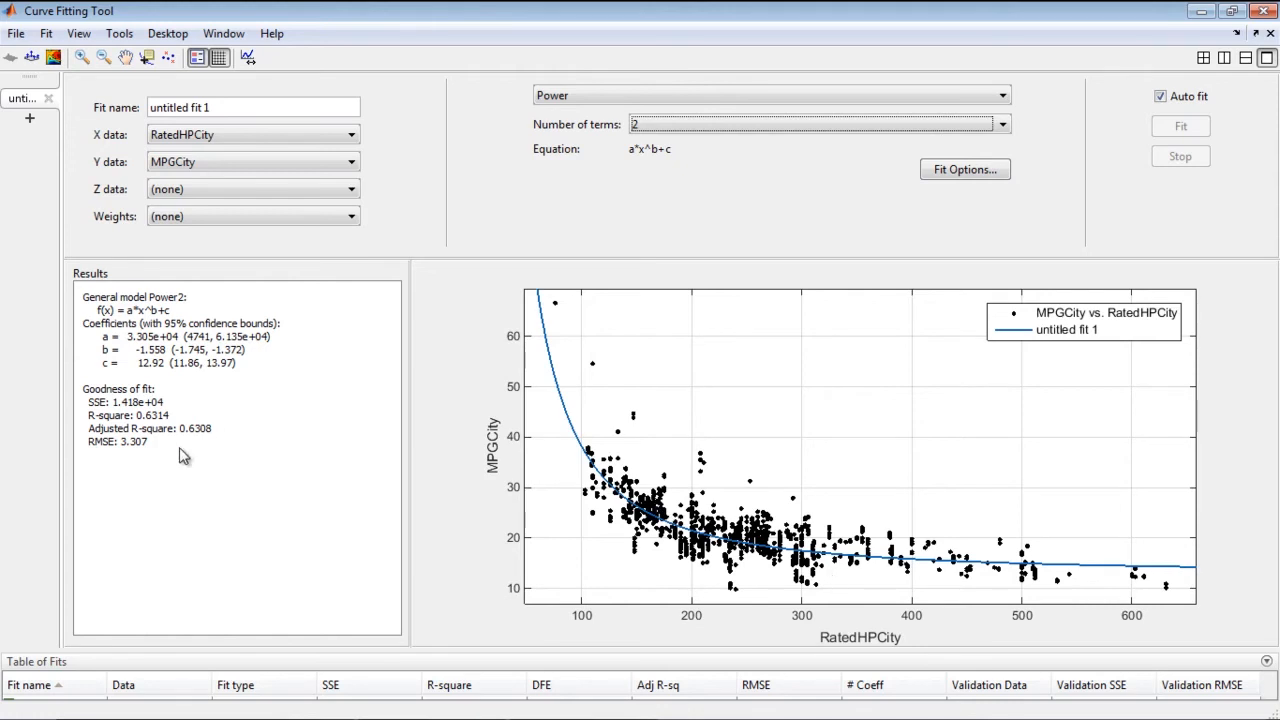
mouse_move(164, 438)
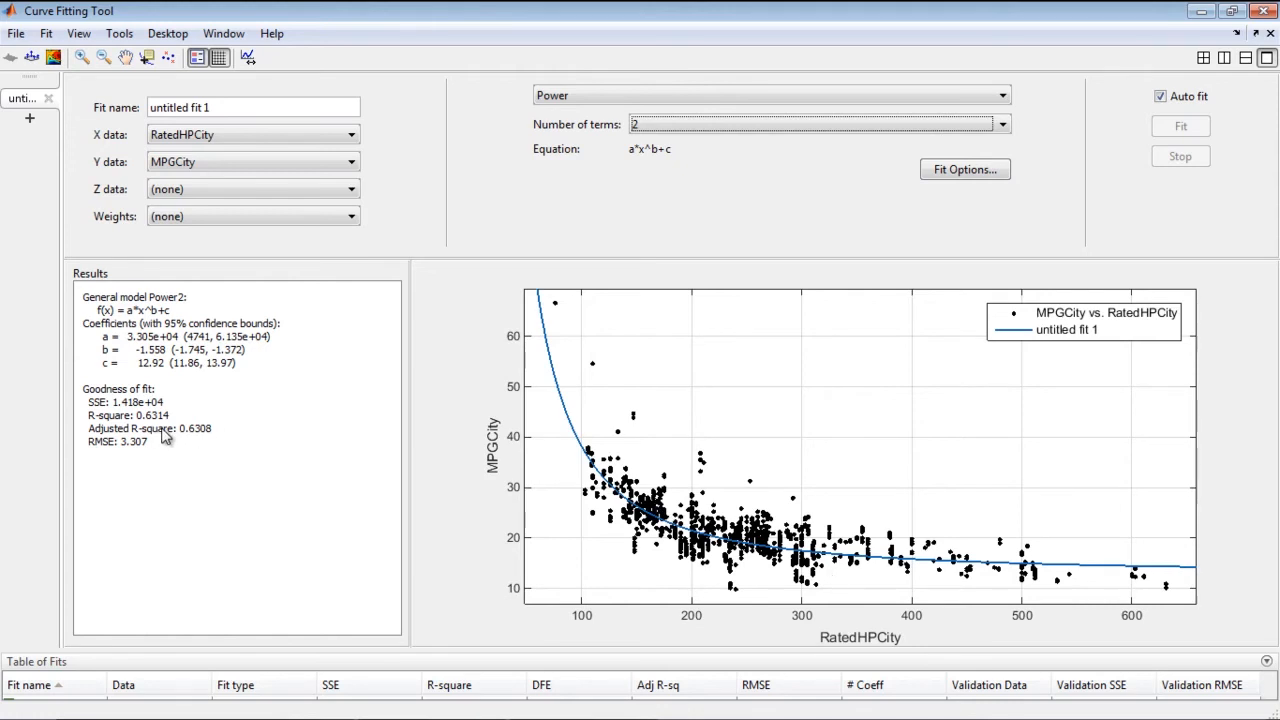
mouse_move(152, 444)
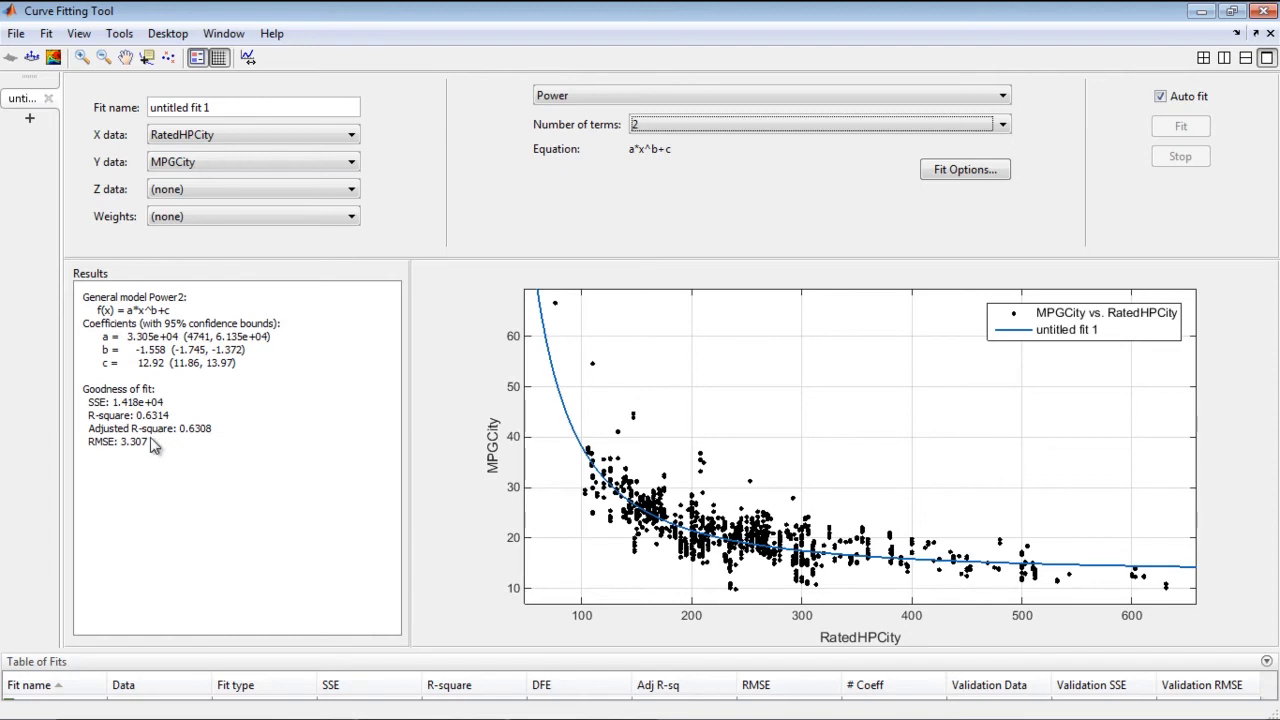
mouse_move(156, 414)
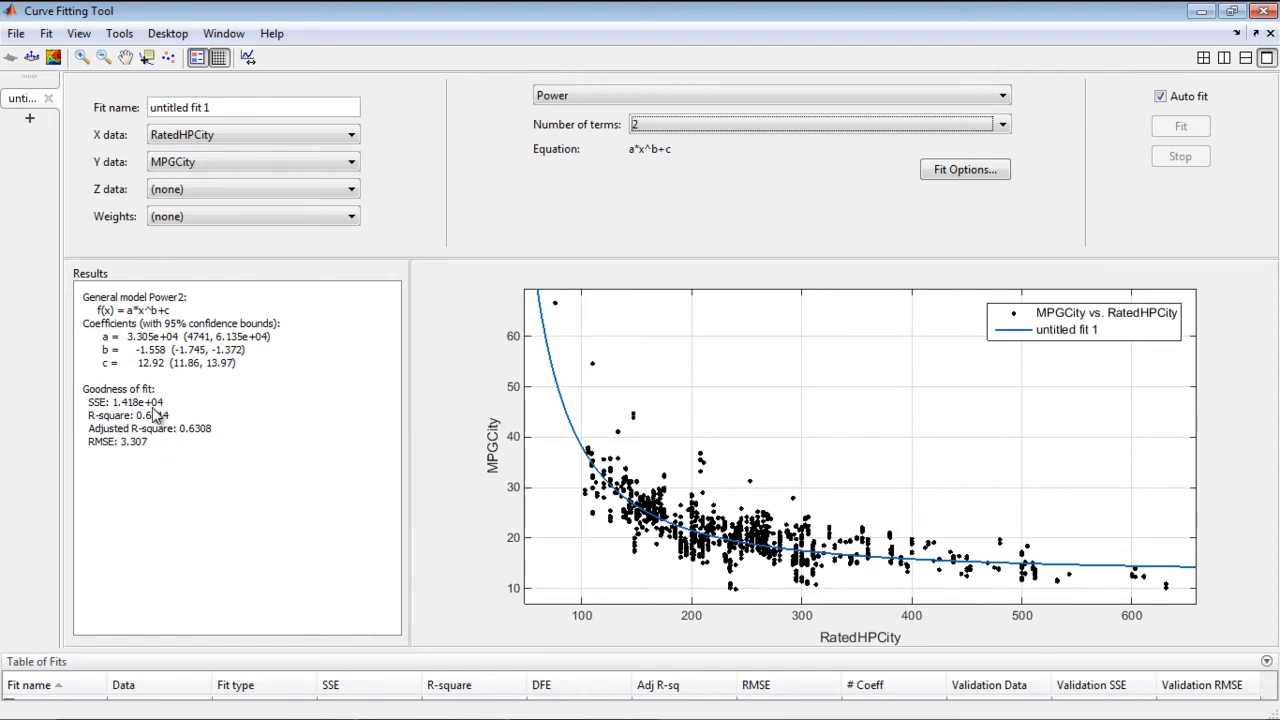
mouse_move(168, 462)
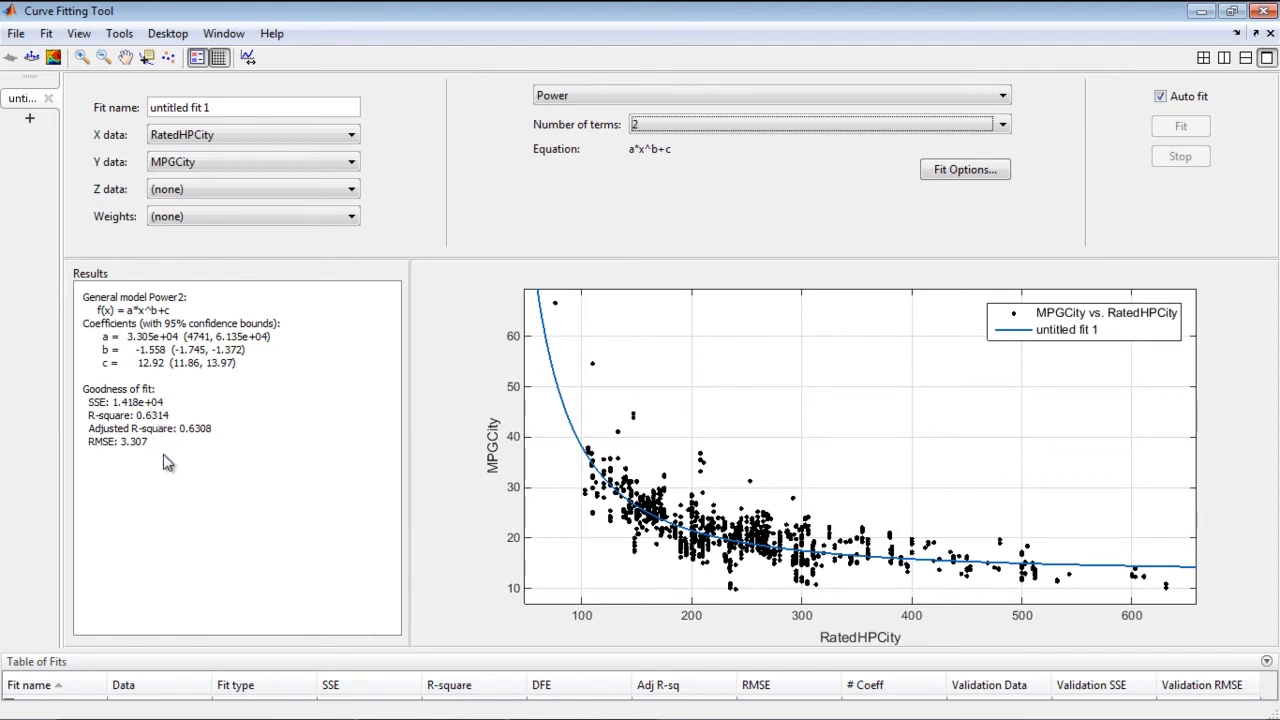
mouse_move(132, 446)
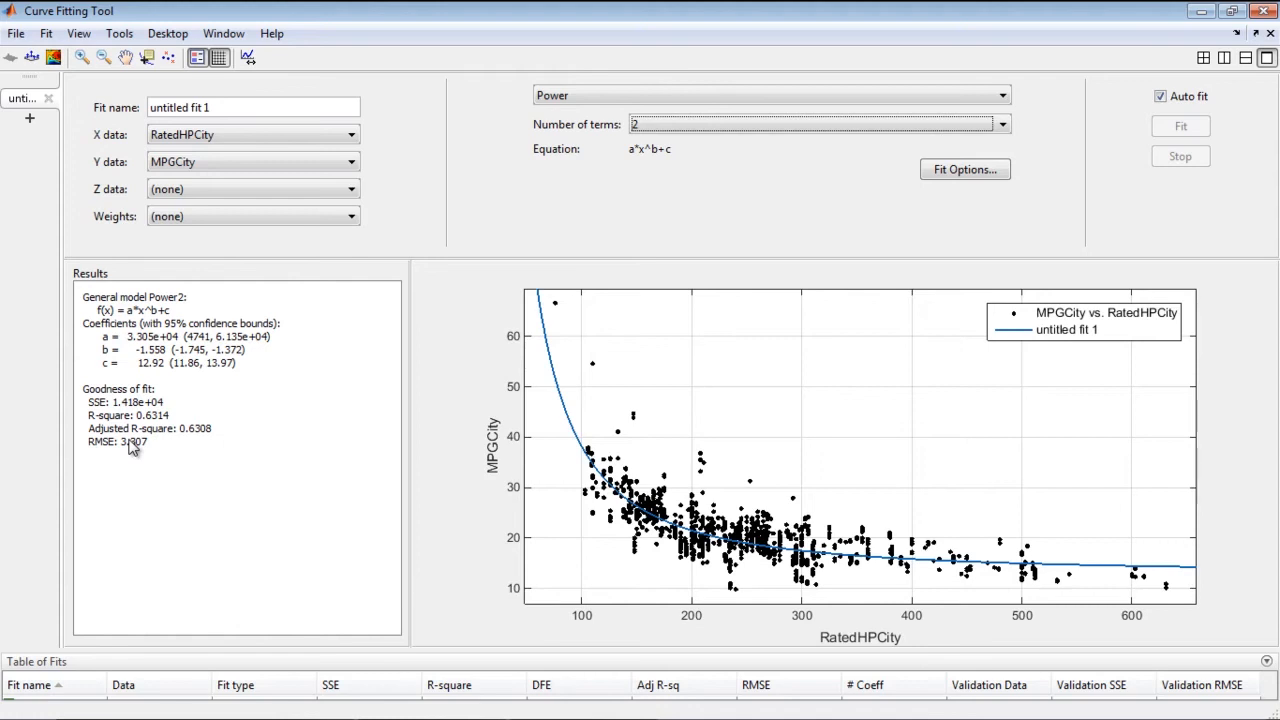
mouse_move(296, 272)
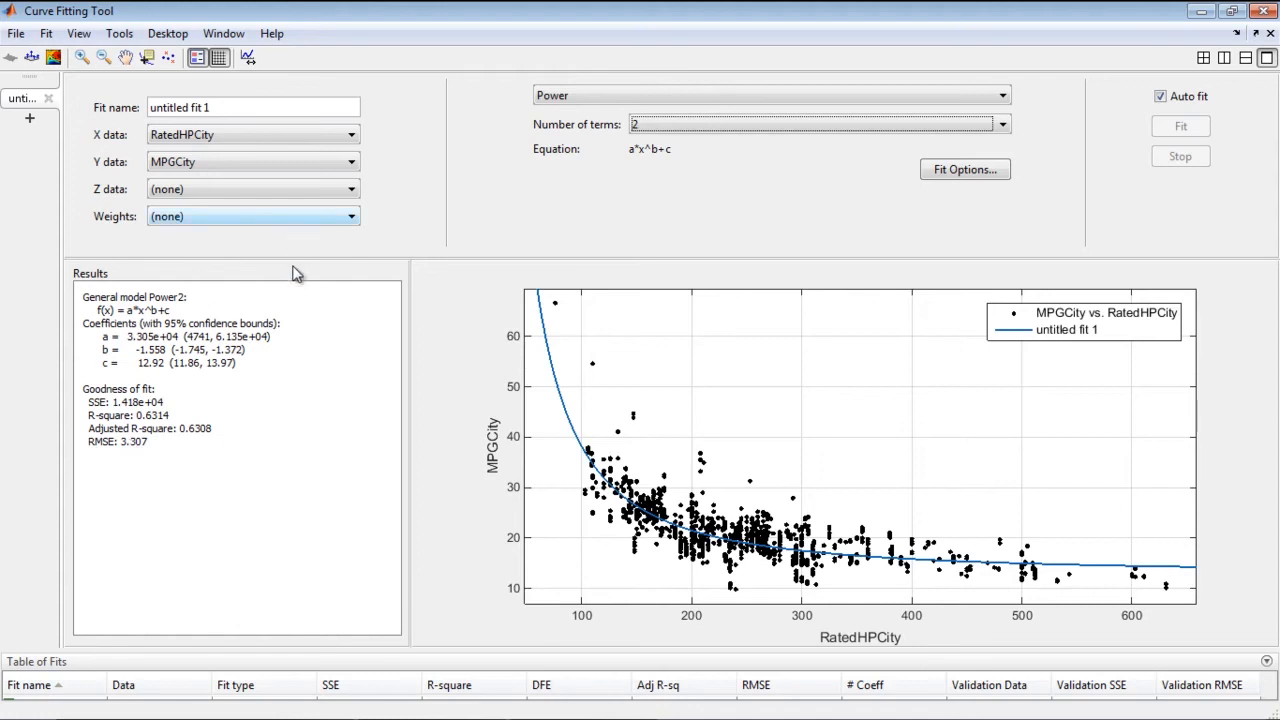
Step: Generate MATLAB code from the fit via File > Generate Code, creating the createFit function
left_click(44, 32)
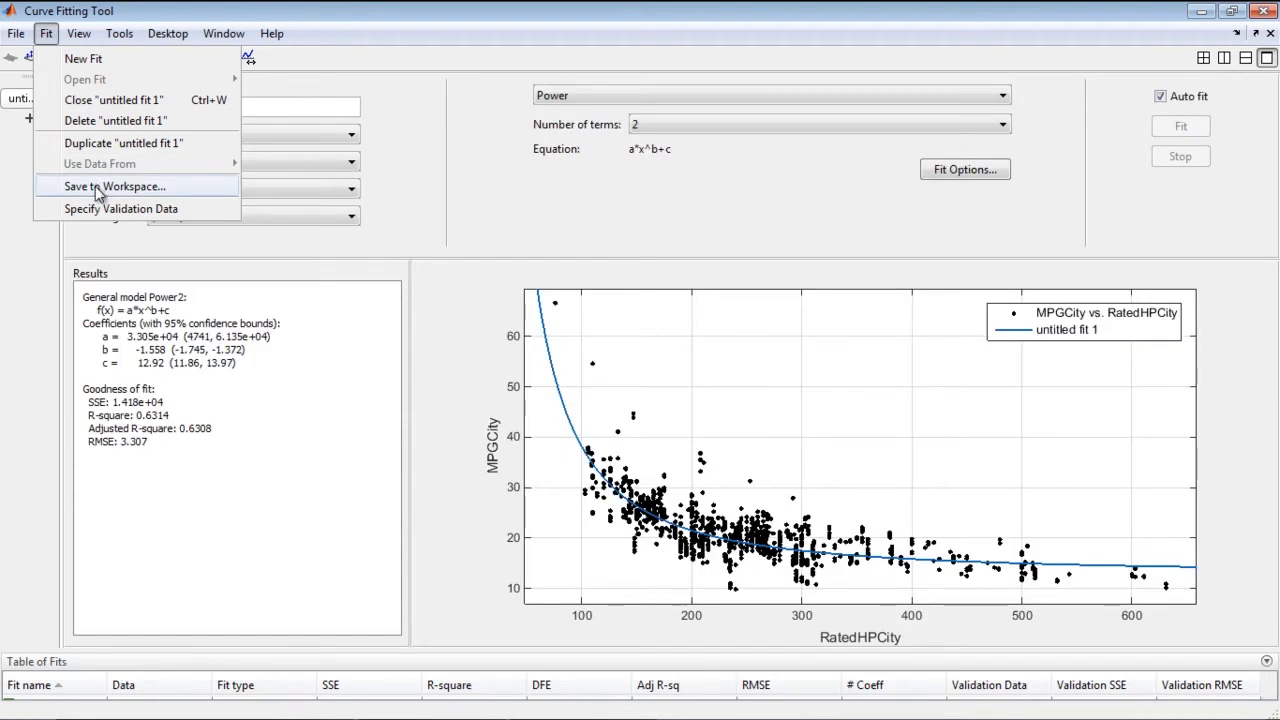
left_click(16, 32)
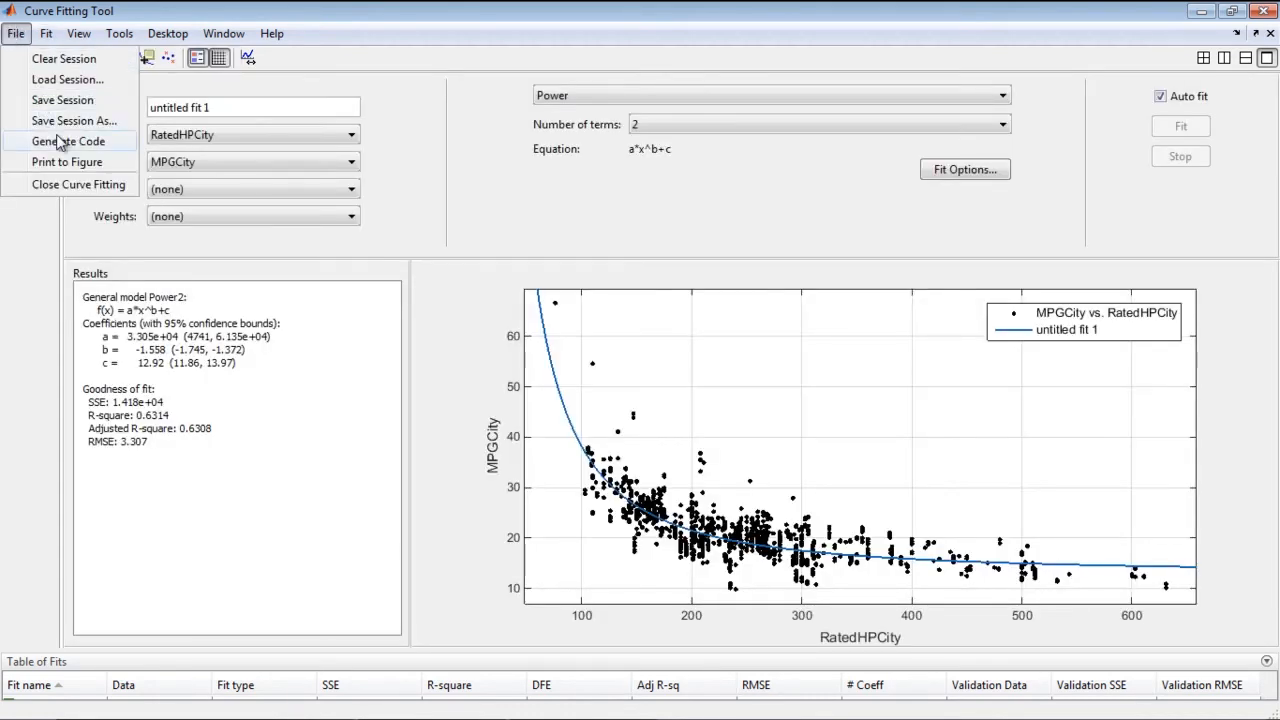
left_click(68, 140)
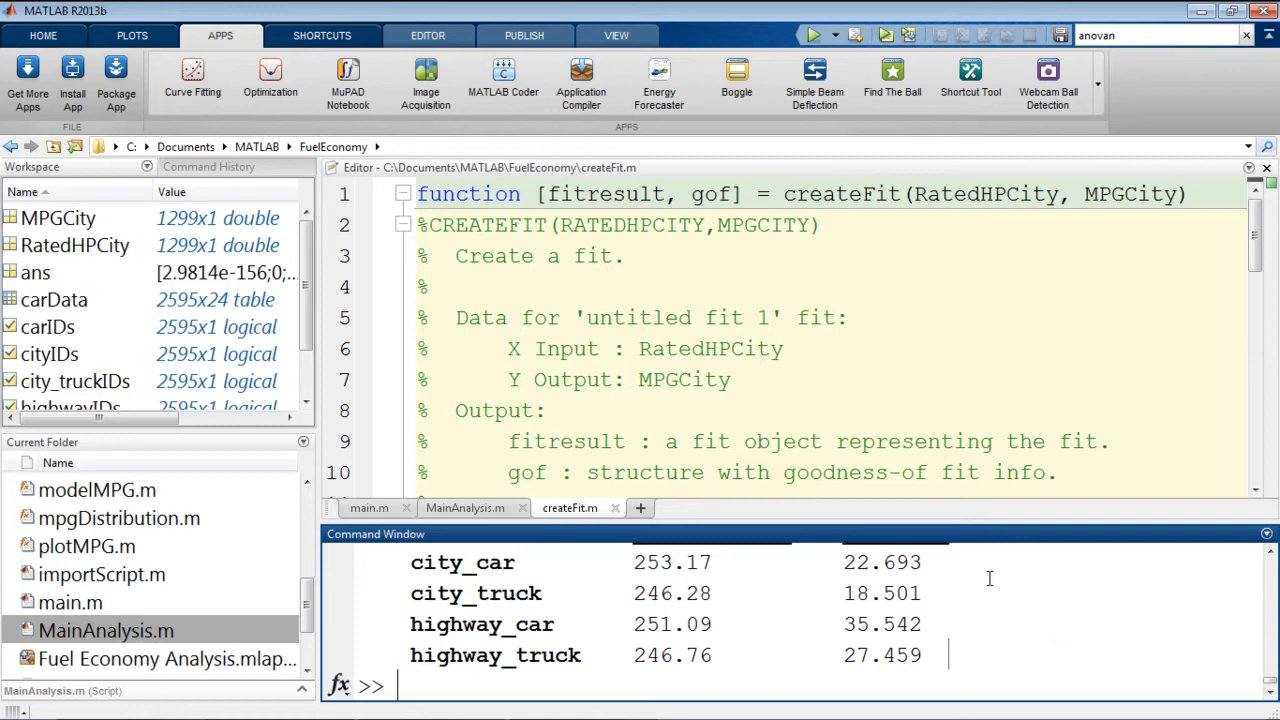
mouse_move(740, 544)
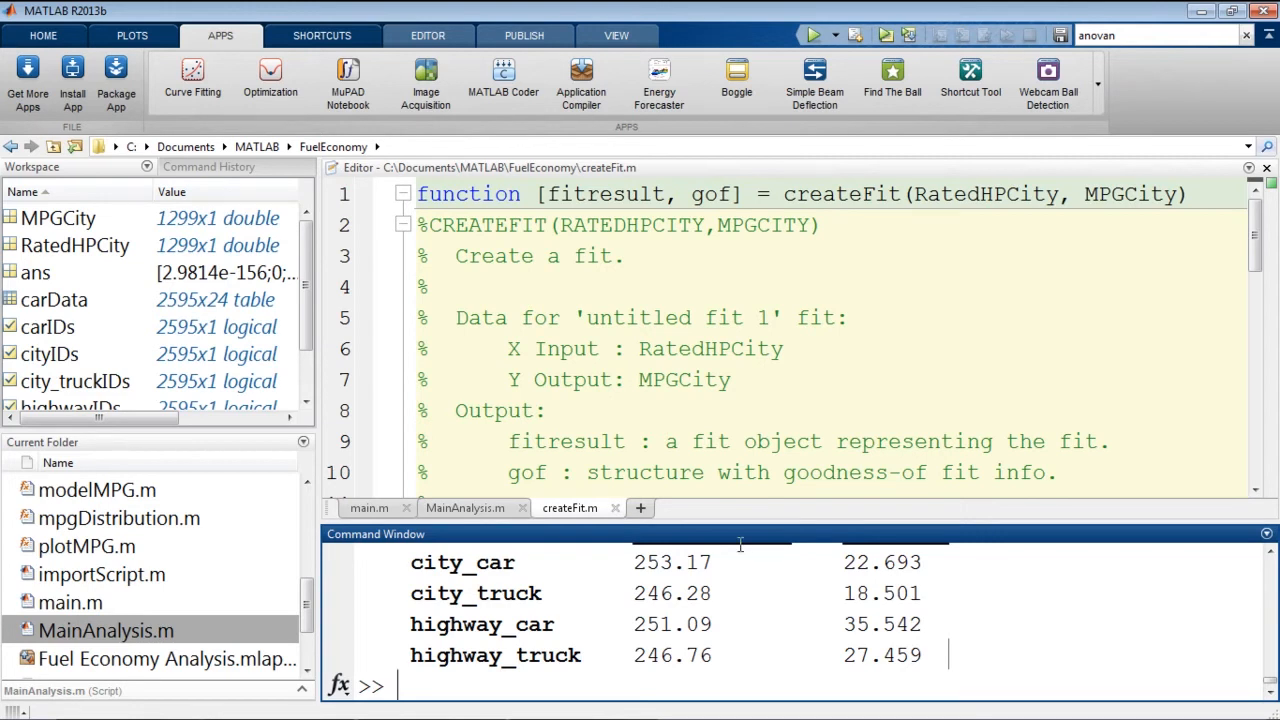
Step: Run [fitresult, gof] = createFit(RatedHPCity, MPGCity) in a maximized Command Window and evaluate fitresult(300)
double_click(590, 194)
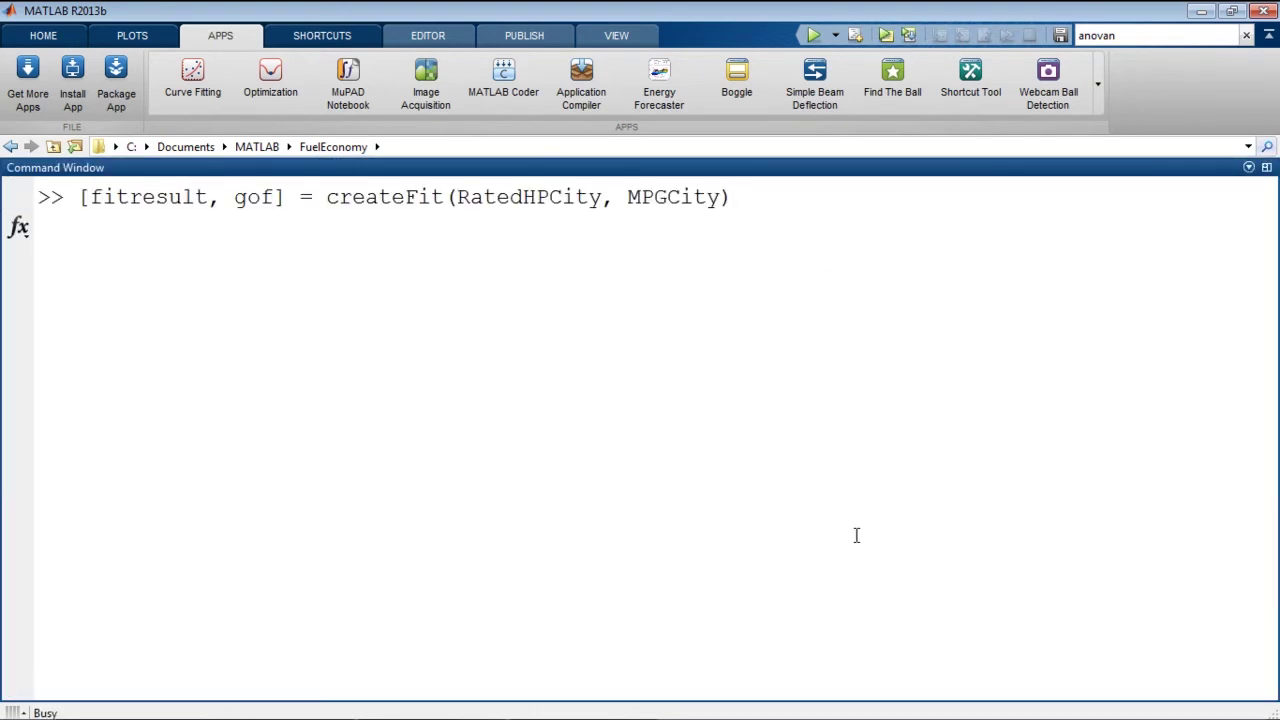
key("Return")
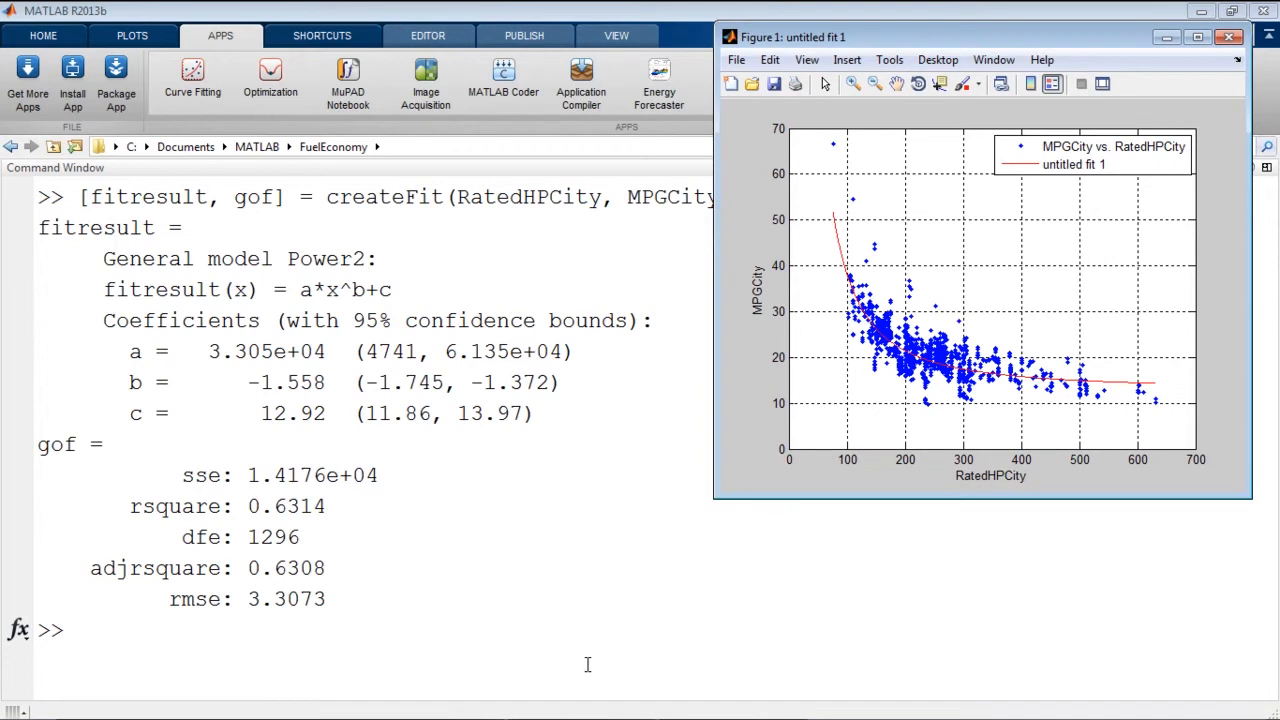
type("fitresult(300")
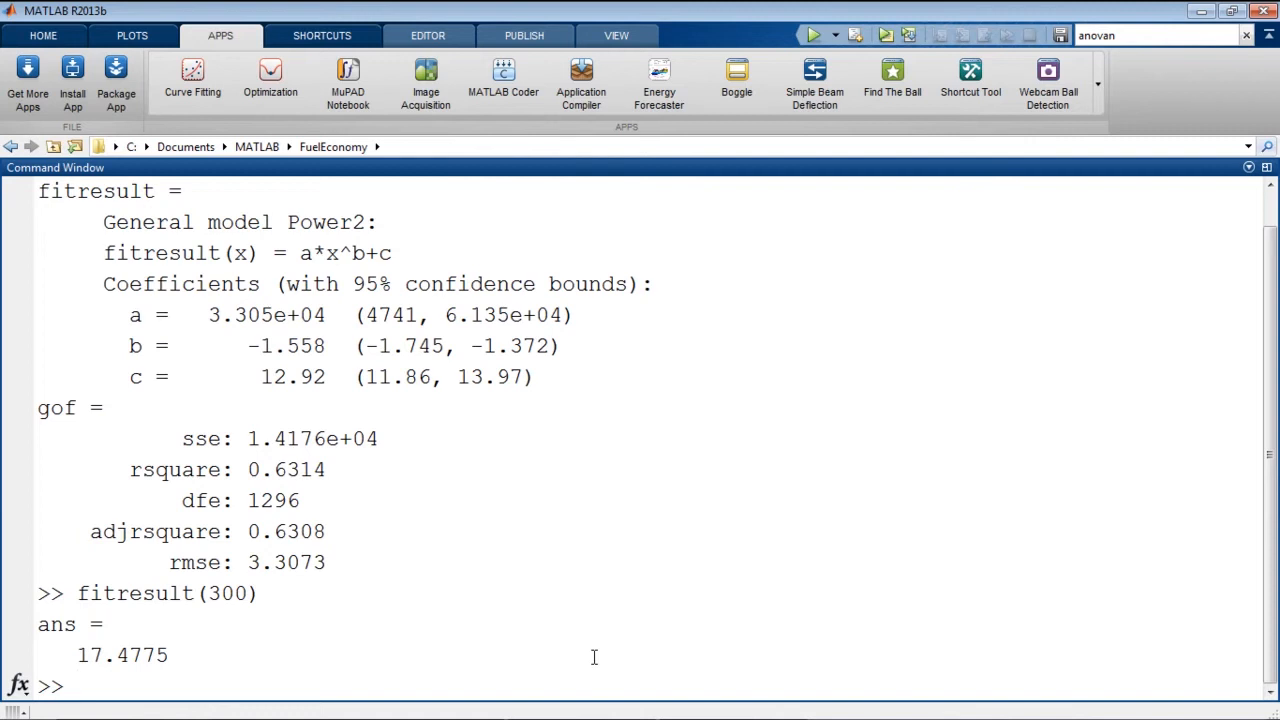
Step: Compute prediction intervals for fitresult at 300 horsepower with predint, default and at 0.99 level
type("pre")
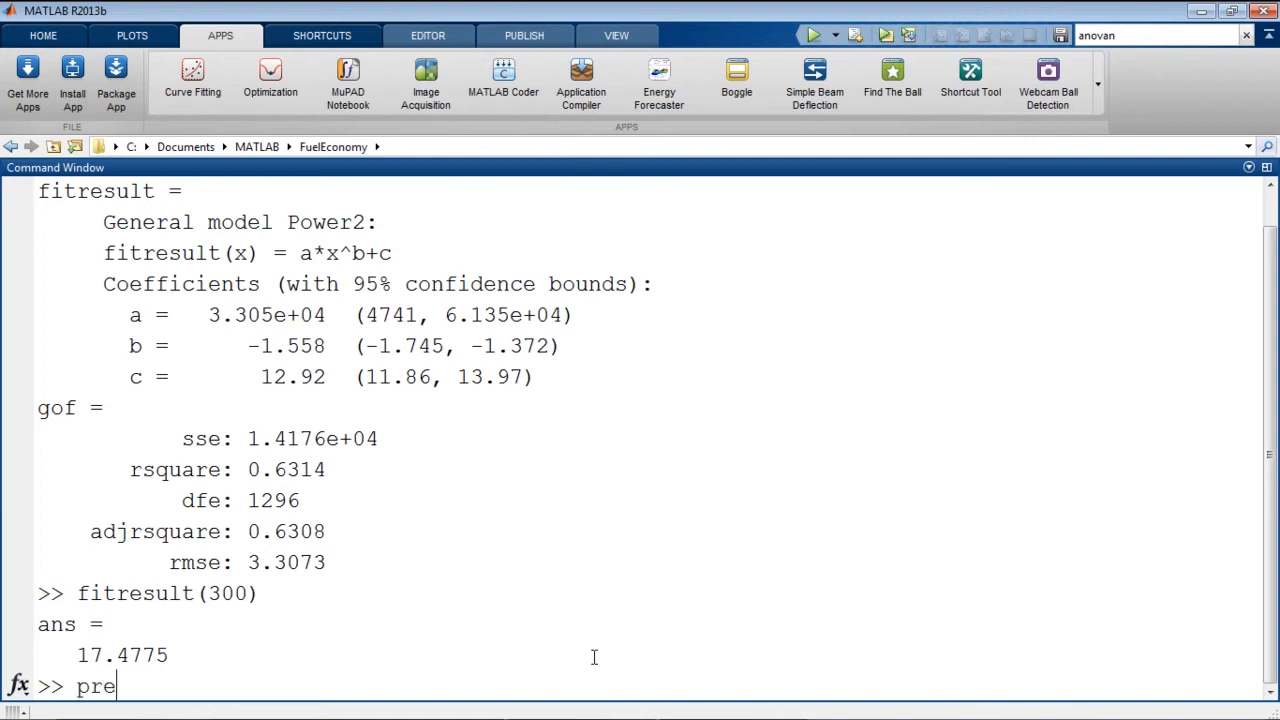
type("dint(")
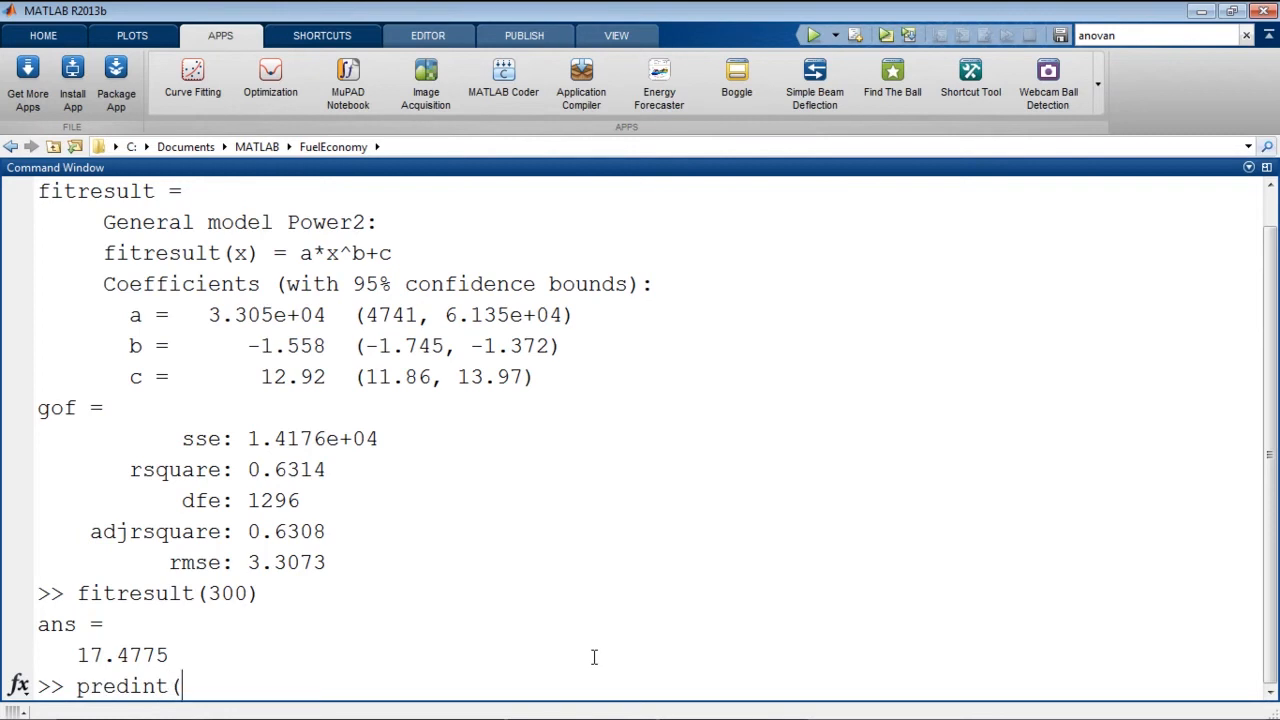
type("fitresult(")
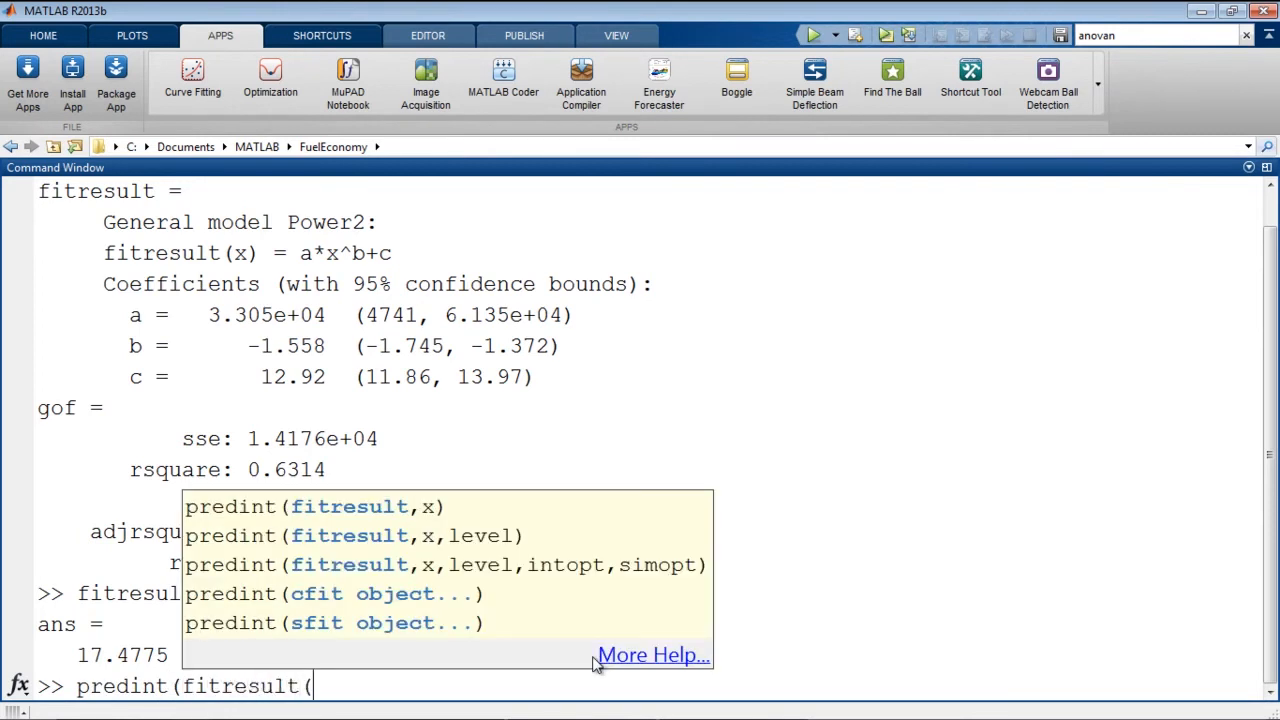
key("Backspace")
type(",300)")
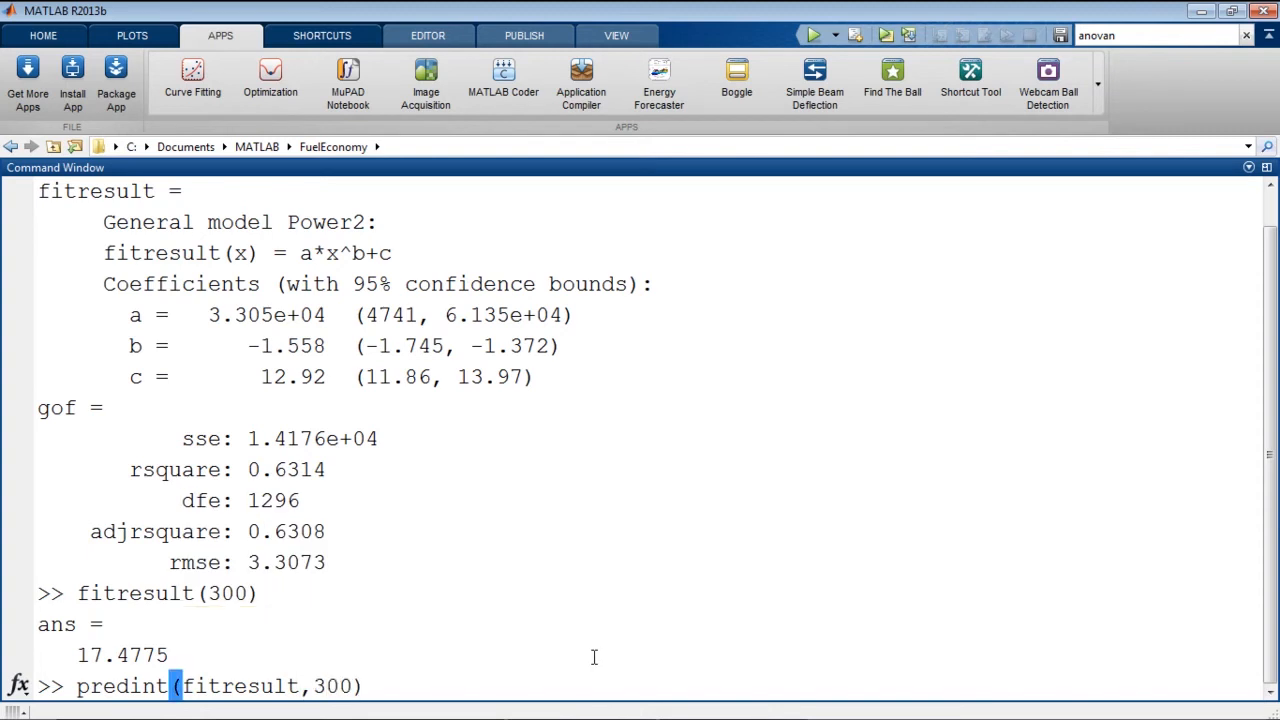
key("Return")
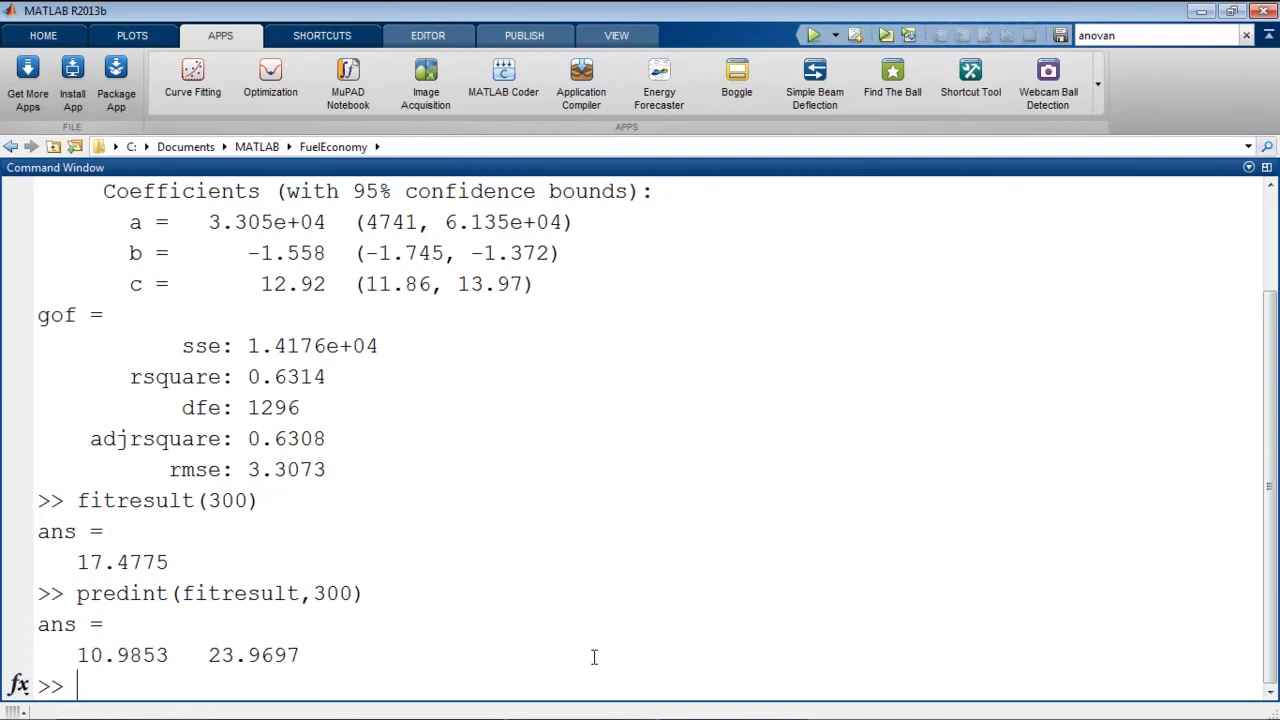
type("predint(fitresult,300,0.99")
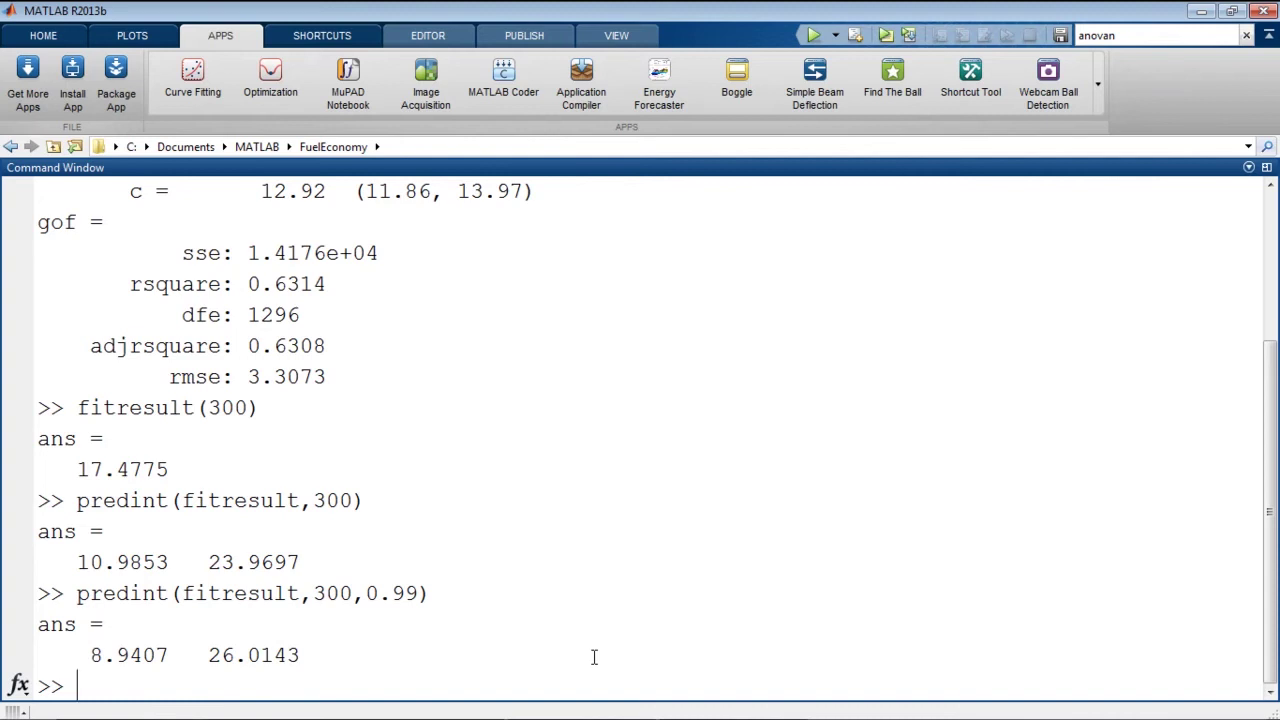
mouse_move(516, 214)
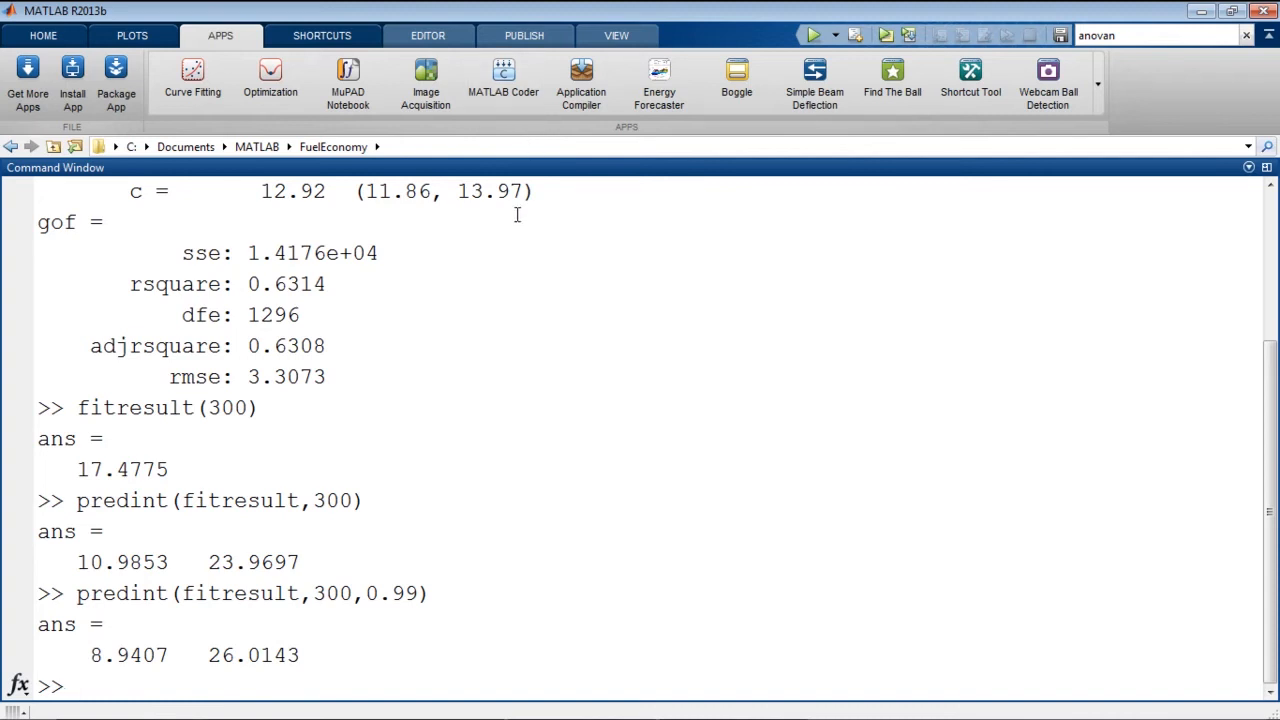
mouse_move(800, 526)
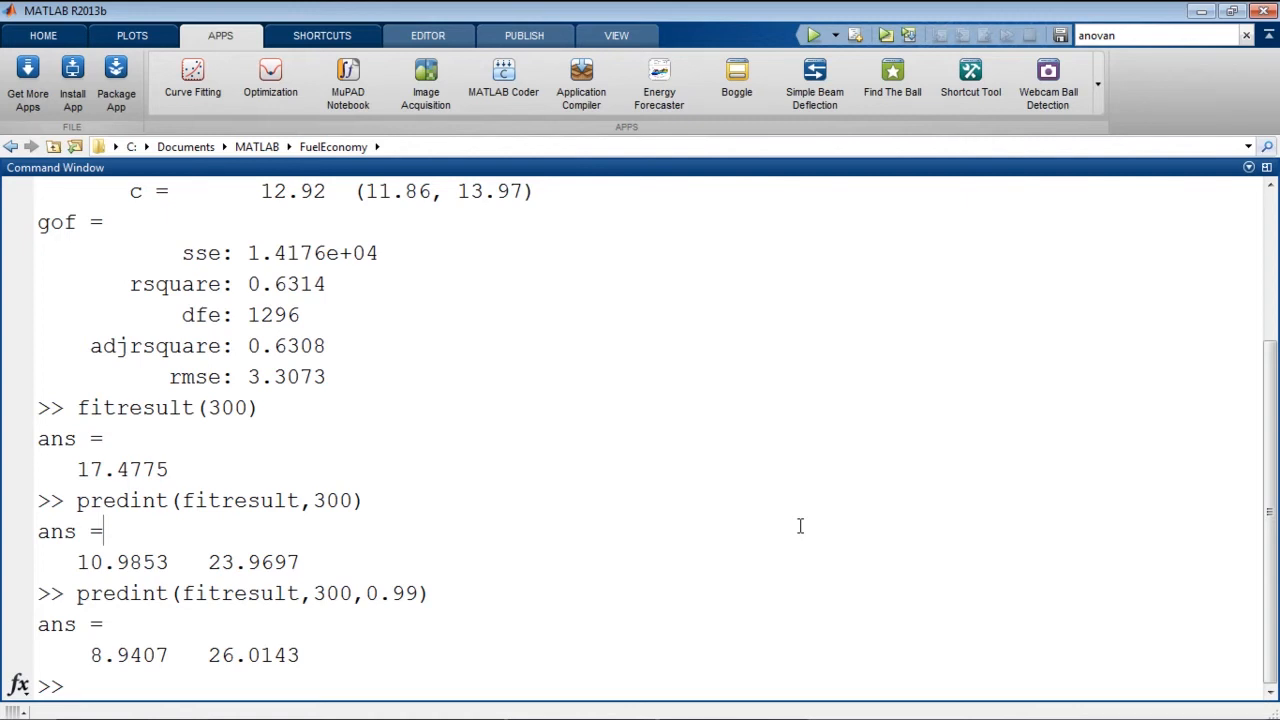
mouse_move(784, 170)
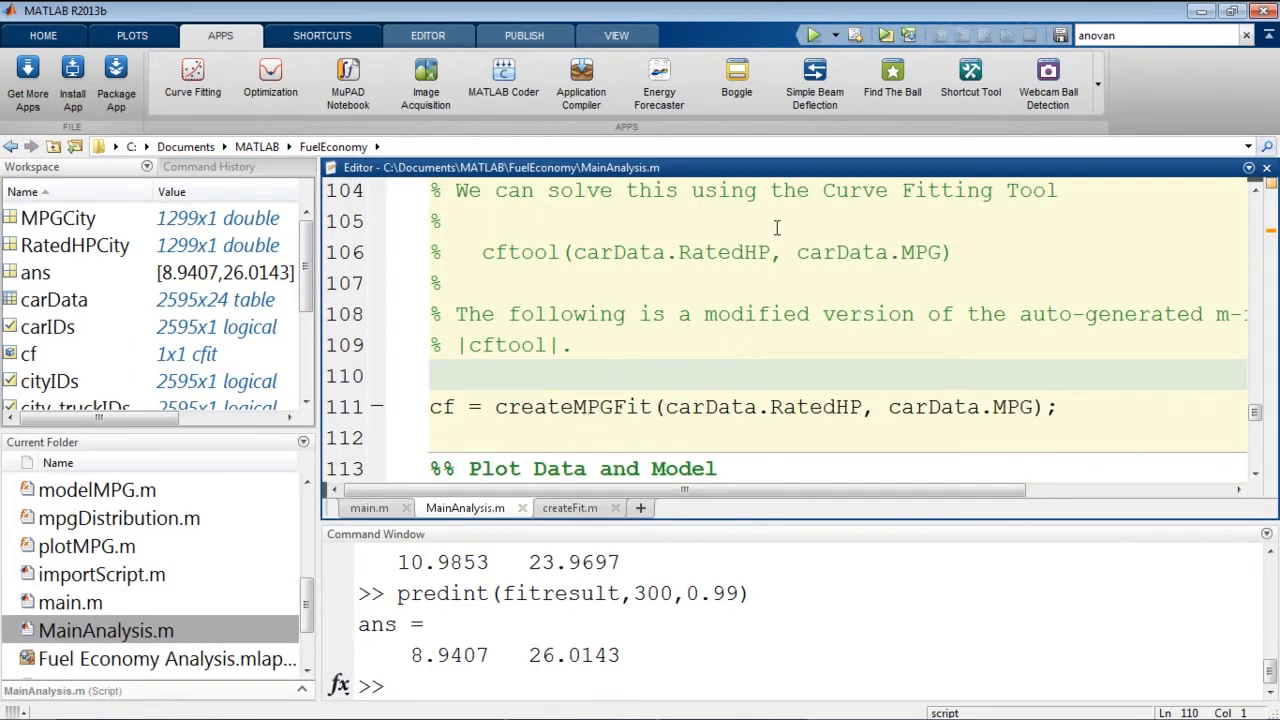
mouse_move(884, 36)
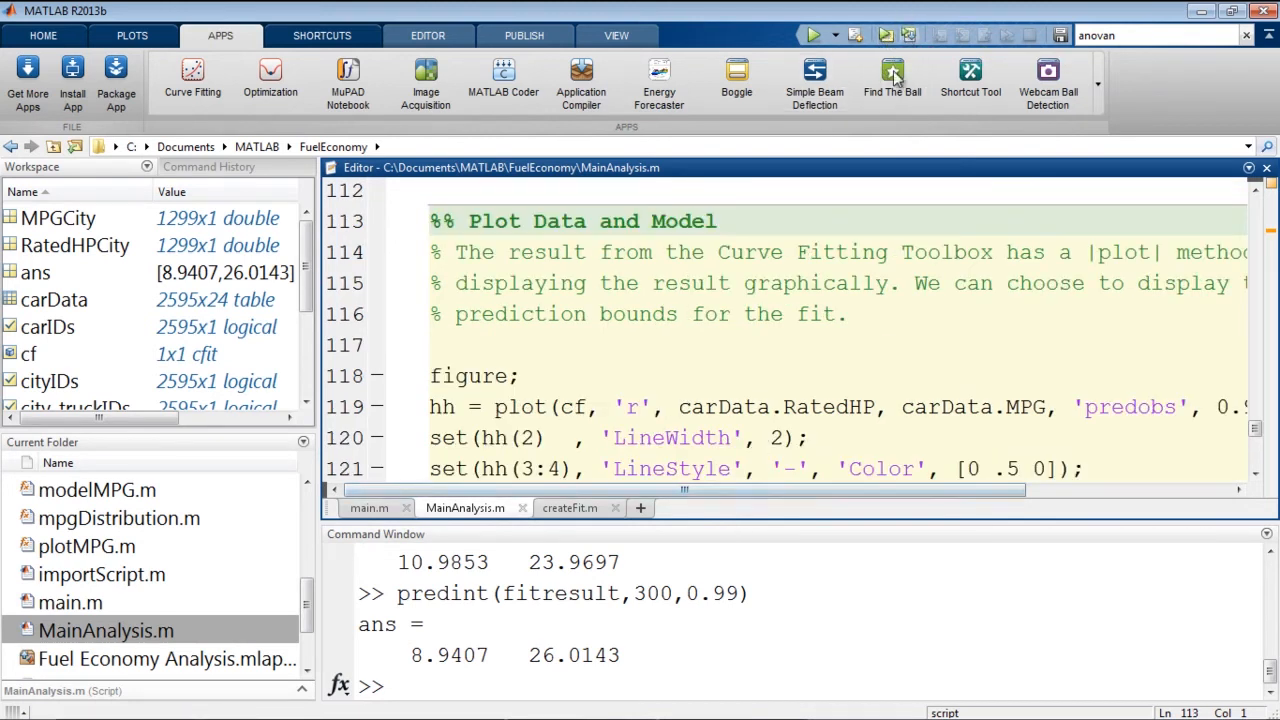
Step: Run the Plot Data and Model section to draw the fitted curve with bounds, then close Figure 2
scroll("down", 3)
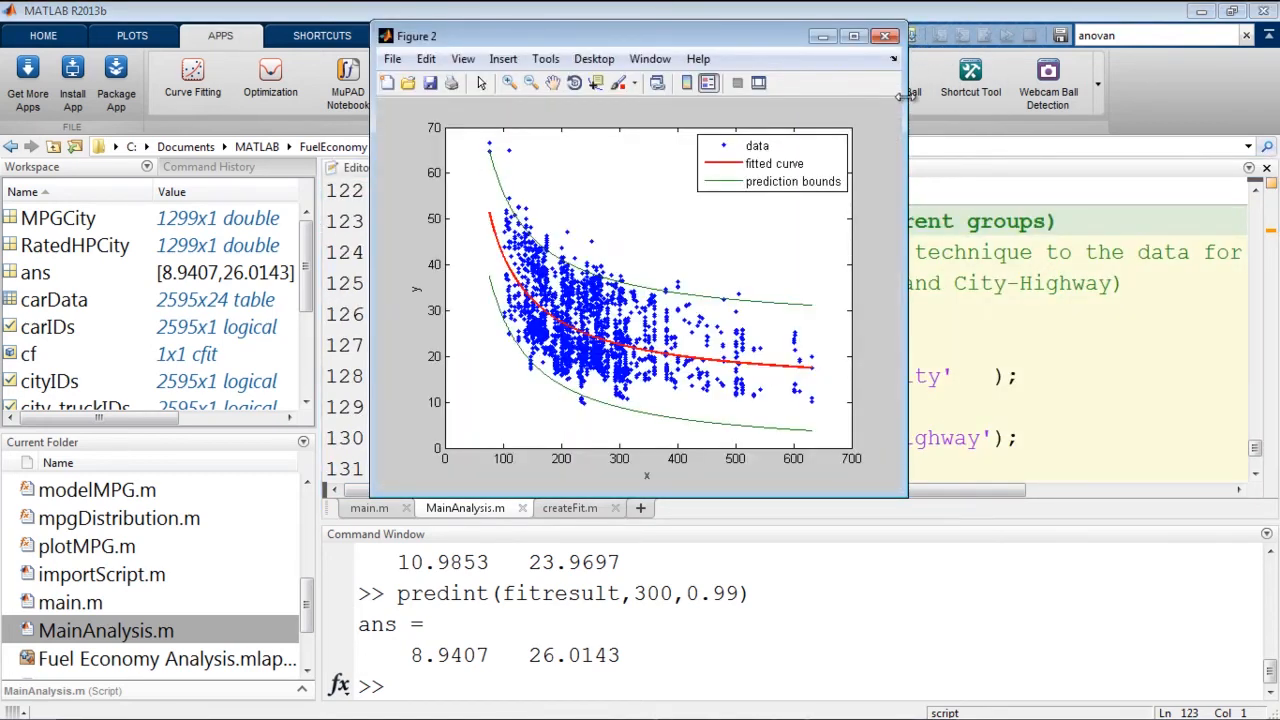
mouse_move(890, 108)
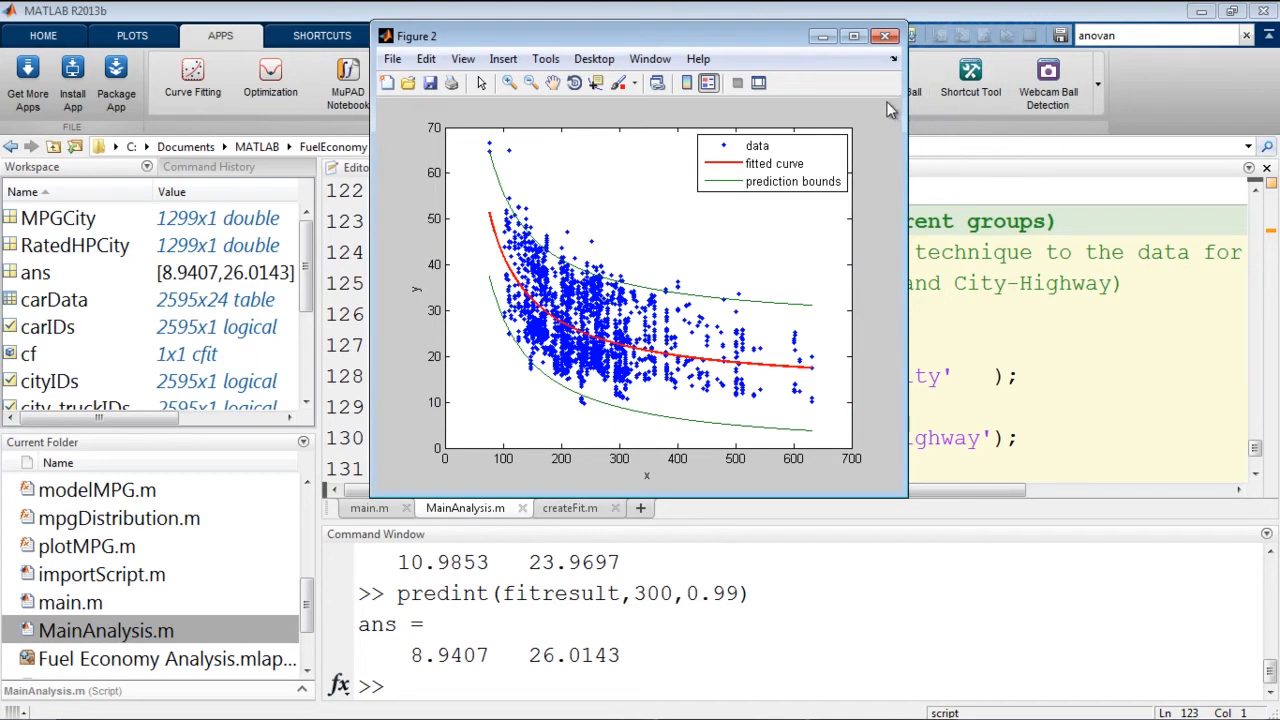
mouse_move(876, 64)
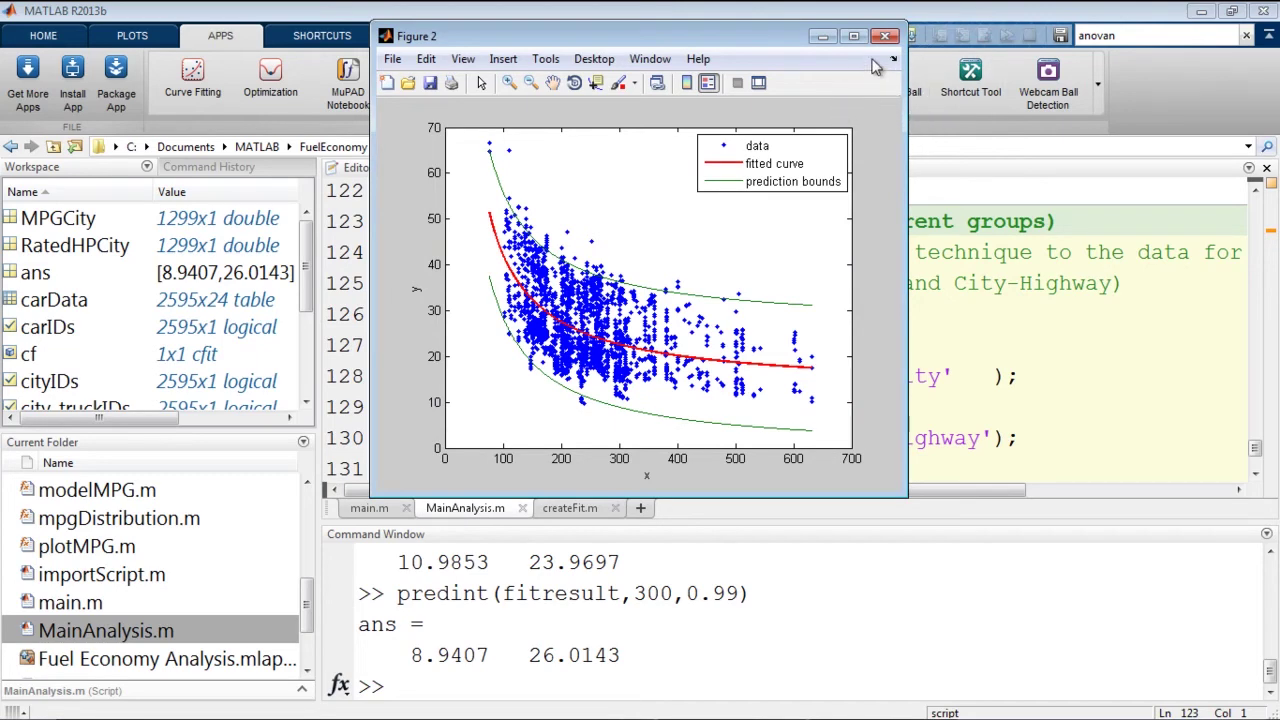
left_click(884, 36)
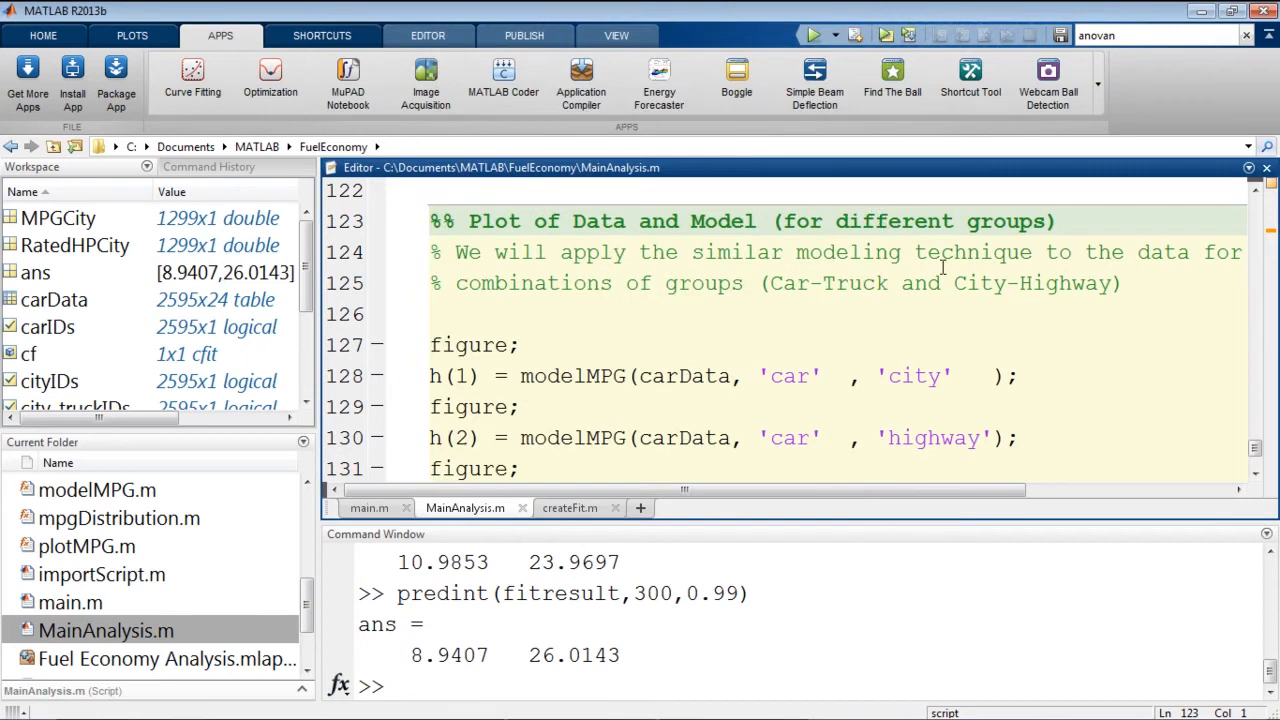
Step: Run the different-groups section drawing car/truck city and highway fits, then bring MATLAB forward
scroll("down", 3)
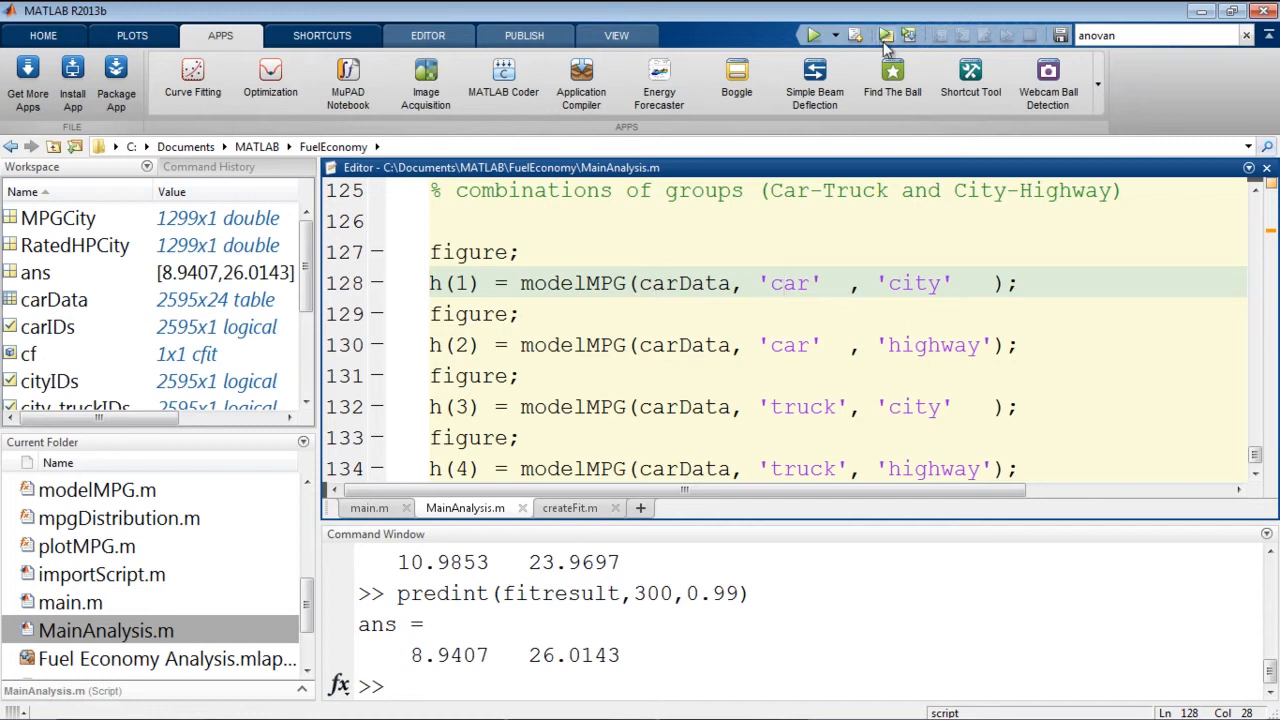
mouse_move(864, 56)
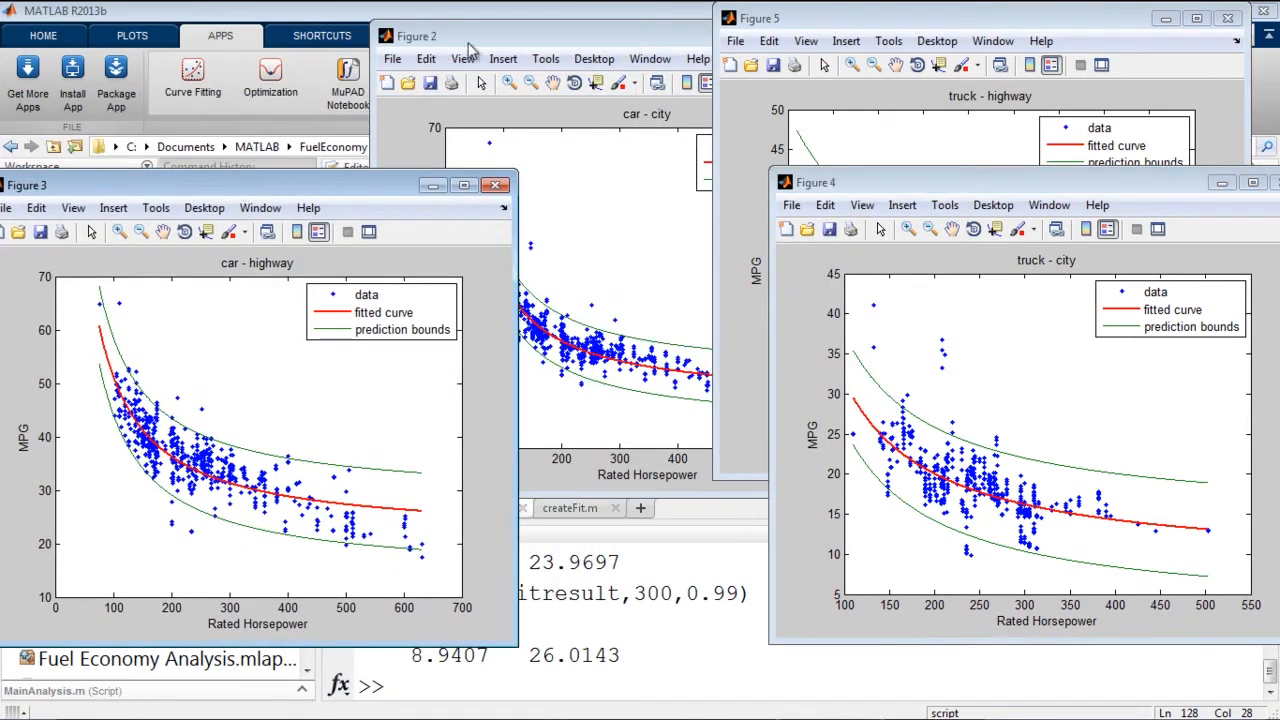
left_click(416, 36)
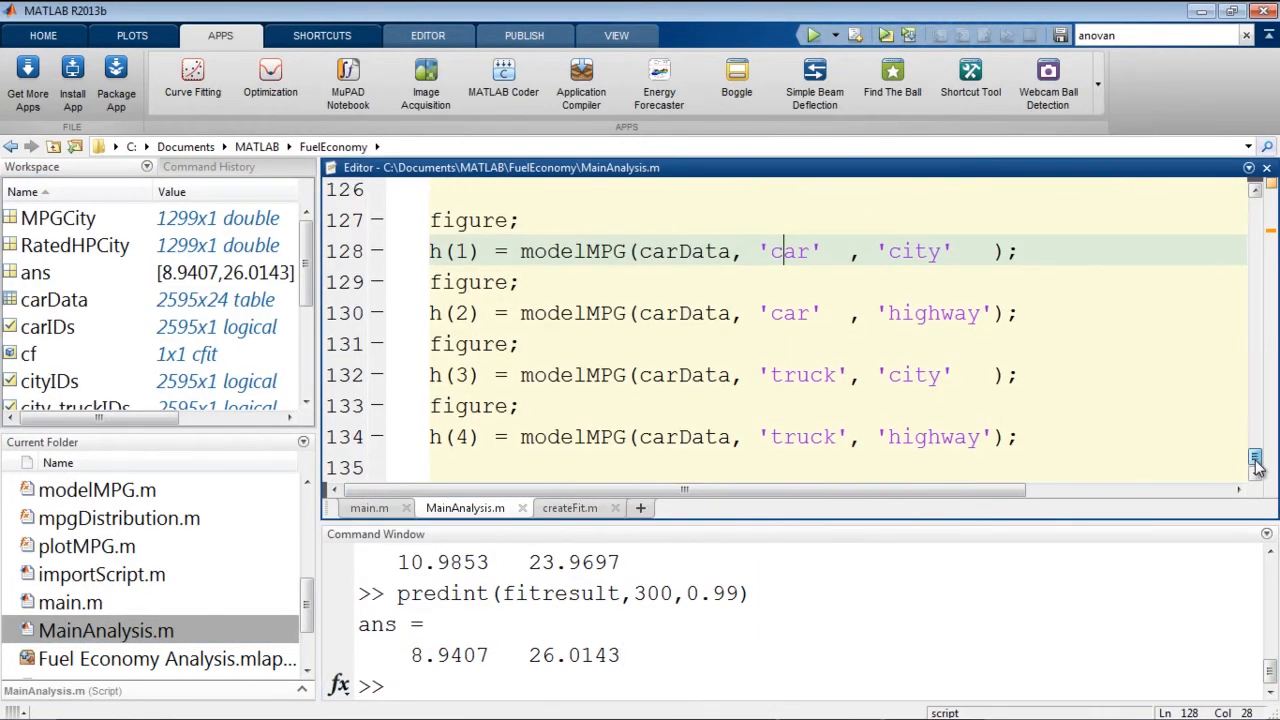
Step: Close all figures and rerun MainAnalysis.m, dismissing the resulting figure
right_click(828, 700)
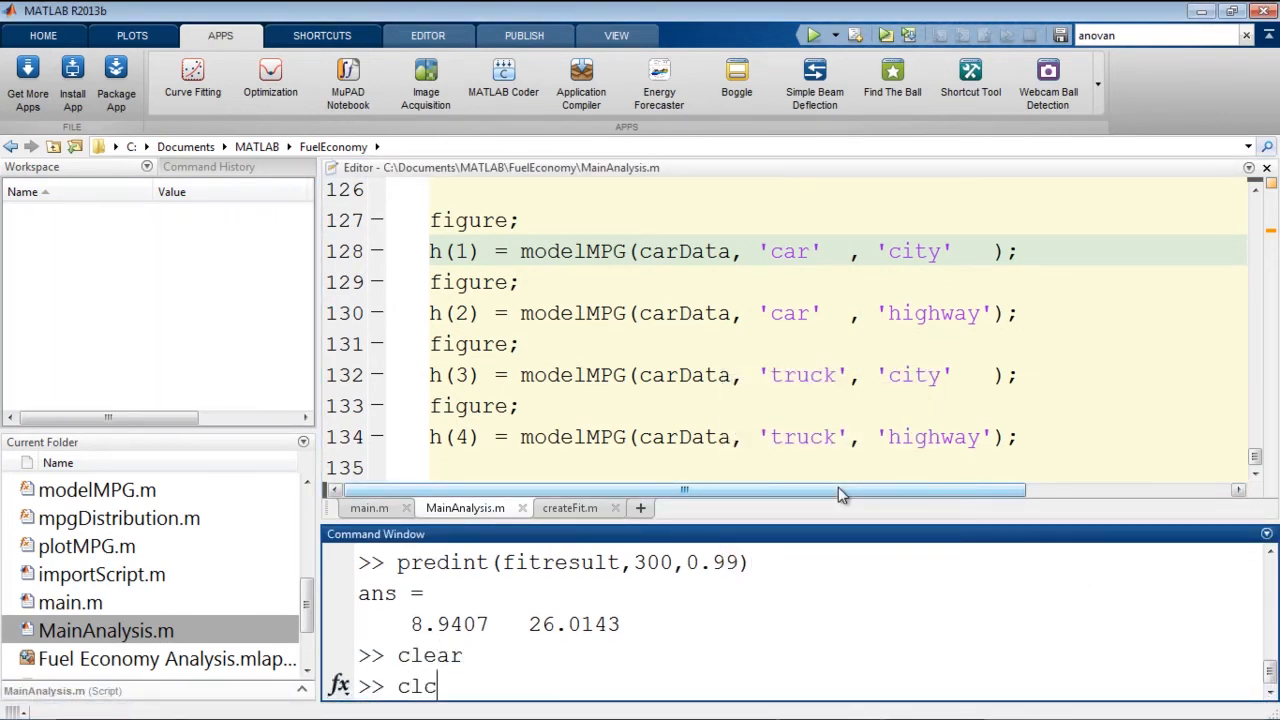
type("close al")
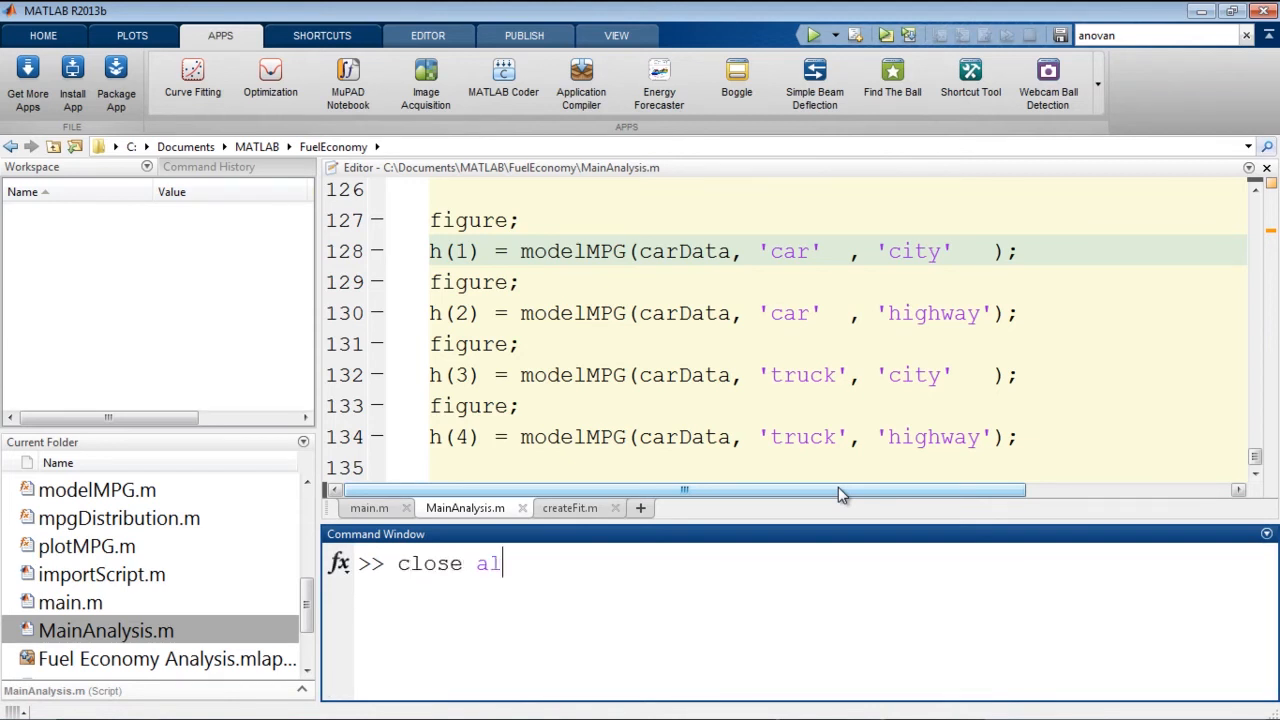
key("Return")
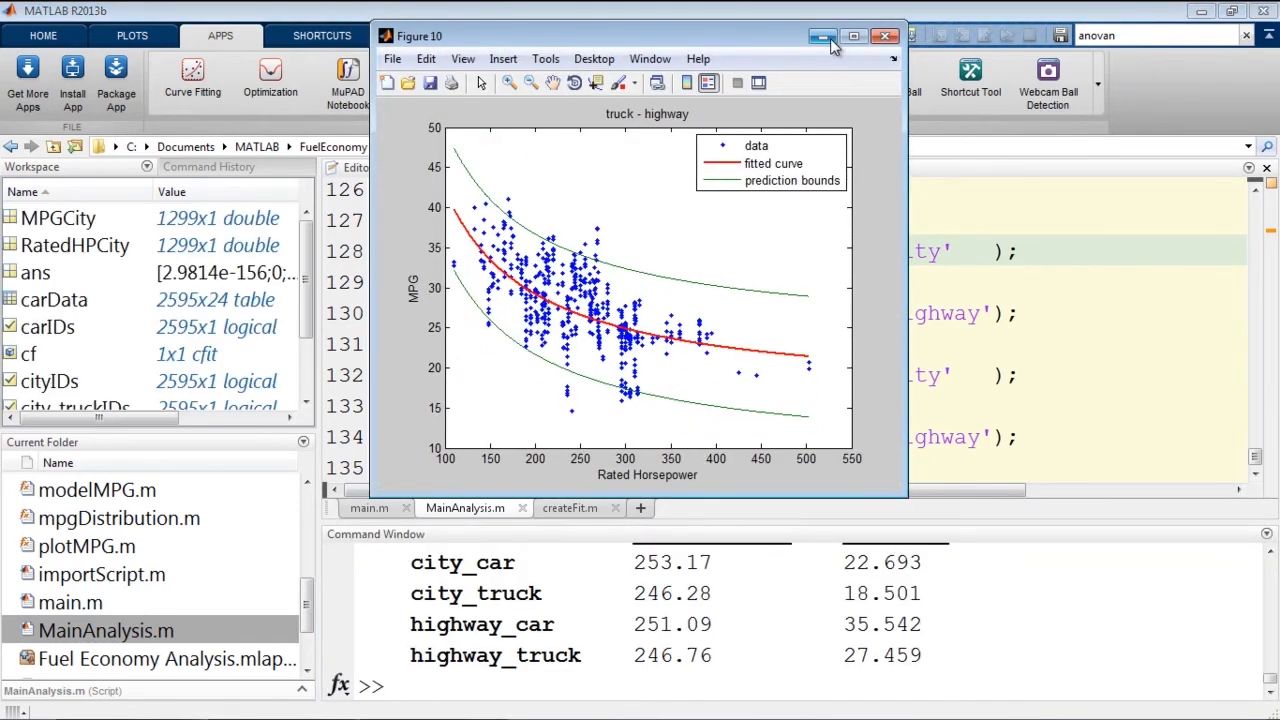
mouse_move(822, 36)
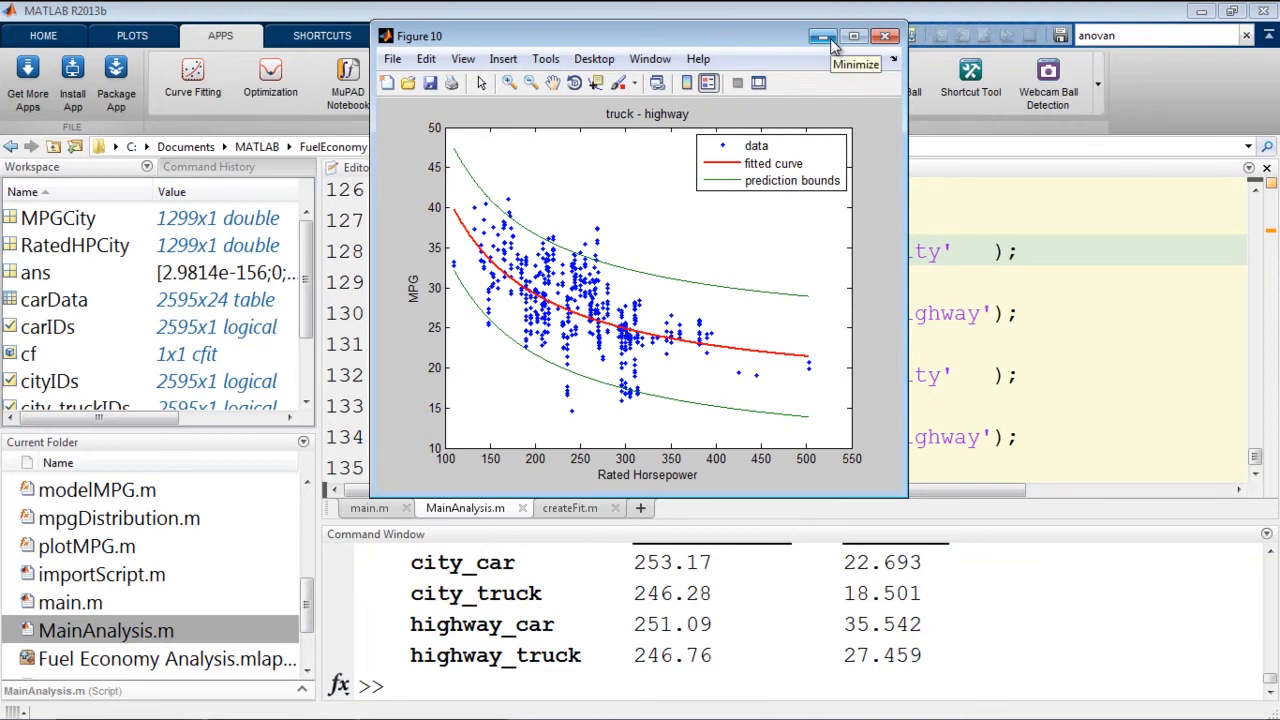
mouse_move(934, 190)
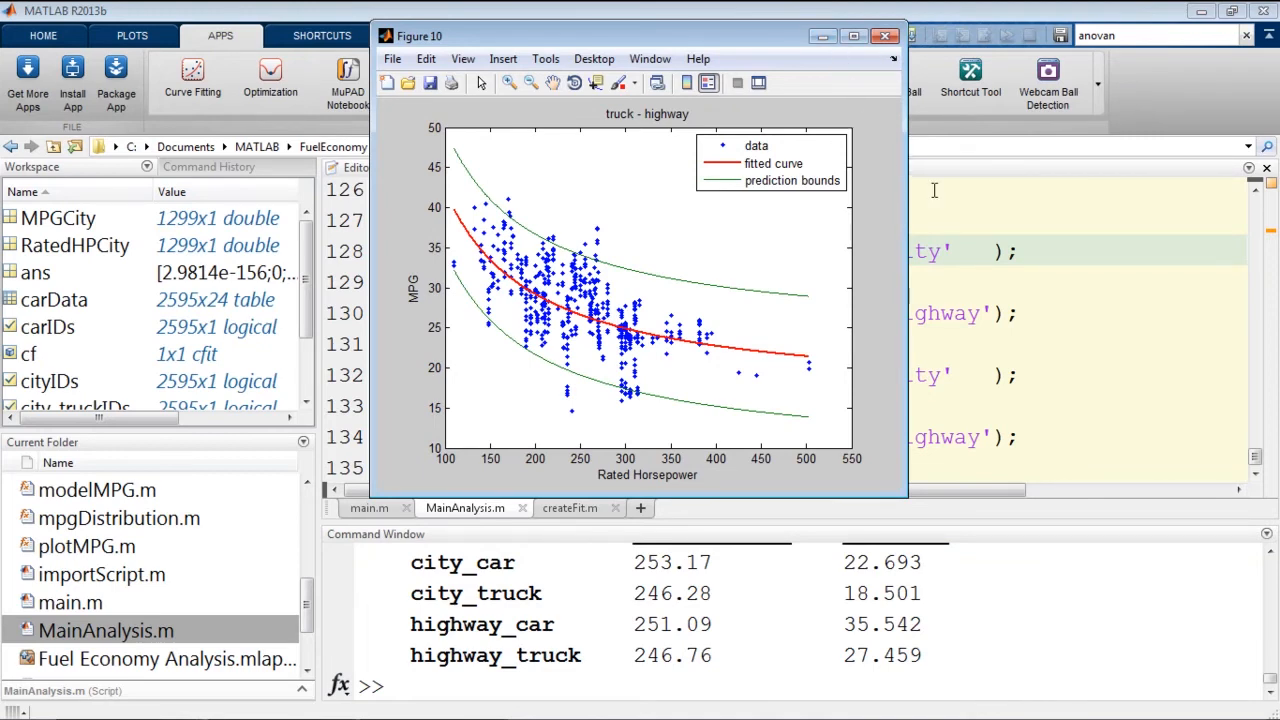
left_click(884, 36)
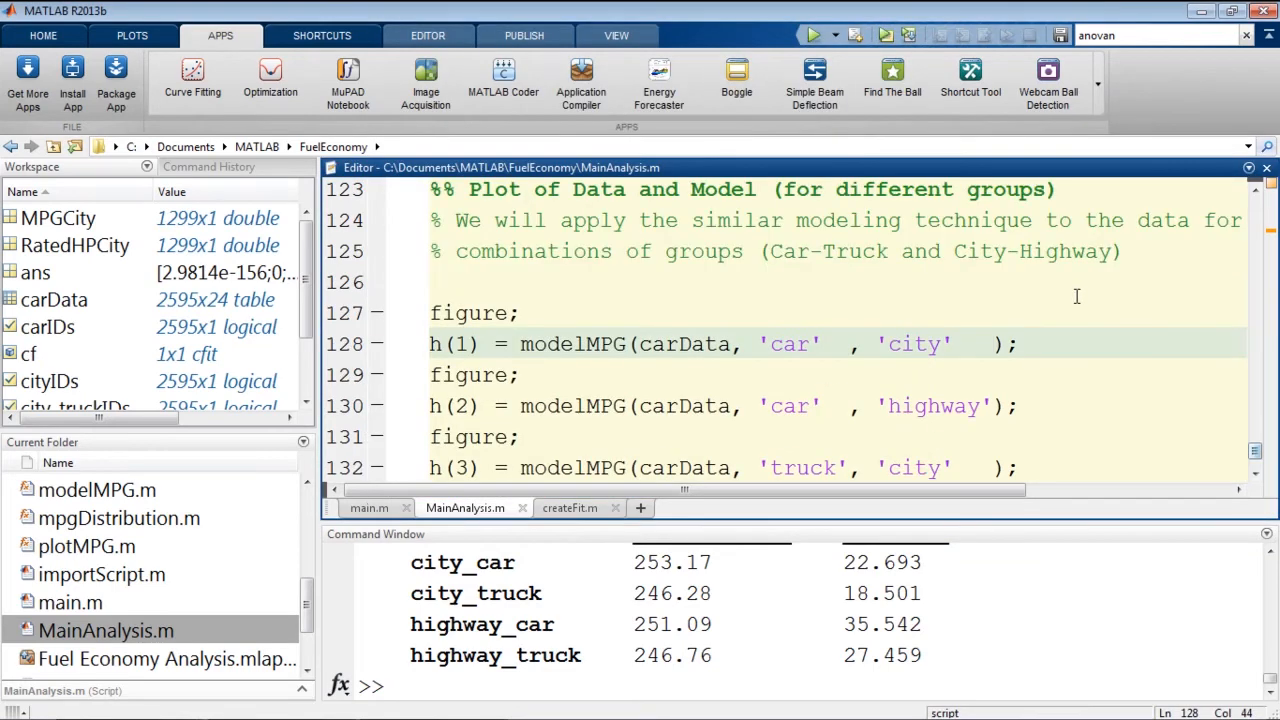
Step: Scroll back to the Plot Data and Model section and show the PUBLISH tab
scroll("up", 3)
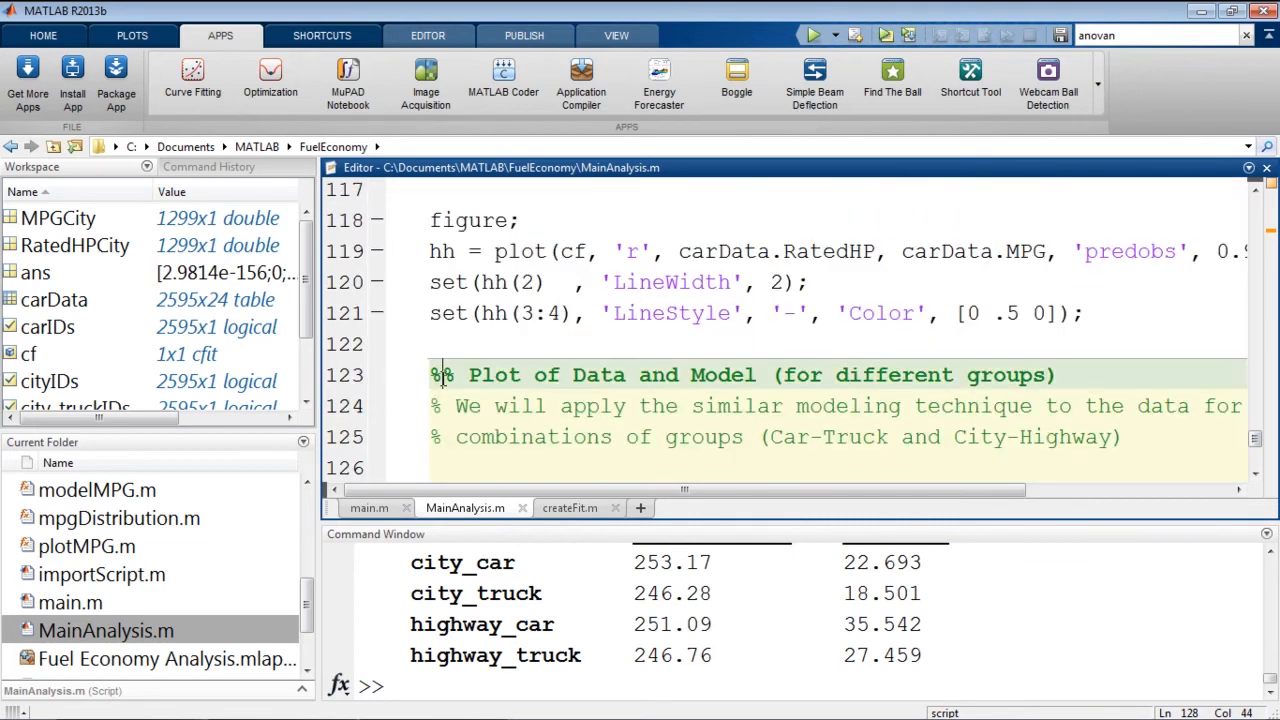
scroll("up", 3)
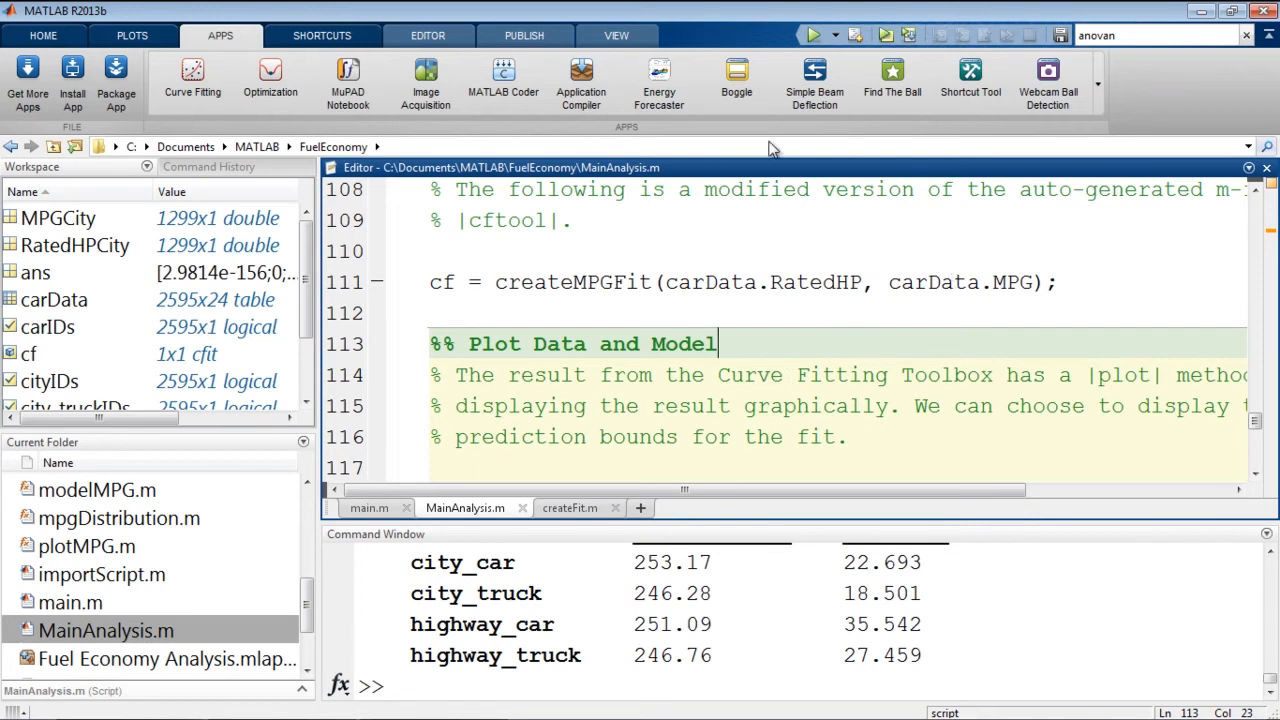
left_click(524, 36)
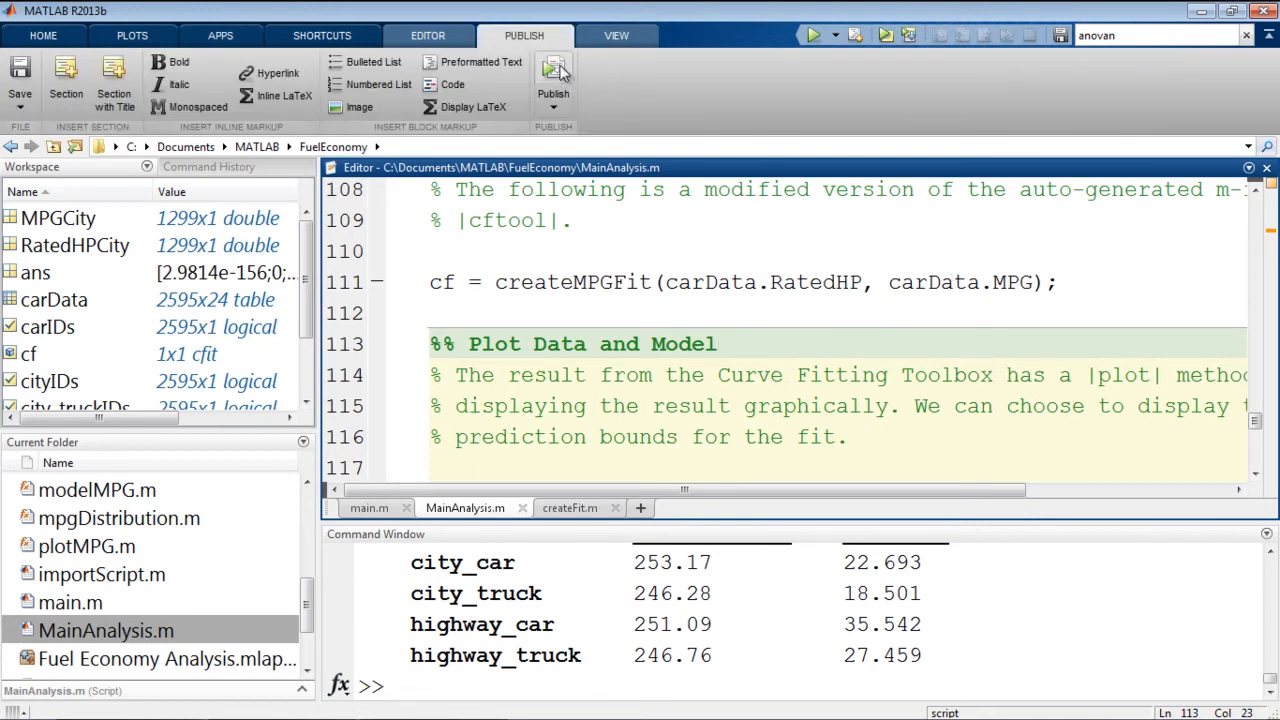
Step: Publish MainAnalysis as a report and view its Indexing into a Table and Grouping Effects sections
left_click(552, 76)
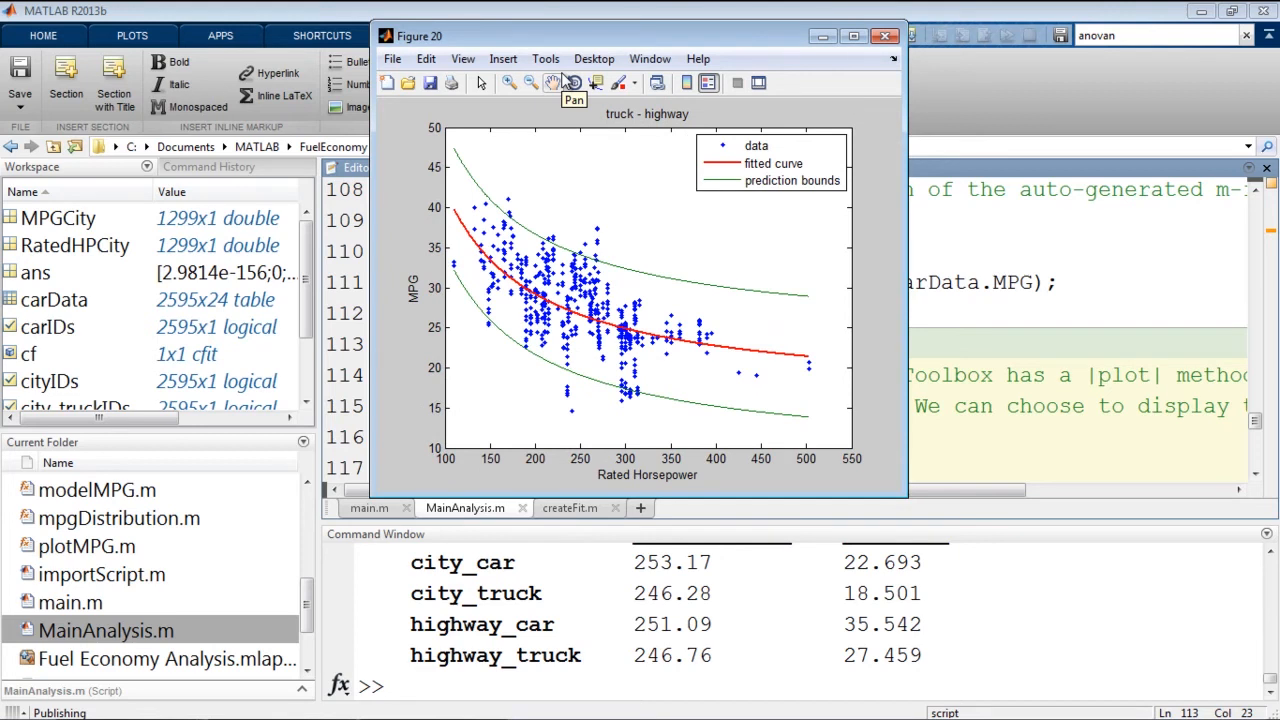
mouse_move(336, 8)
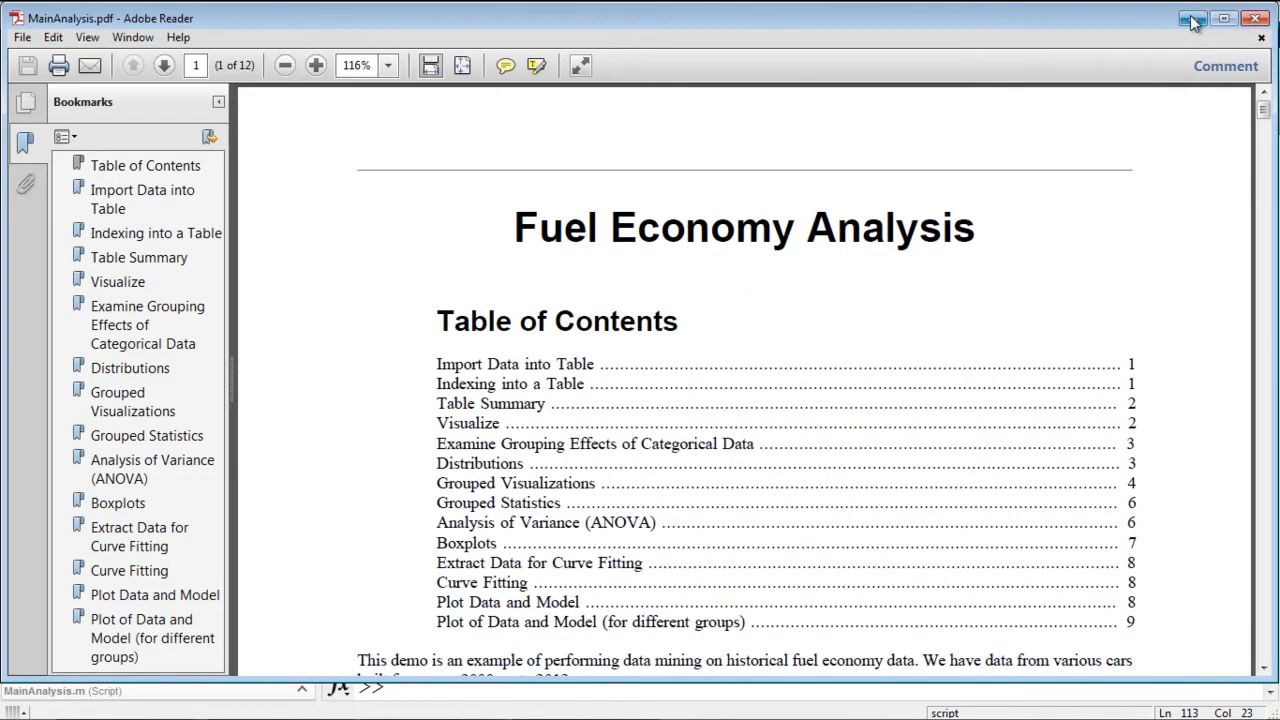
mouse_move(1150, 30)
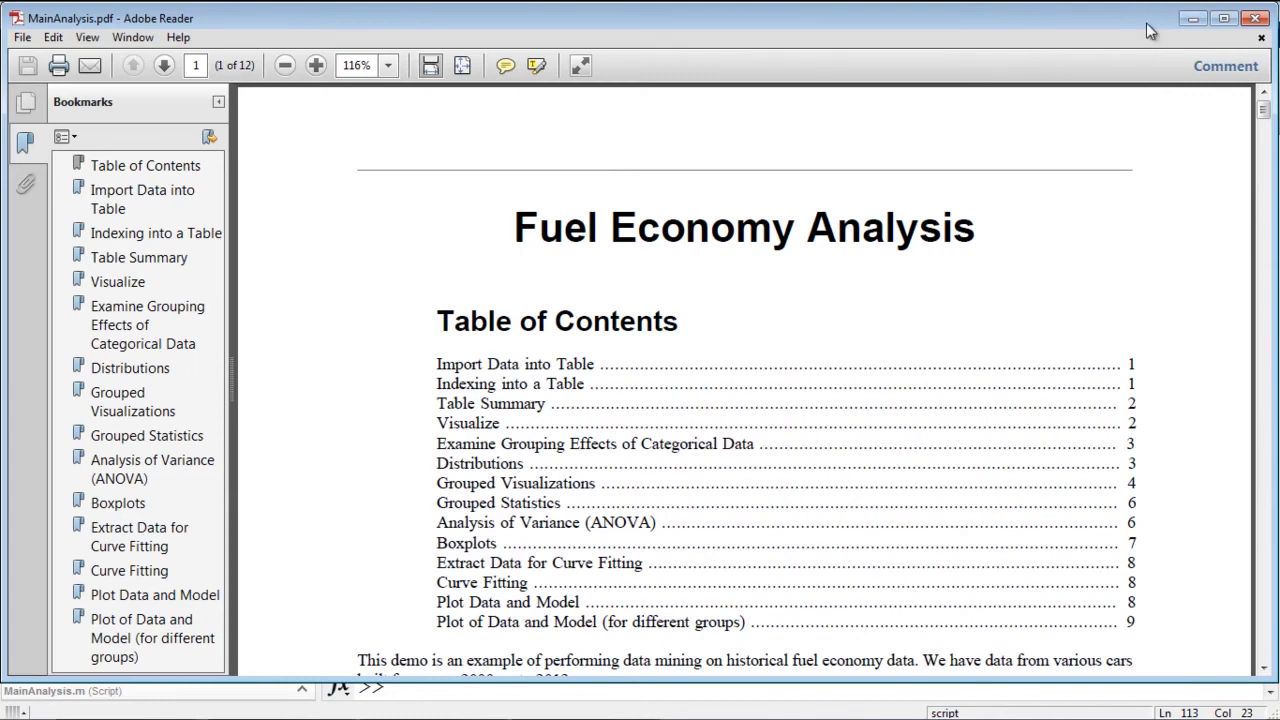
mouse_move(1100, 108)
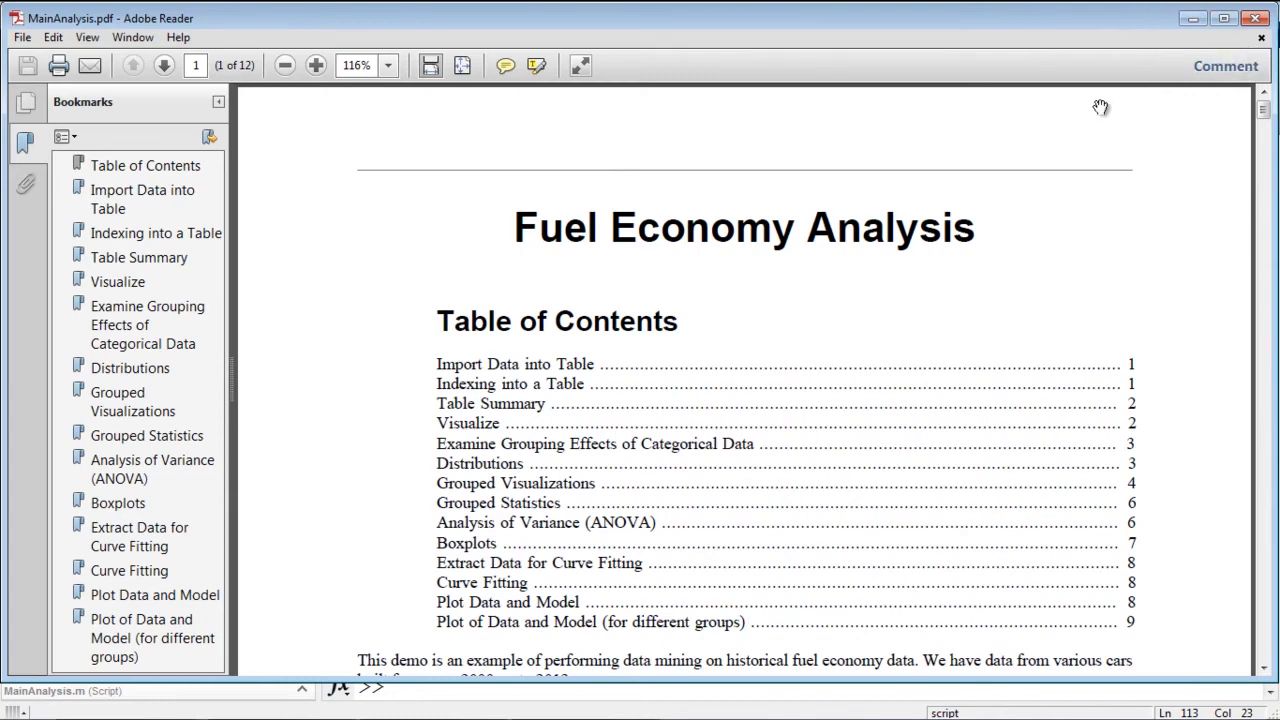
left_click(156, 232)
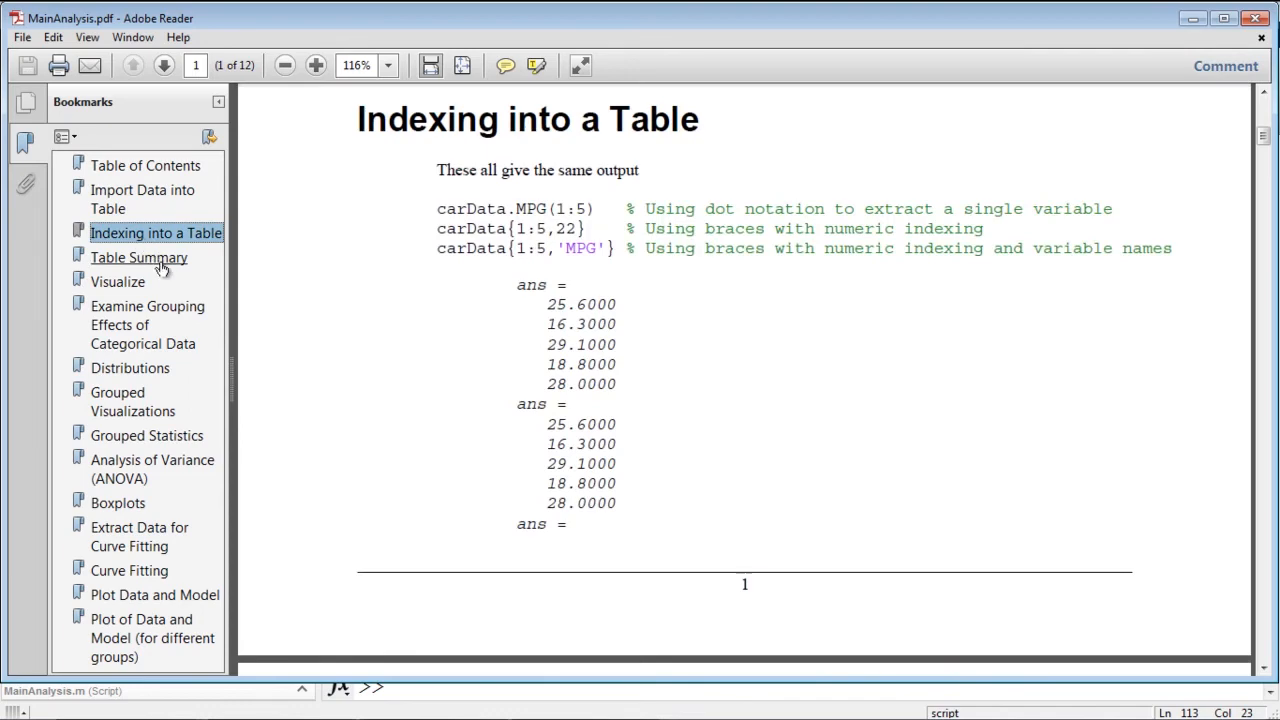
left_click(148, 324)
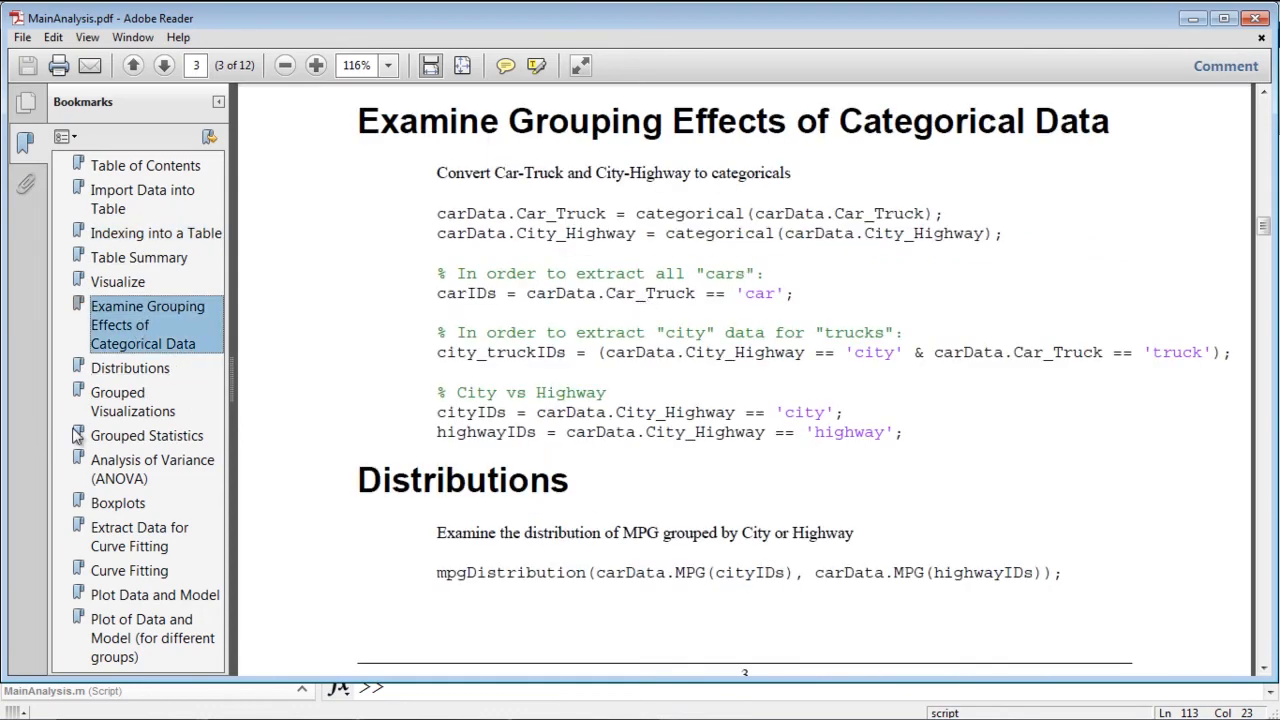
Step: Browse the Distributions, Analysis of Variance and Plot Data and Model sections of the report
left_click(128, 368)
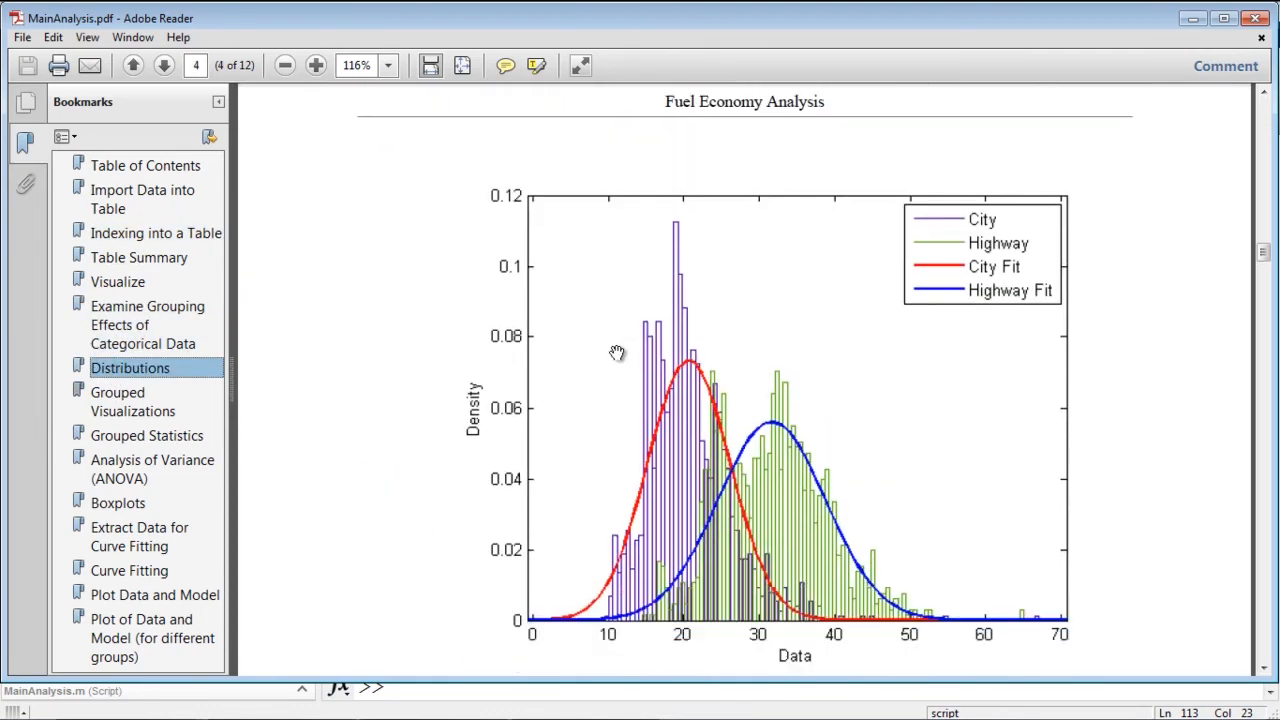
left_click(152, 468)
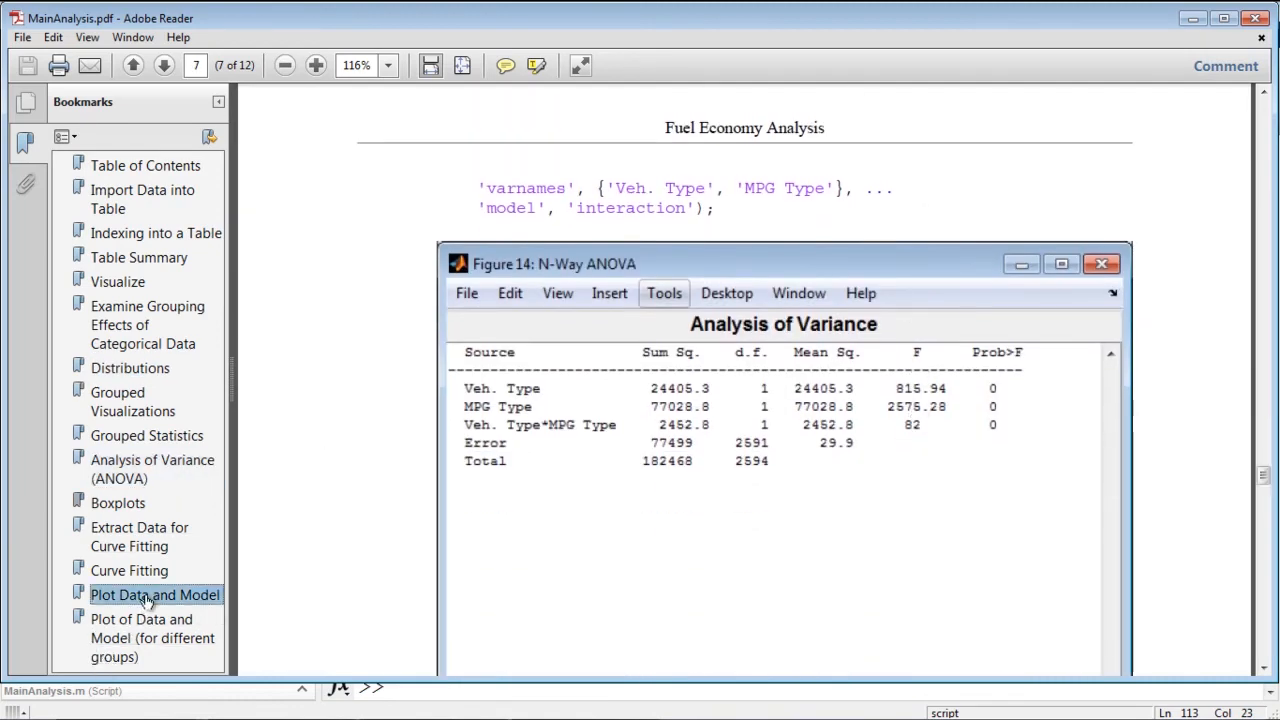
left_click(152, 638)
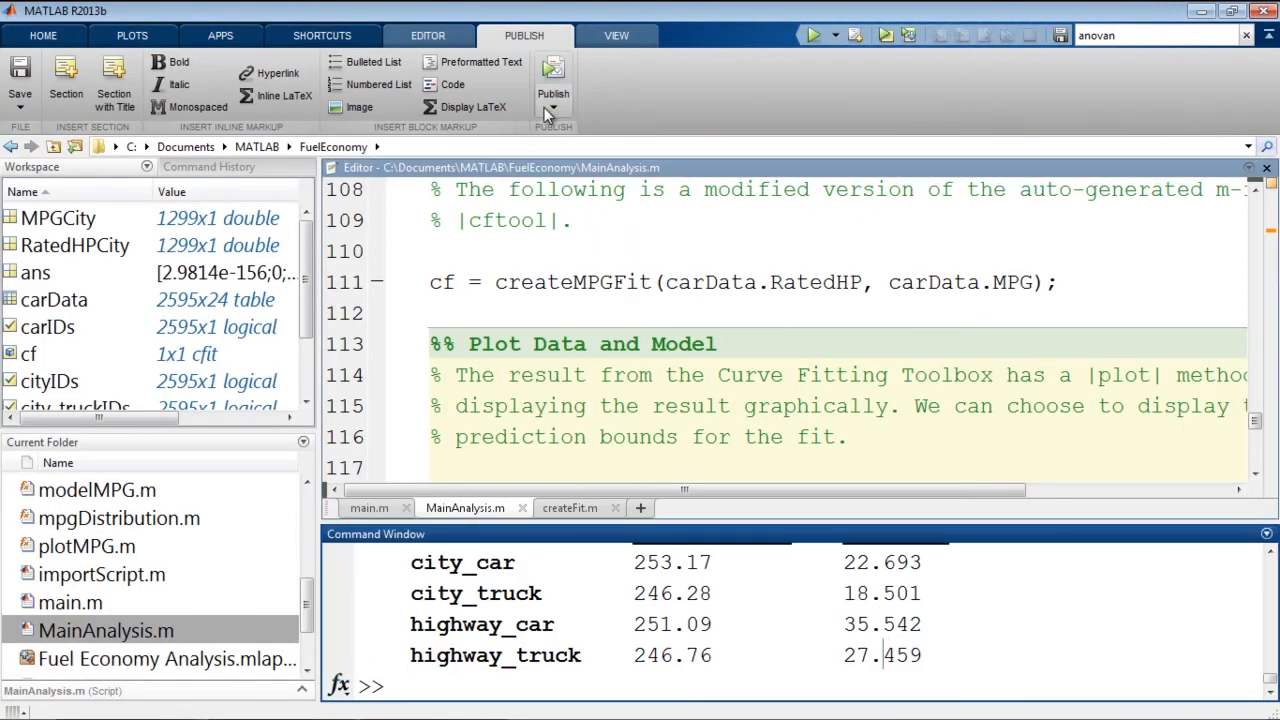
mouse_move(570, 120)
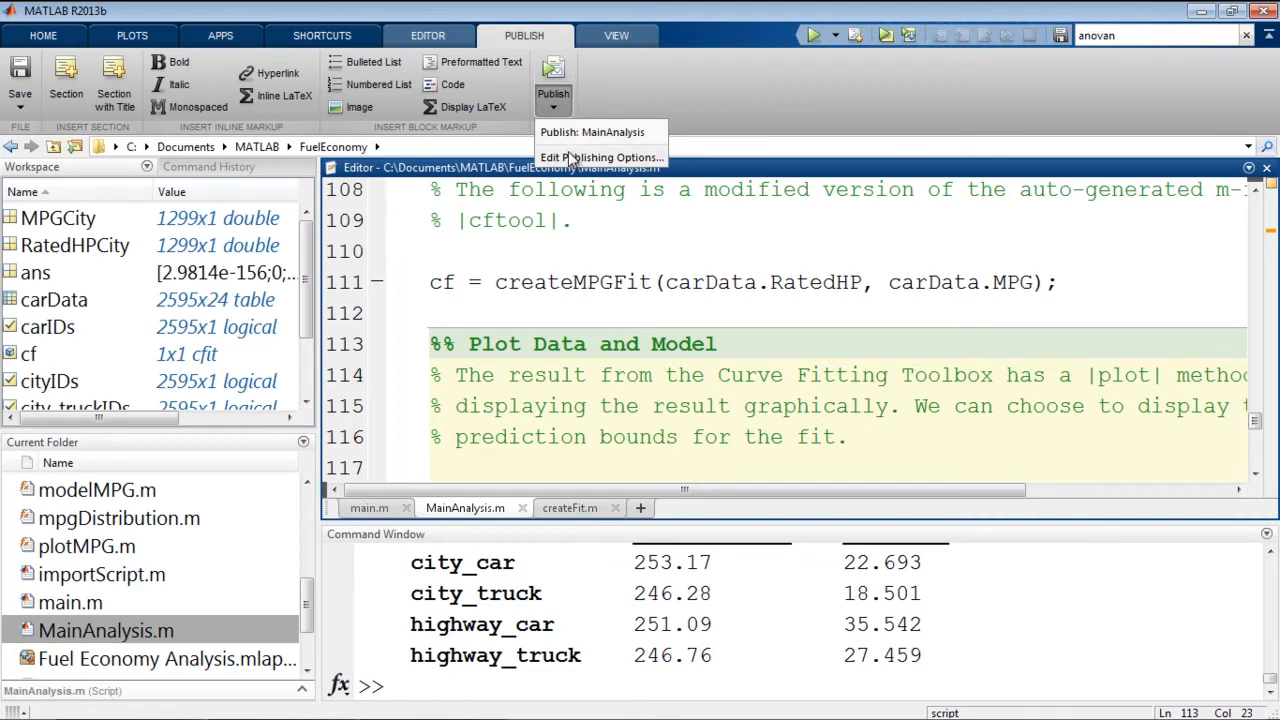
left_click(600, 156)
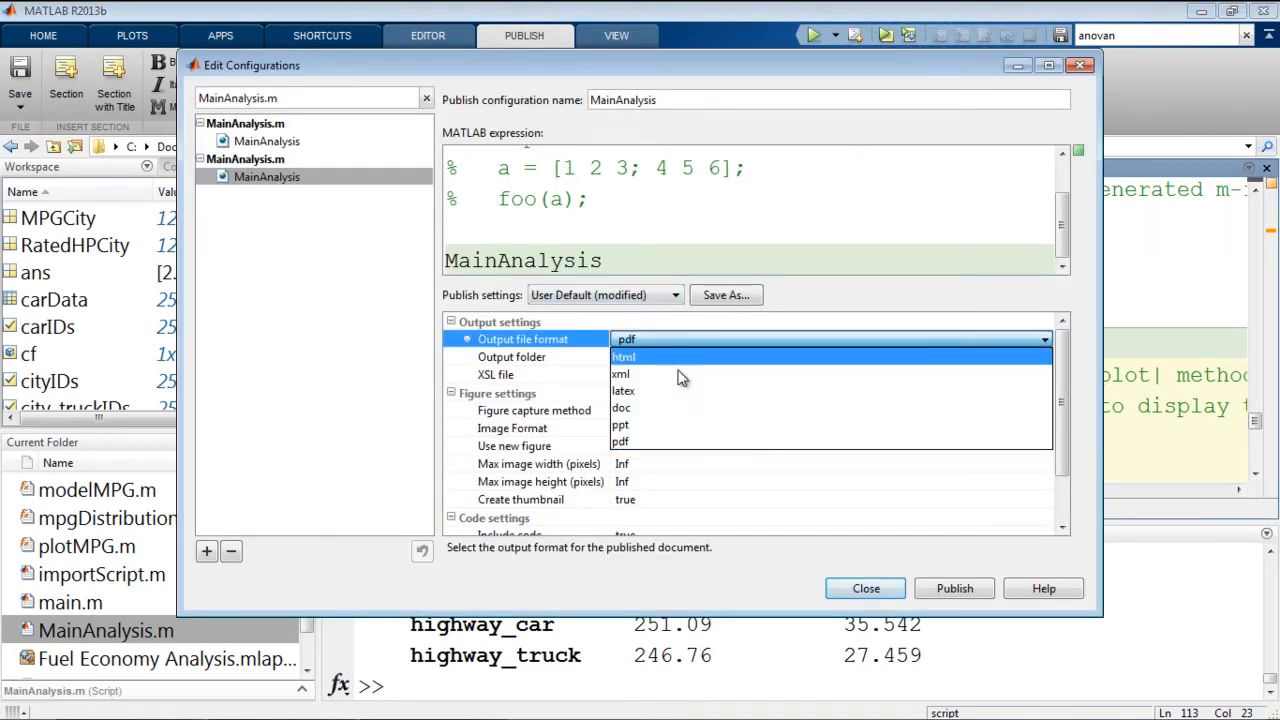
mouse_move(680, 370)
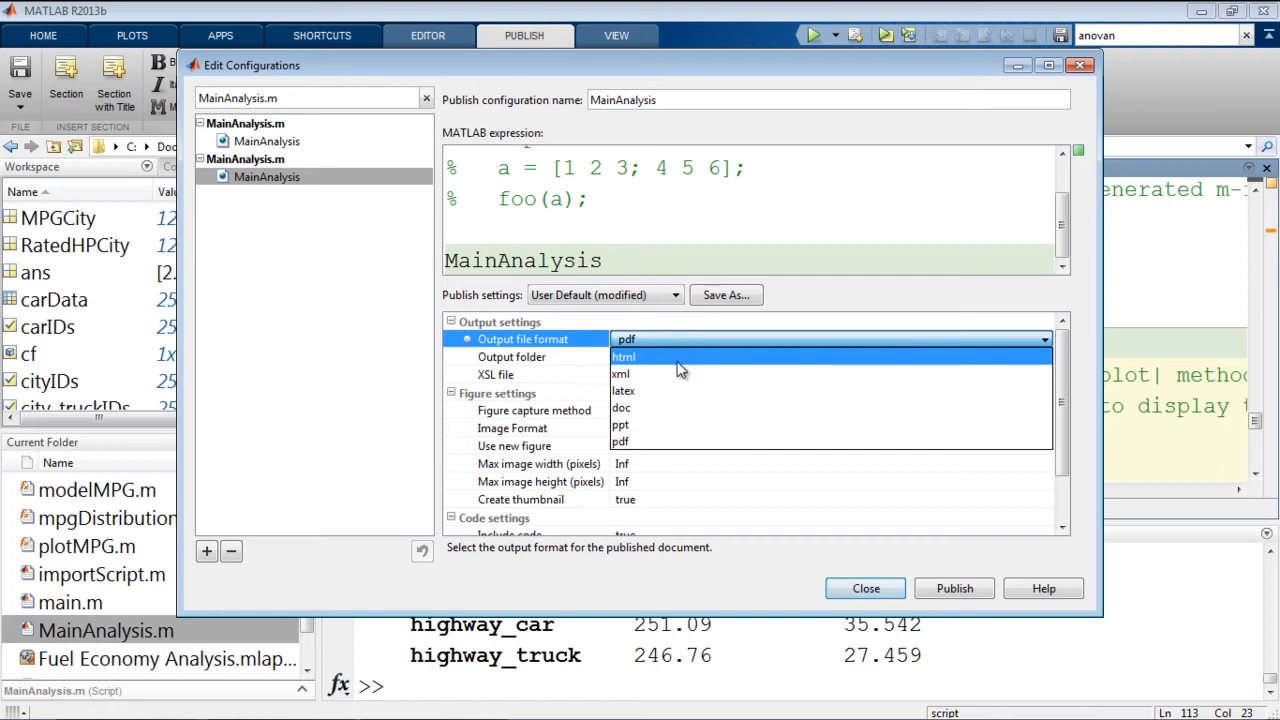
mouse_move(664, 390)
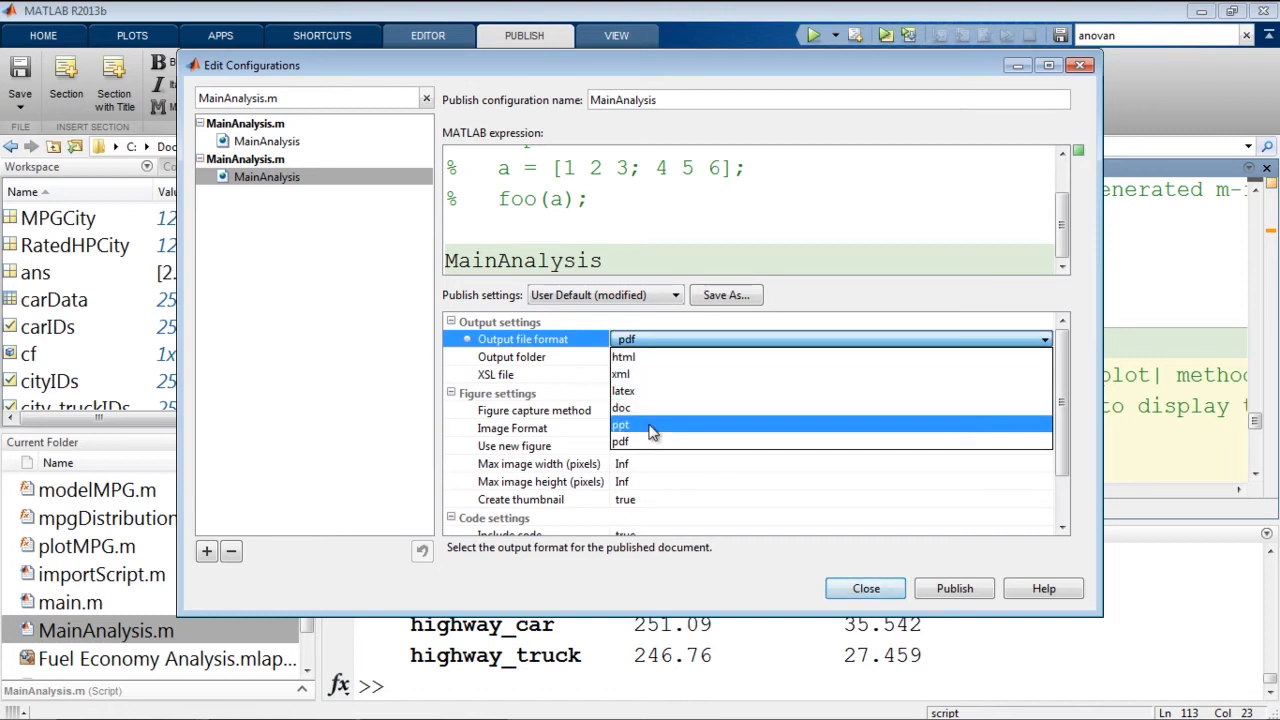
mouse_move(624, 356)
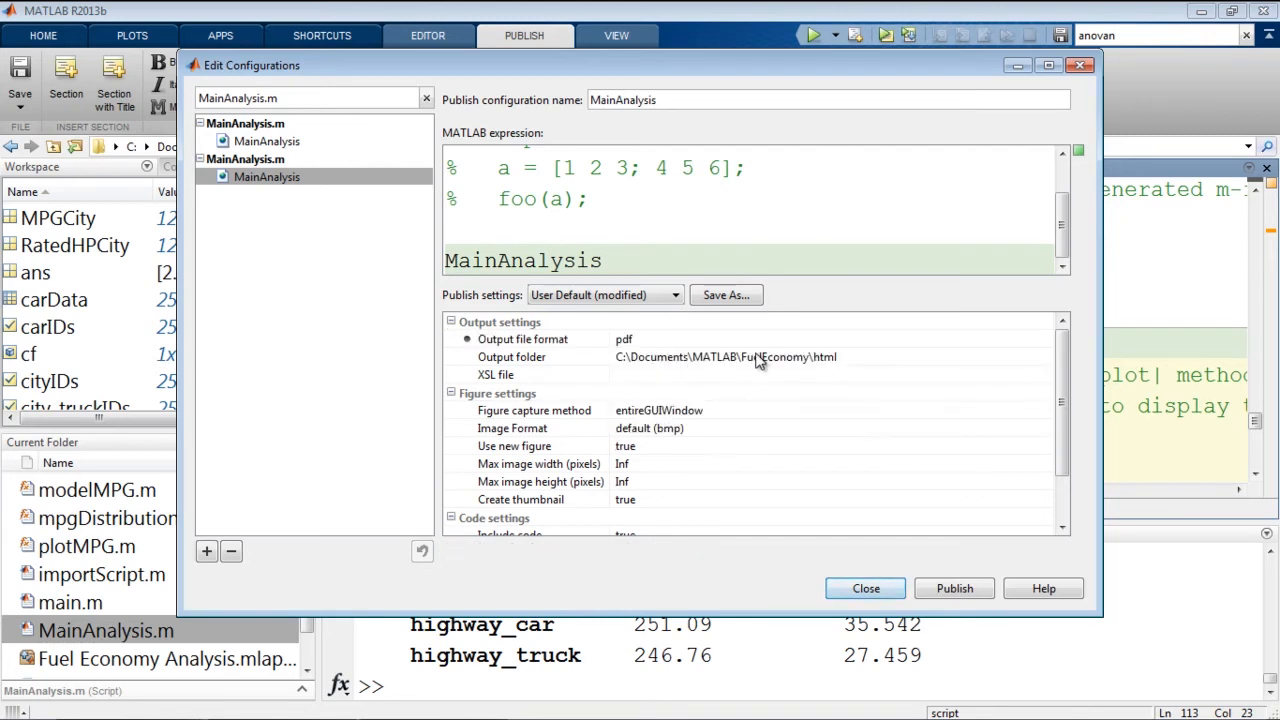
left_click(864, 588)
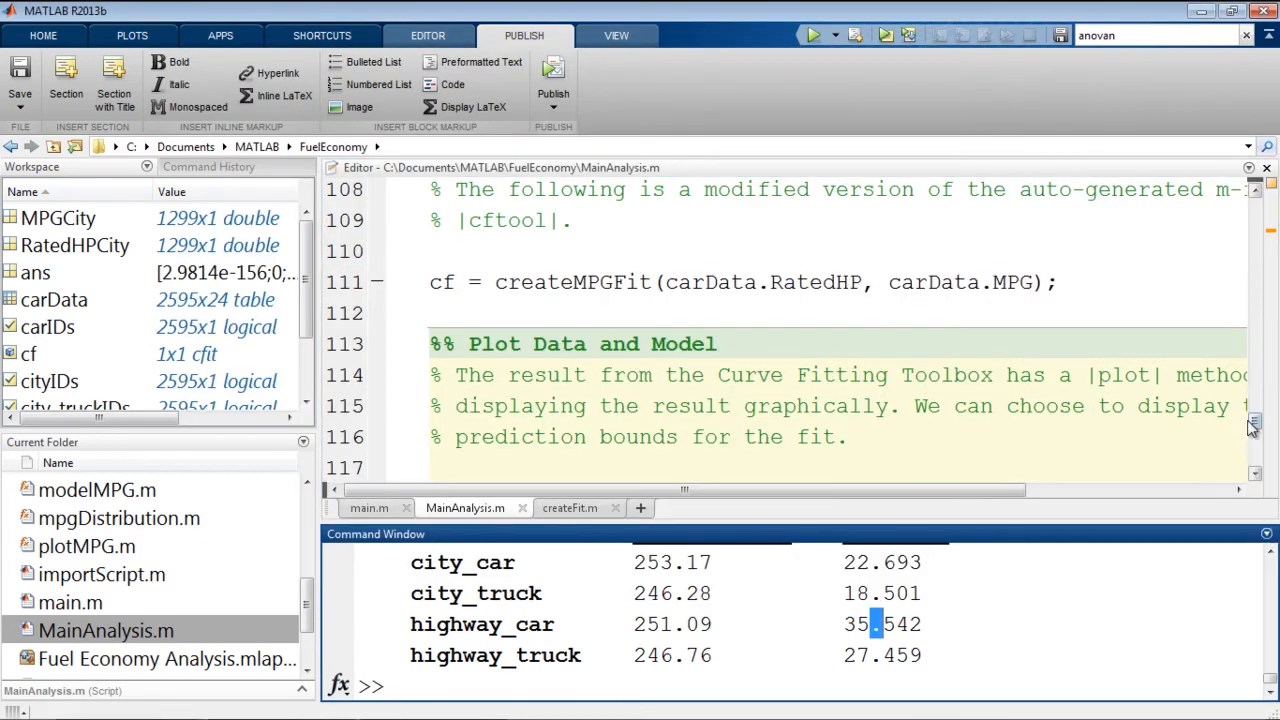
Step: Change importYearXLS(2007) to 2004 at the top of MainAnalysis.m and republish
scroll("down", 3)
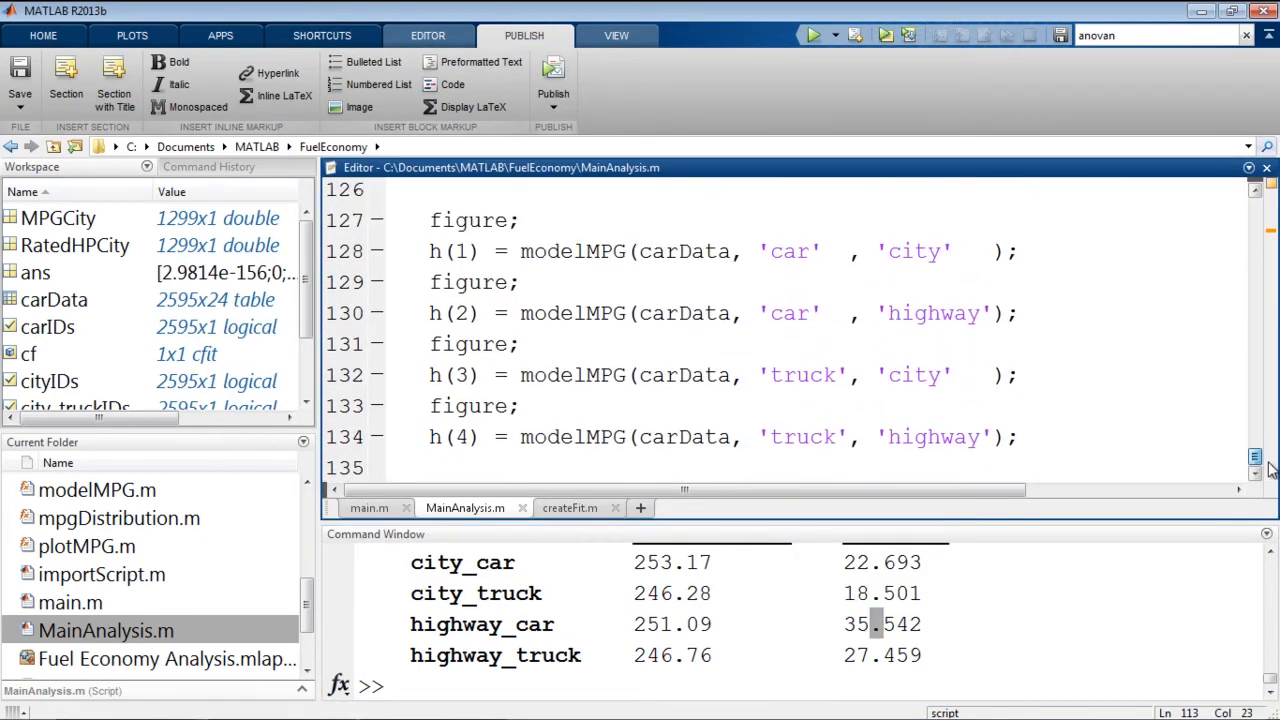
scroll("up", 3)
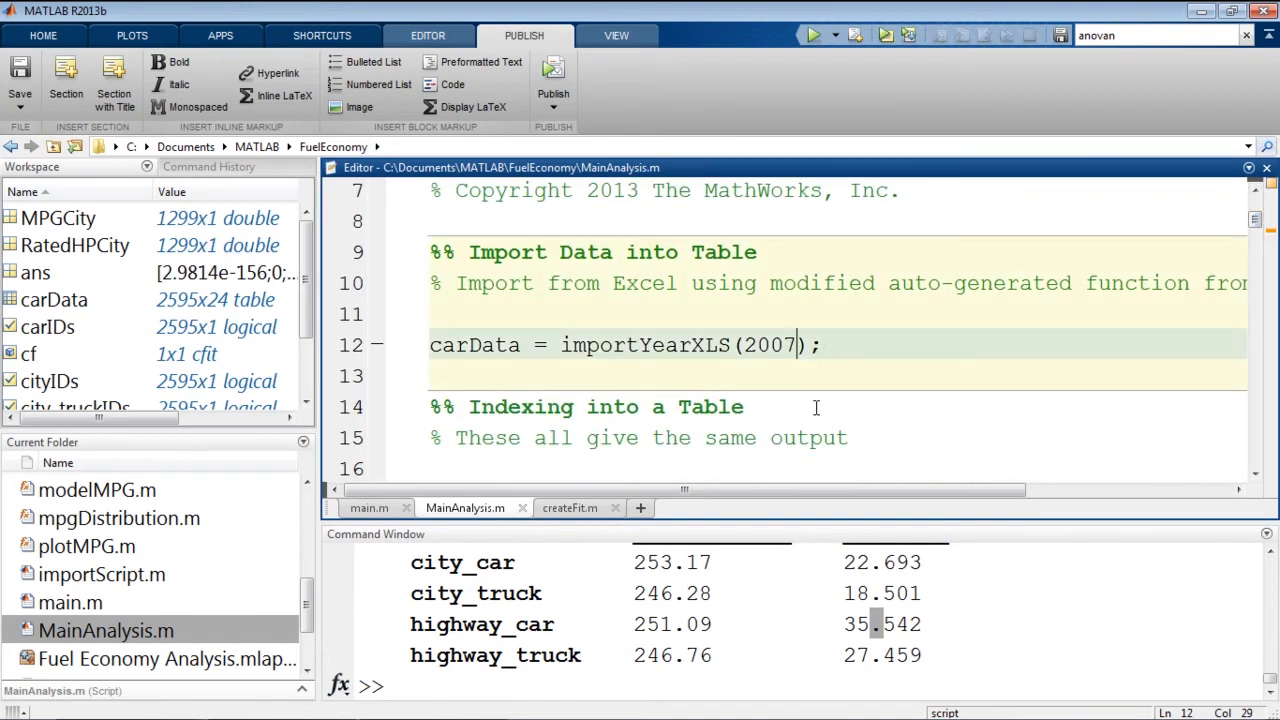
type("2004")
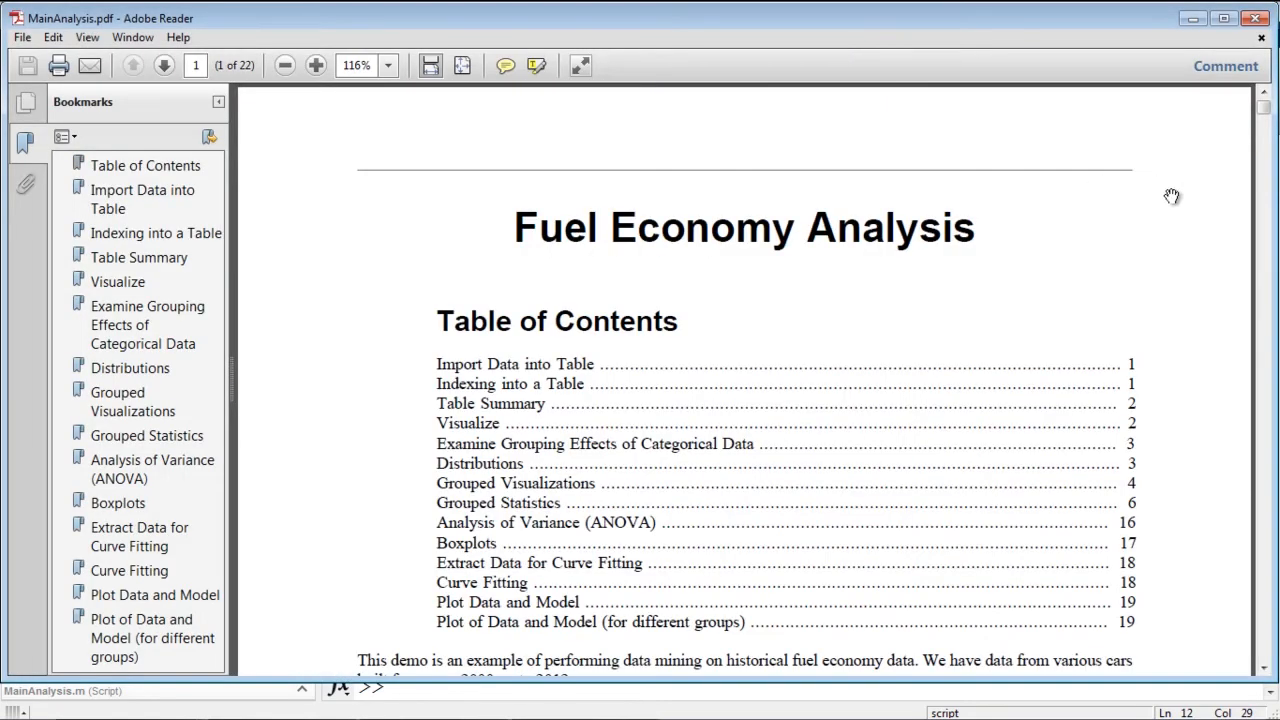
Step: Close the republished PDF and the truck highway fit figure, then show the APPS gallery
scroll("down", 3)
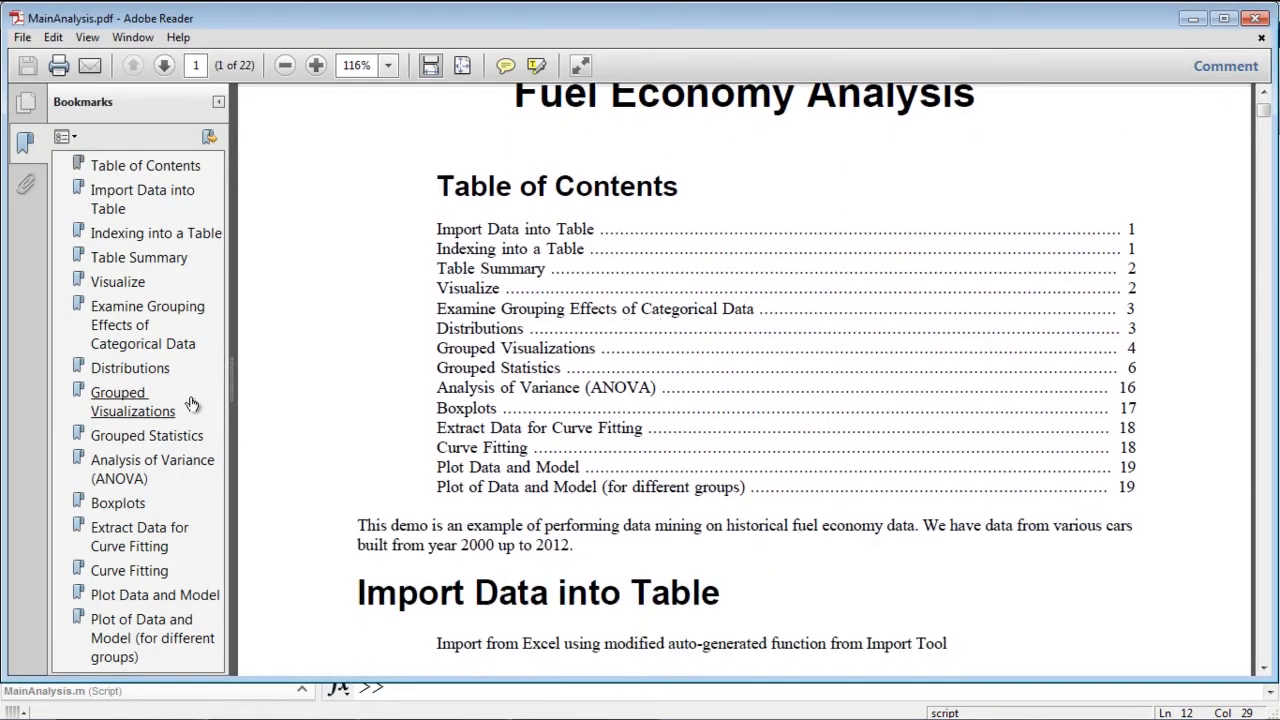
left_click(132, 400)
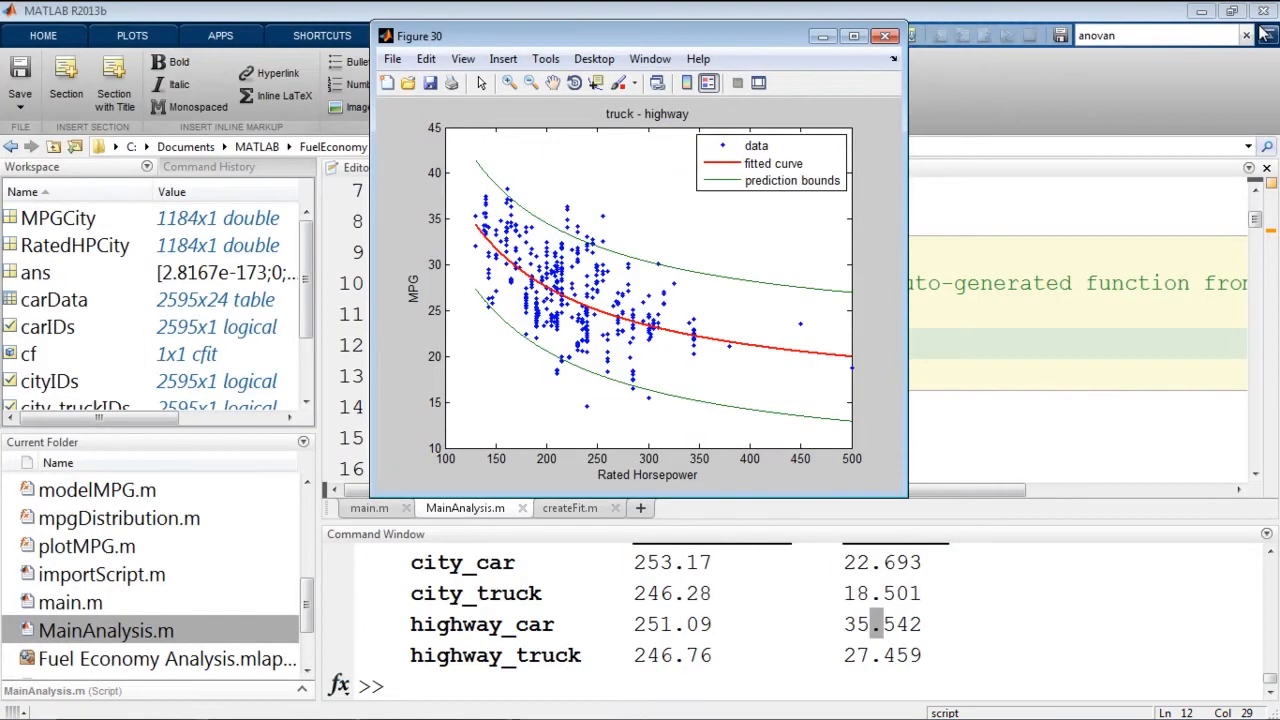
left_click(884, 36)
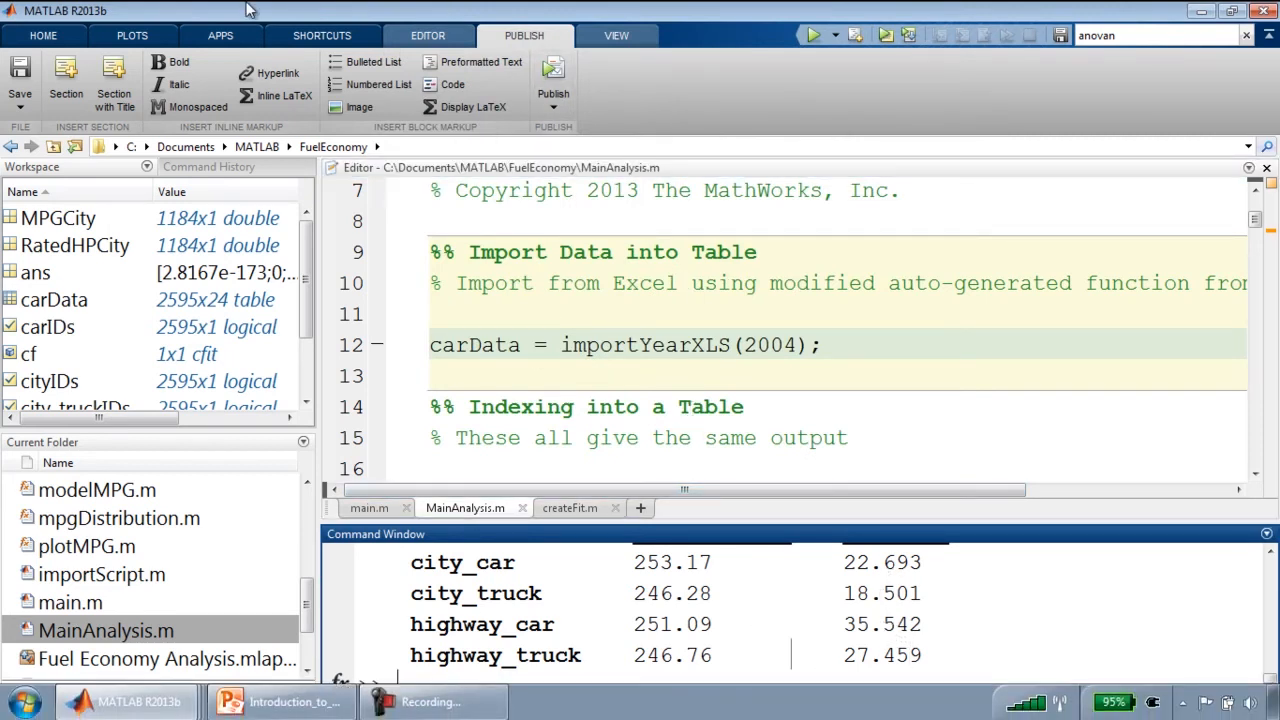
left_click(220, 36)
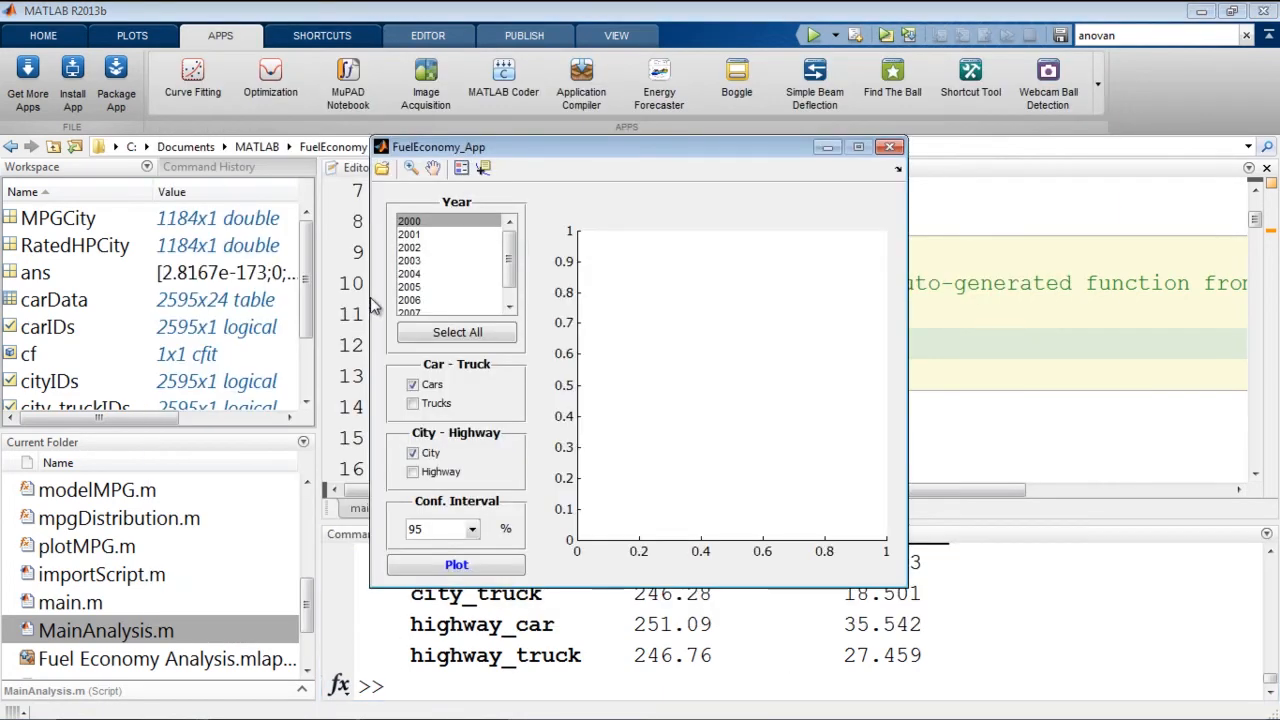
Step: In FuelEconomy_App plot 2003 car city MPG against horsepower, then close the app
left_click(410, 260)
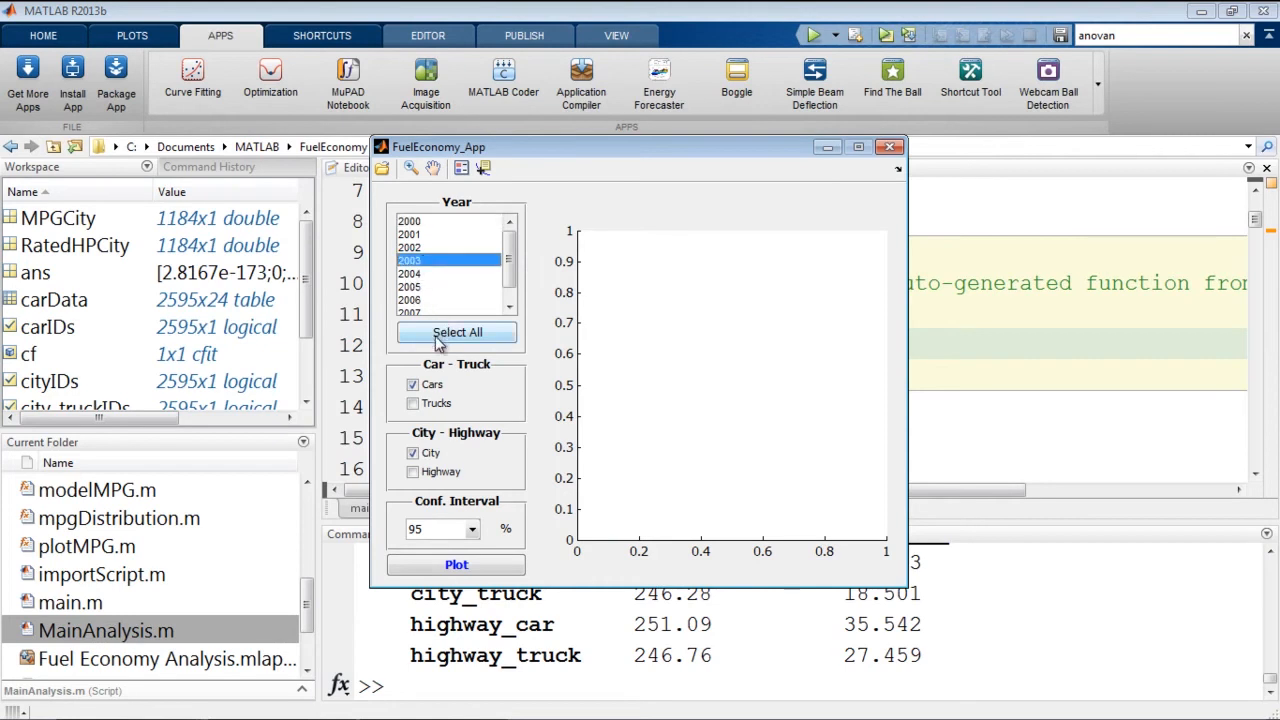
left_click(456, 564)
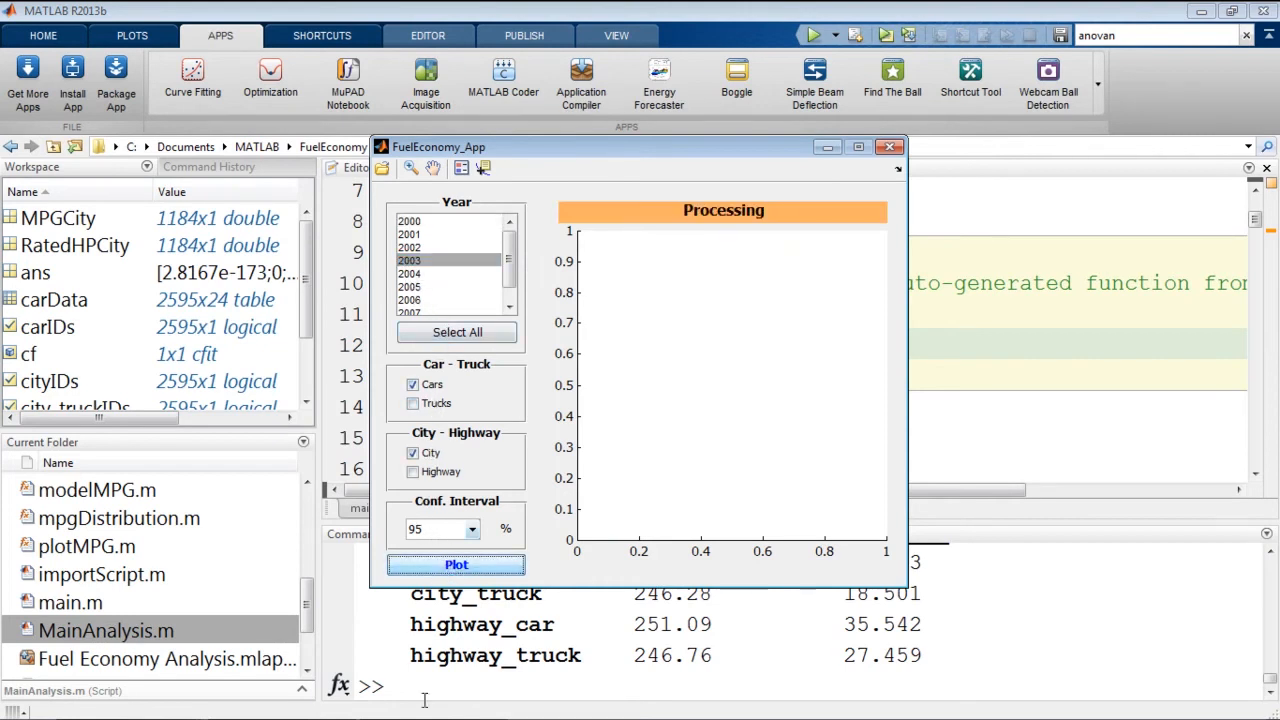
left_click(456, 564)
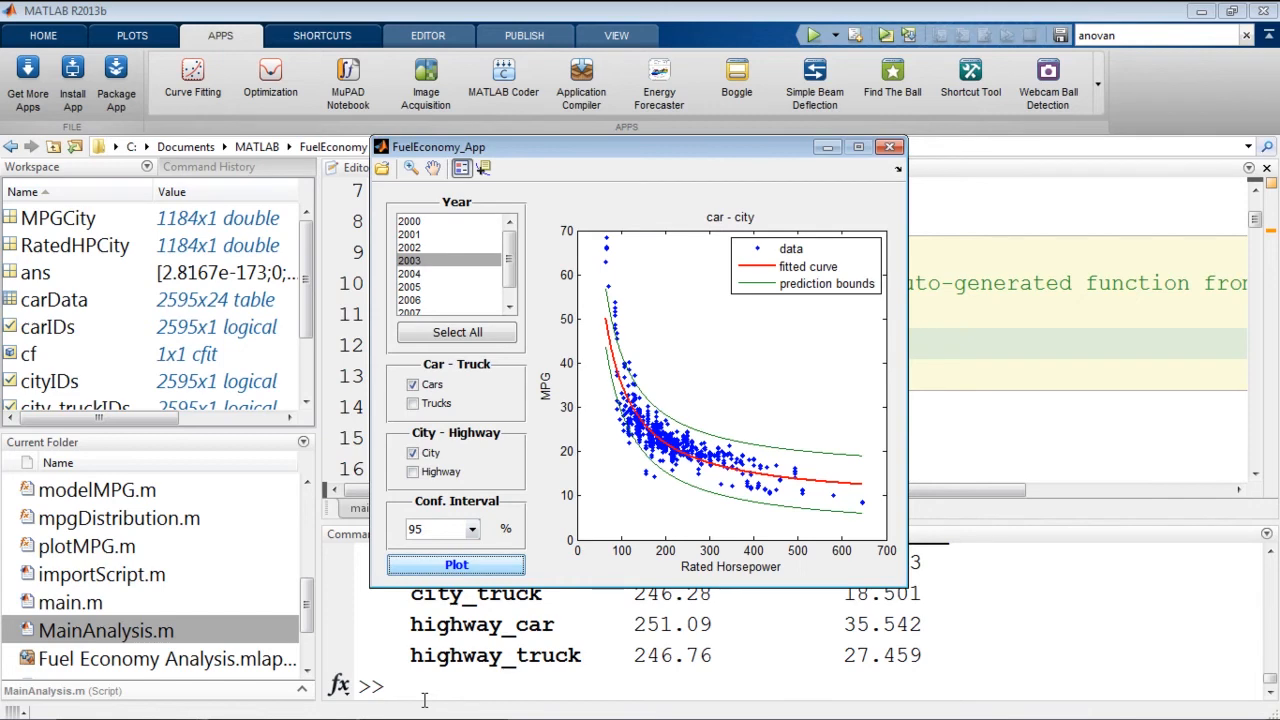
left_click(888, 148)
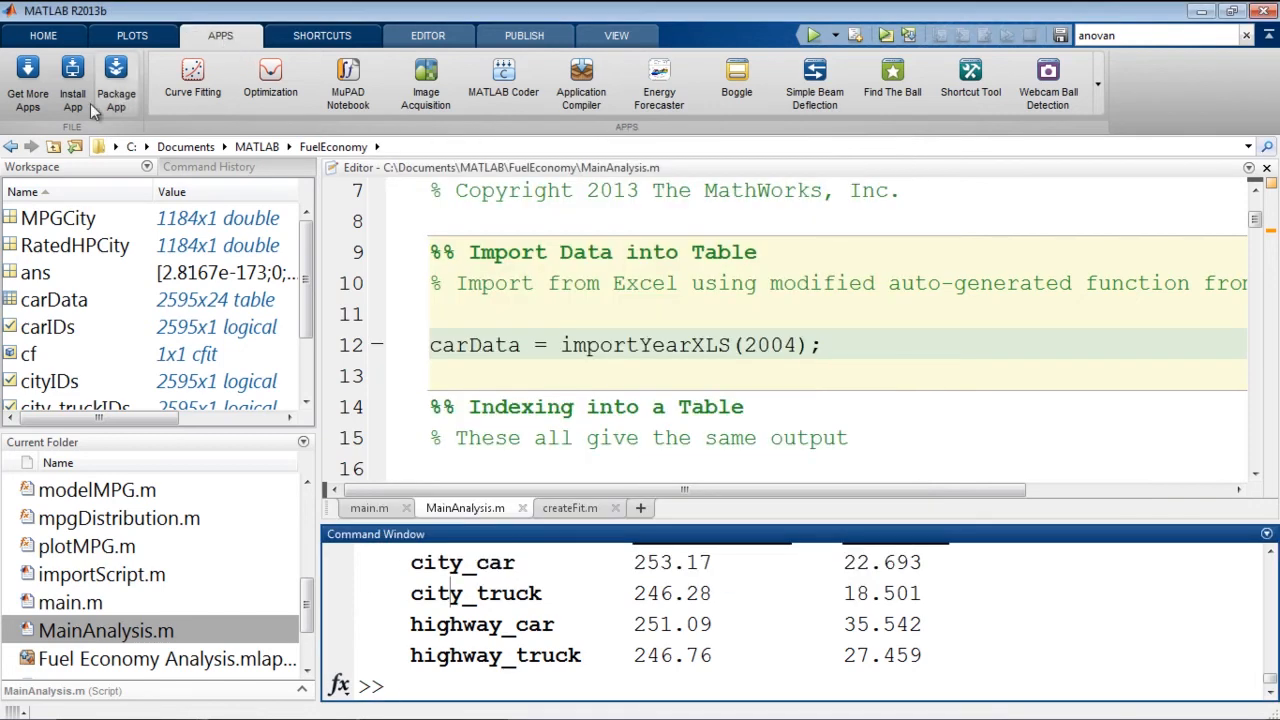
mouse_move(44, 36)
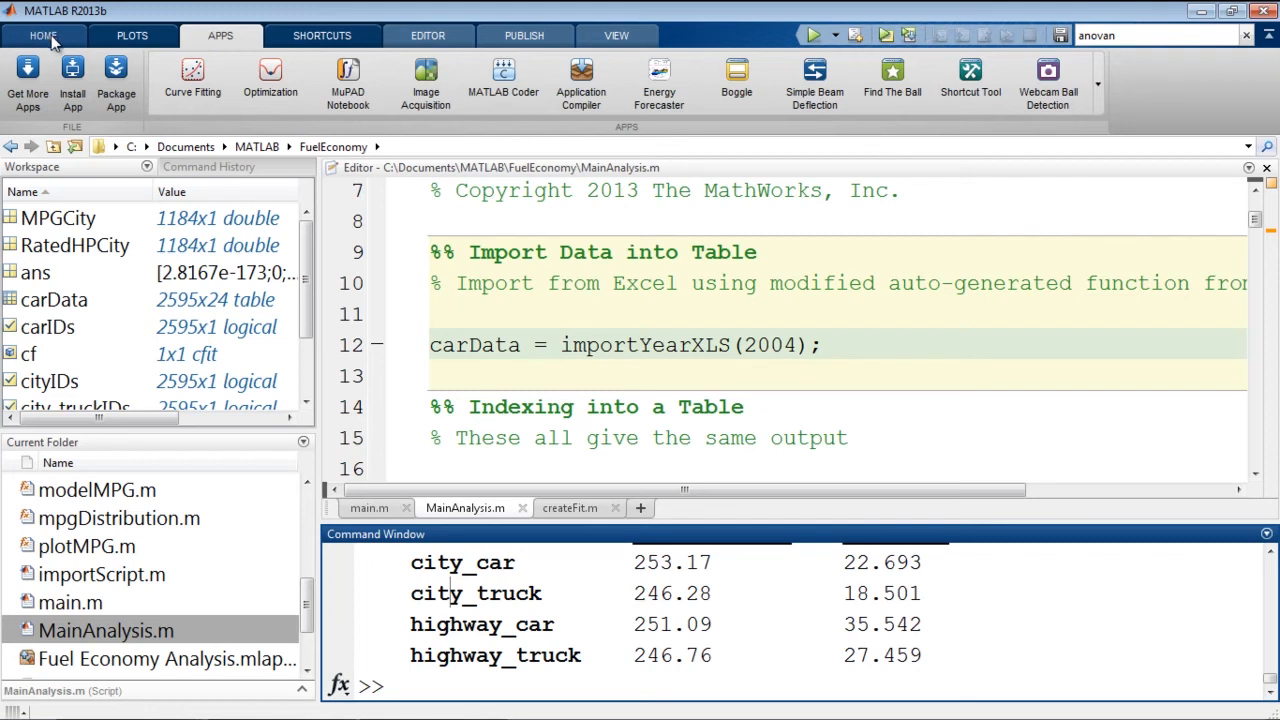
Step: Create a new Graphical User Interface from the Blank GUI (Default) template
left_click(44, 36)
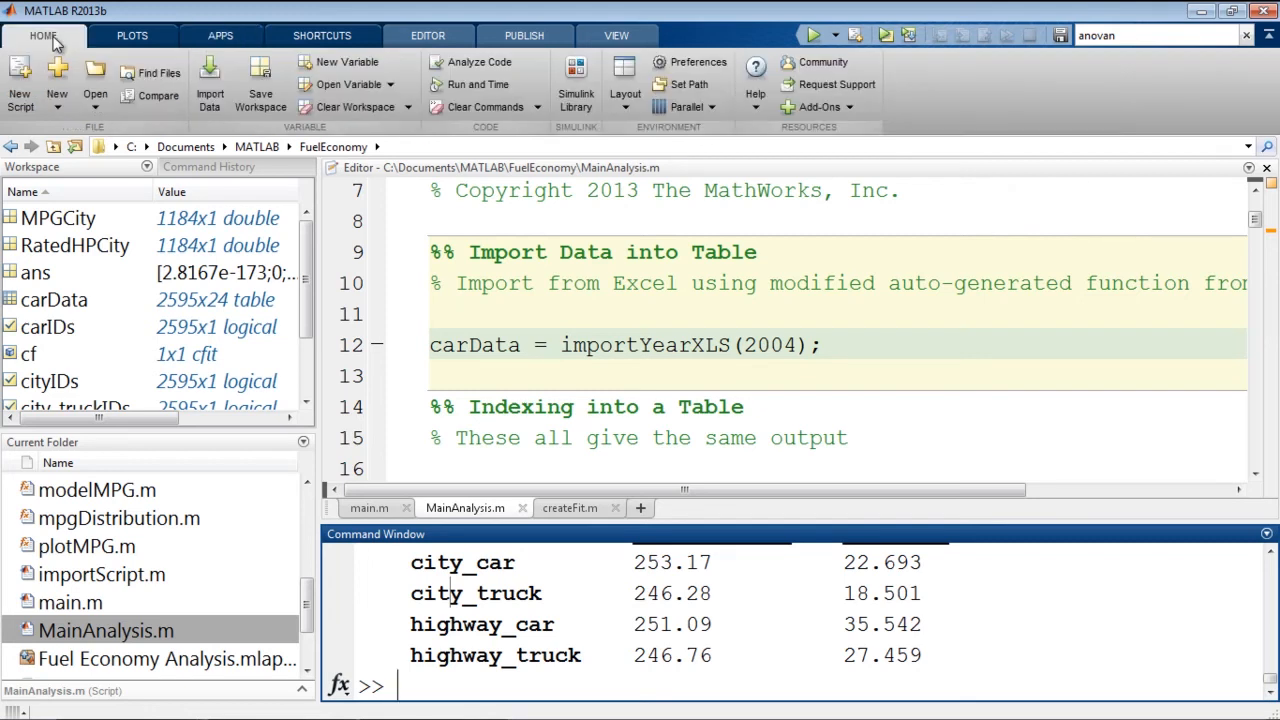
mouse_move(58, 110)
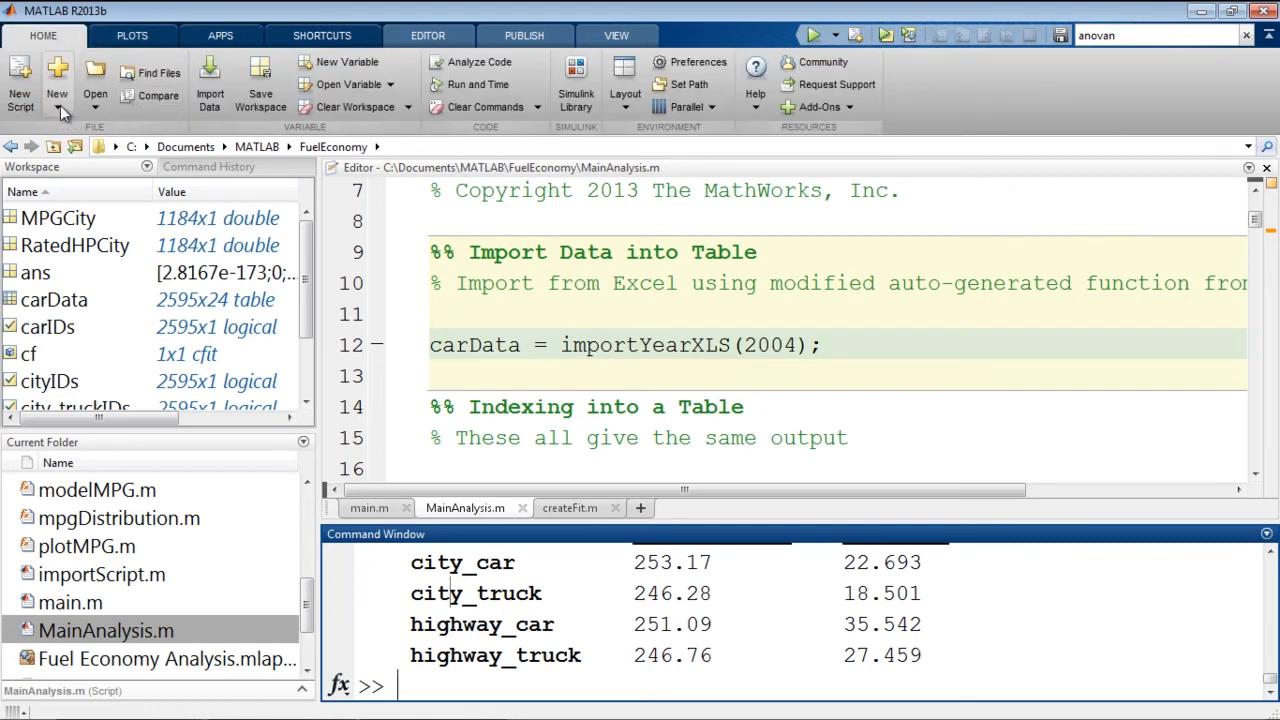
left_click(56, 82)
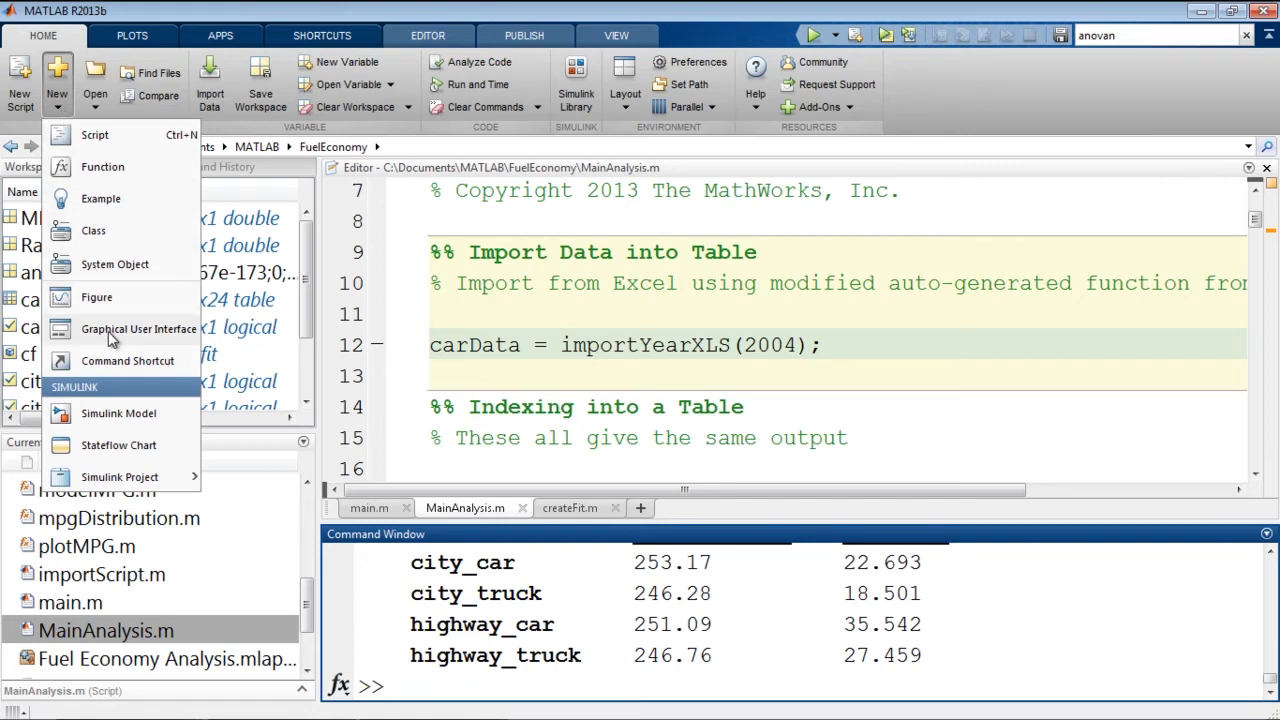
left_click(138, 328)
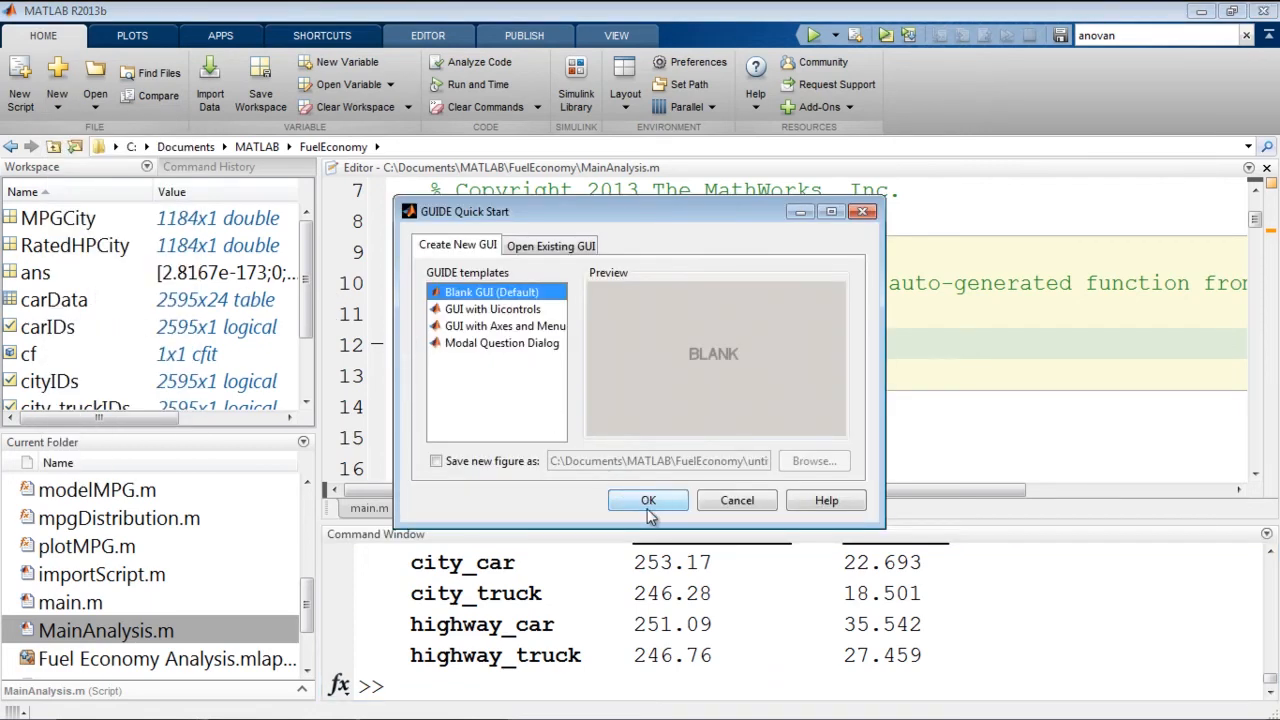
left_click(648, 500)
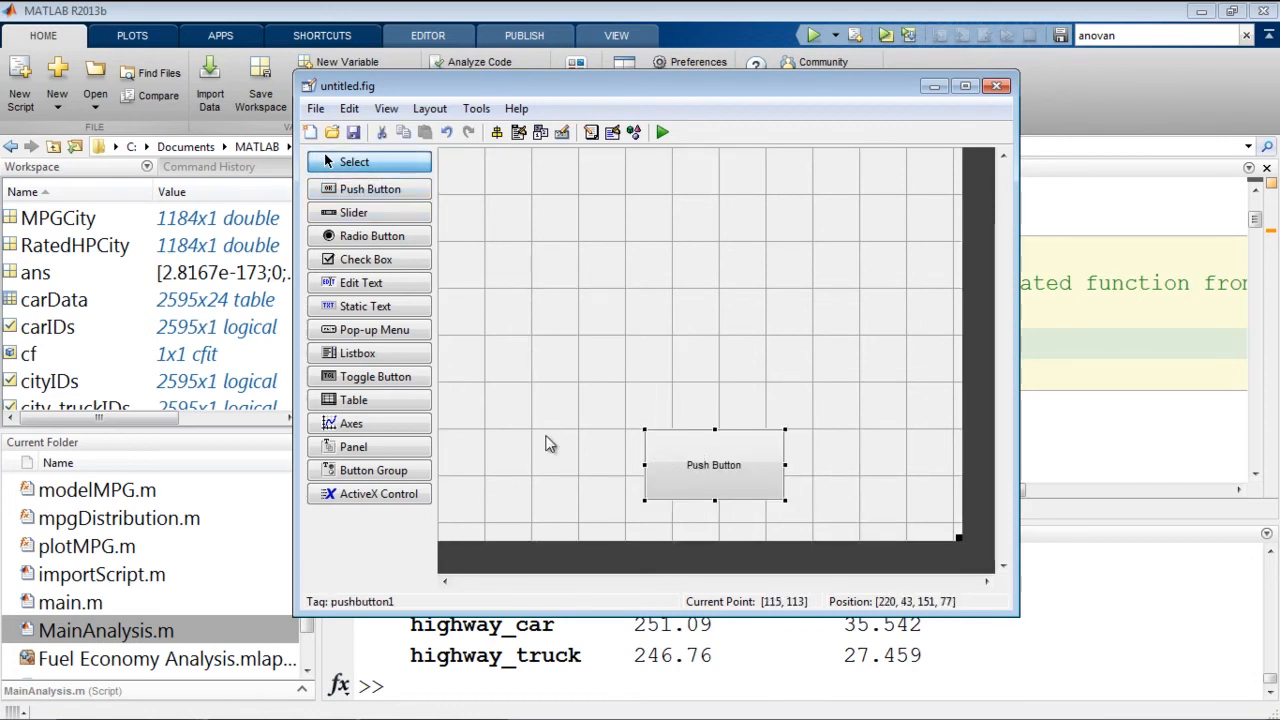
mouse_move(718, 470)
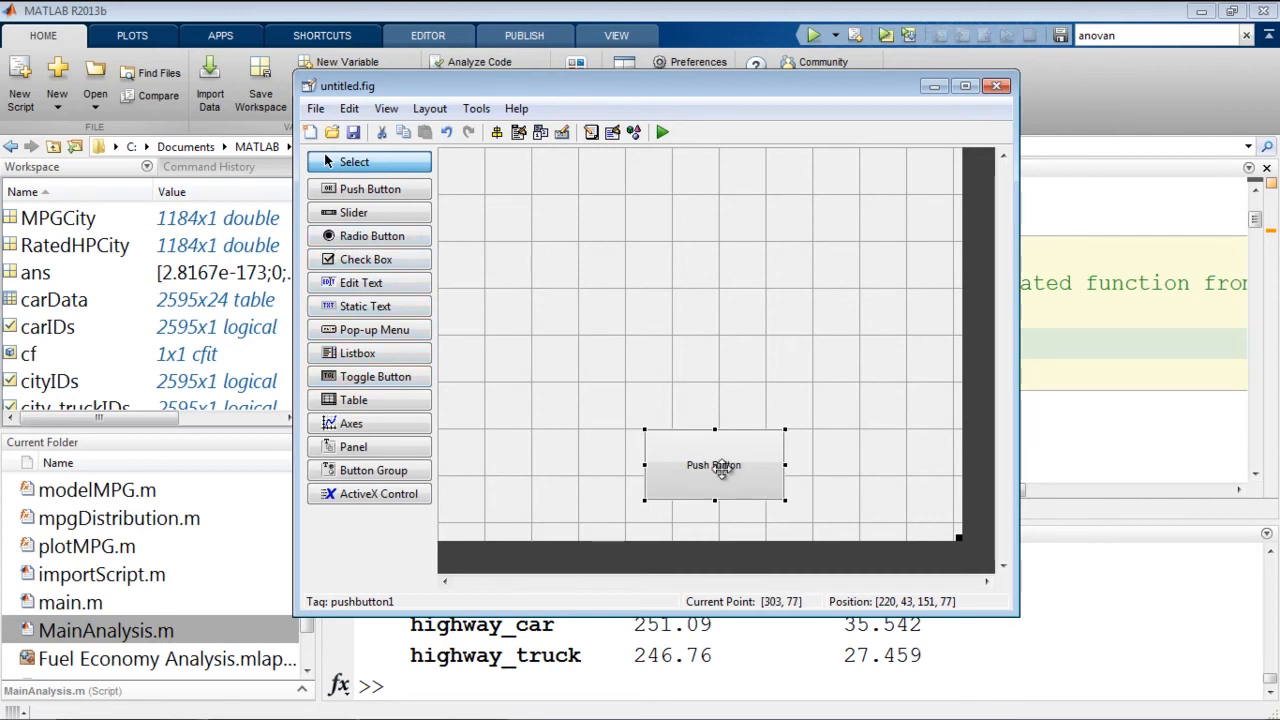
Step: Set the push button's String to 'Plot MPG' and FontSize to 18 in the Property Inspector
double_click(714, 464)
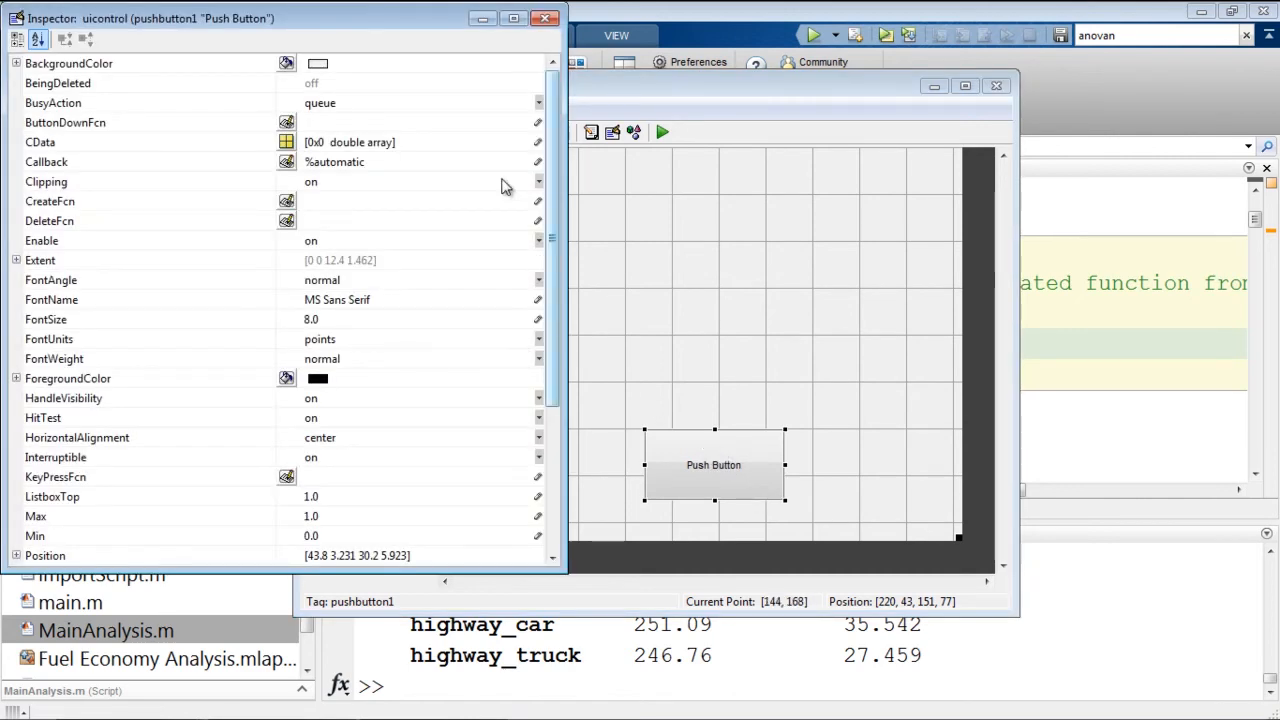
scroll("down", 3)
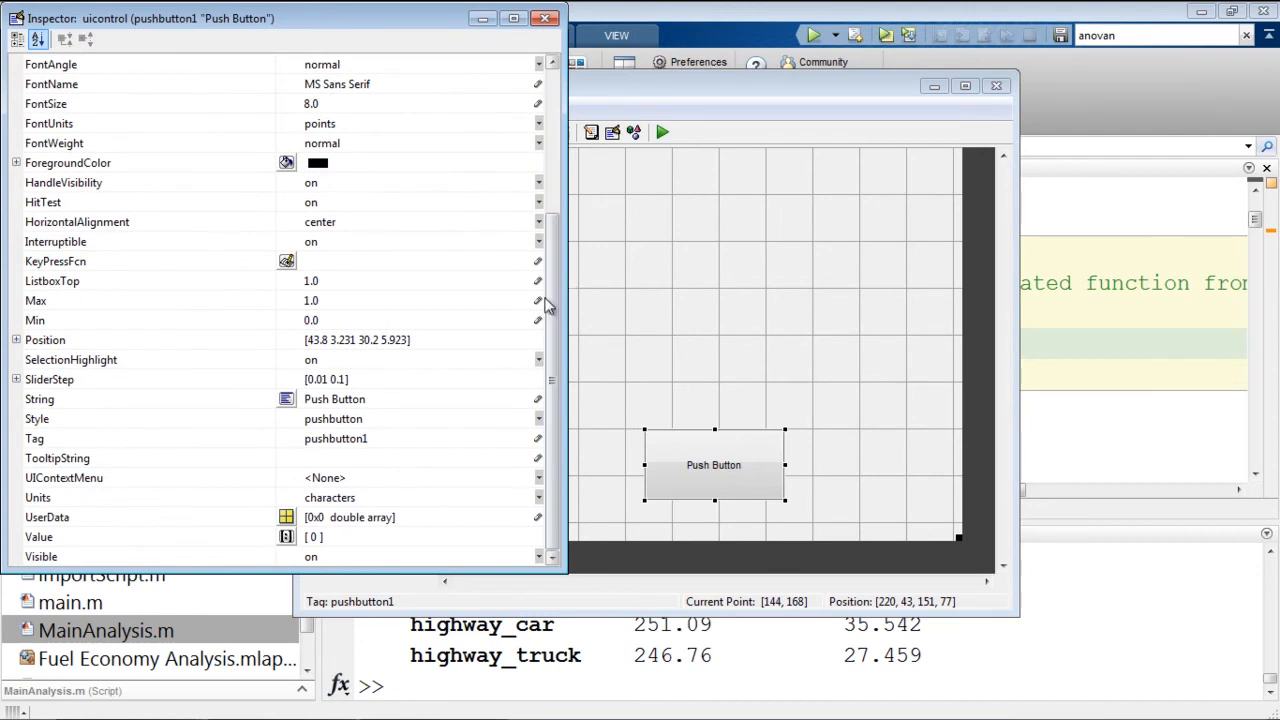
left_click(150, 398)
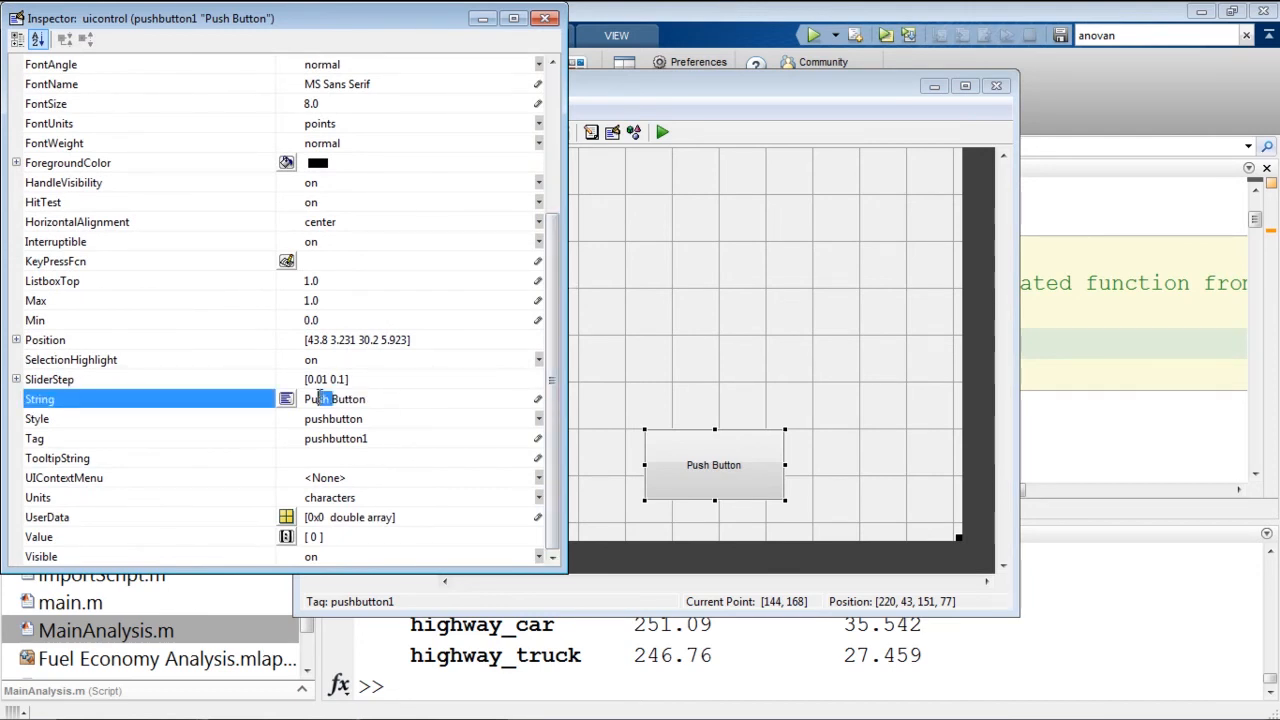
double_click(336, 398)
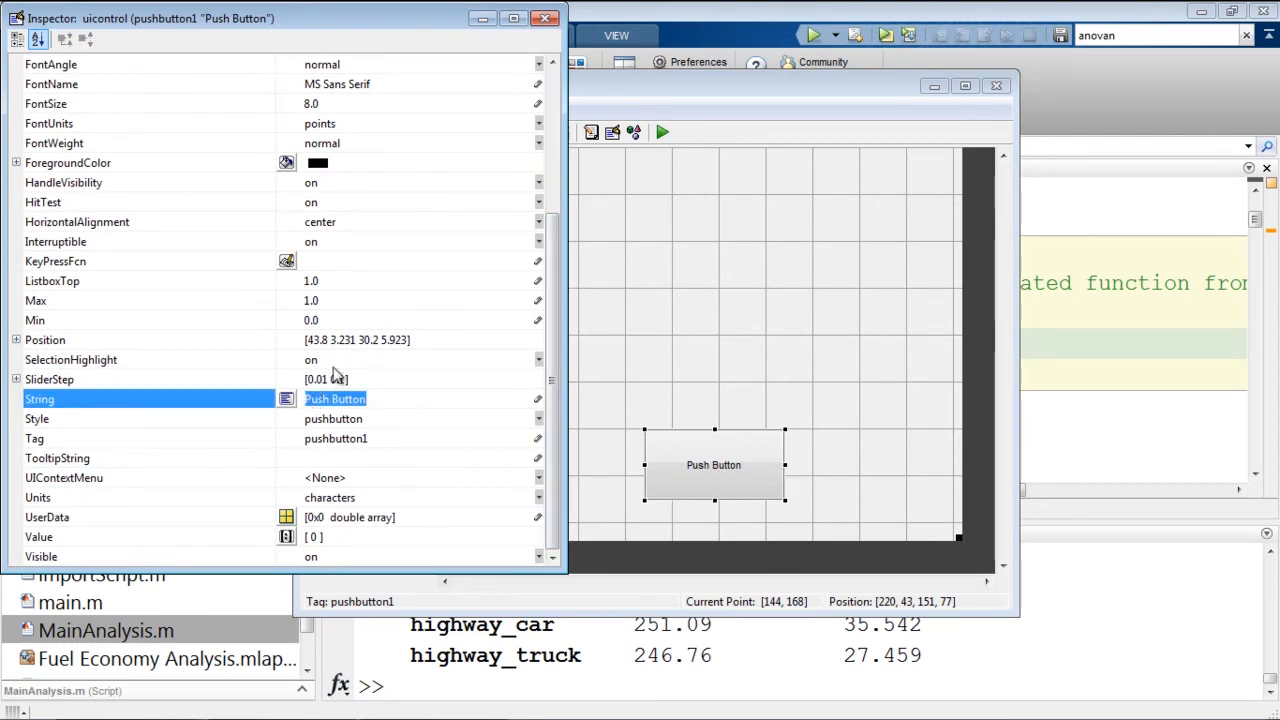
type("Plot MPG")
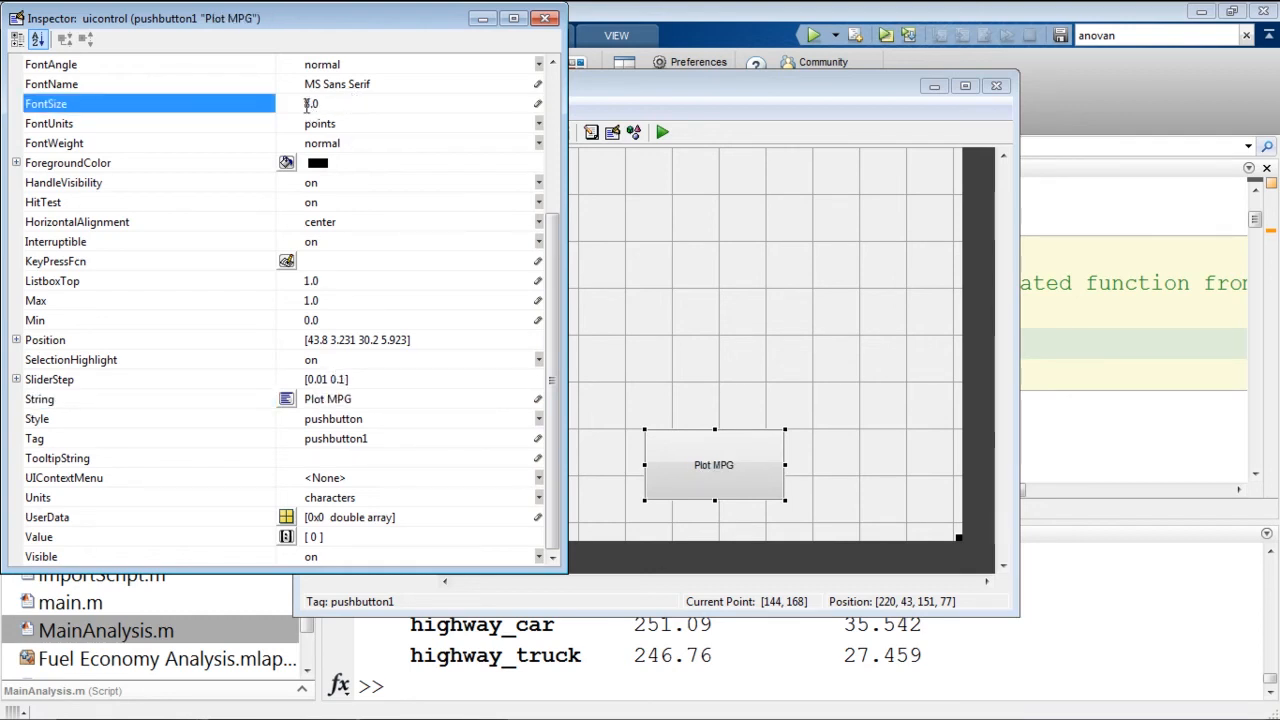
left_click(538, 124)
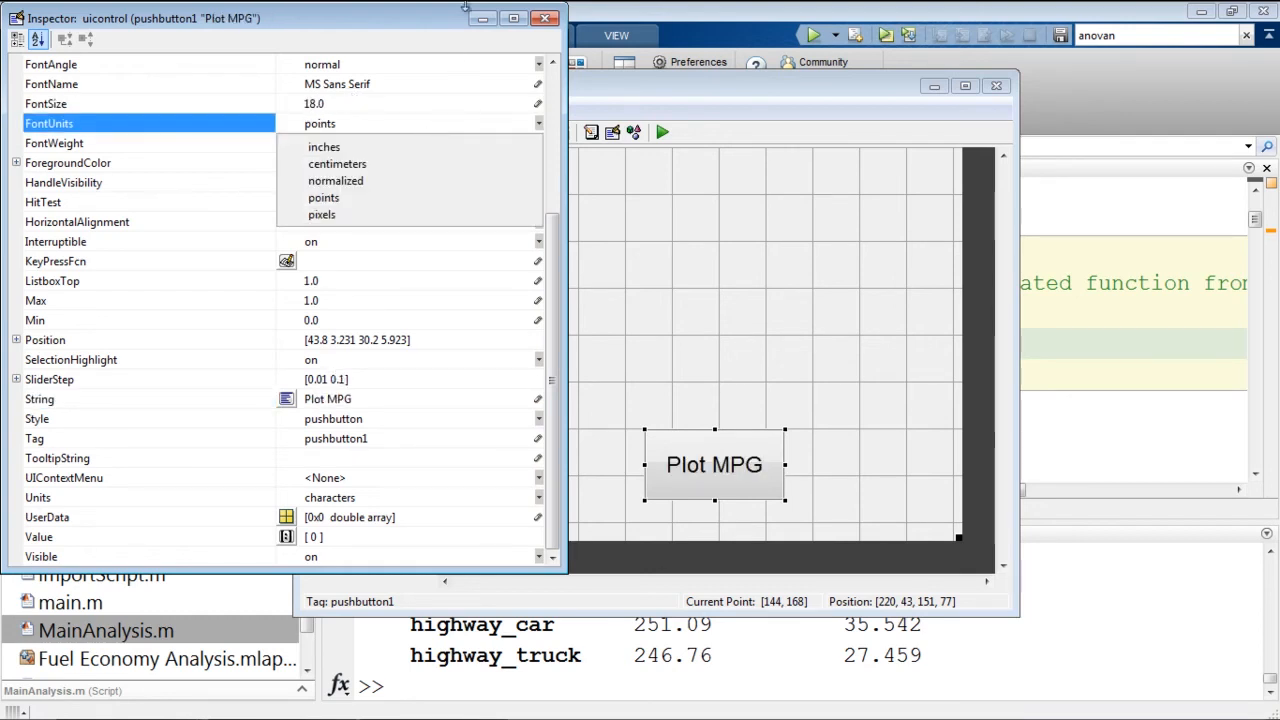
left_click(544, 18)
type("my")
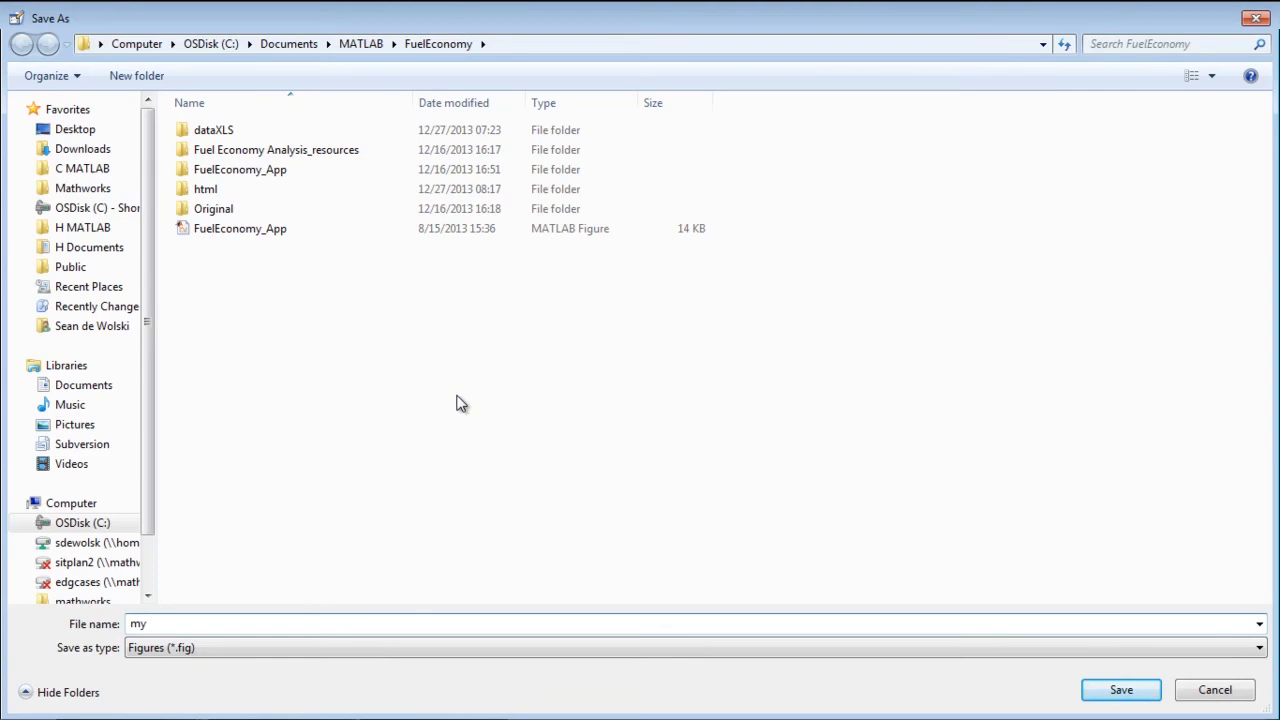
Step: Save the GUIDE layout as myUI and review the generated pushbutton1_Callback in myUI.m
type("UI")
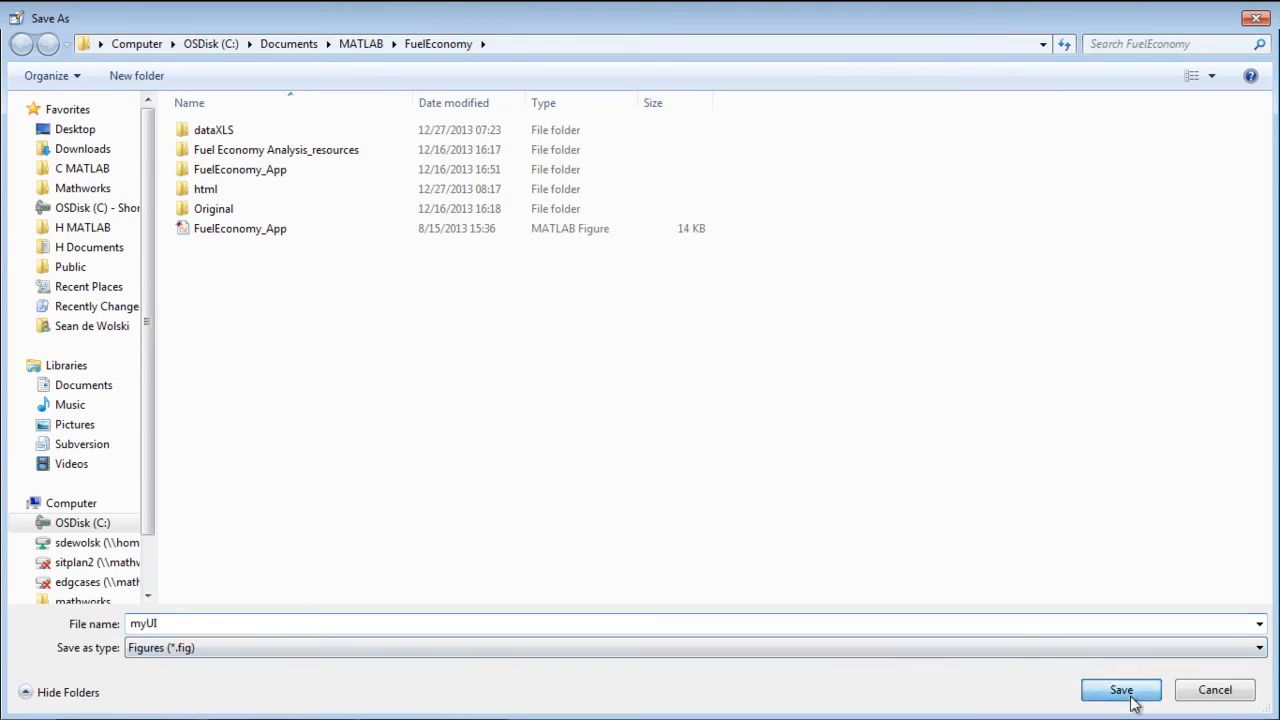
left_click(1120, 690)
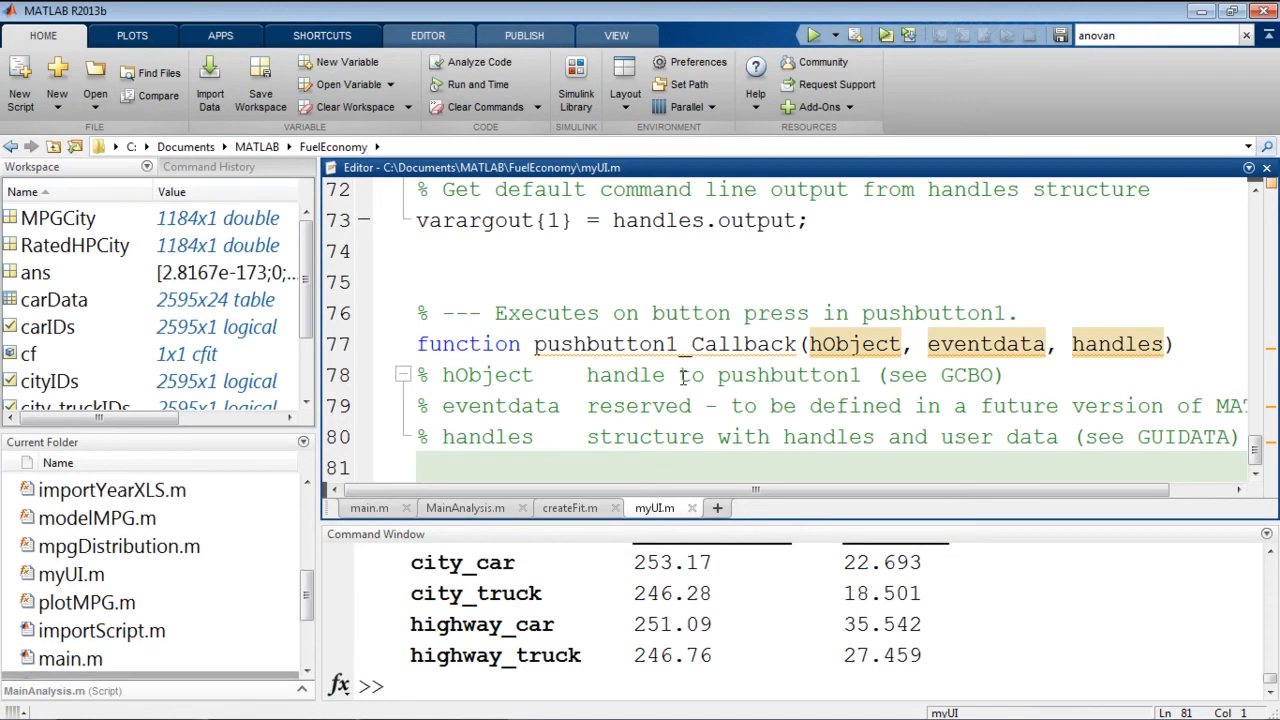
scroll("up", 3)
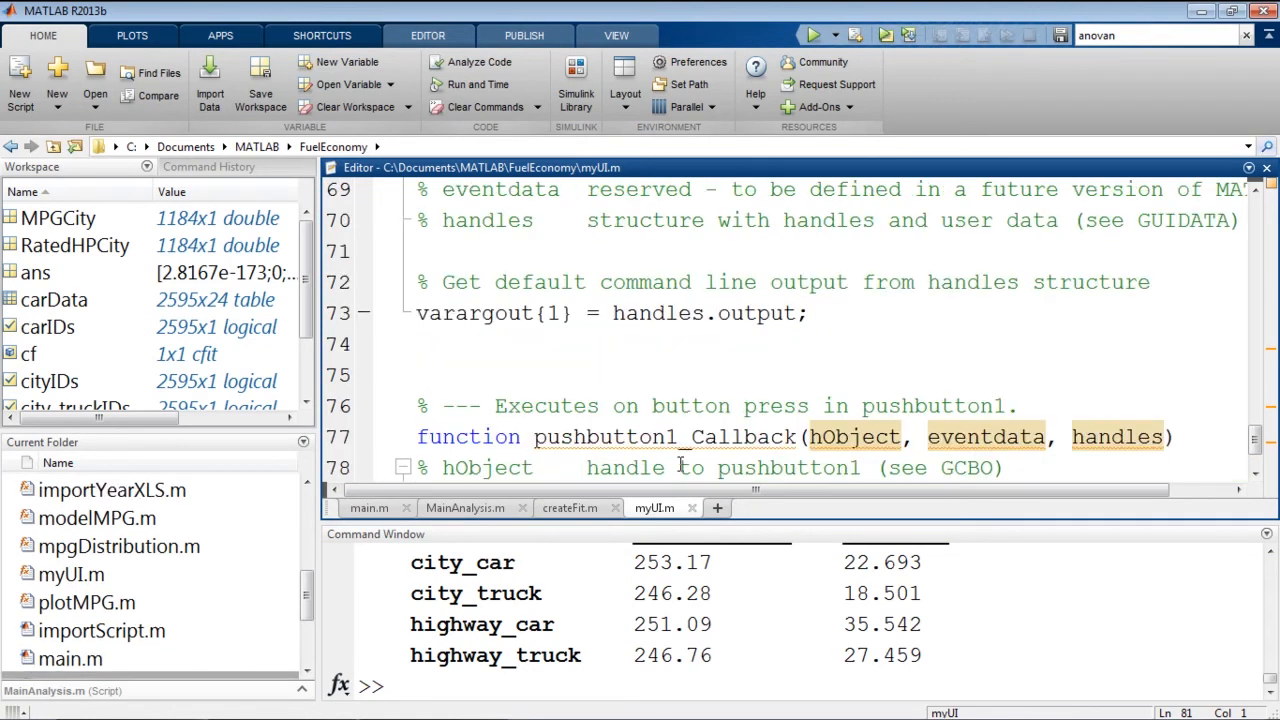
scroll("down", 3)
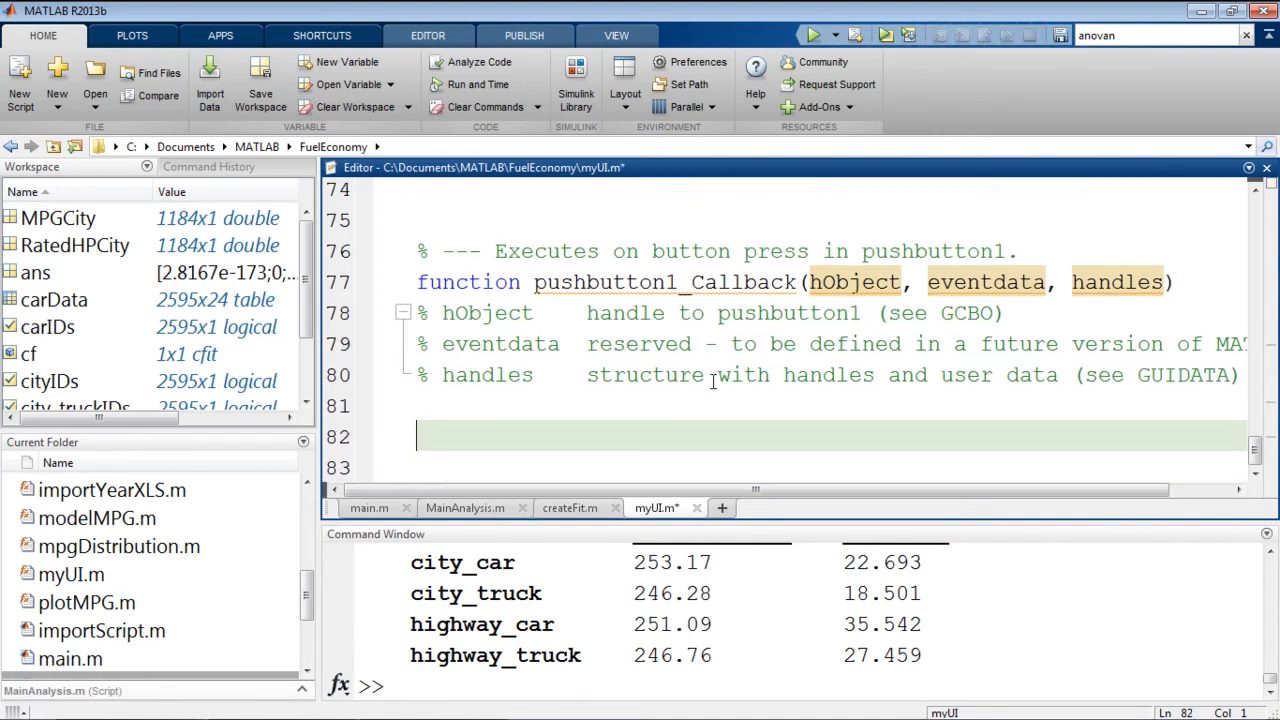
Step: Save myUI.m and bring up actions for FuelEconomy_App.fig in the Current Folder
scroll("up", 3)
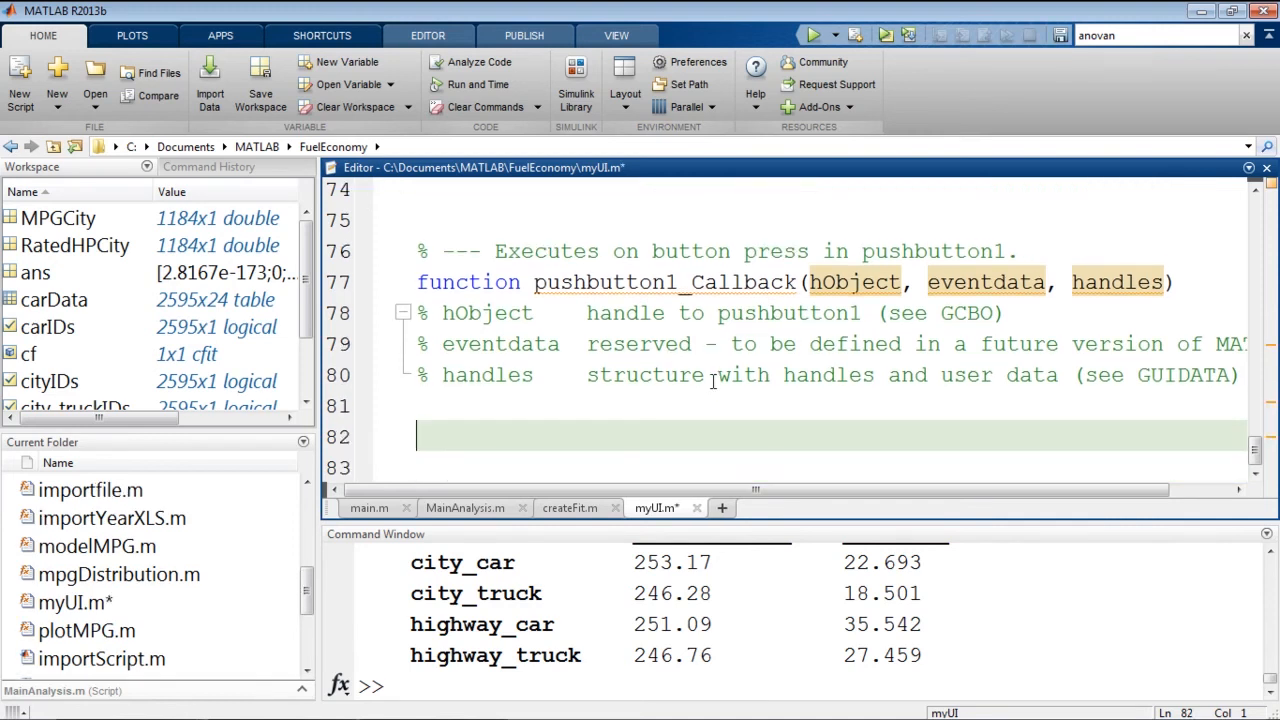
key("ctrl+s")
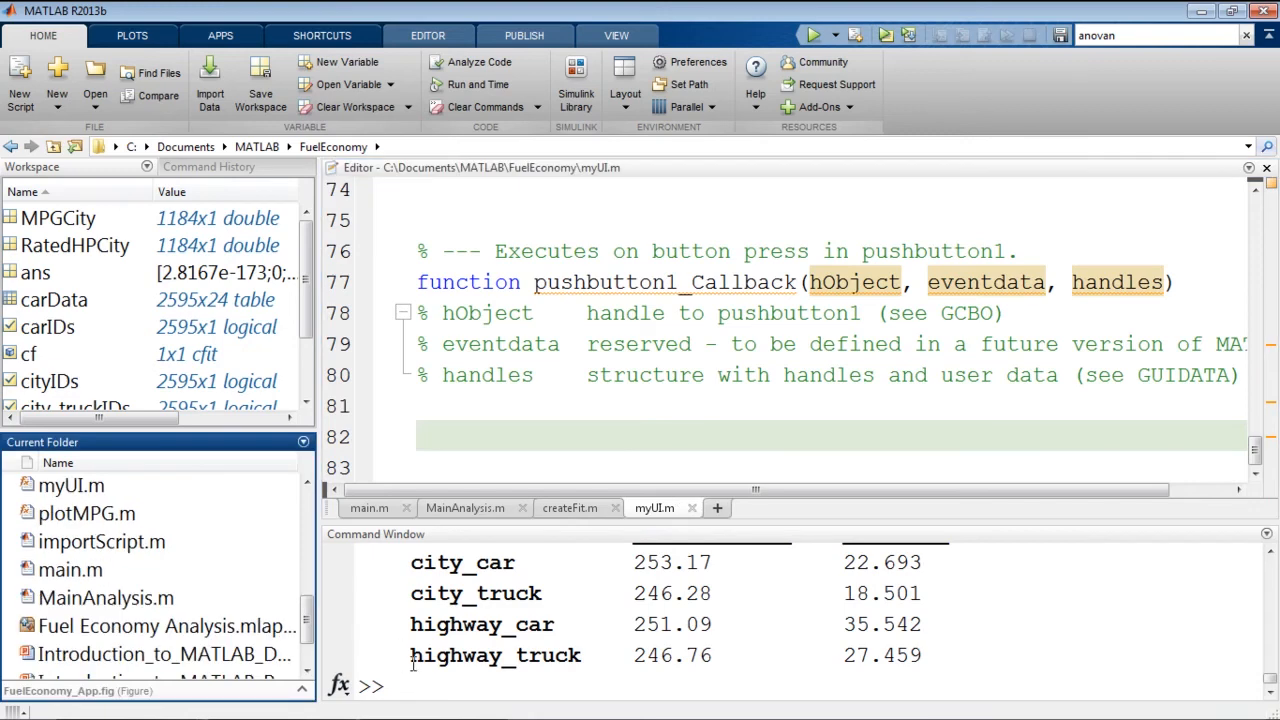
scroll("down", 3)
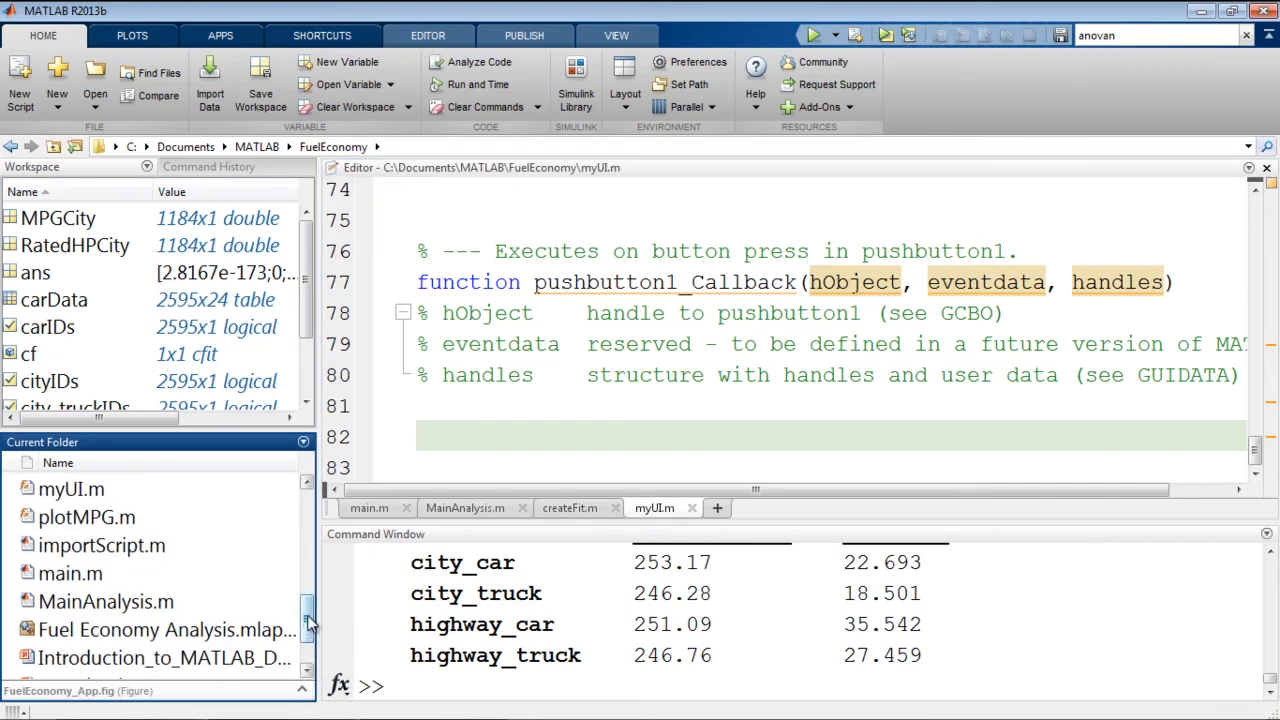
right_click(120, 524)
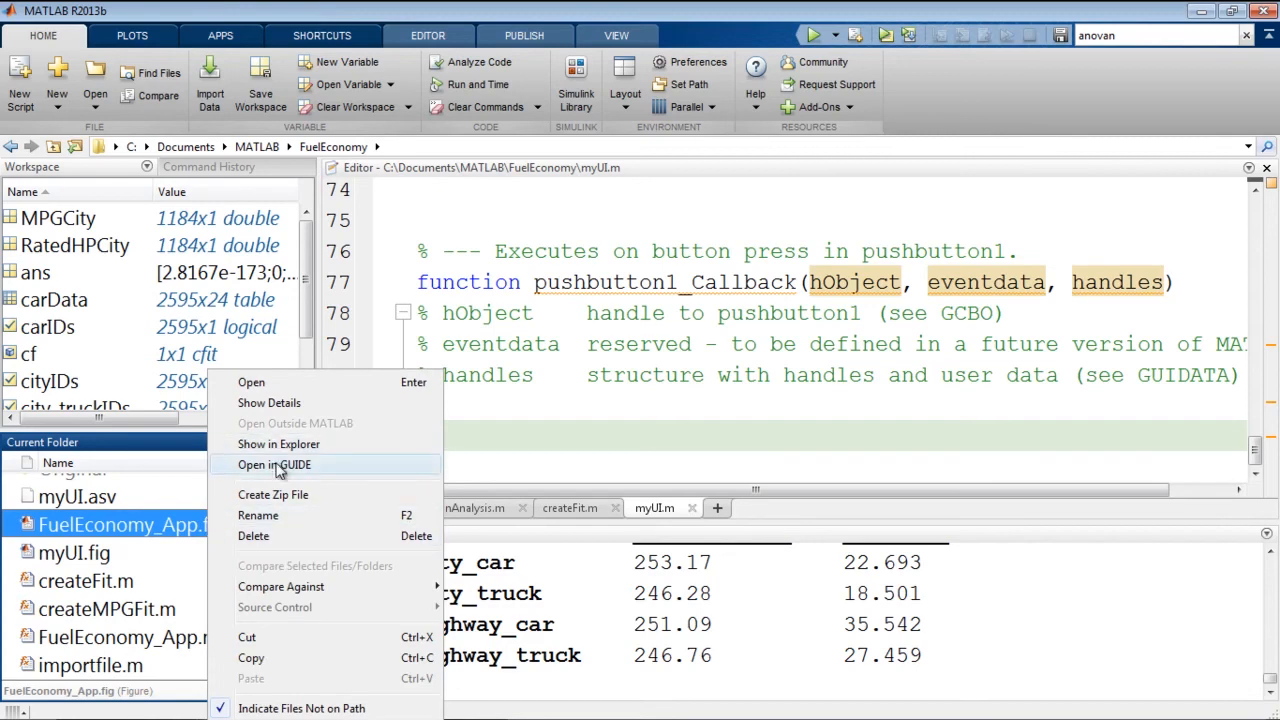
left_click(274, 464)
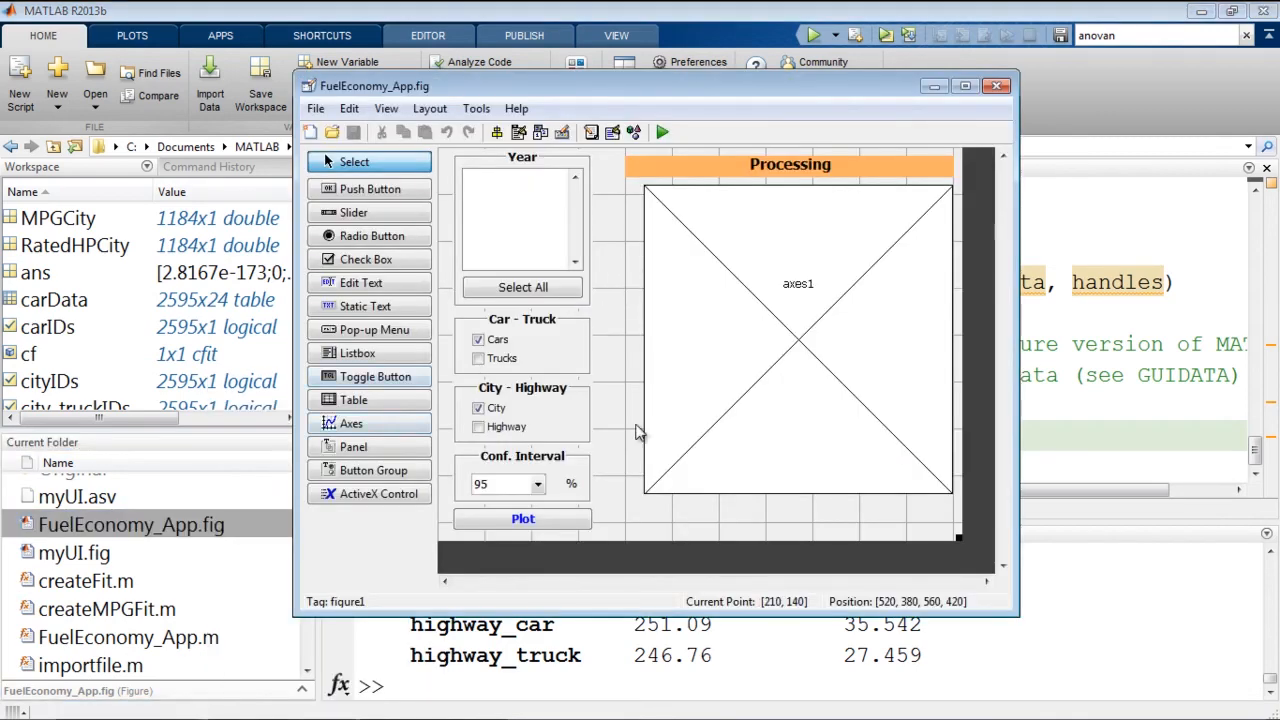
mouse_move(660, 292)
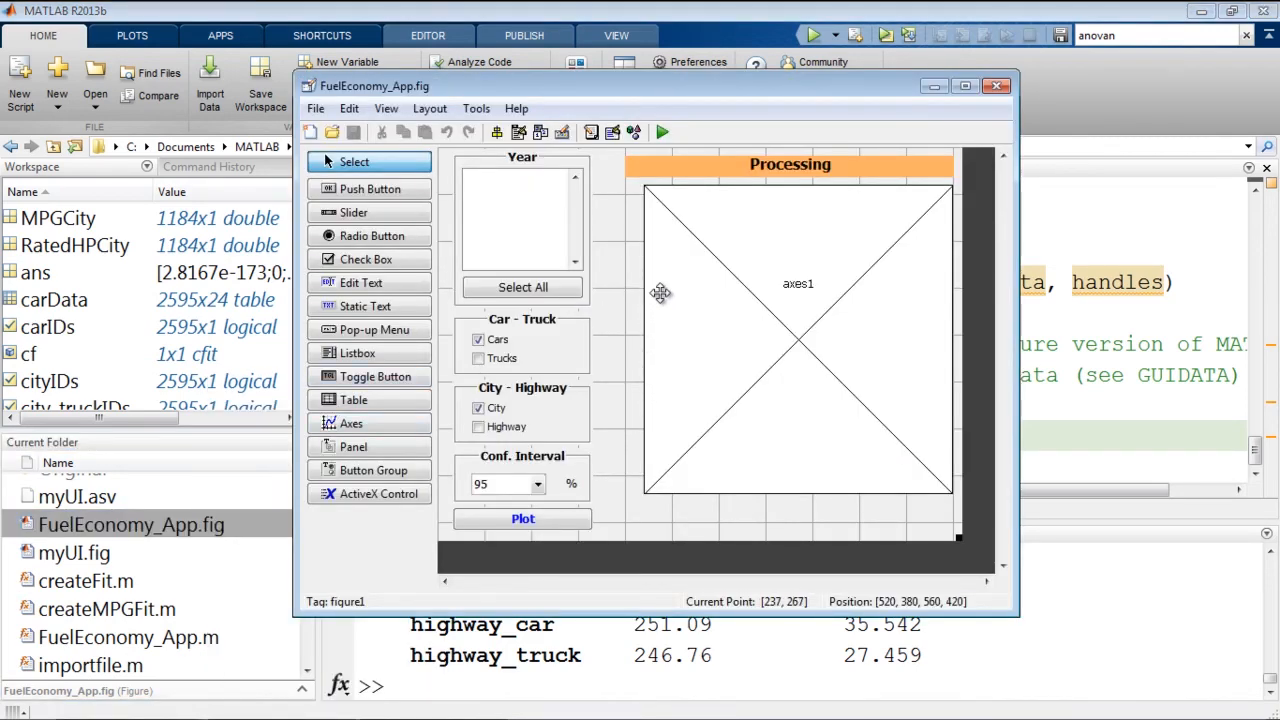
mouse_move(592, 360)
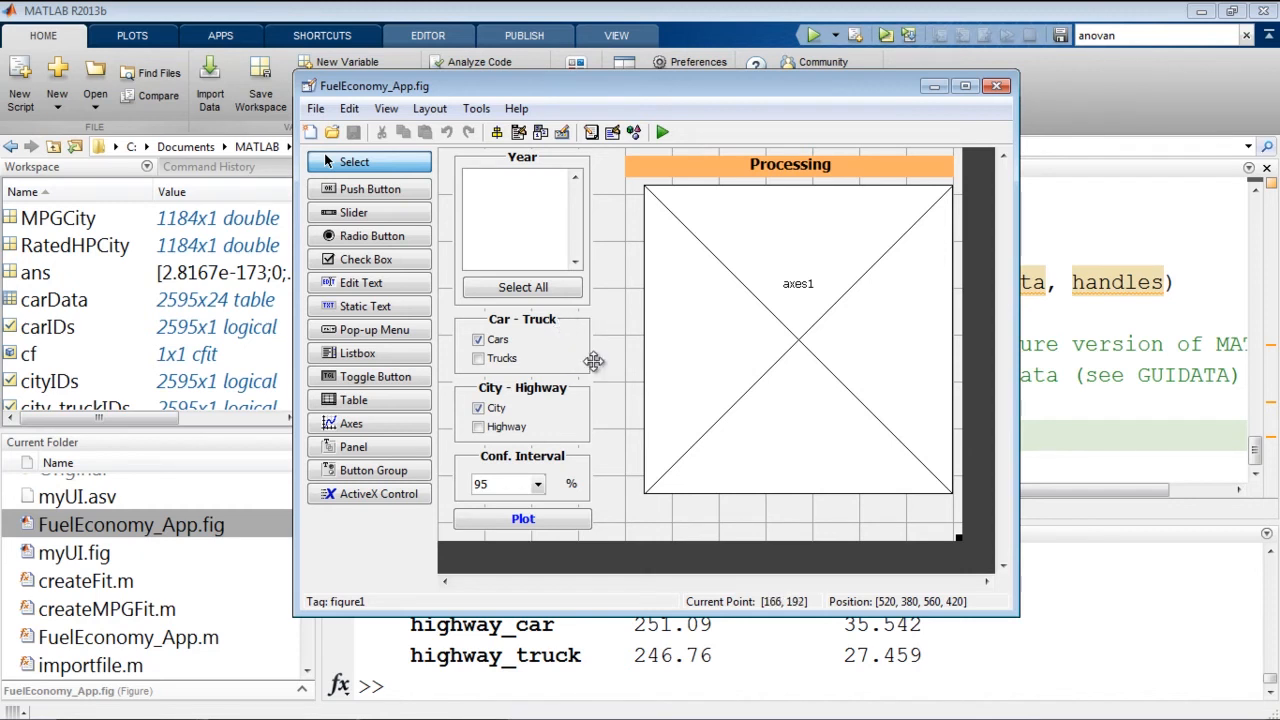
mouse_move(624, 488)
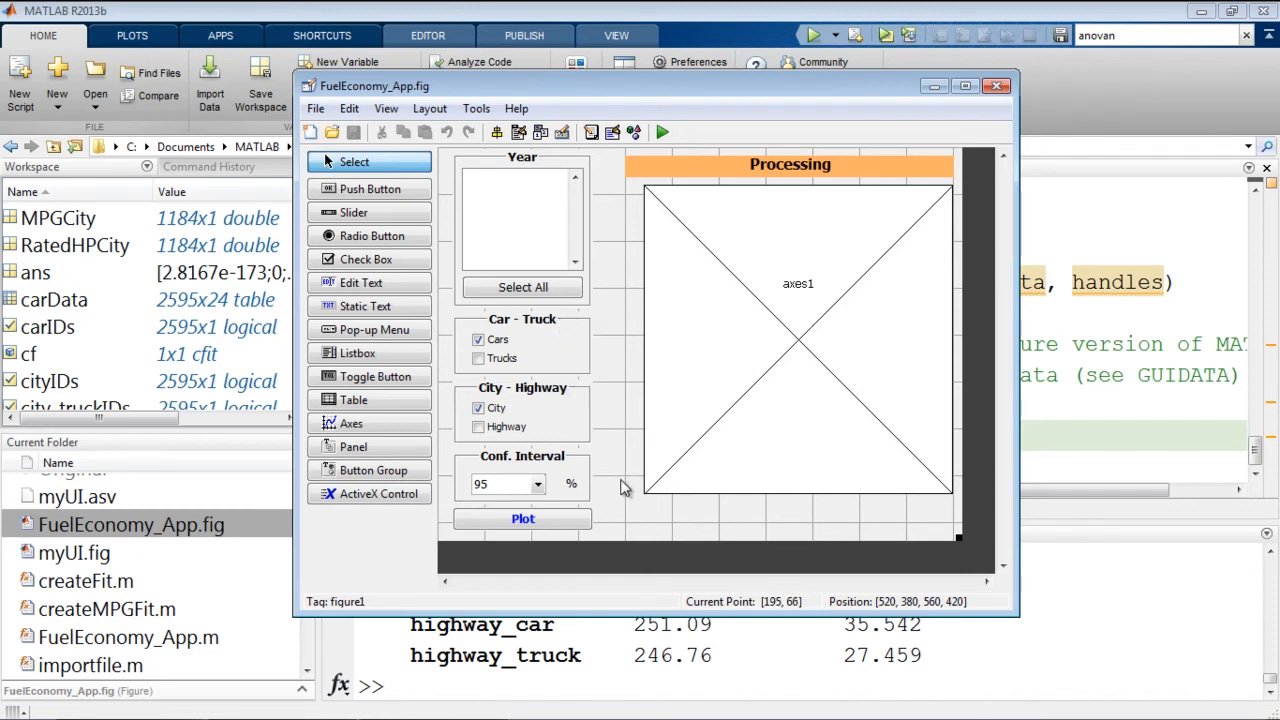
left_click(996, 84)
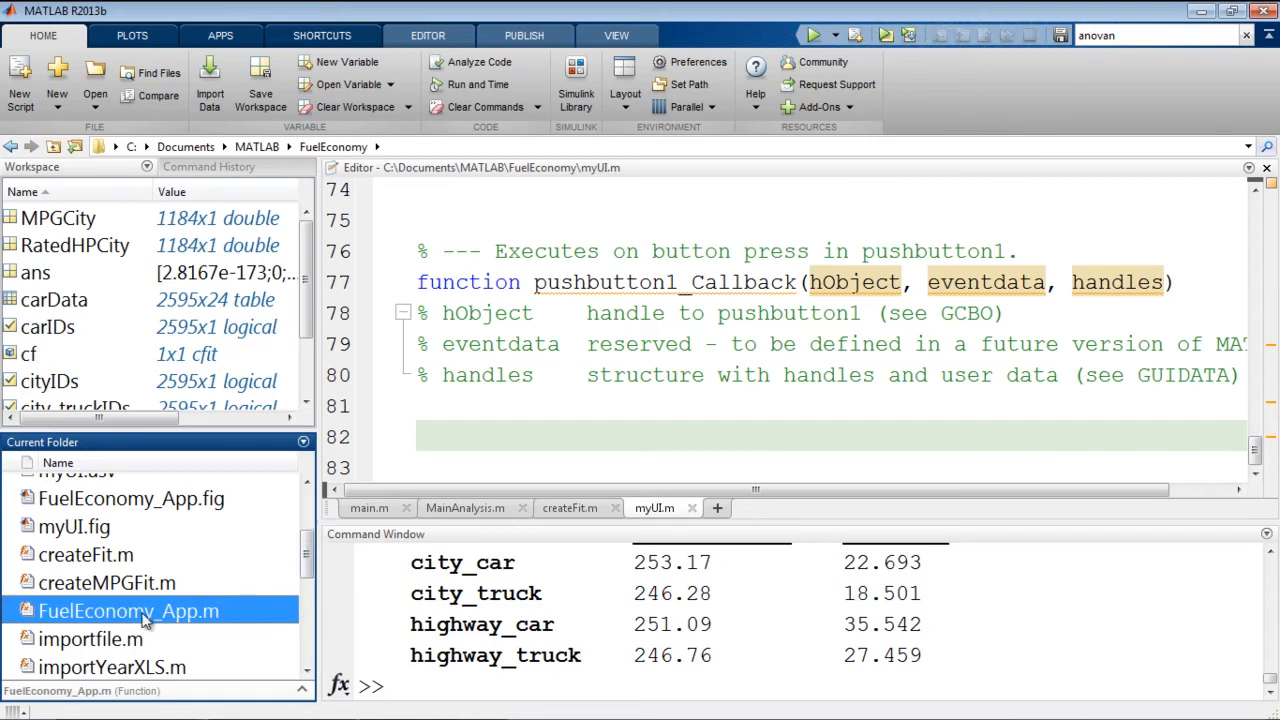
Step: Open FuelEconomy_App.m in the Editor and run FuelEconomy_App from the Command Window
double_click(128, 610)
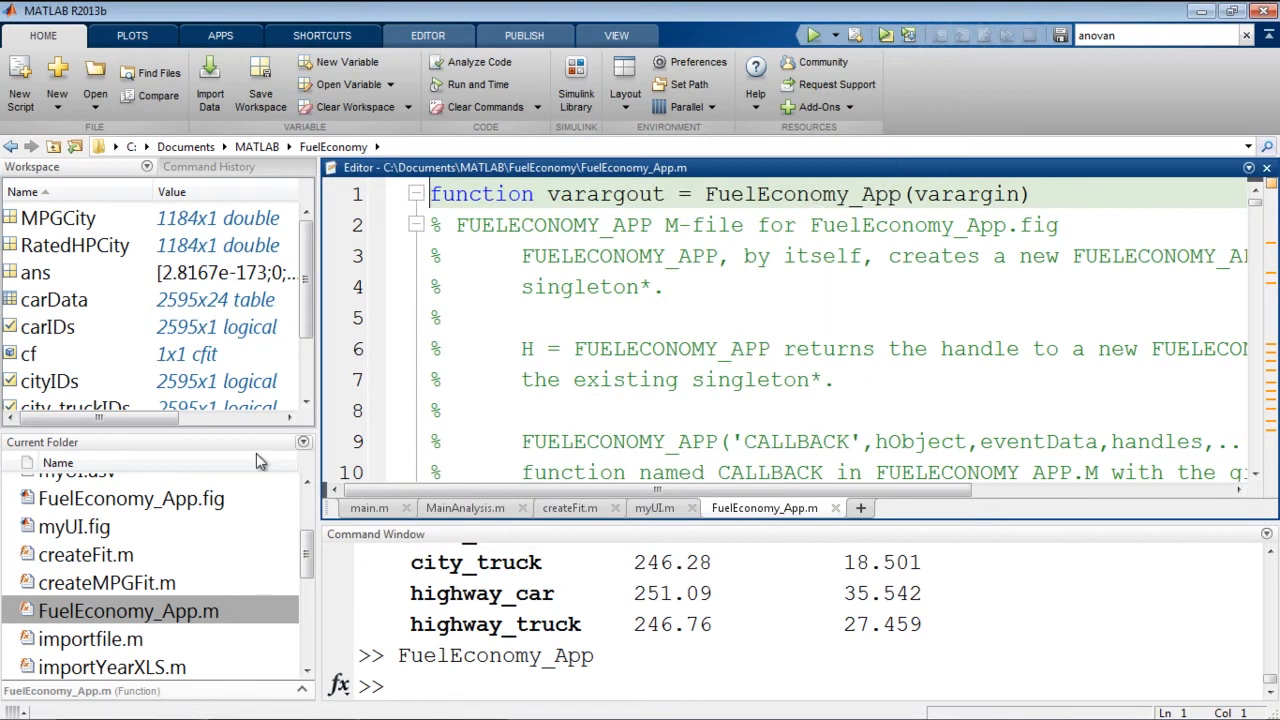
scroll("down", 3)
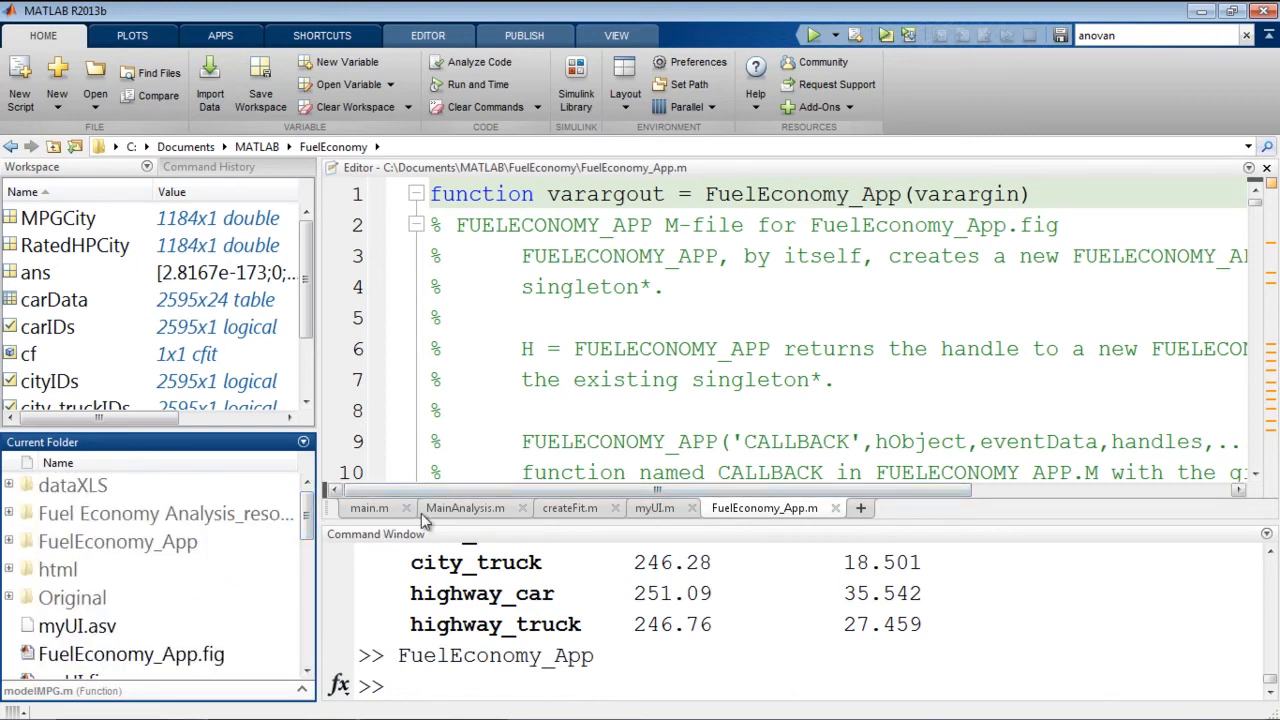
mouse_move(322, 36)
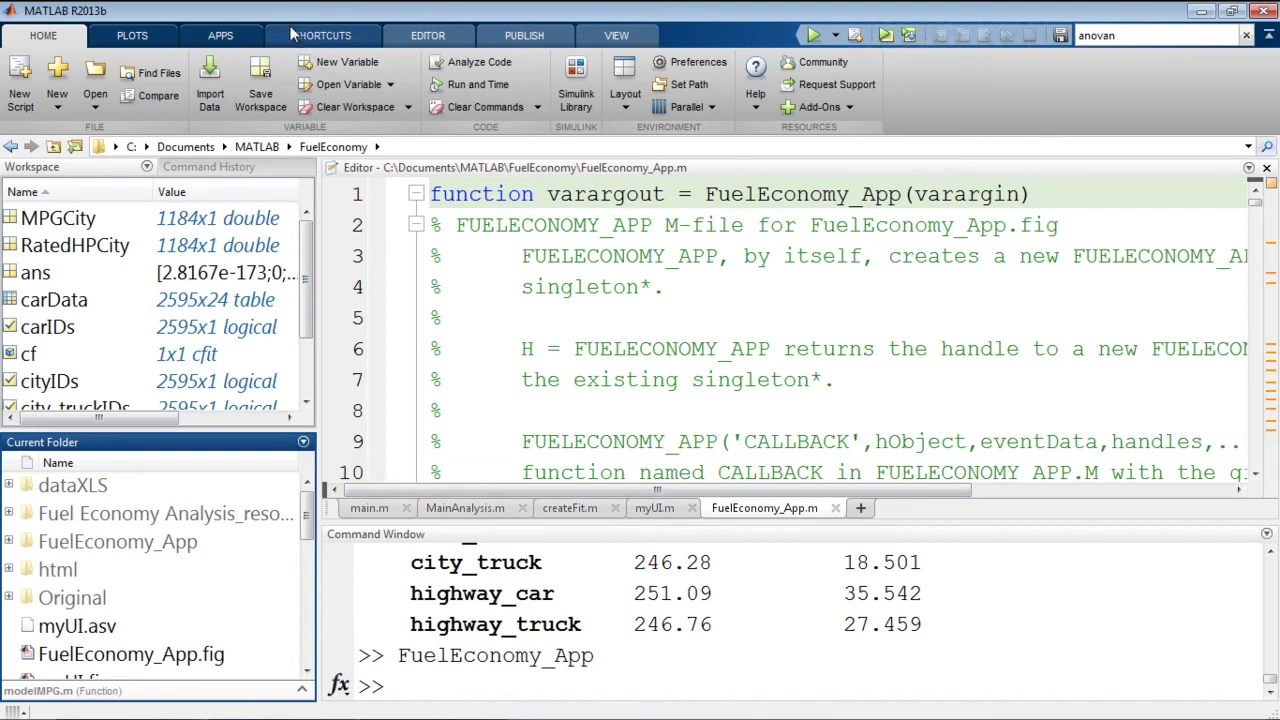
mouse_move(220, 36)
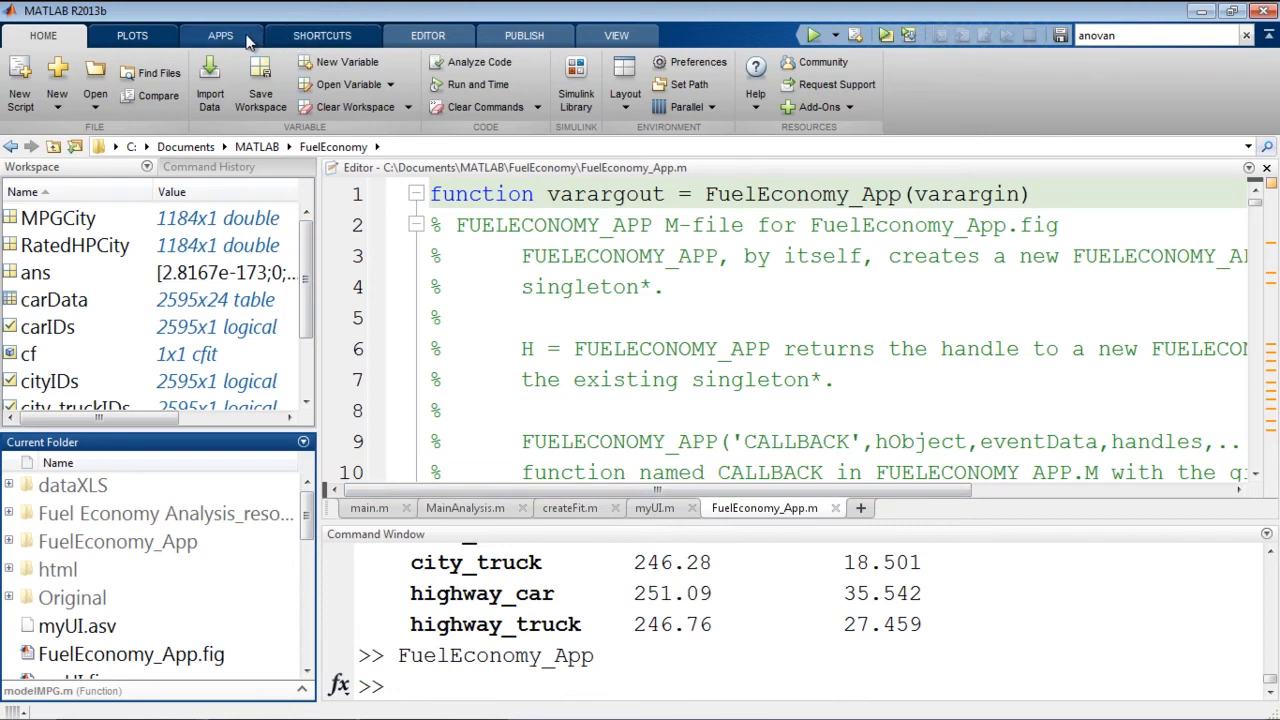
Step: Package FuelEconomy_App.m via Package App into the Fuel Economy Analysis .mlappinstall installer
left_click(220, 36)
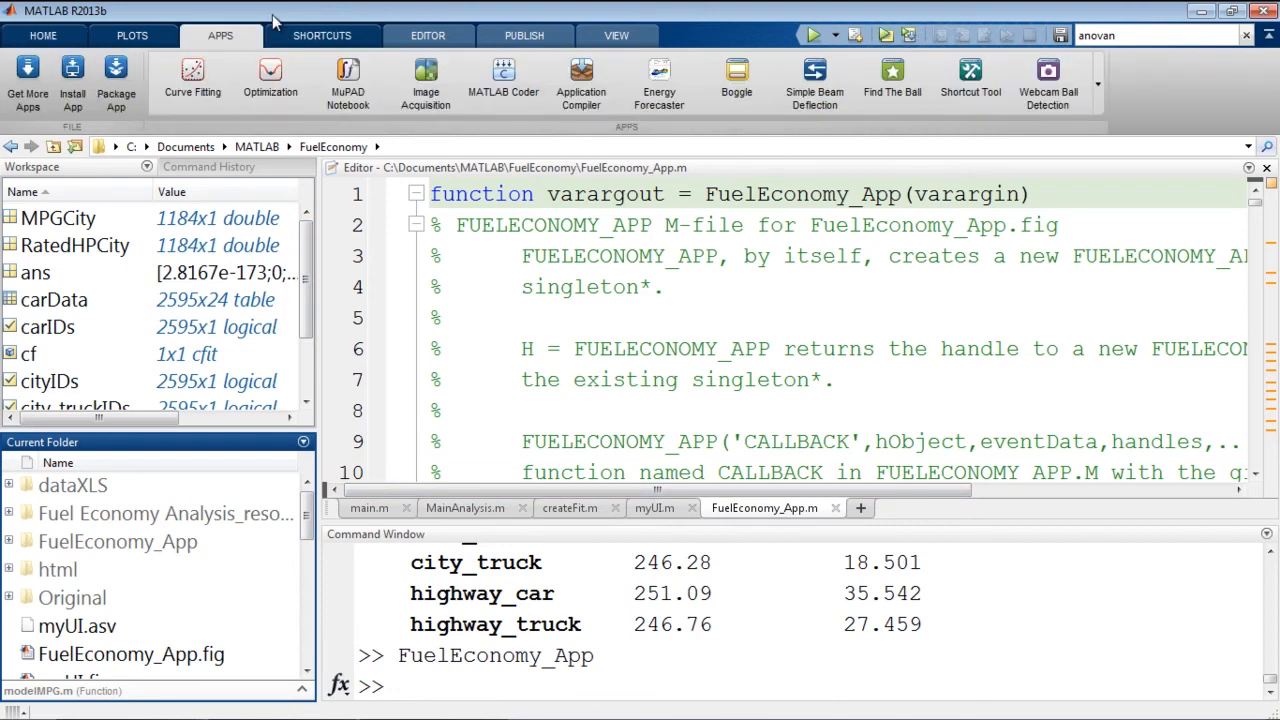
left_click(116, 80)
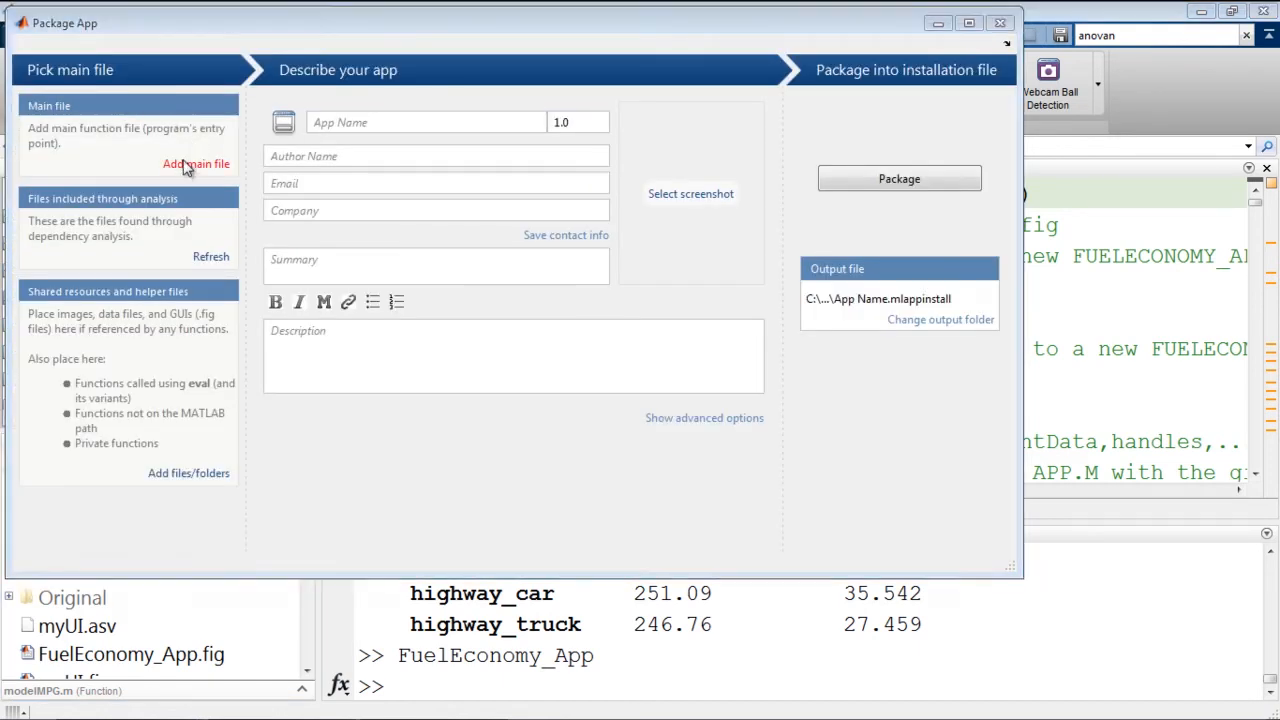
left_click(196, 164)
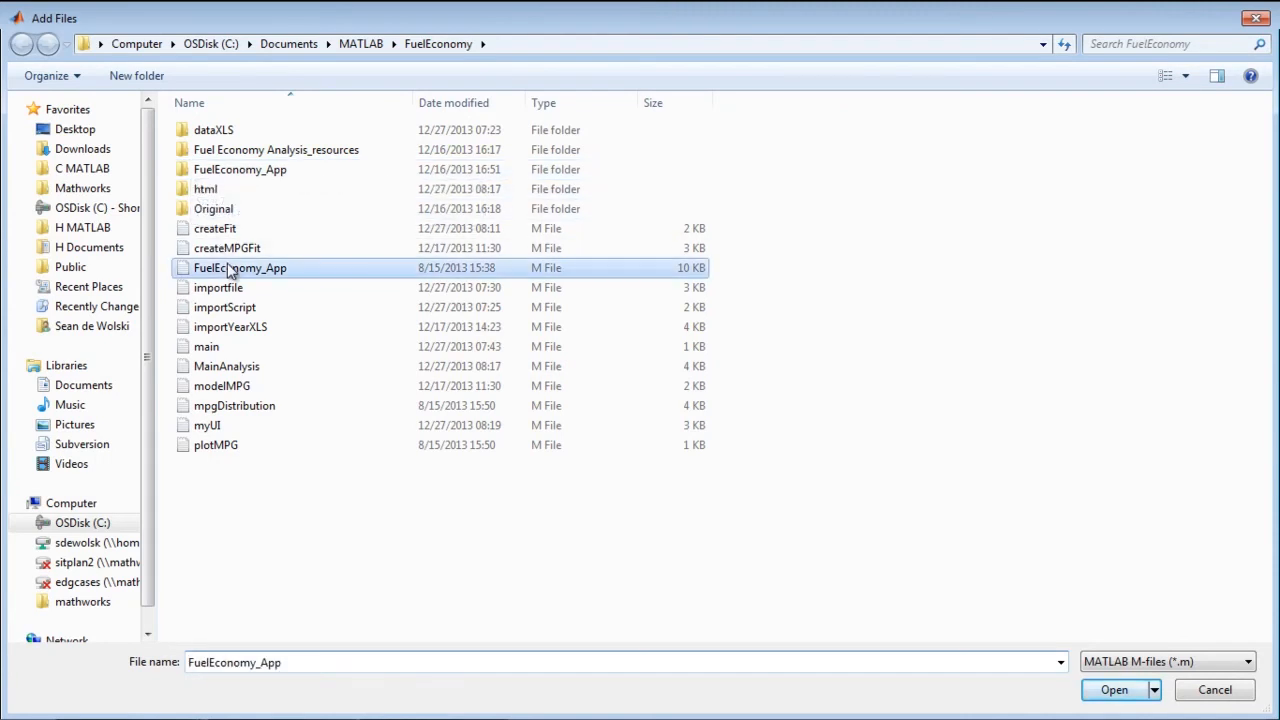
left_click(1112, 688)
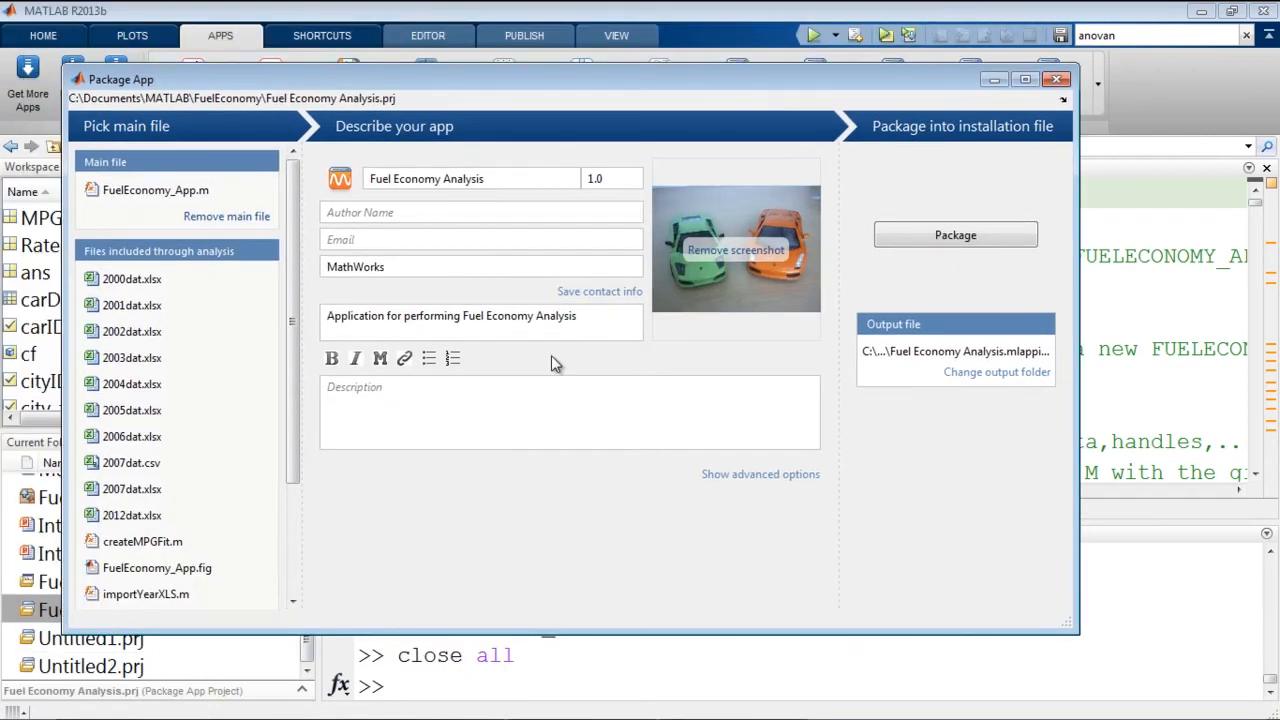
mouse_move(772, 238)
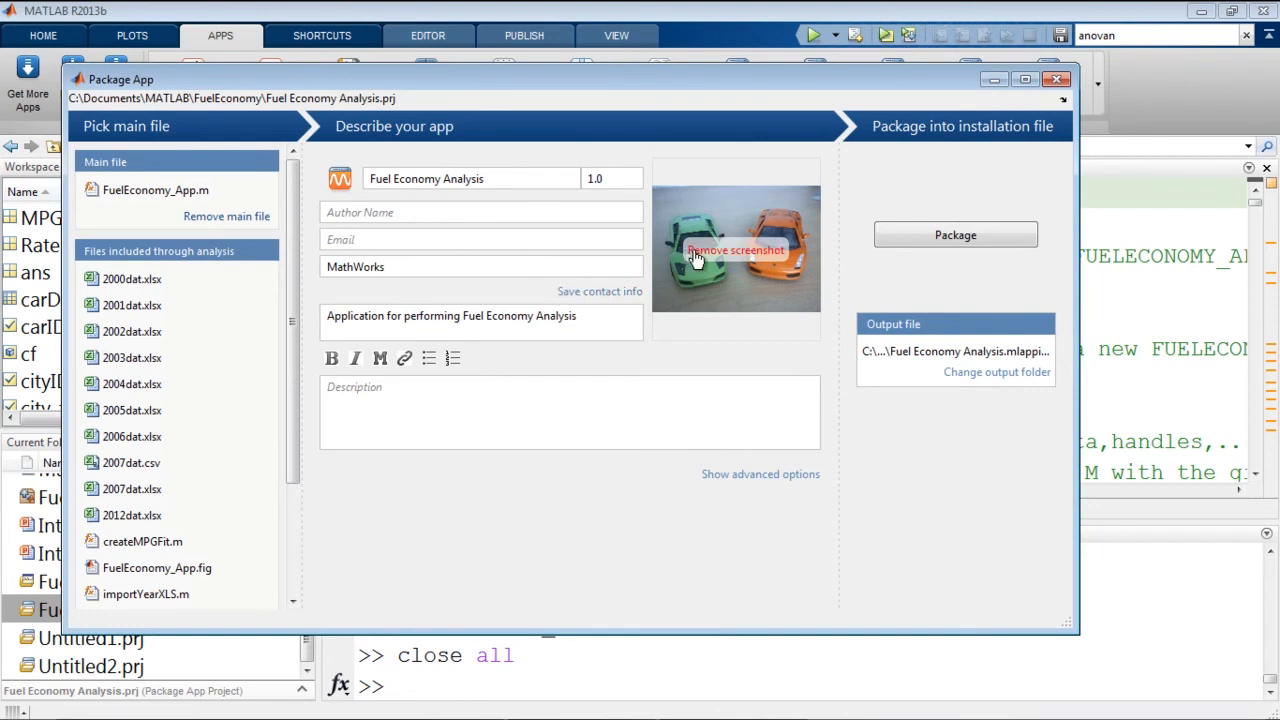
left_click(954, 234)
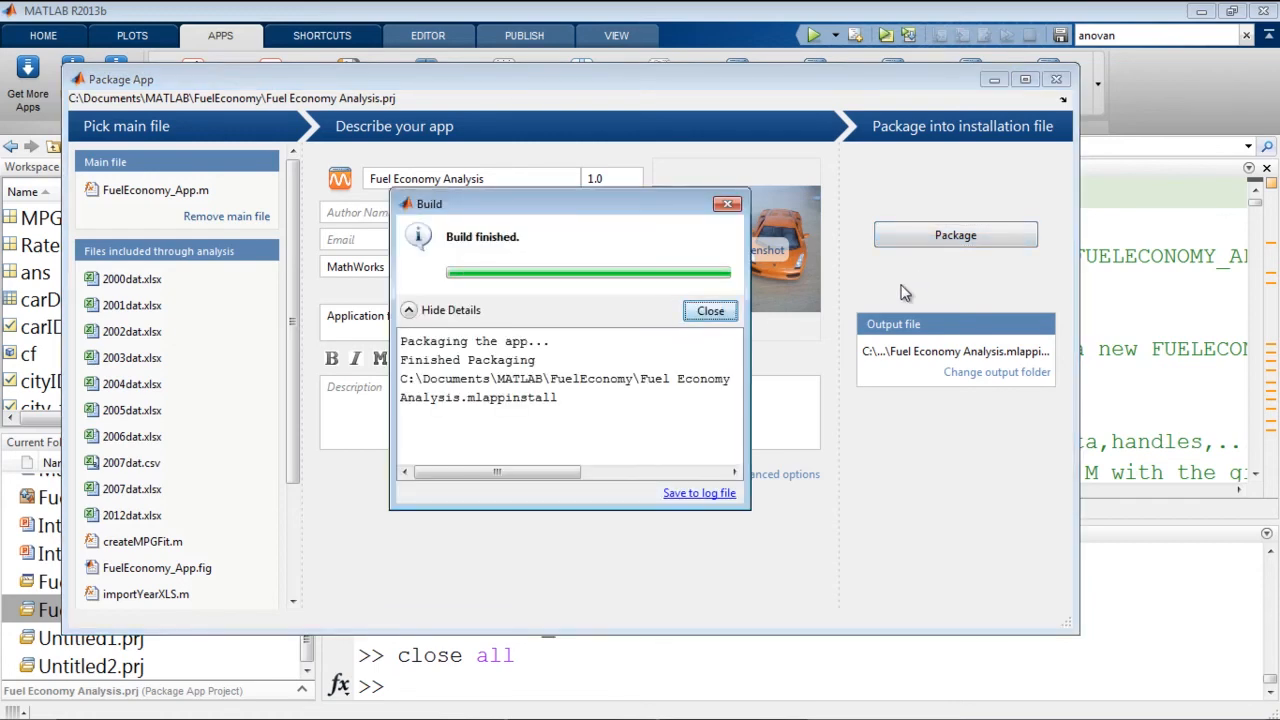
left_click(710, 310)
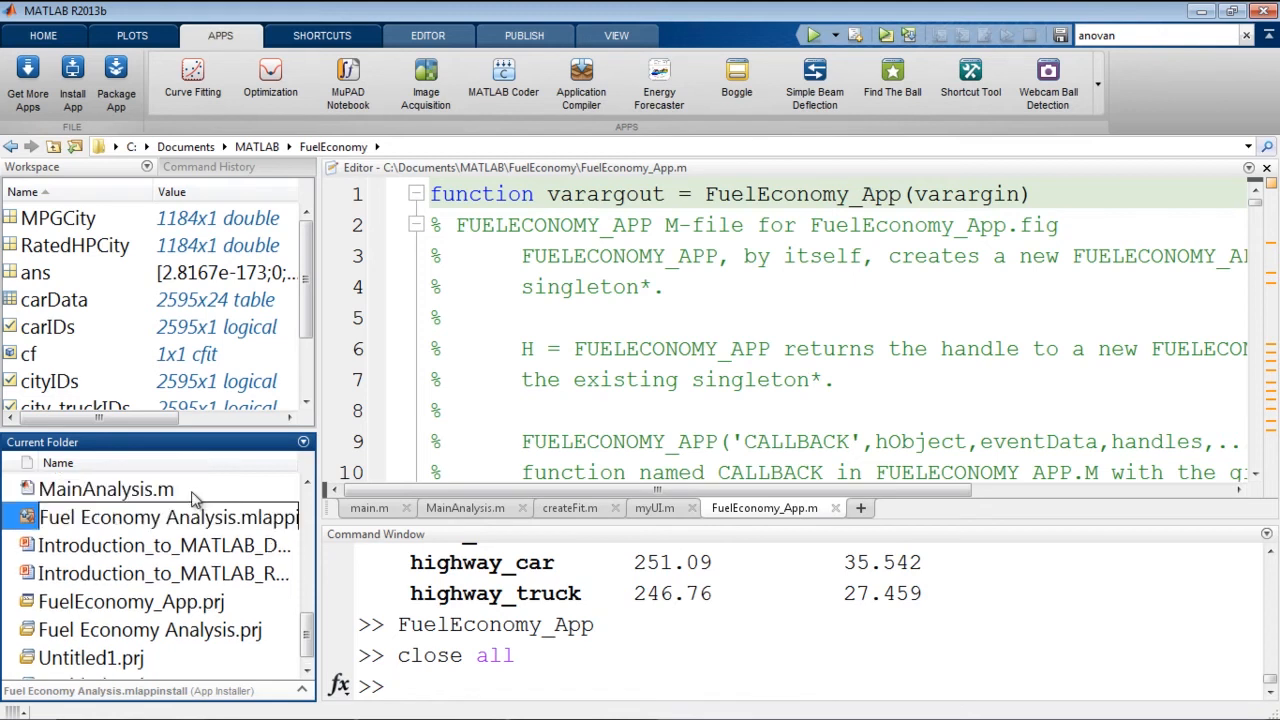
Step: Build FuelEconomy_App.m as a Standalone Application in MATLAB Compiler, summary 'Fuel Economy Modelling', then close the project
left_click(150, 516)
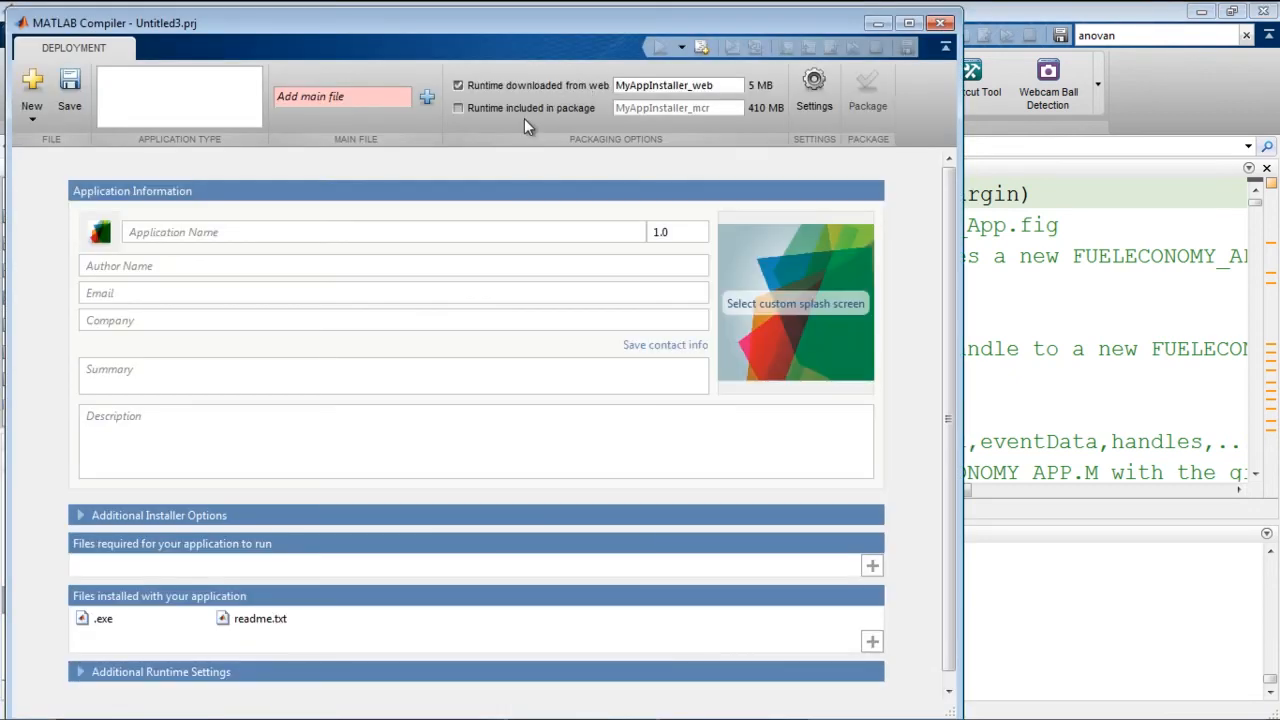
mouse_move(458, 224)
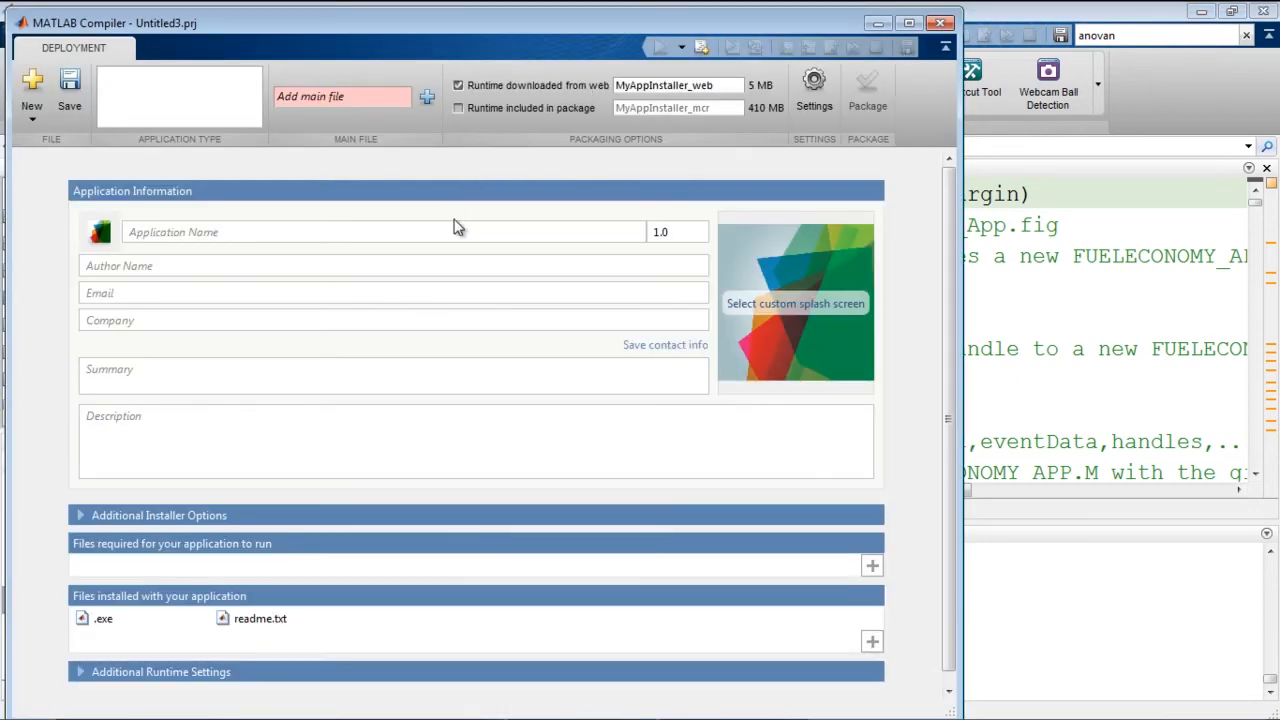
left_click(178, 96)
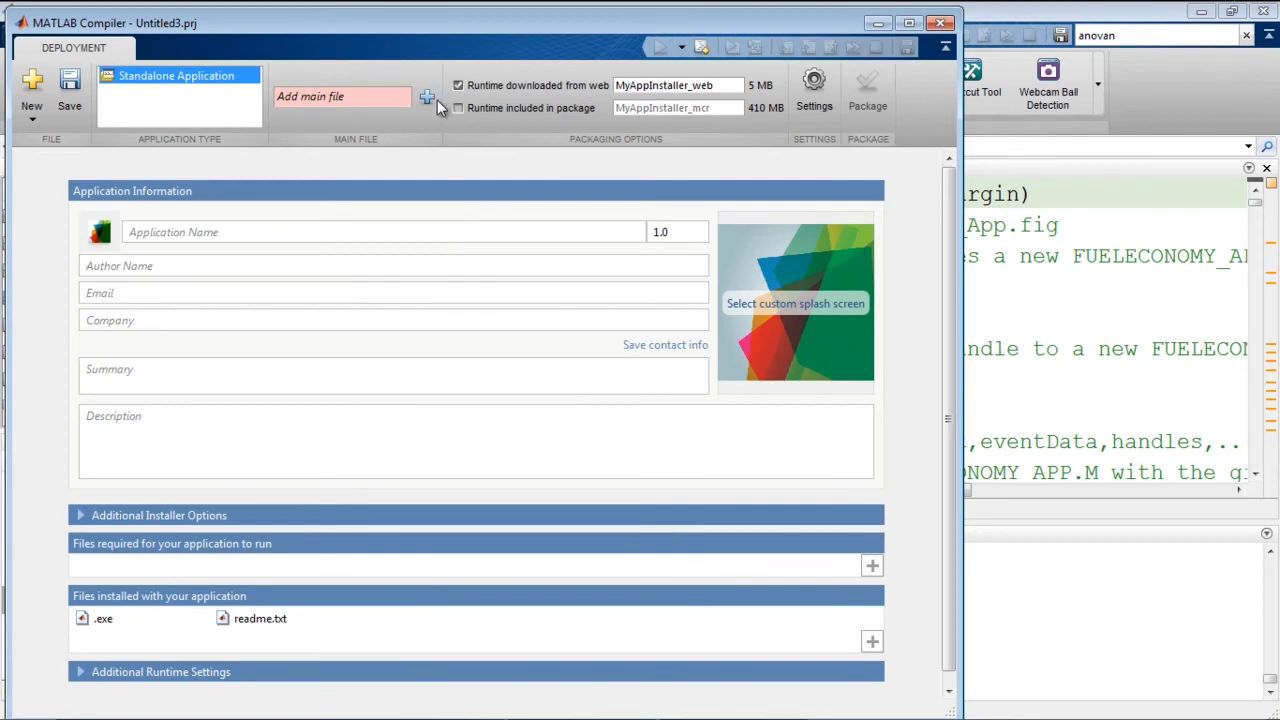
left_click(428, 96)
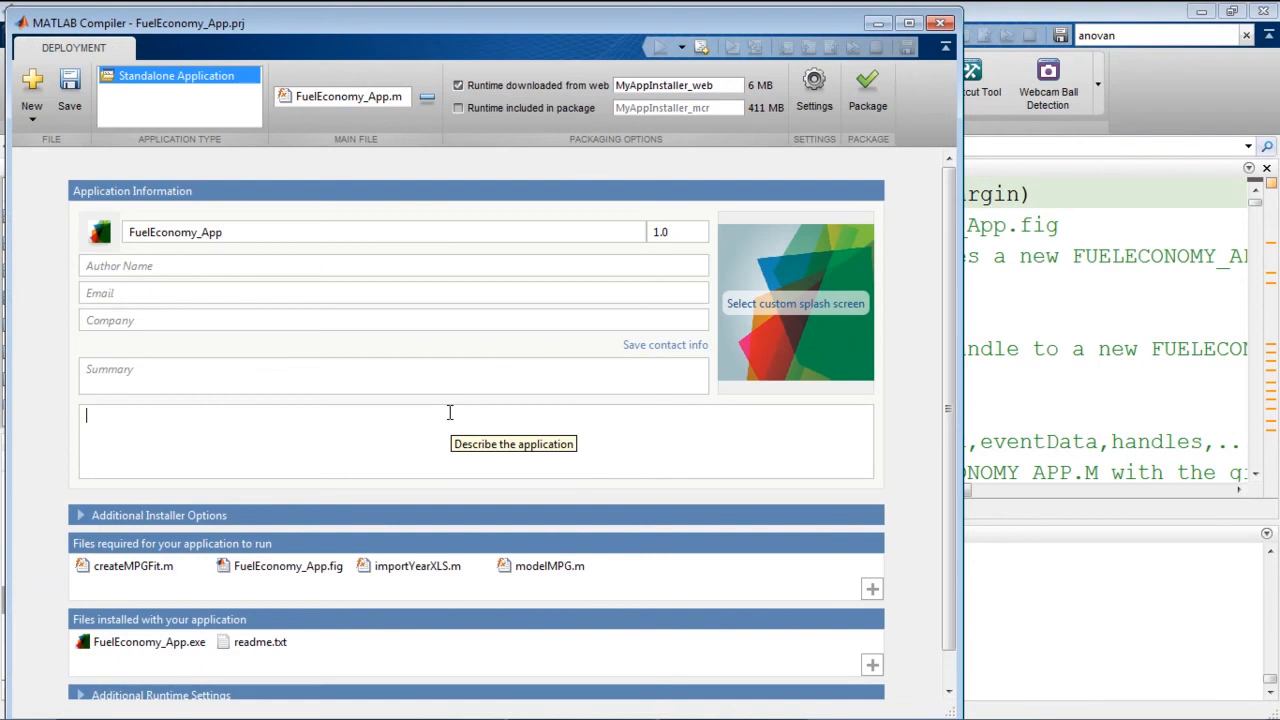
mouse_move(940, 24)
type("Fuel Economy Modelling")
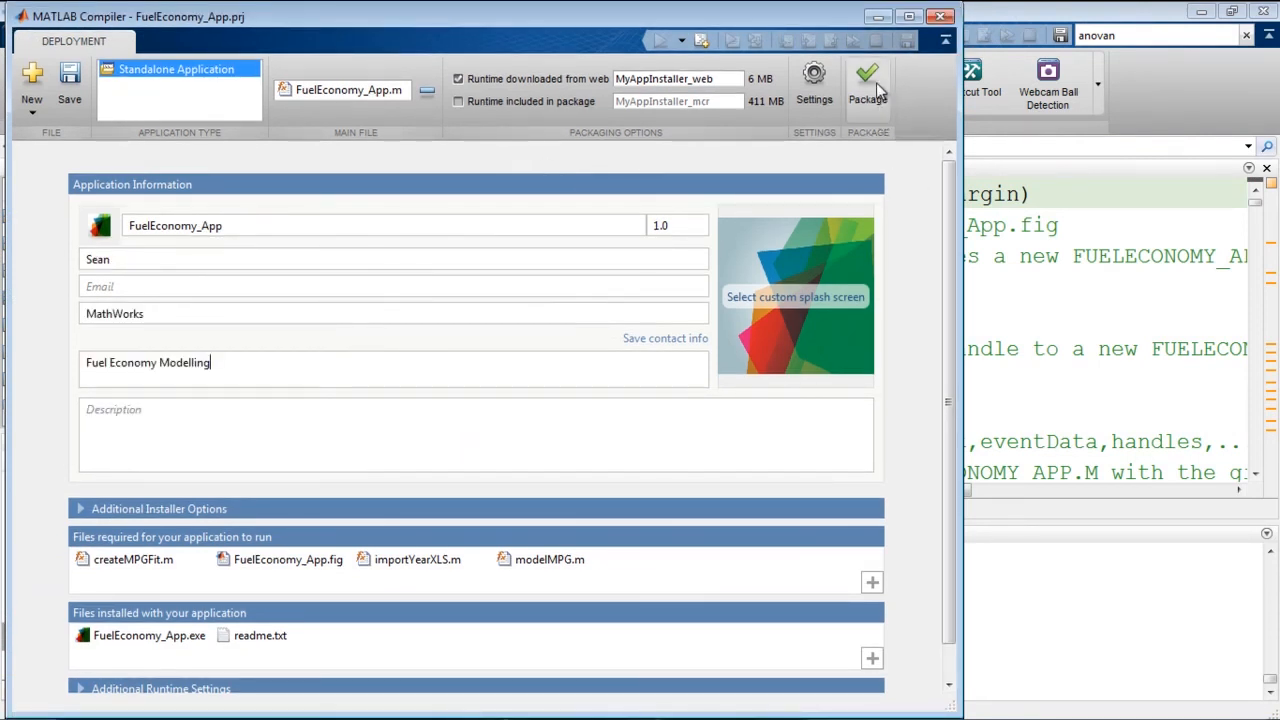
left_click(868, 84)
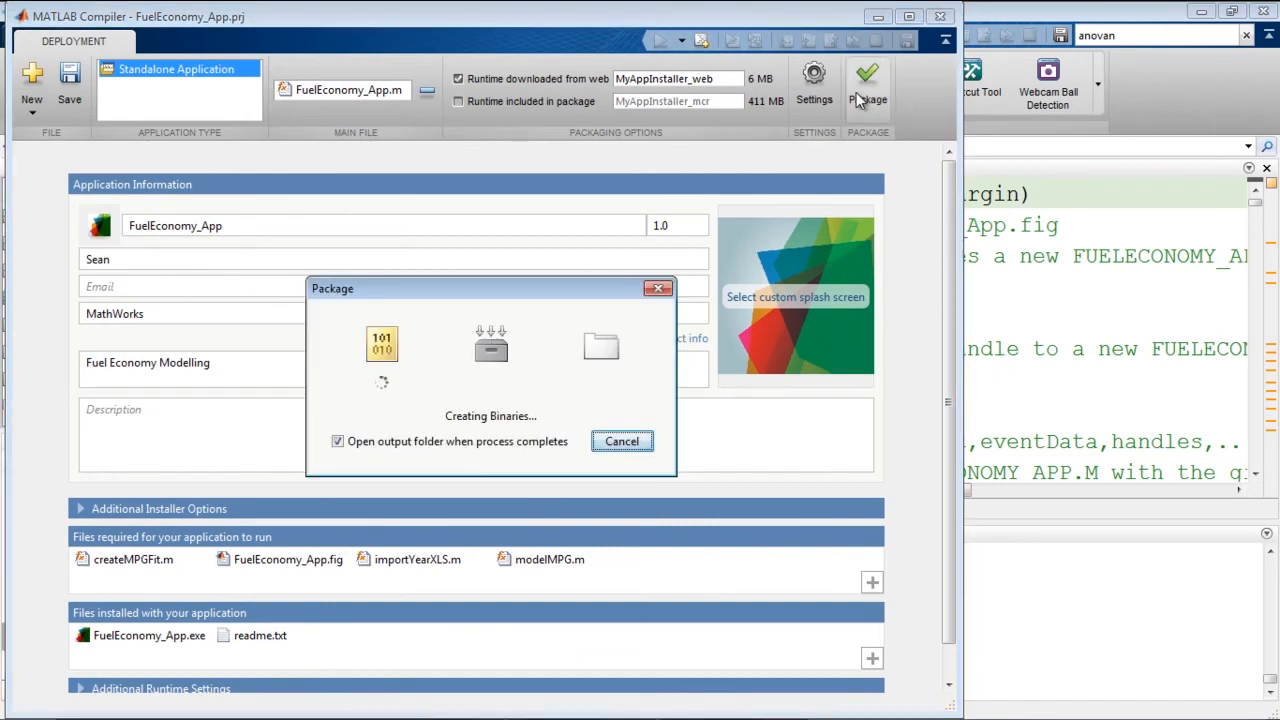
mouse_move(868, 80)
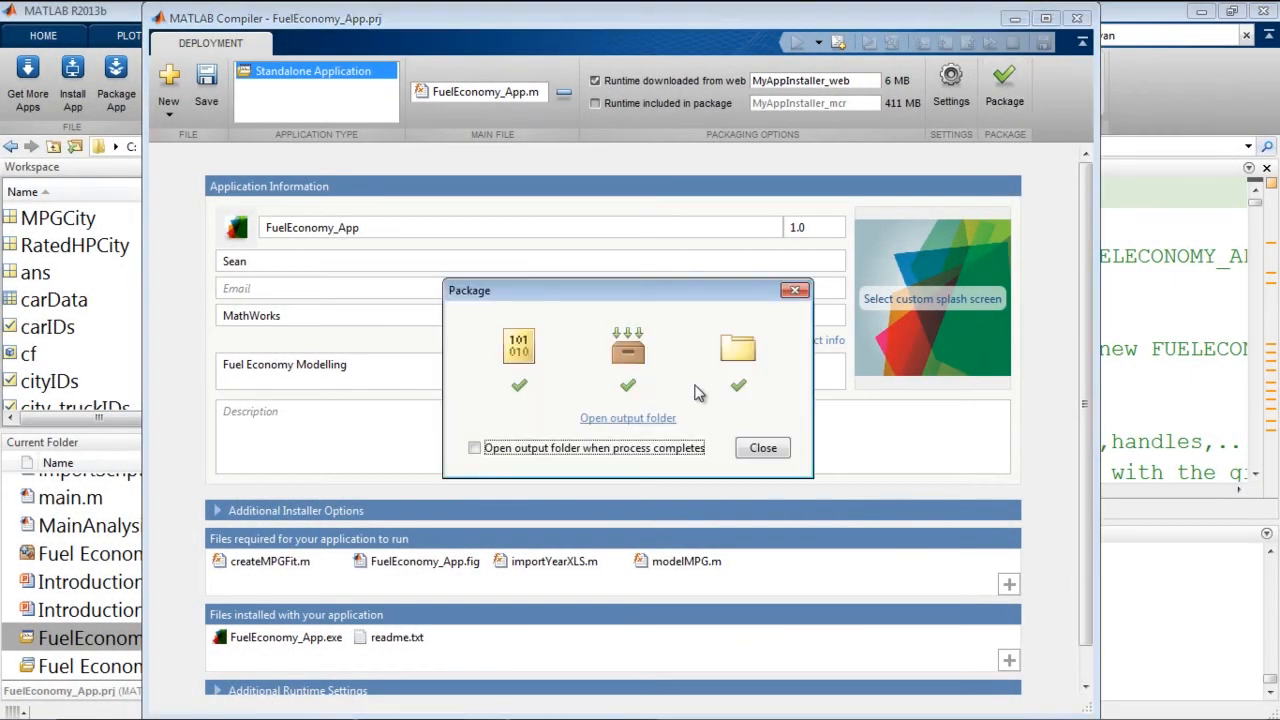
mouse_move(700, 414)
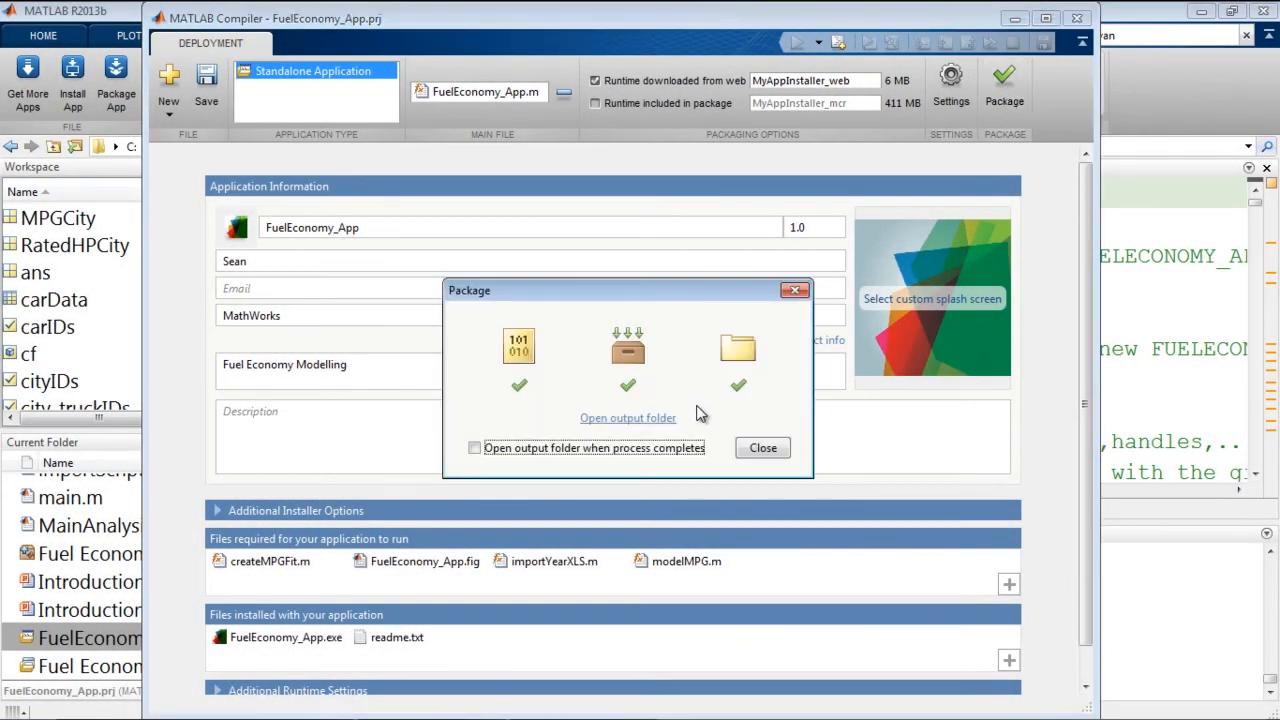
mouse_move(702, 420)
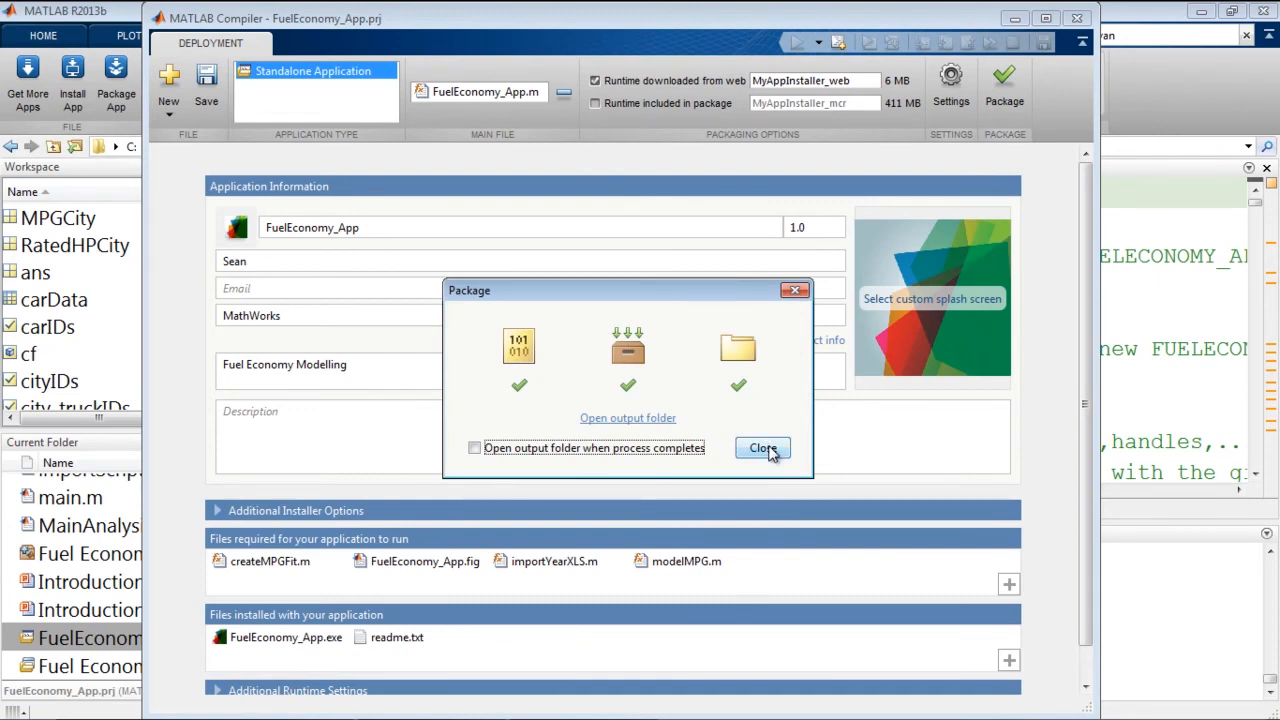
left_click(762, 448)
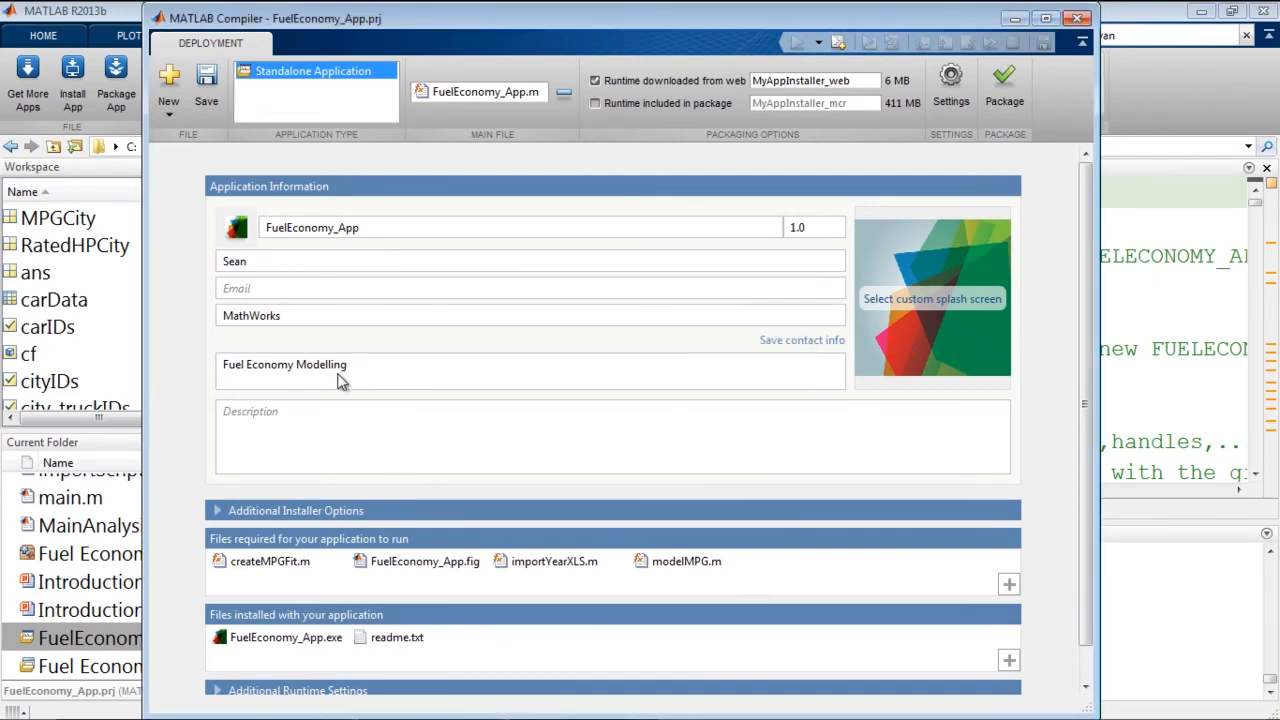
left_click(1078, 18)
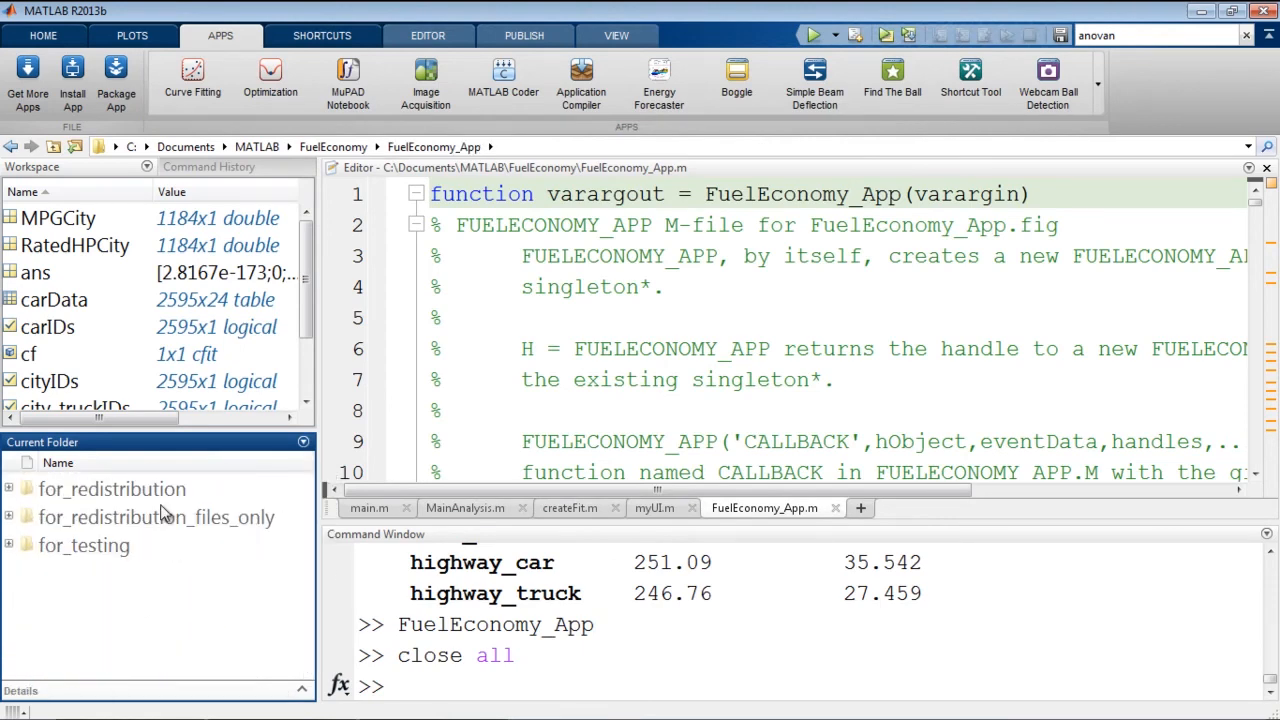
Step: Run FuelEconomy_App.exe from for_redistribution_files_only with dataXLS as its data folder
right_click(96, 488)
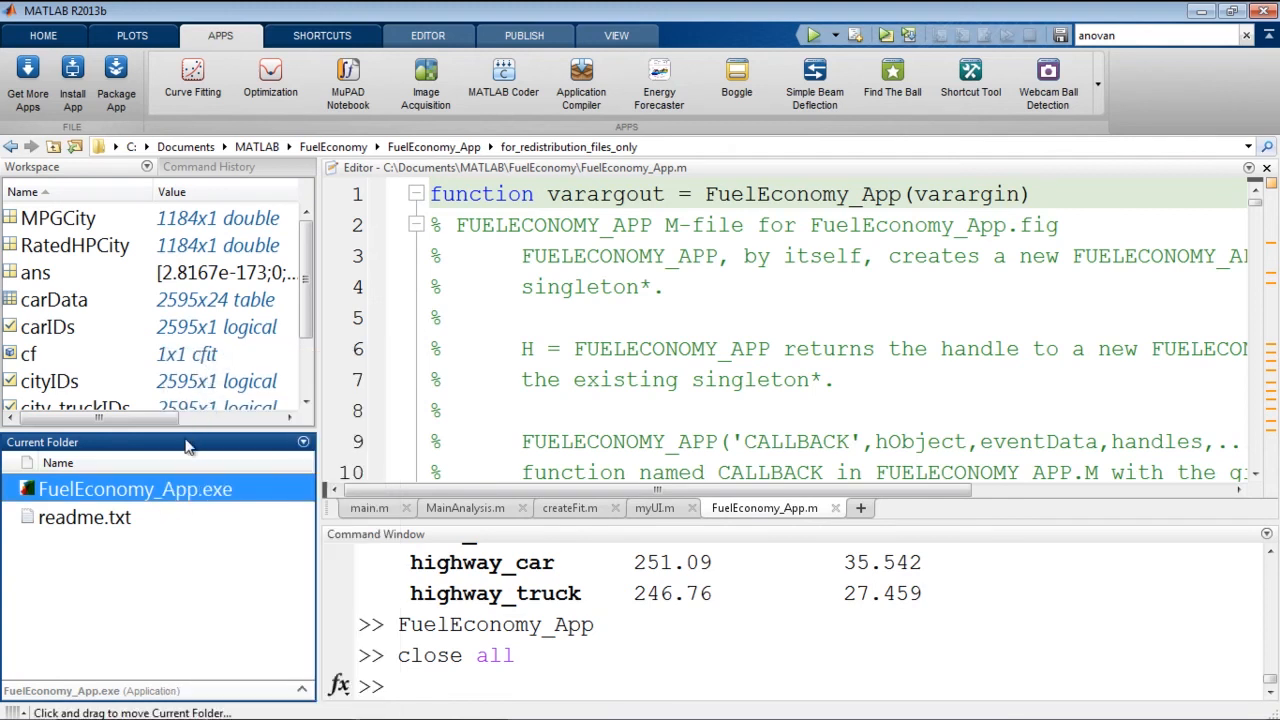
mouse_move(232, 468)
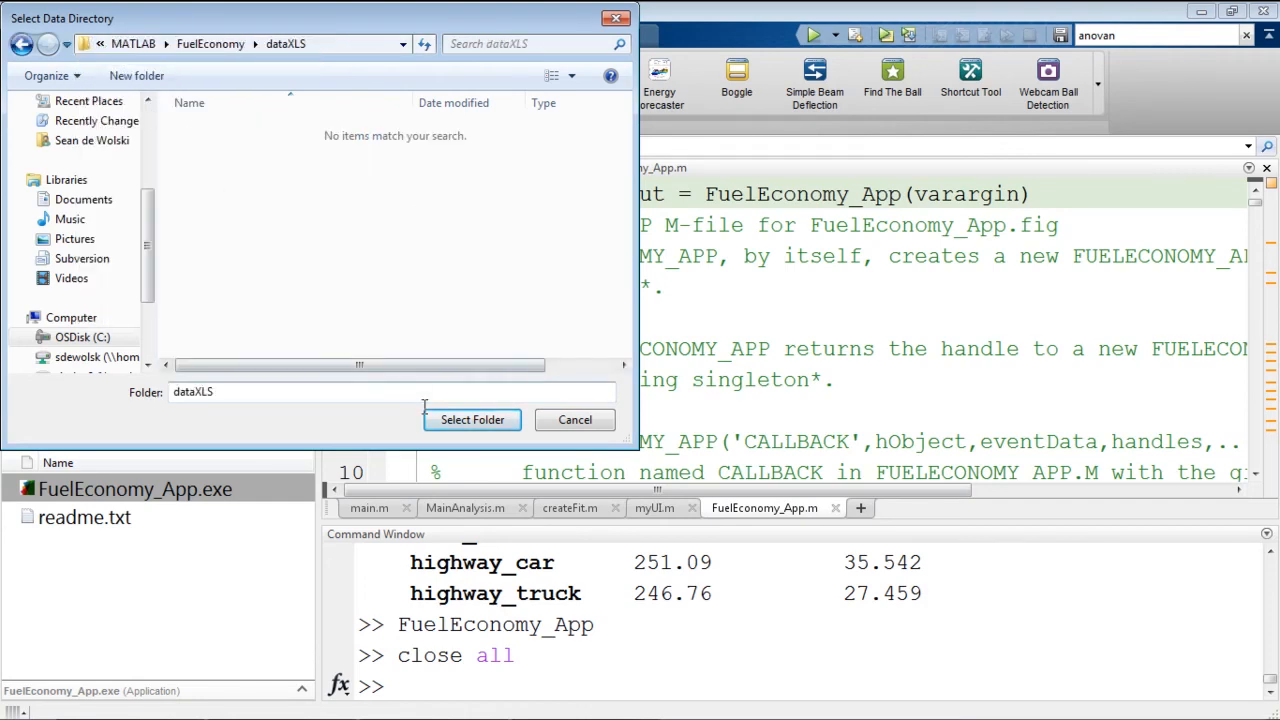
left_click(472, 420)
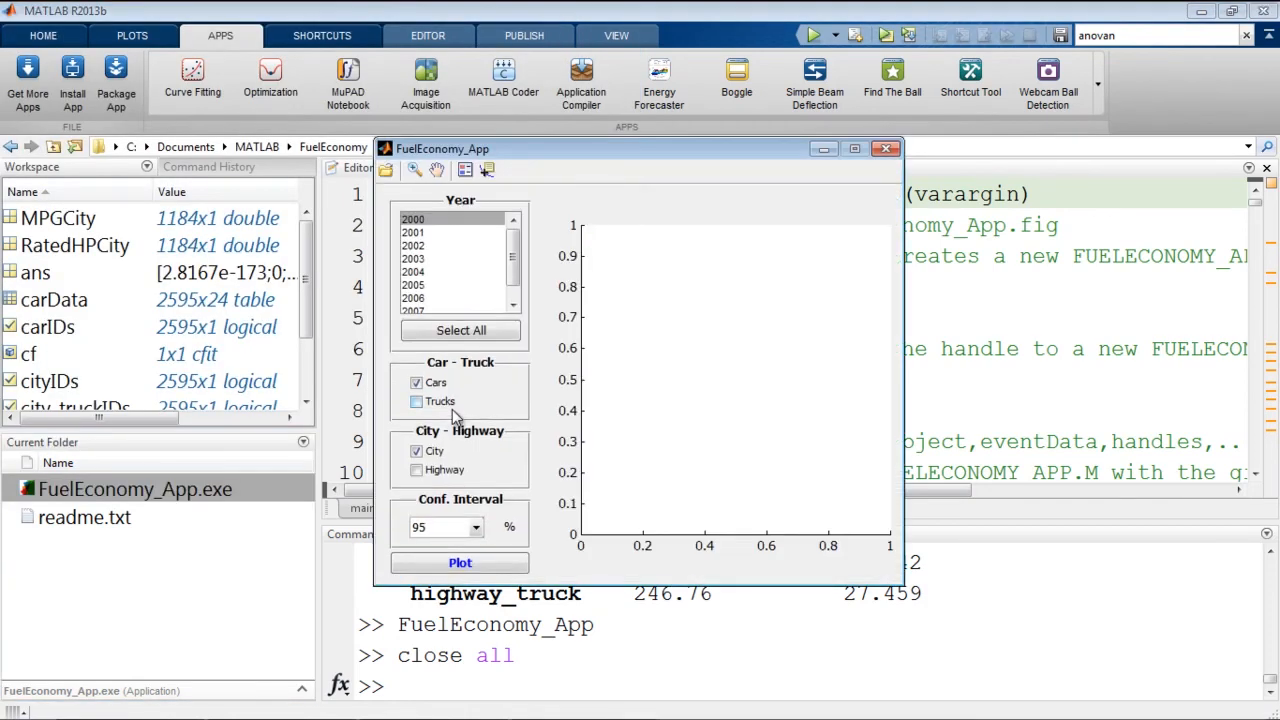
mouse_move(738, 502)
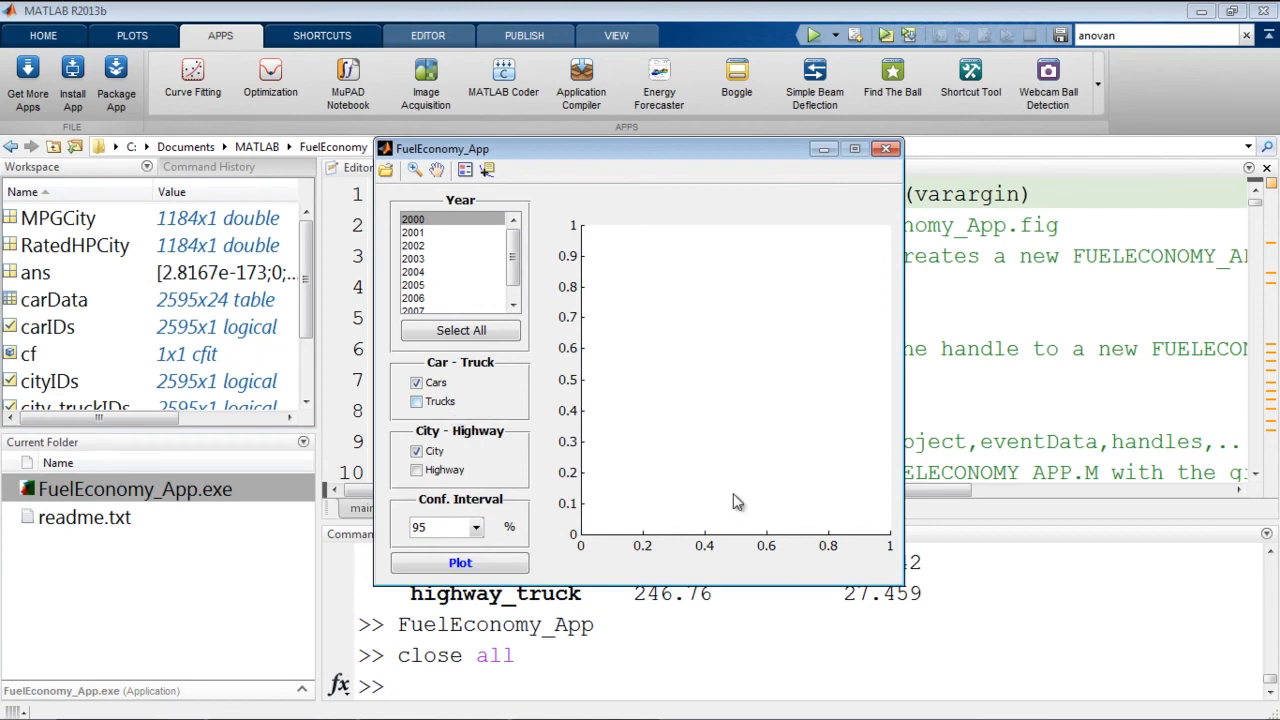
left_click(884, 148)
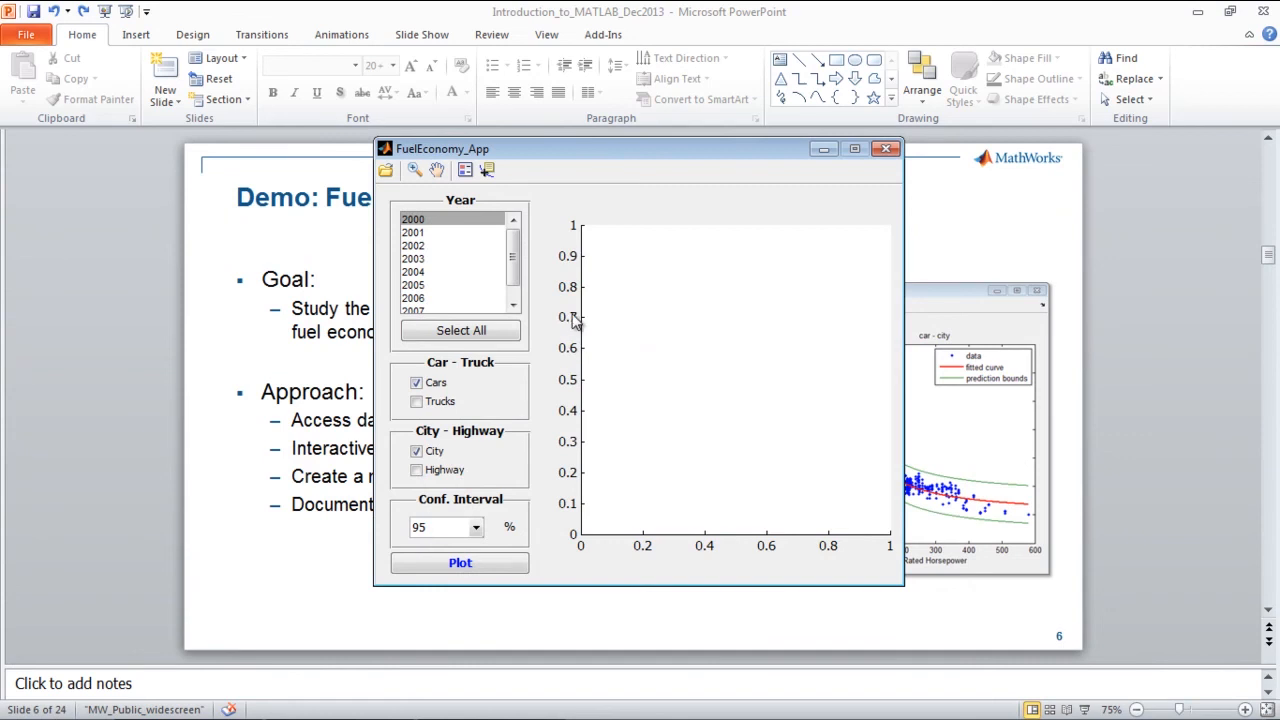
Step: Plot 2005 truck highway MPG versus rated horsepower with fitted curve and prediction bounds
left_click(412, 284)
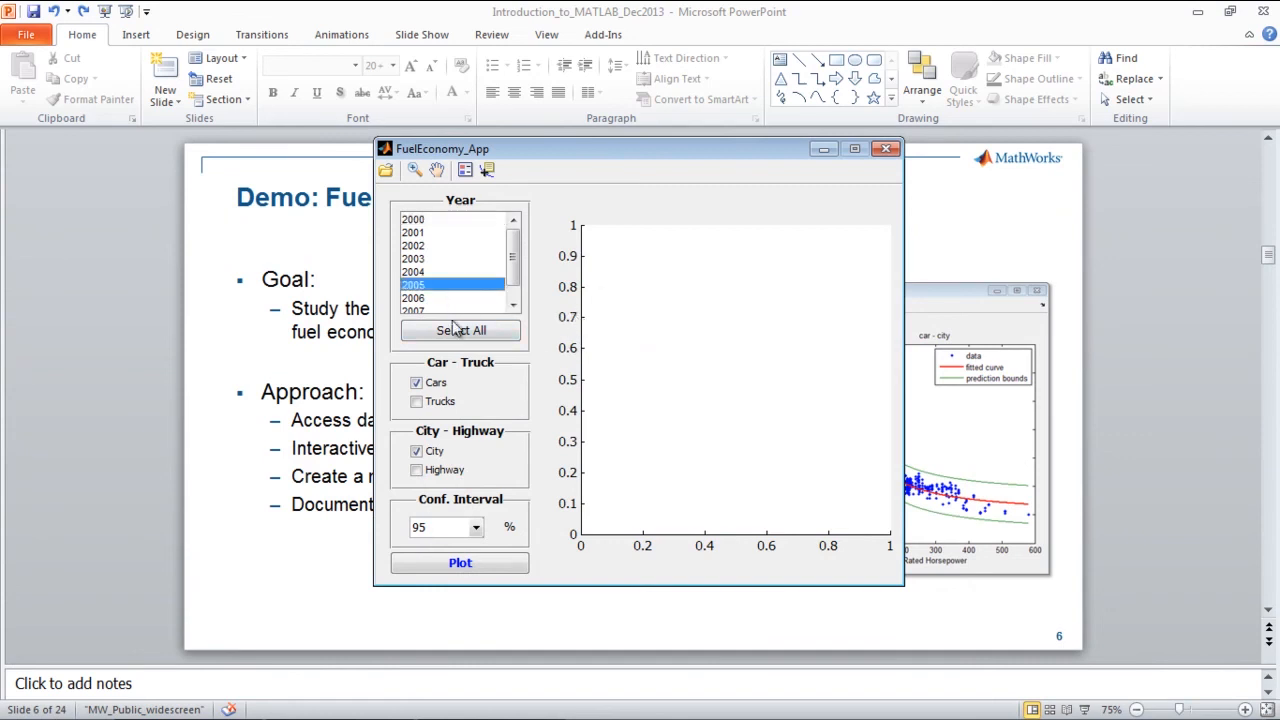
left_click(416, 400)
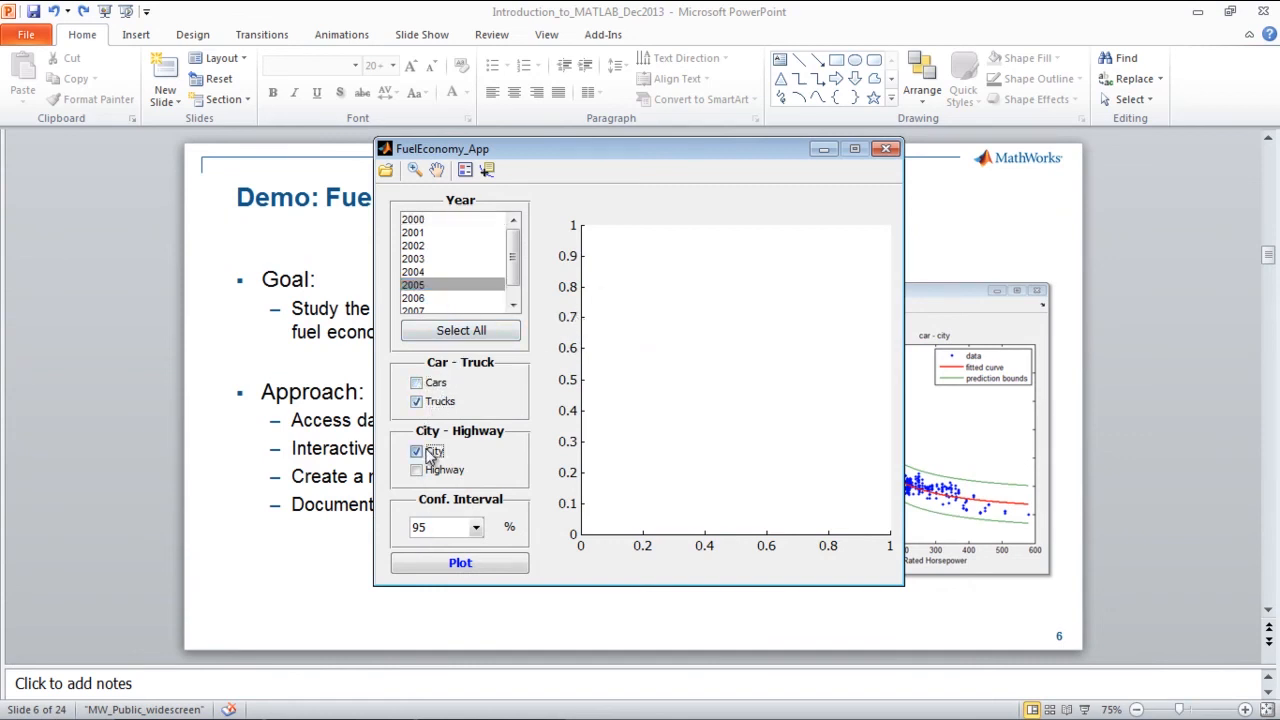
left_click(460, 562)
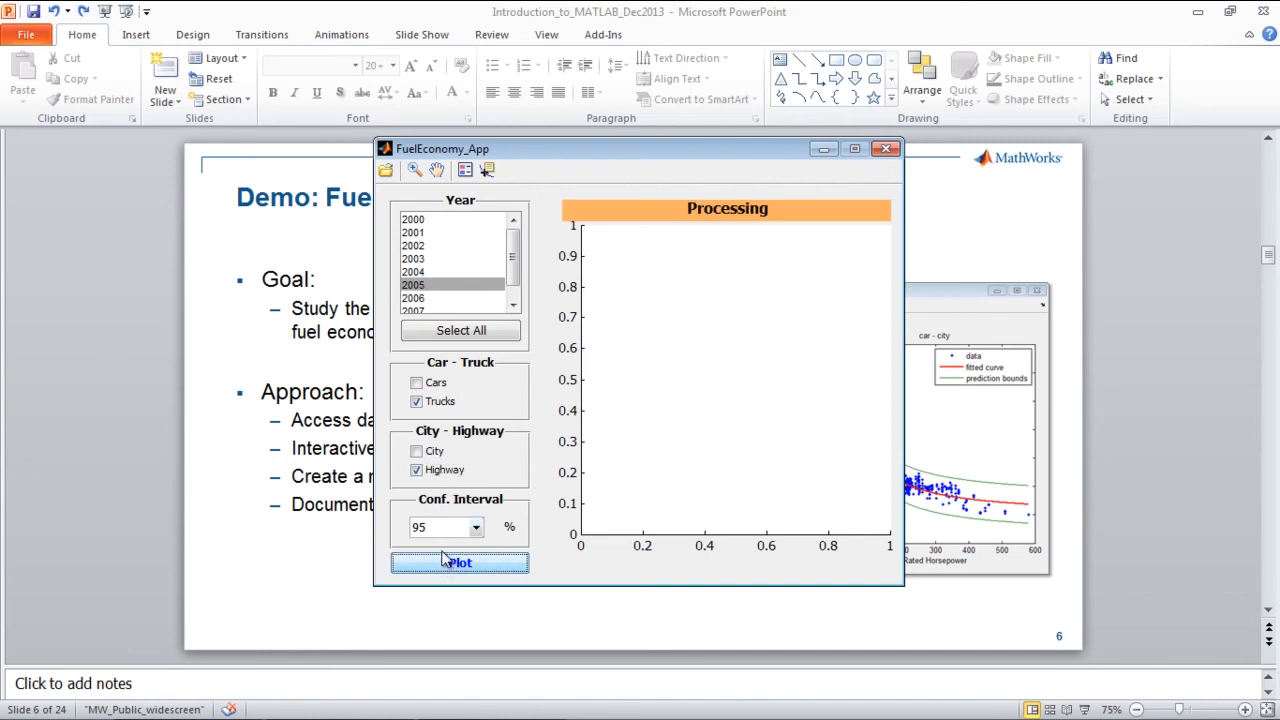
mouse_move(532, 432)
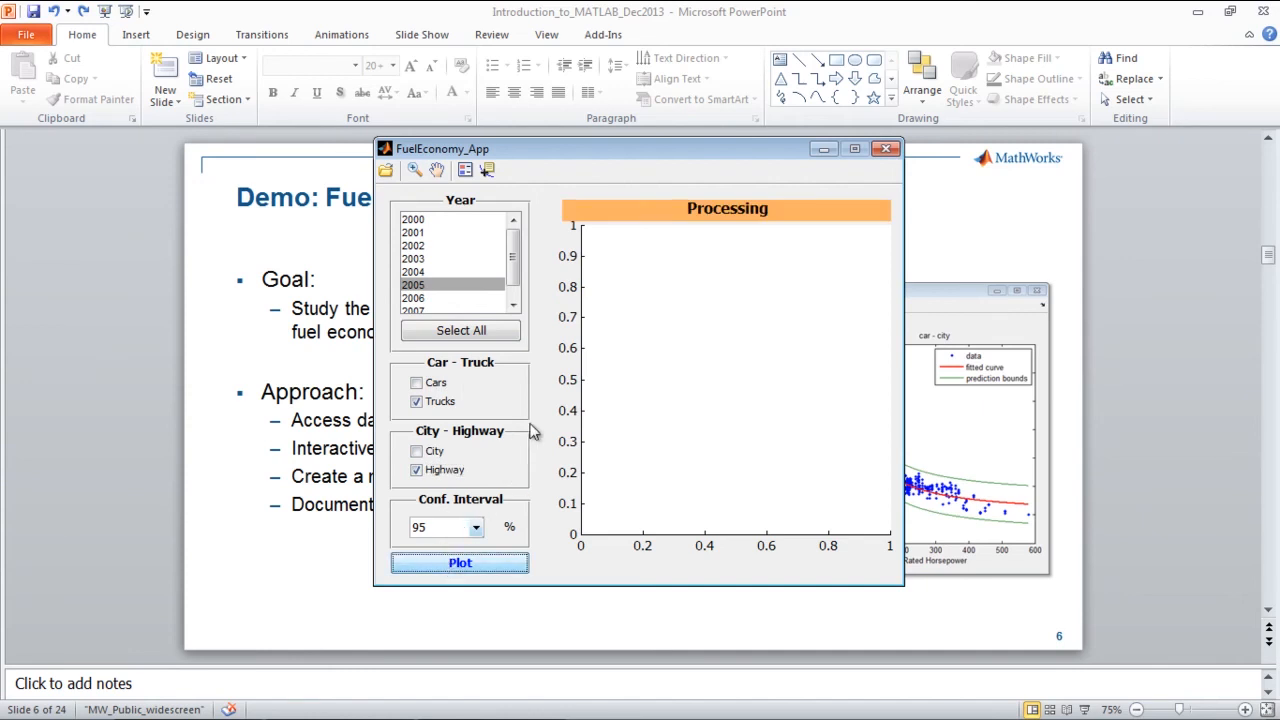
left_click(460, 562)
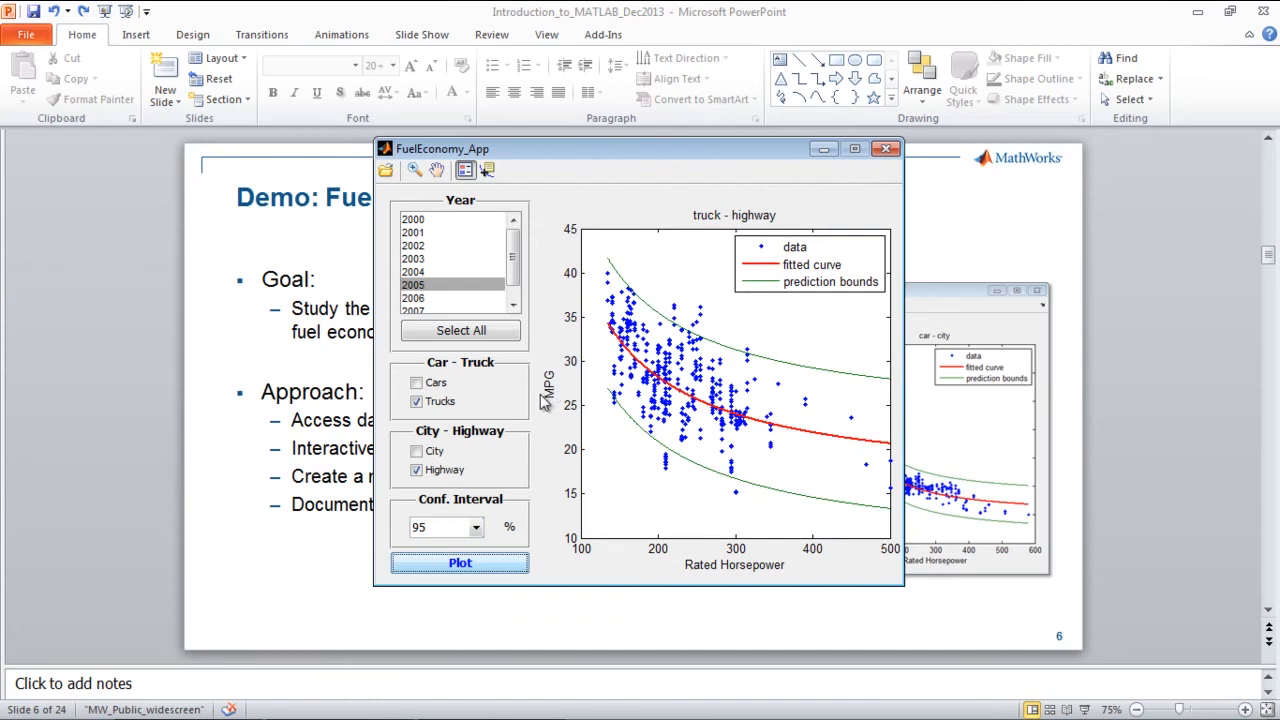